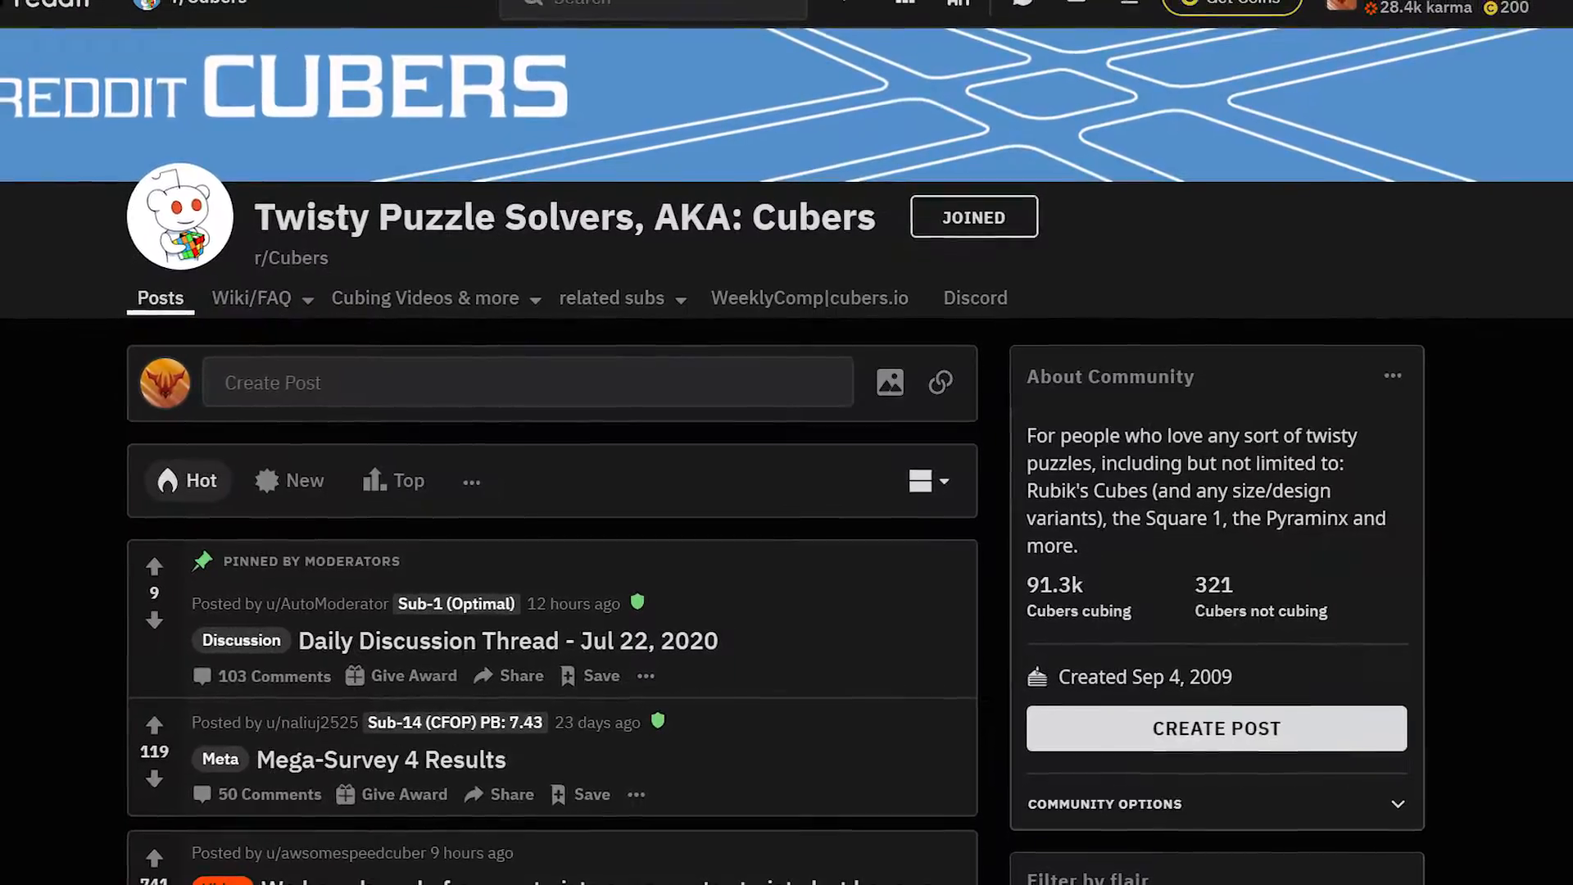
- Scroll through the r/Cubers comment on undocumented csTimer features down to the Session Manager paragraph
scroll("up", 3)
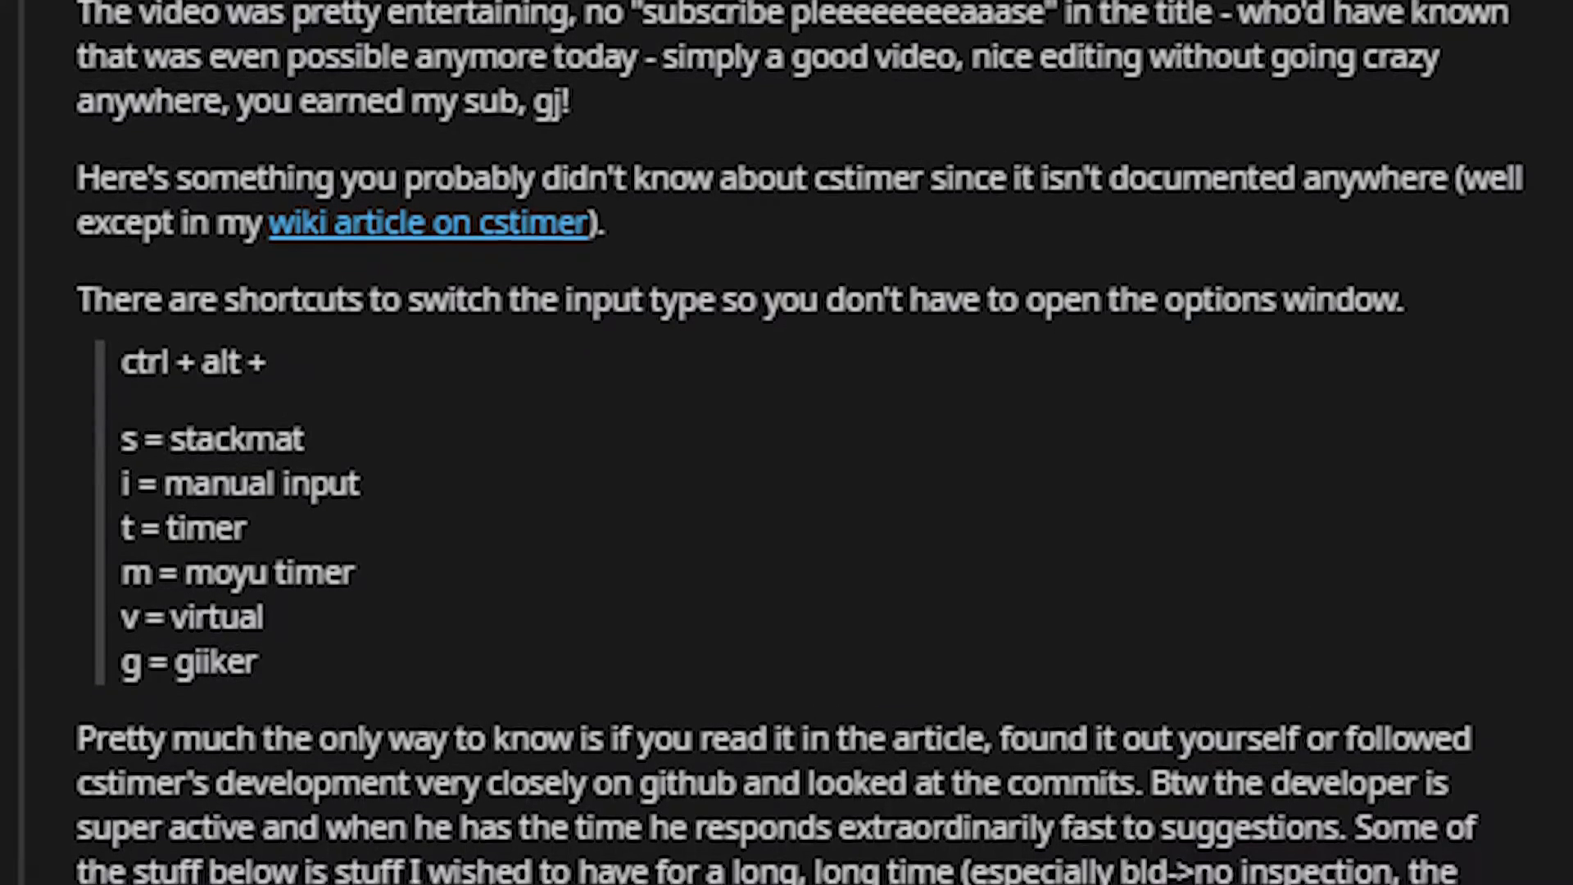
scroll("down", 3)
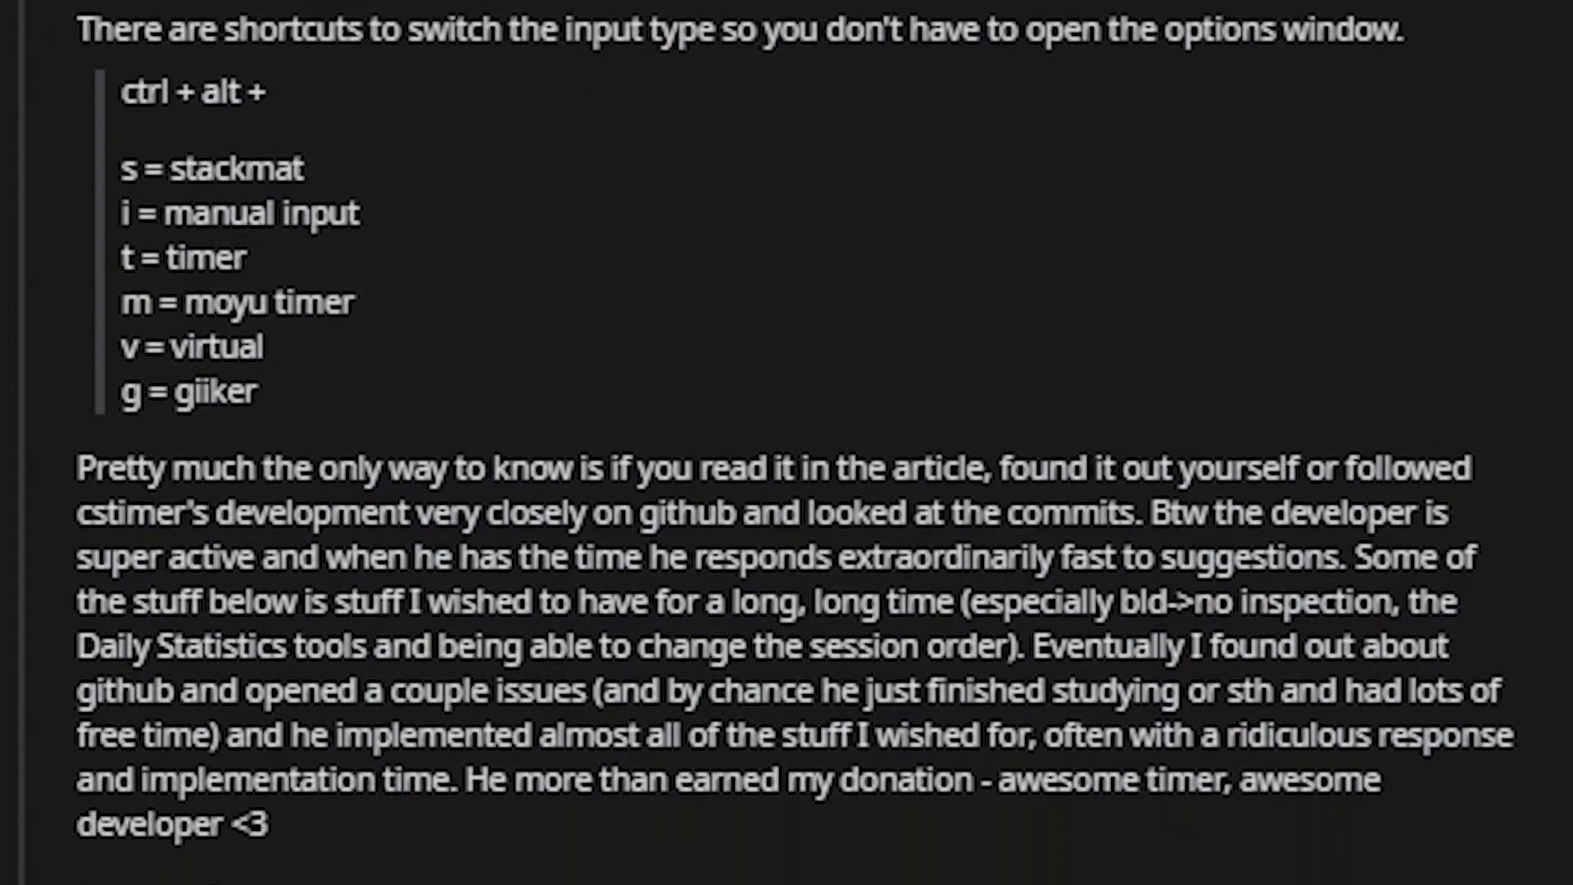
scroll("down", 3)
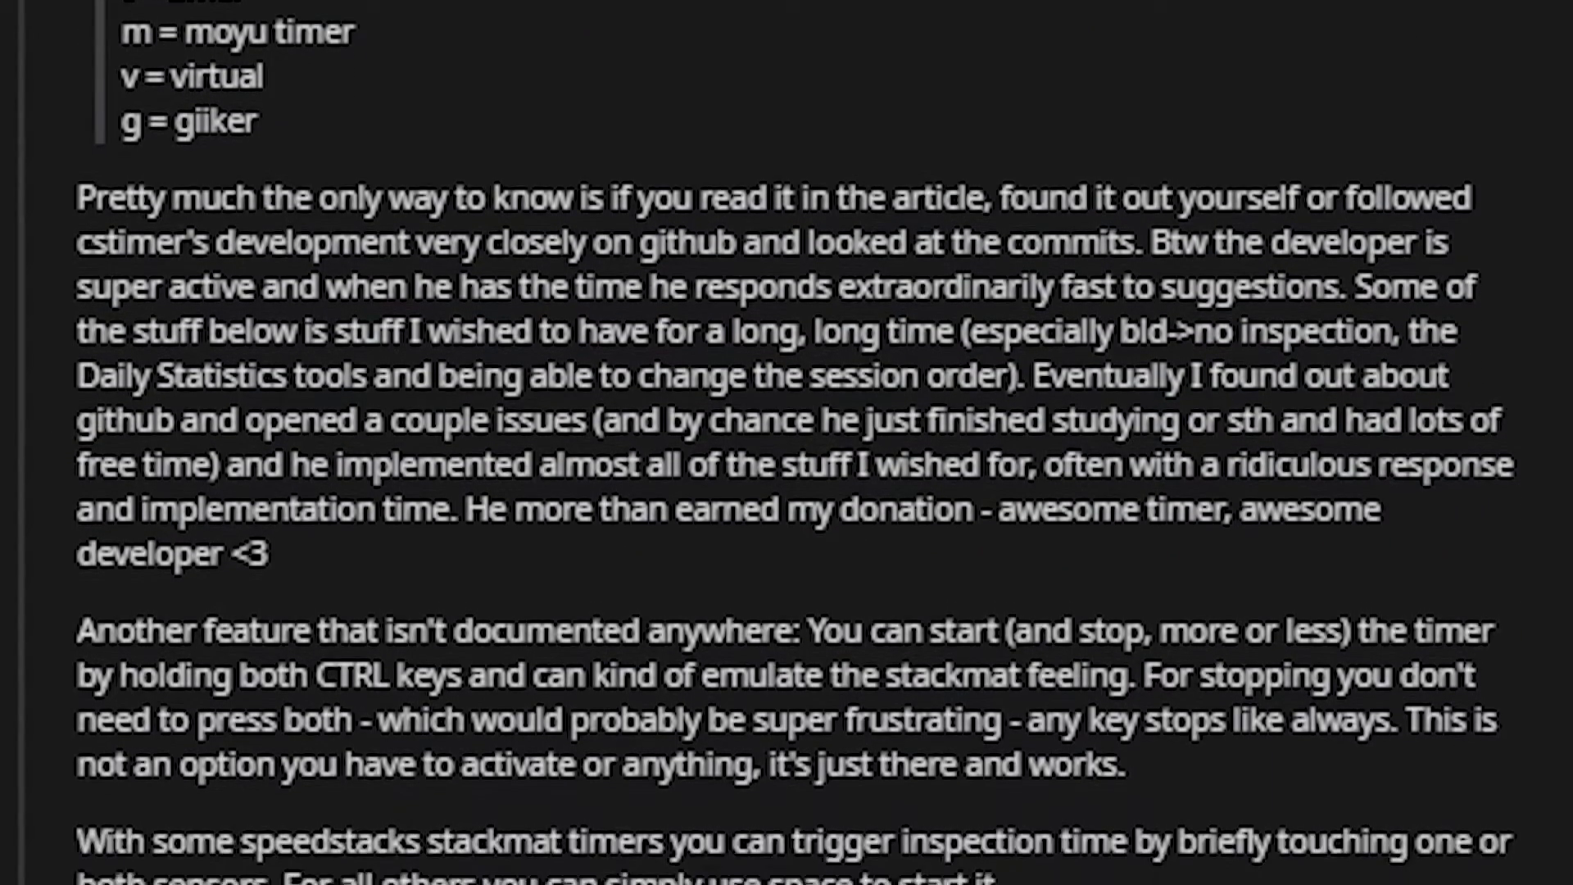
scroll("down", 3)
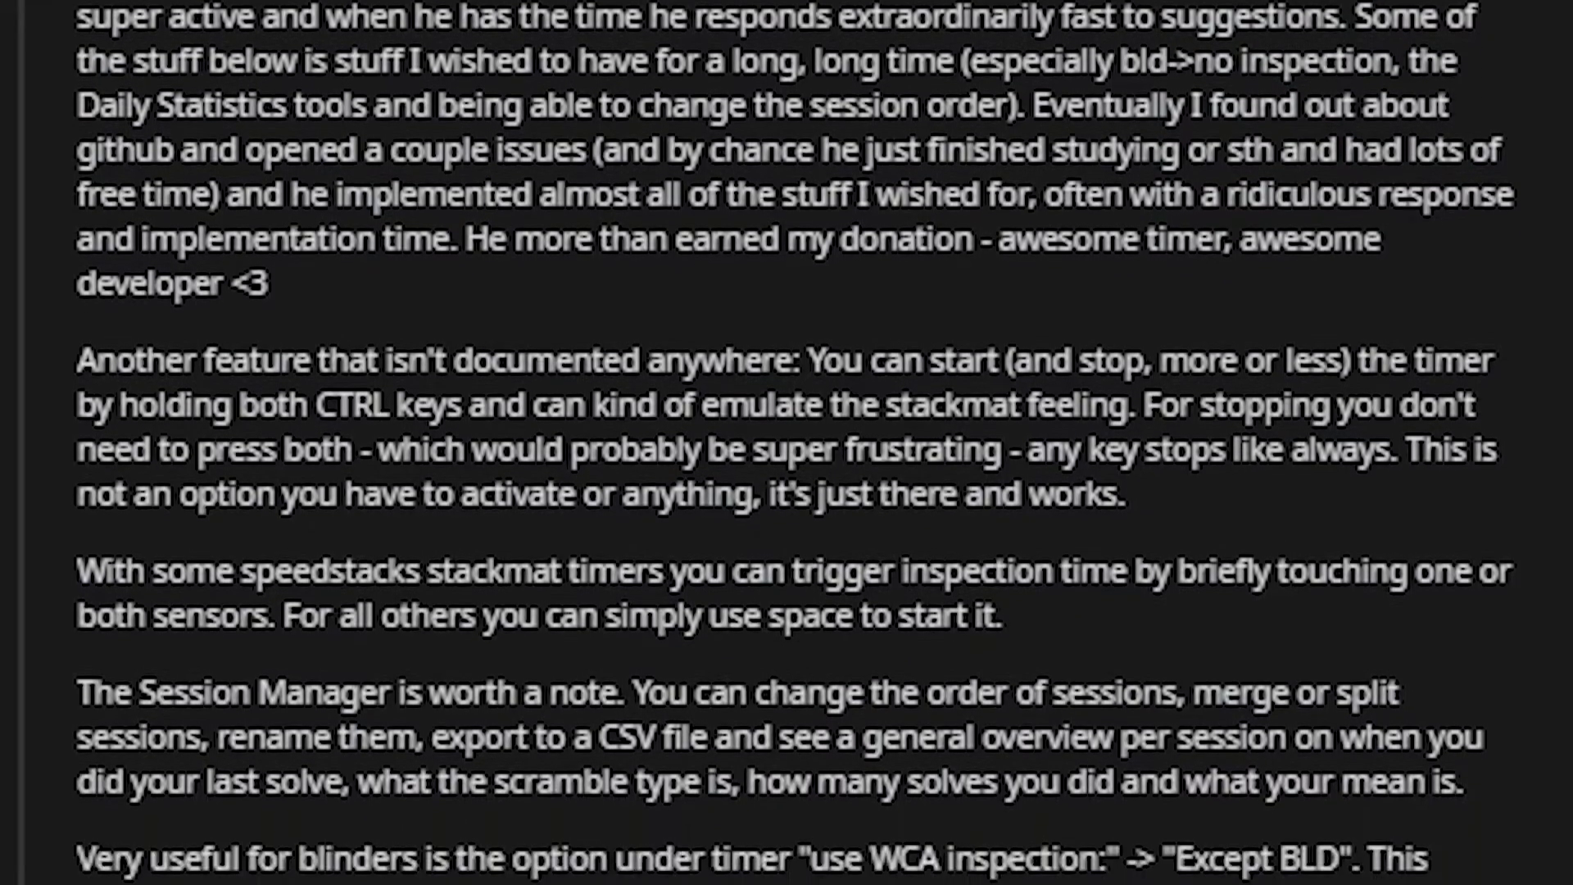
scroll("down", 3)
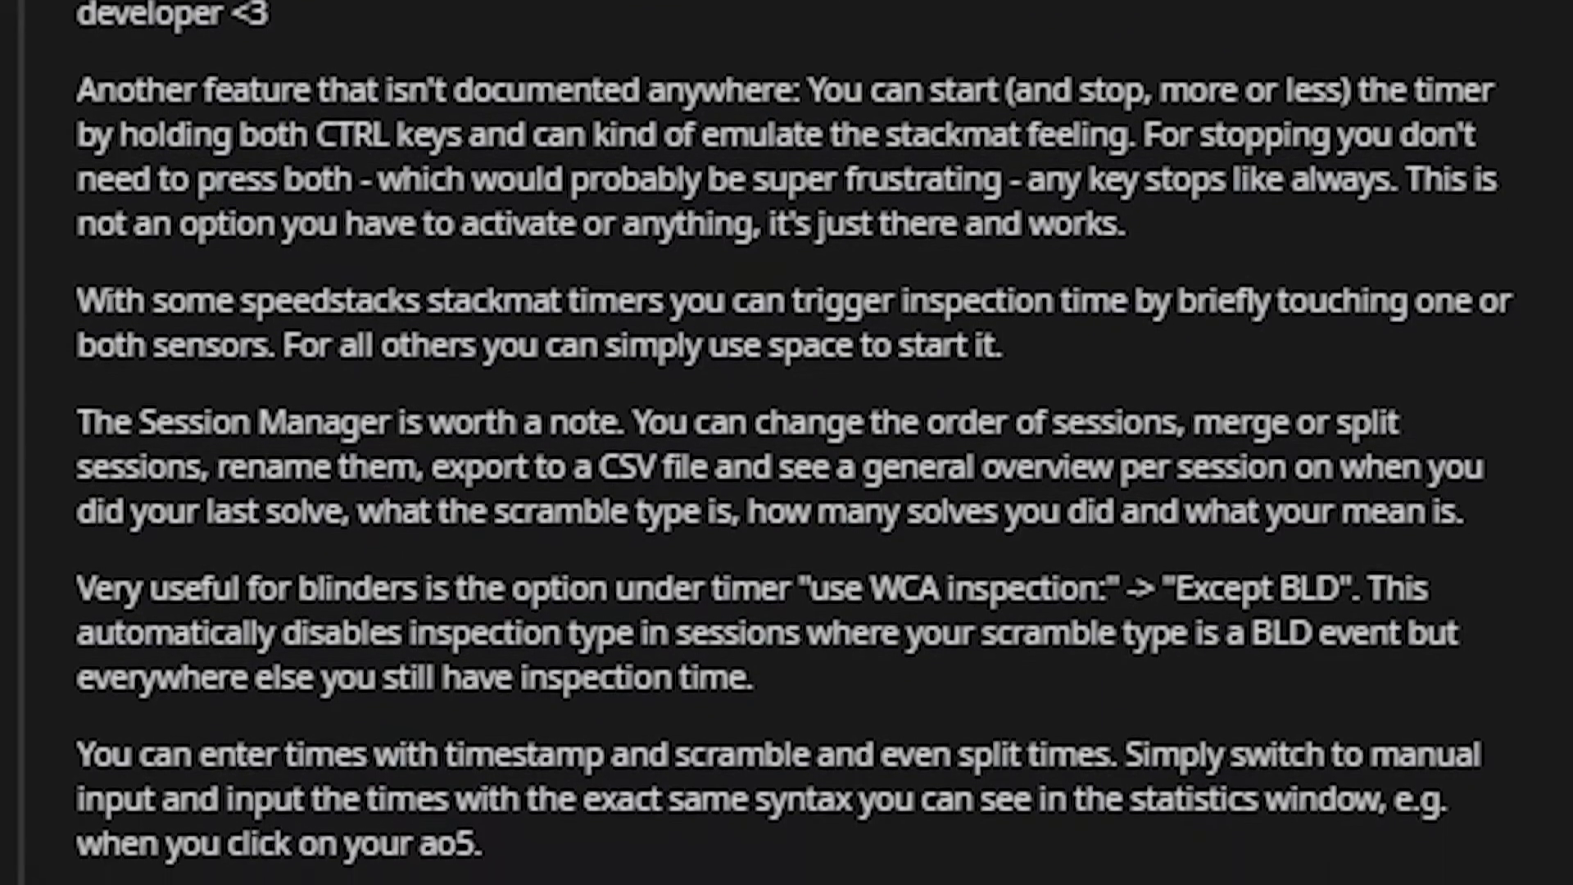
scroll("down", 3)
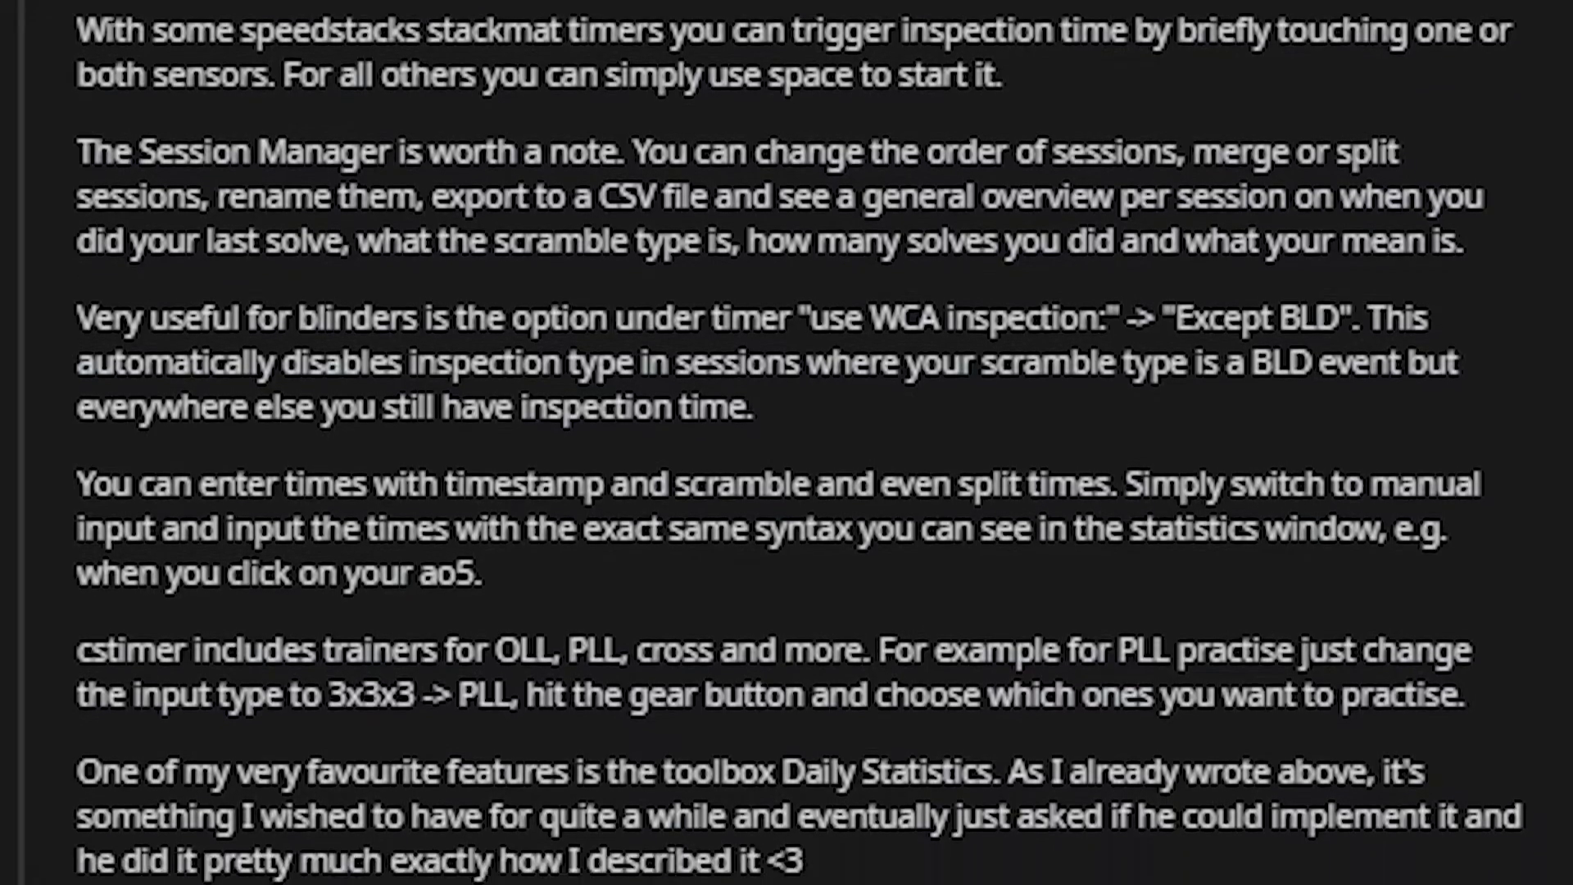
scroll("down", 3)
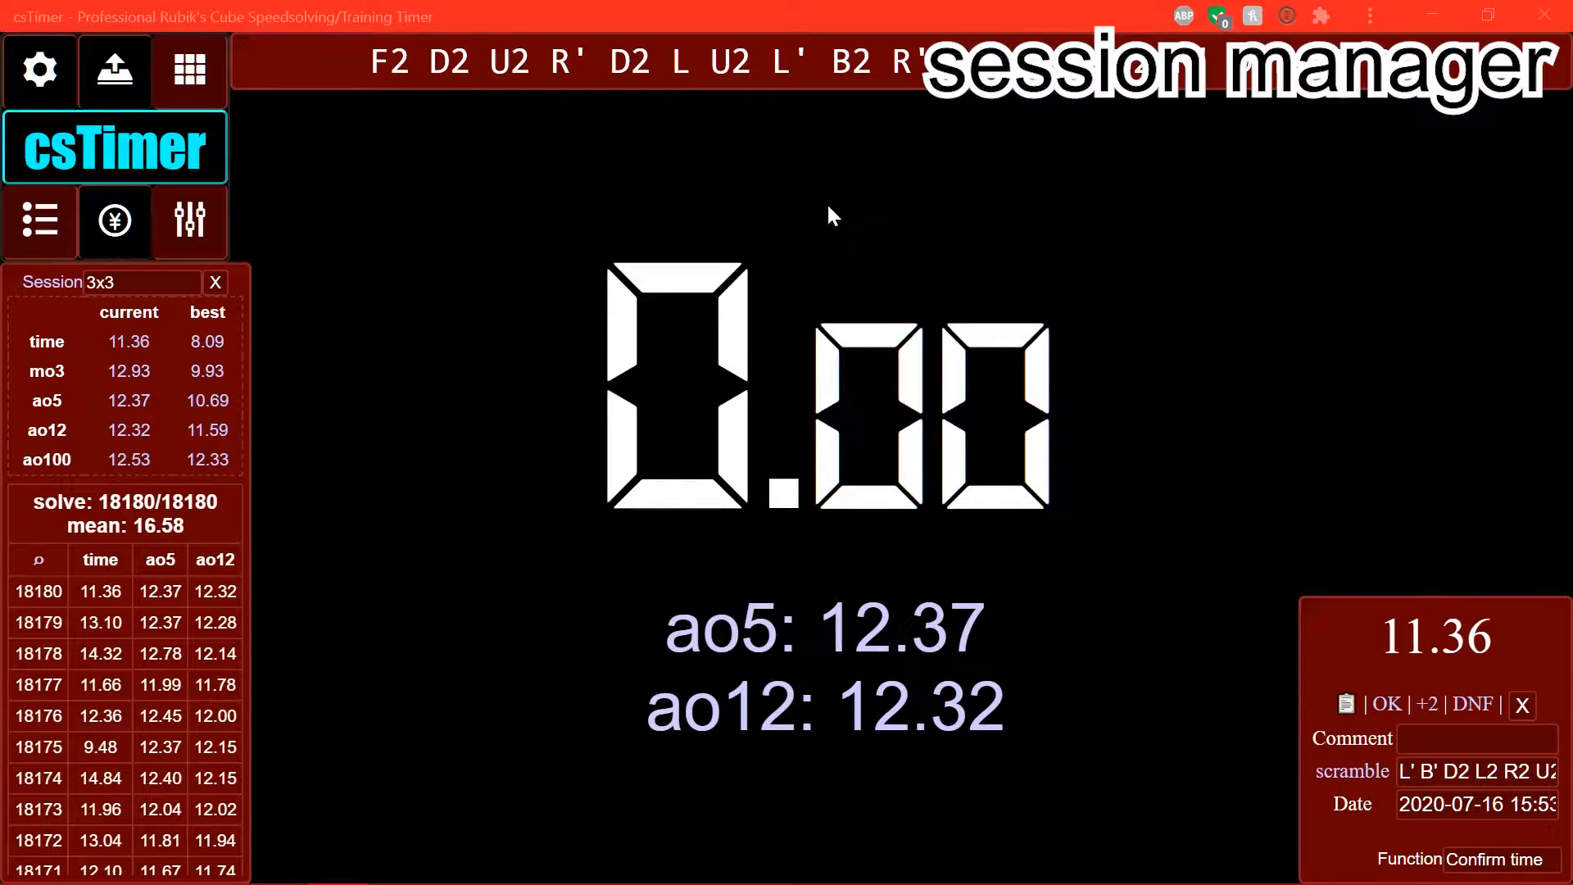
mouse_move(710, 206)
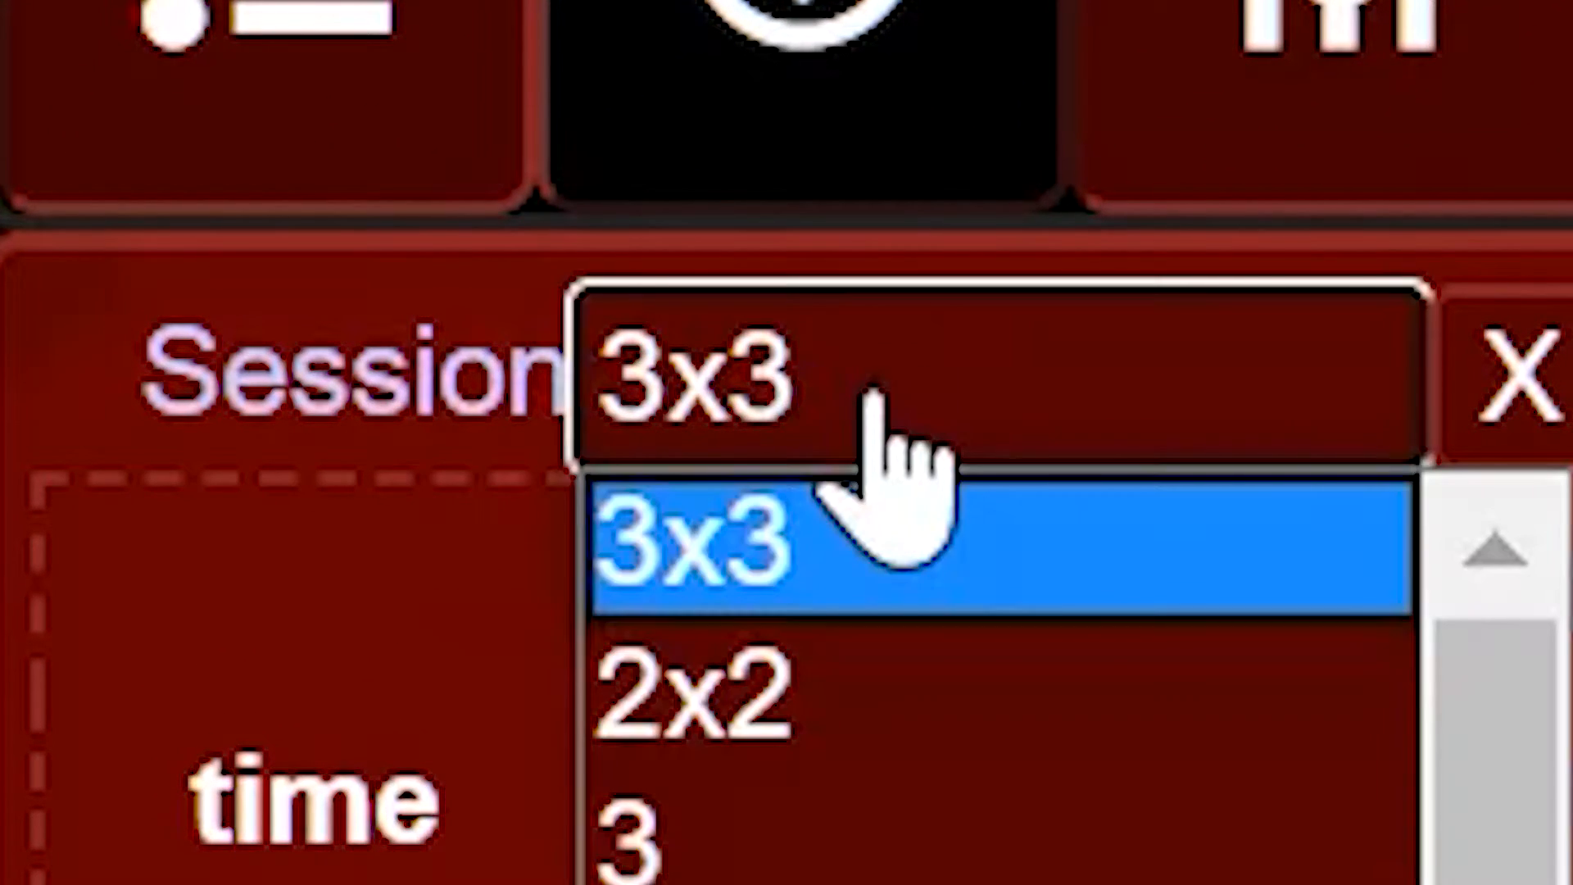
- Open the Session dropdown, then the Session Manager overview of all sessions
left_click(702, 557)
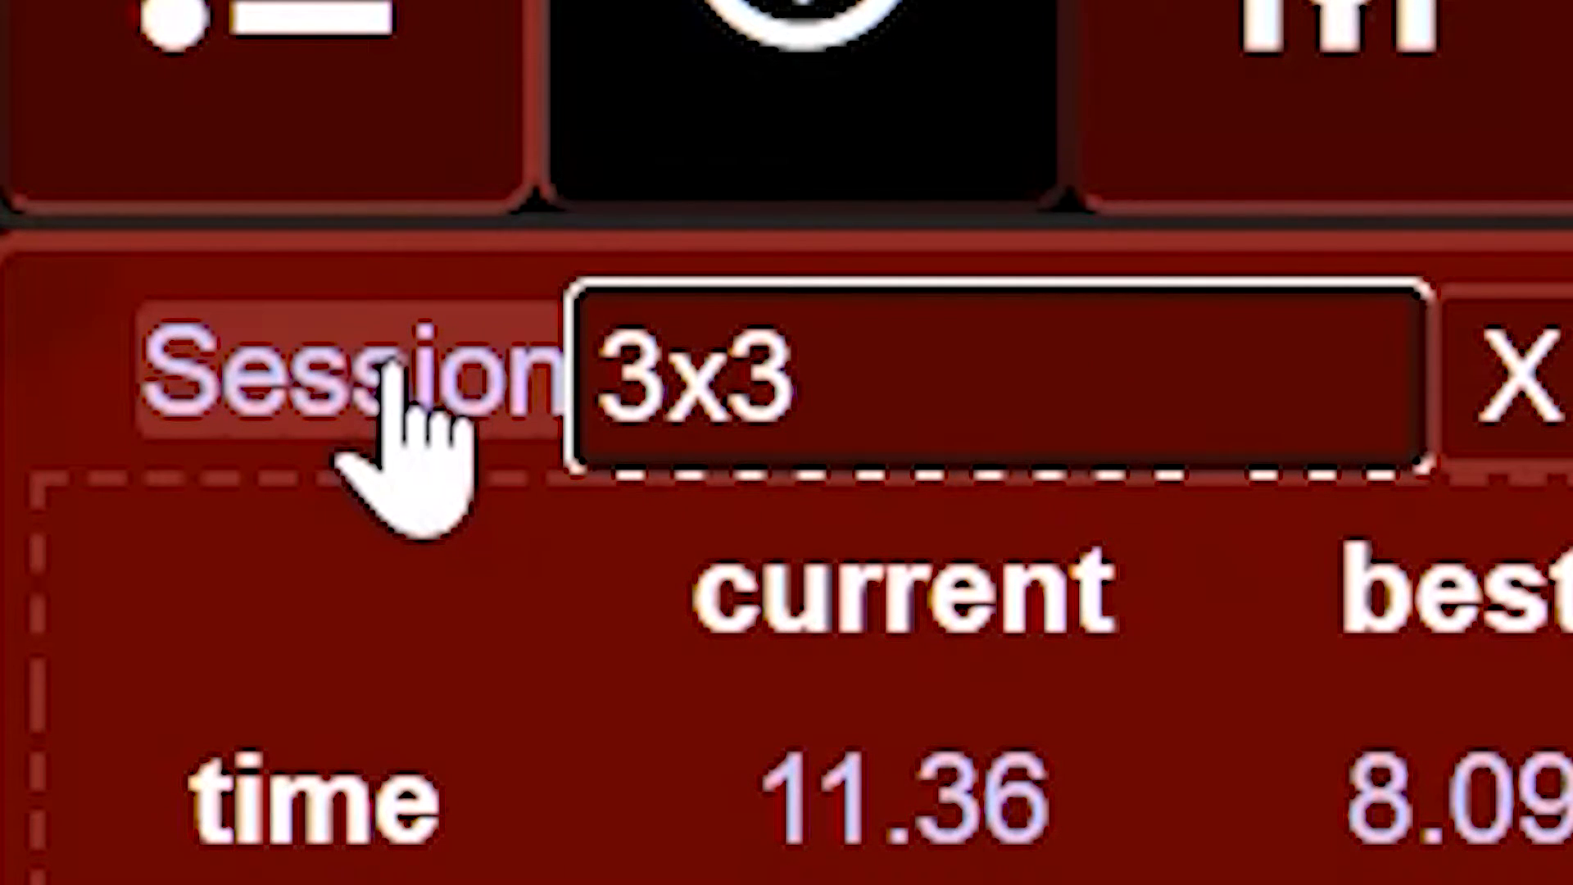
left_click(352, 386)
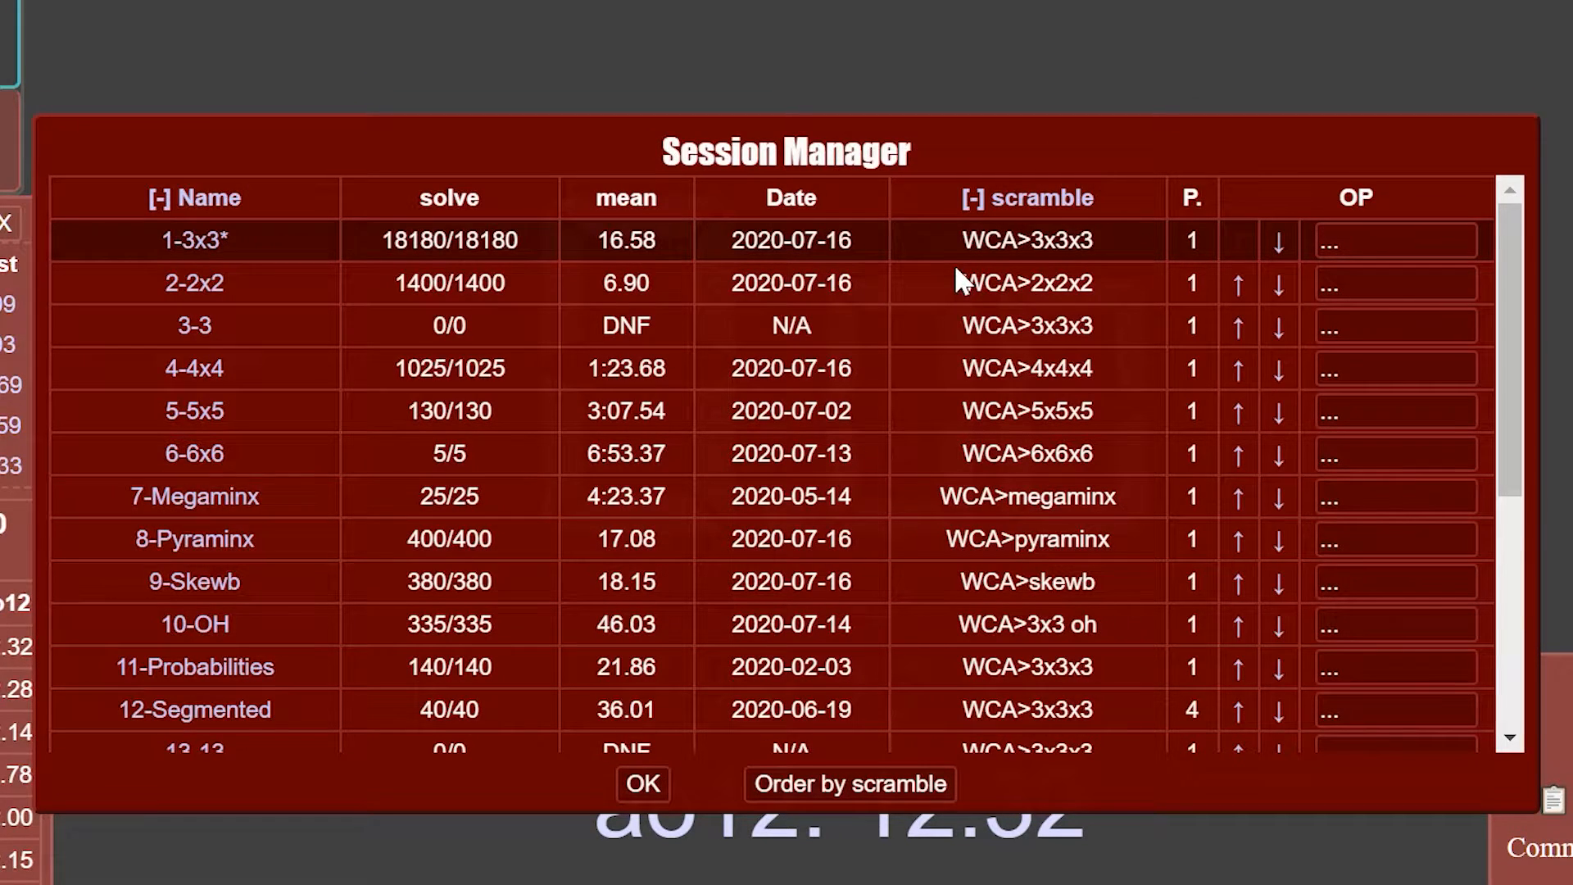
mouse_move(971, 259)
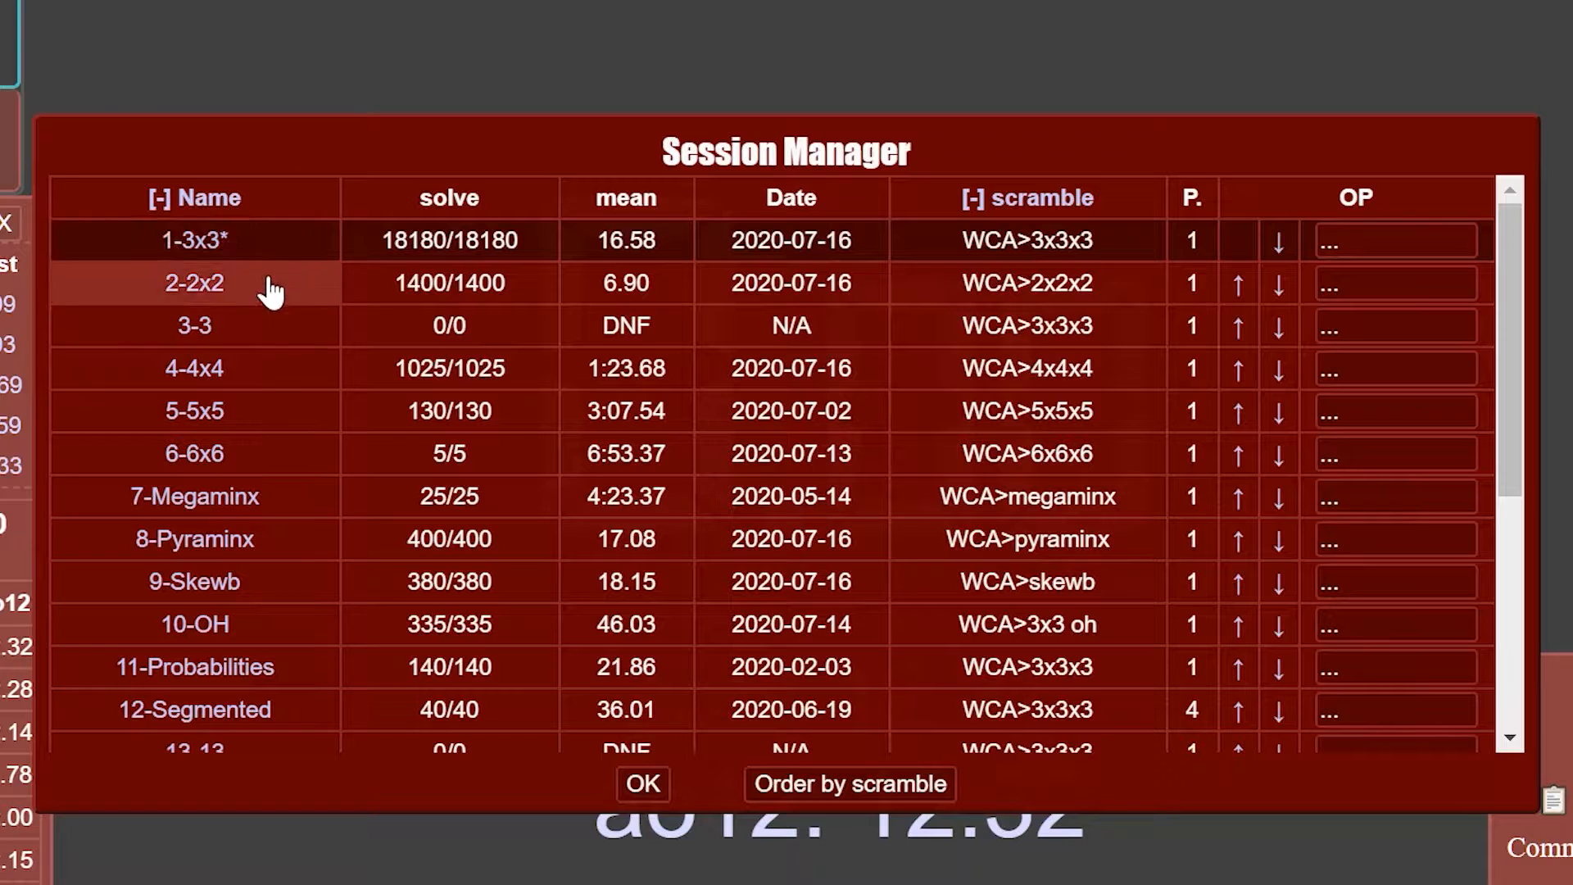
mouse_move(437, 282)
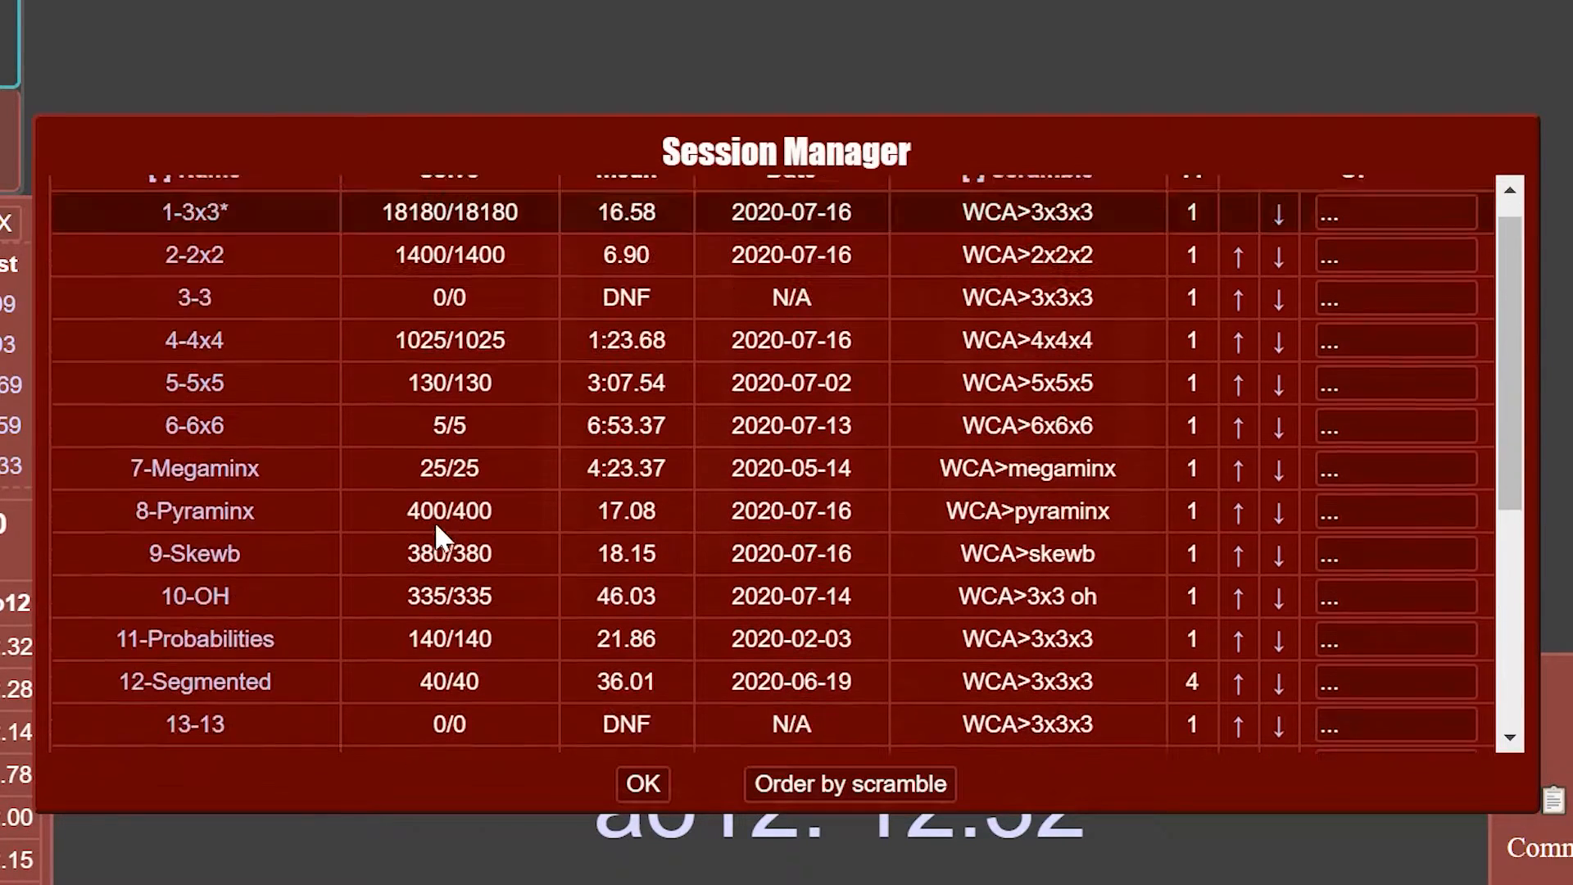
scroll("up", 3)
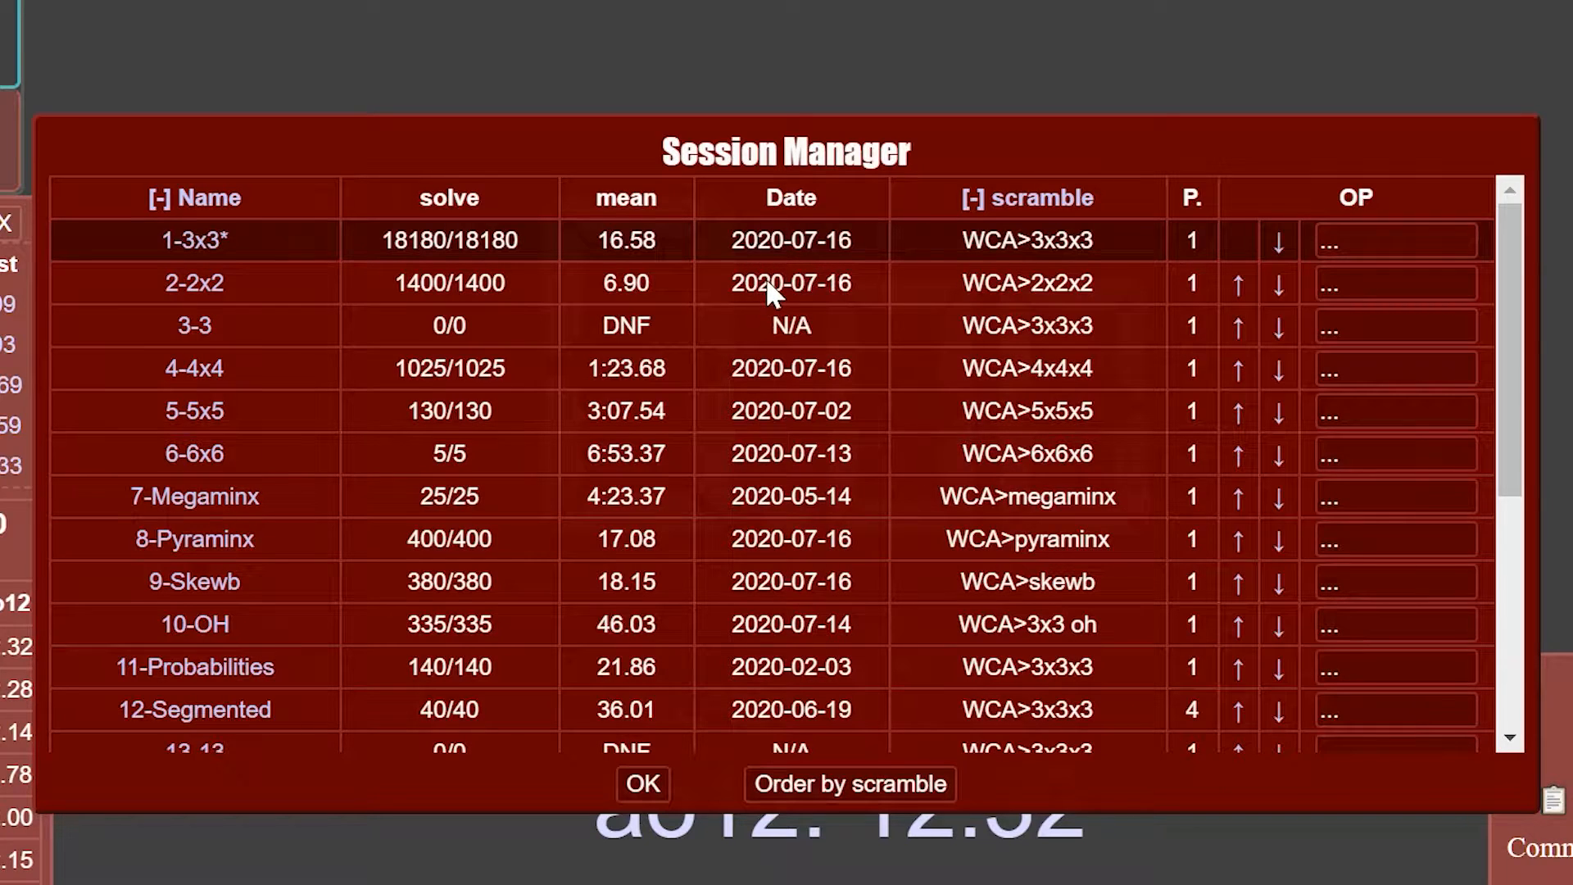
mouse_move(1123, 291)
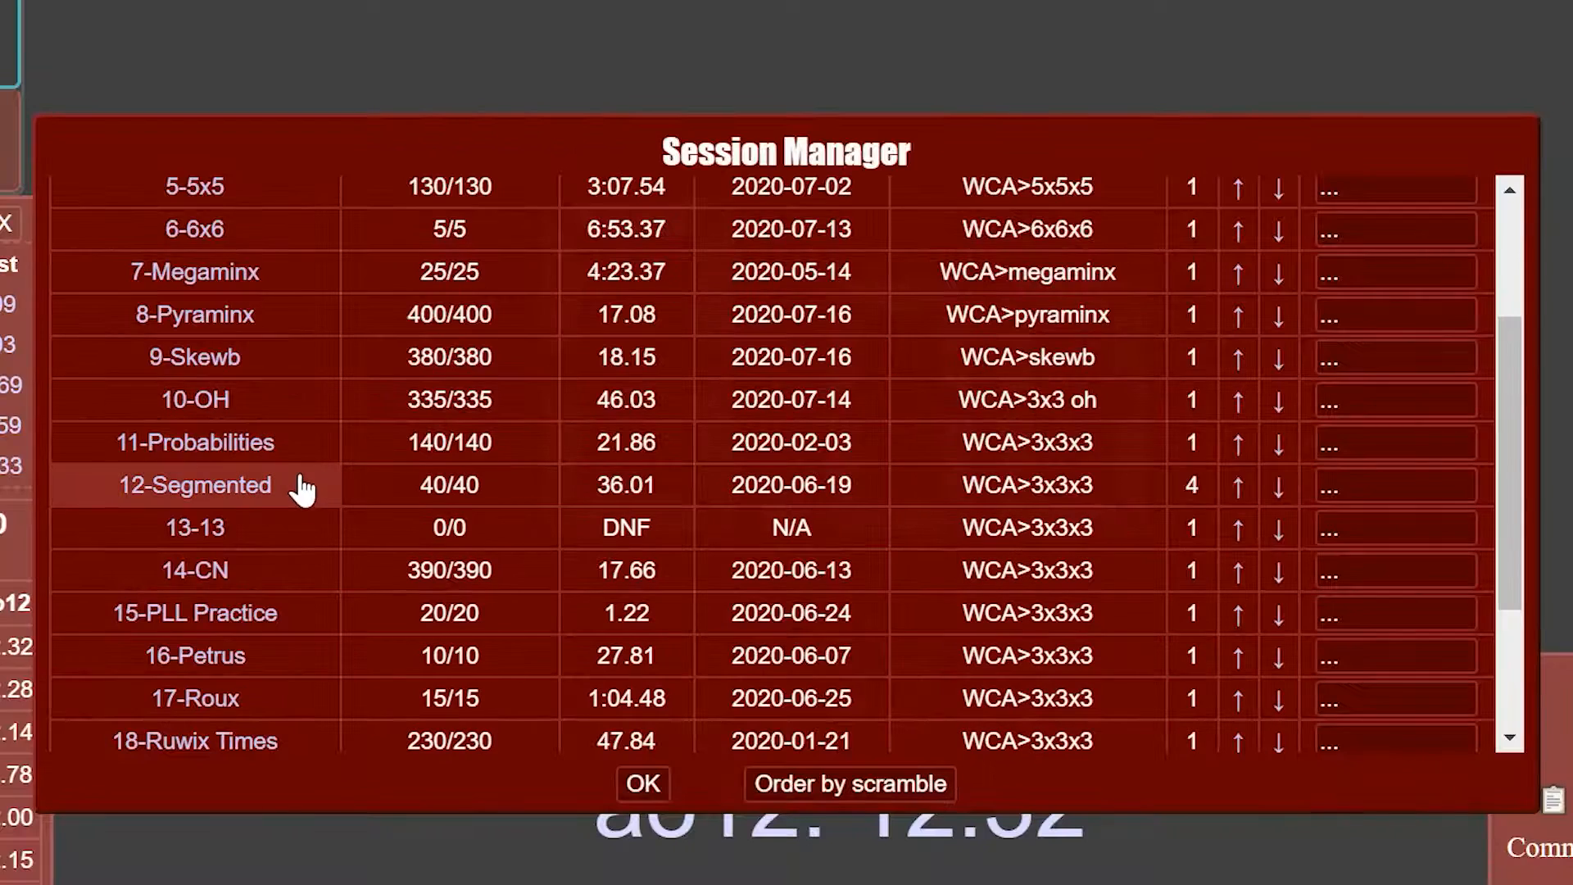
mouse_move(391, 490)
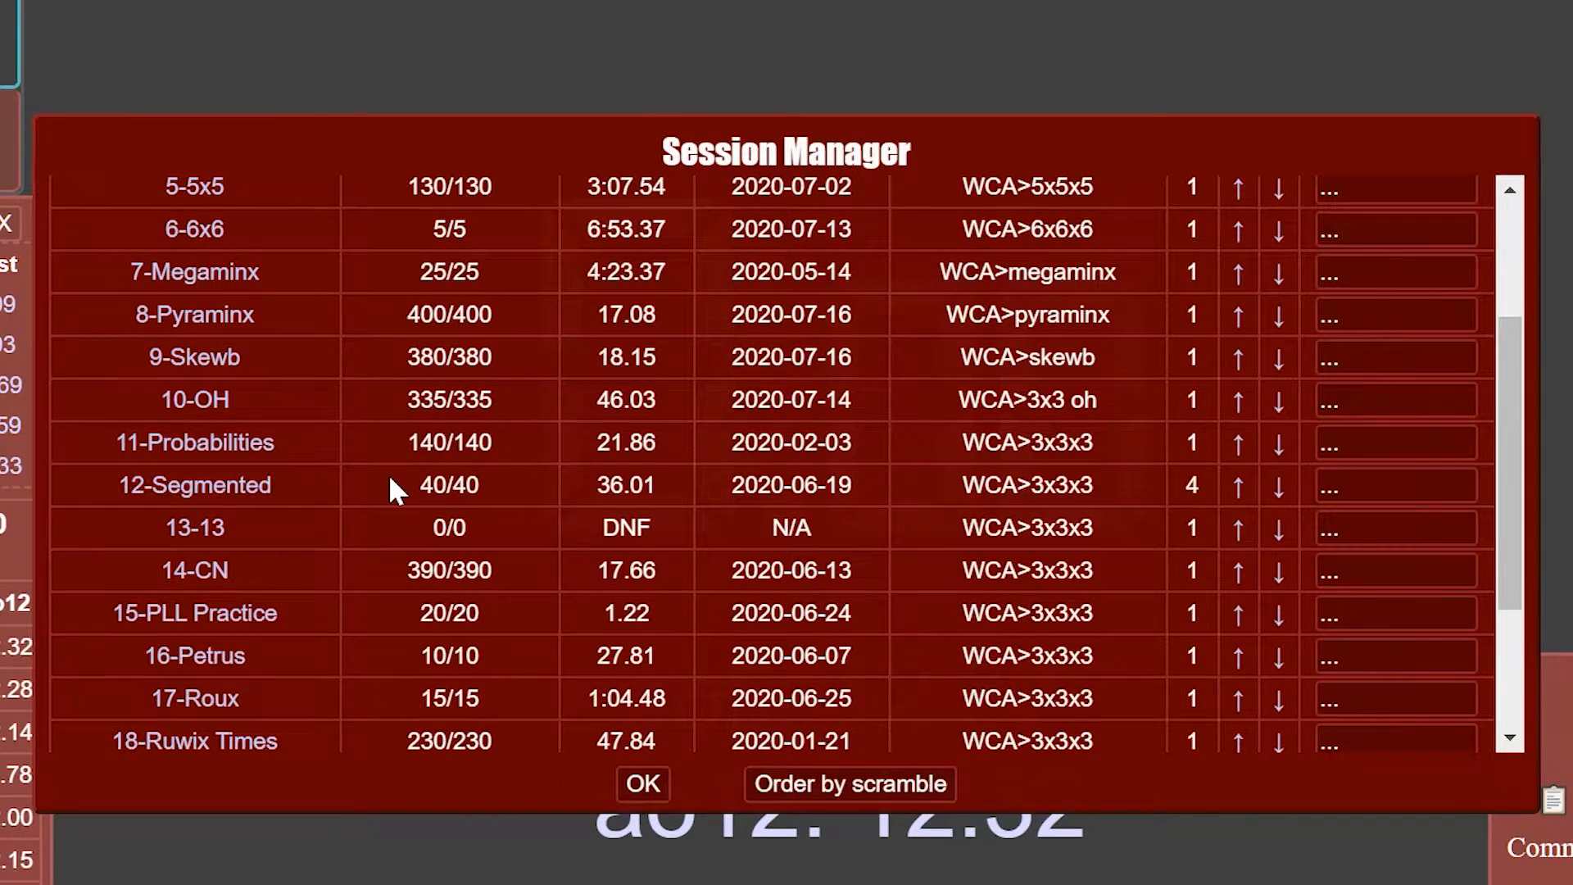
left_click(642, 783)
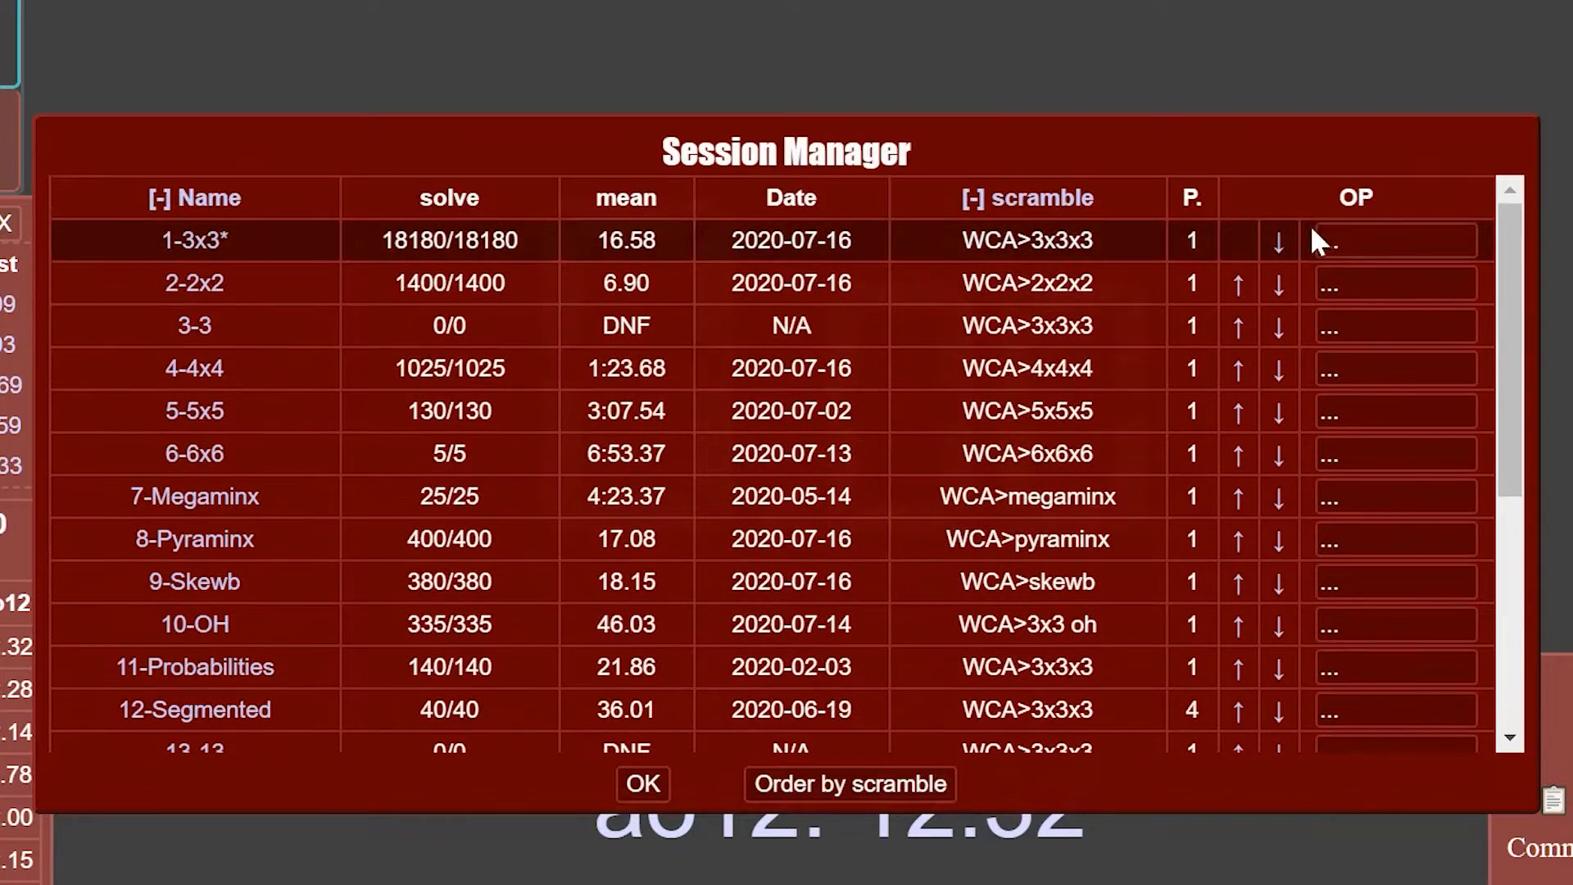
left_click(1278, 240)
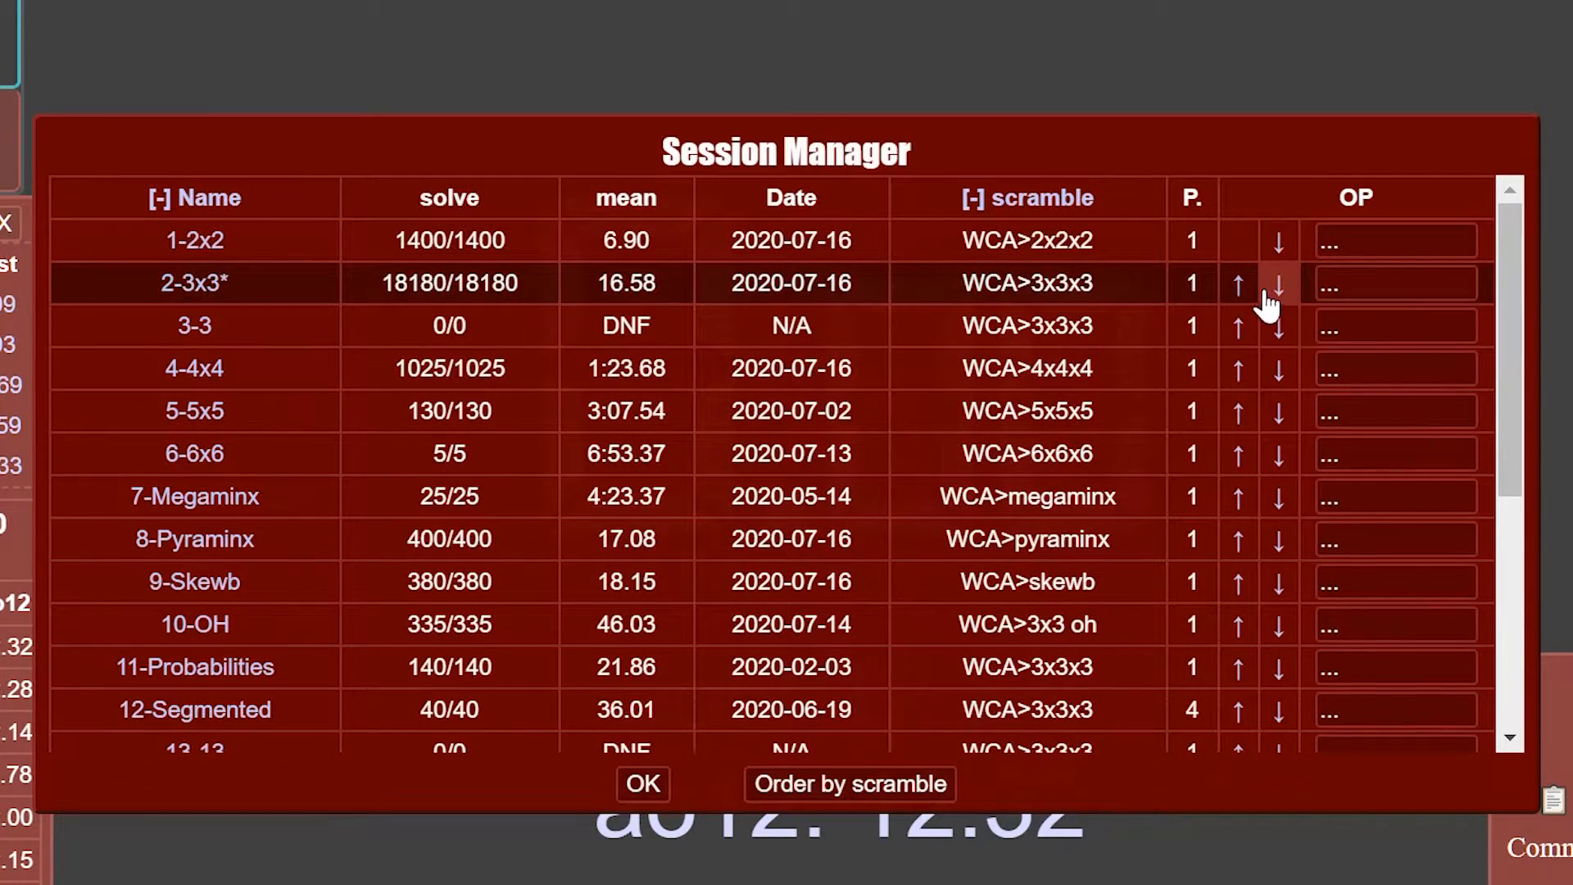
left_click(1235, 282)
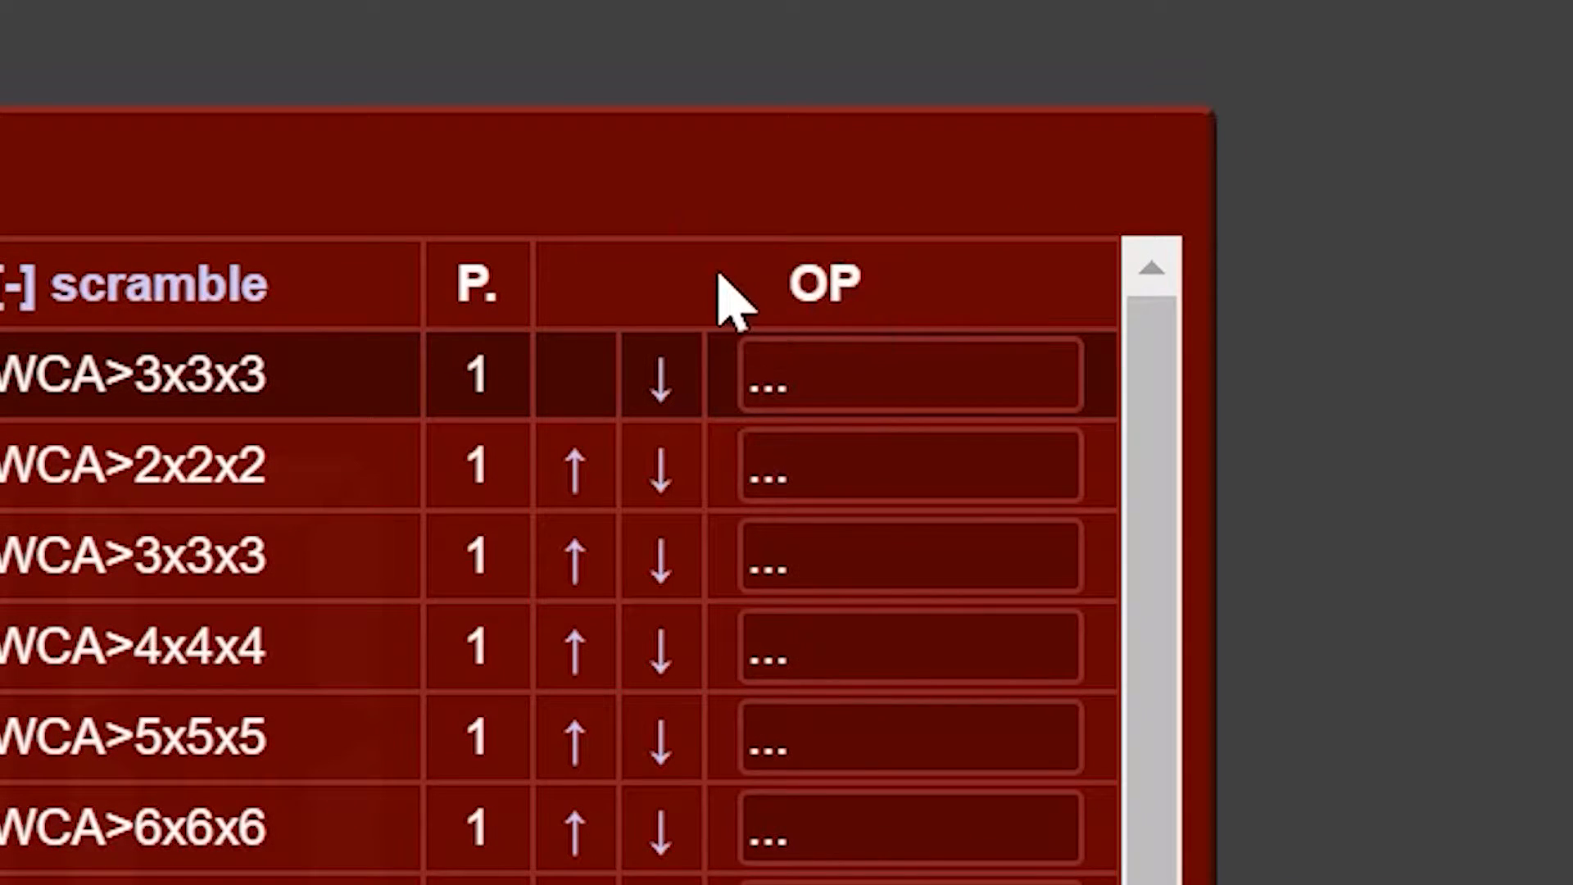
mouse_move(823, 401)
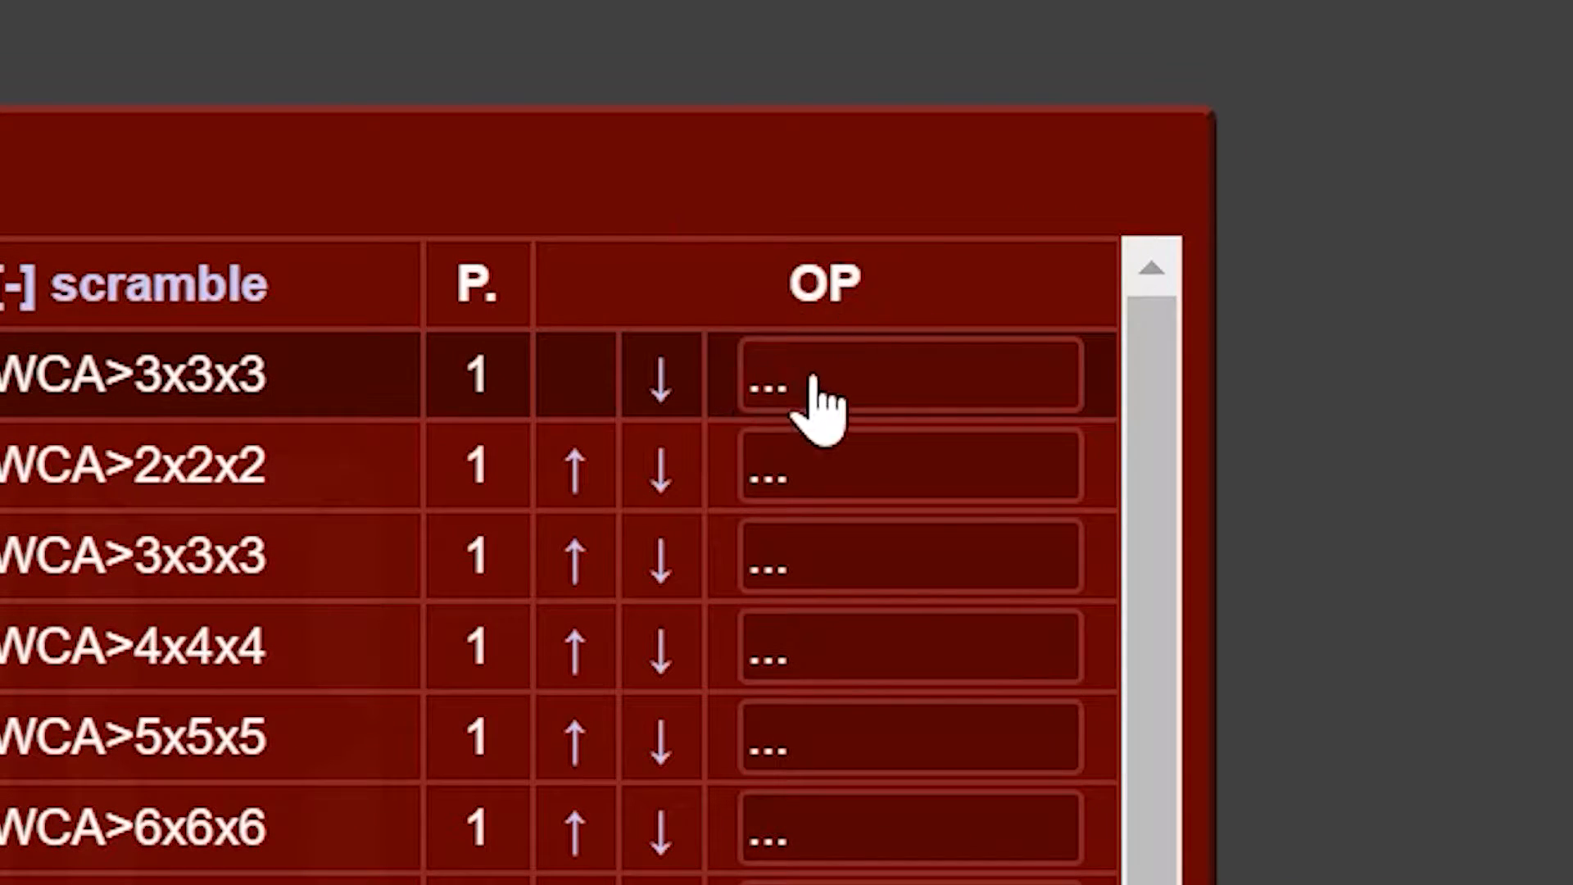
left_click(907, 376)
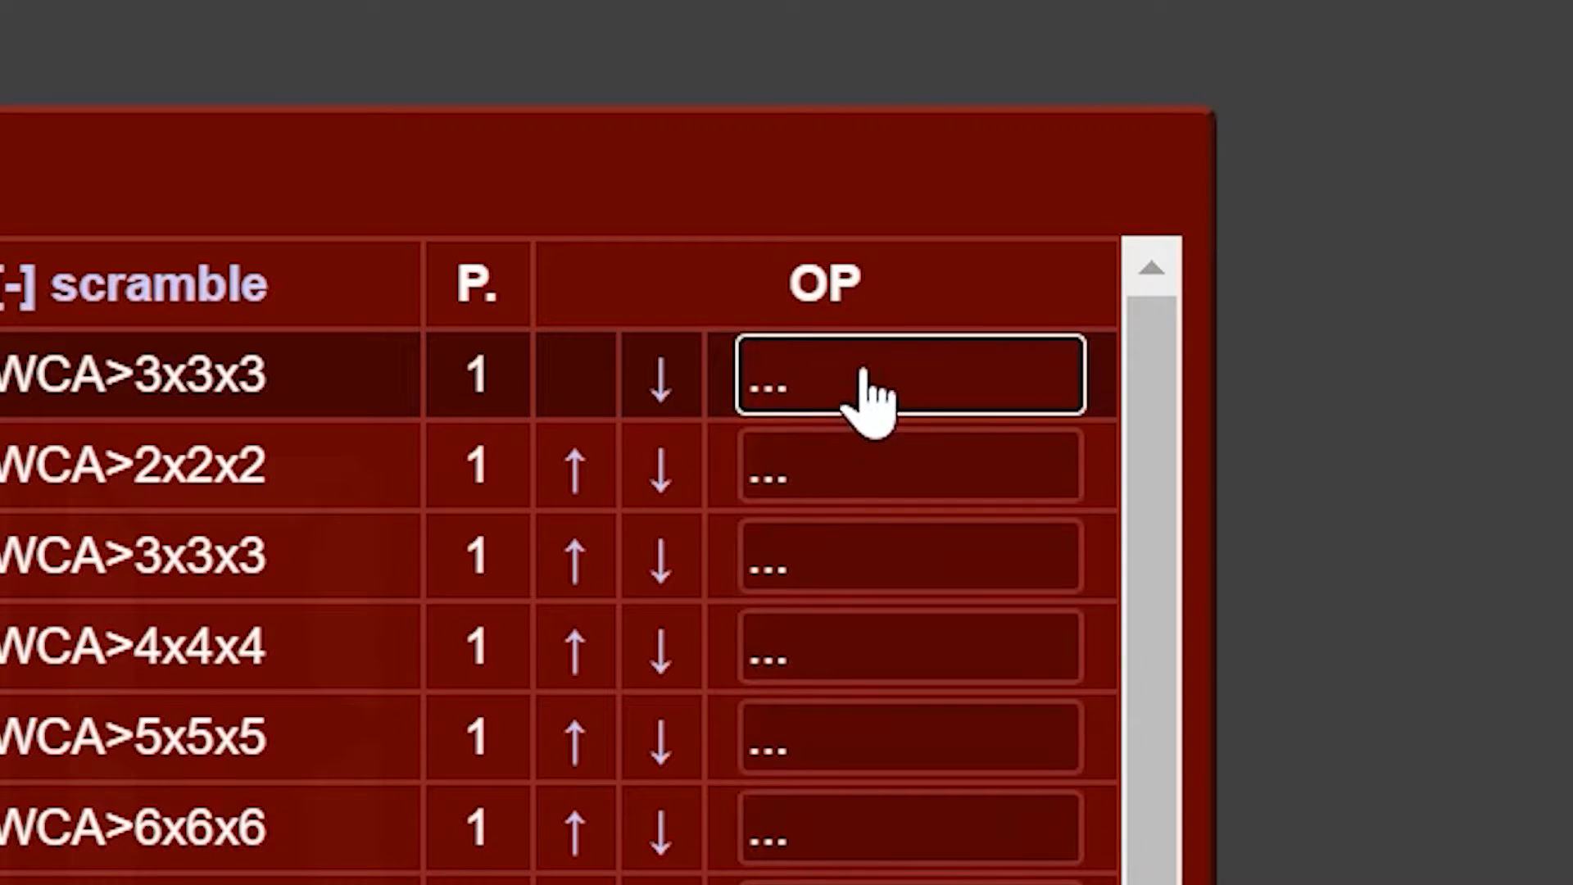
left_click(908, 376)
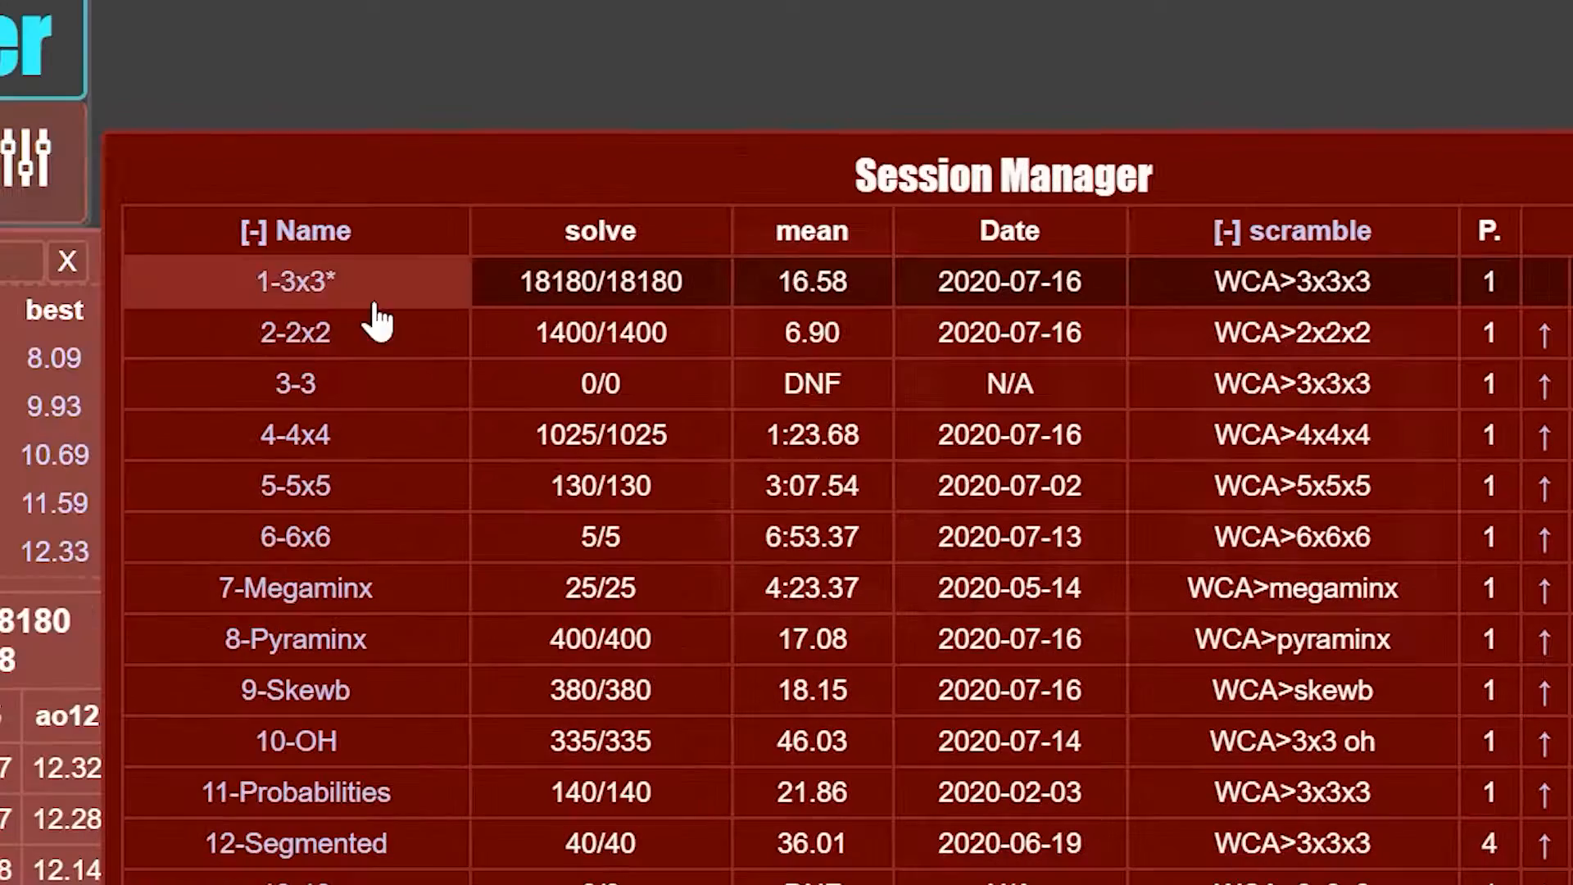
left_click(294, 383)
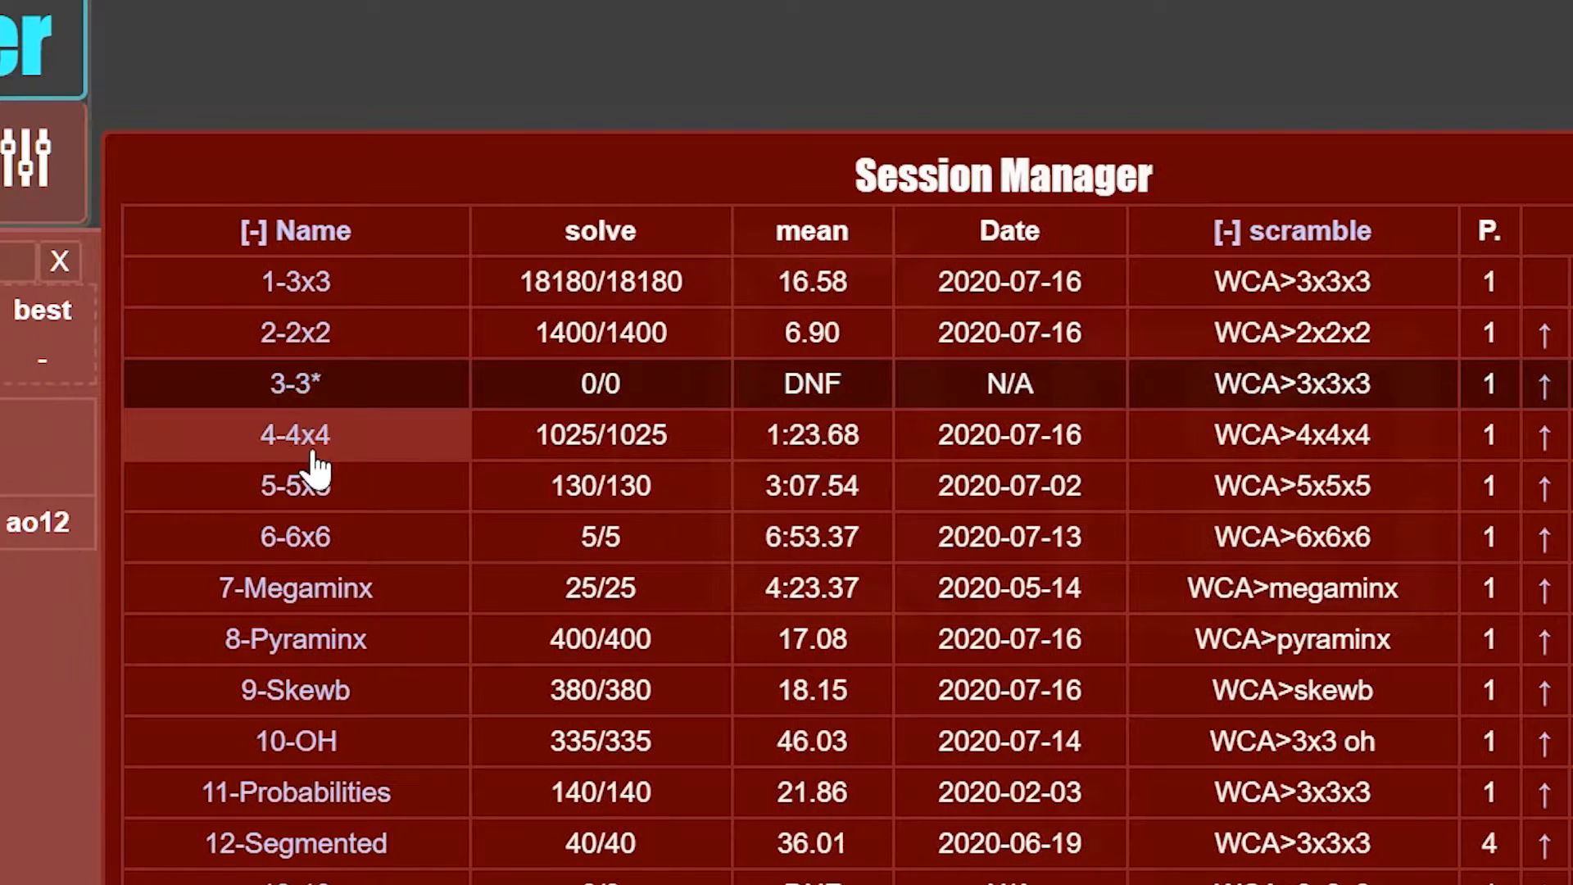
left_click(294, 282)
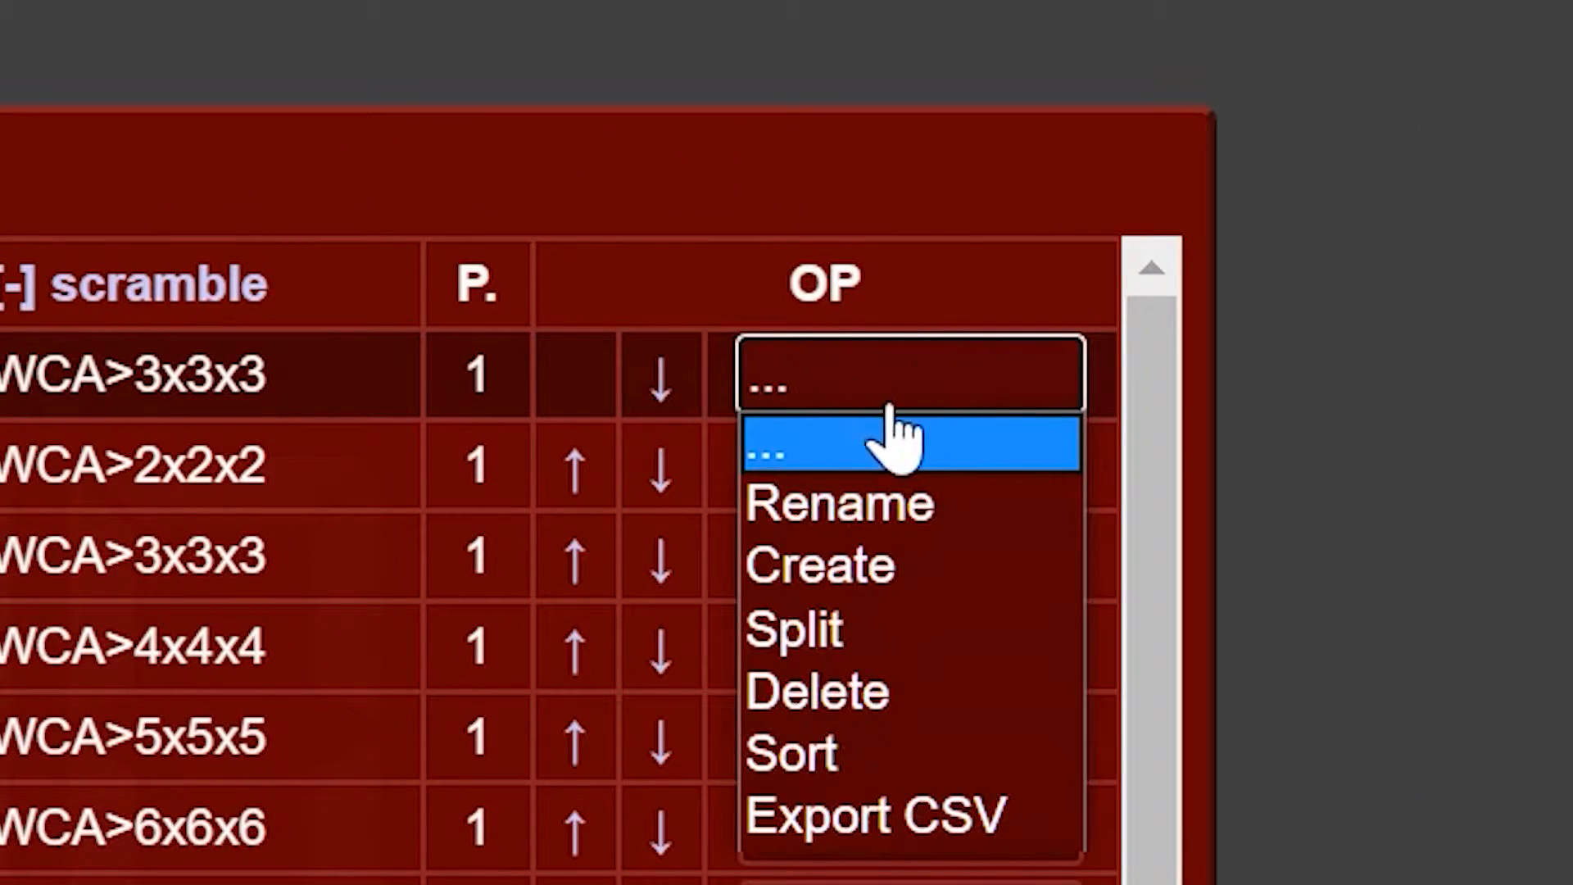
mouse_move(838, 491)
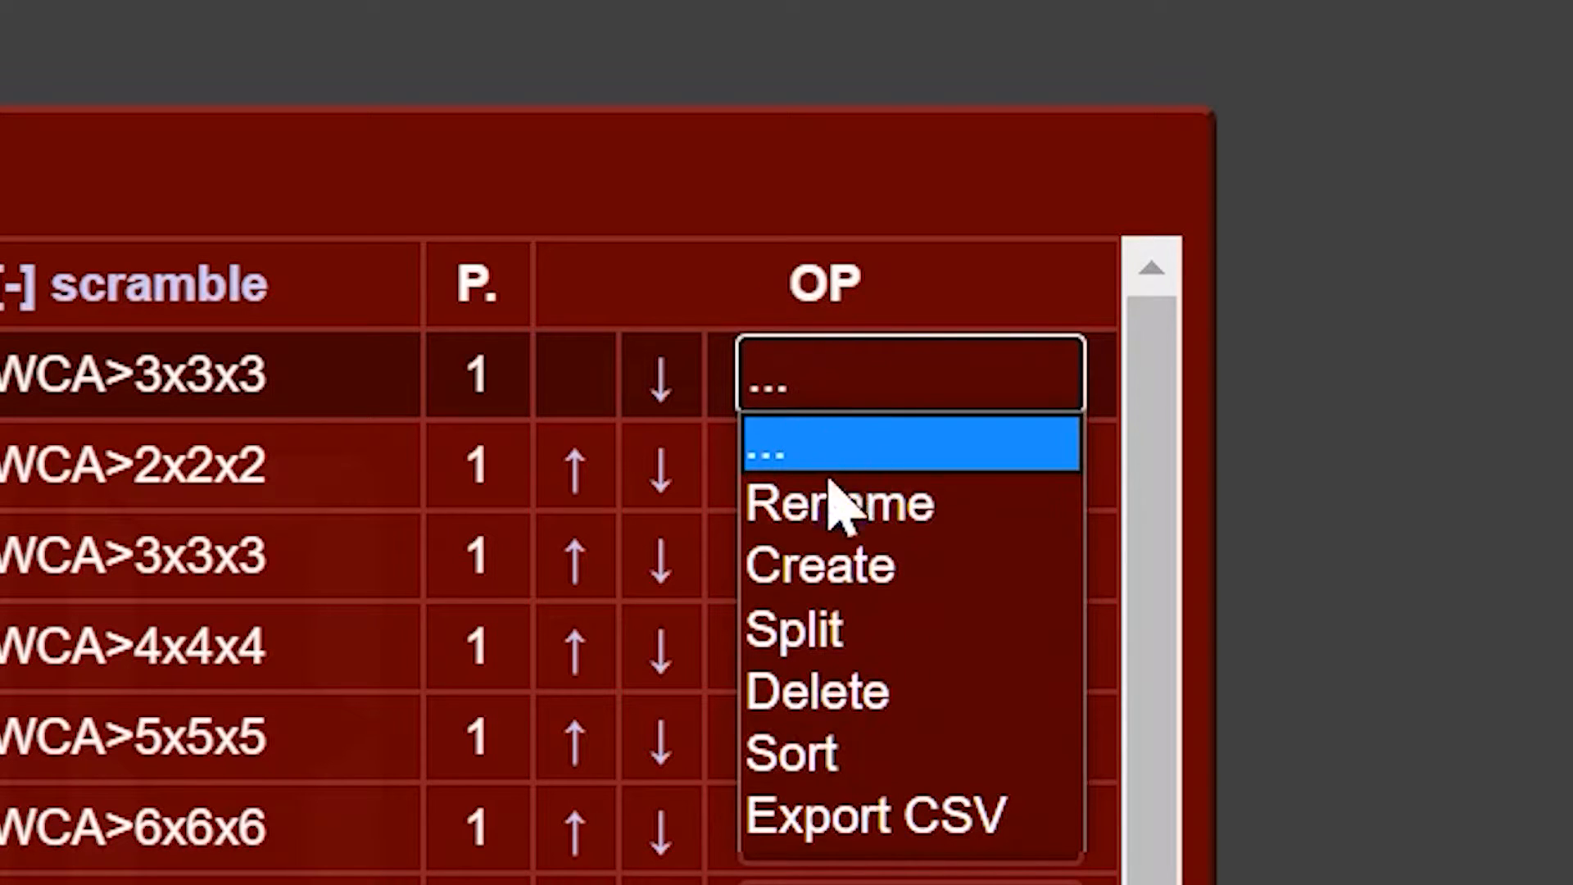
left_click(839, 504)
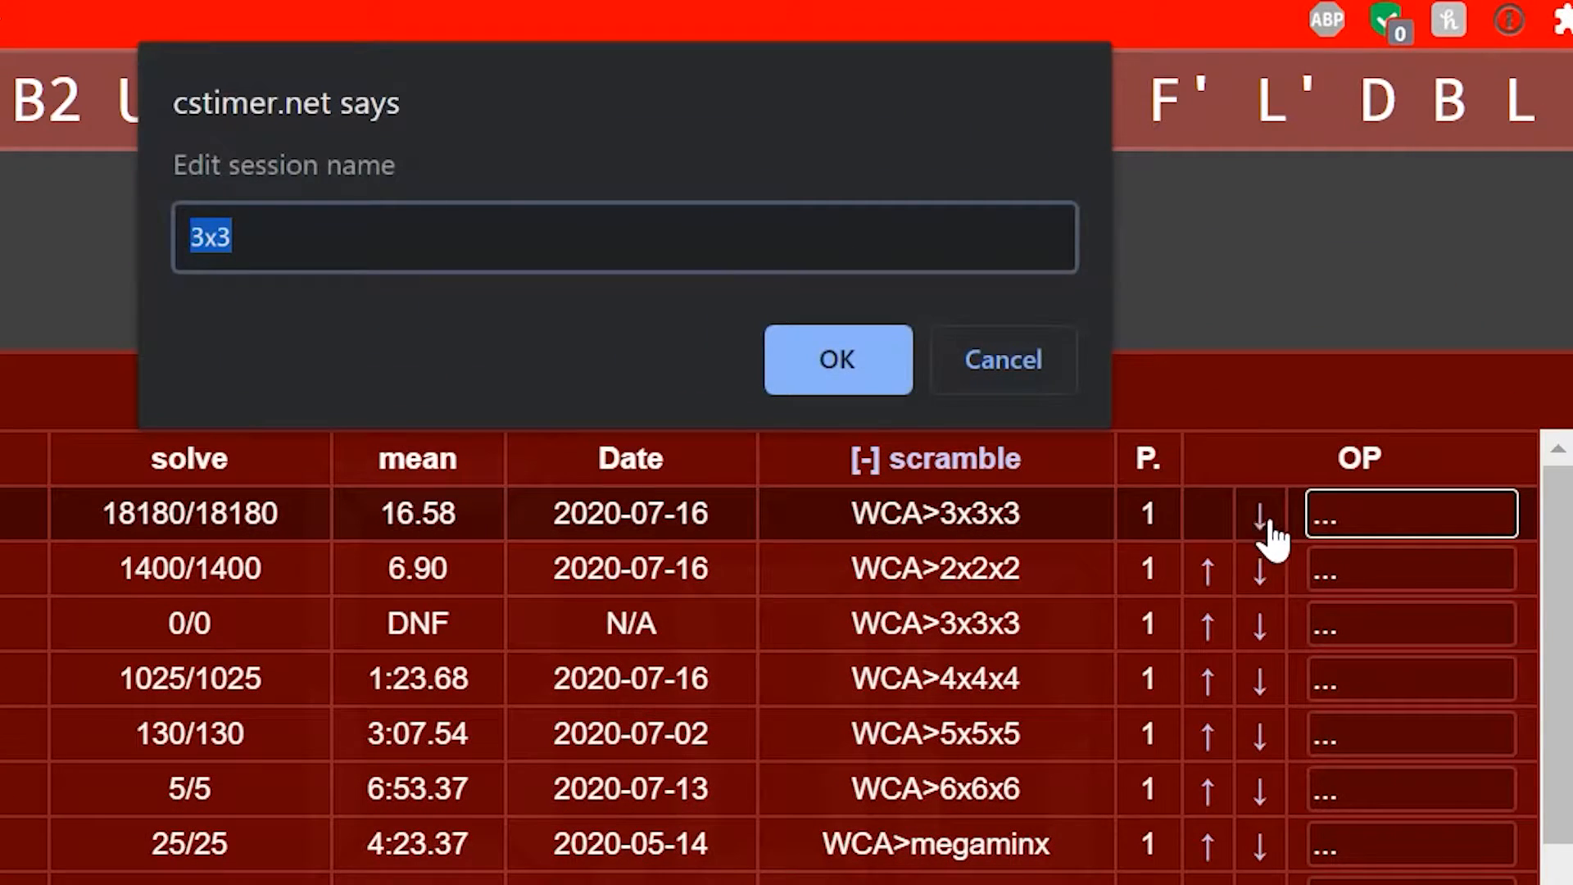
type("fffffffffffffff")
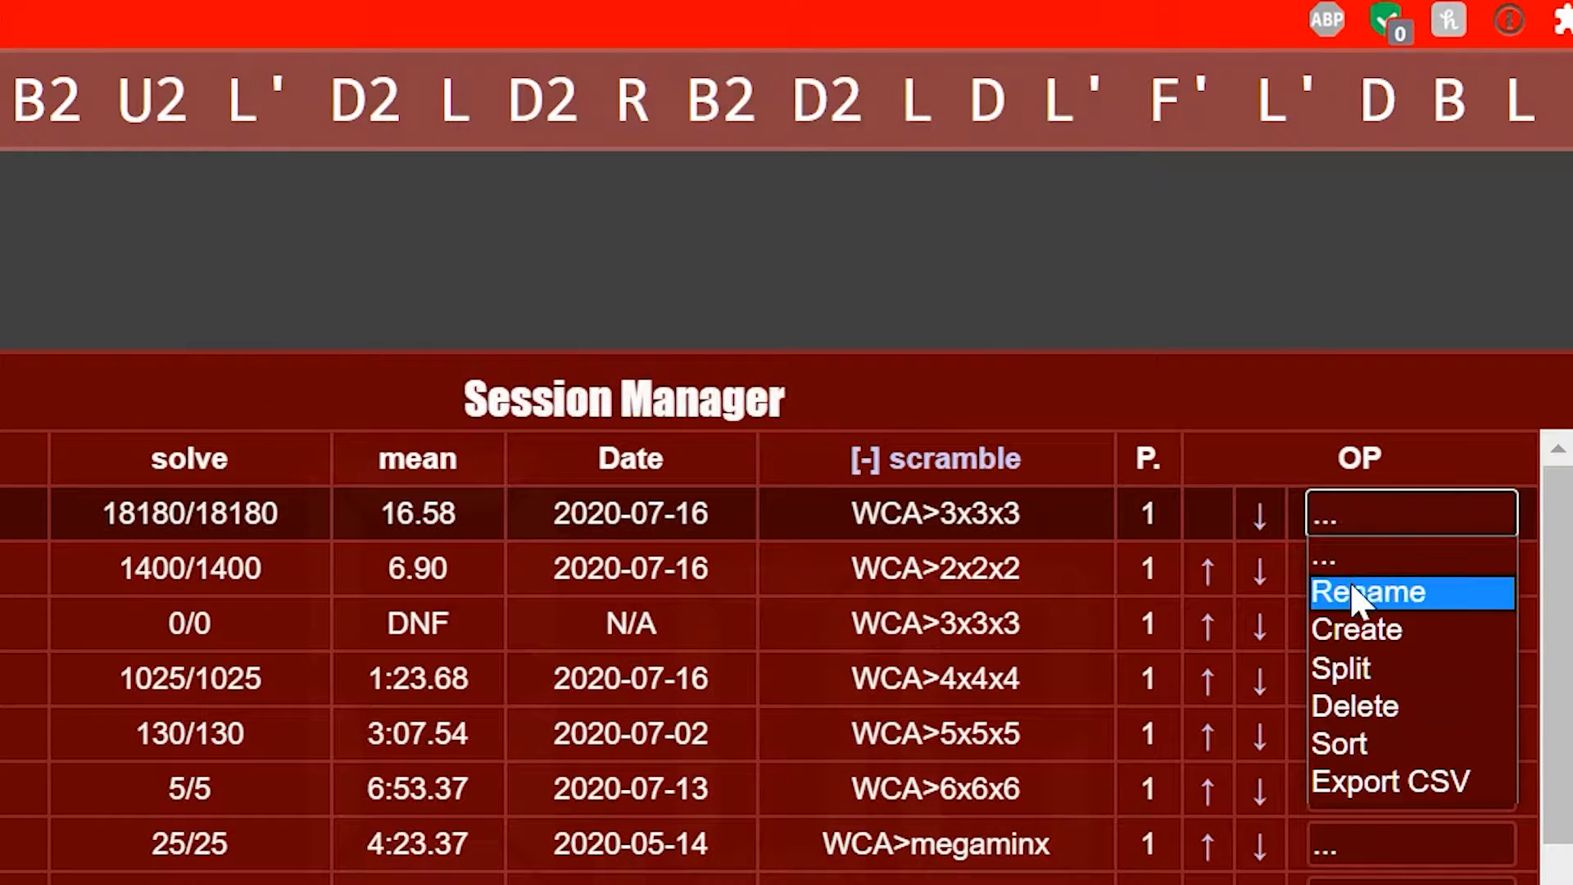
left_click(1366, 591)
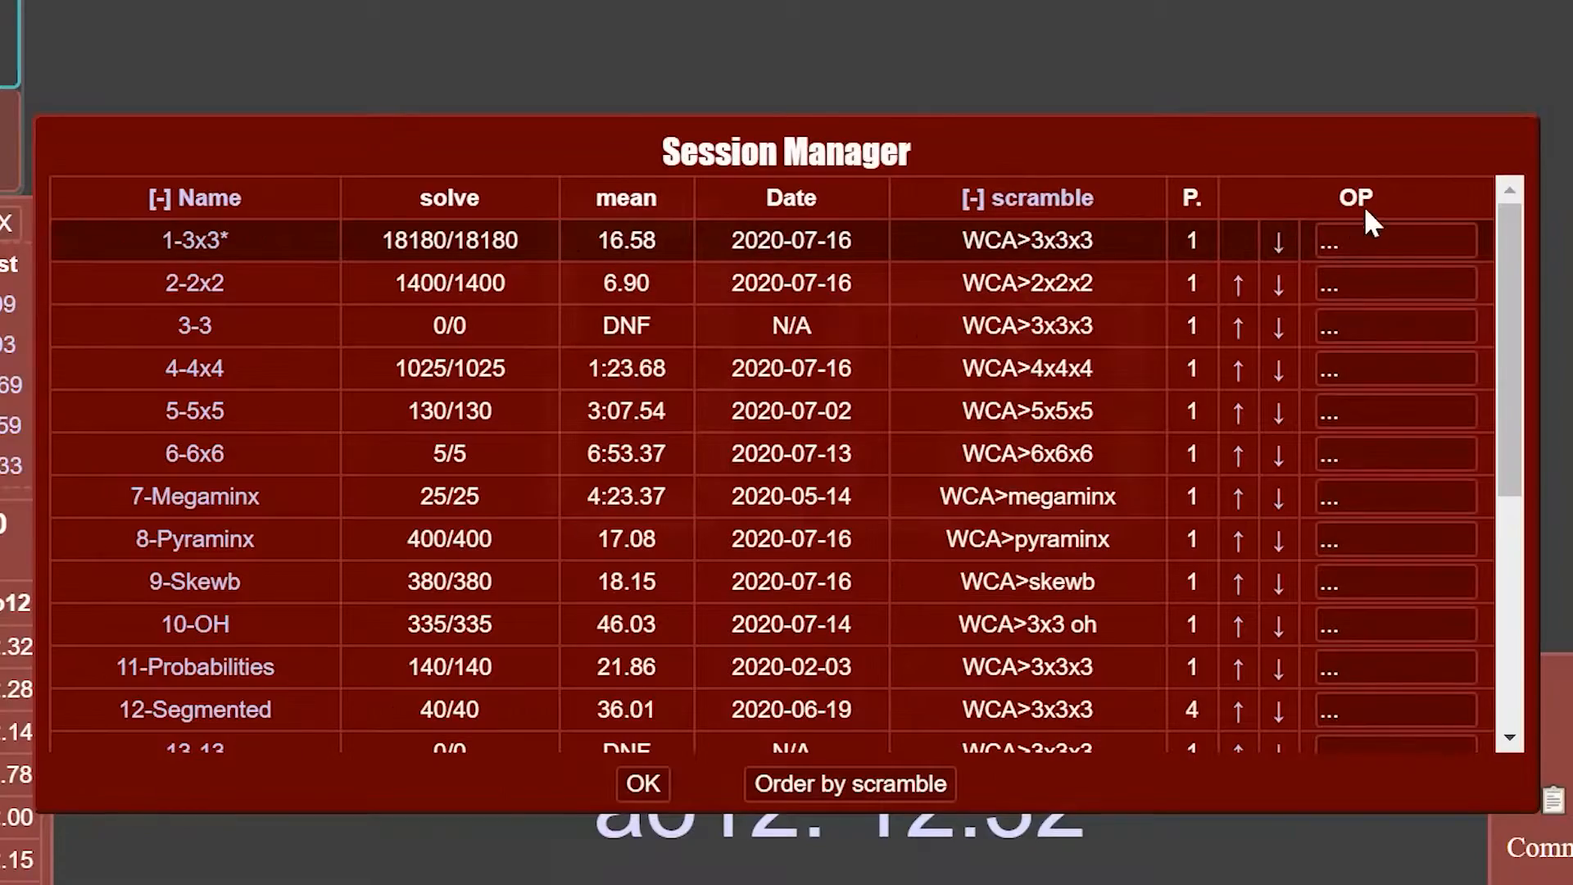
mouse_move(981, 249)
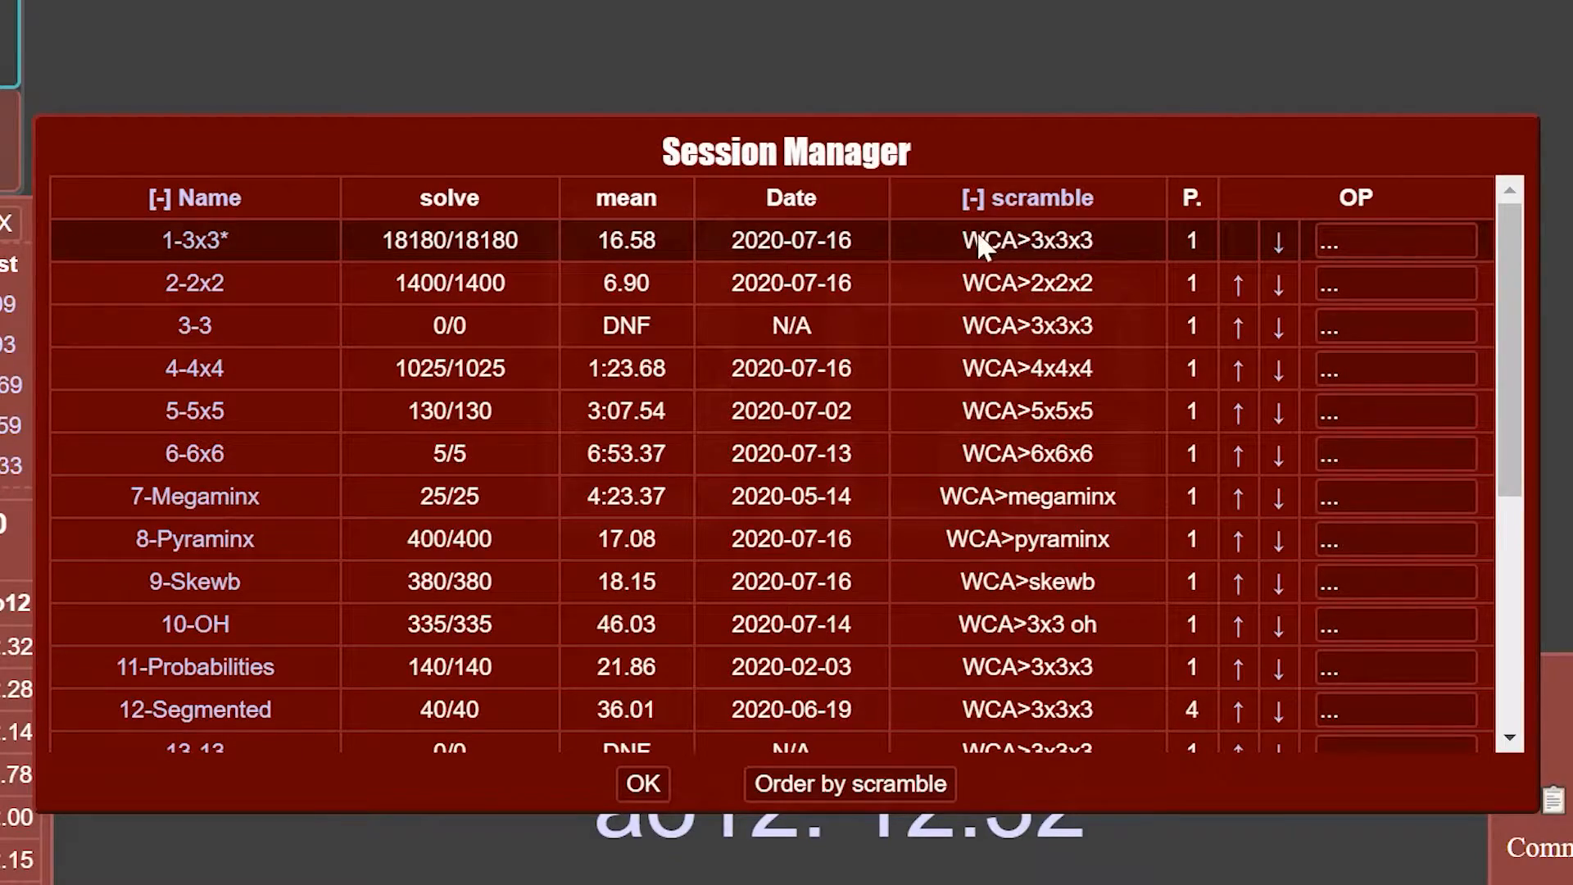
- Split the latest 100 times off the main 3x3 session into a new session
left_click(1393, 240)
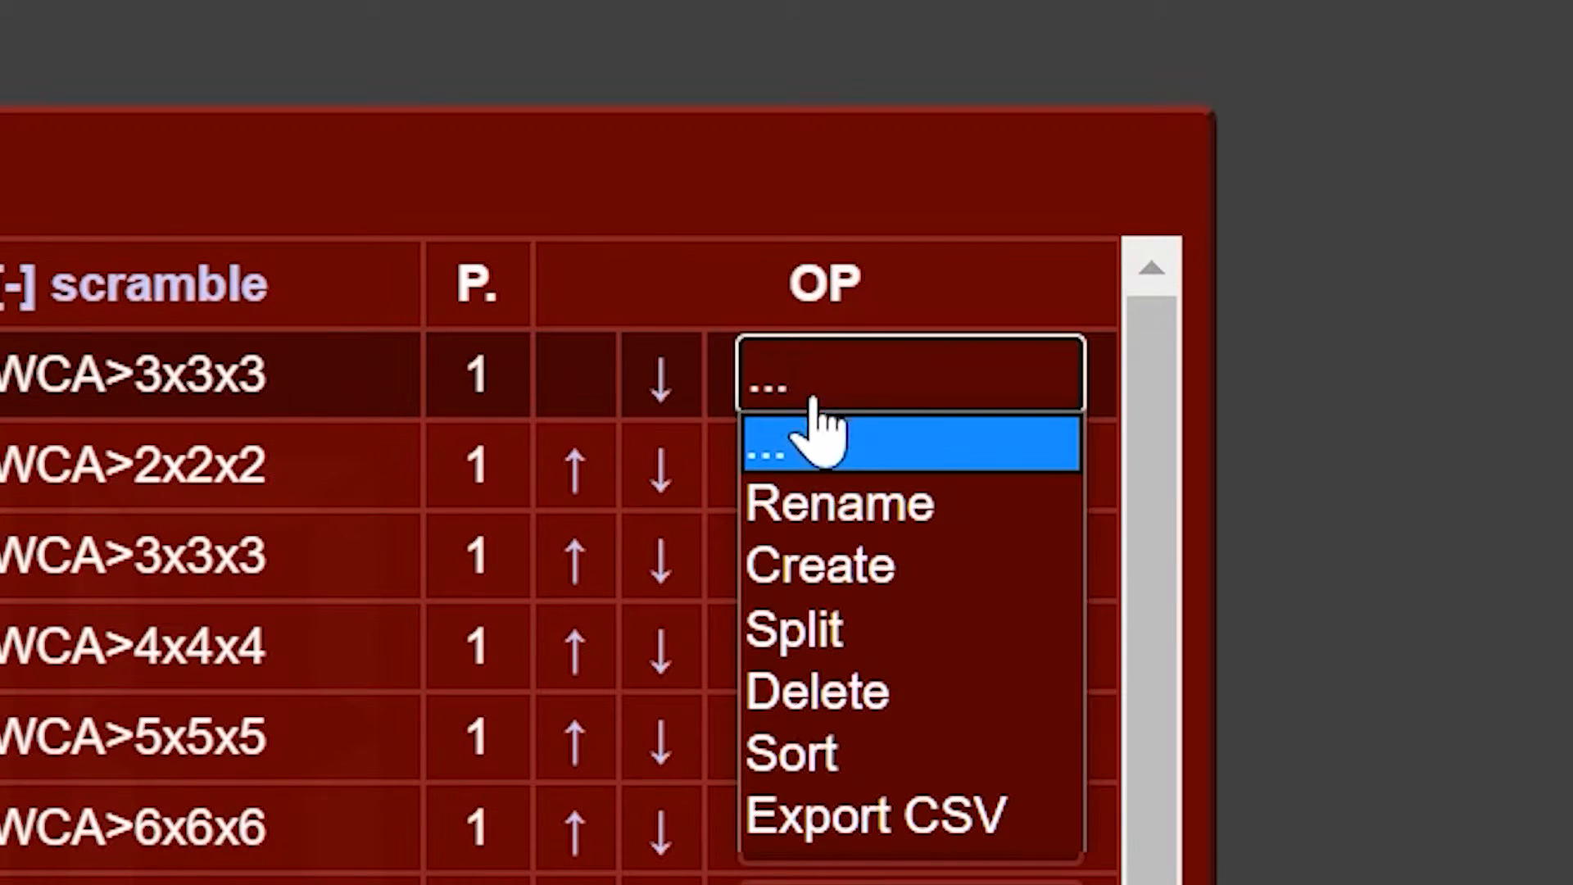
left_click(792, 627)
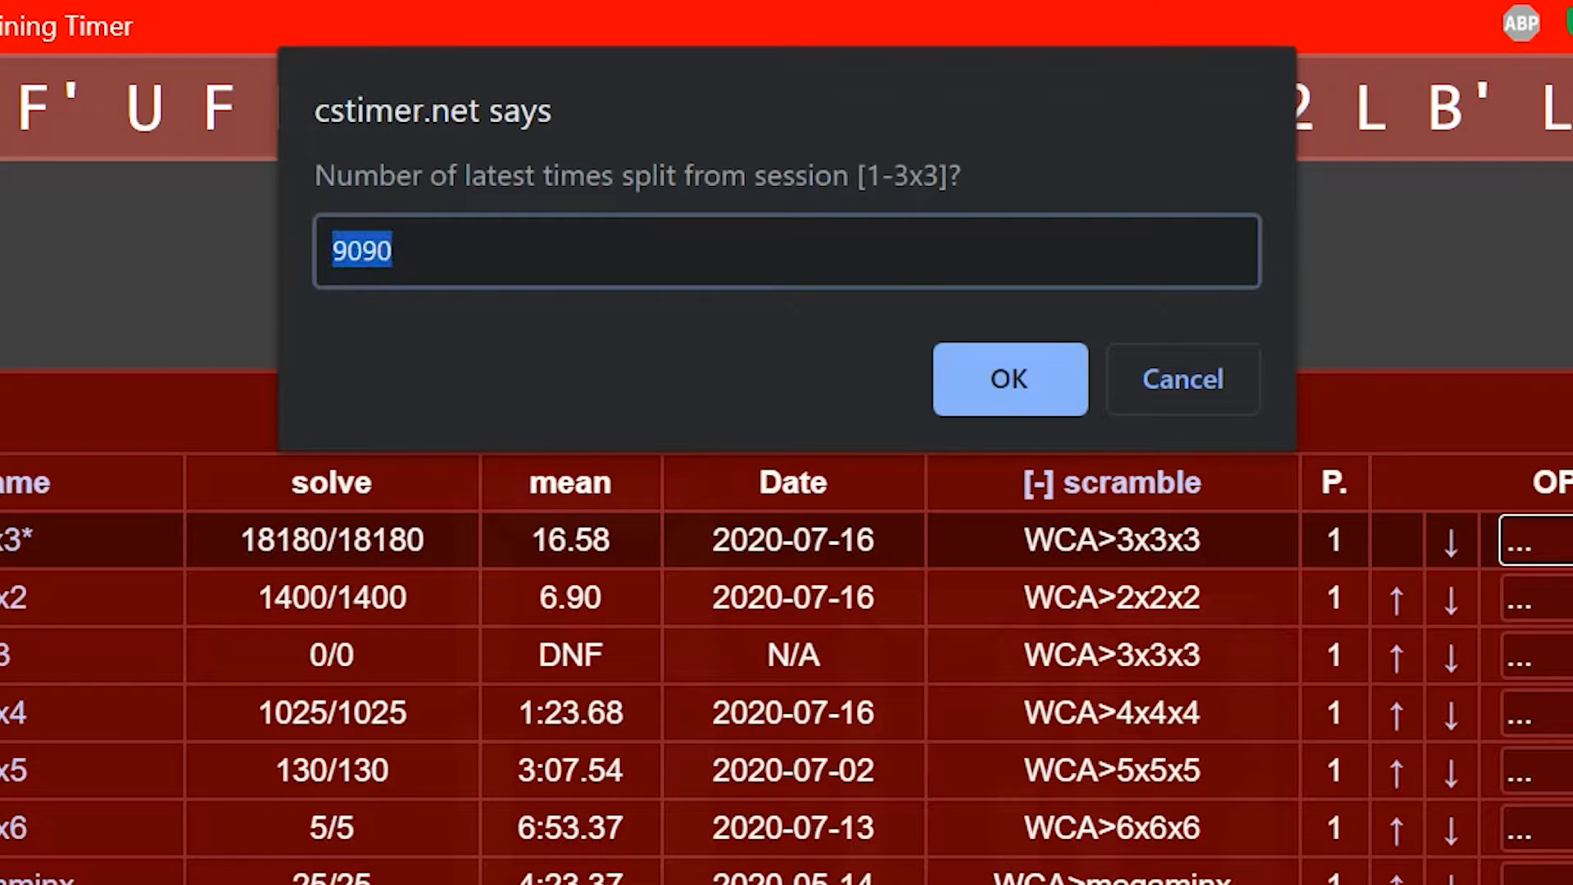
type("100")
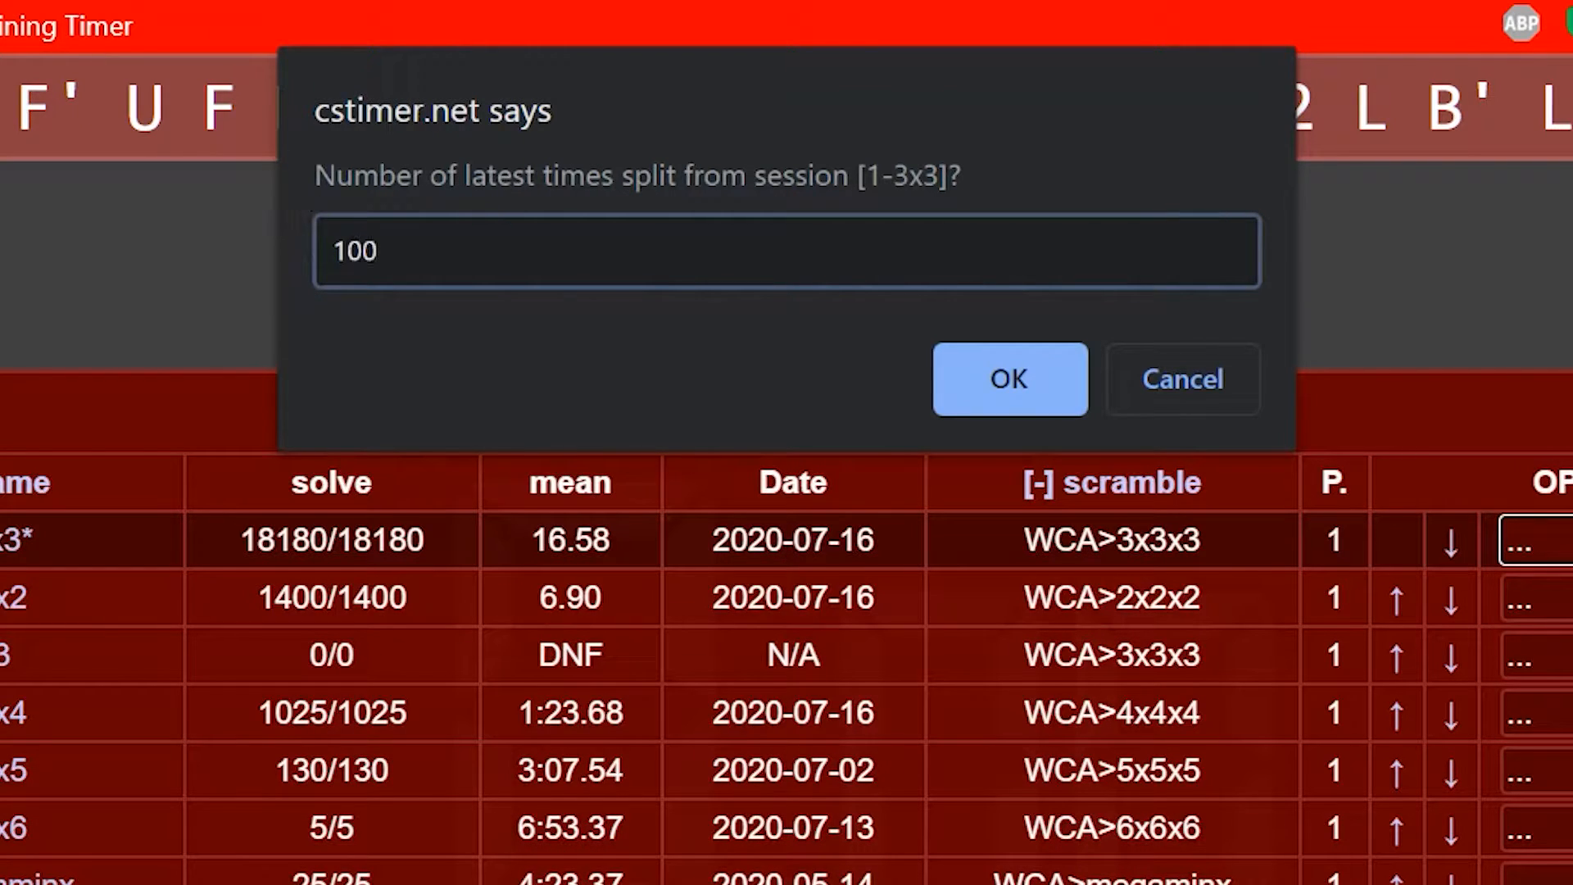
left_click(1009, 380)
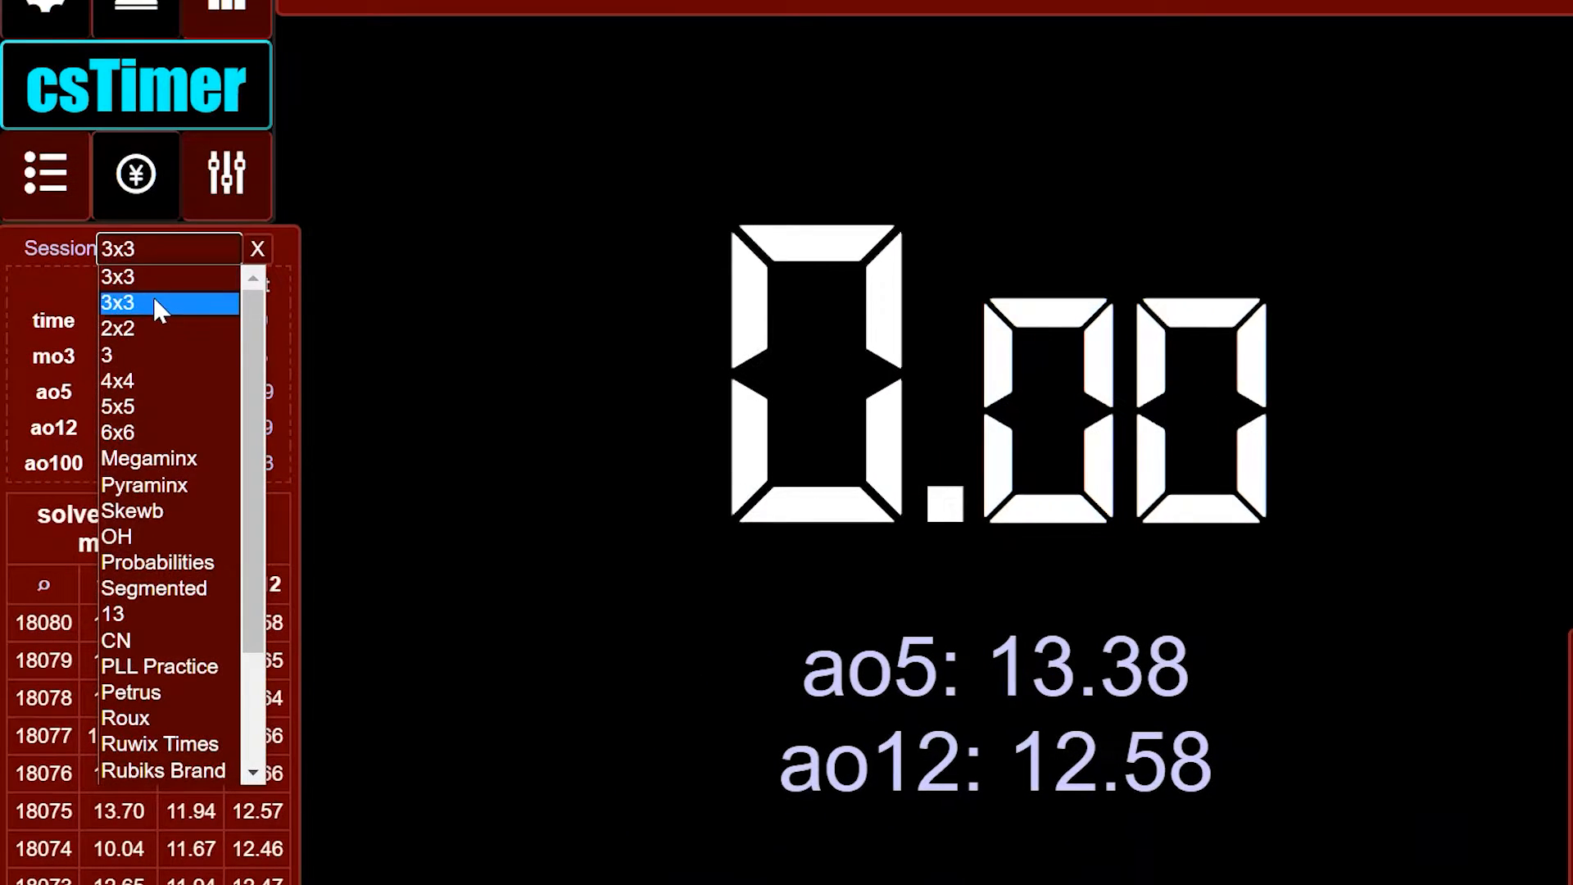
- Switch to the new second 3x3 session holding the 100 solves
left_click(117, 302)
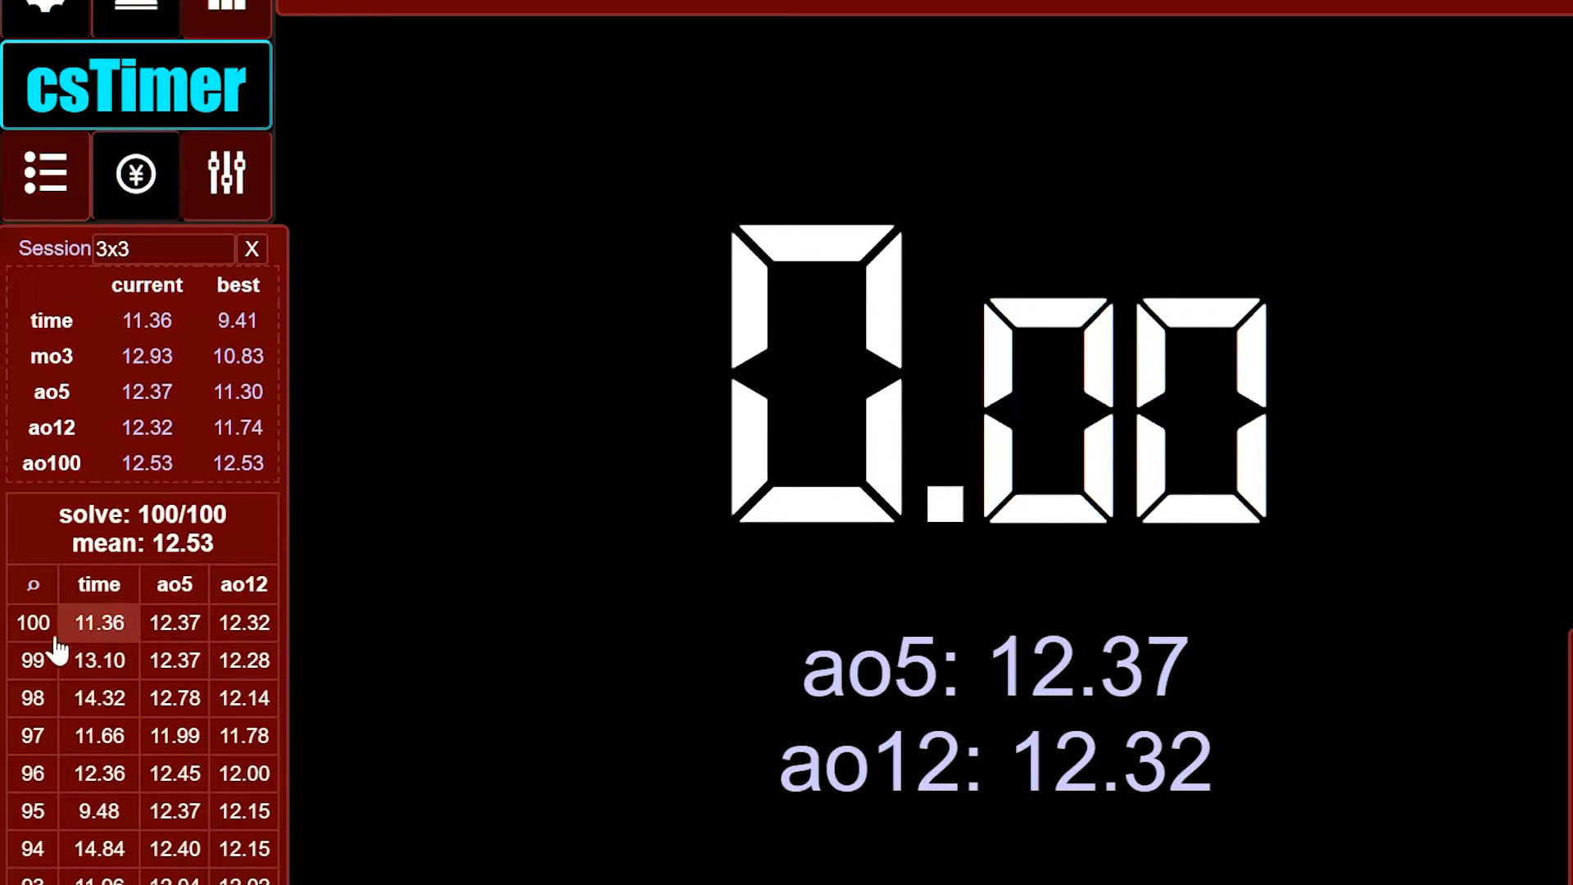
scroll("down", 3)
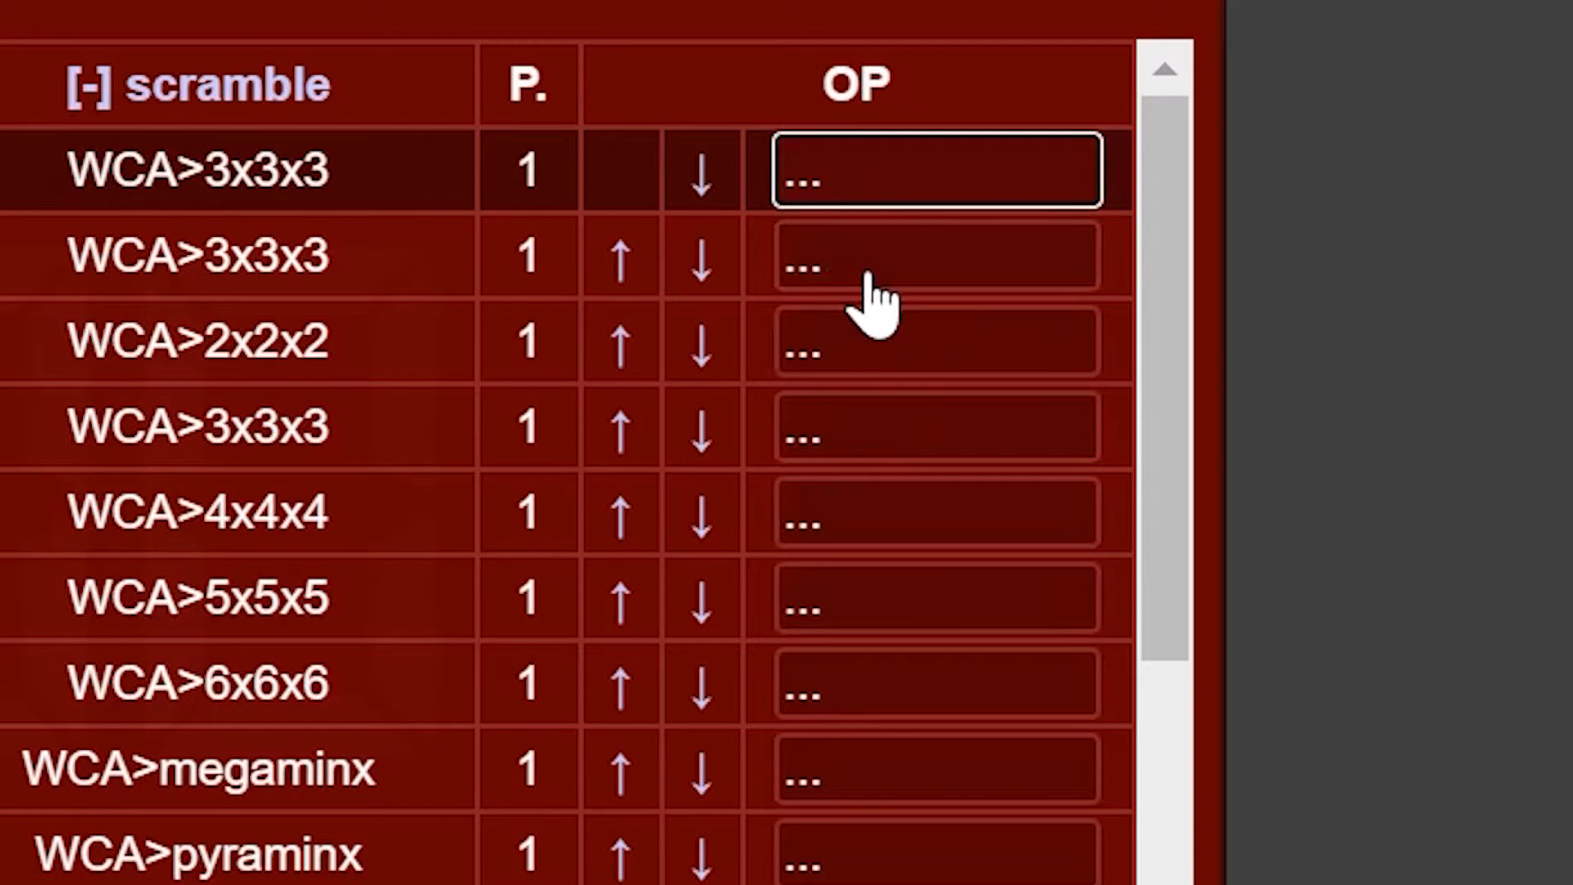
- Merge the 100-solve 3x3 session back into the main 3x3 session and confirm
left_click(934, 255)
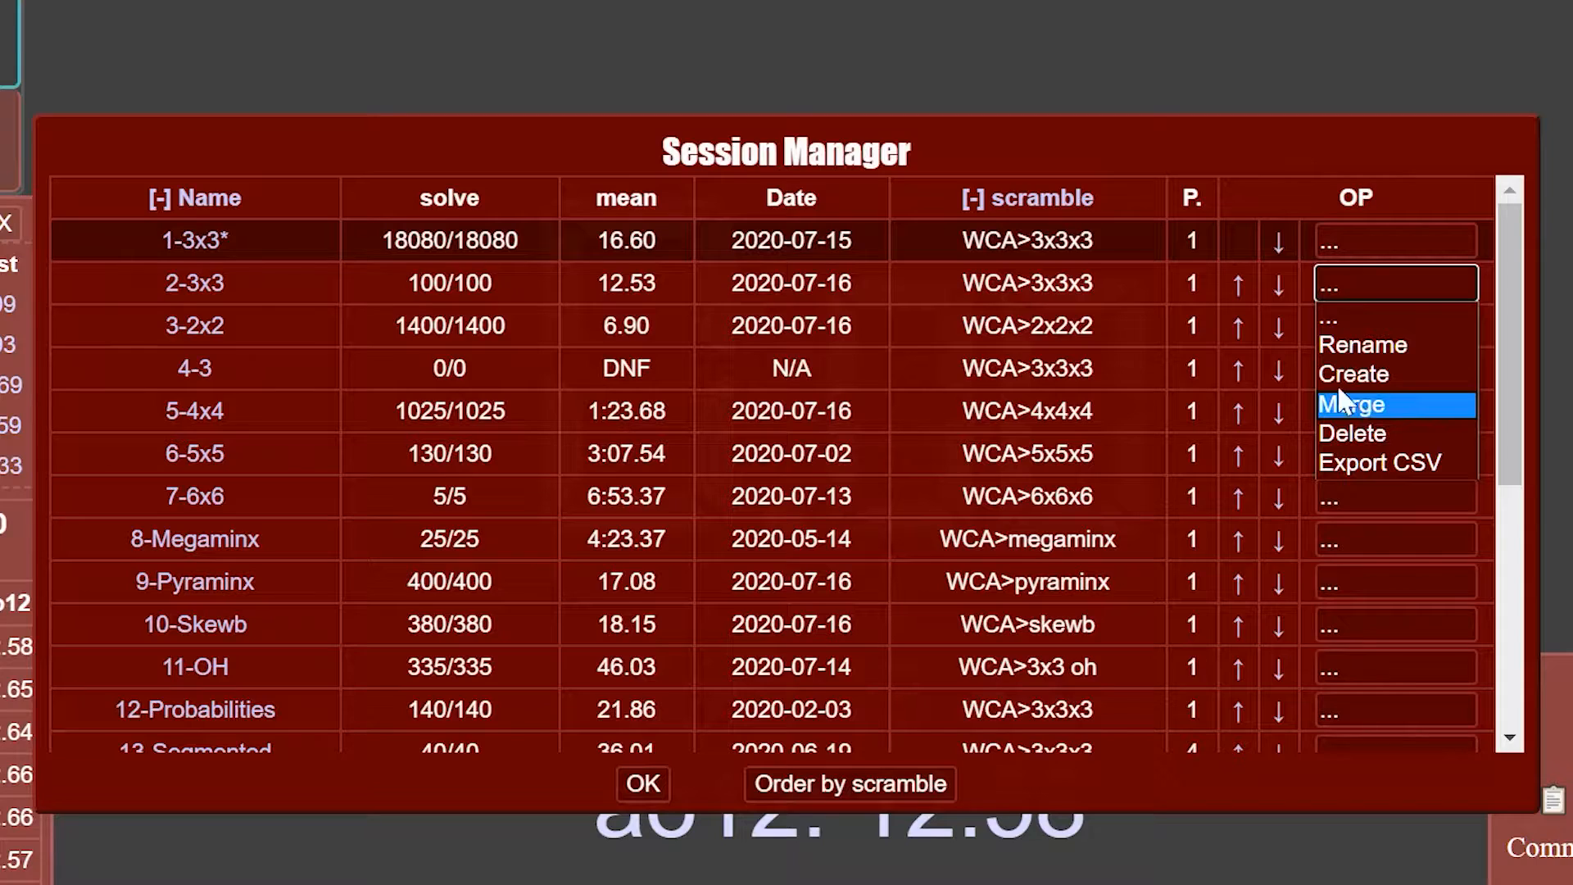
mouse_move(1385, 374)
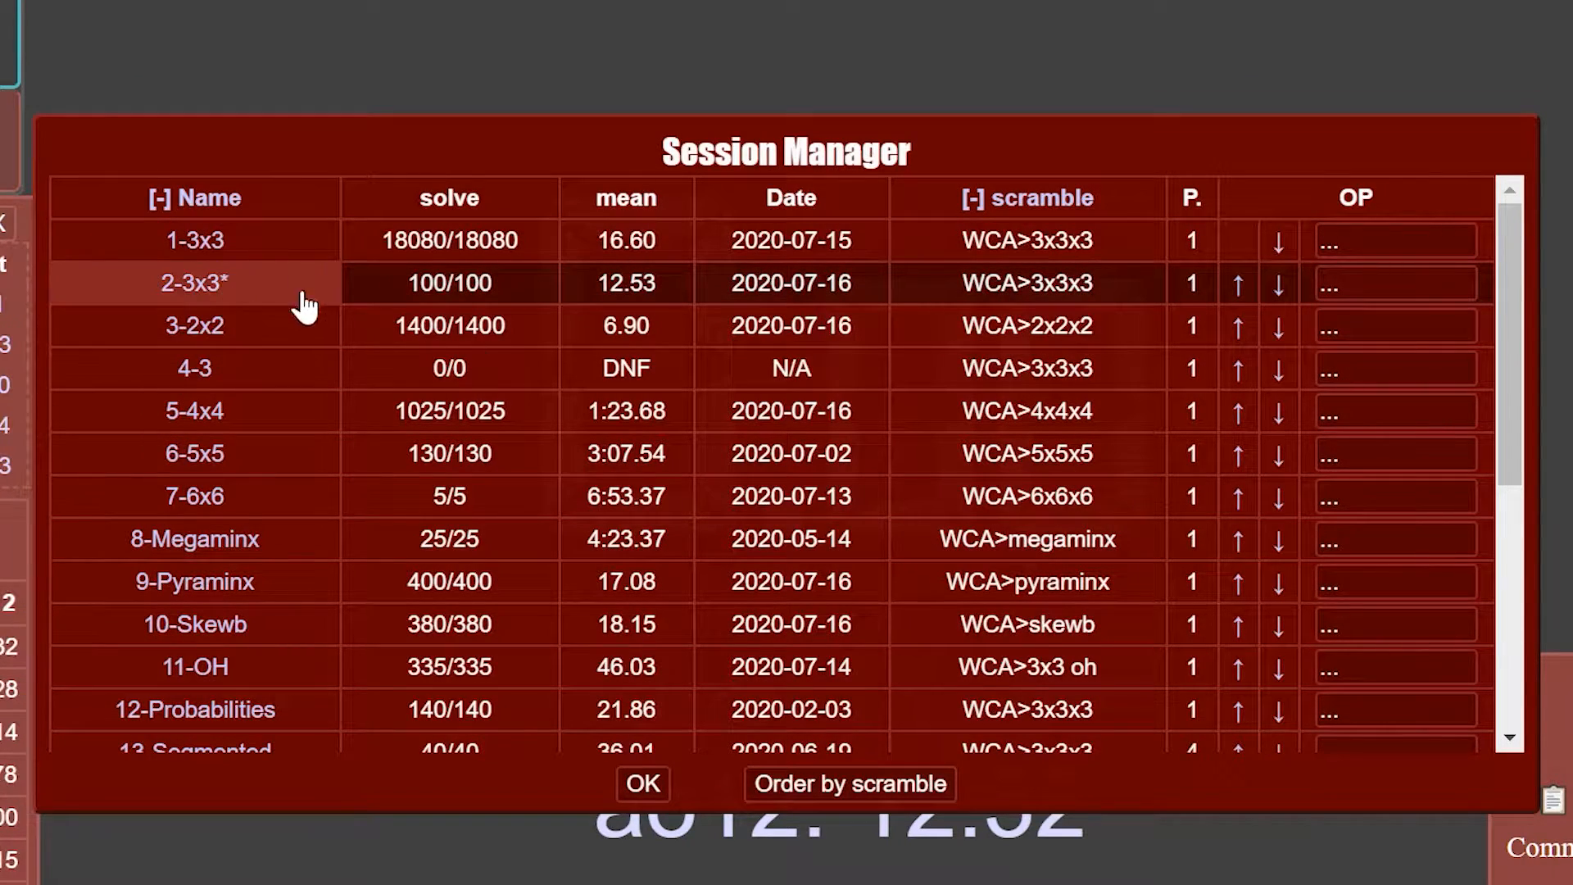
mouse_move(492, 291)
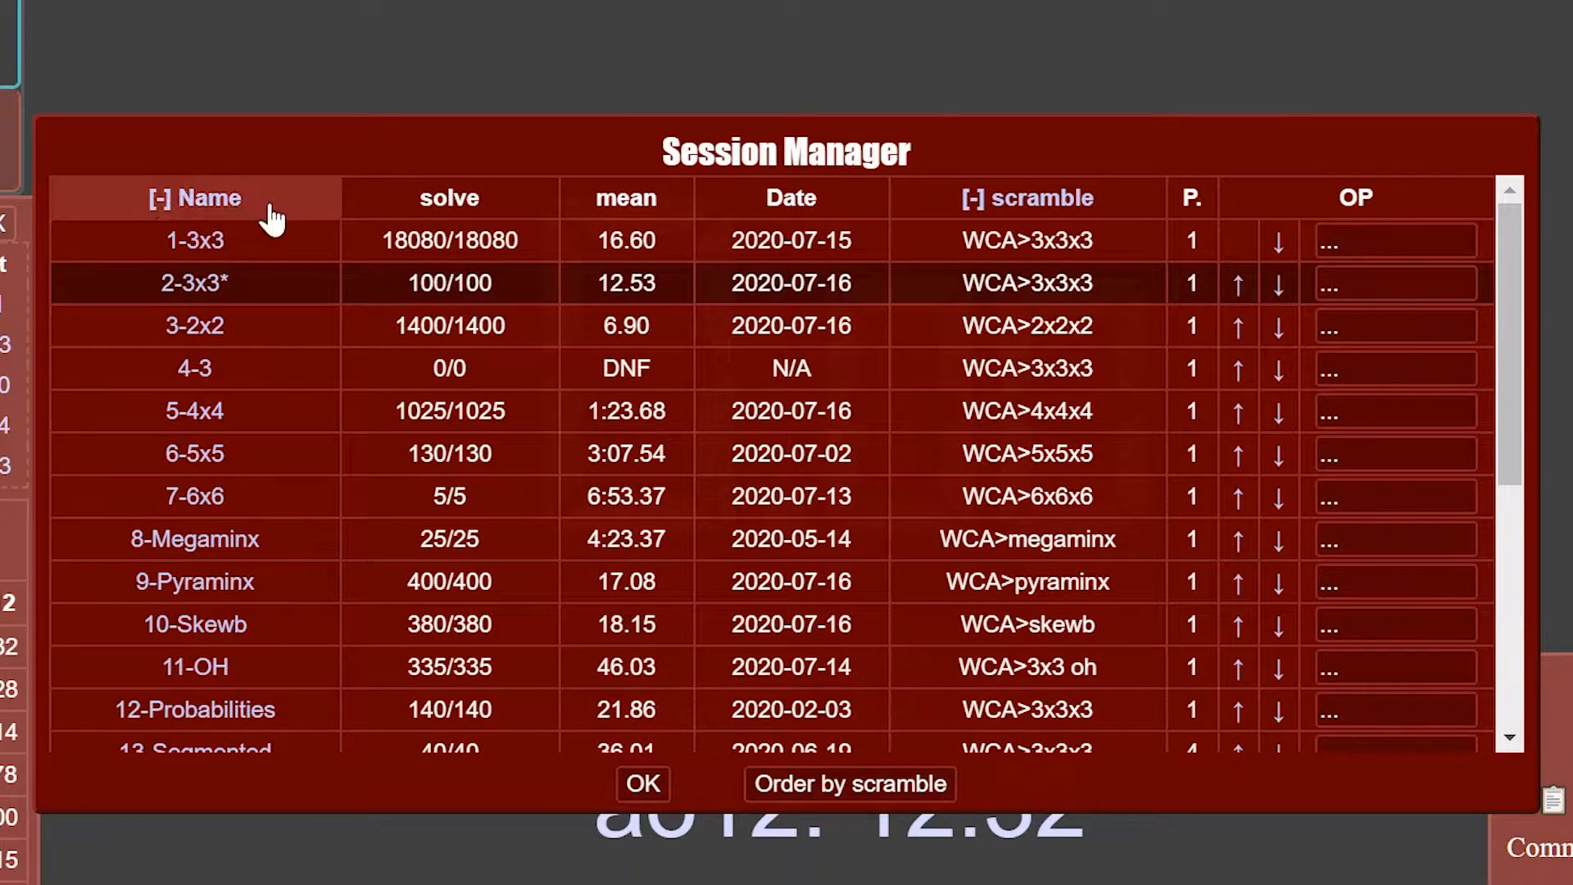
left_click(1236, 283)
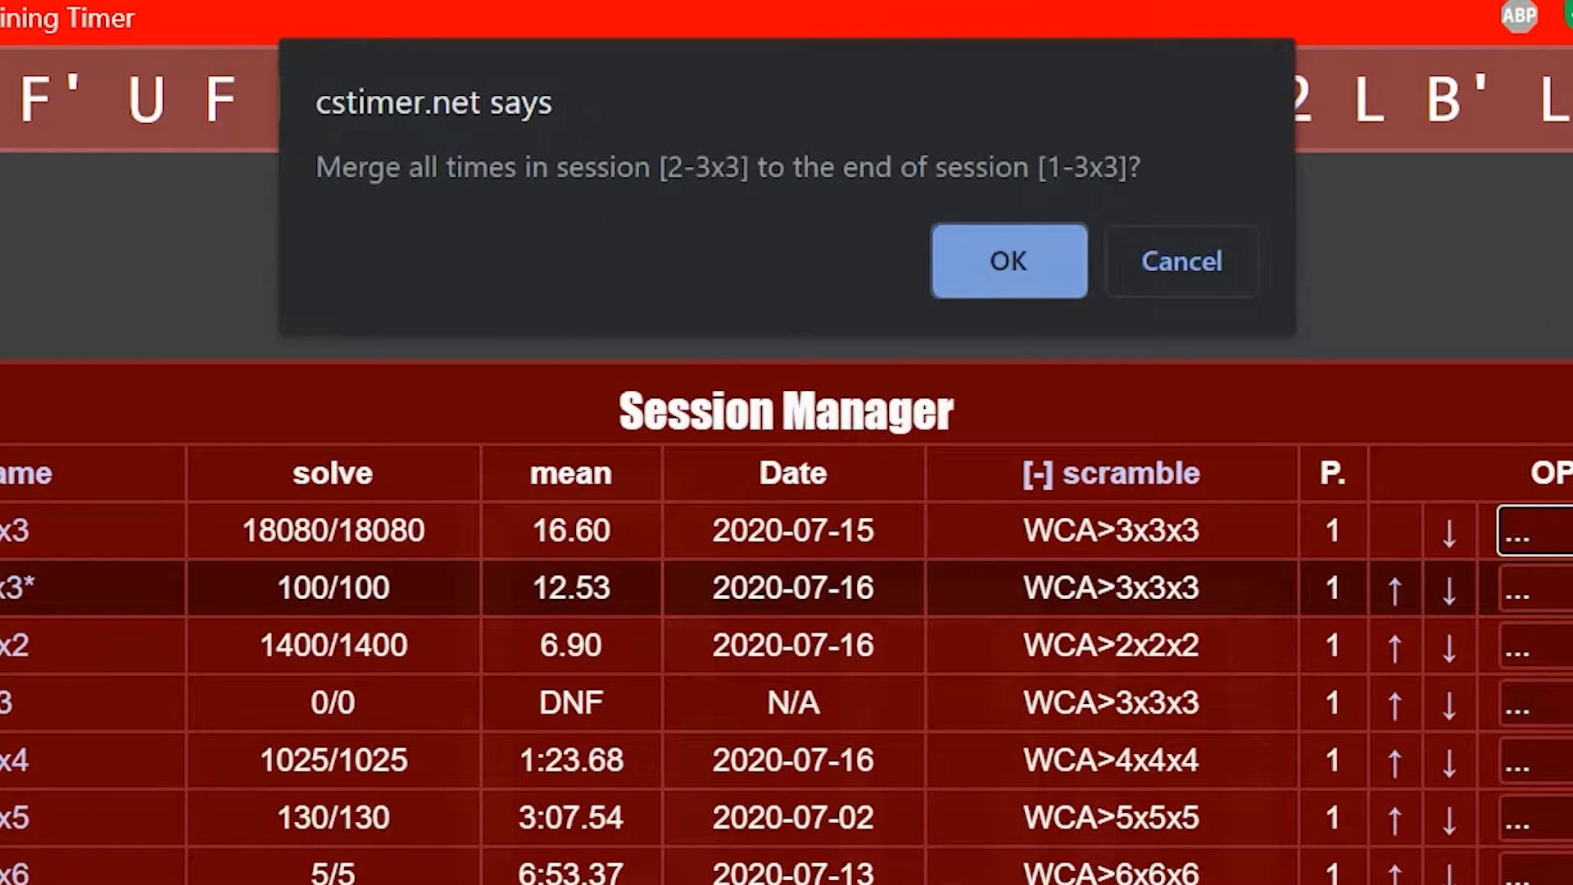
mouse_move(165, 537)
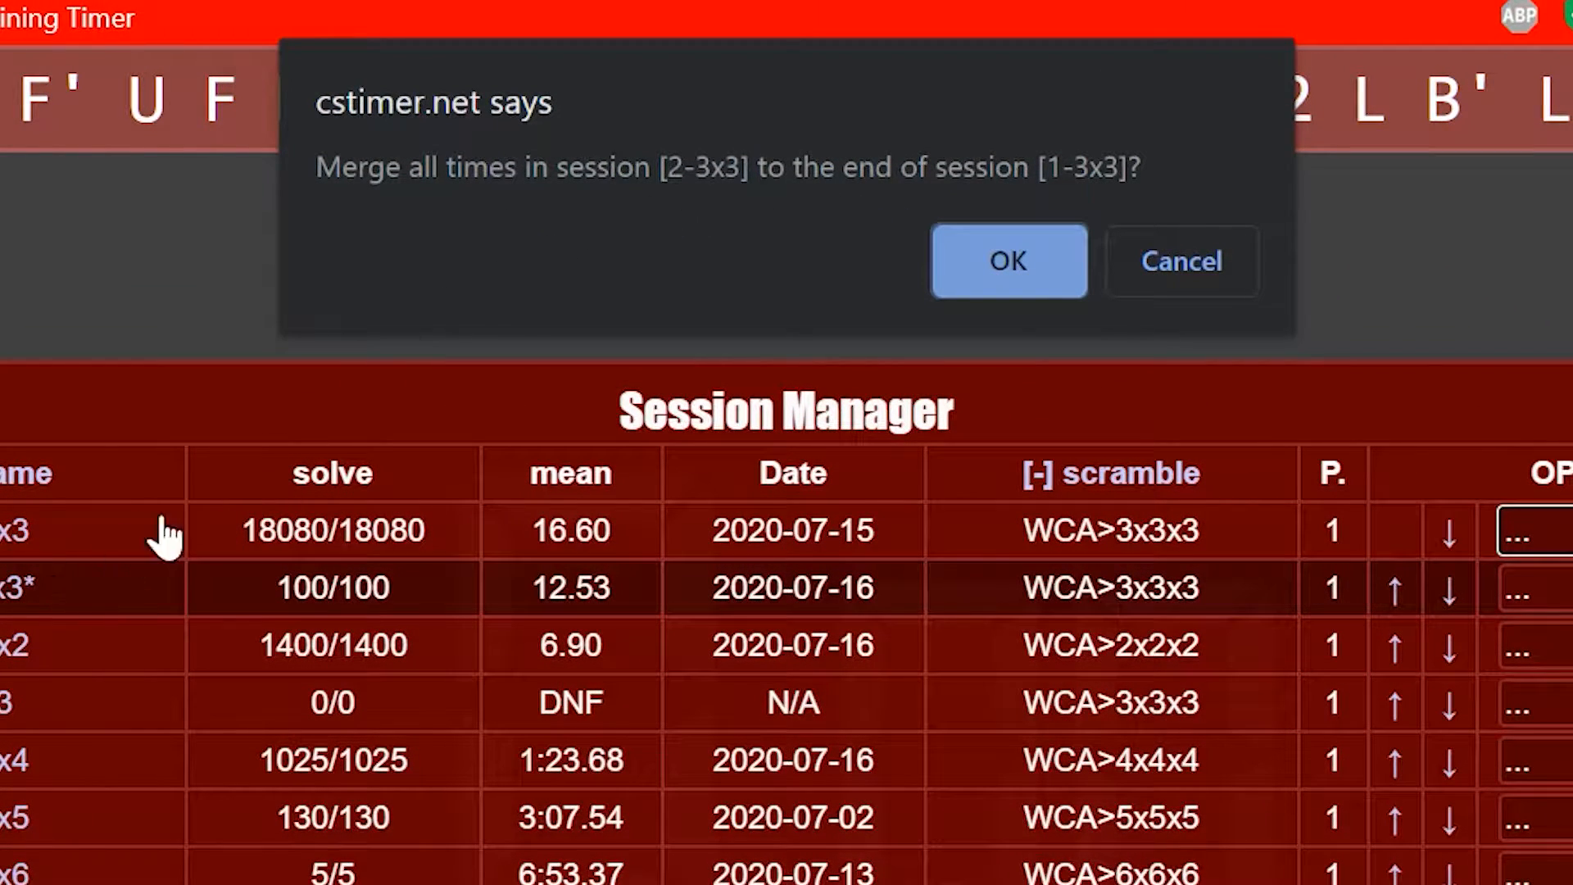
mouse_move(979, 226)
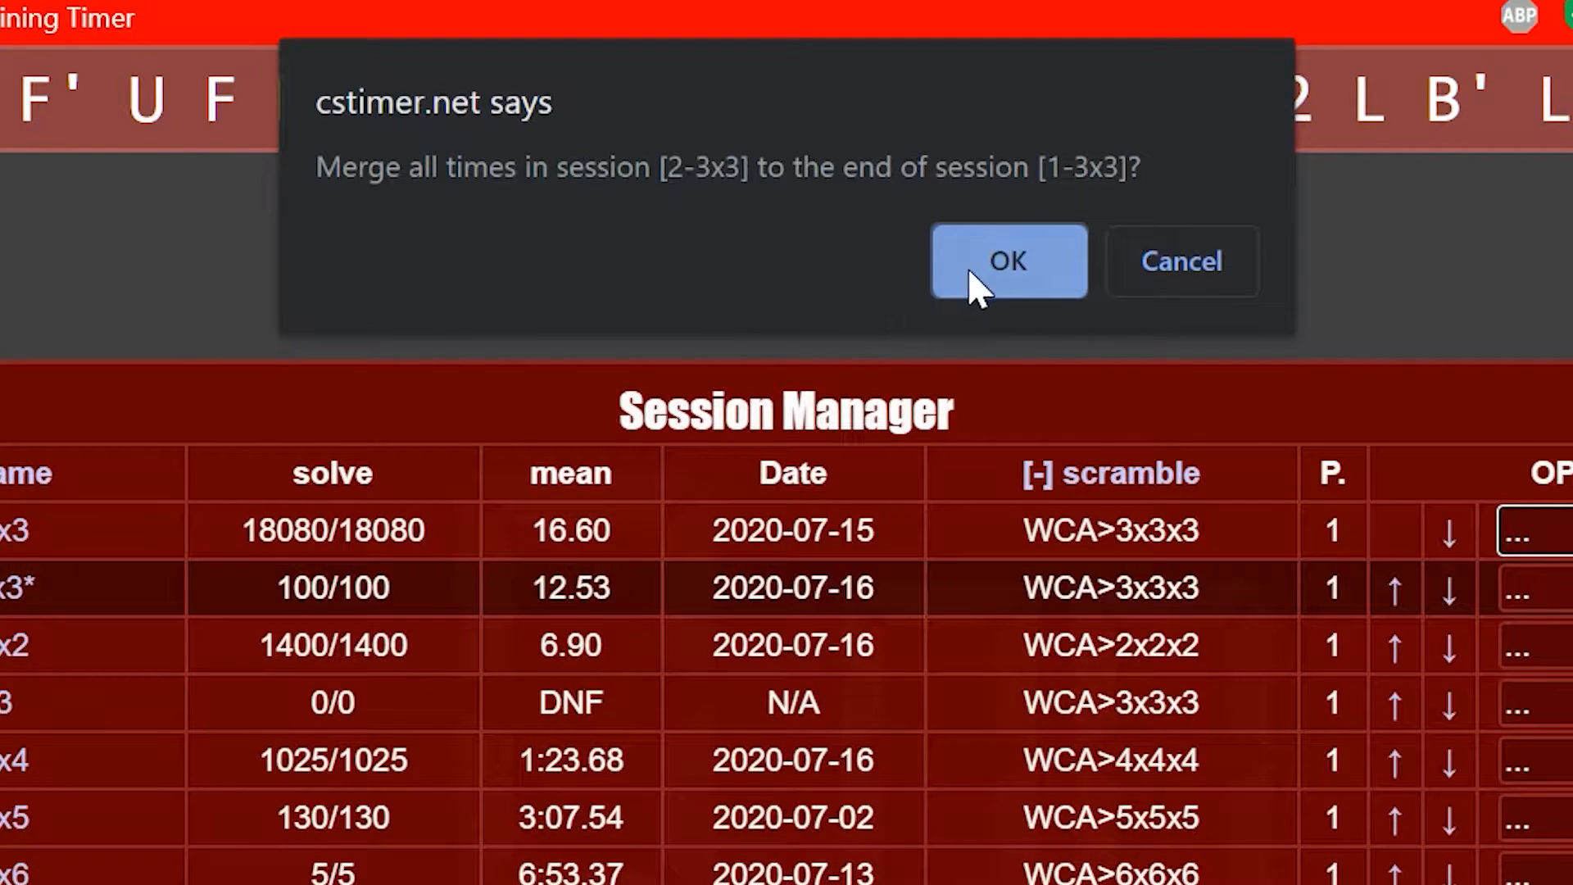
left_click(1008, 260)
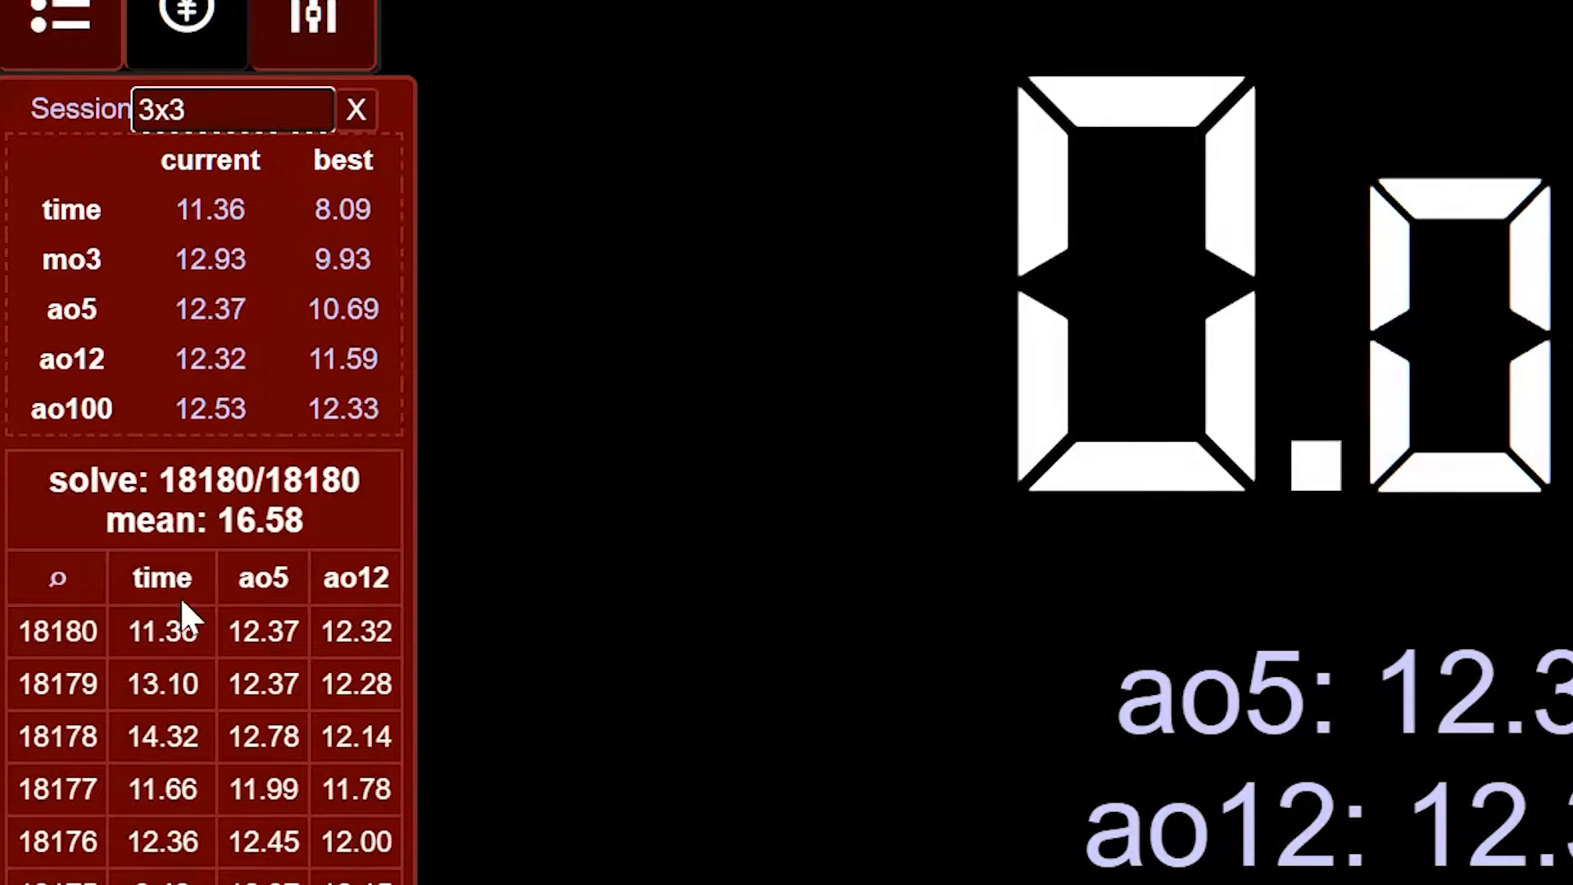
mouse_move(100, 562)
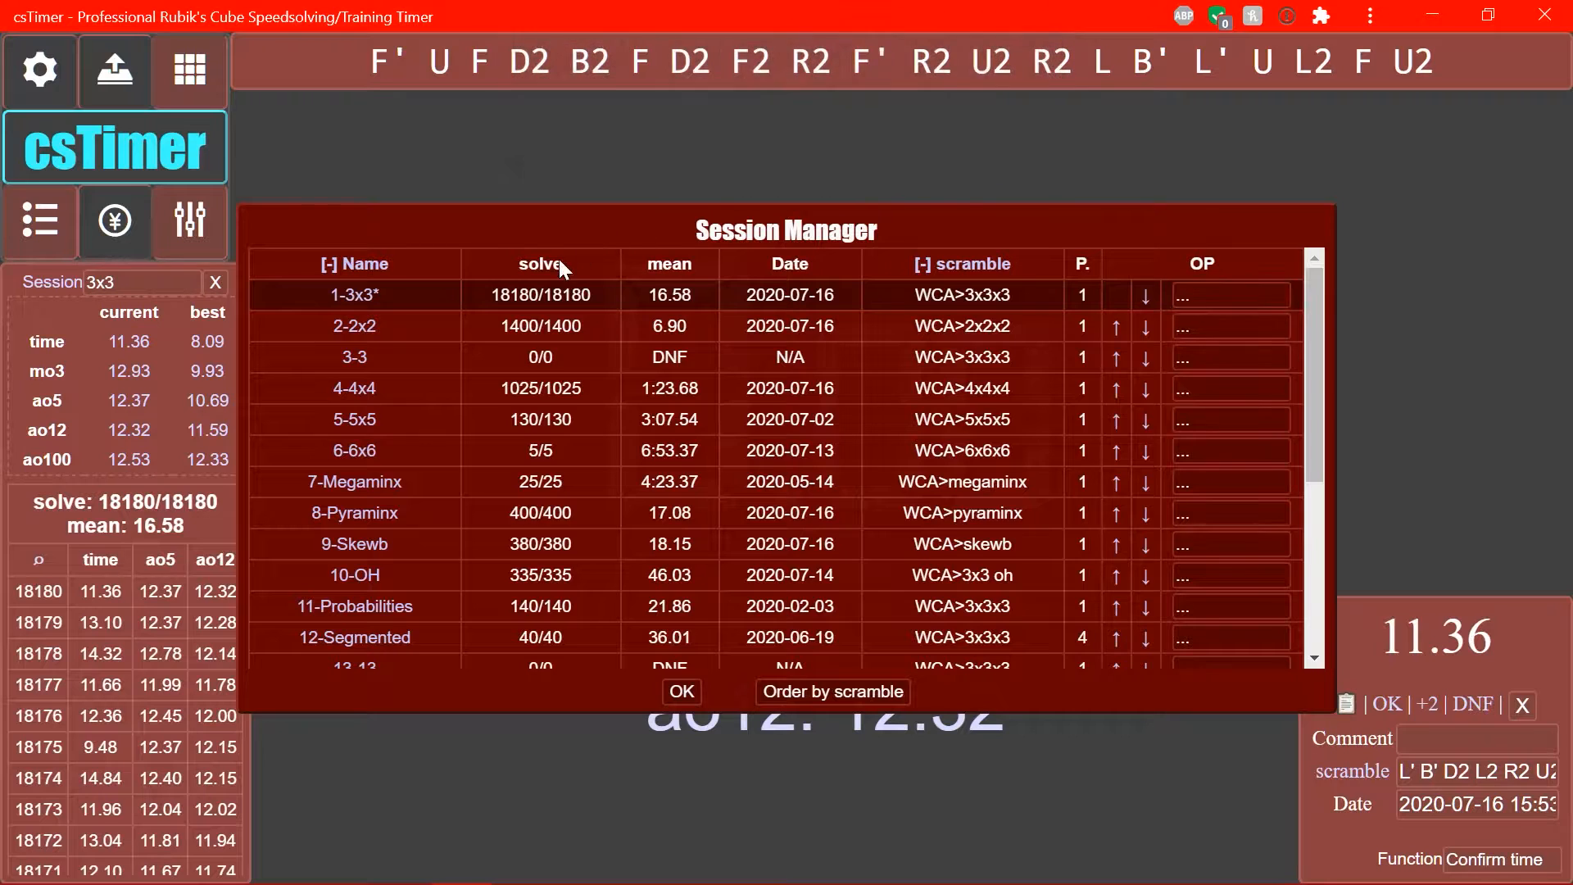
- Reopen the Session Manager showing the merged 1-3x3 session with 18180 solves
left_click(681, 691)
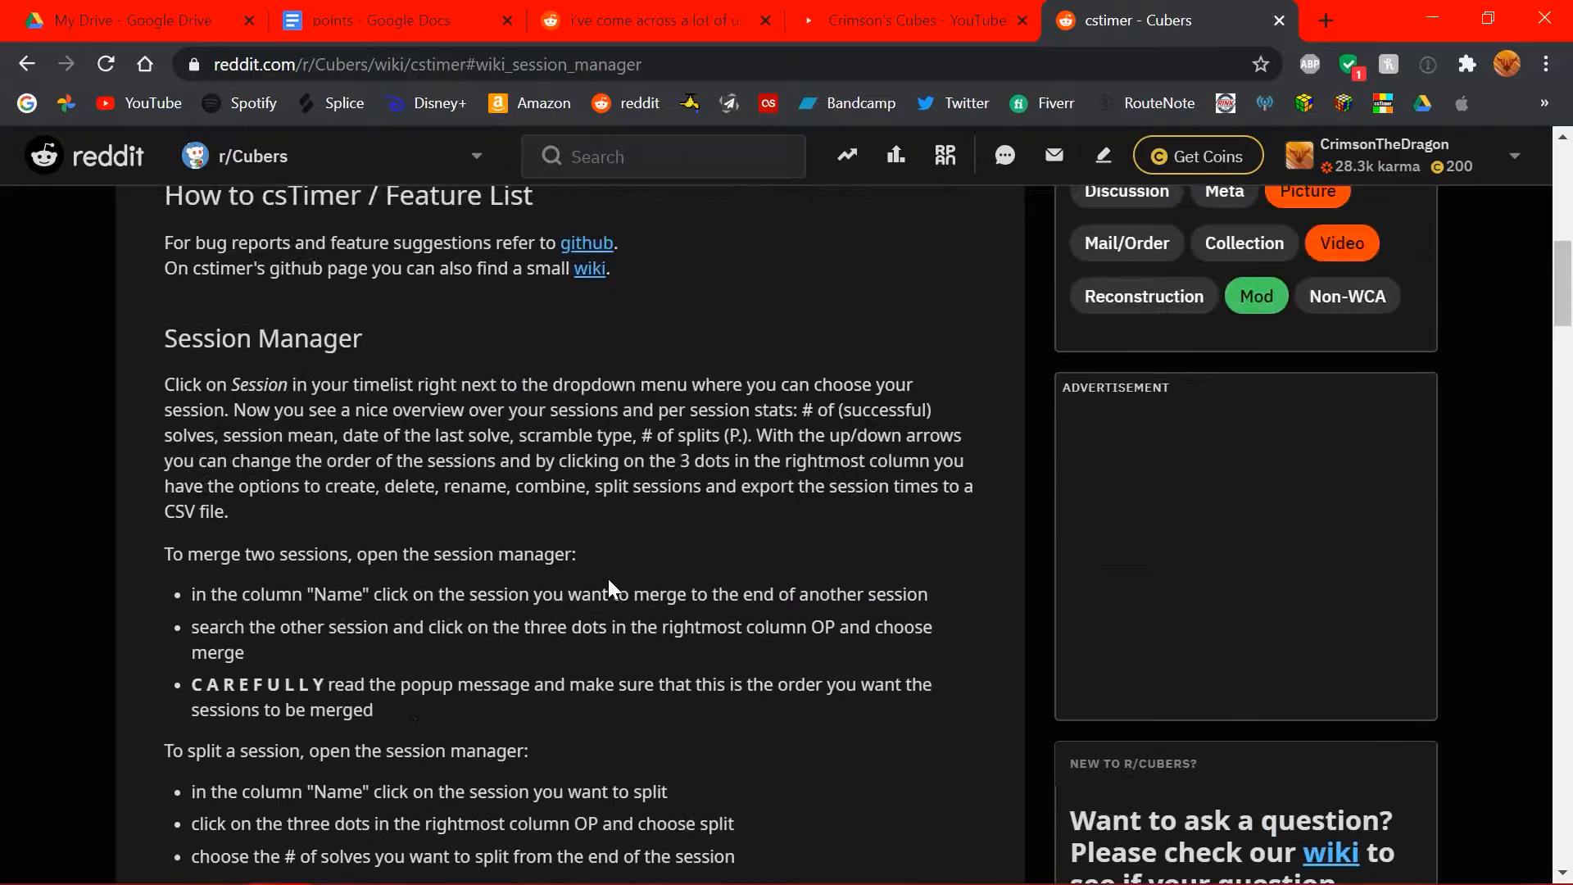
left_click(1134, 19)
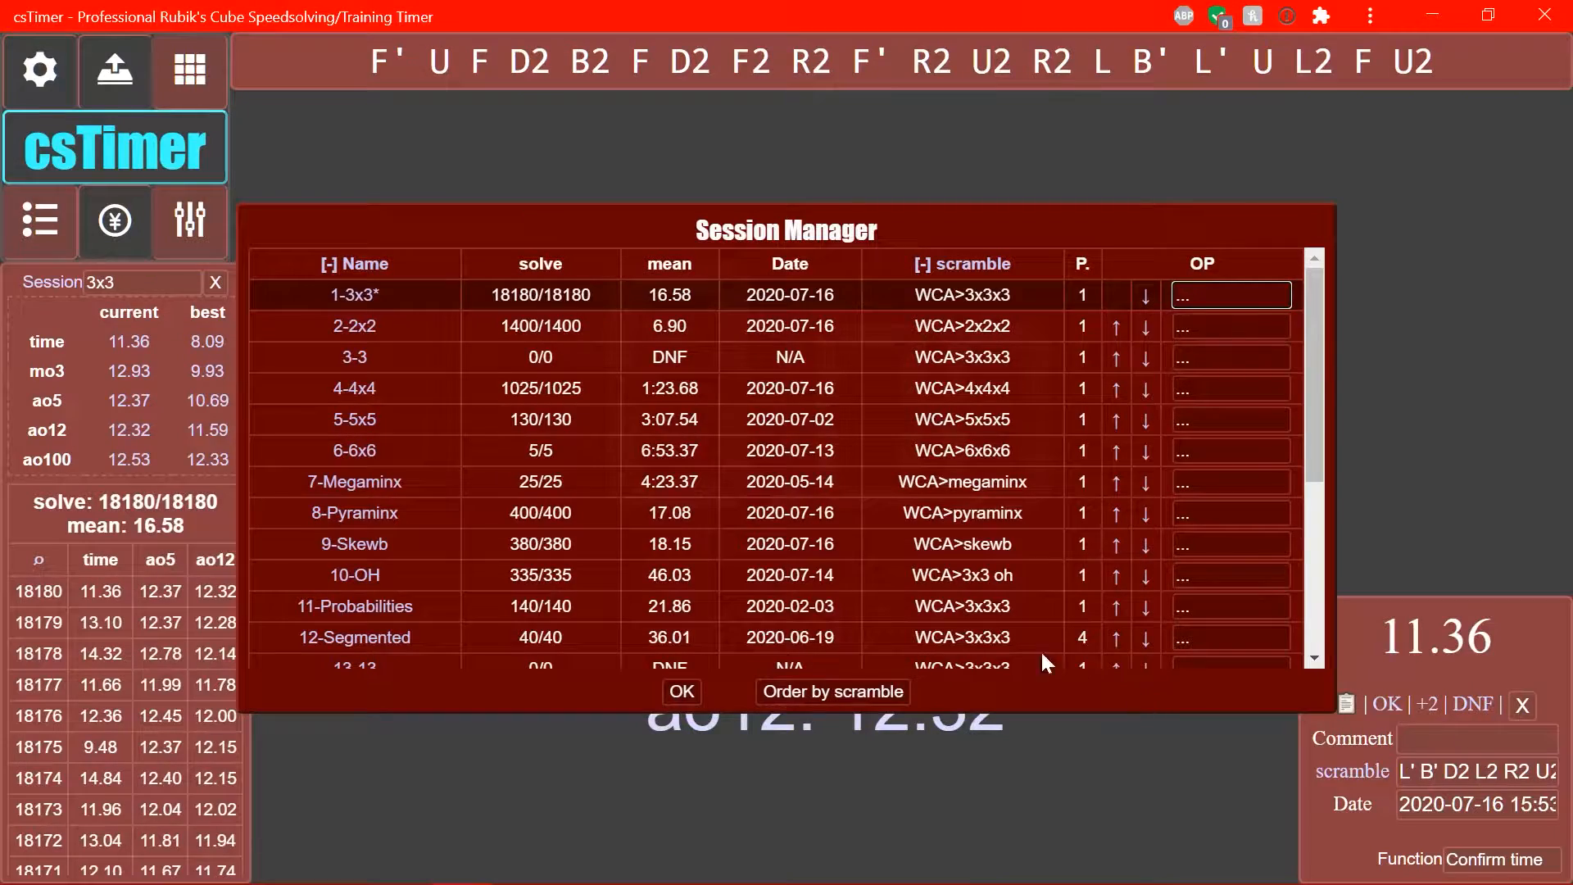
mouse_move(1189, 300)
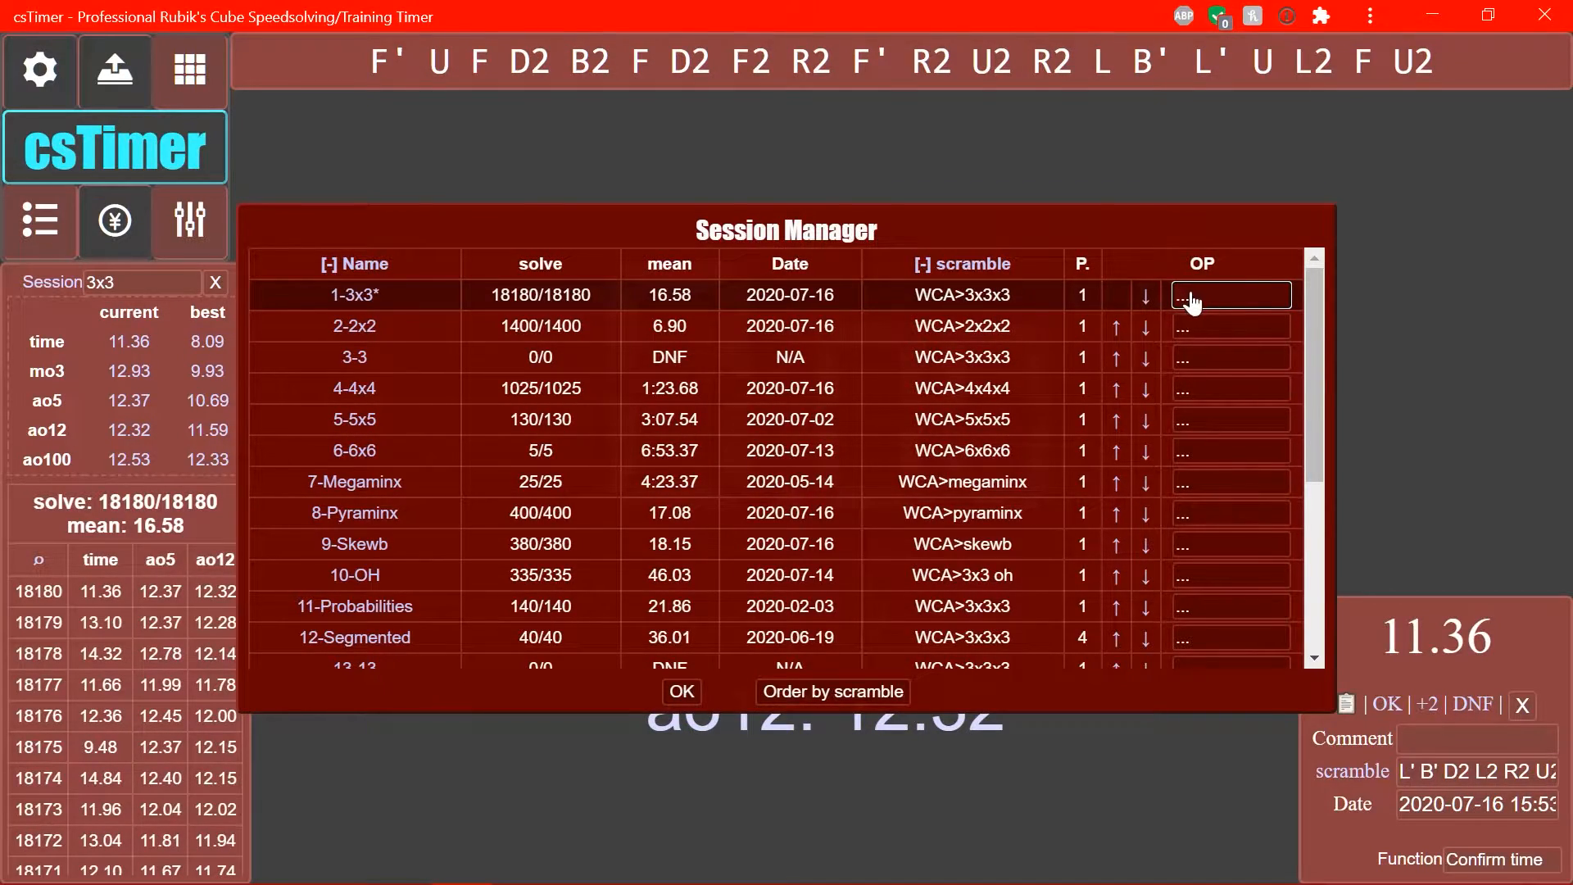
mouse_move(1193, 301)
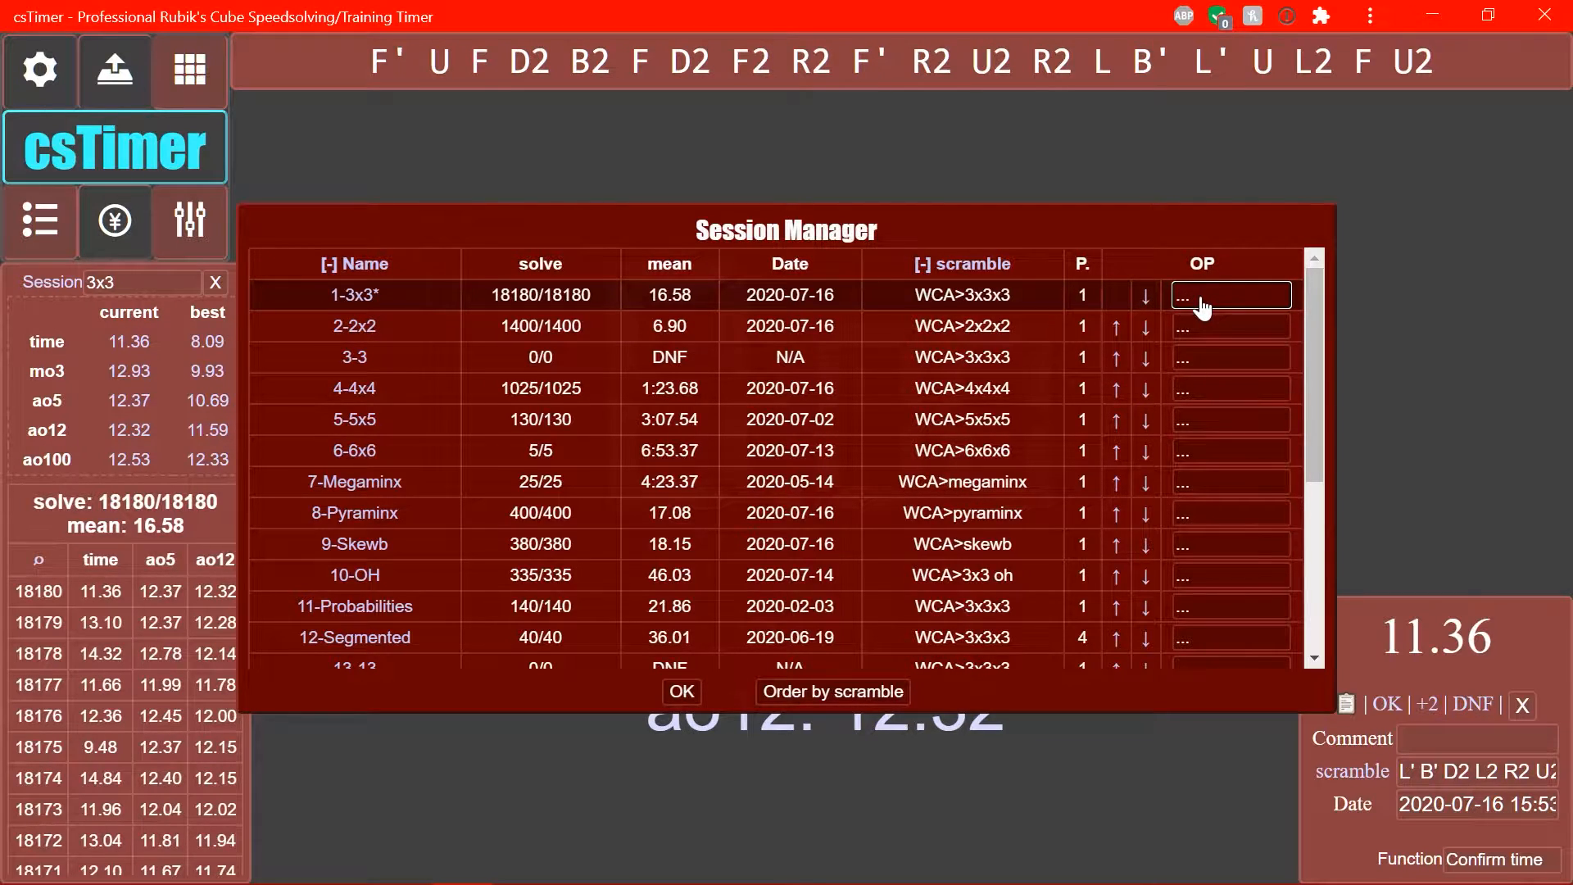
- Export the main 3x3 session as a CSV file and close the Session Manager
left_click(1229, 295)
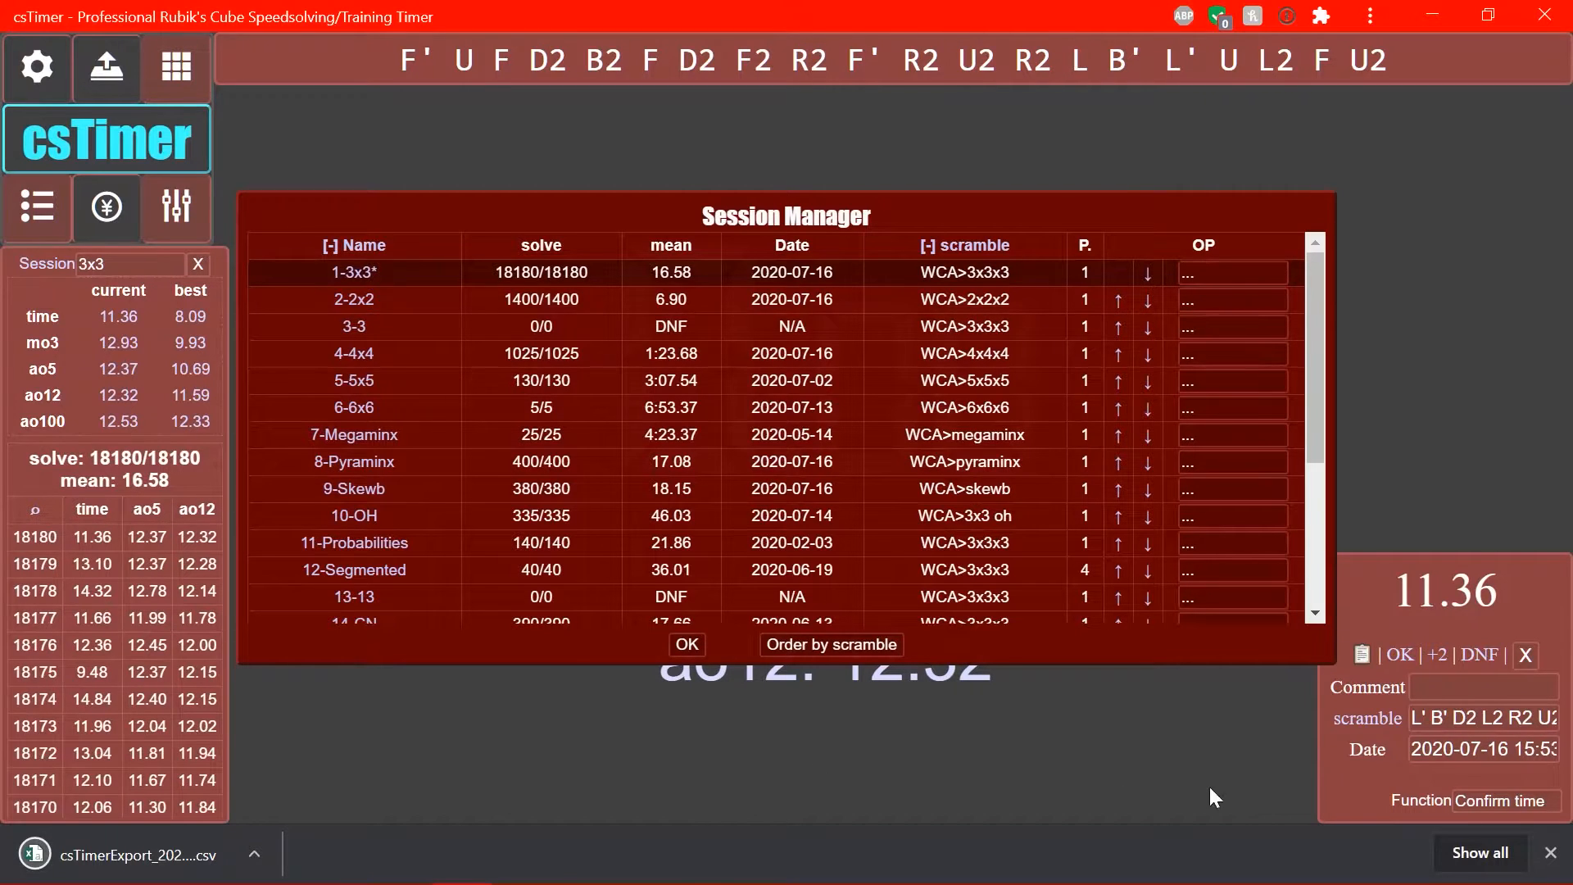
left_click(1228, 272)
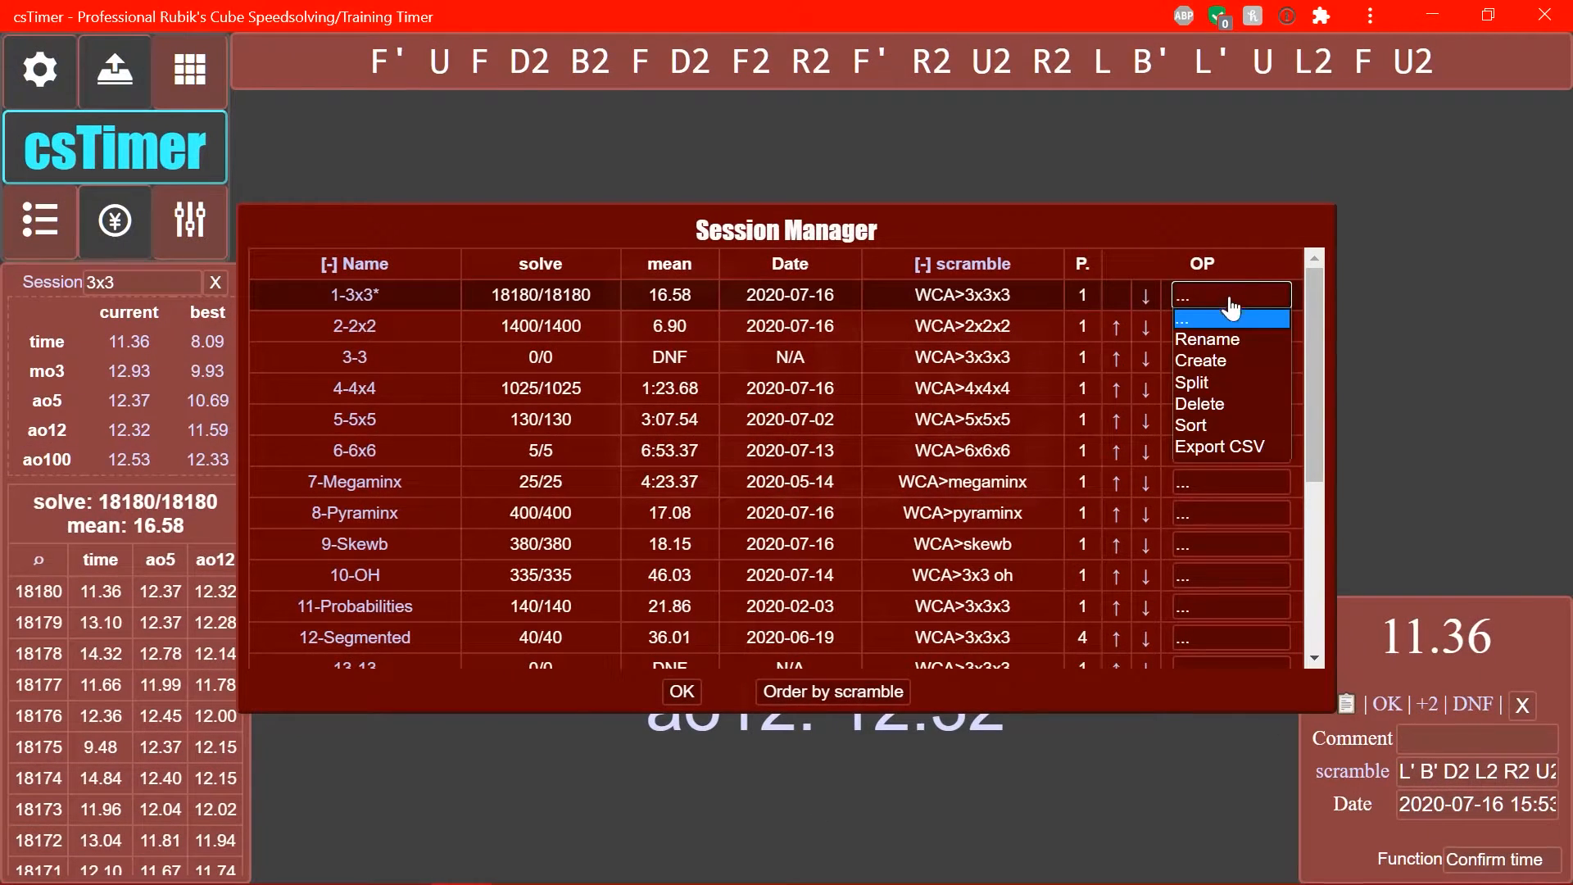
left_click(1228, 295)
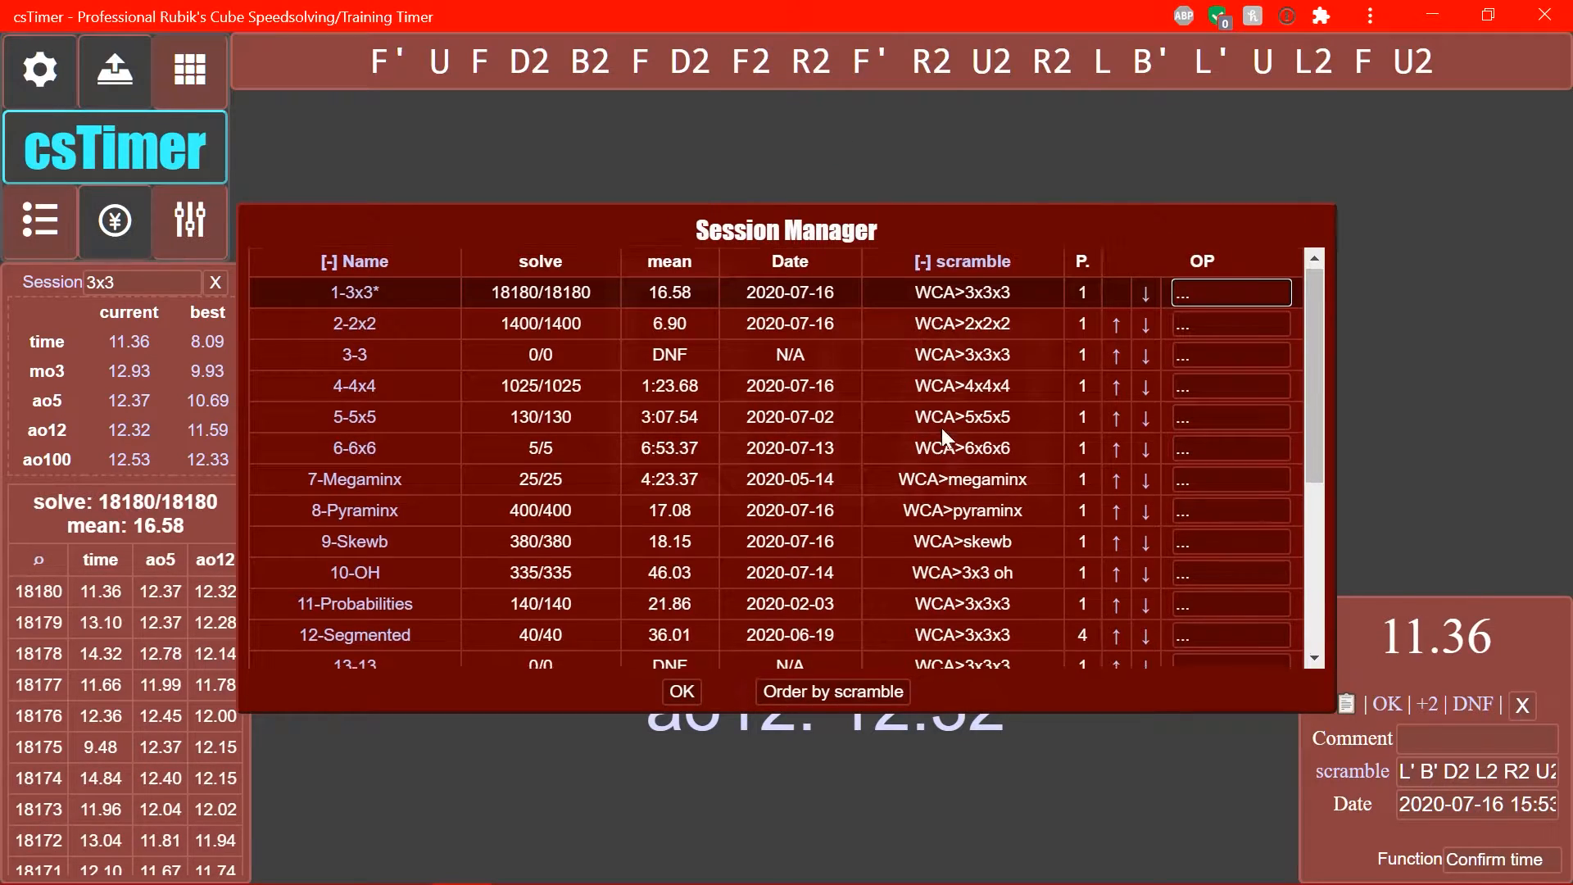
left_click(681, 691)
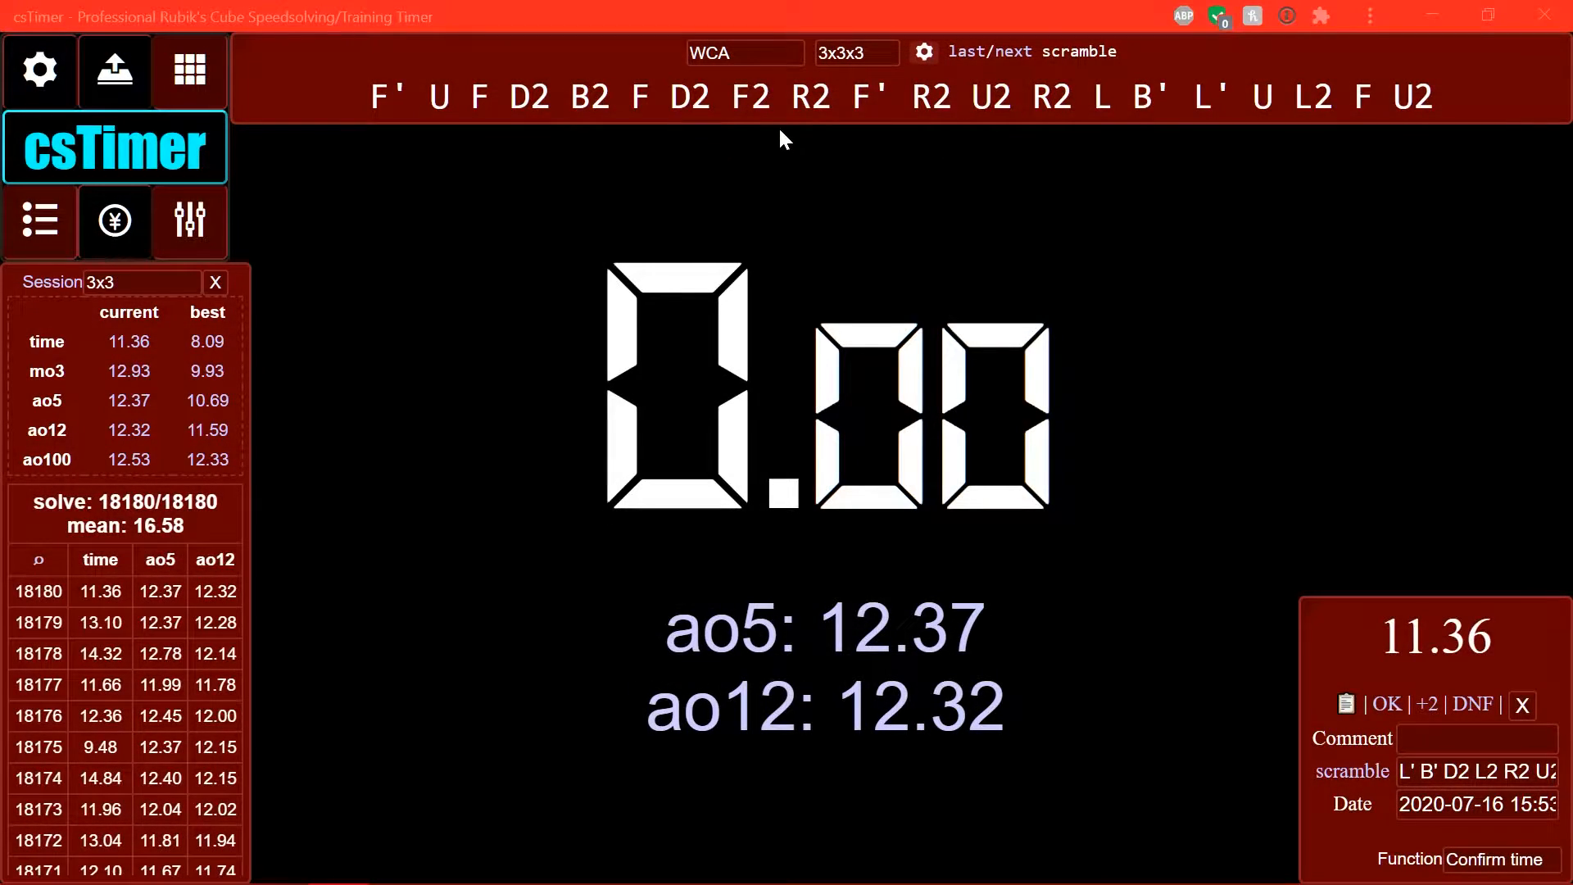
- Set the scramble type to FTO (Face-Turning Octahedron) under the Other category
left_click(852, 52)
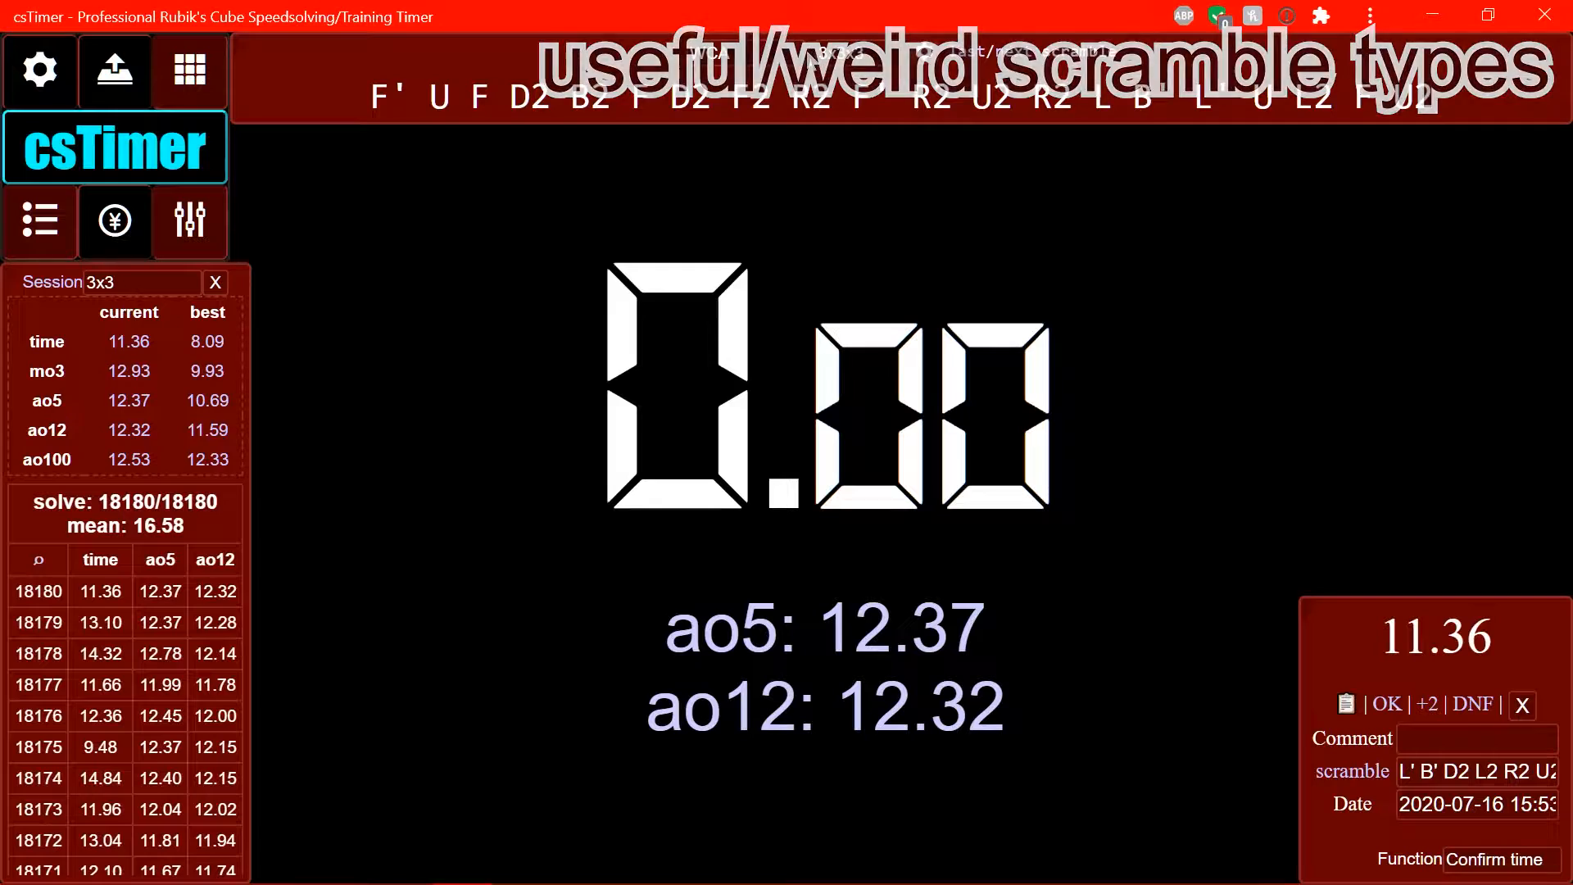
left_click(855, 52)
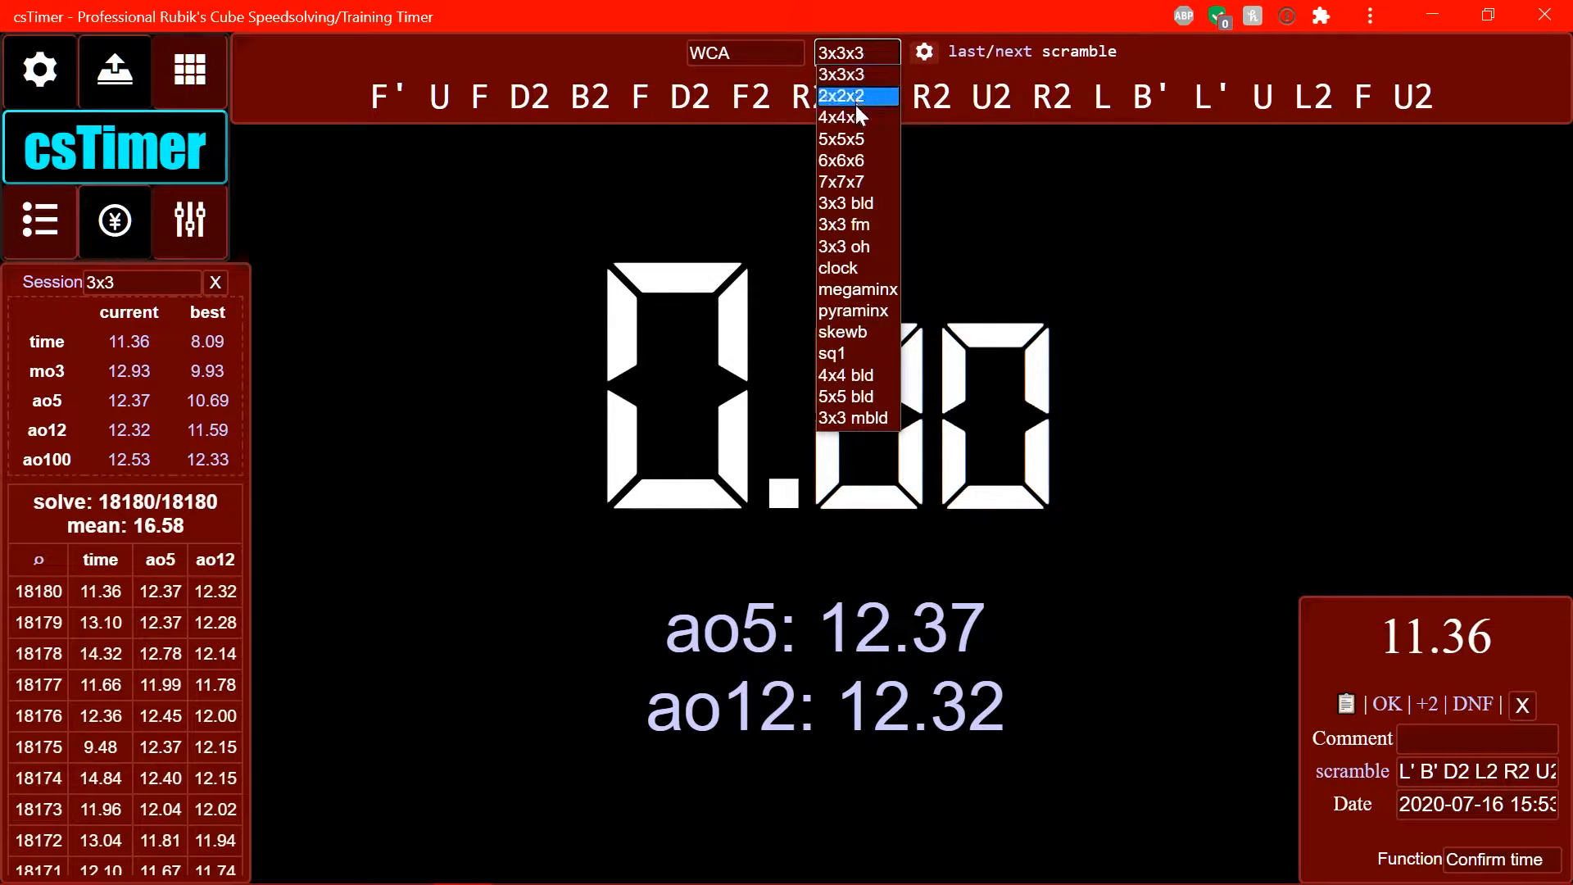
mouse_move(840, 74)
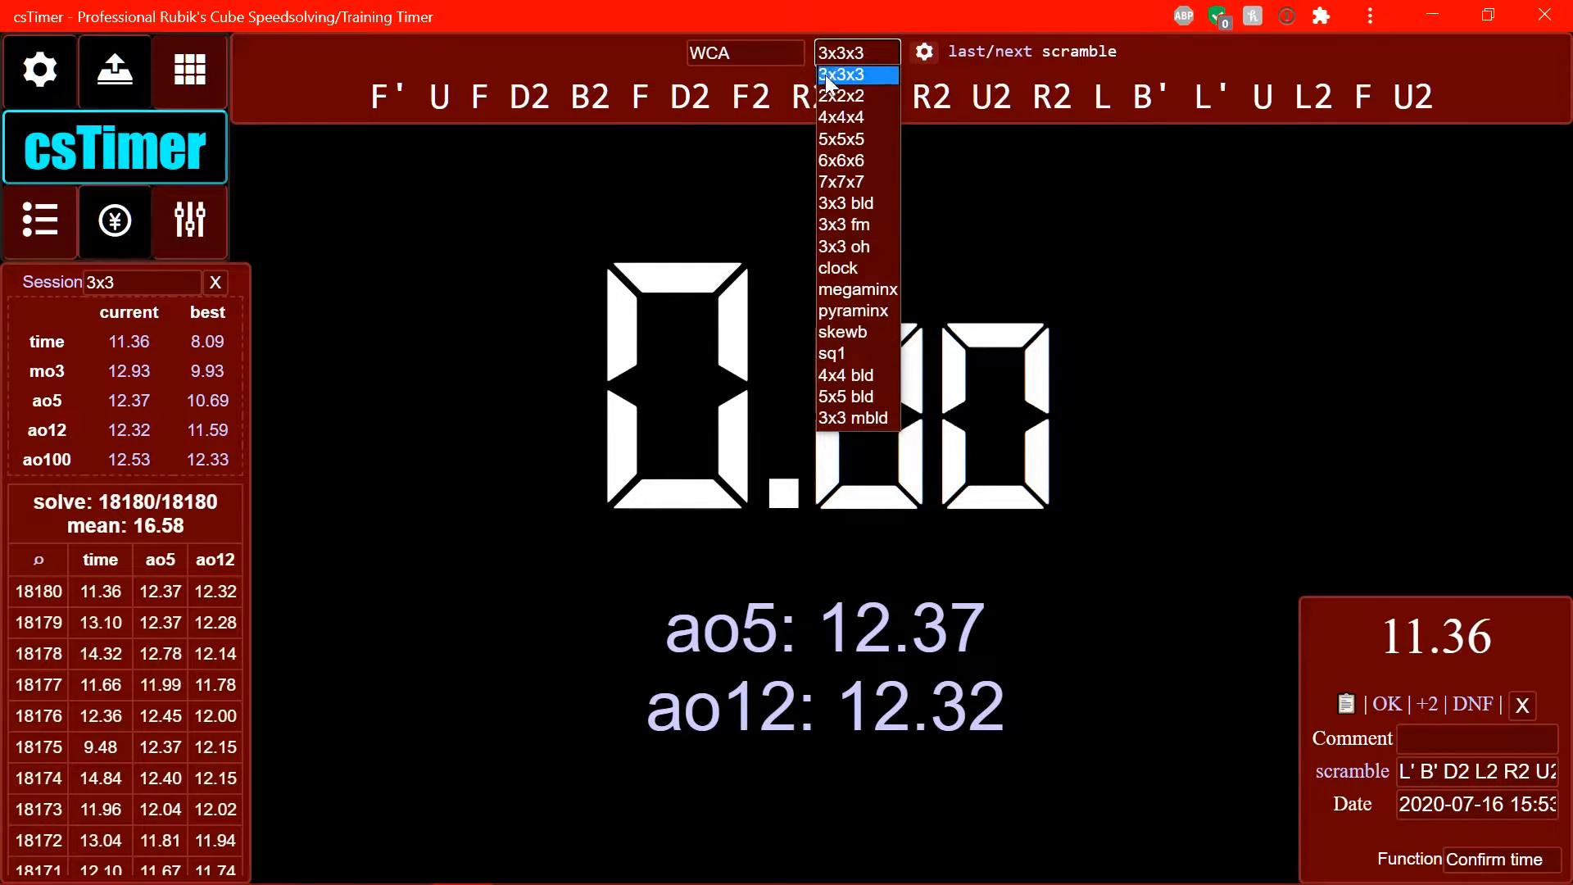
left_click(744, 53)
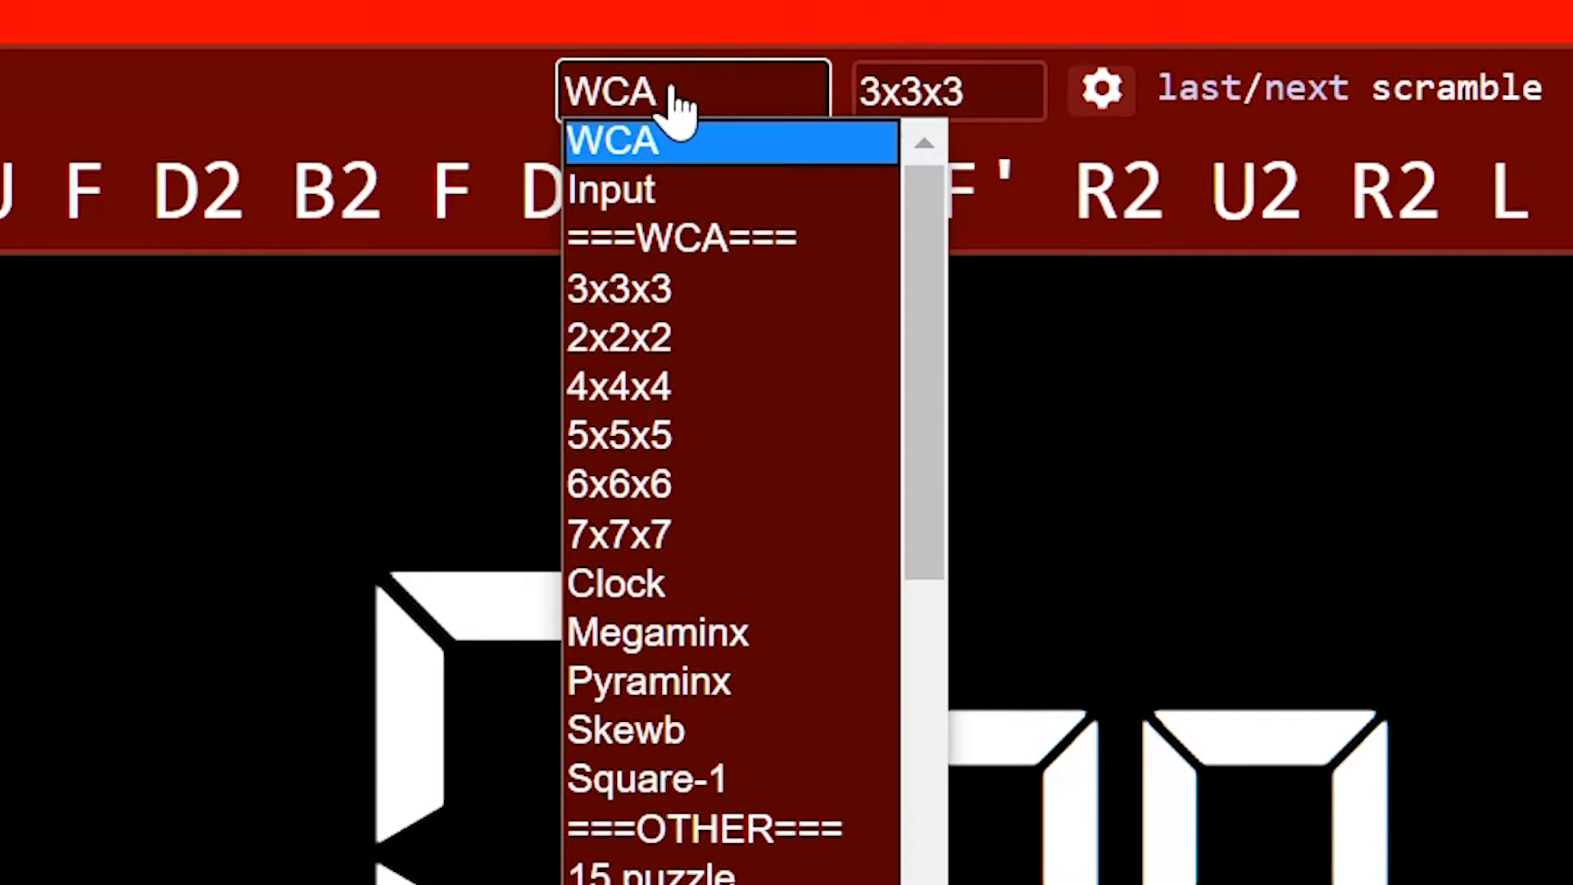
mouse_move(662, 191)
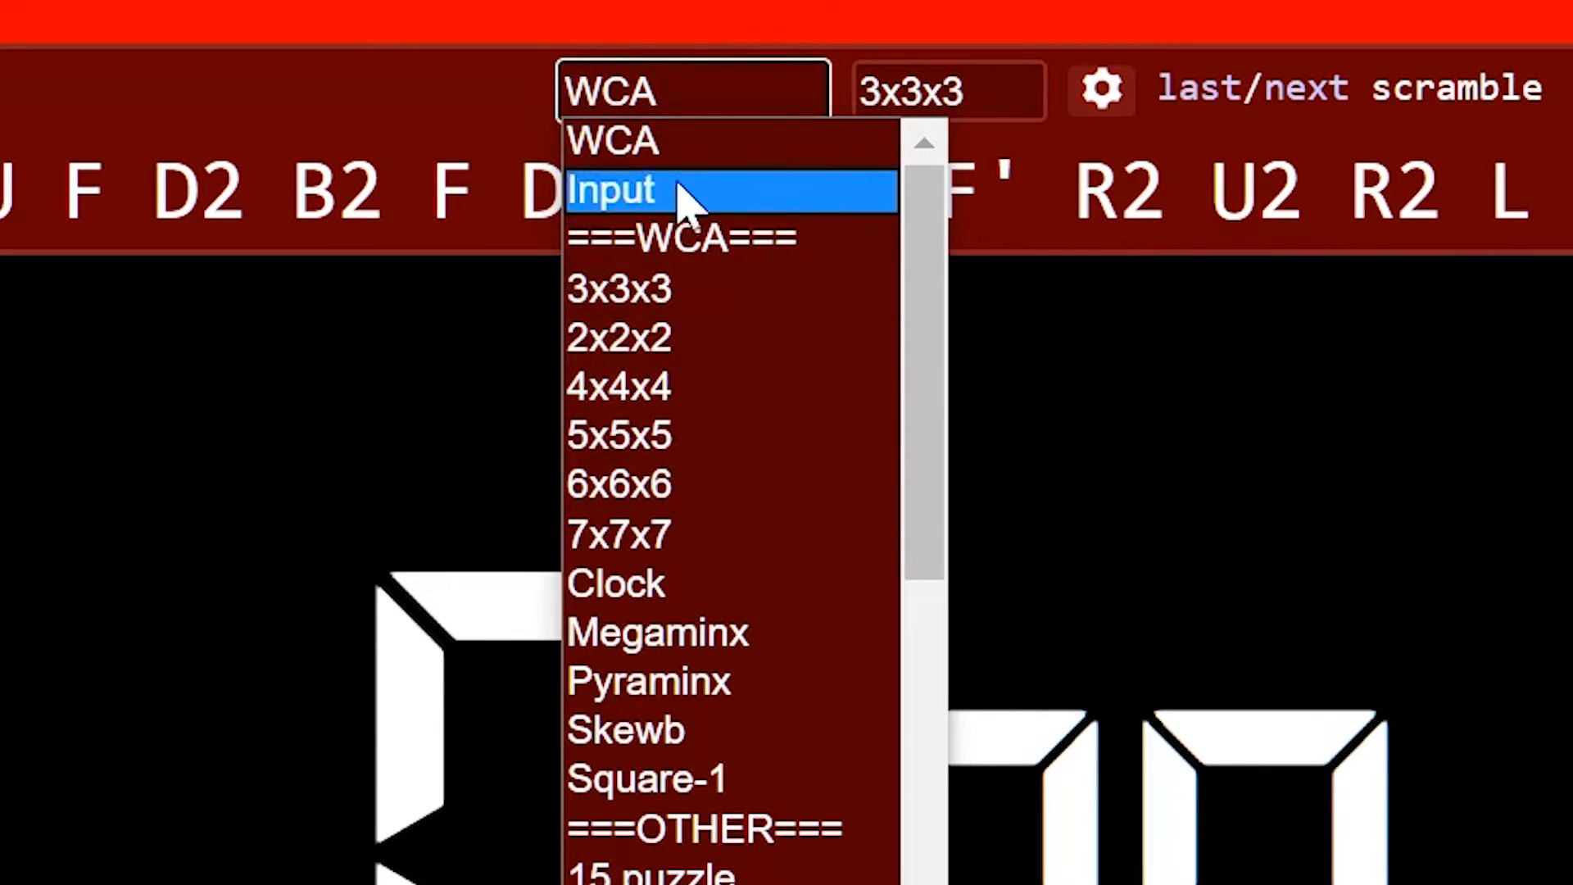
left_click(612, 190)
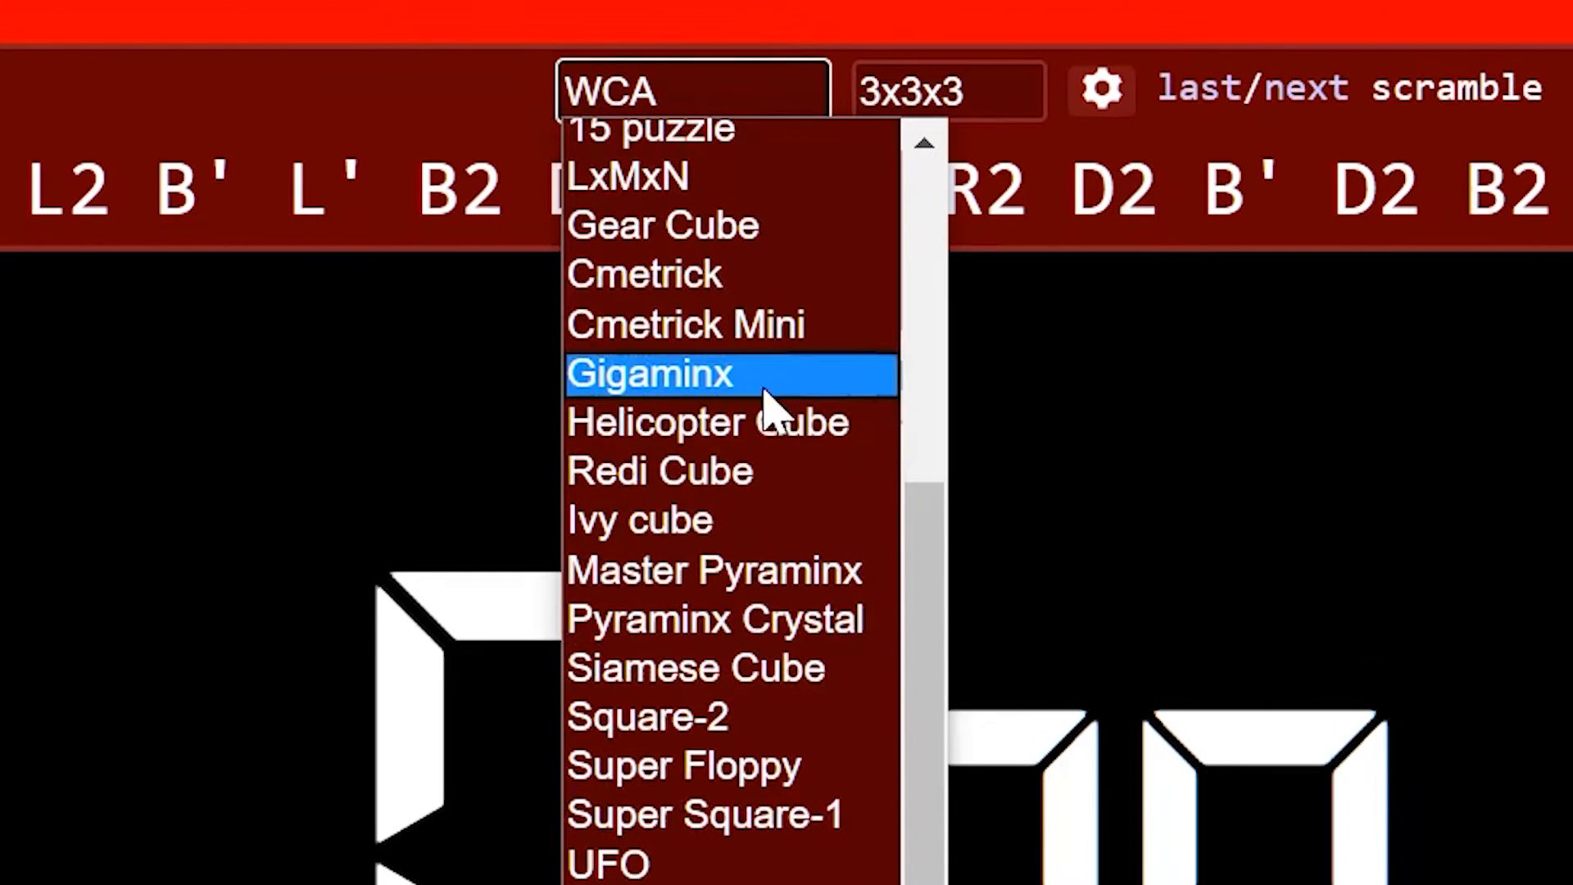
scroll("up", 3)
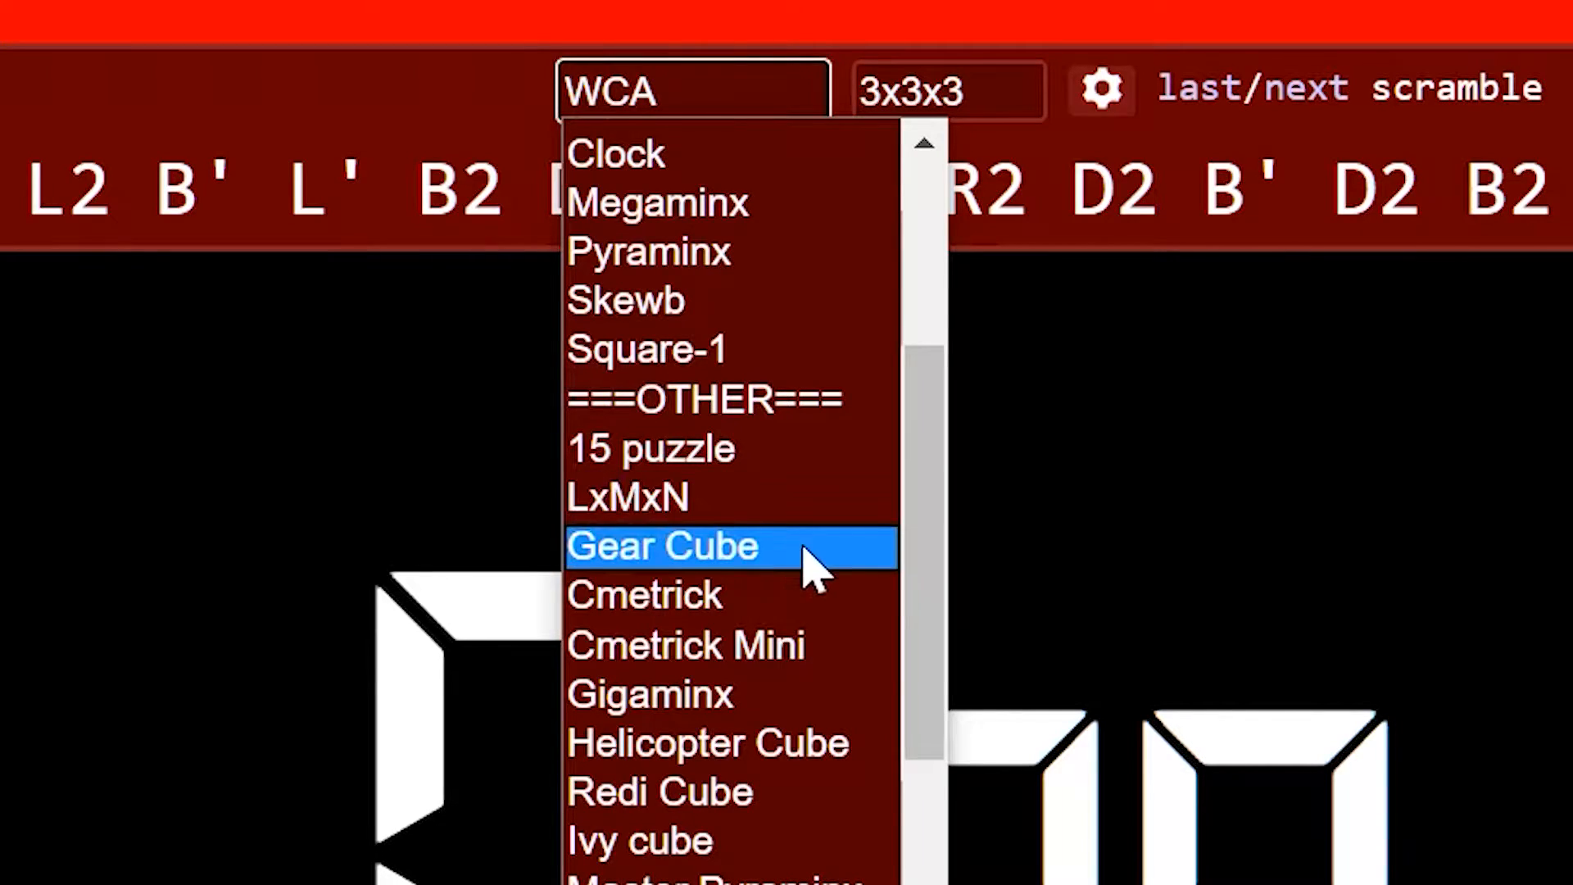
scroll("down", 3)
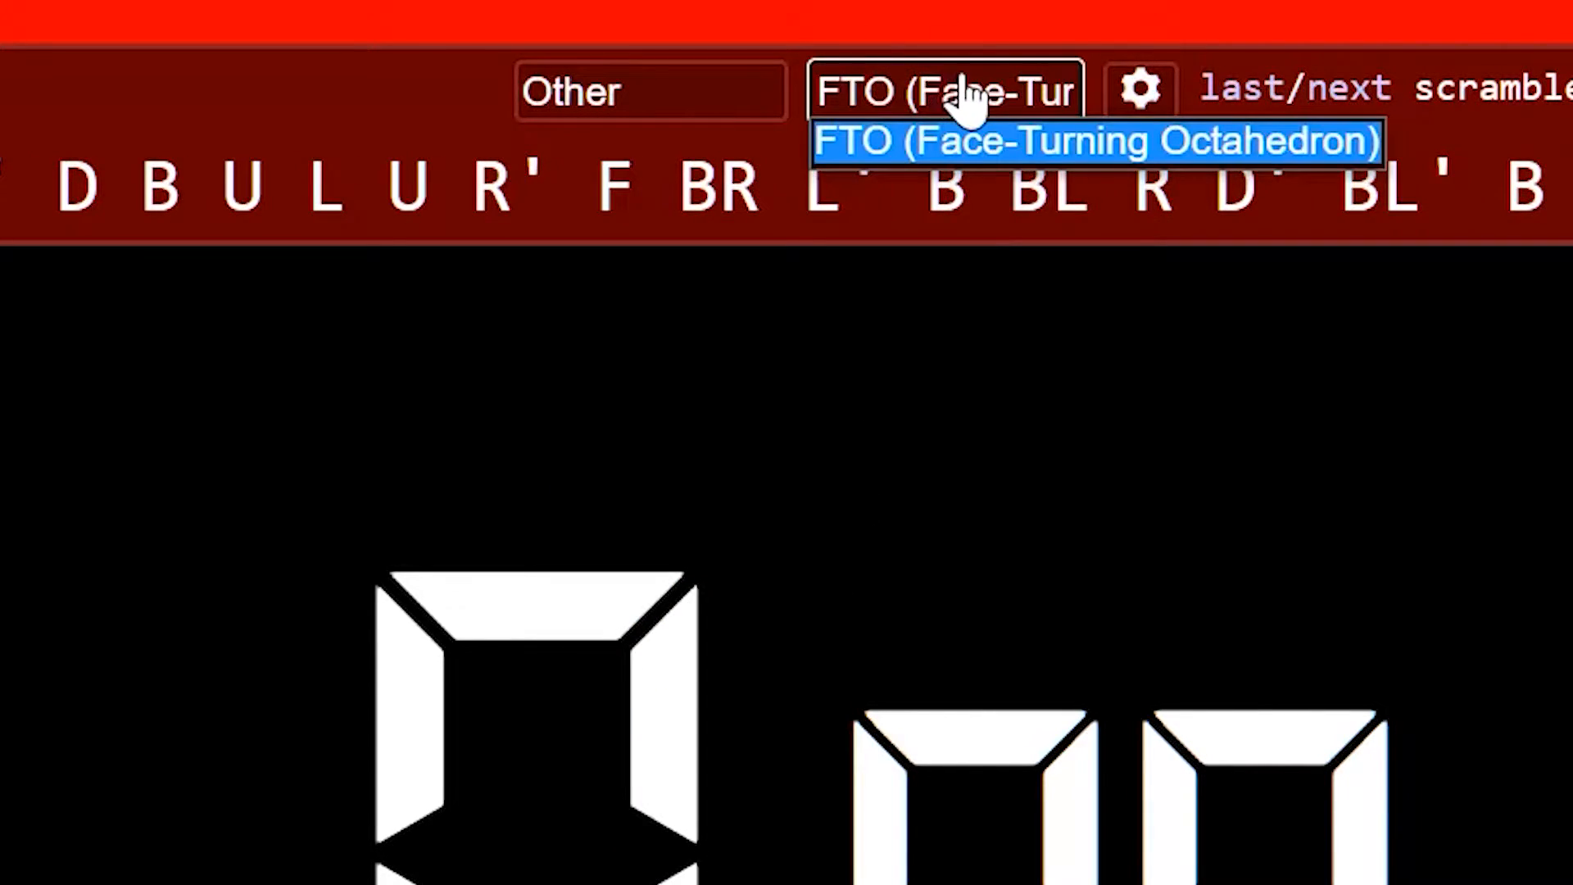
mouse_move(963, 160)
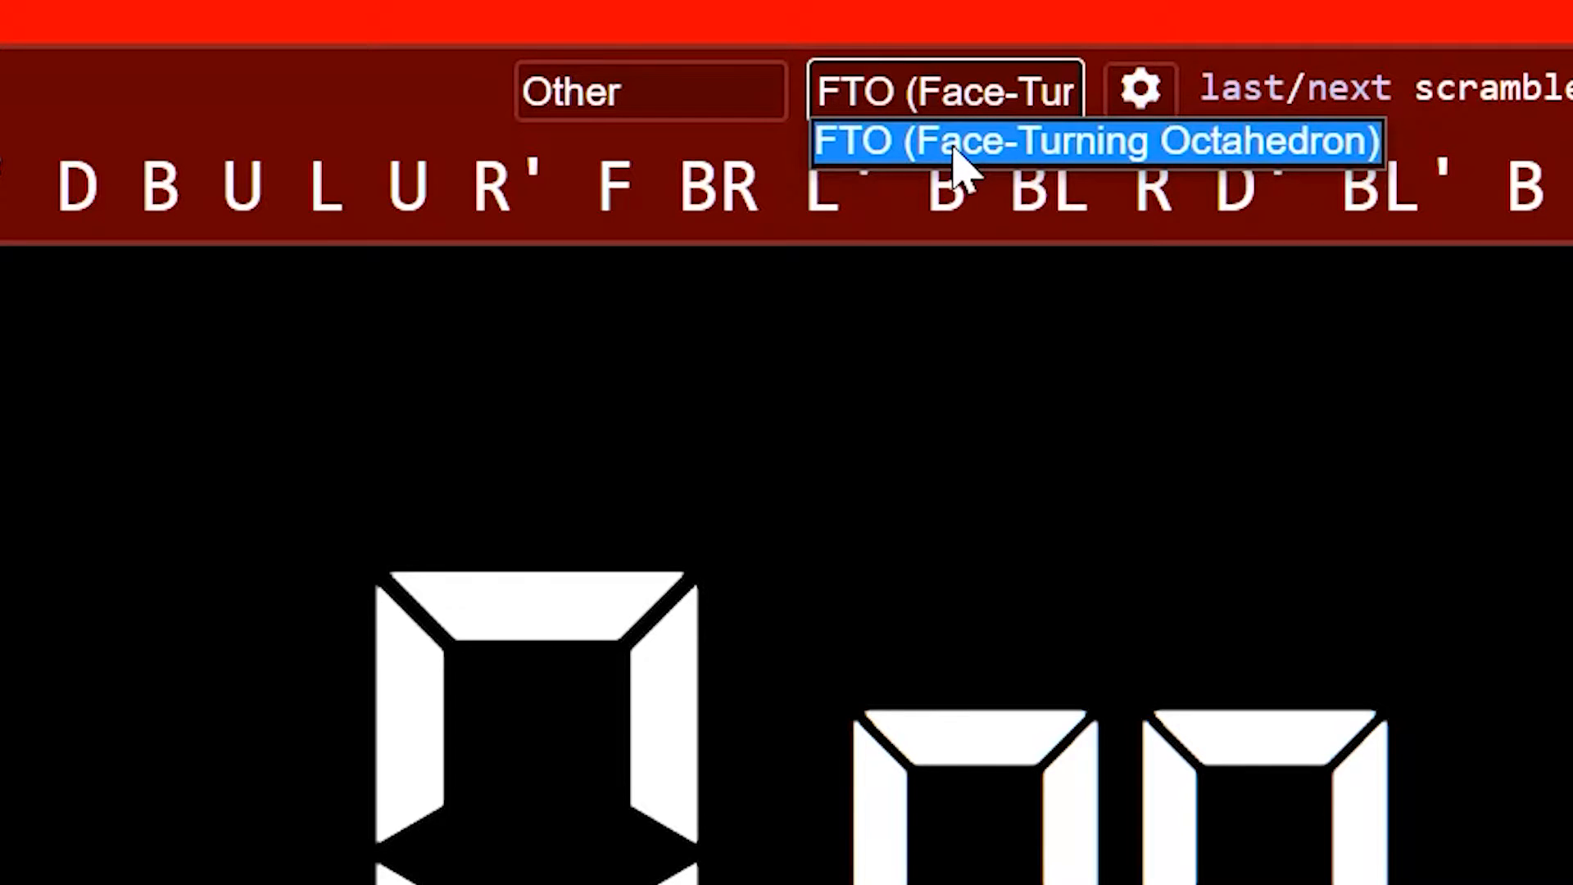
- Try 3x3x3 subset scrambles such as the 3-generator F,R,U scramble
left_click(1096, 143)
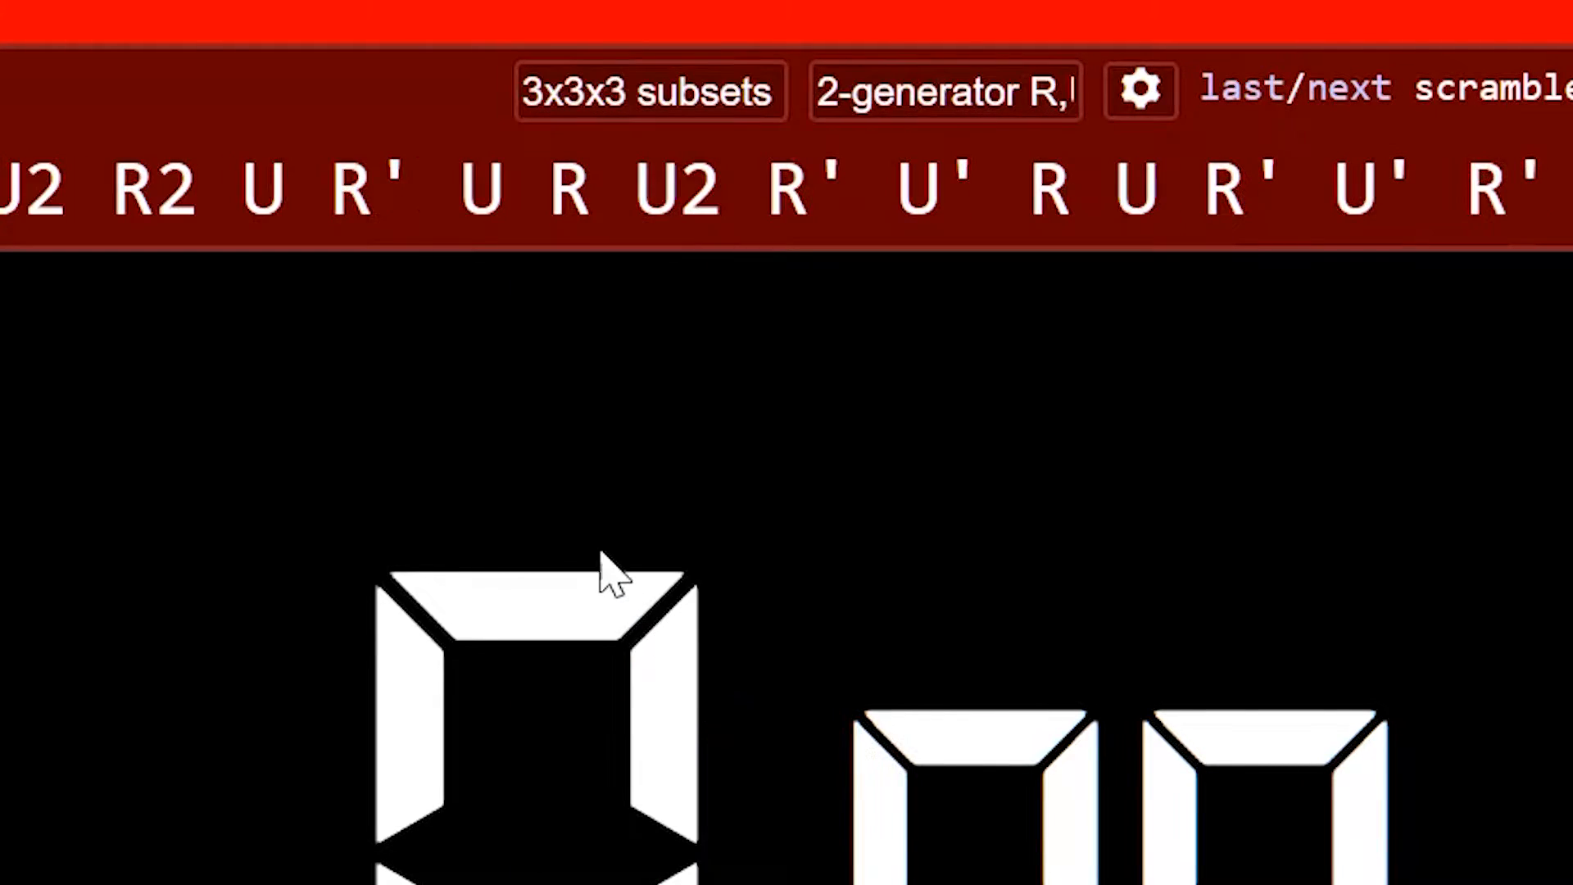
left_click(942, 91)
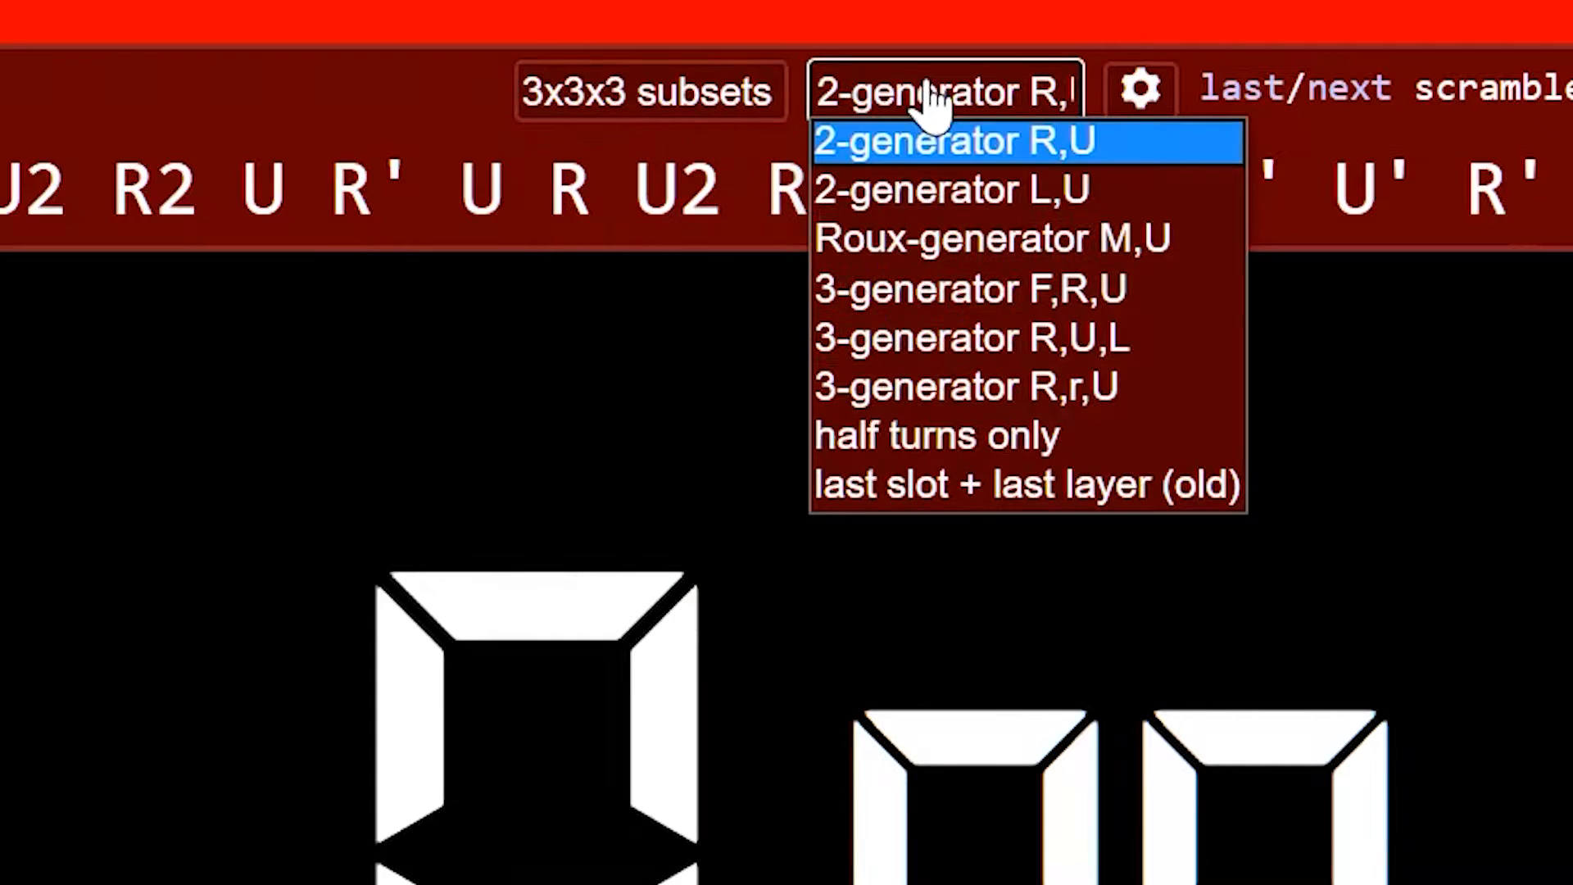
left_click(963, 339)
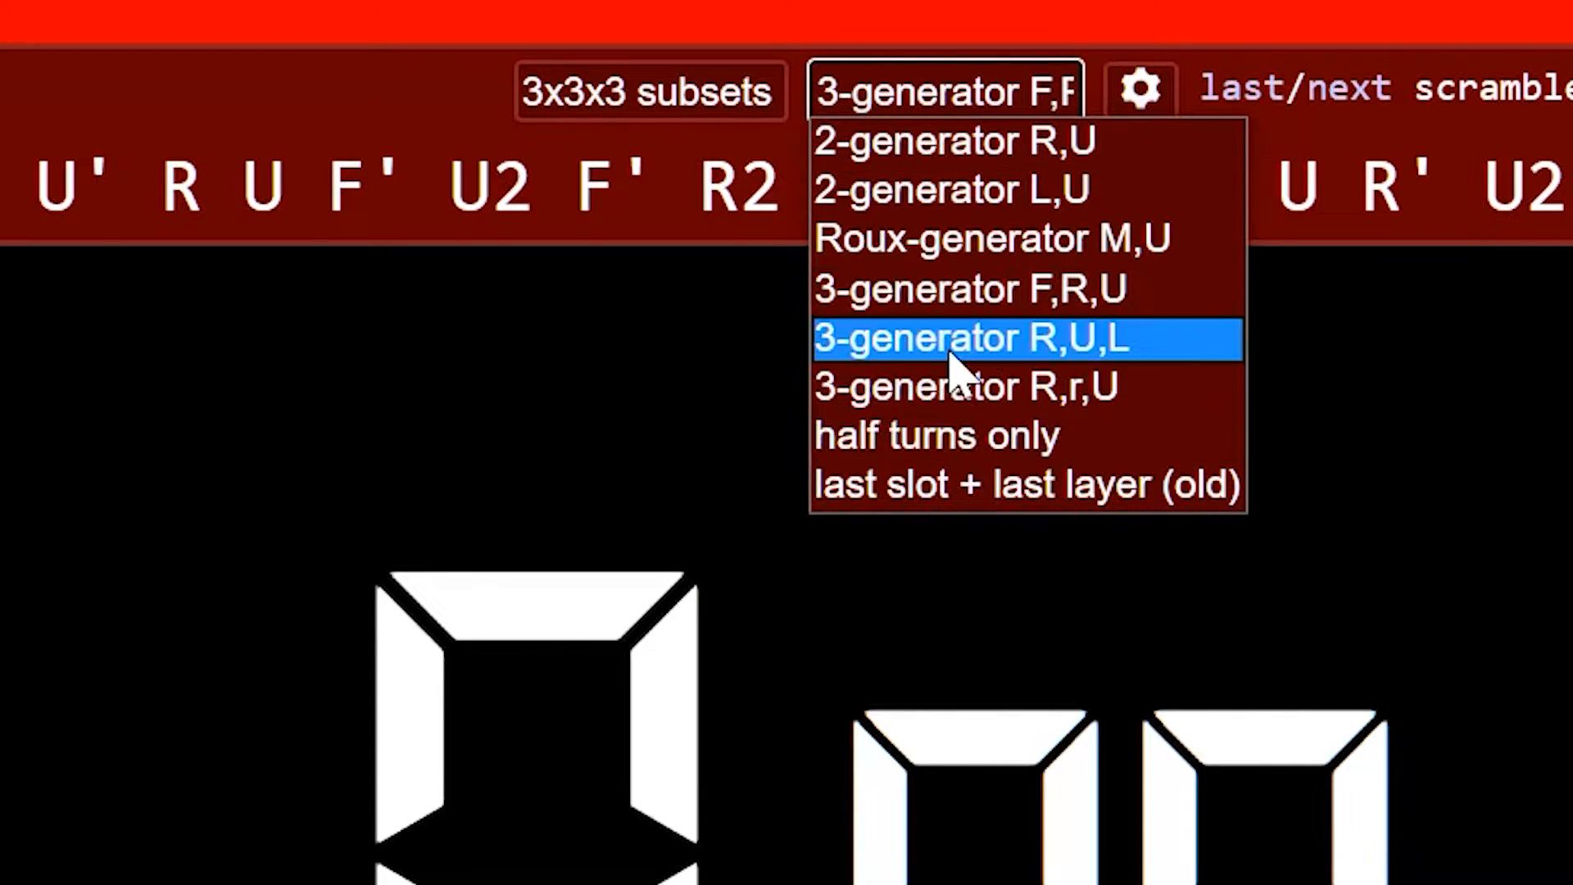
left_click(929, 435)
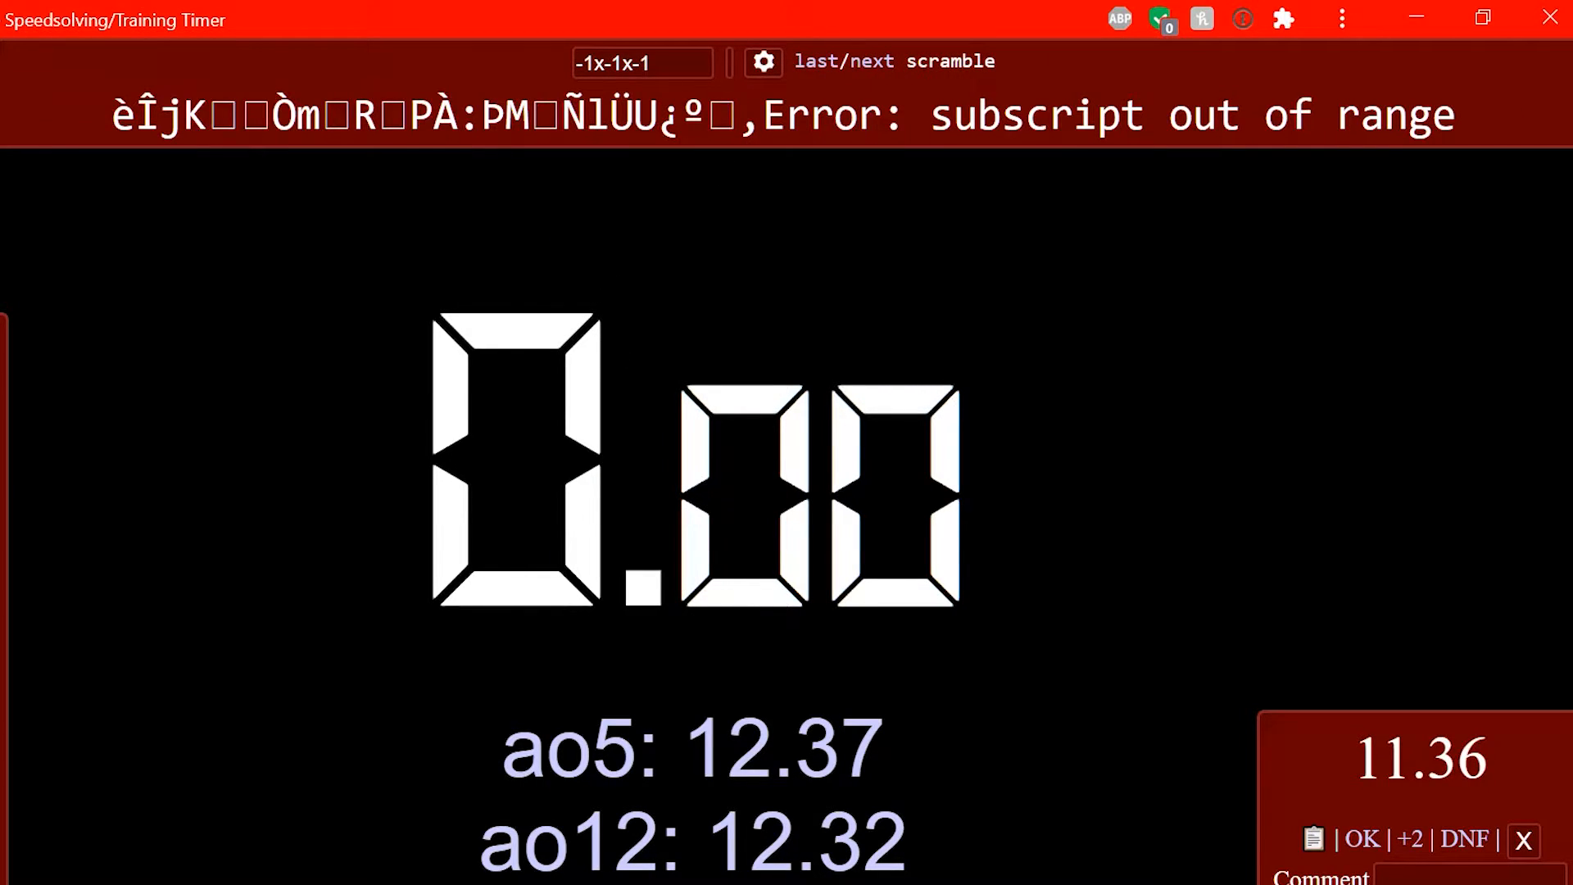
- Switch to a joke scramble type and generate a new WTF/HAHA/LOL scramble
left_click(643, 62)
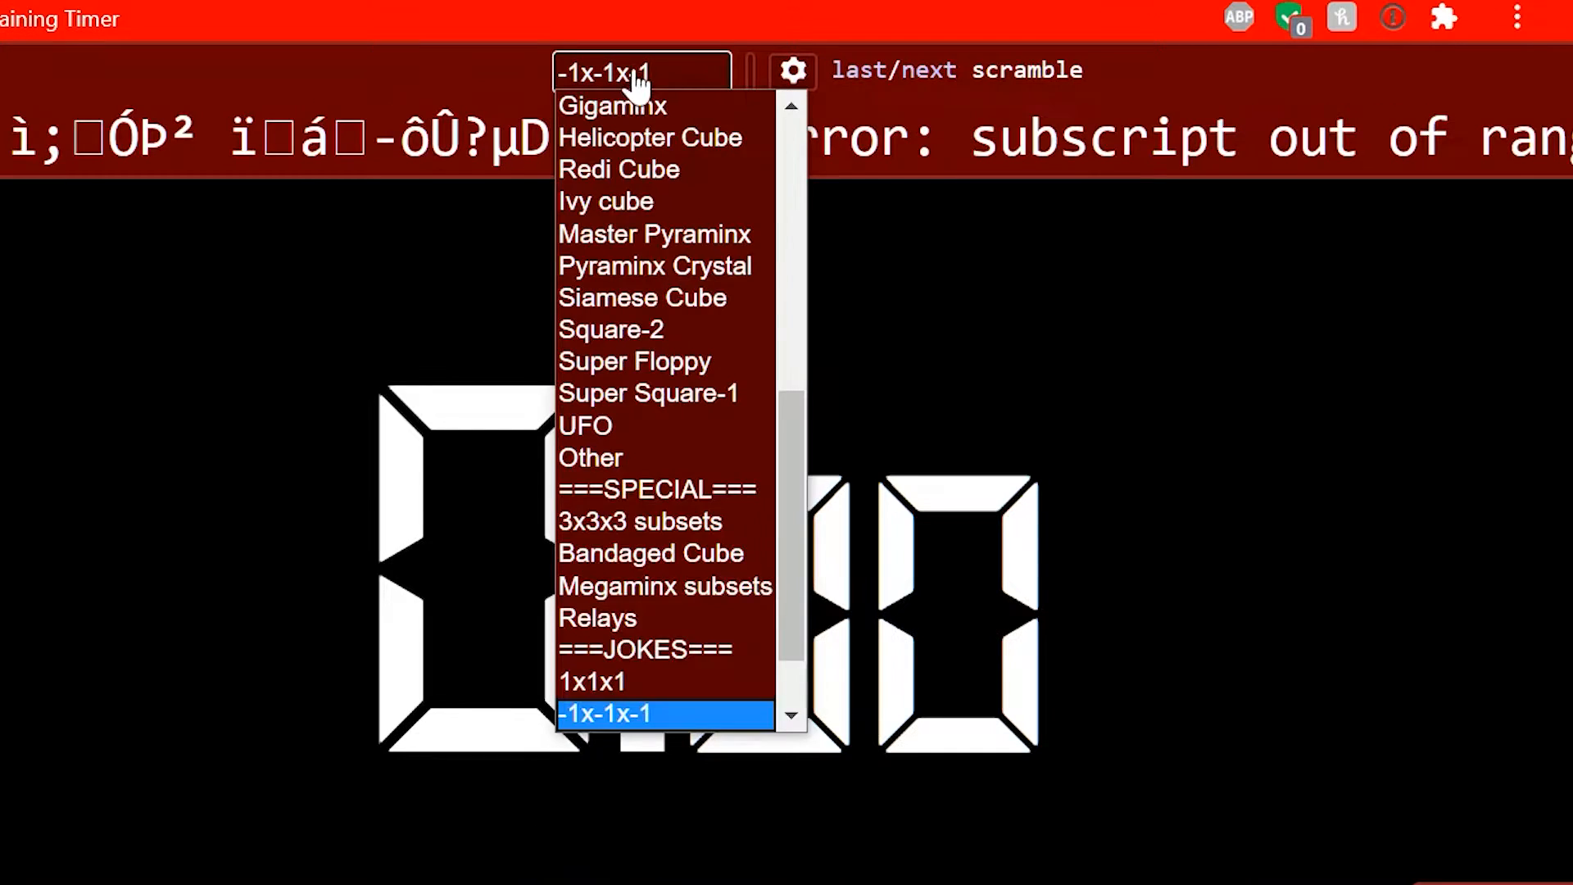
scroll("down", 3)
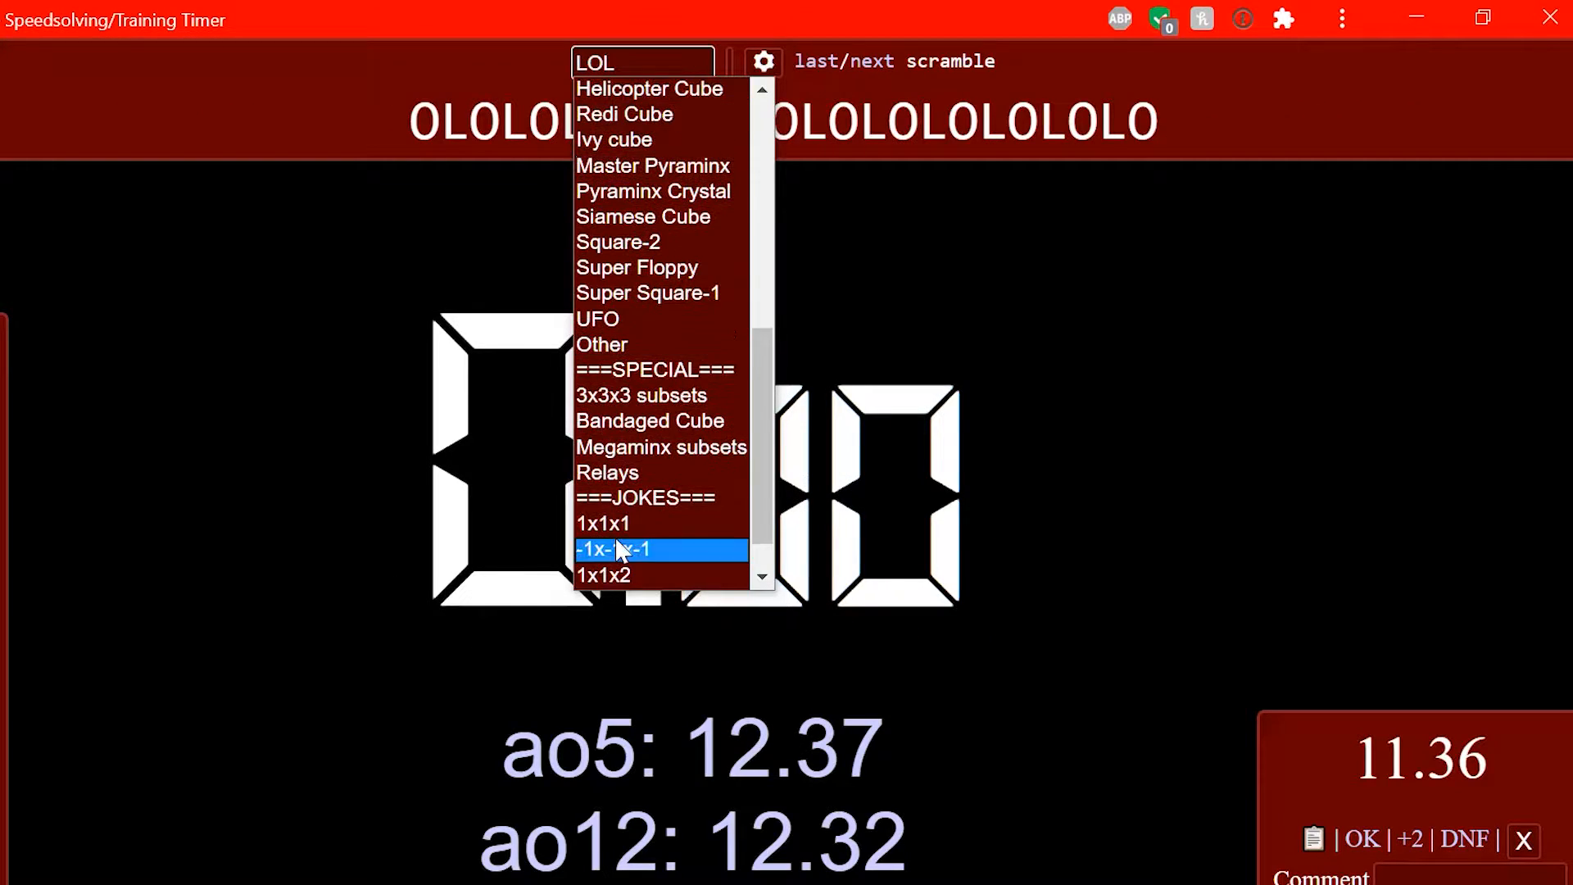
left_click(662, 549)
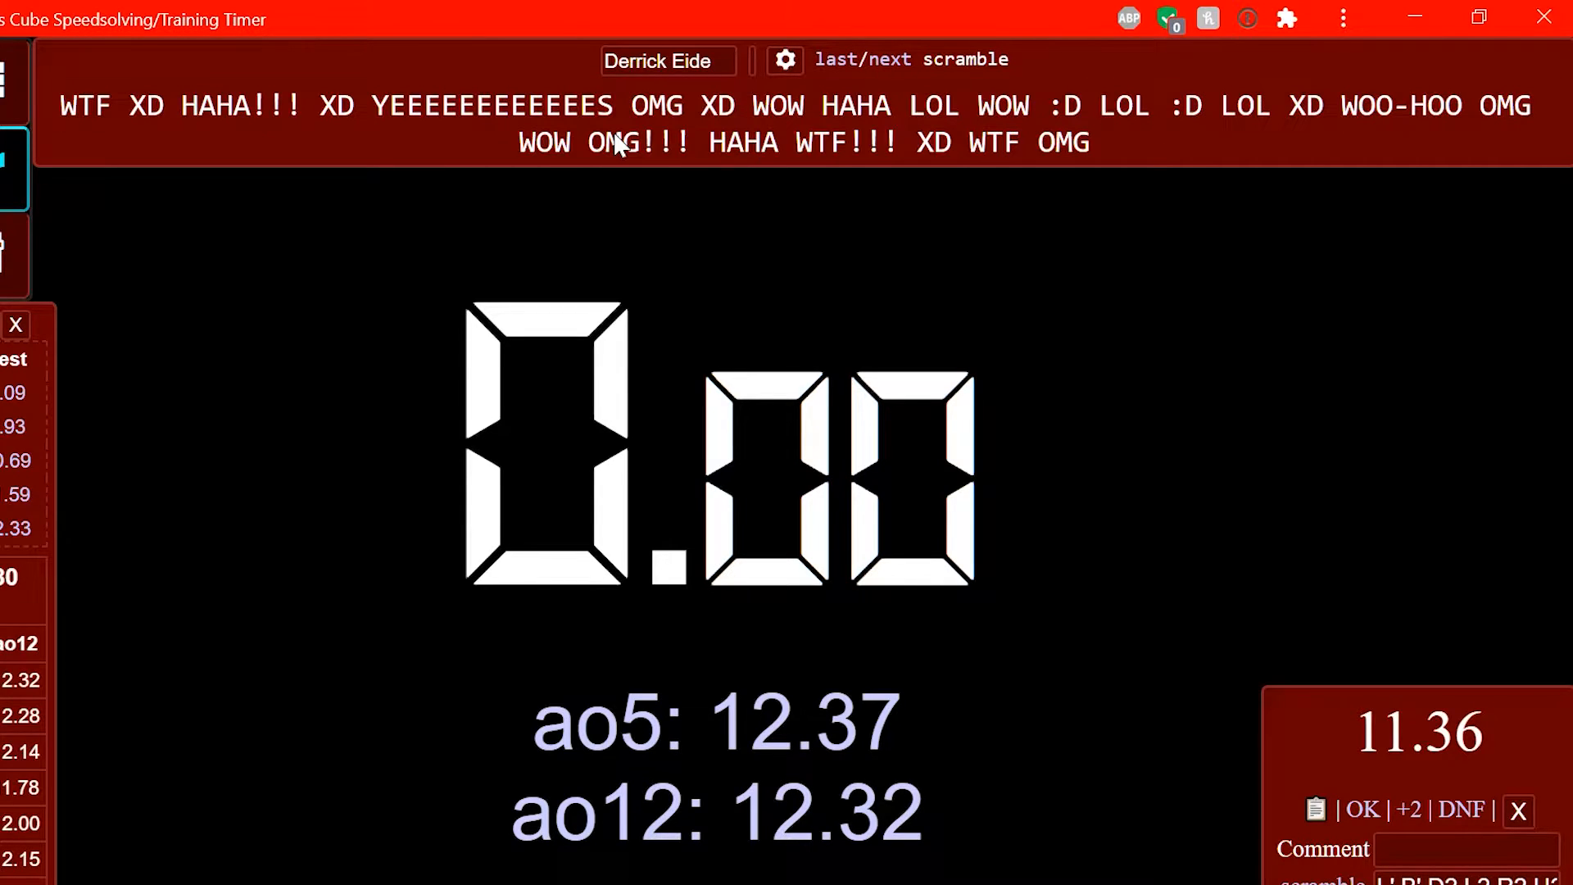
left_click(893, 59)
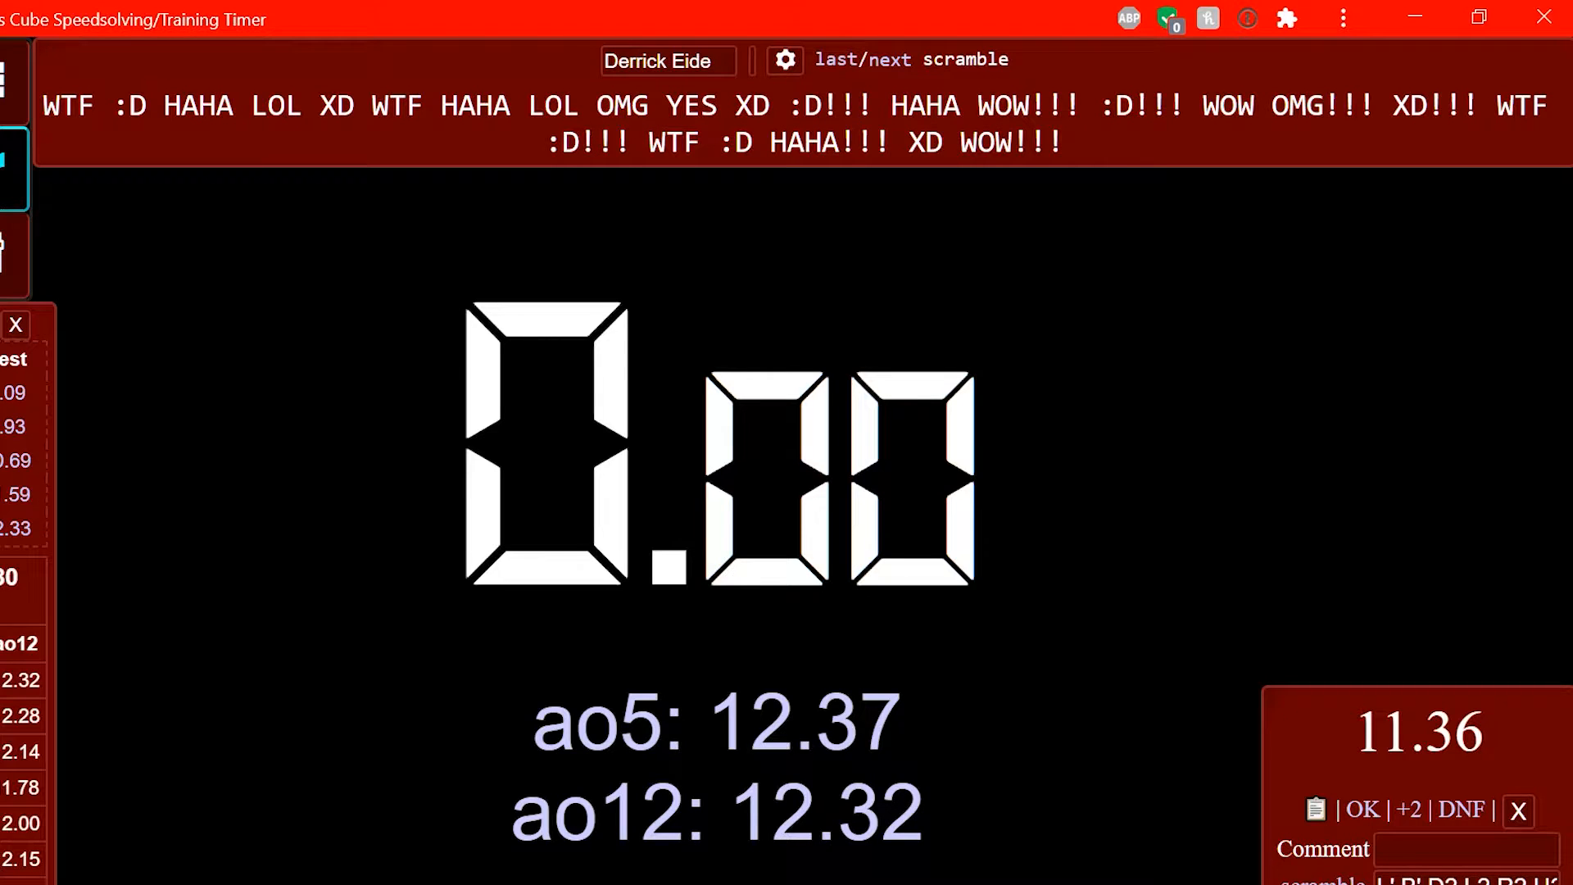
- Set 'Action when clicking scramble' to Copy in the scramble settings and confirm
left_click(785, 60)
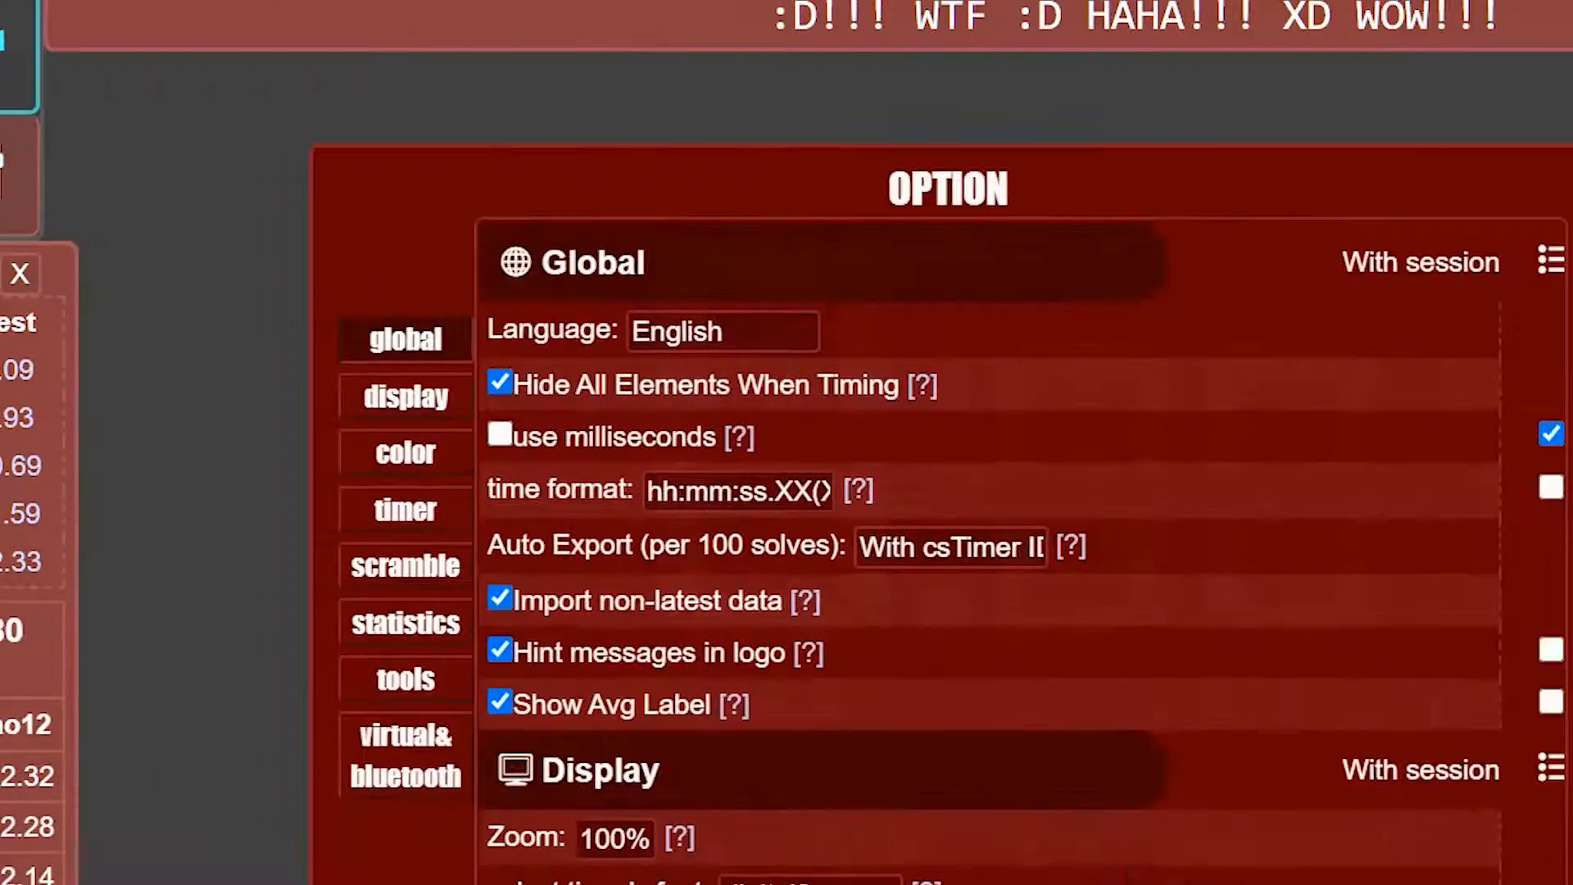
left_click(404, 564)
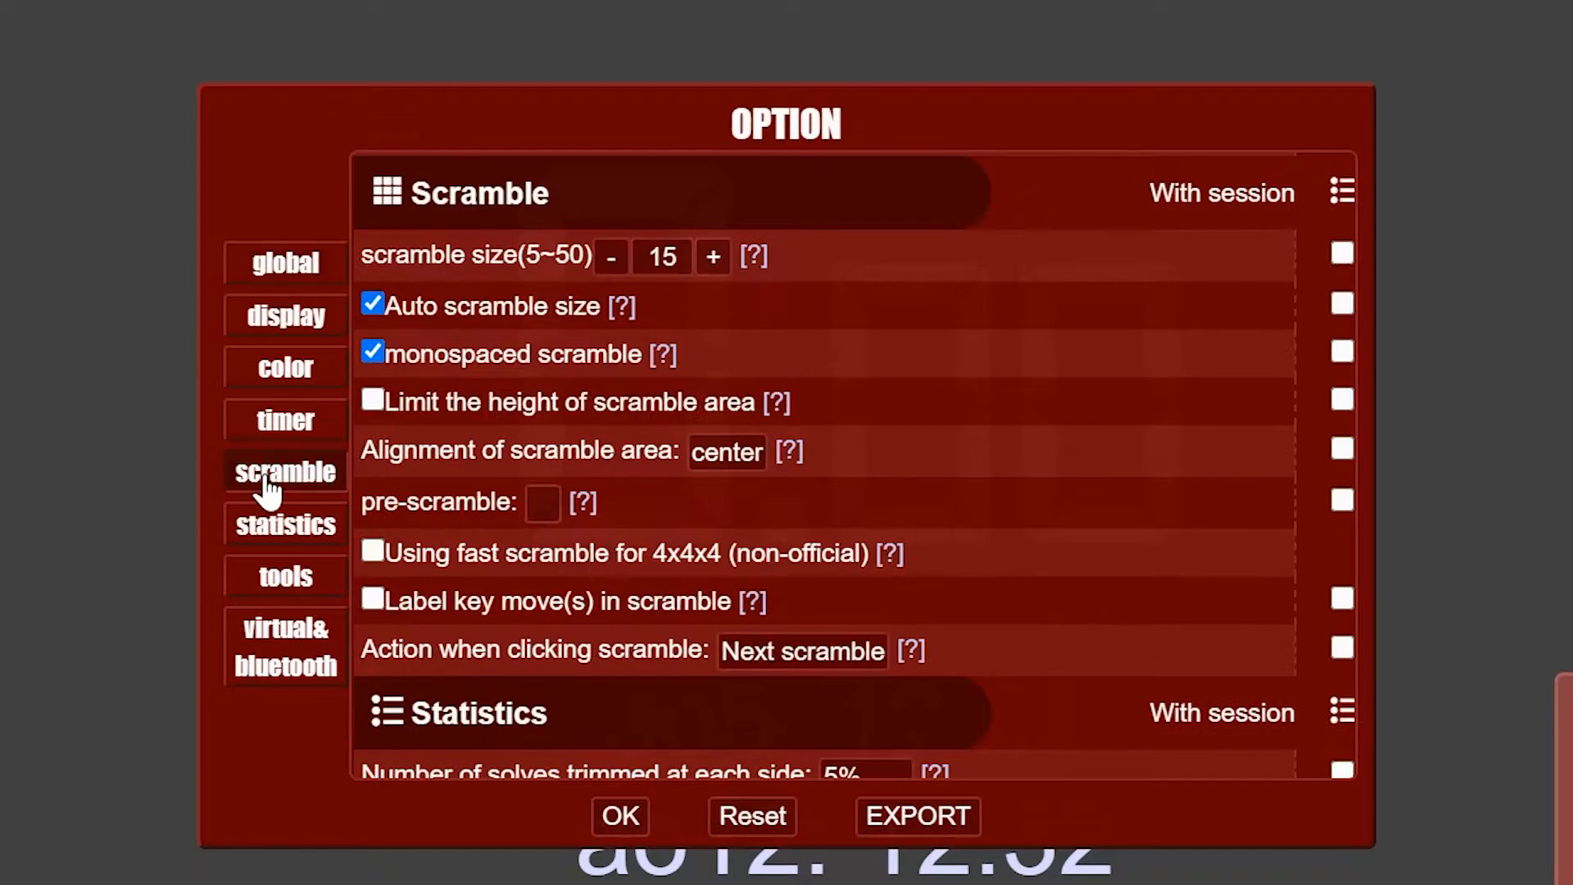
mouse_move(627, 672)
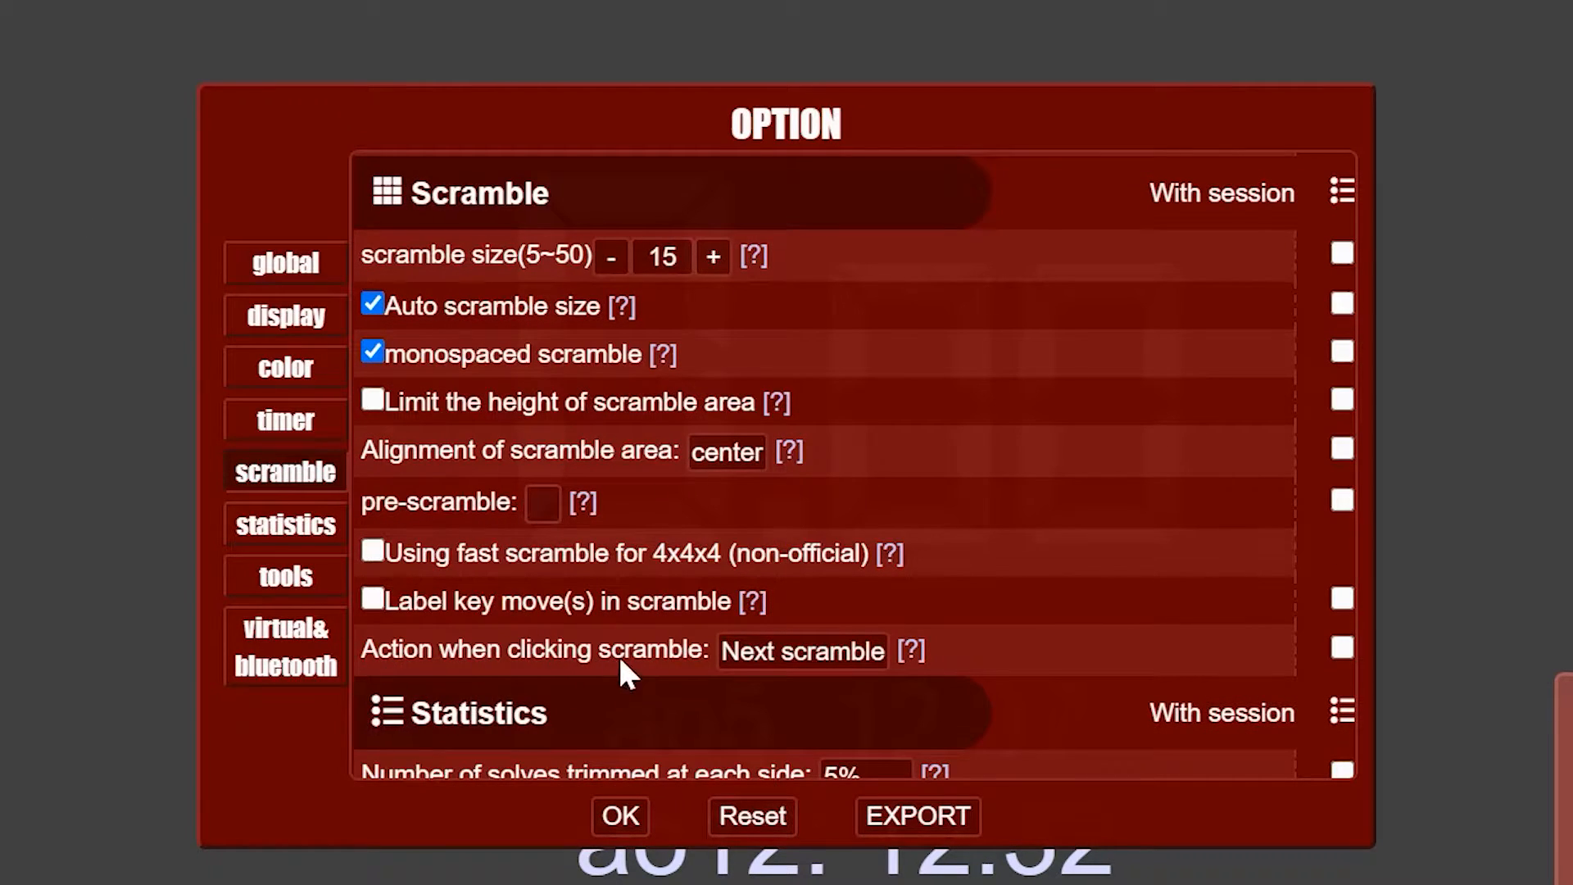
left_click(800, 649)
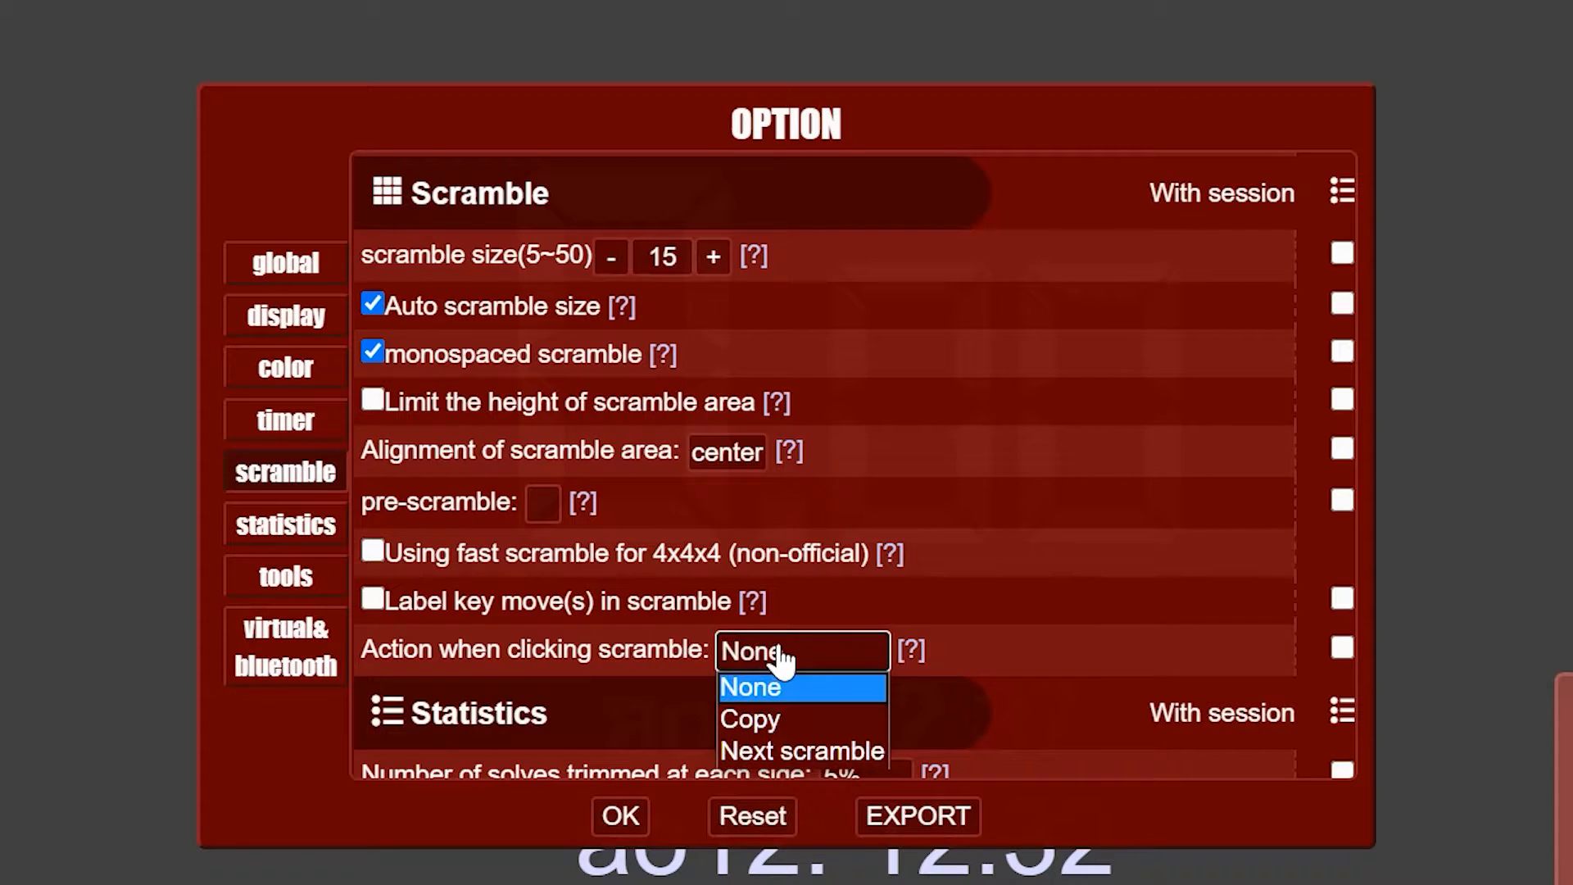
left_click(750, 718)
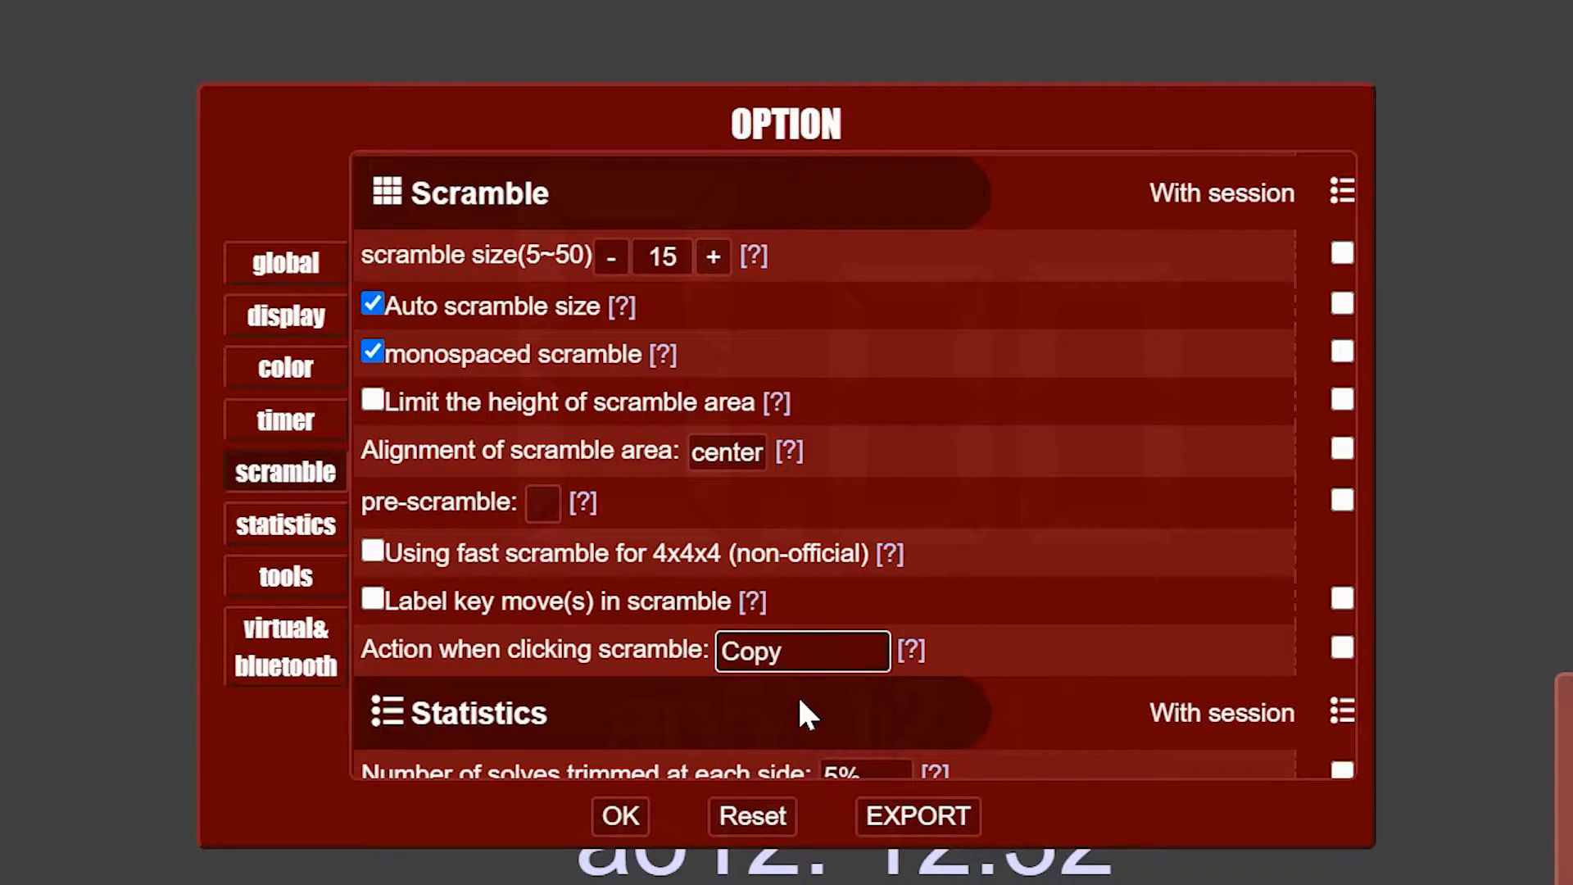
left_click(801, 649)
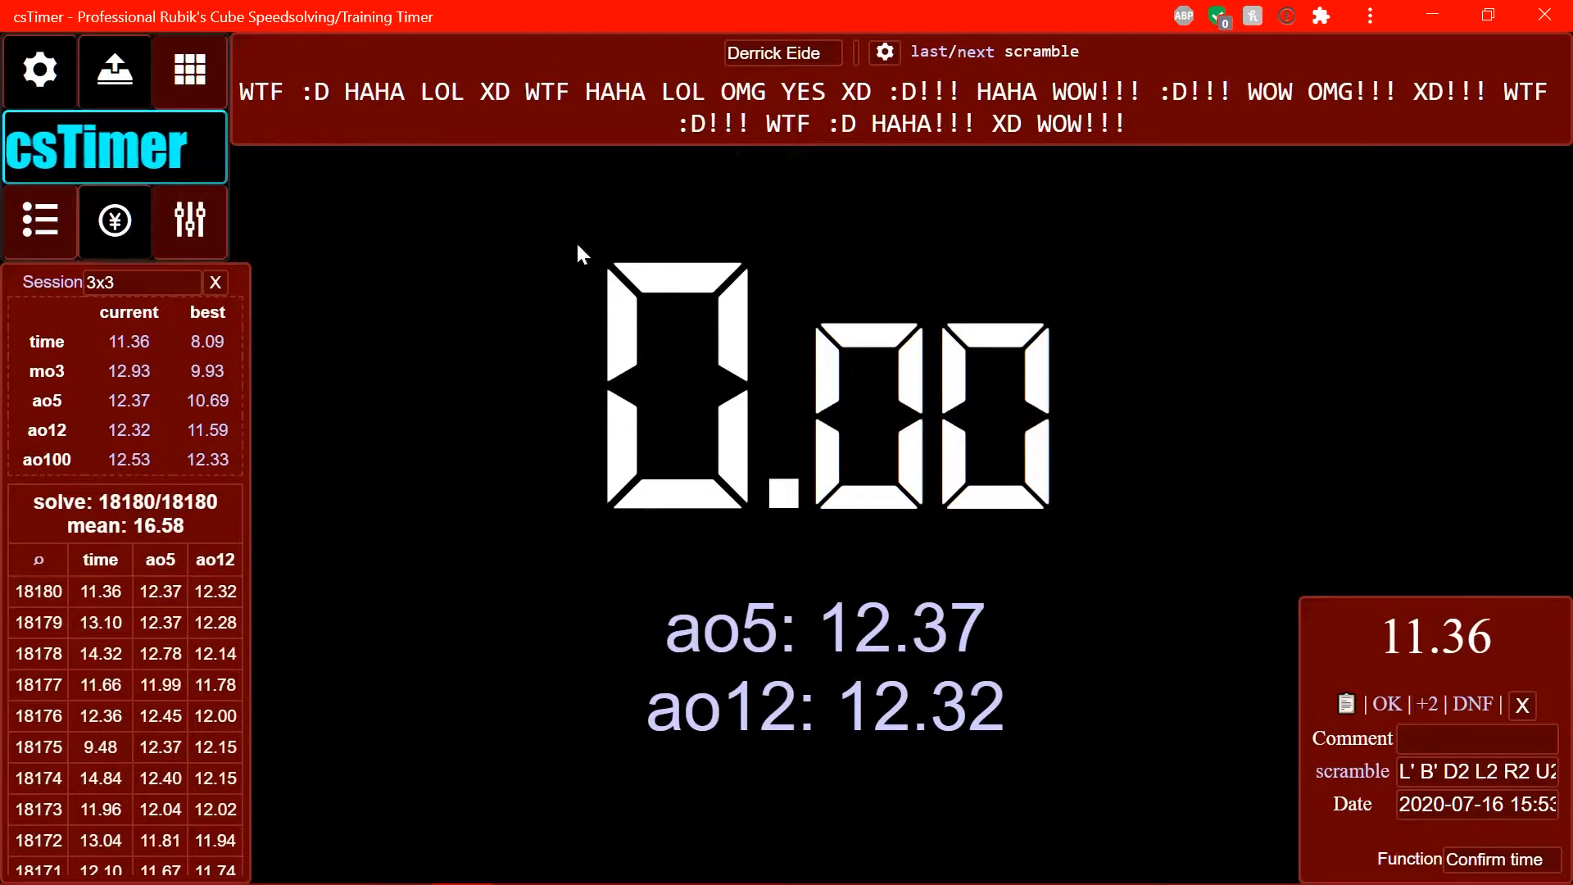
mouse_move(339, 175)
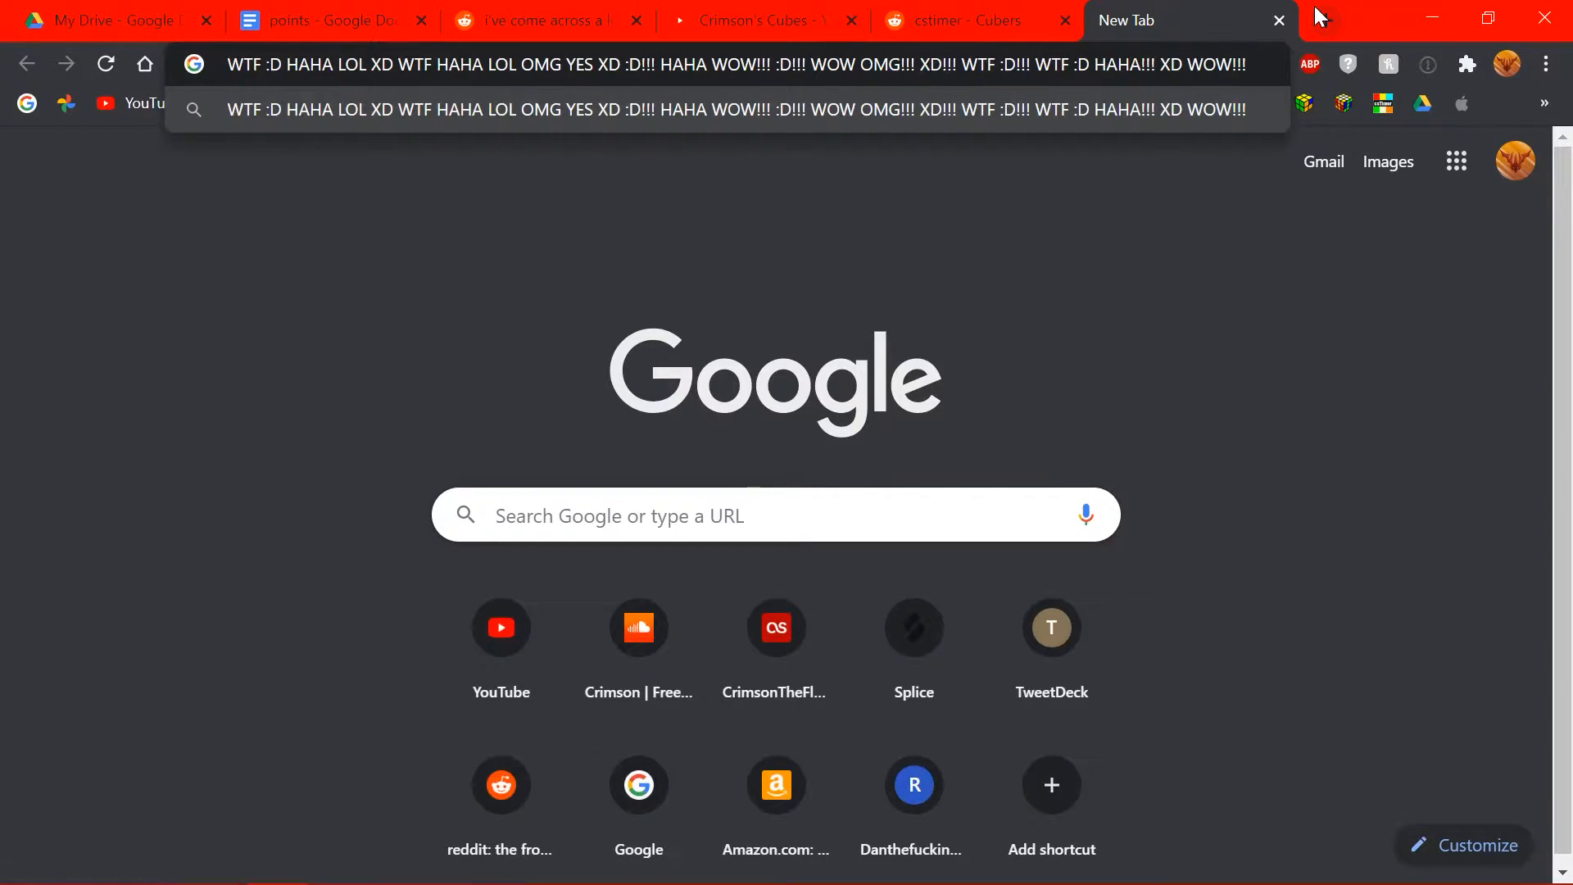
- Search Google for the pasted joke scramble and open the SpeedSolving result
key("Return")
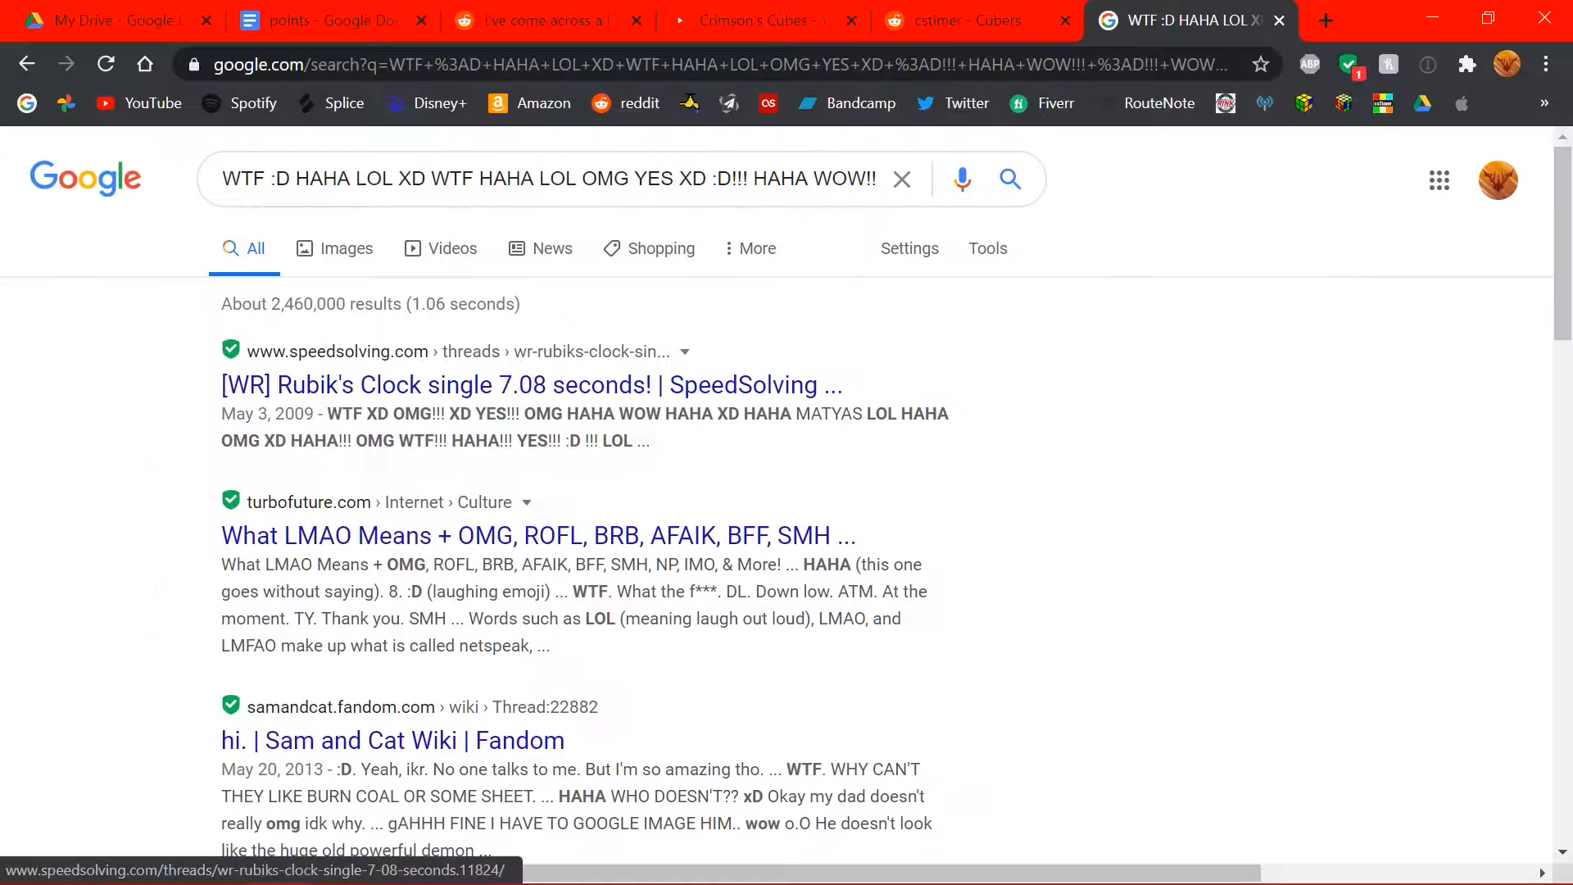
left_click(948, 20)
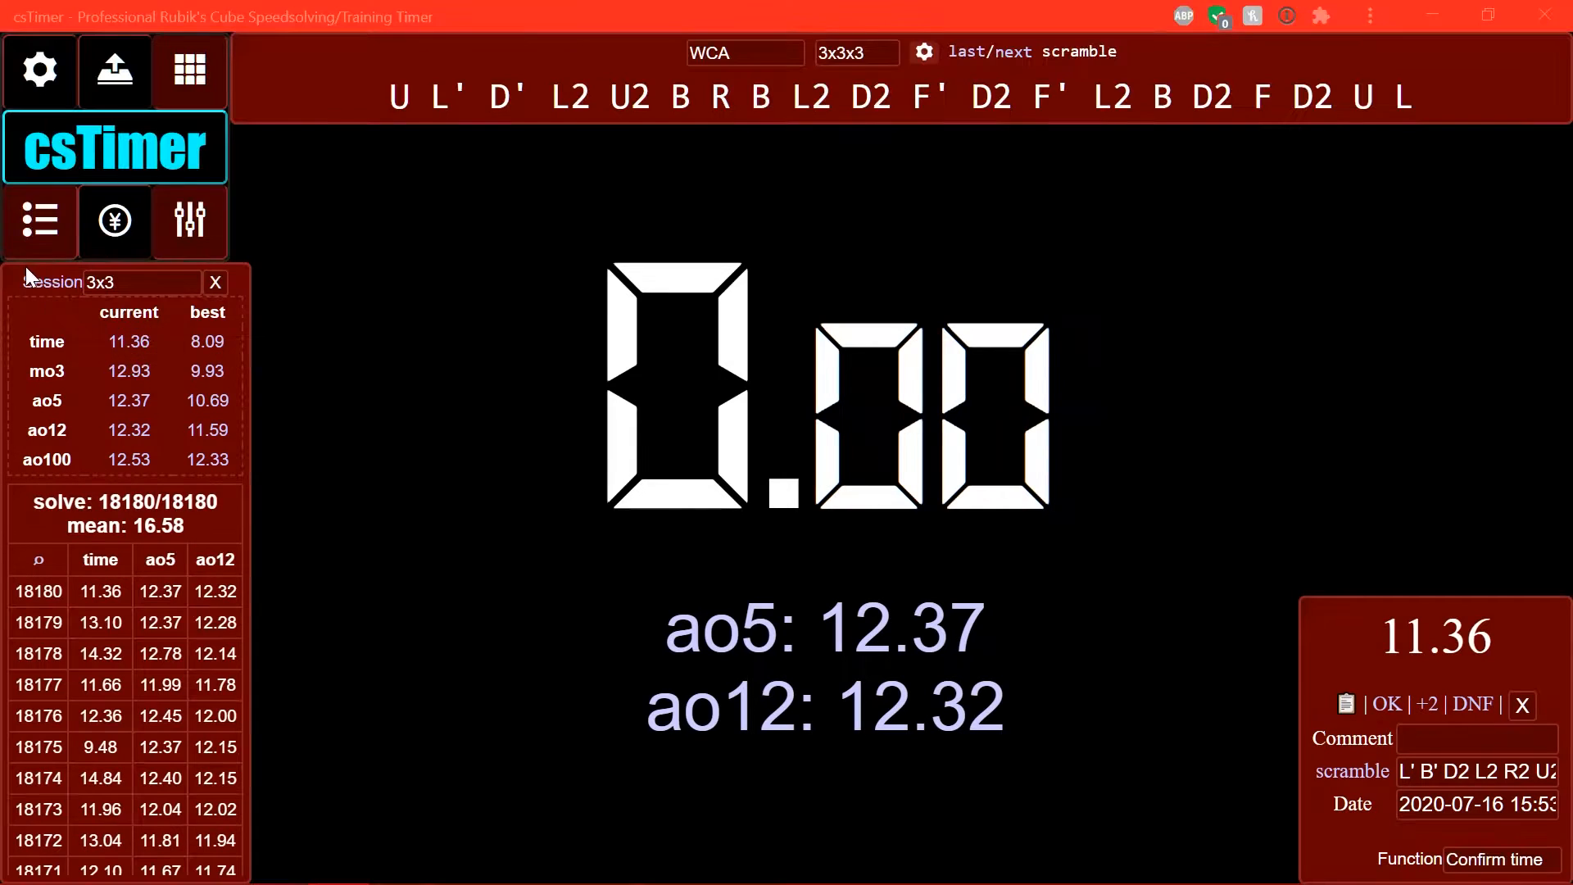
mouse_move(305, 65)
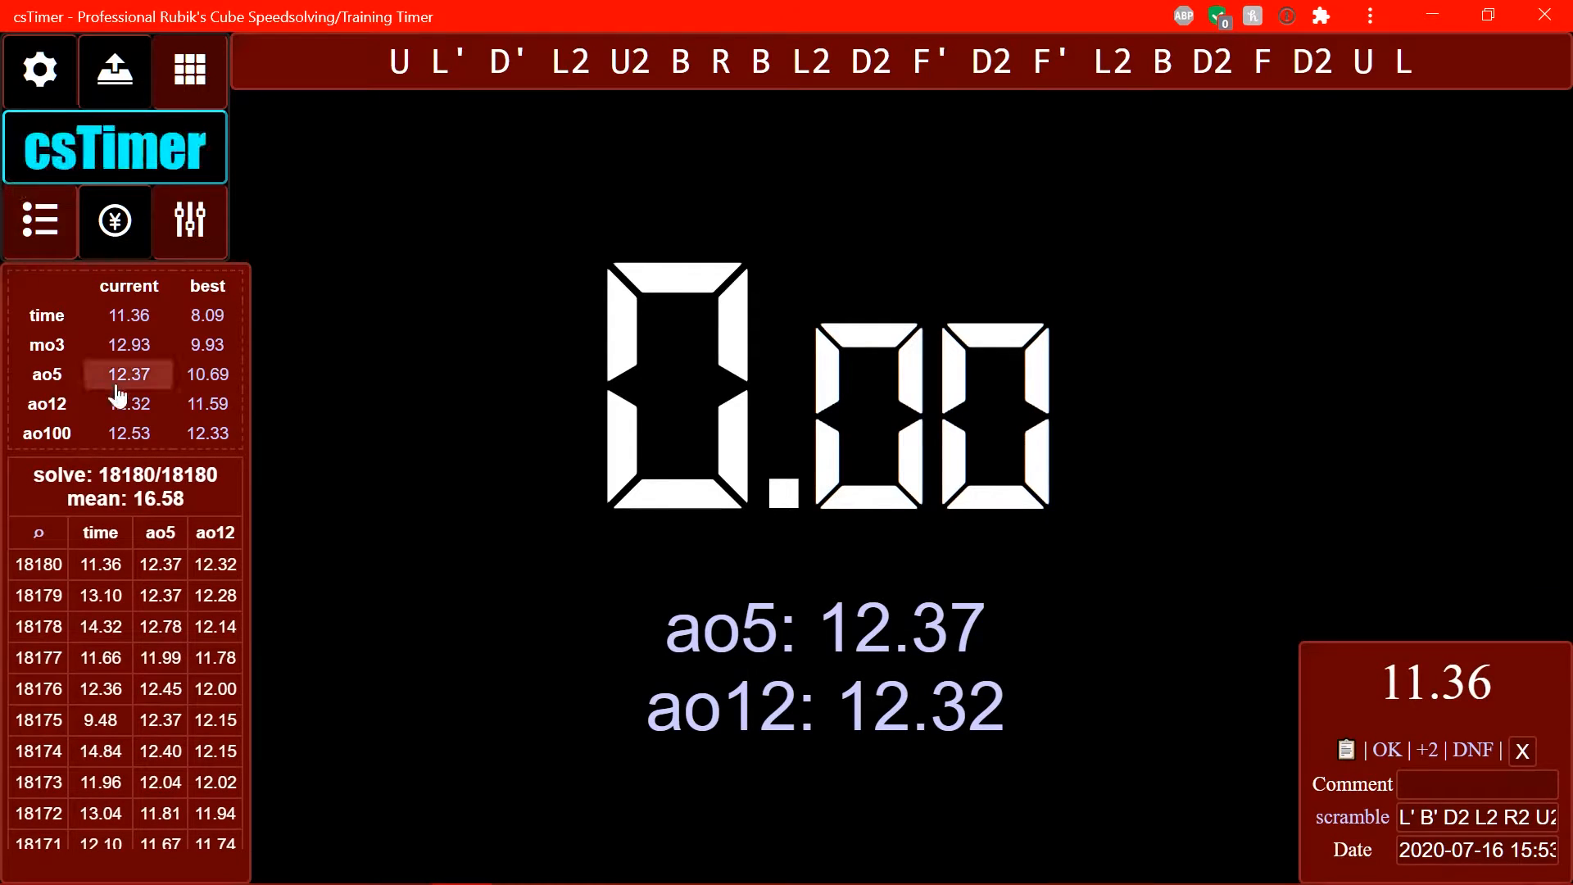
mouse_move(245, 50)
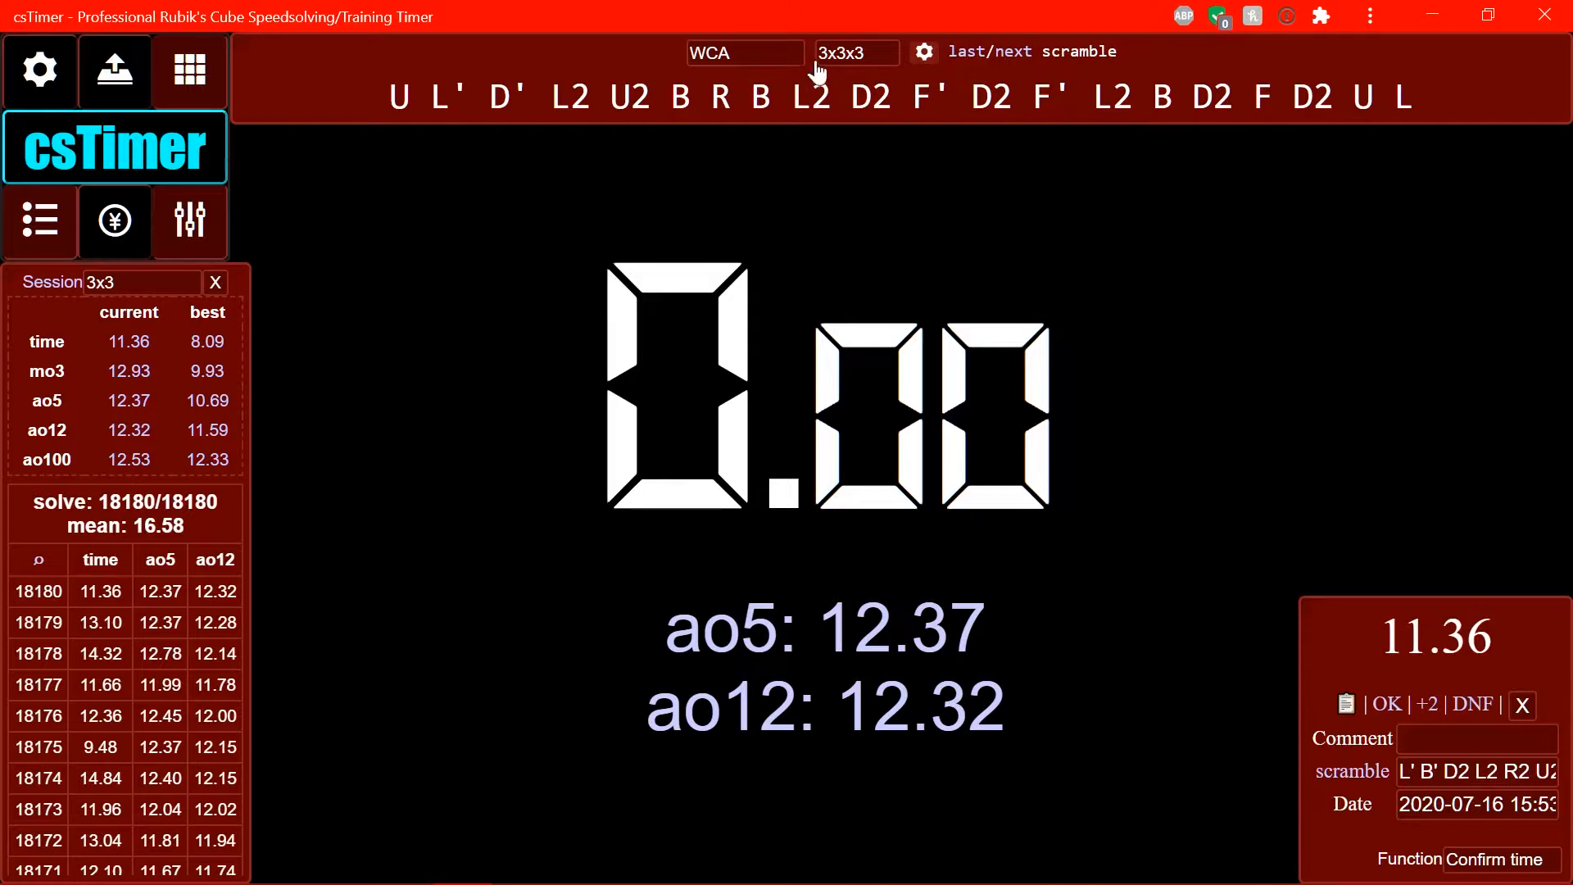
mouse_move(1324, 621)
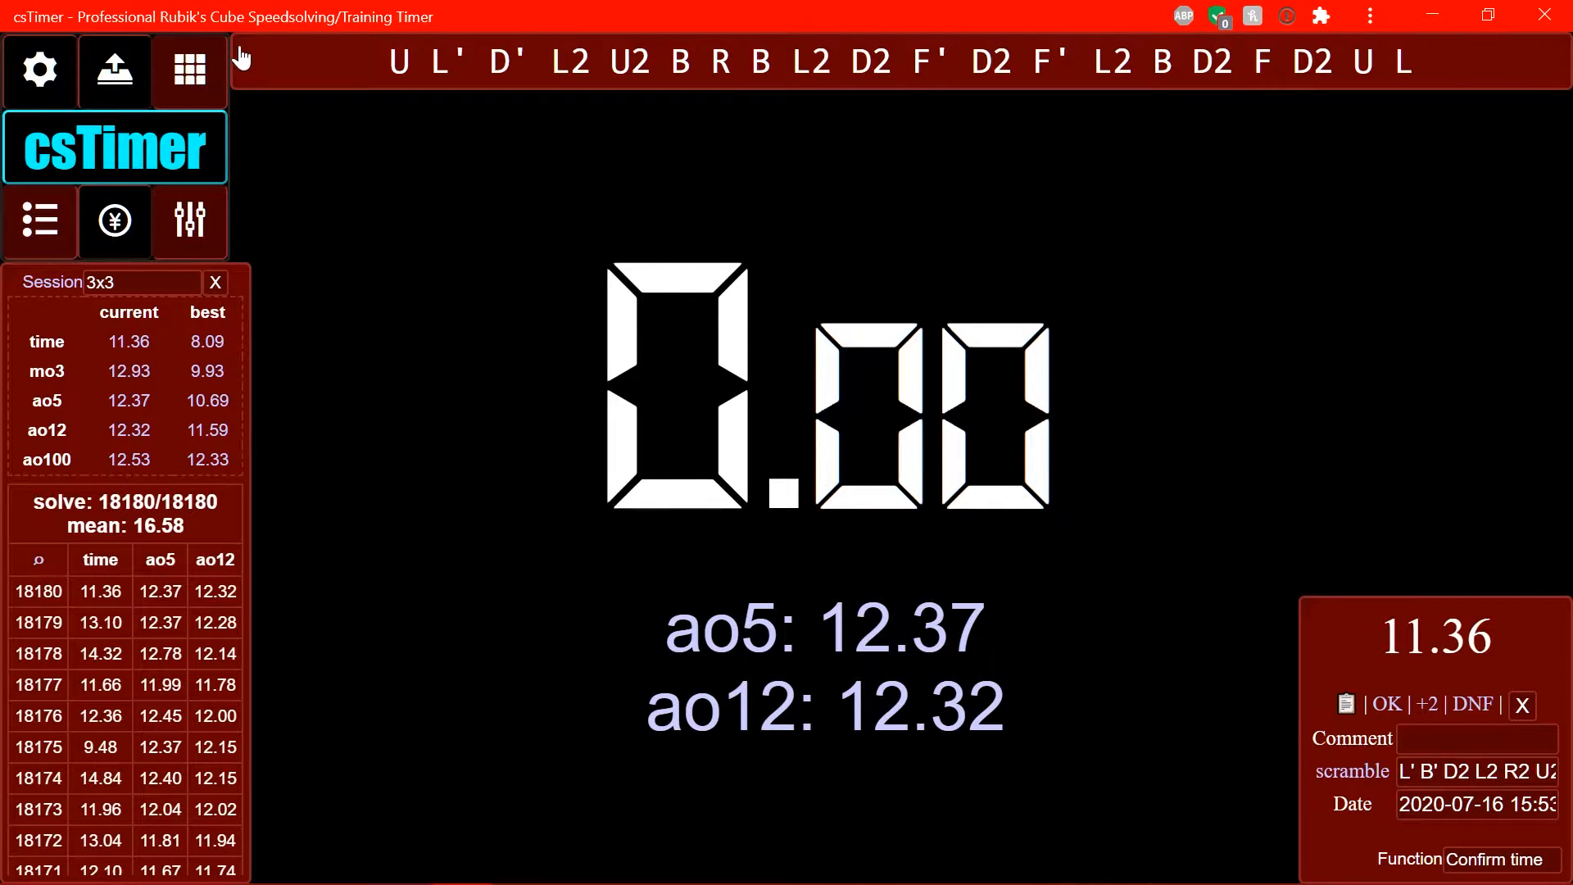
mouse_move(1184, 607)
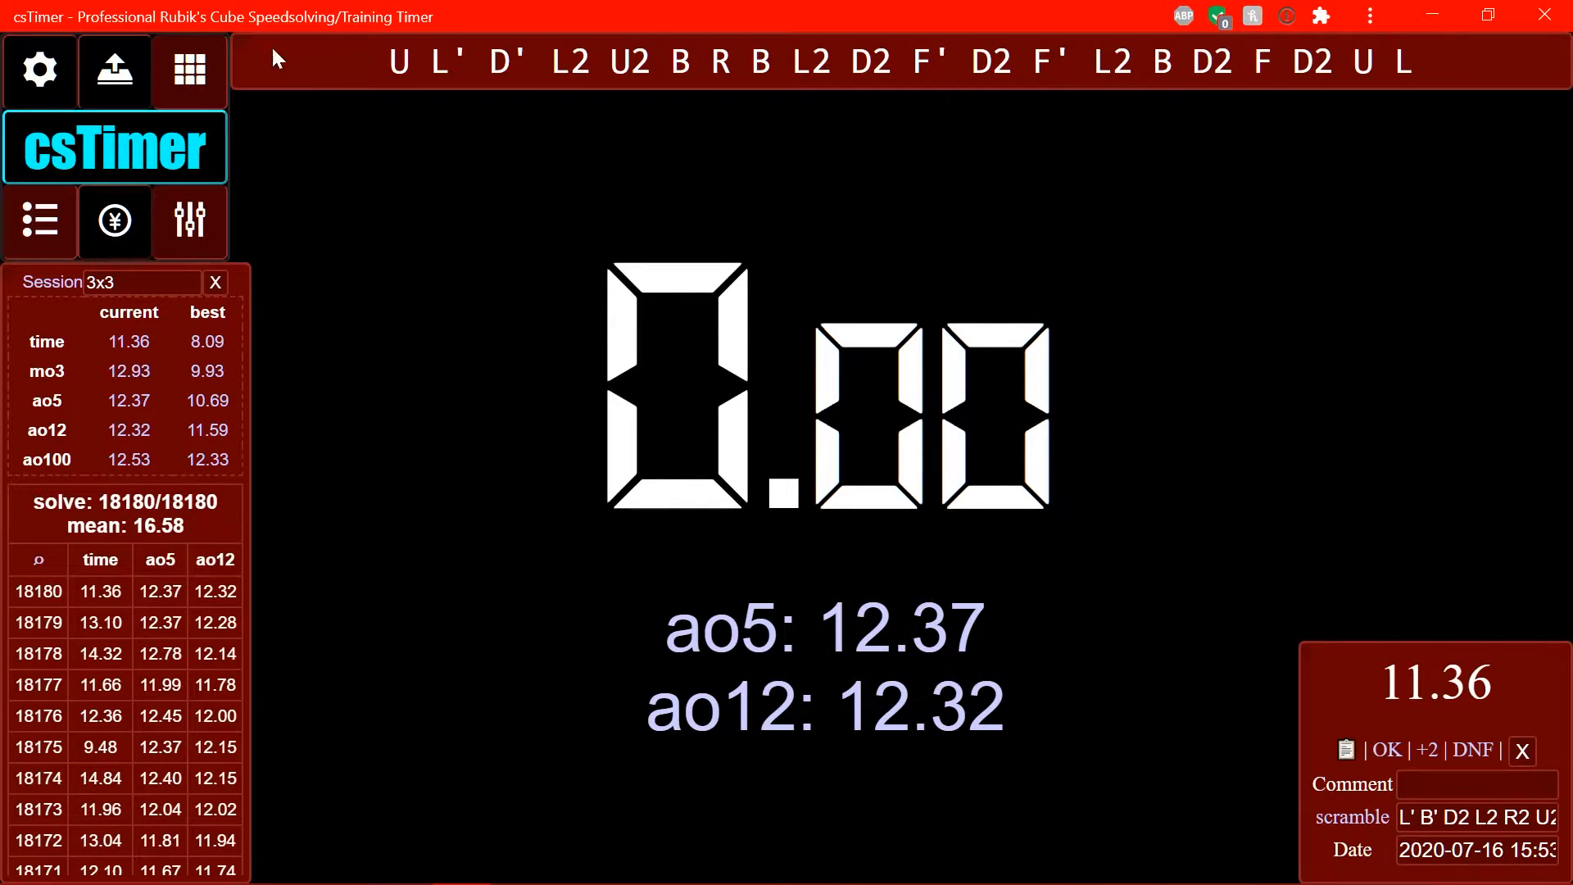
mouse_move(379, 255)
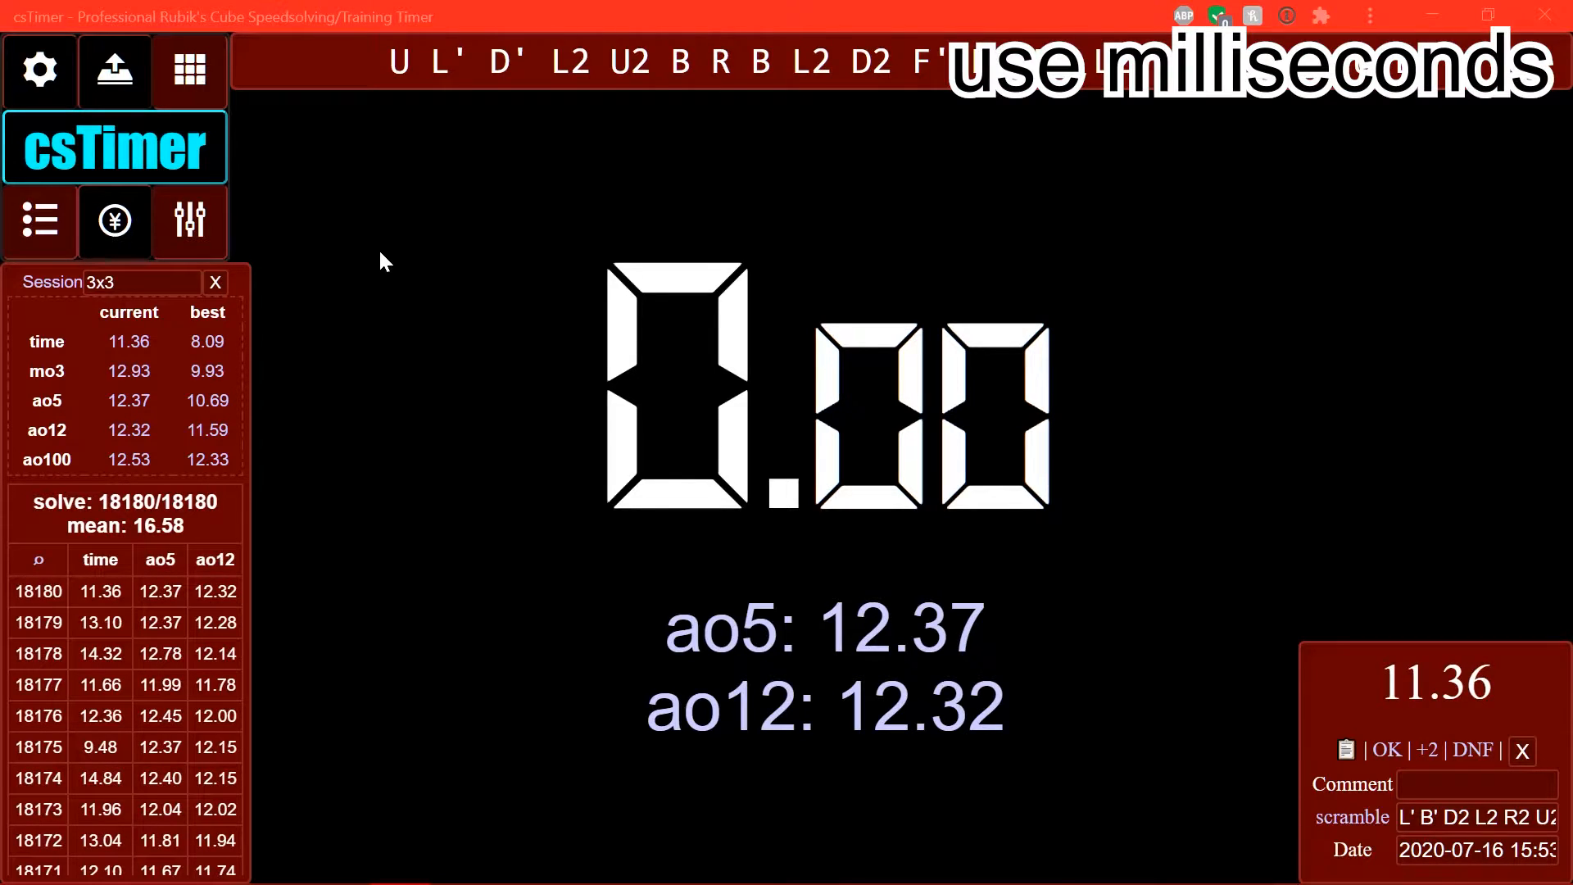
mouse_move(130, 295)
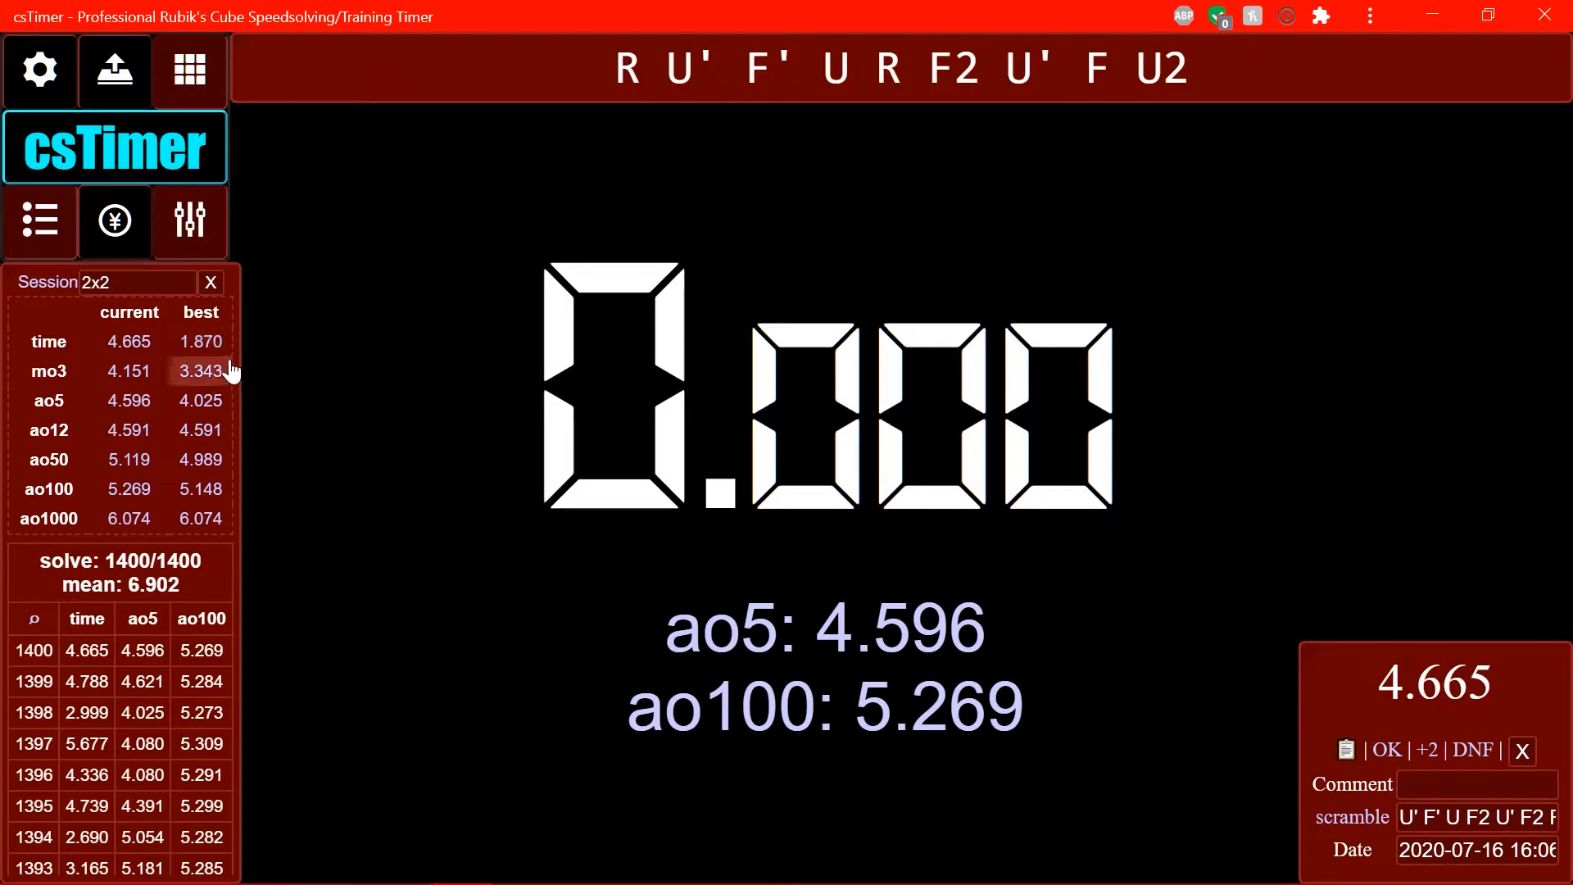
mouse_move(200, 429)
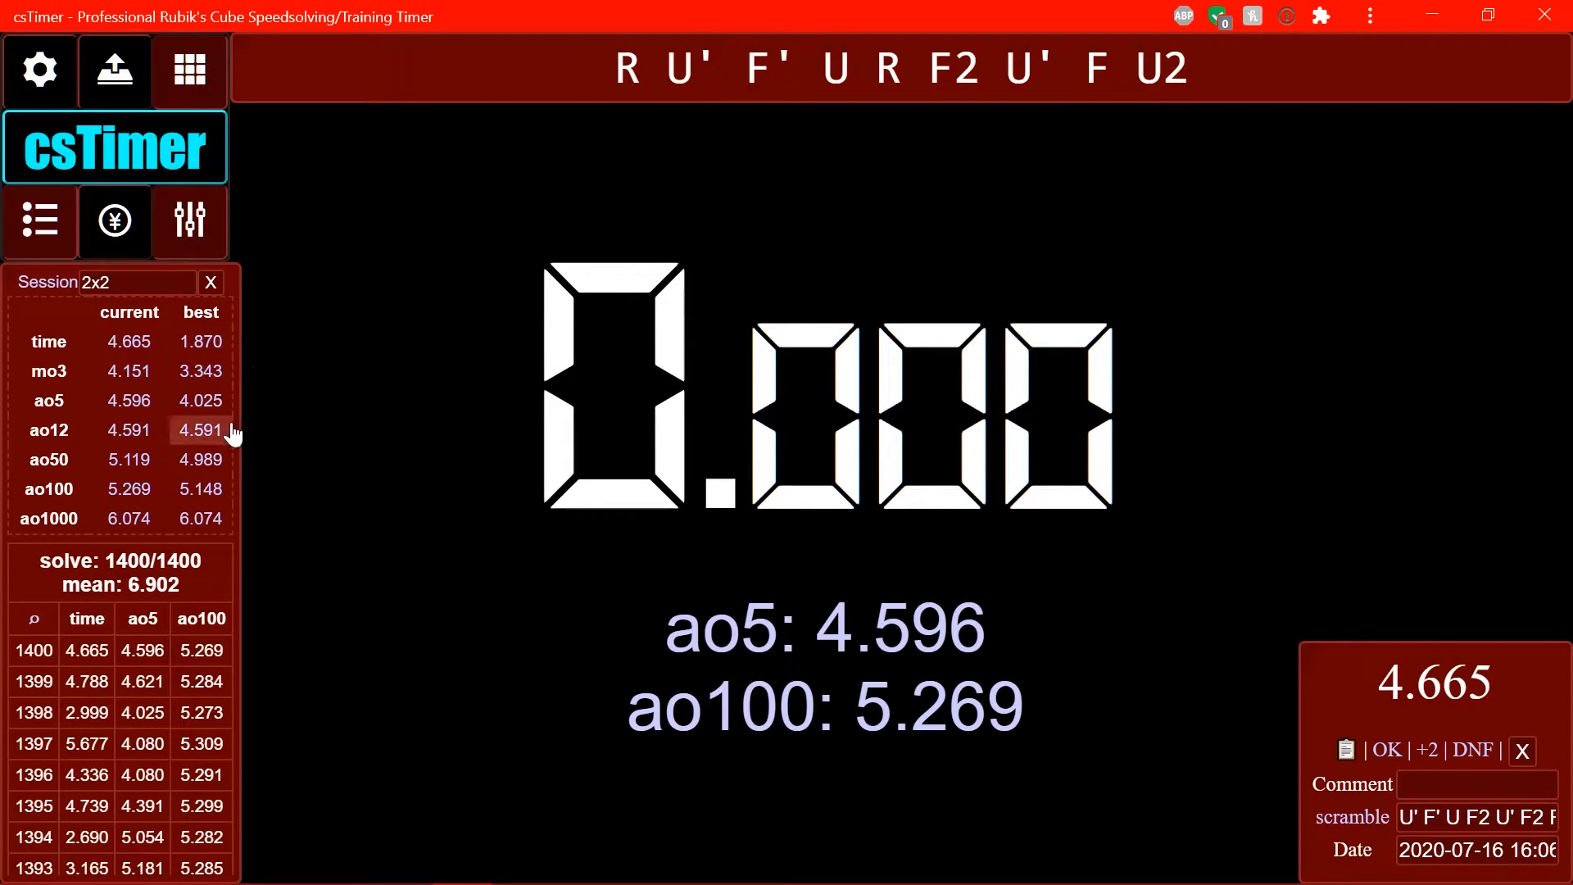
mouse_move(200, 340)
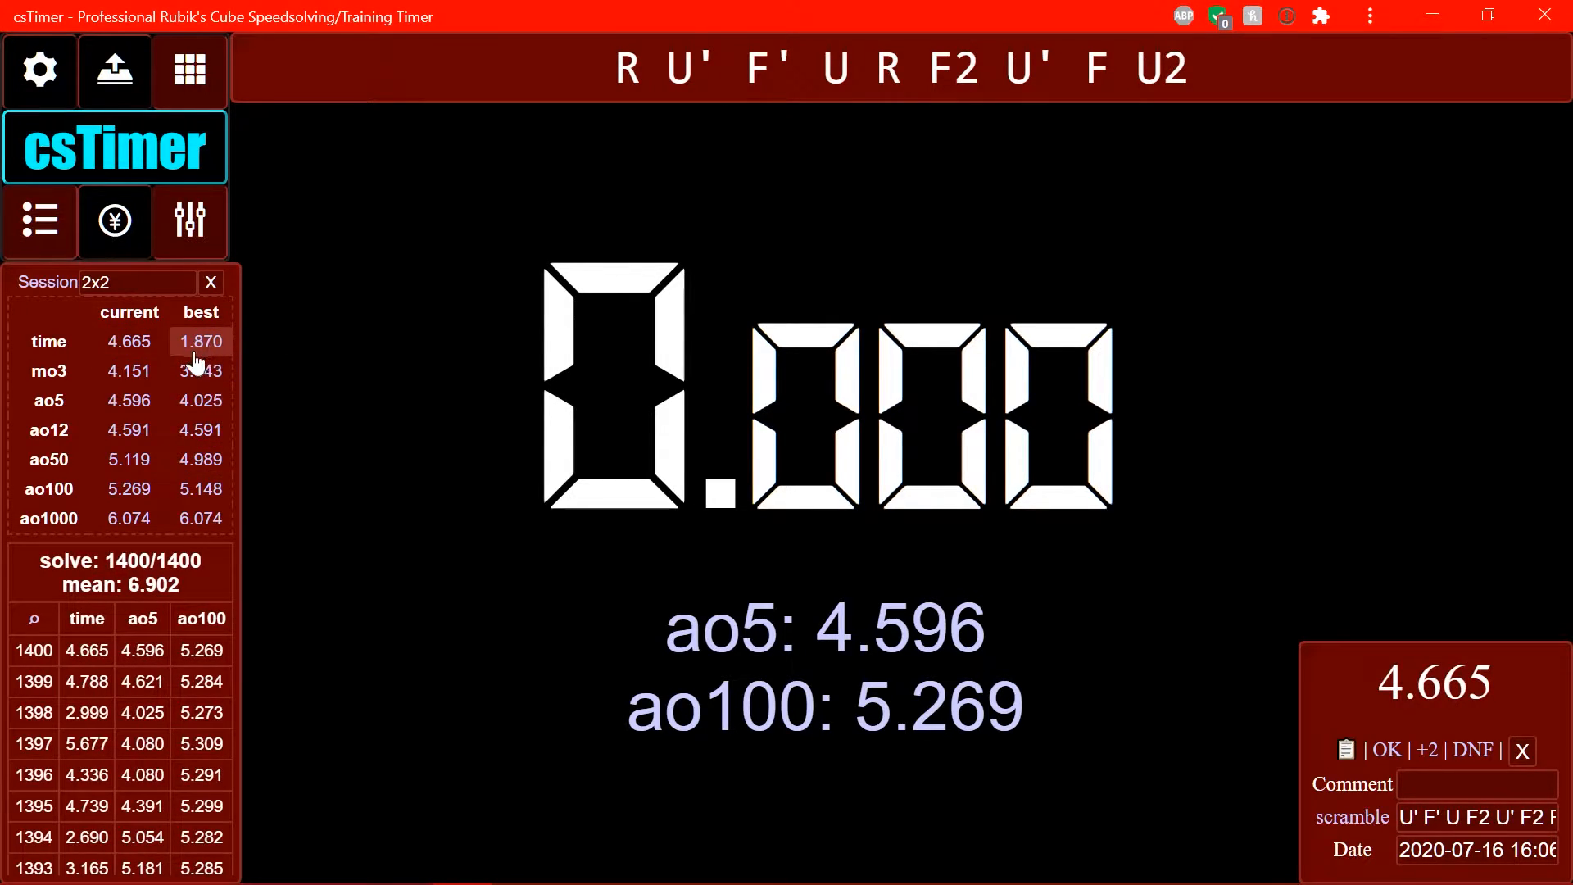
mouse_move(246, 376)
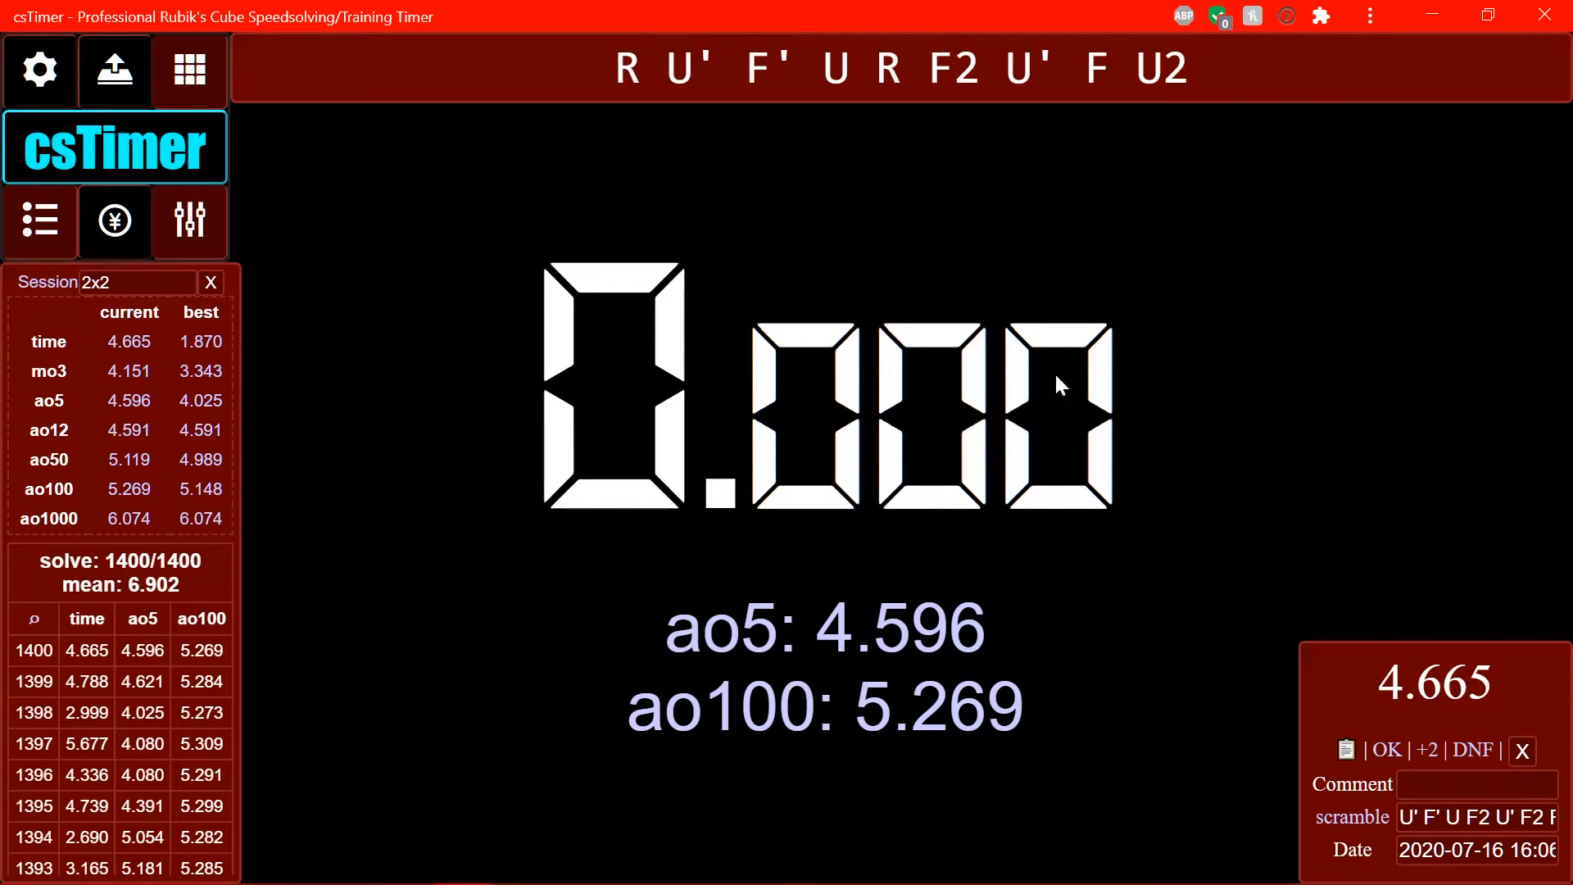
mouse_move(617, 454)
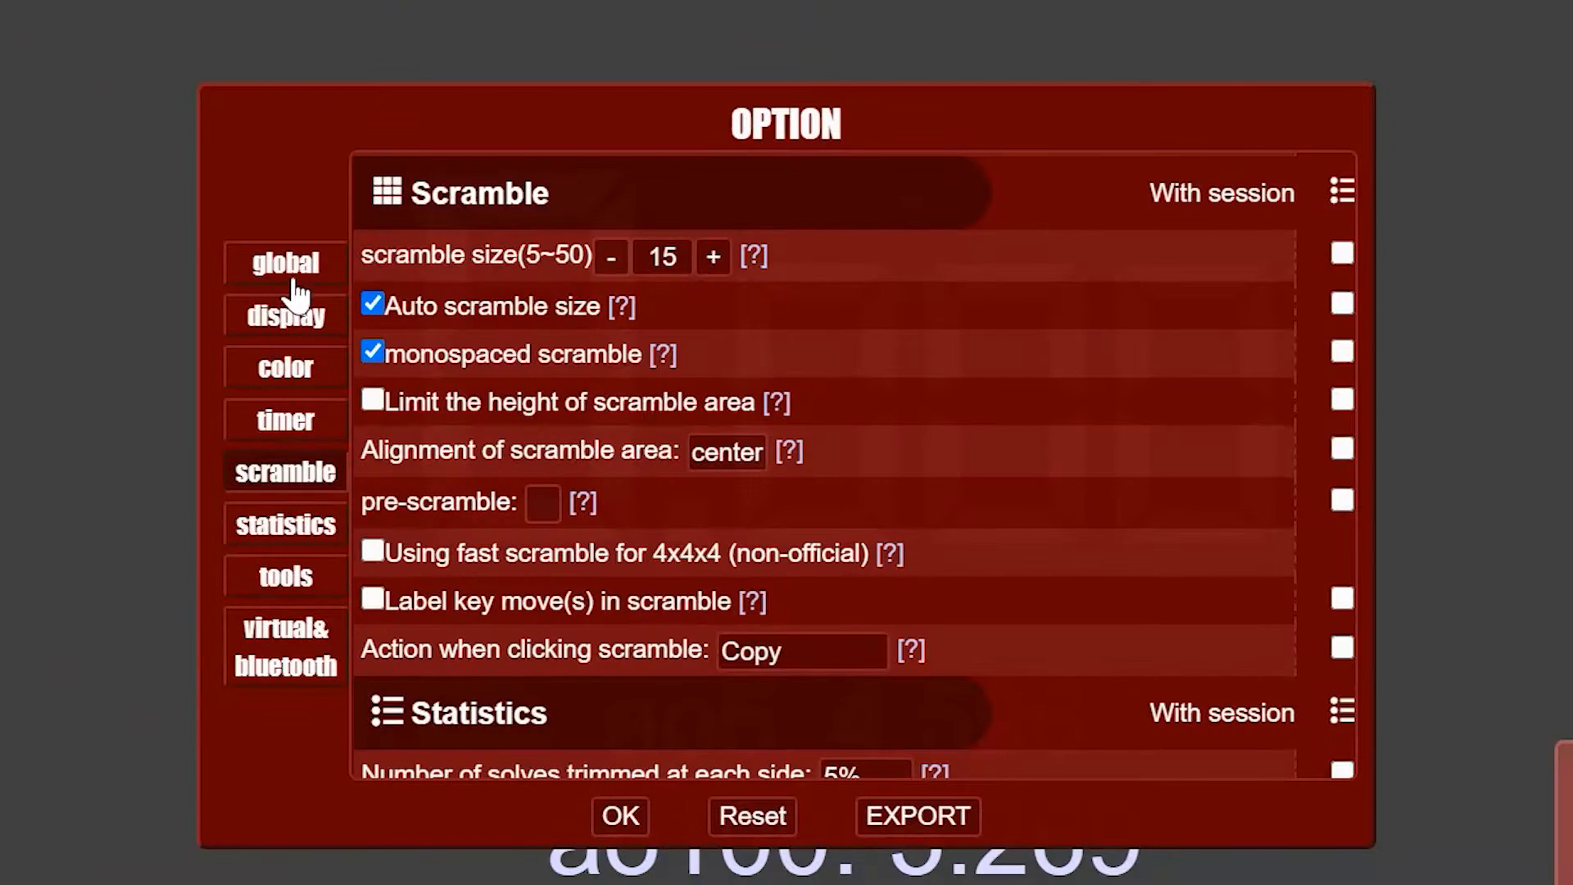
left_click(284, 263)
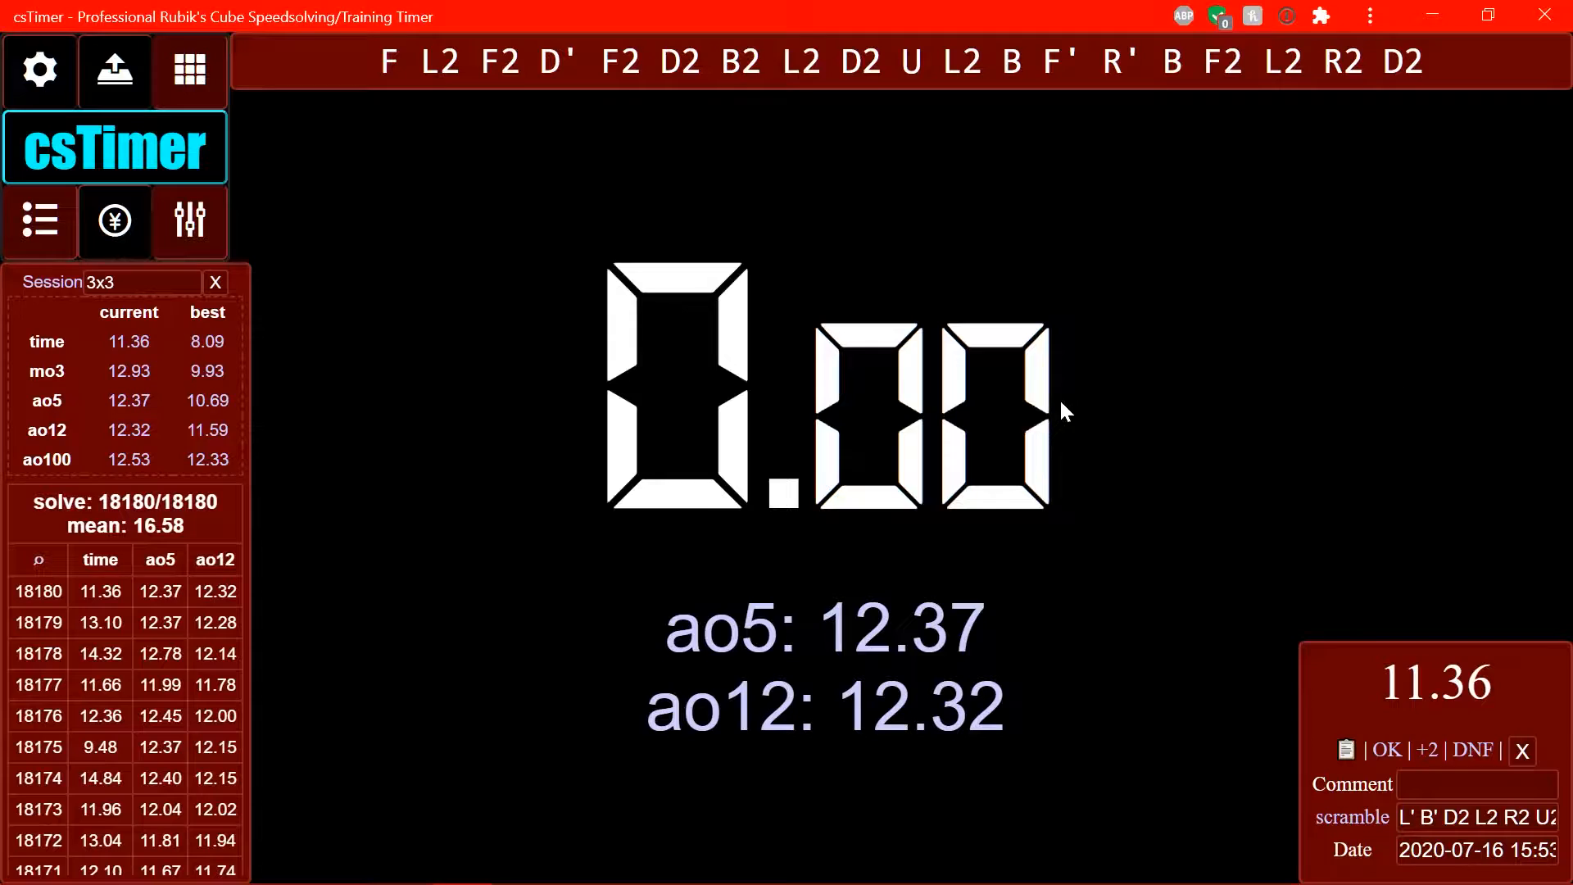
left_click(39, 69)
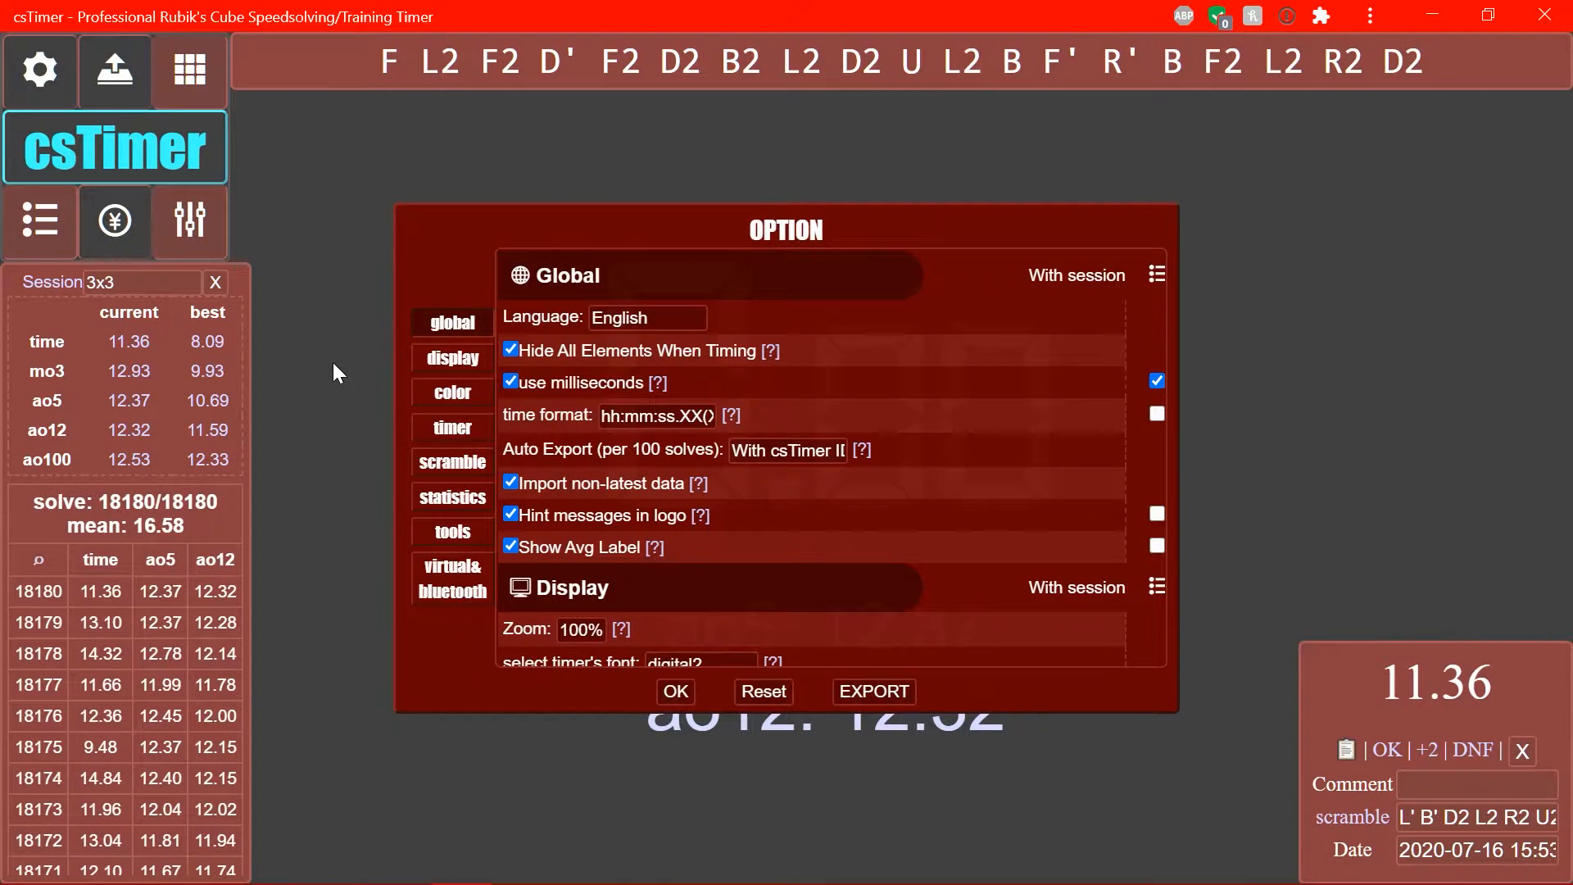
left_click(674, 691)
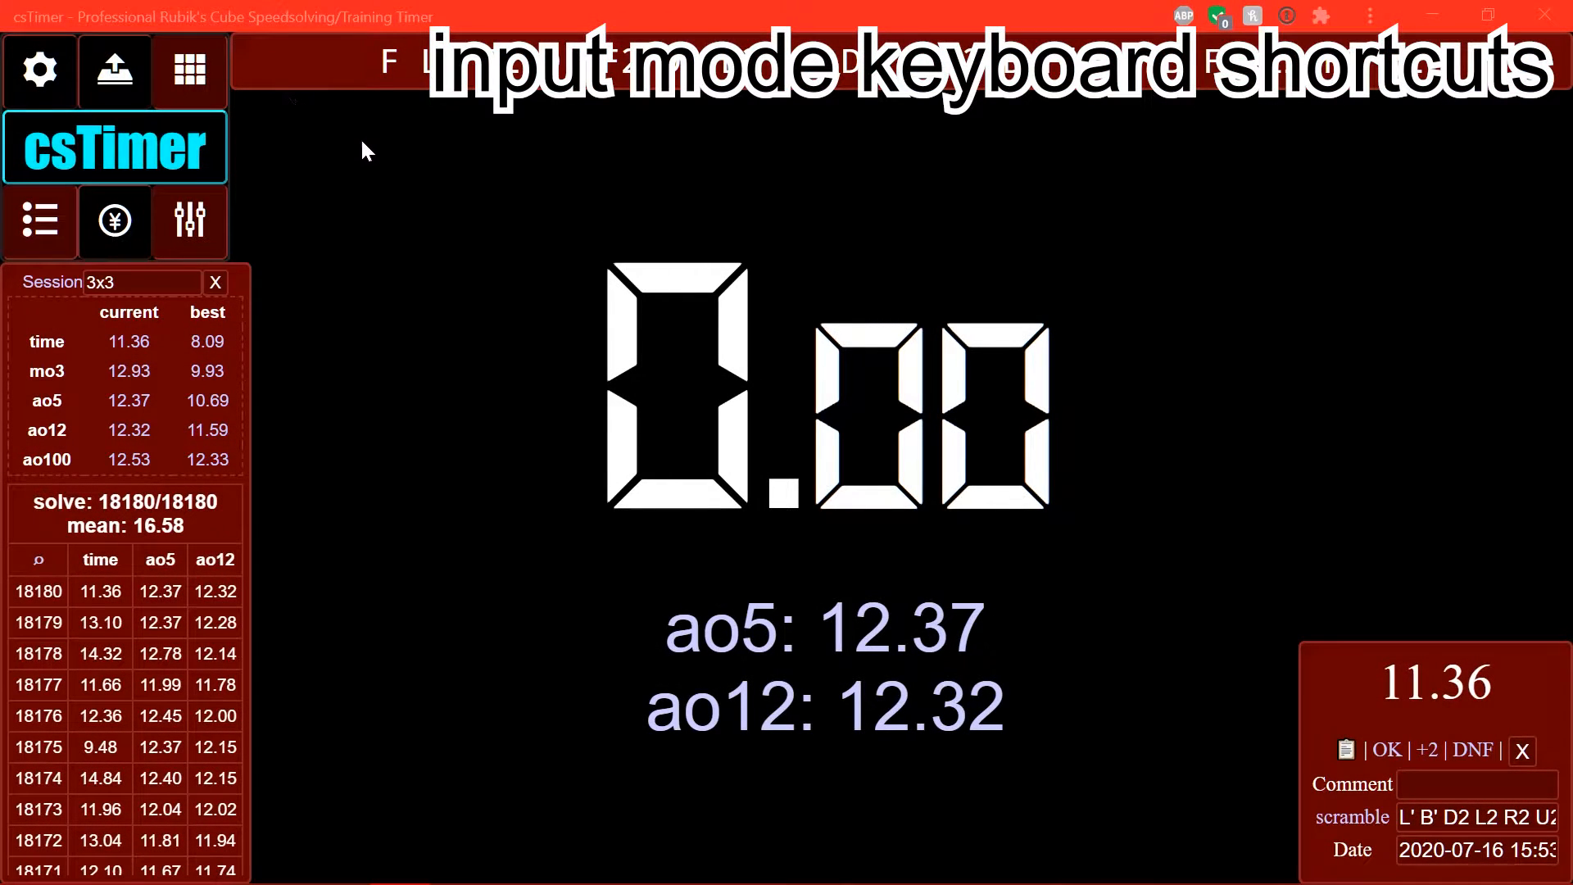
mouse_move(381, 227)
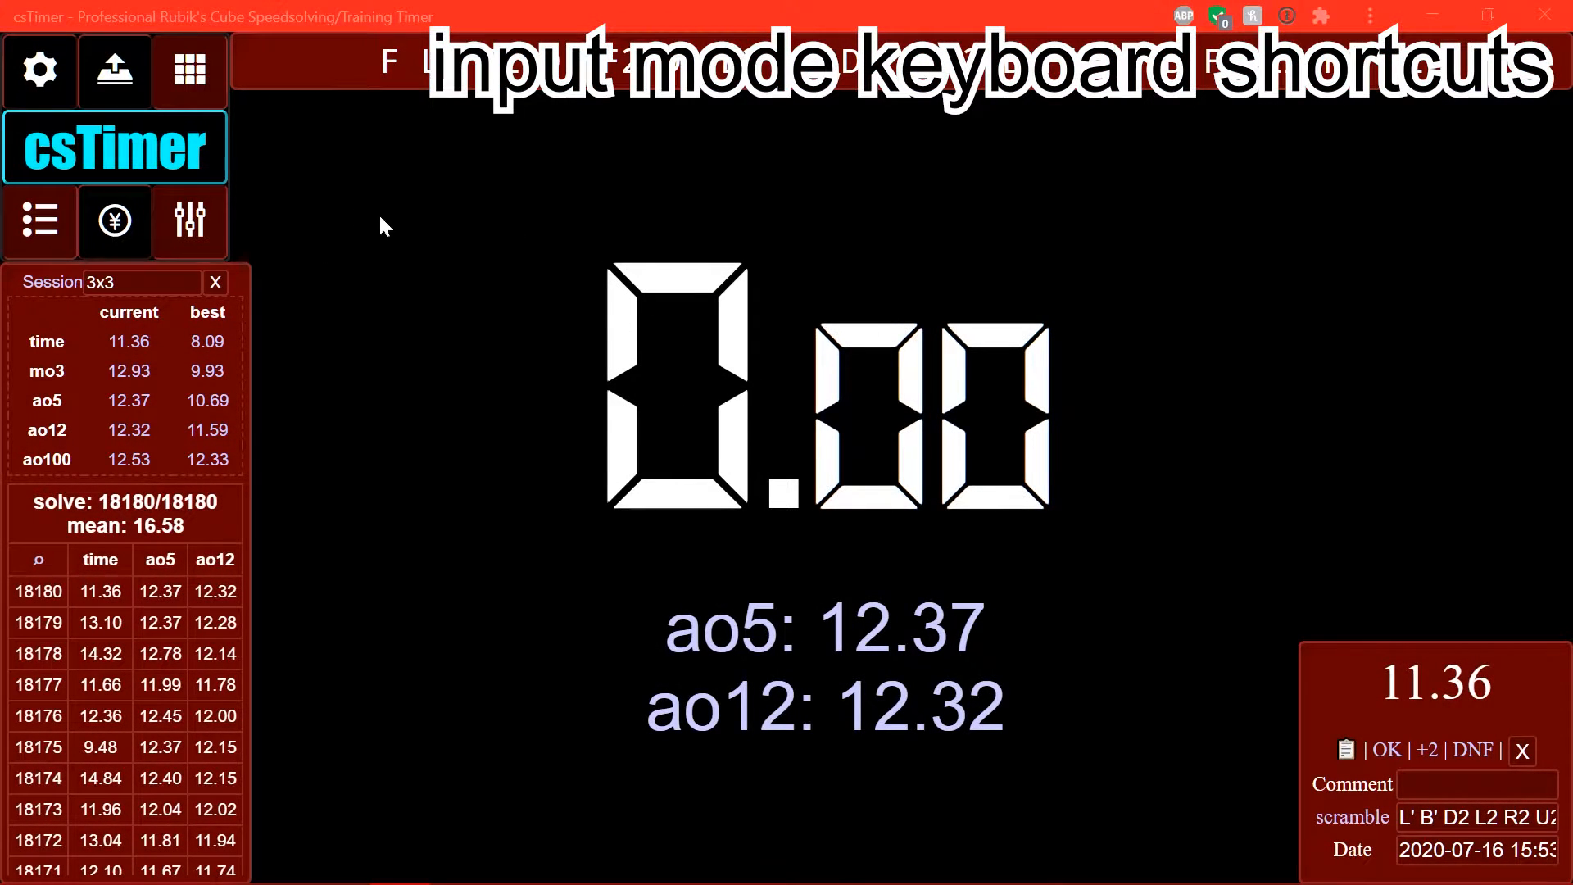
- Set timer input to a smart cube in Options and cancel the Bluetooth pairing request
left_click(39, 68)
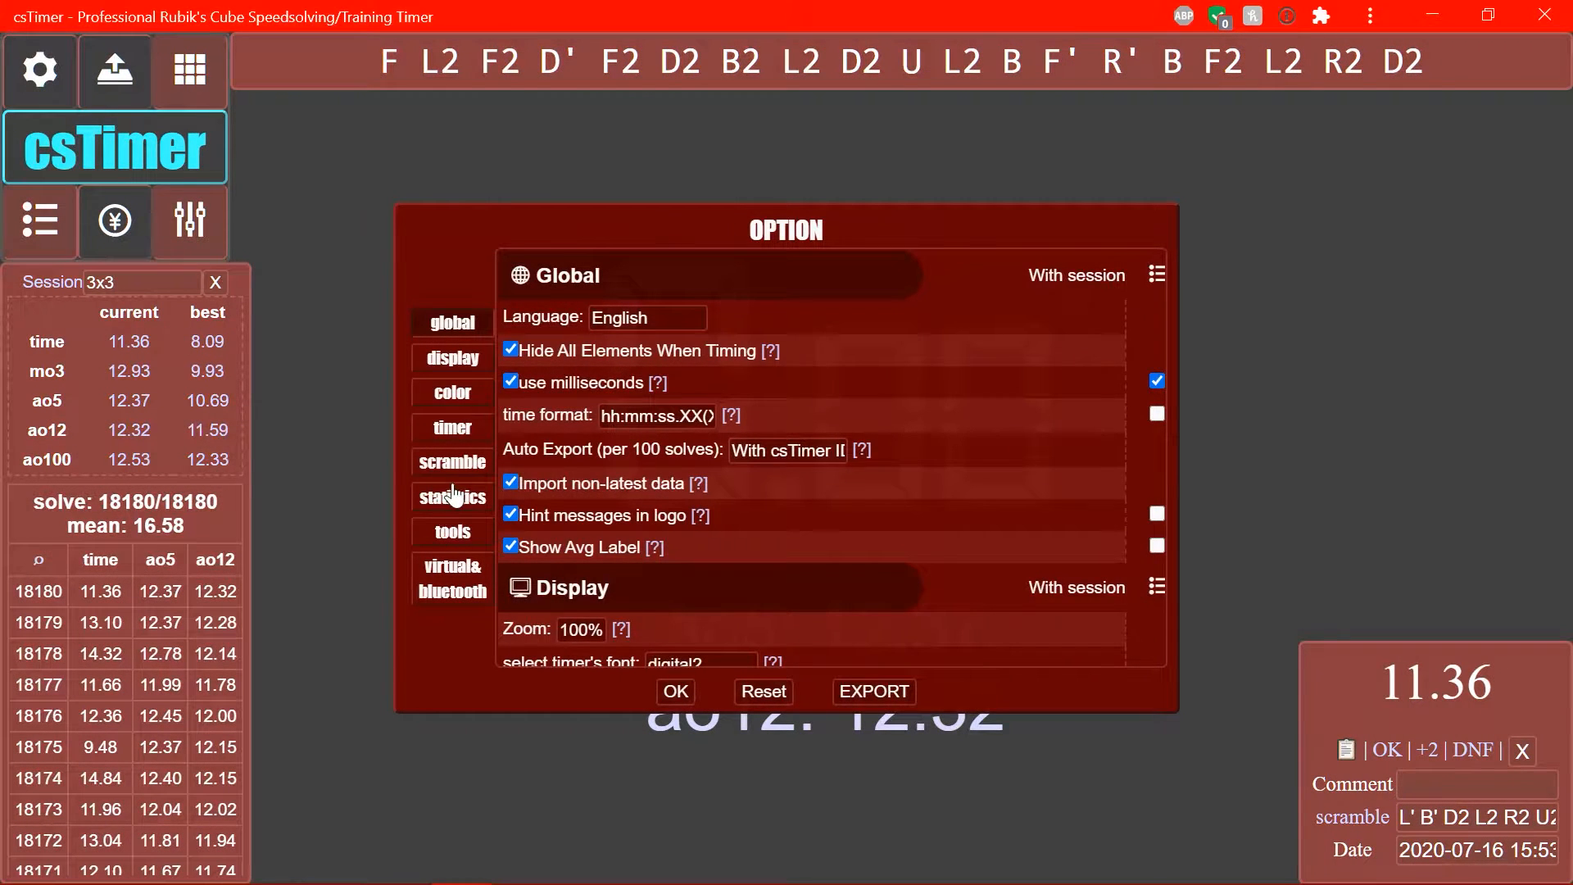
left_click(674, 691)
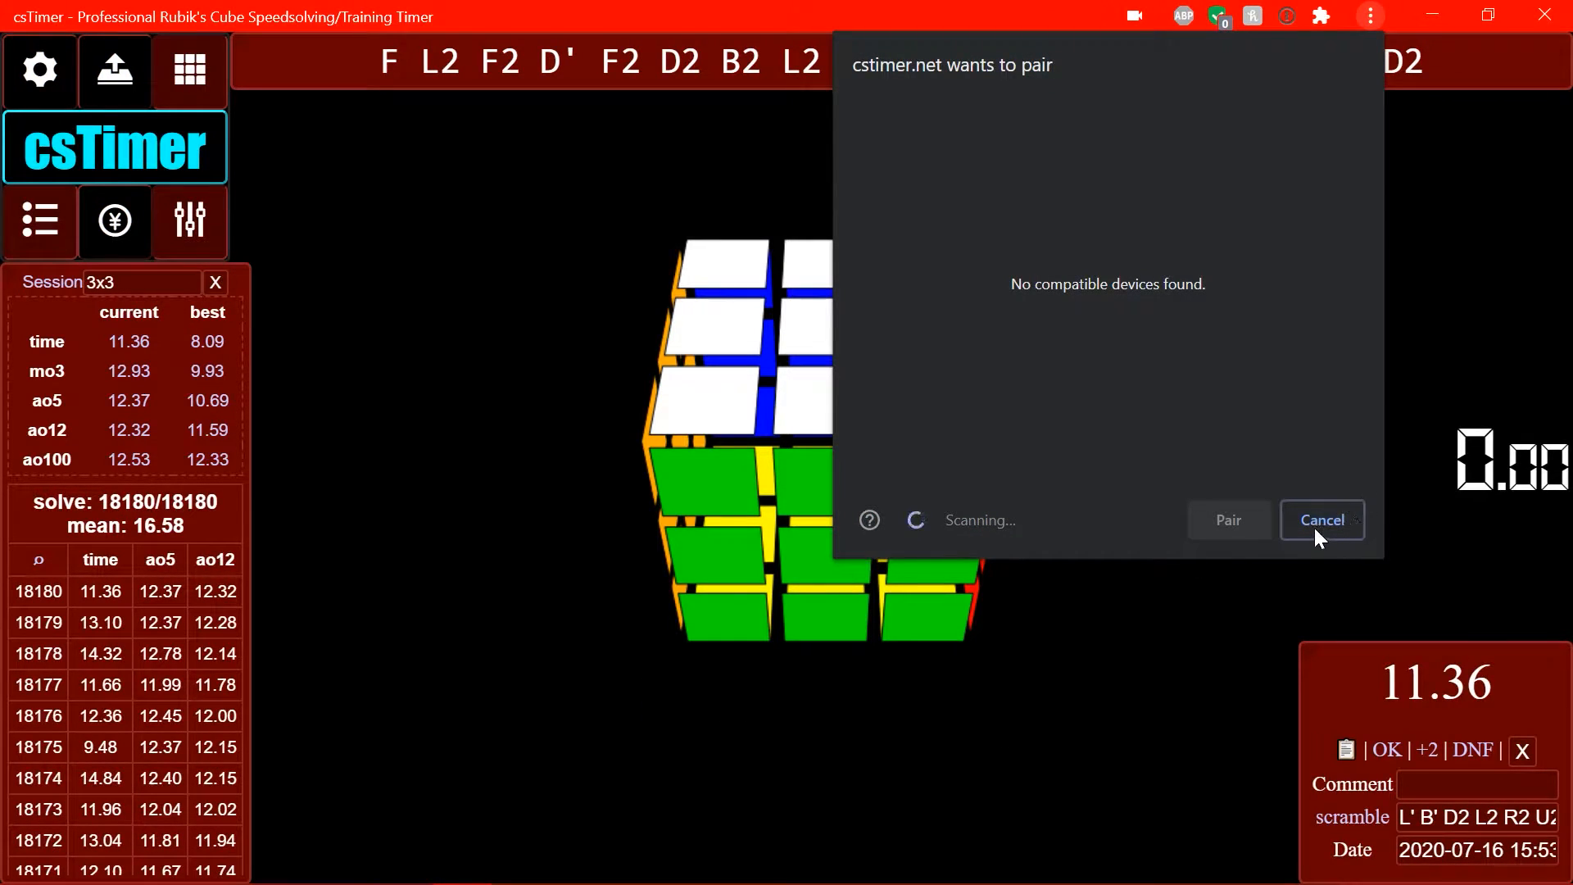
left_click(1322, 519)
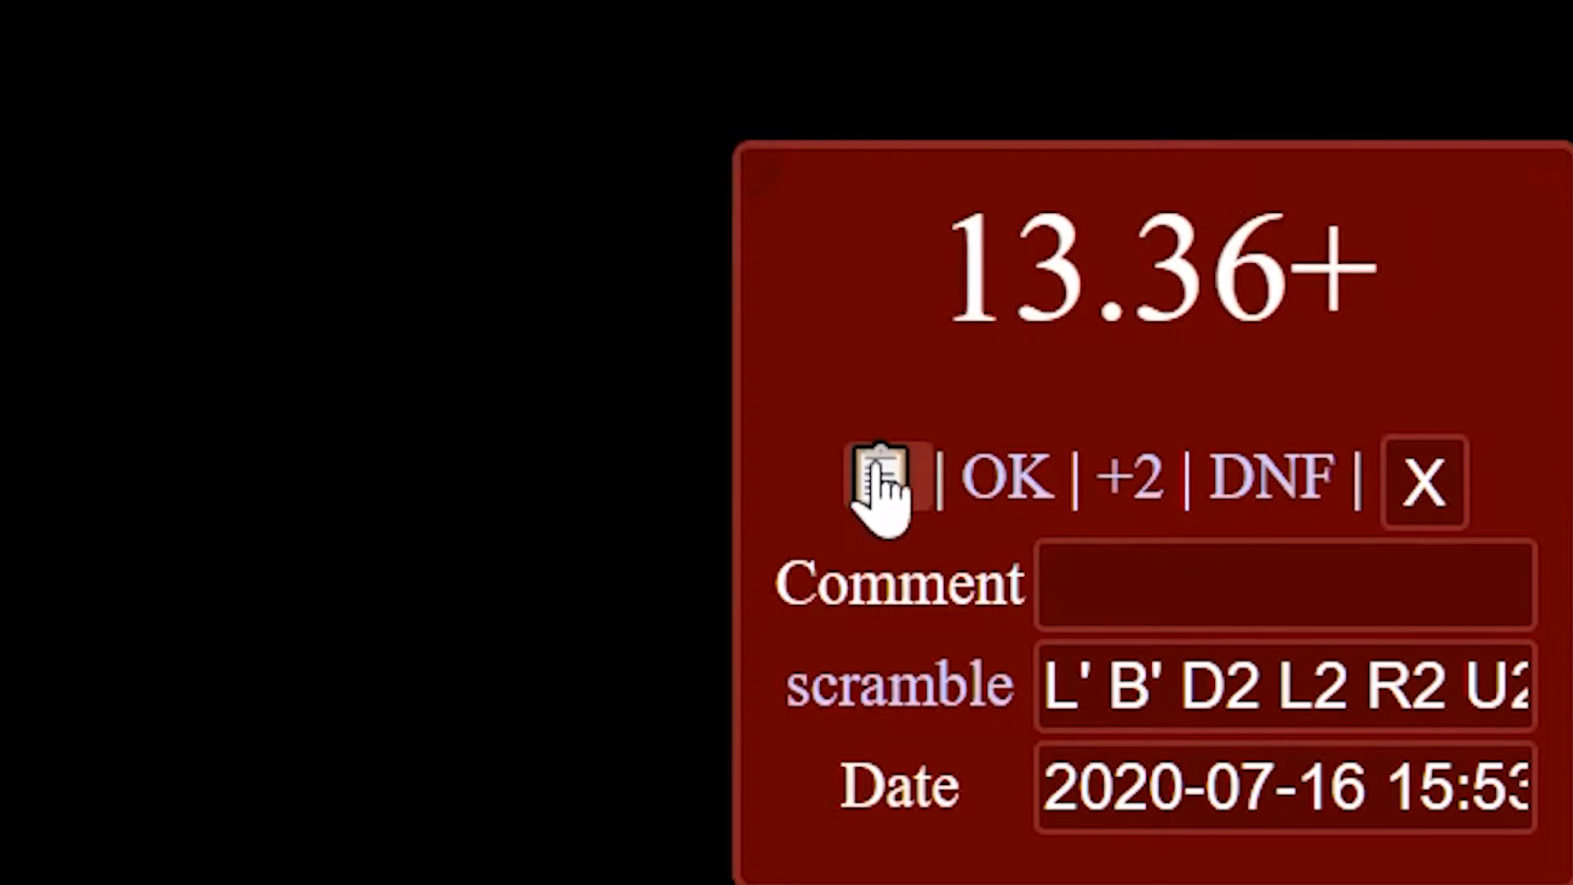
- Toggle the latest 11.36 solve between +2, DNF and OK, leaving it with no penalty
left_click(1006, 475)
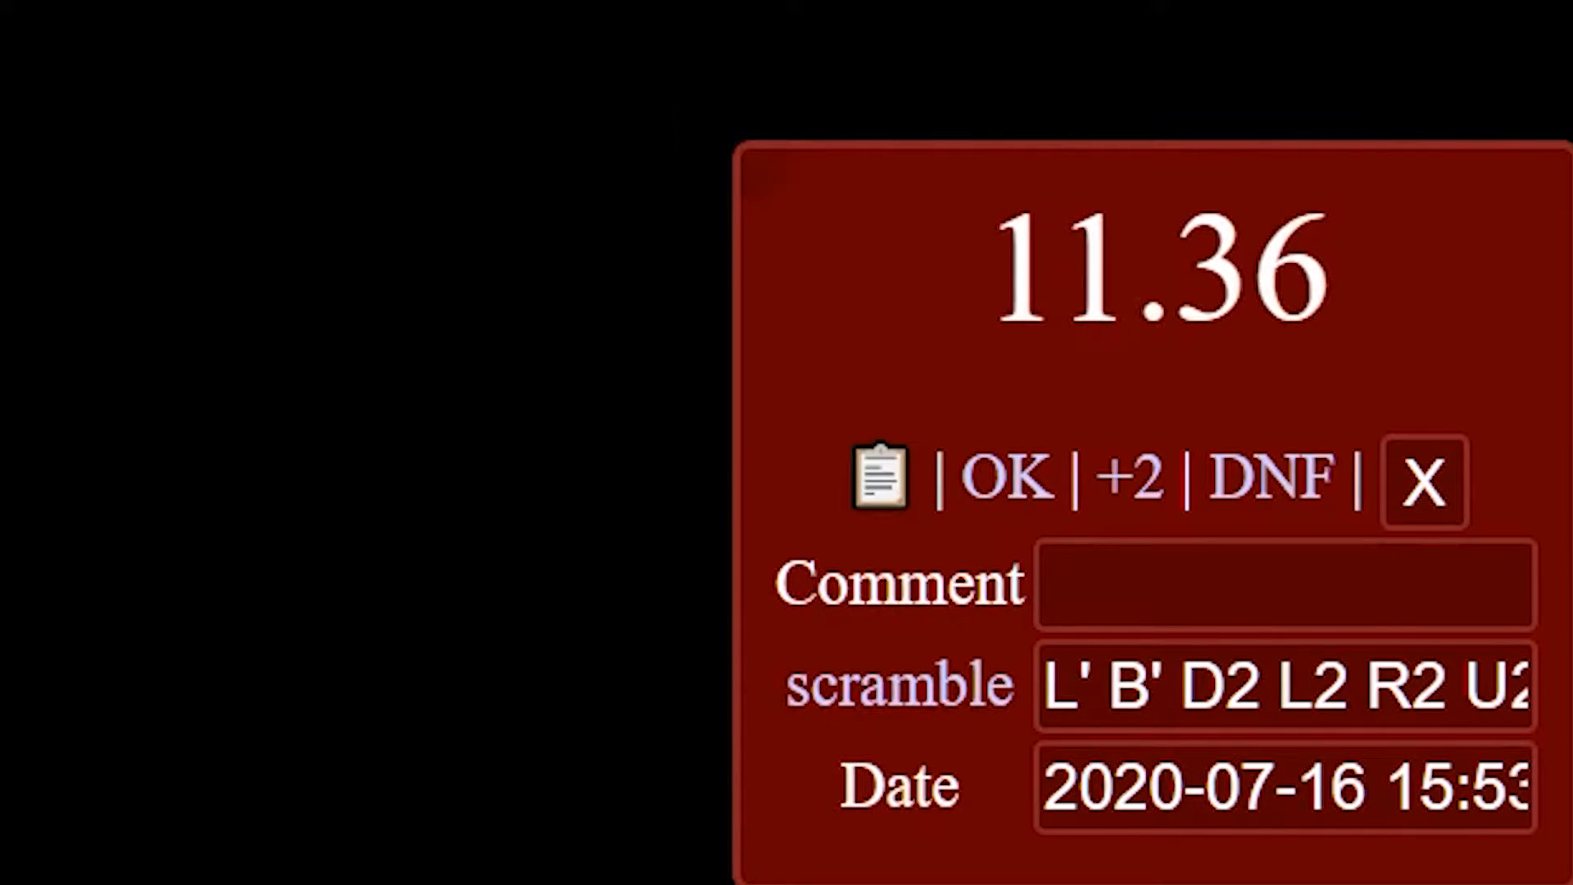
left_click(1270, 476)
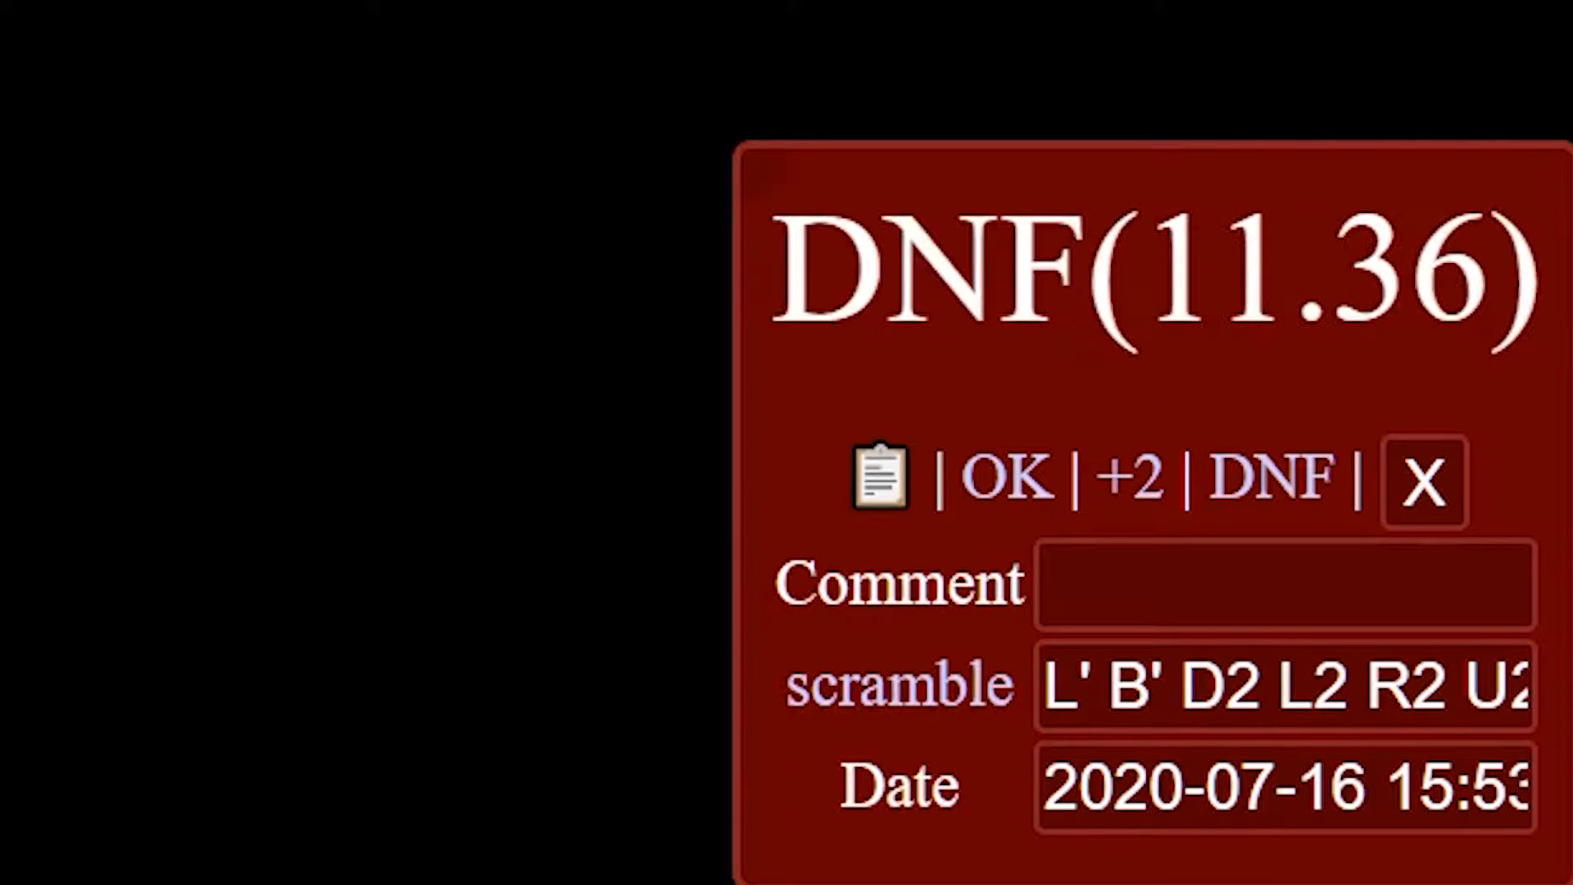
mouse_move(1179, 452)
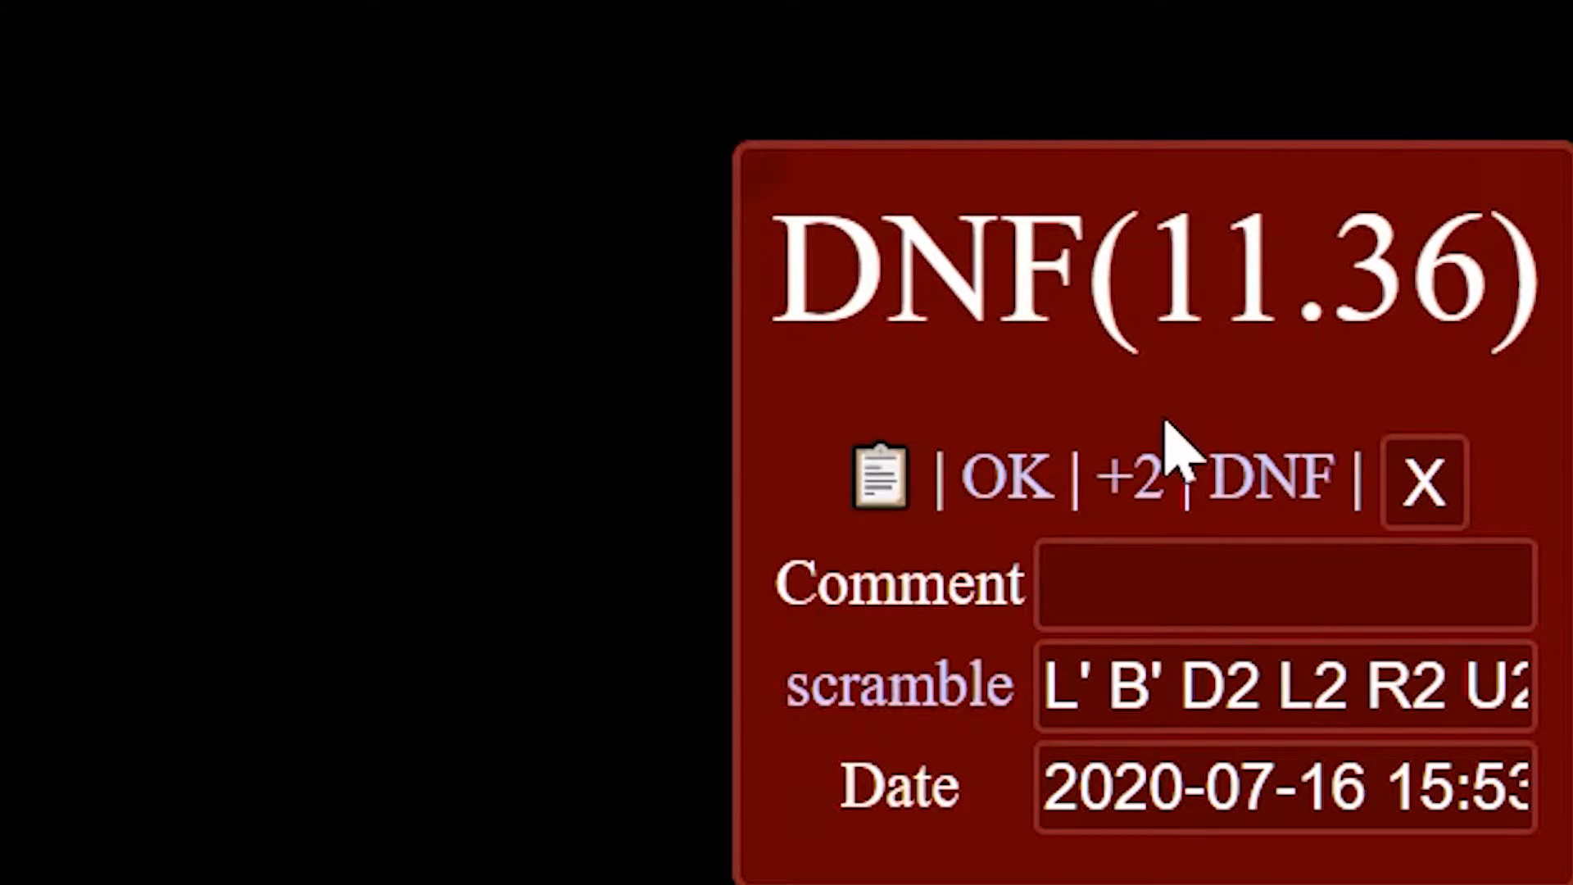
left_click(1131, 477)
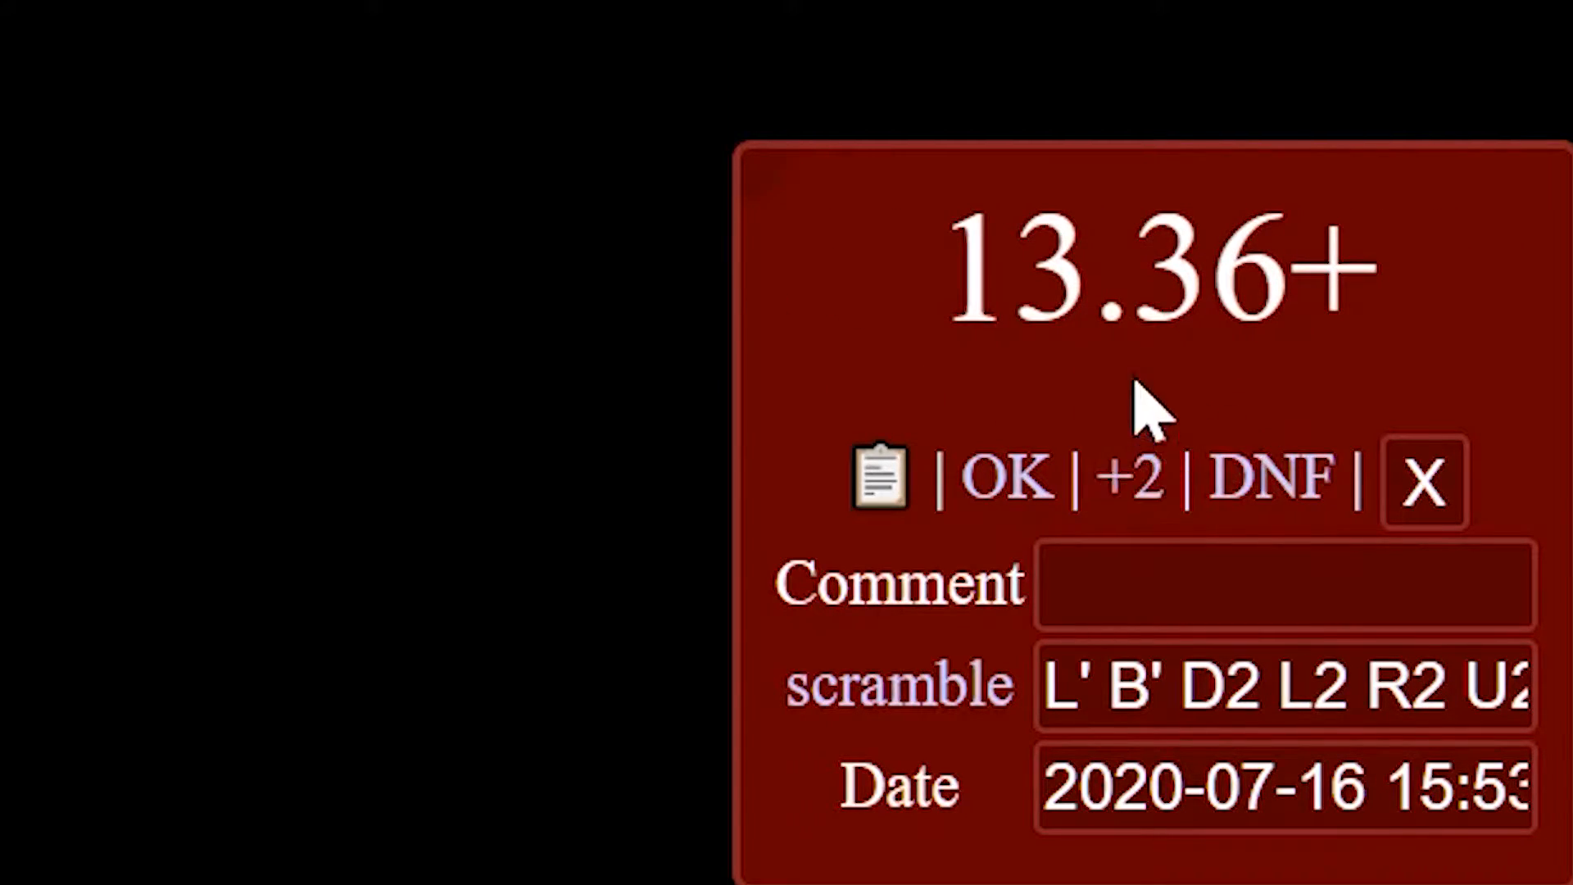
left_click(1269, 477)
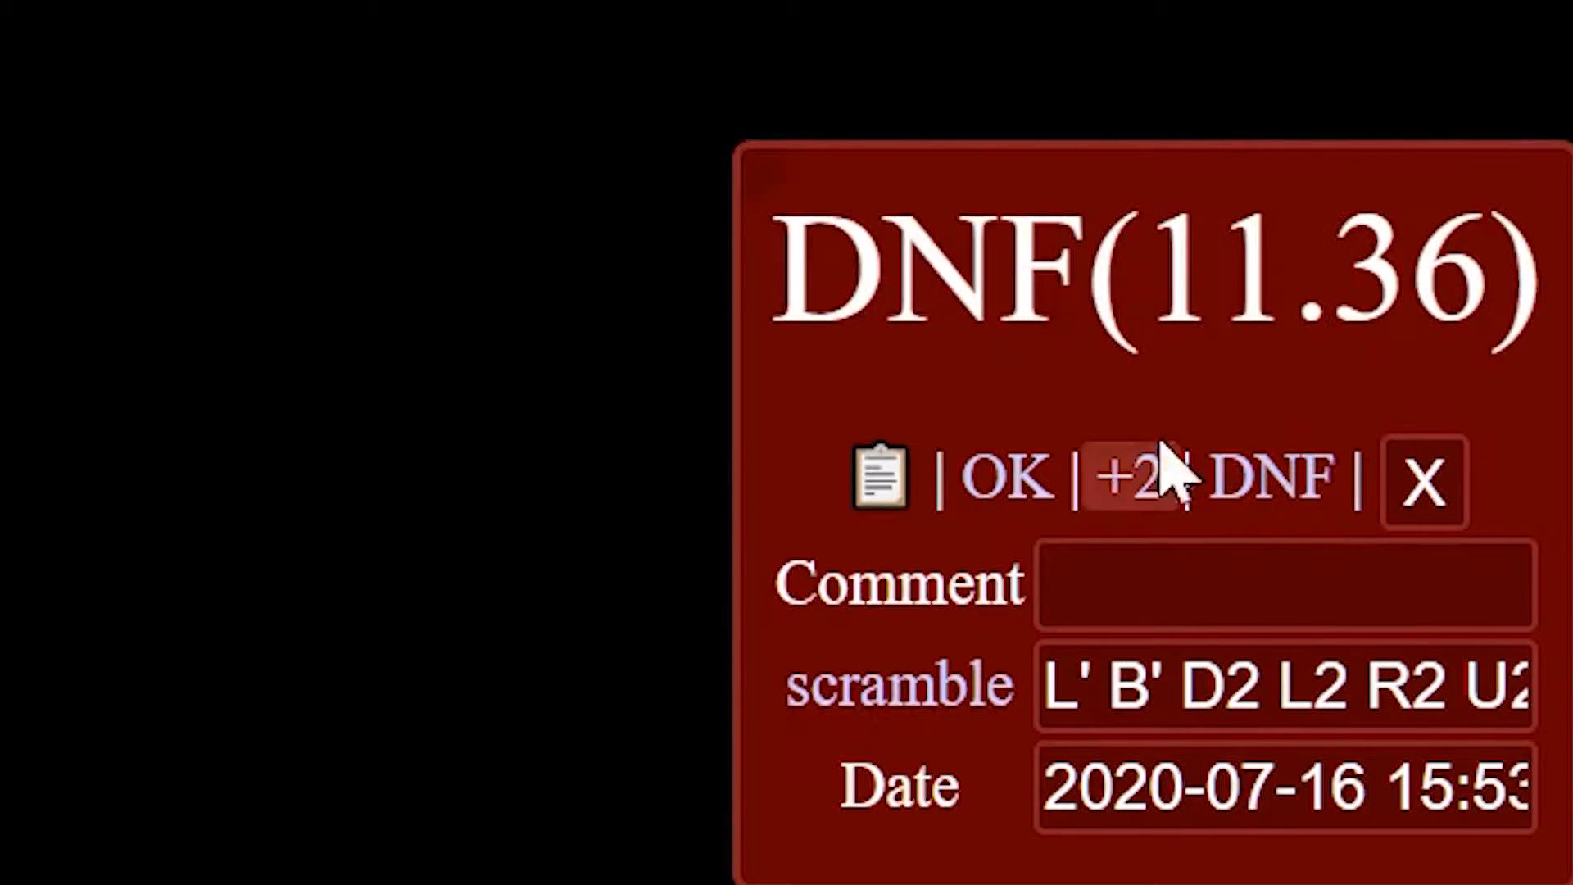
left_click(1009, 477)
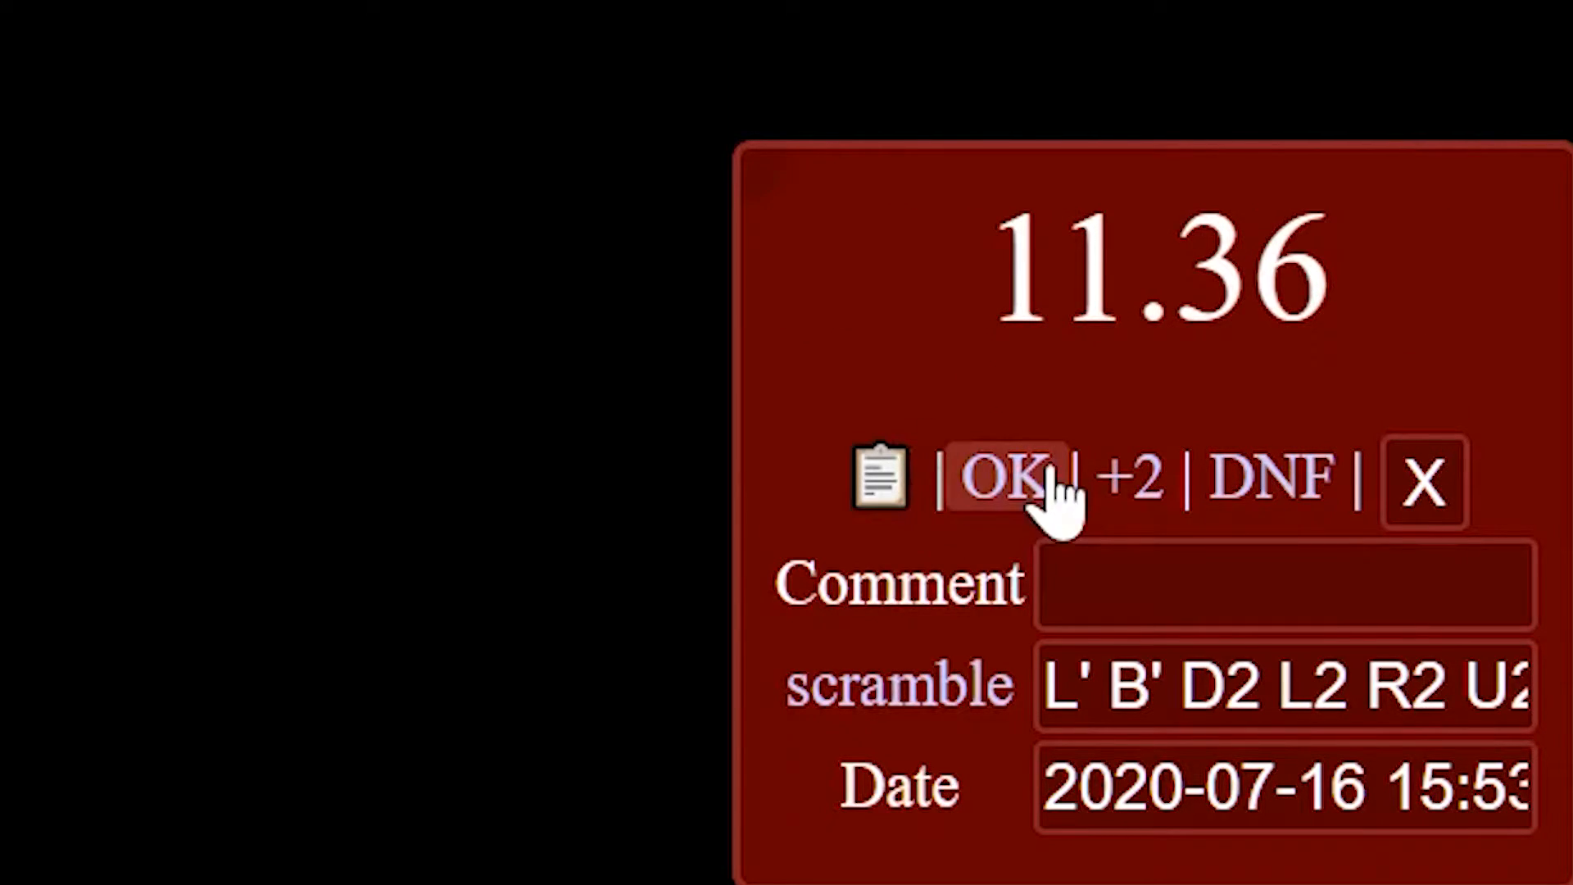
left_click(1003, 476)
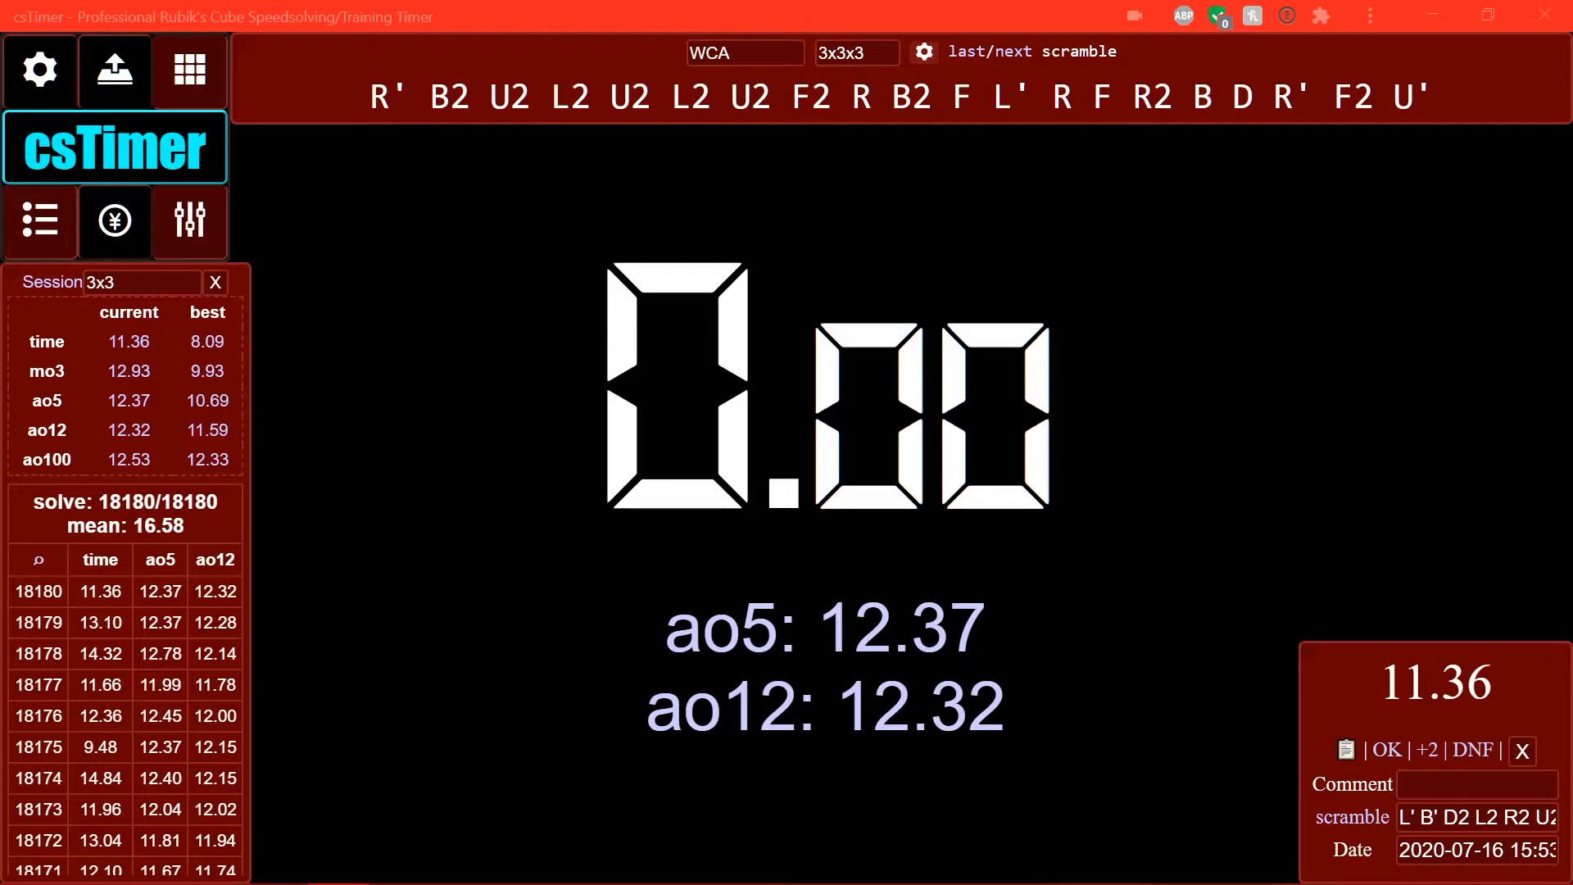
mouse_move(1226, 295)
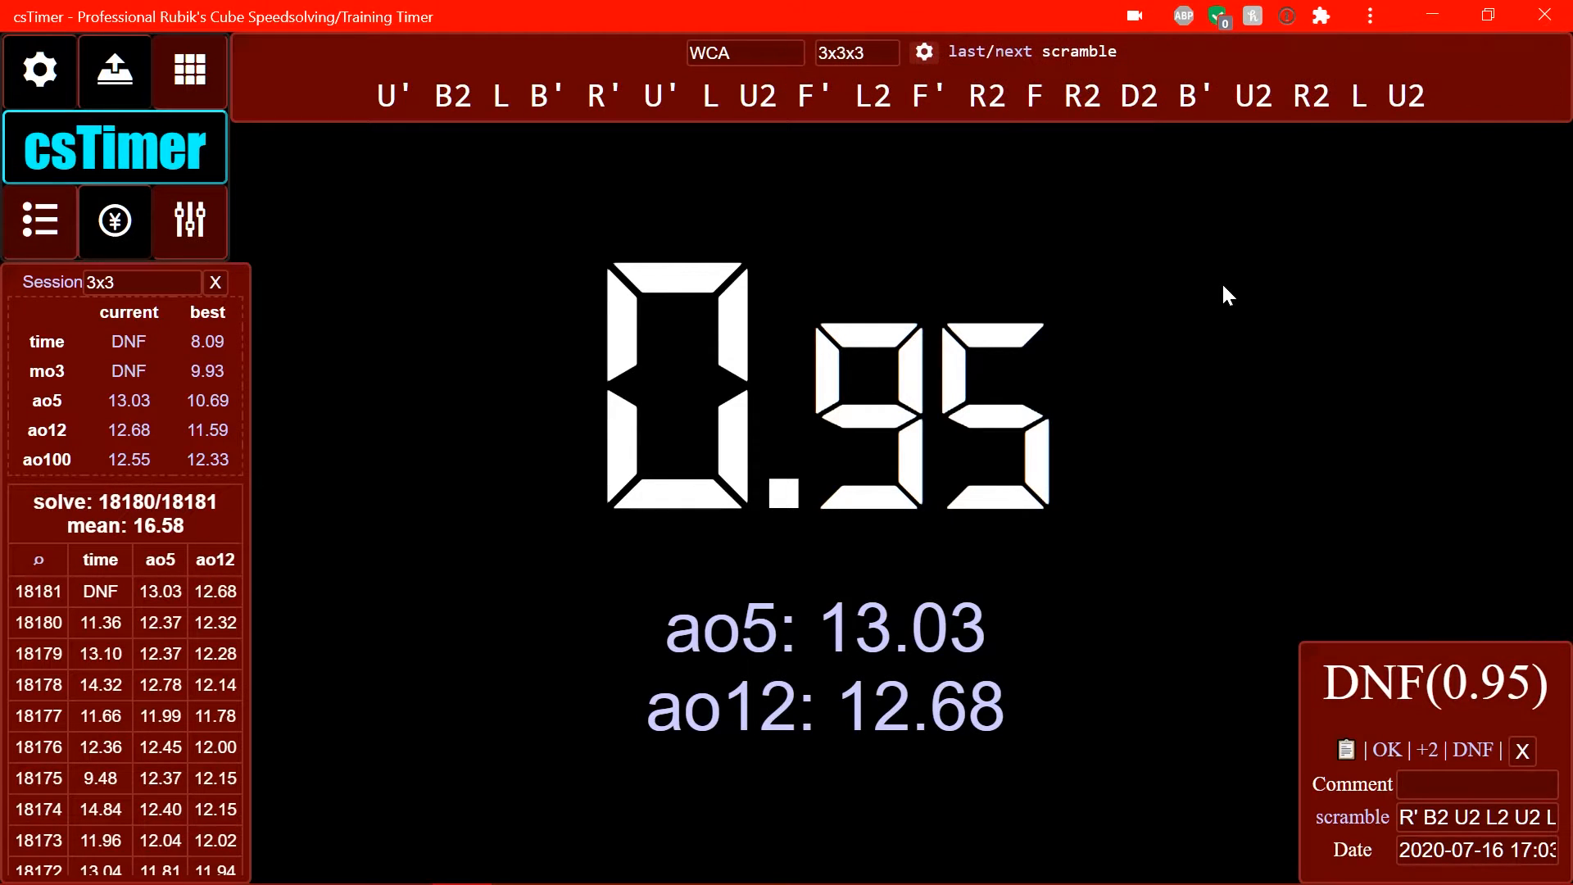
- Start timing a new solve with the spacebar
key("space")
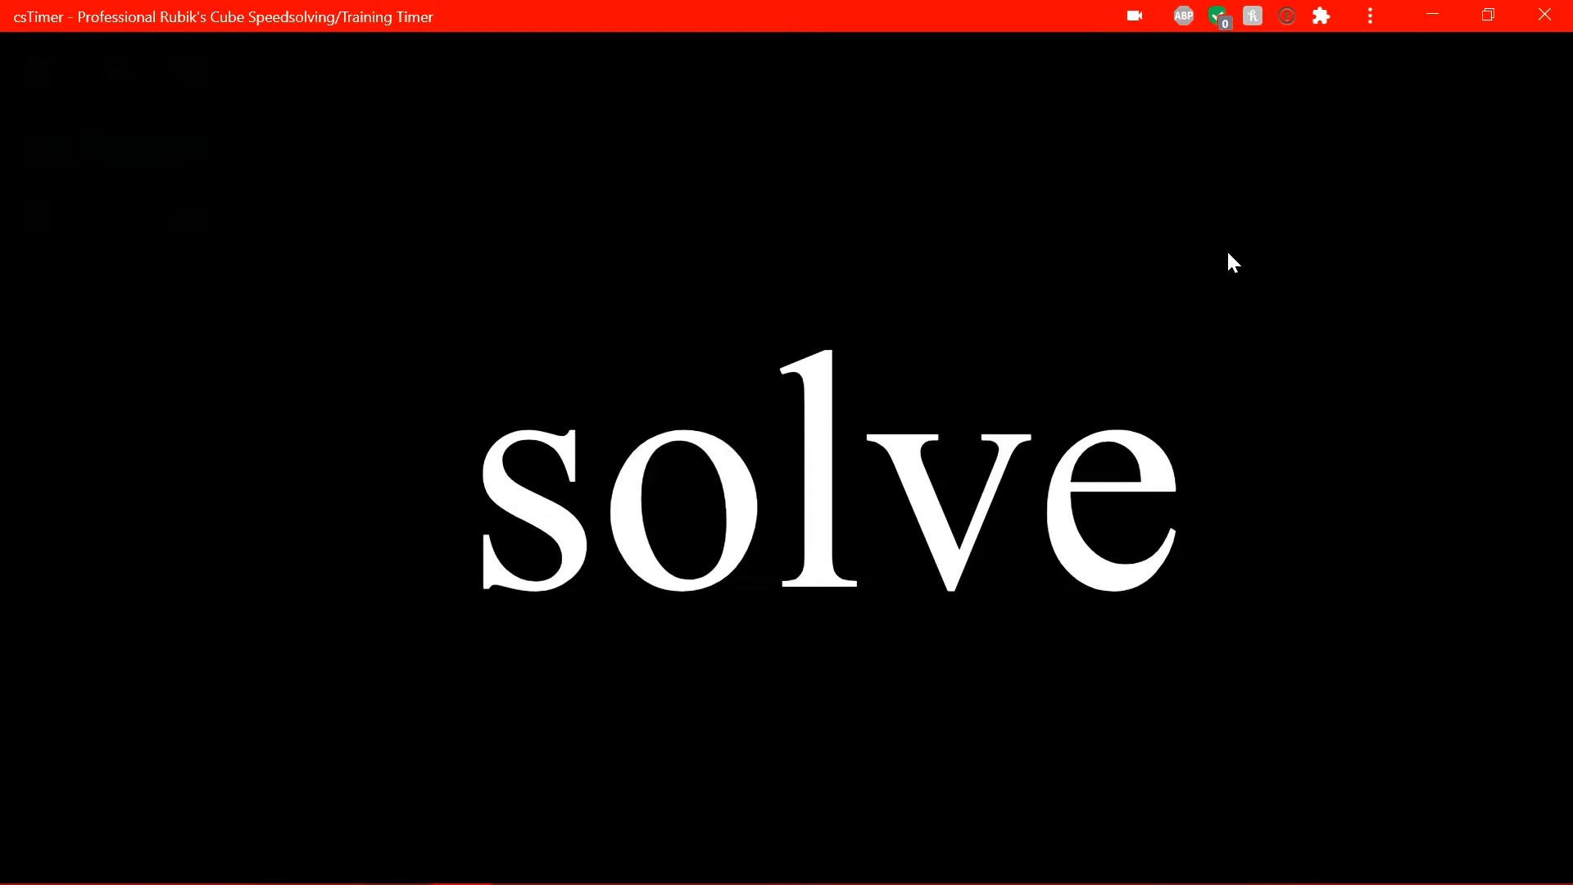
mouse_move(1242, 212)
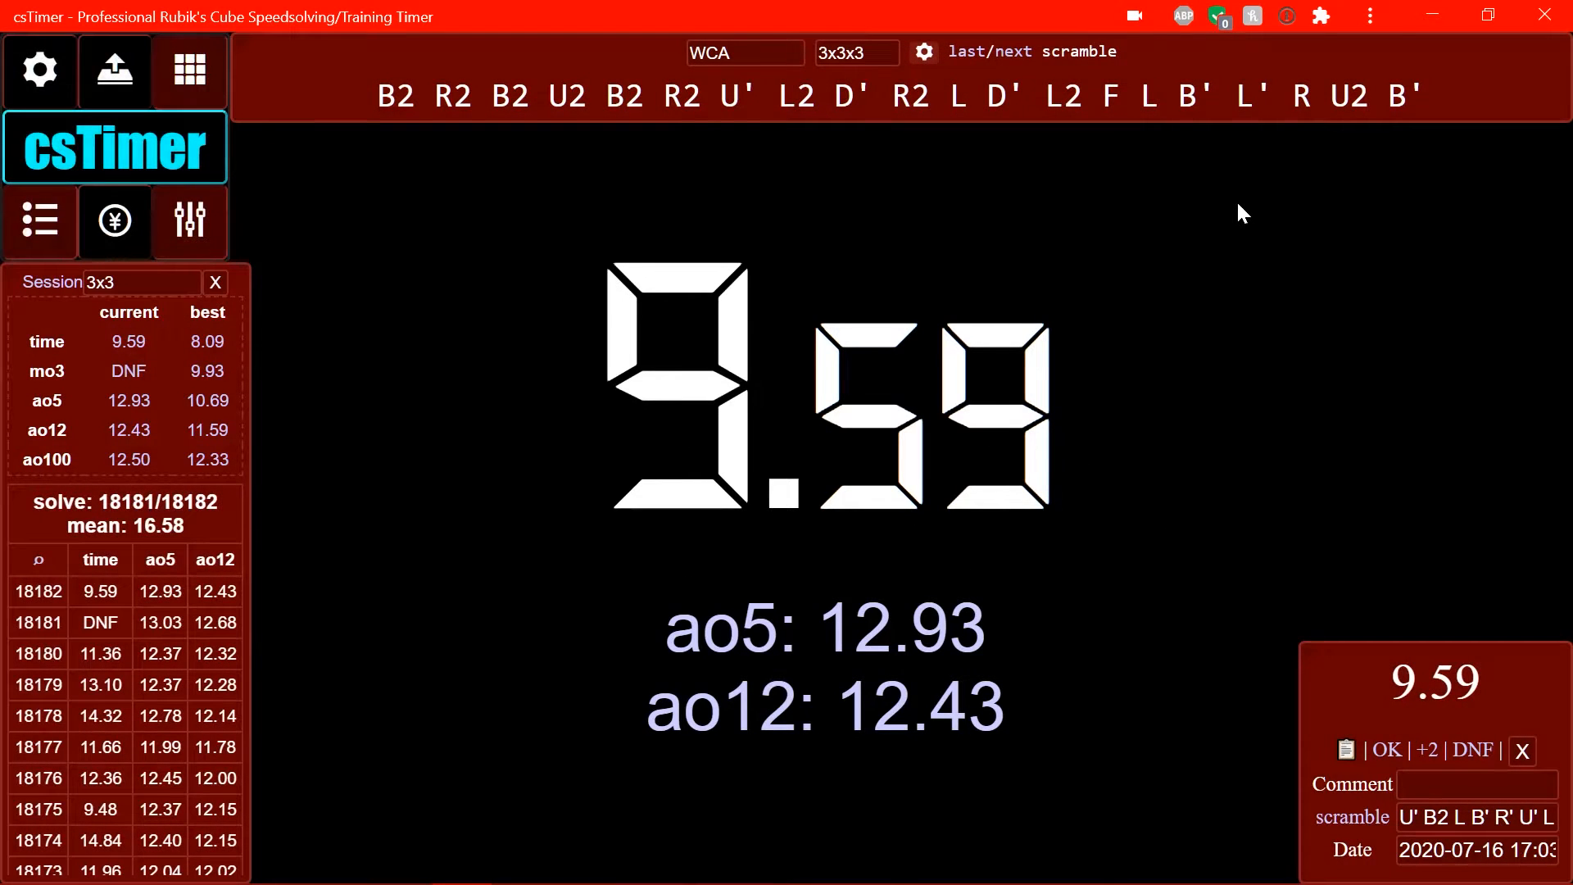
mouse_move(1254, 254)
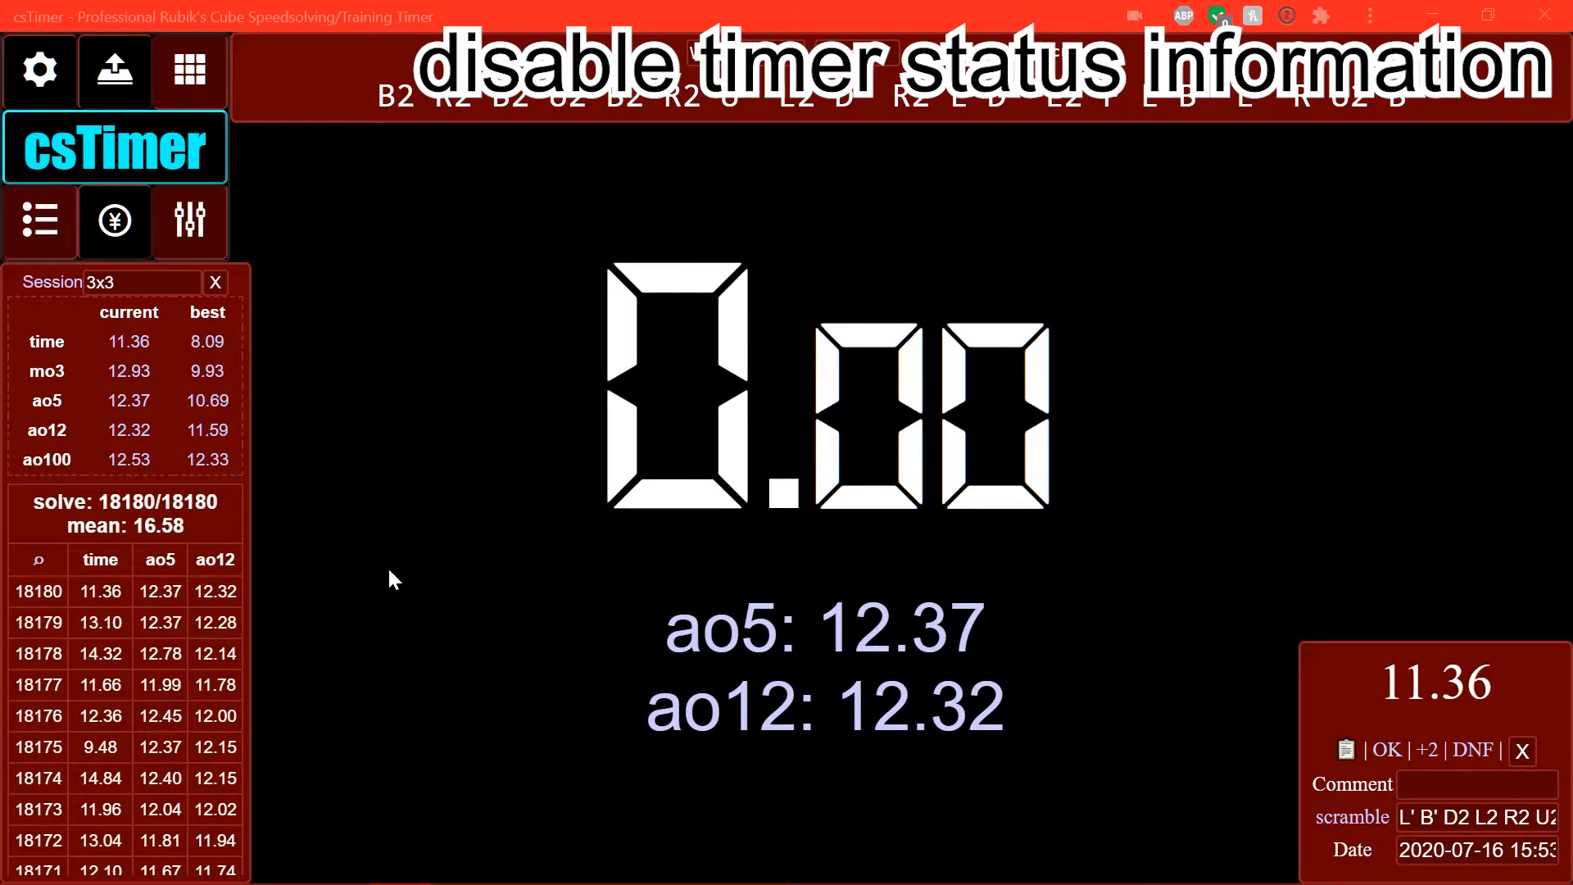
mouse_move(333, 192)
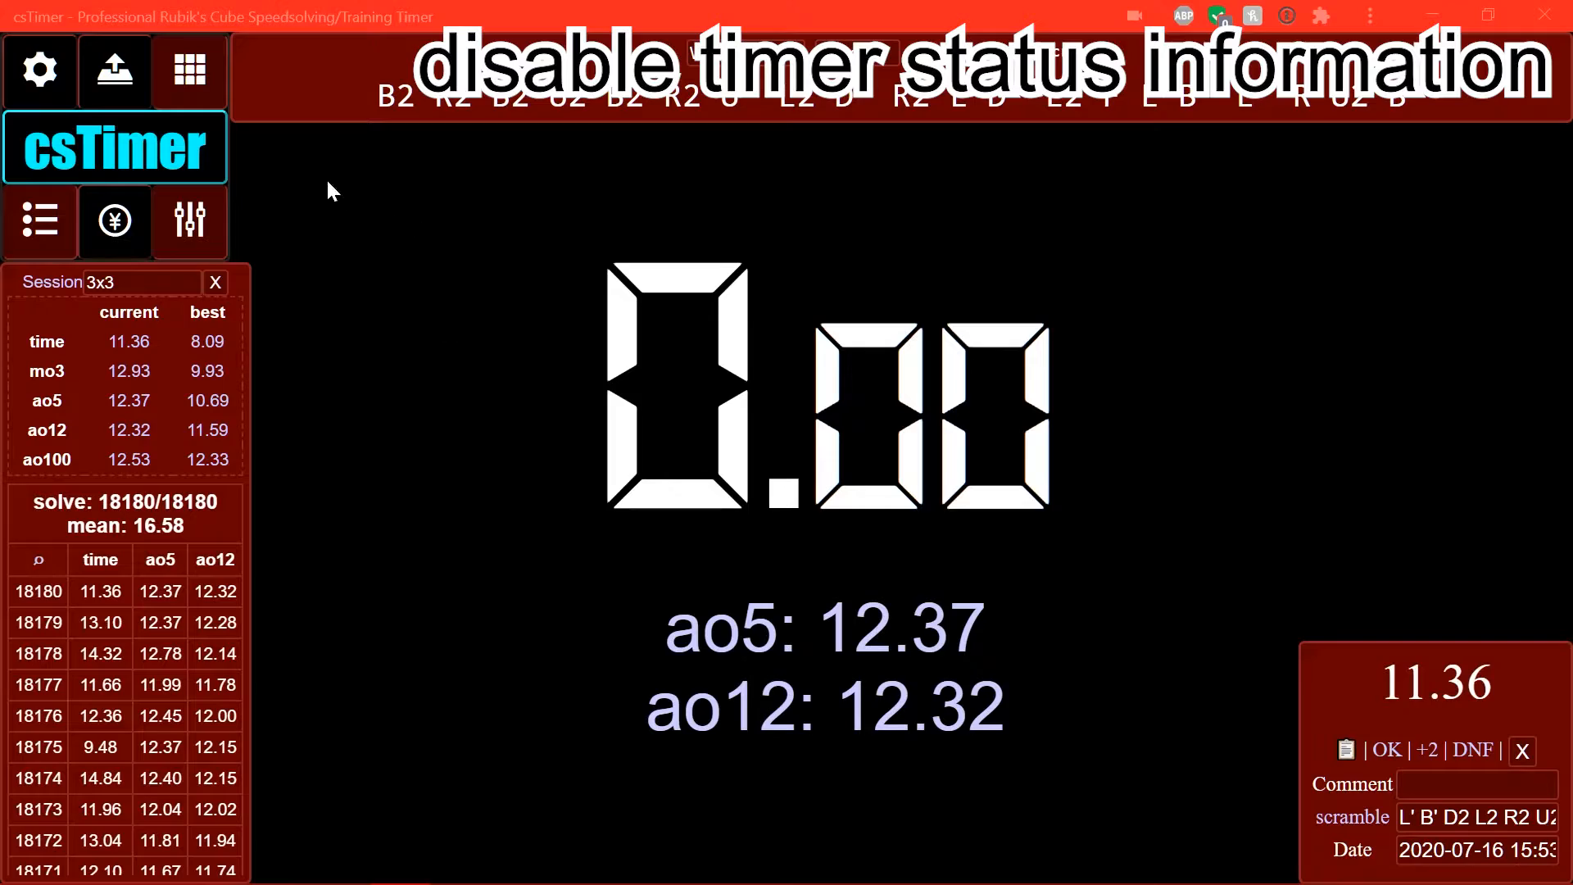
- Turn off Use Stackmat Status Information in Timer options and return to the timer
left_click(38, 69)
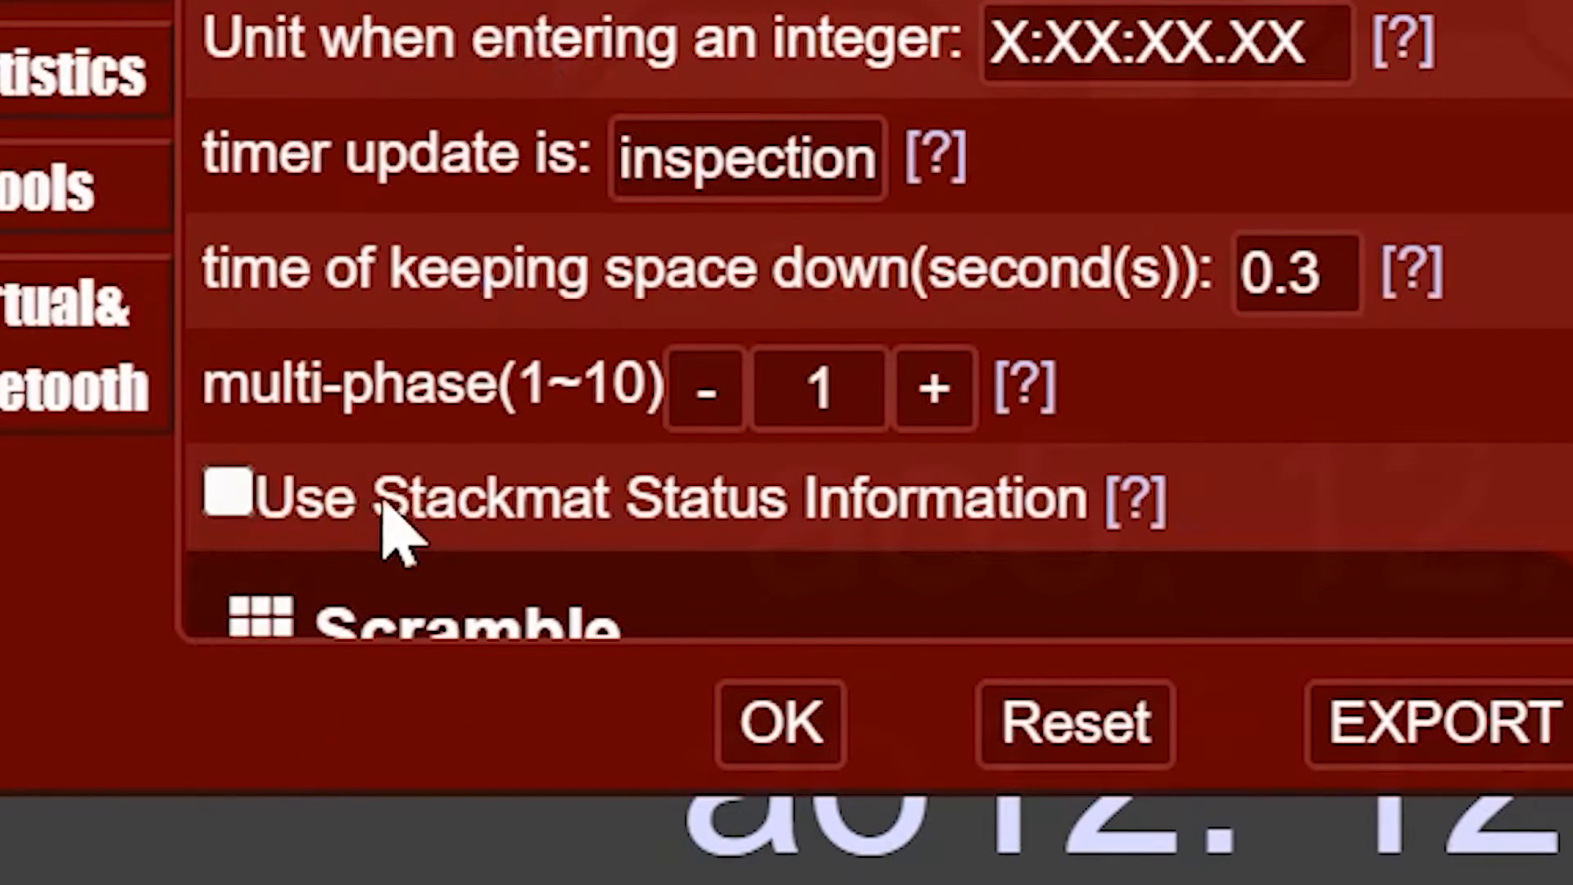
mouse_move(1023, 517)
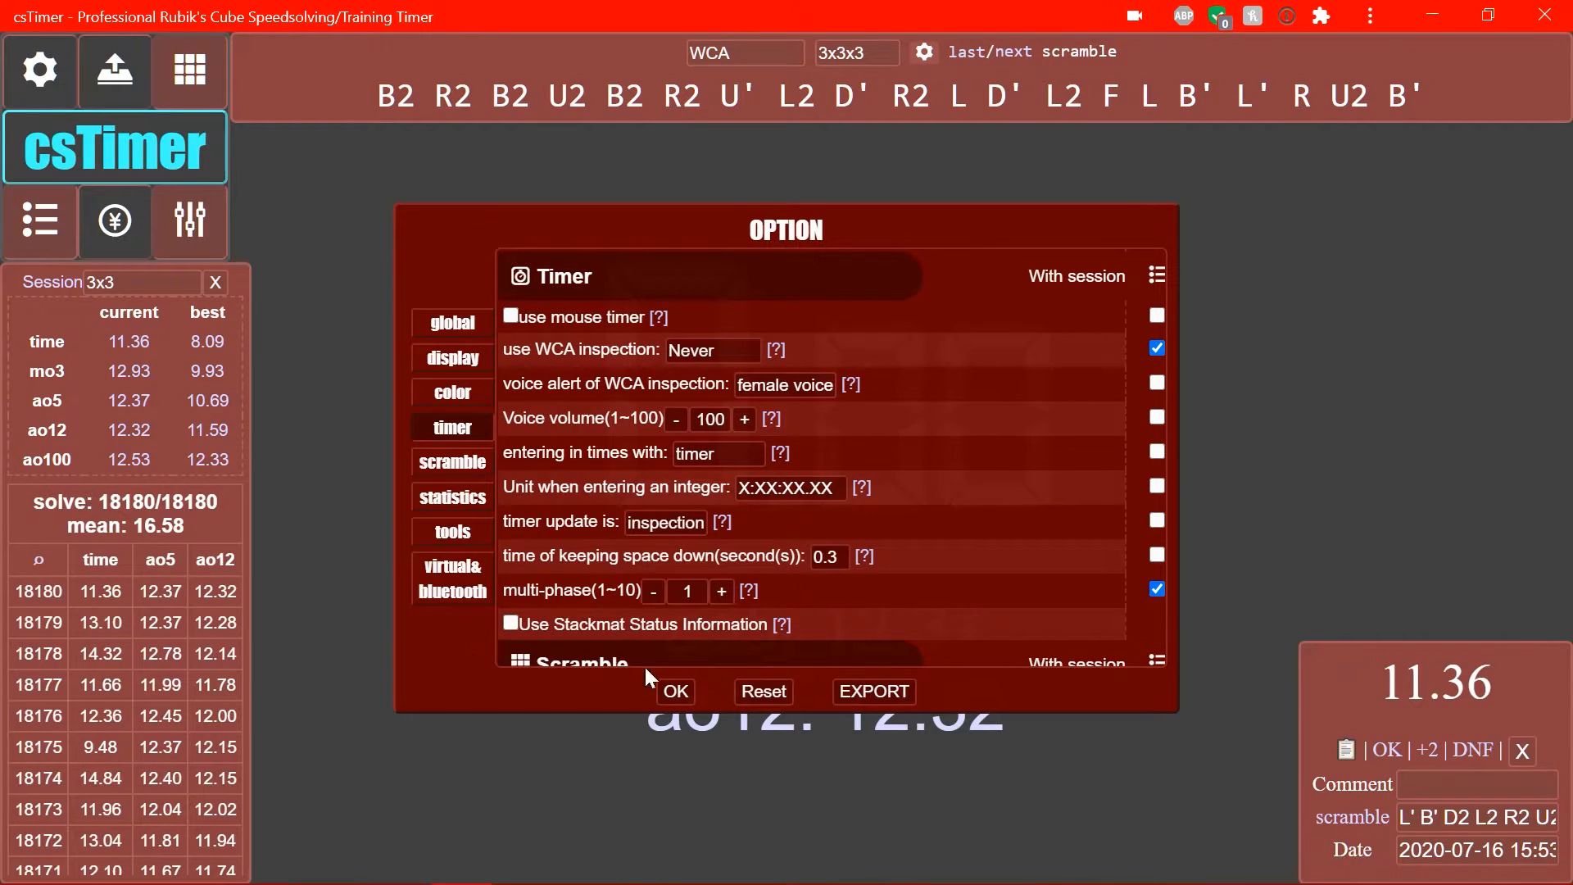
mouse_move(716, 625)
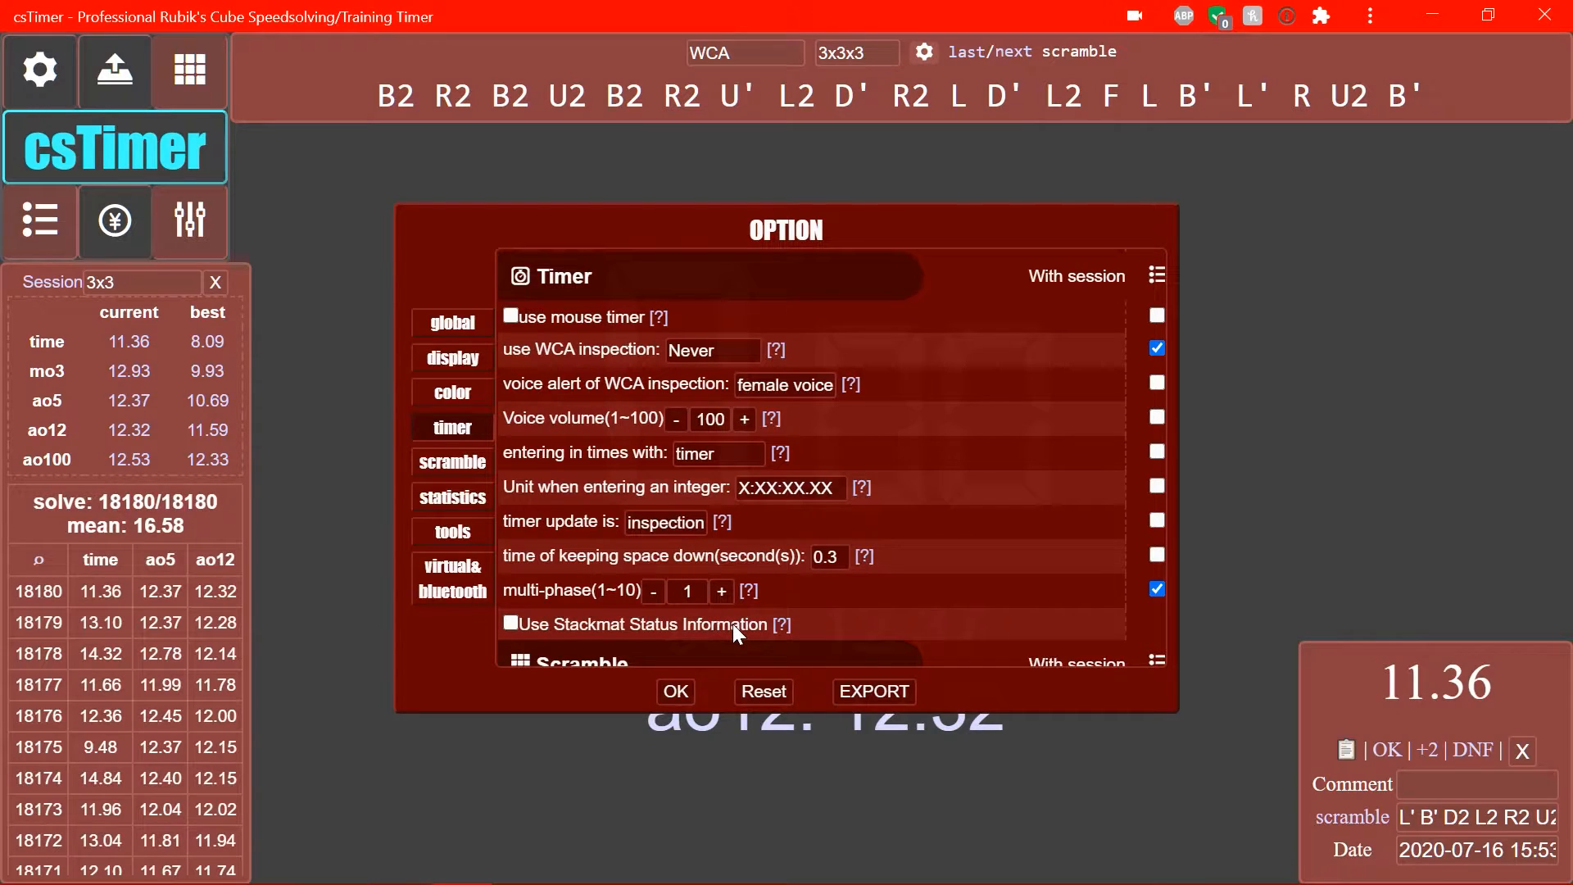
mouse_move(670, 622)
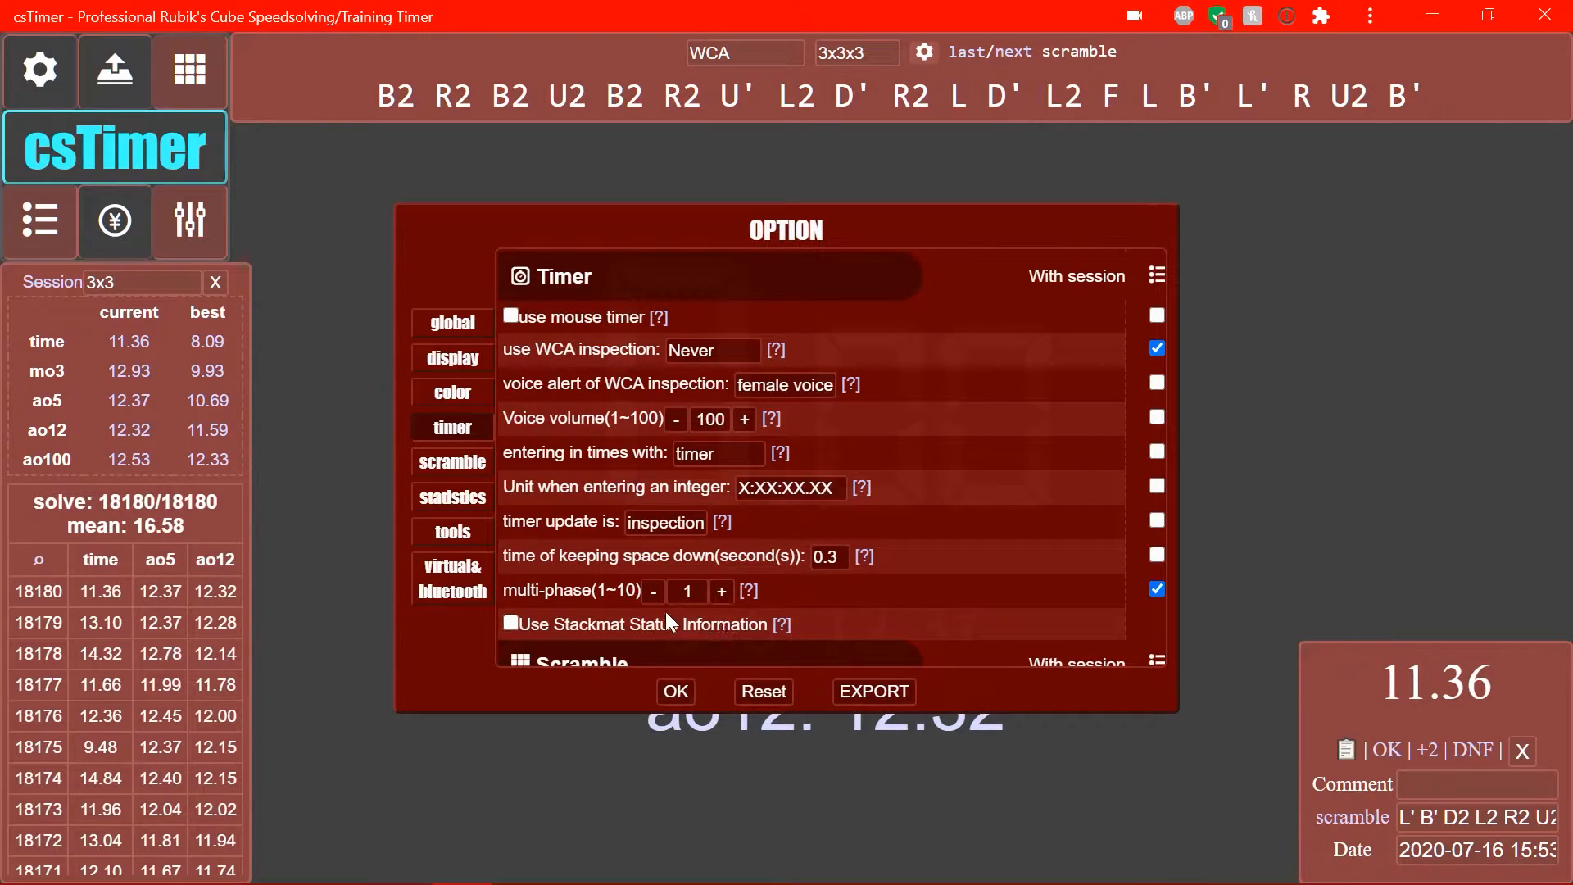
left_click(675, 691)
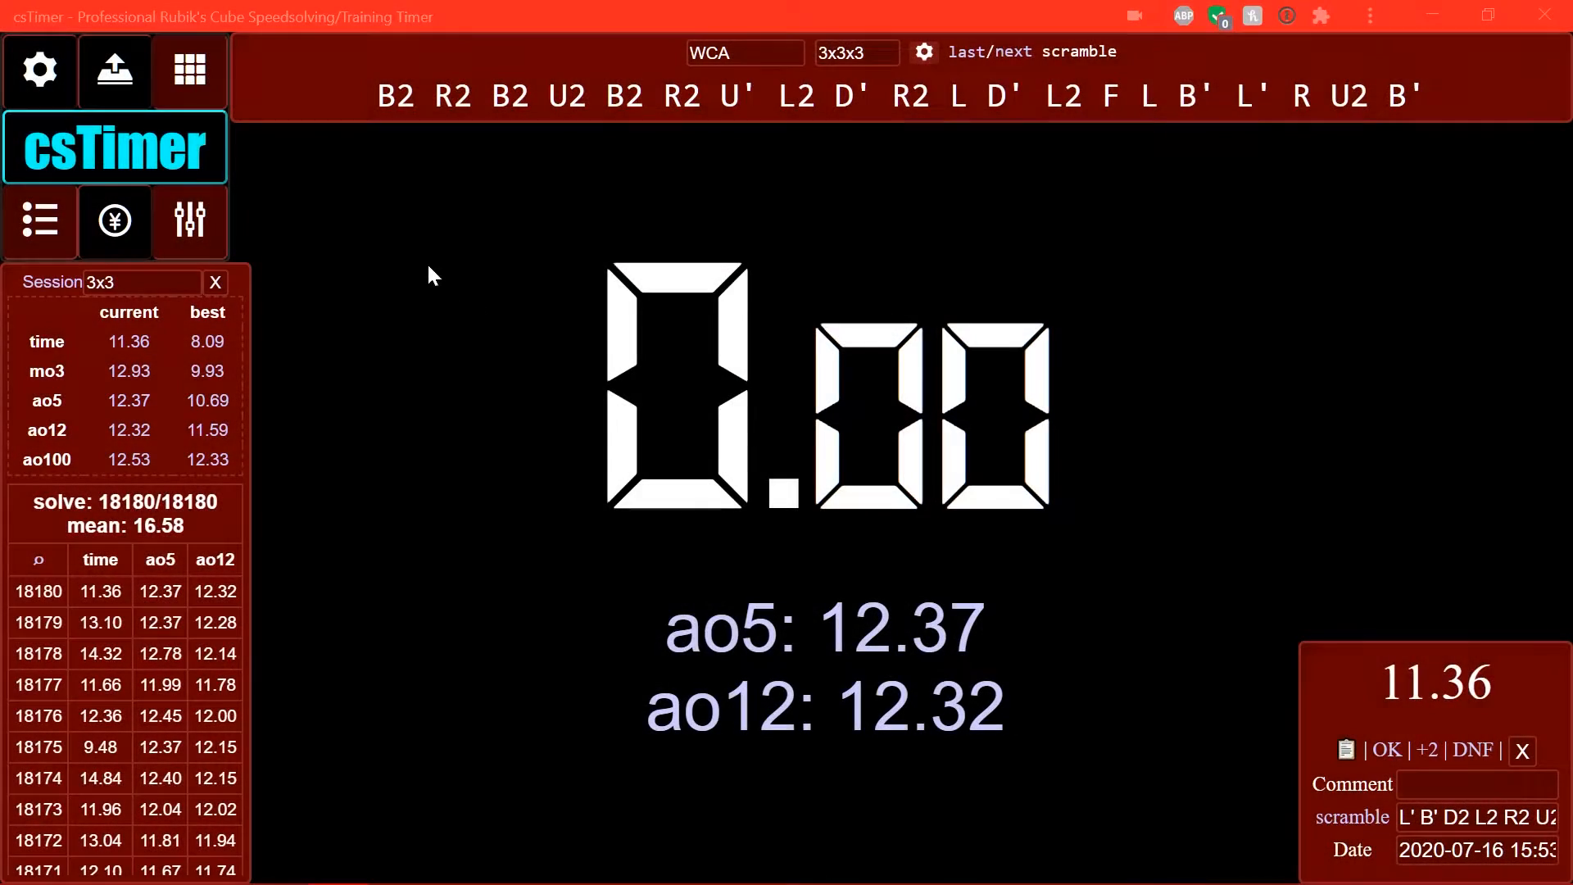
mouse_move(40, 71)
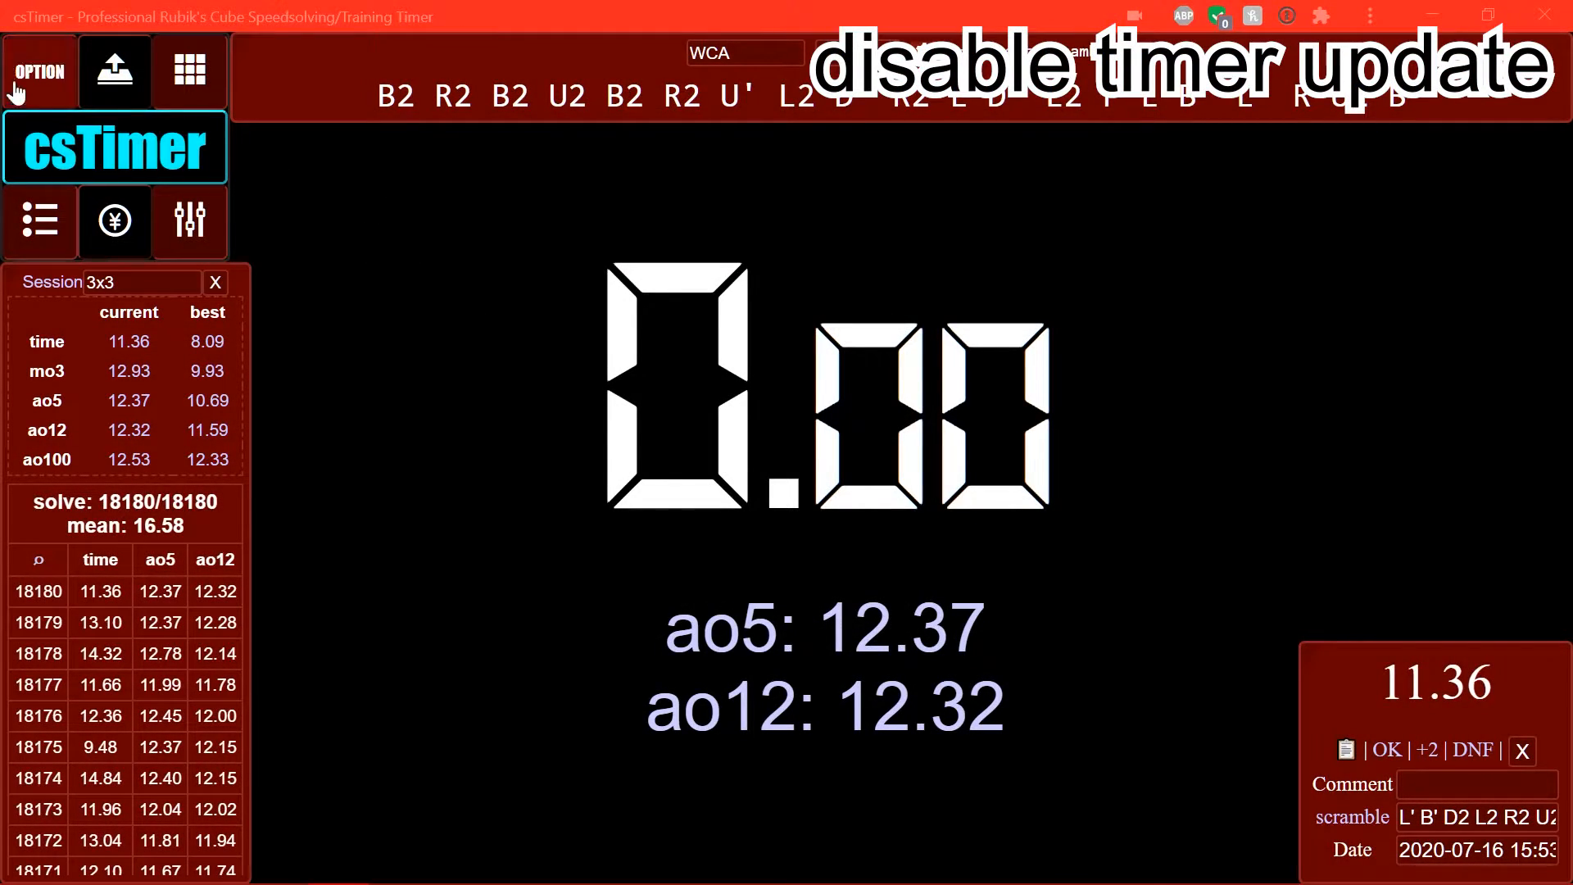
- Set 'timer update is' to update continuously in the Timer options
left_click(39, 72)
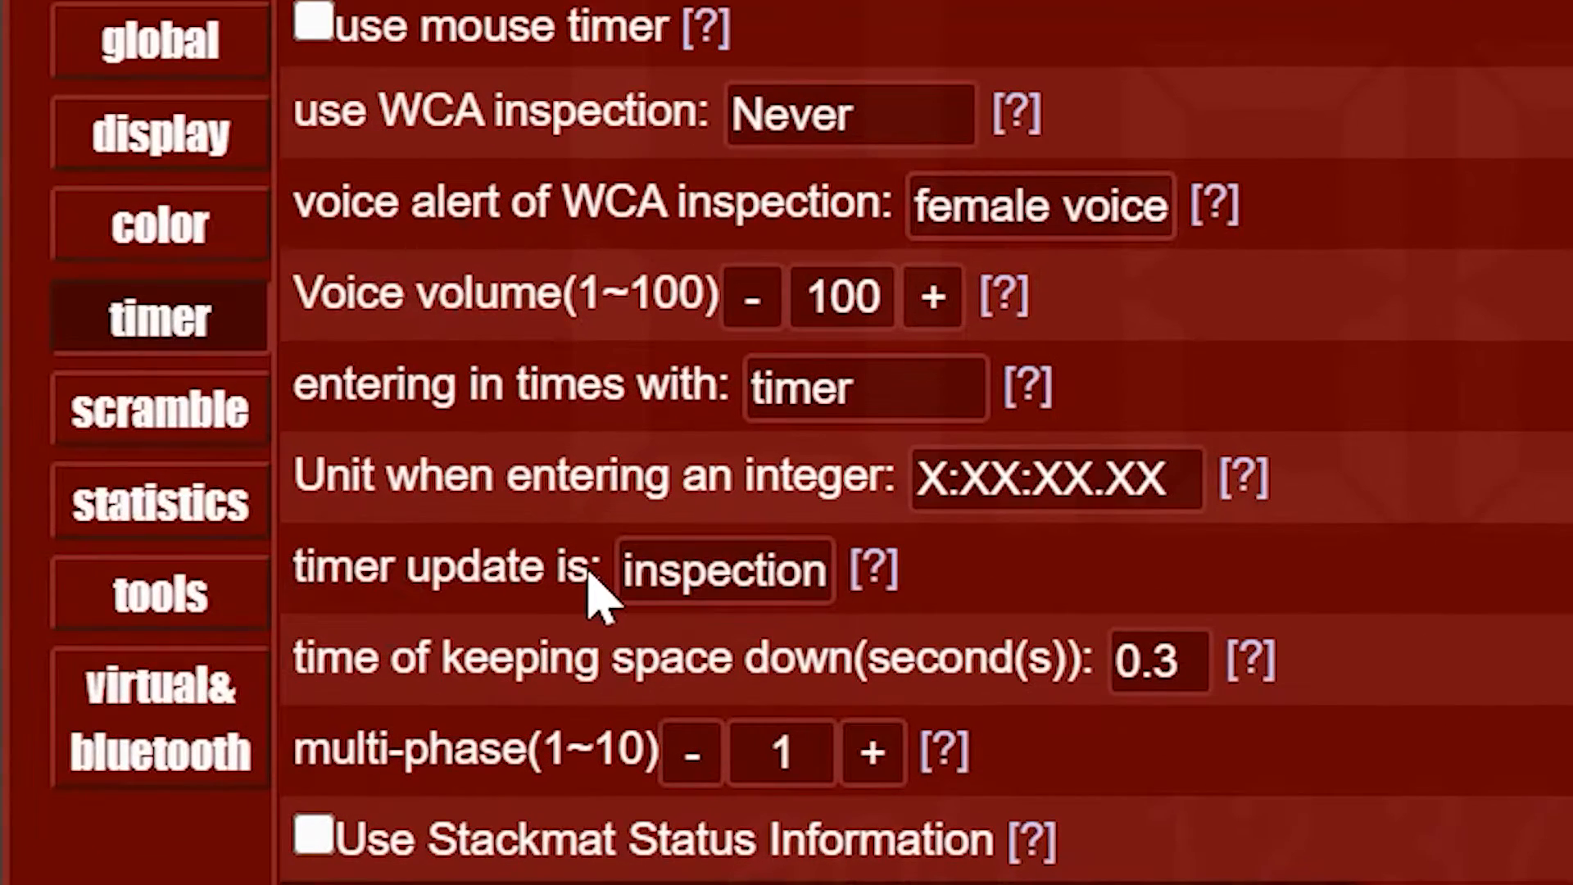
left_click(723, 569)
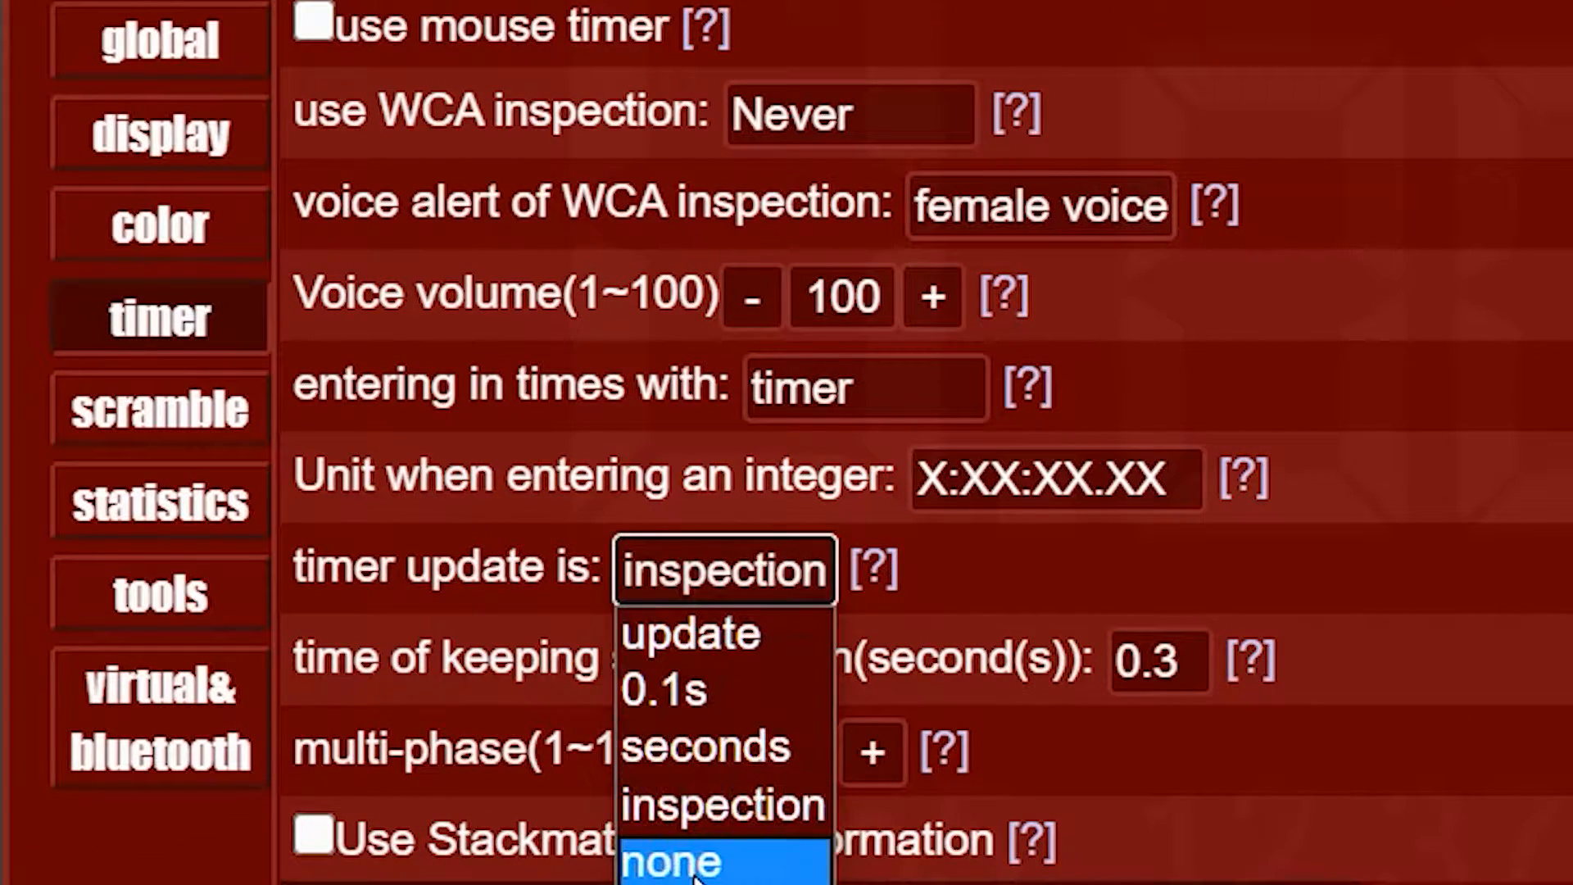
mouse_move(692, 632)
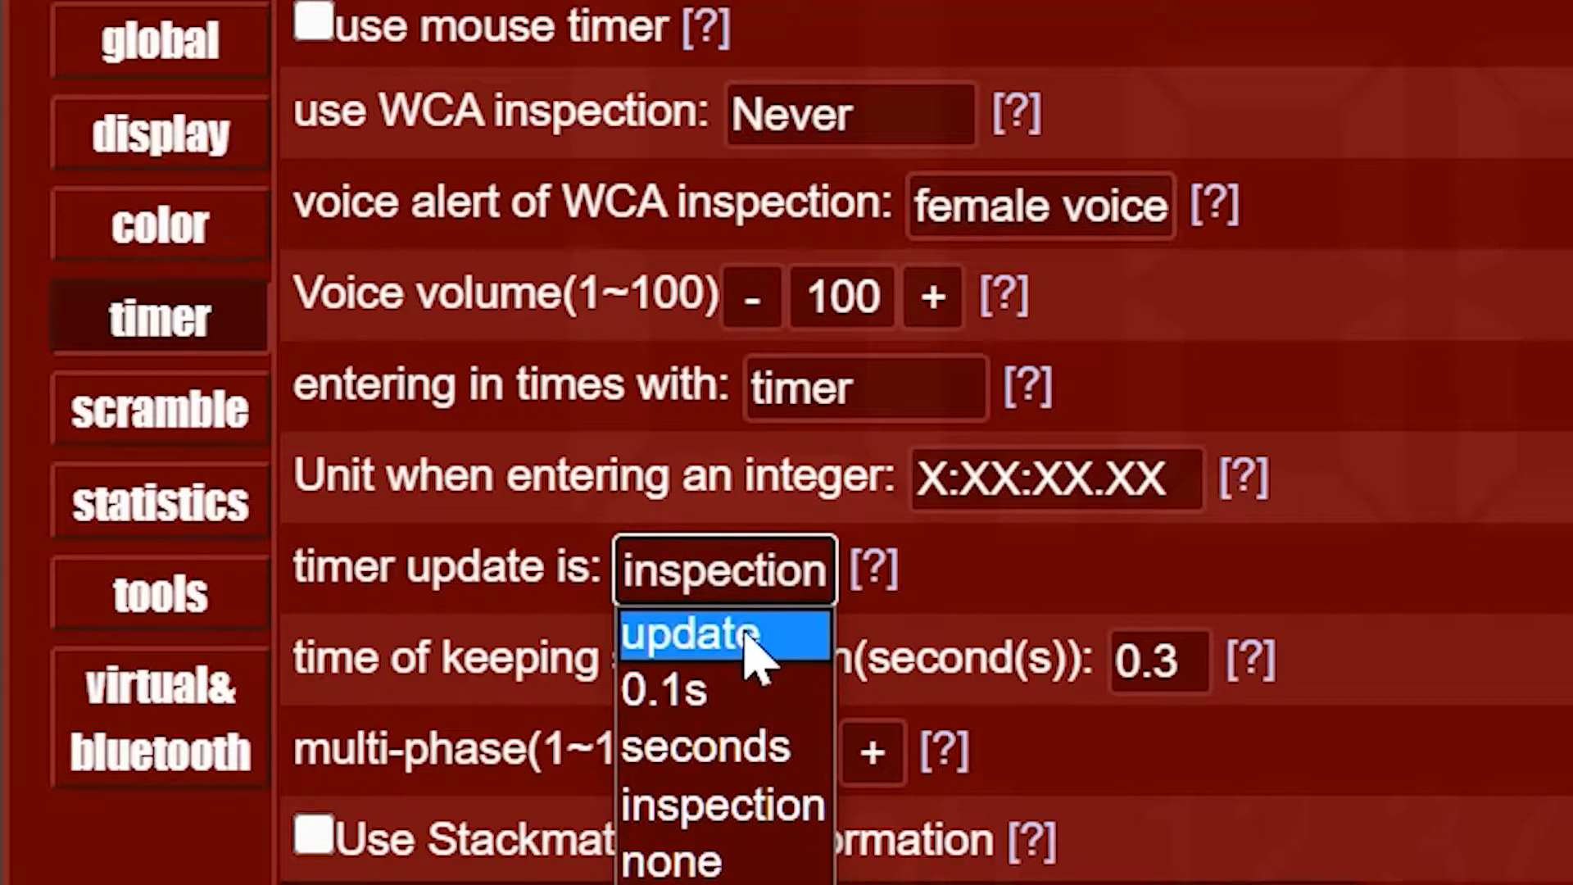
left_click(688, 636)
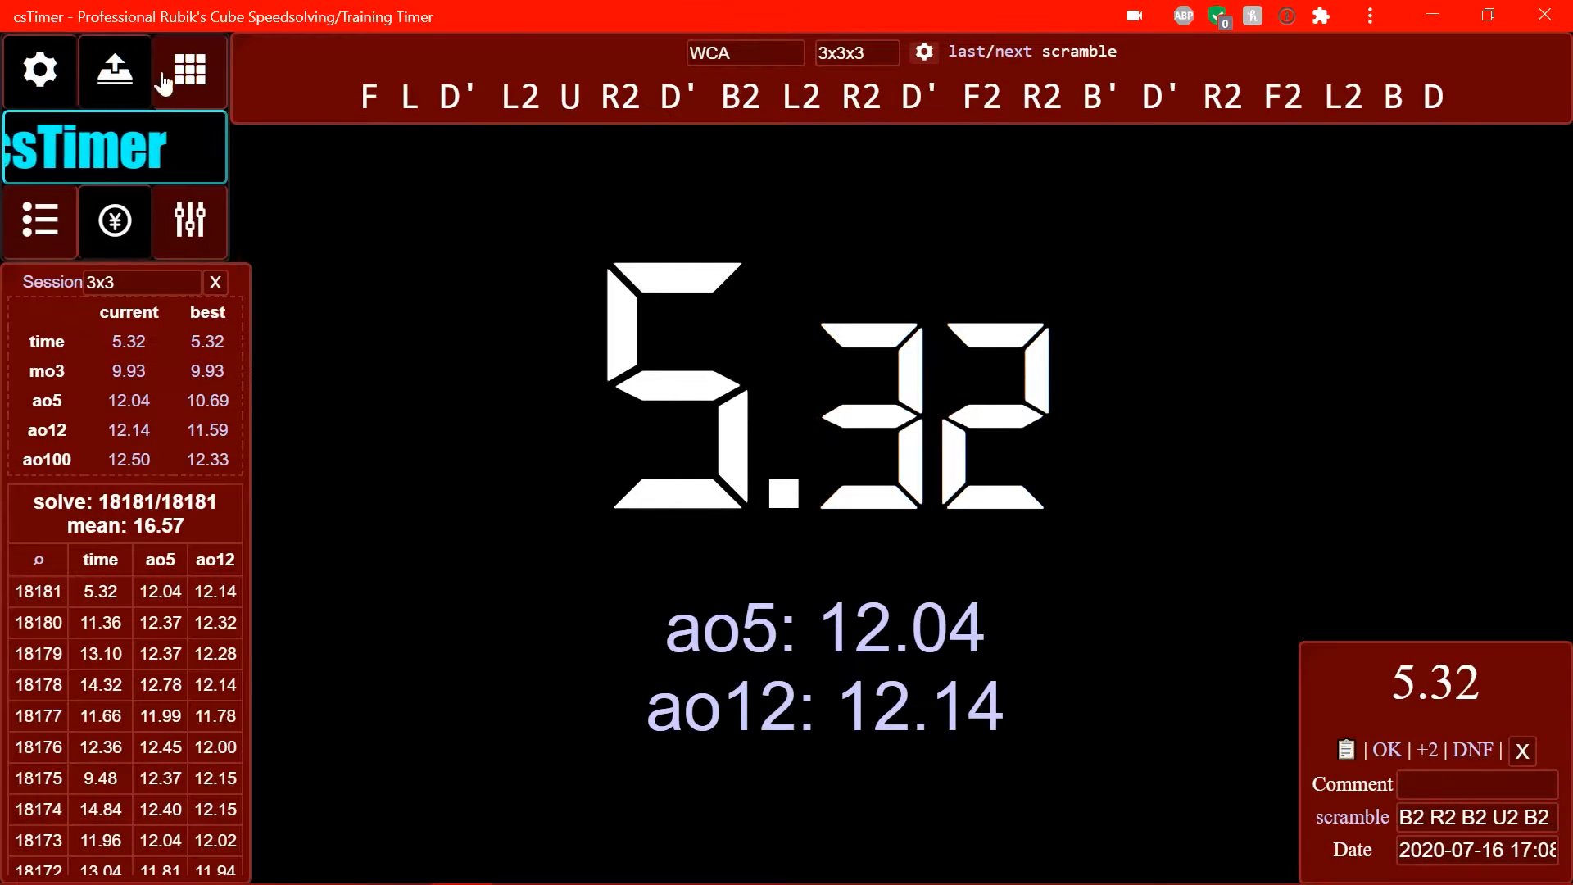
- Reopen Timer options and change the timer update to whole seconds
left_click(39, 68)
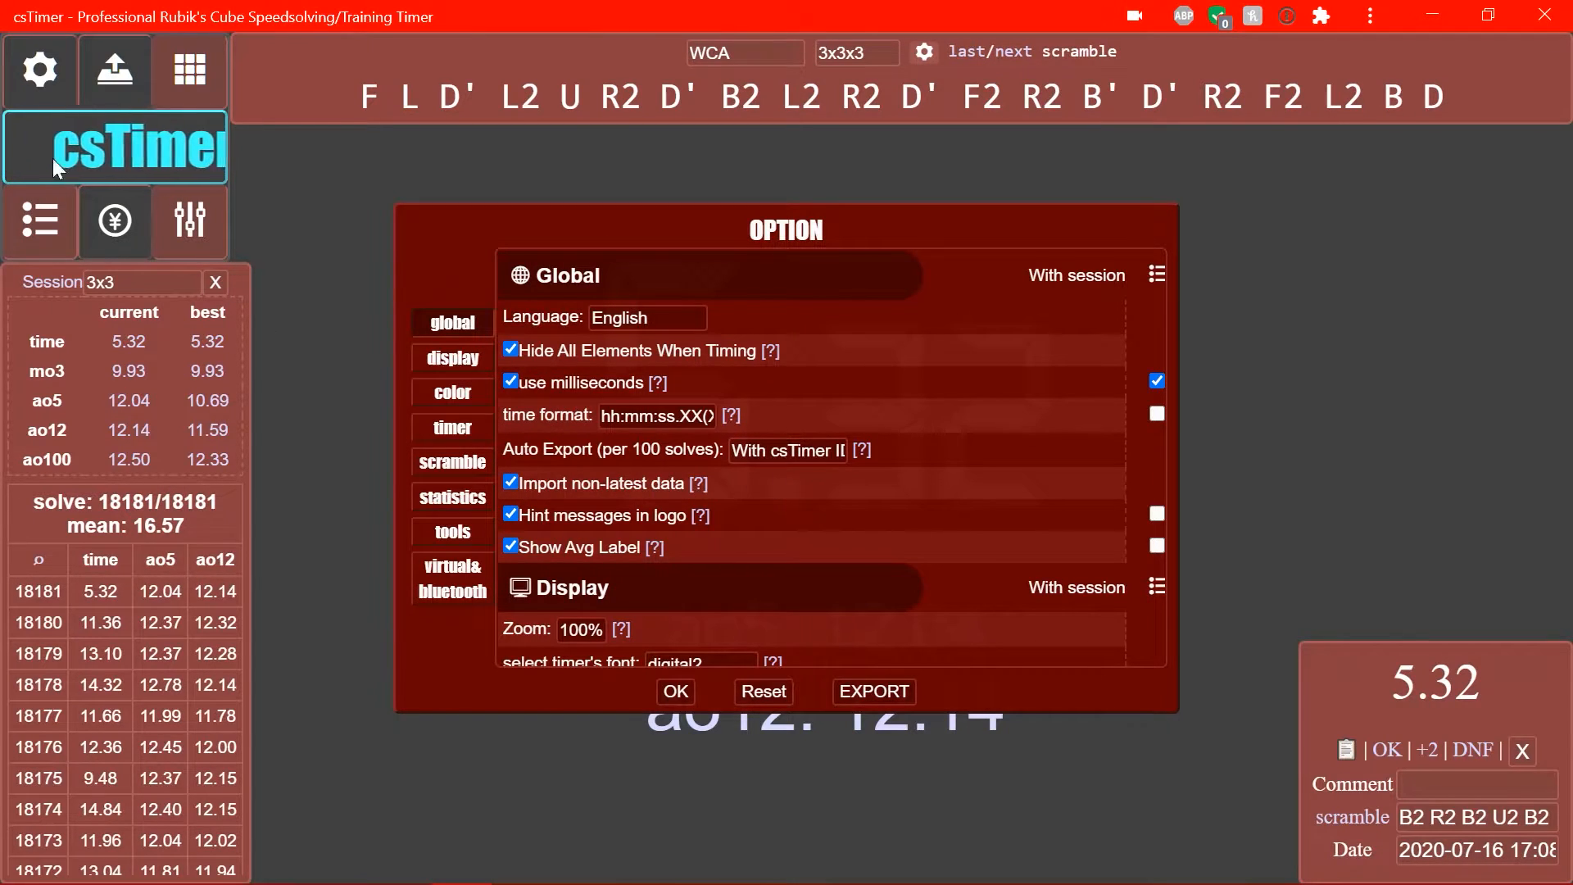
left_click(452, 428)
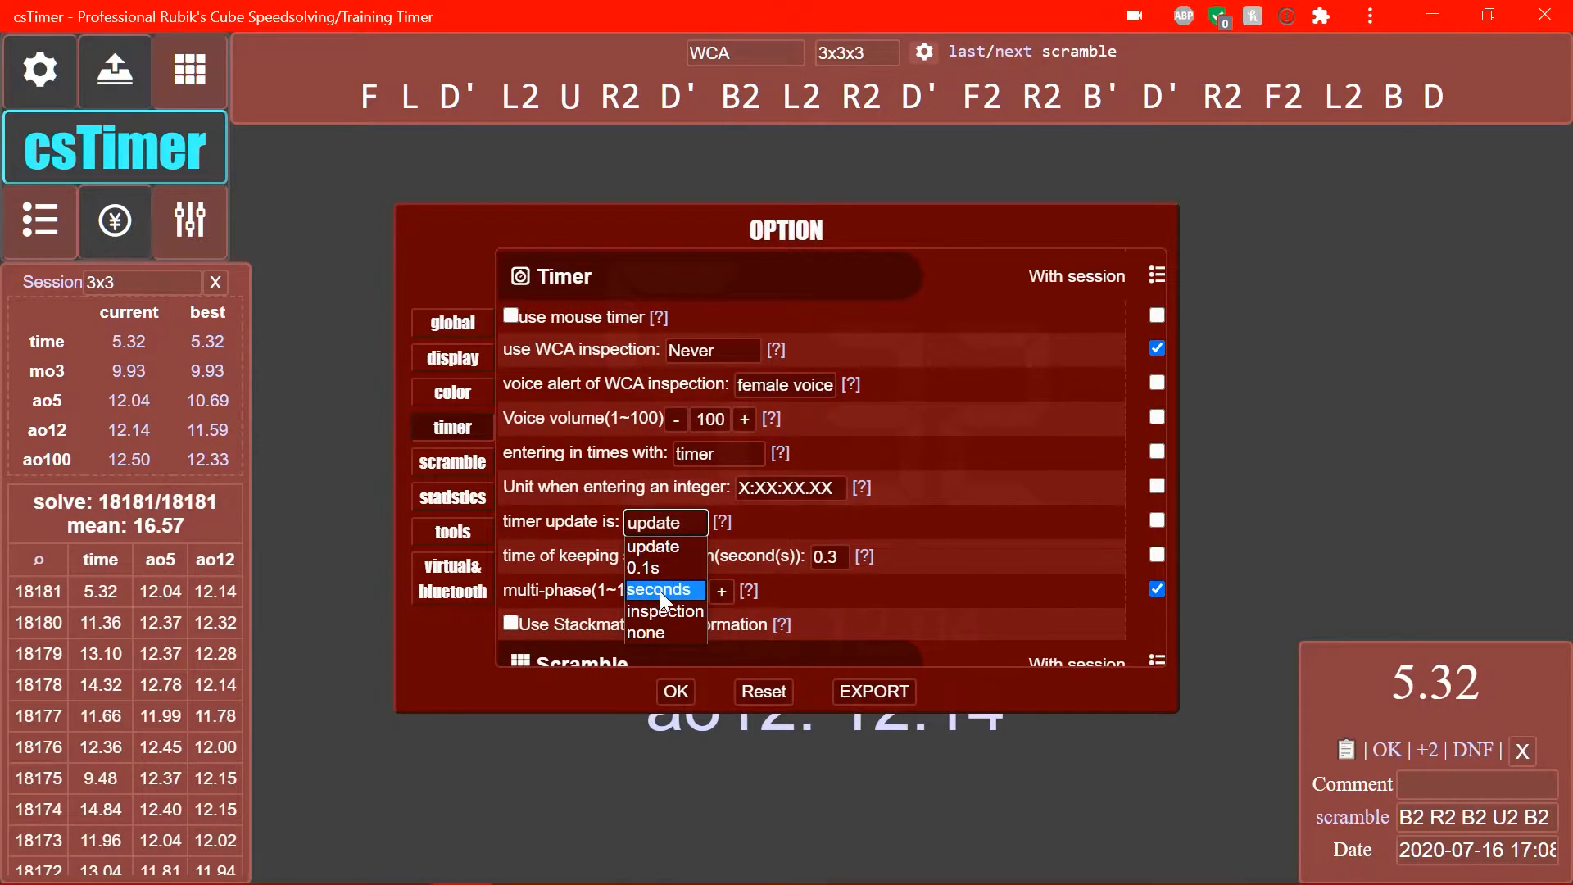
left_click(674, 691)
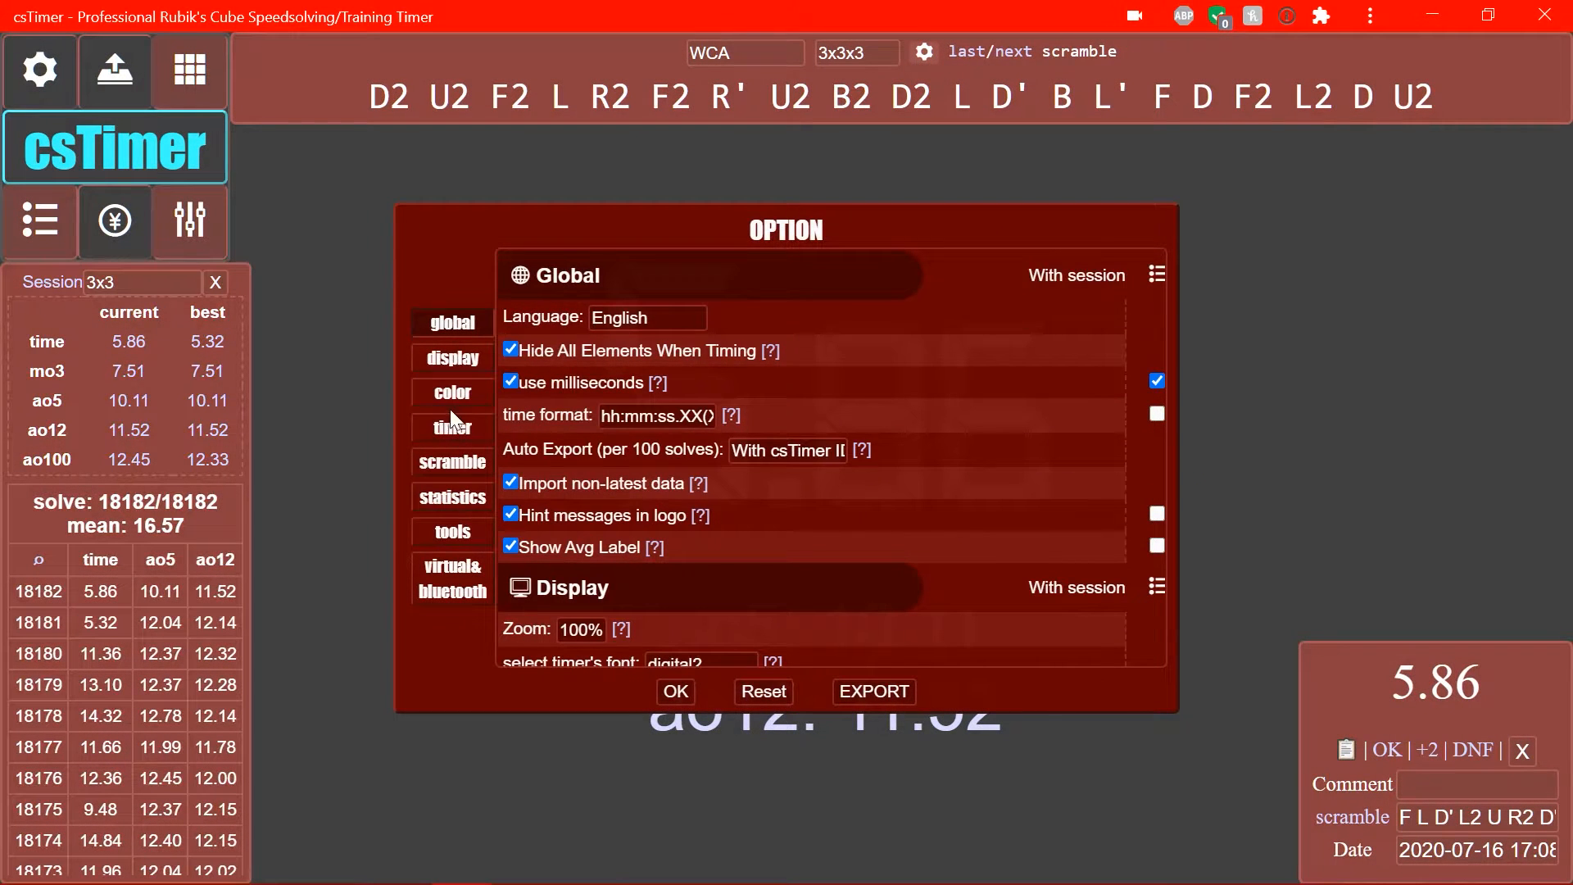
- Close Options and start timing a new solve
left_click(675, 691)
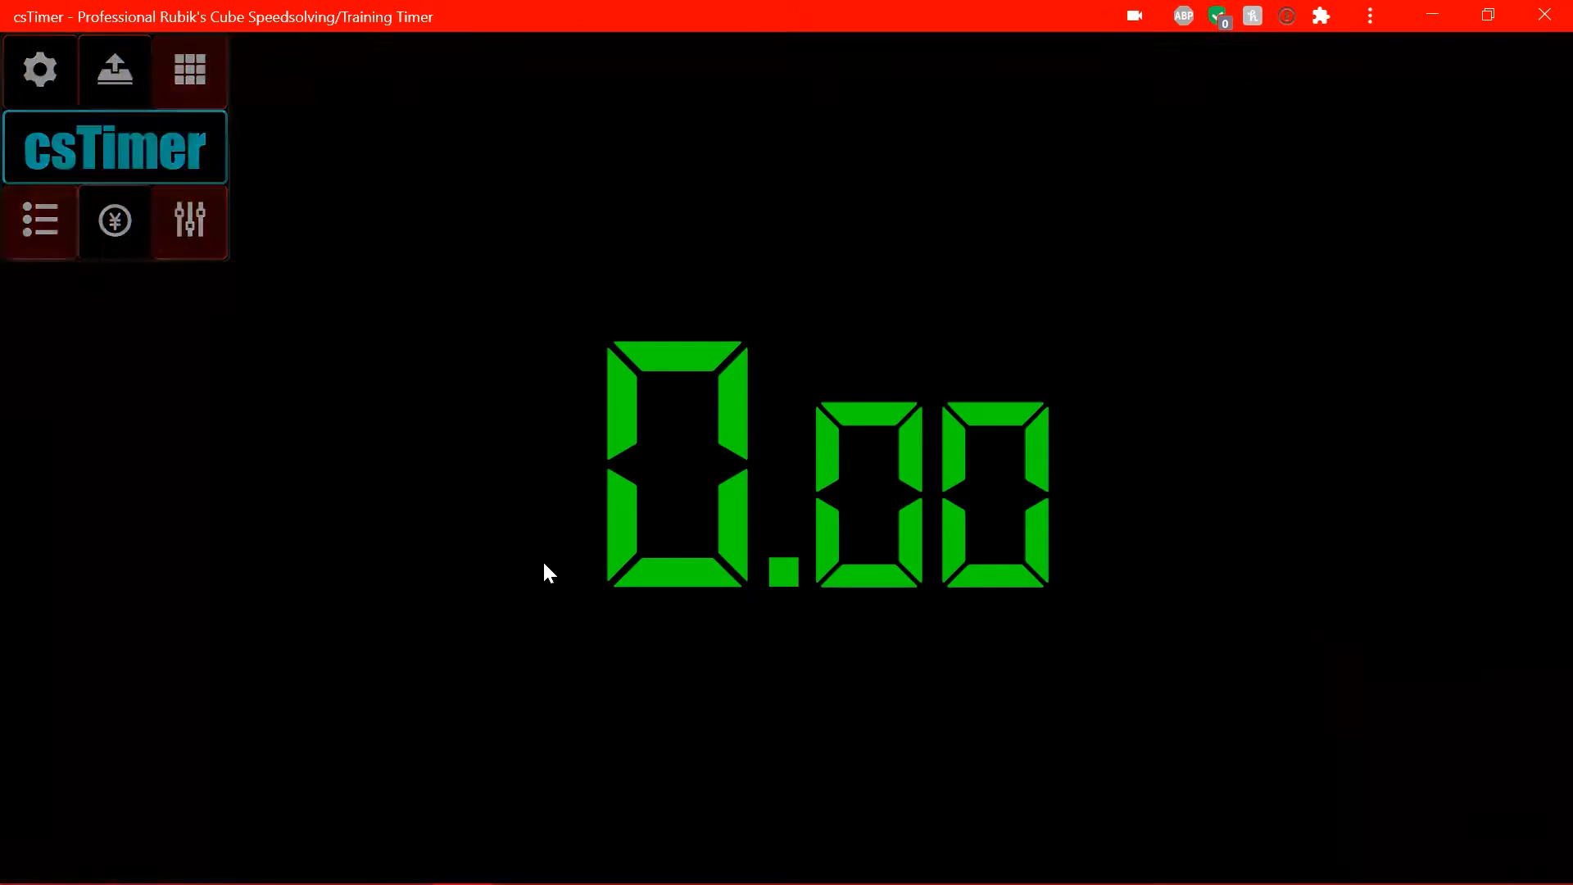
key("space")
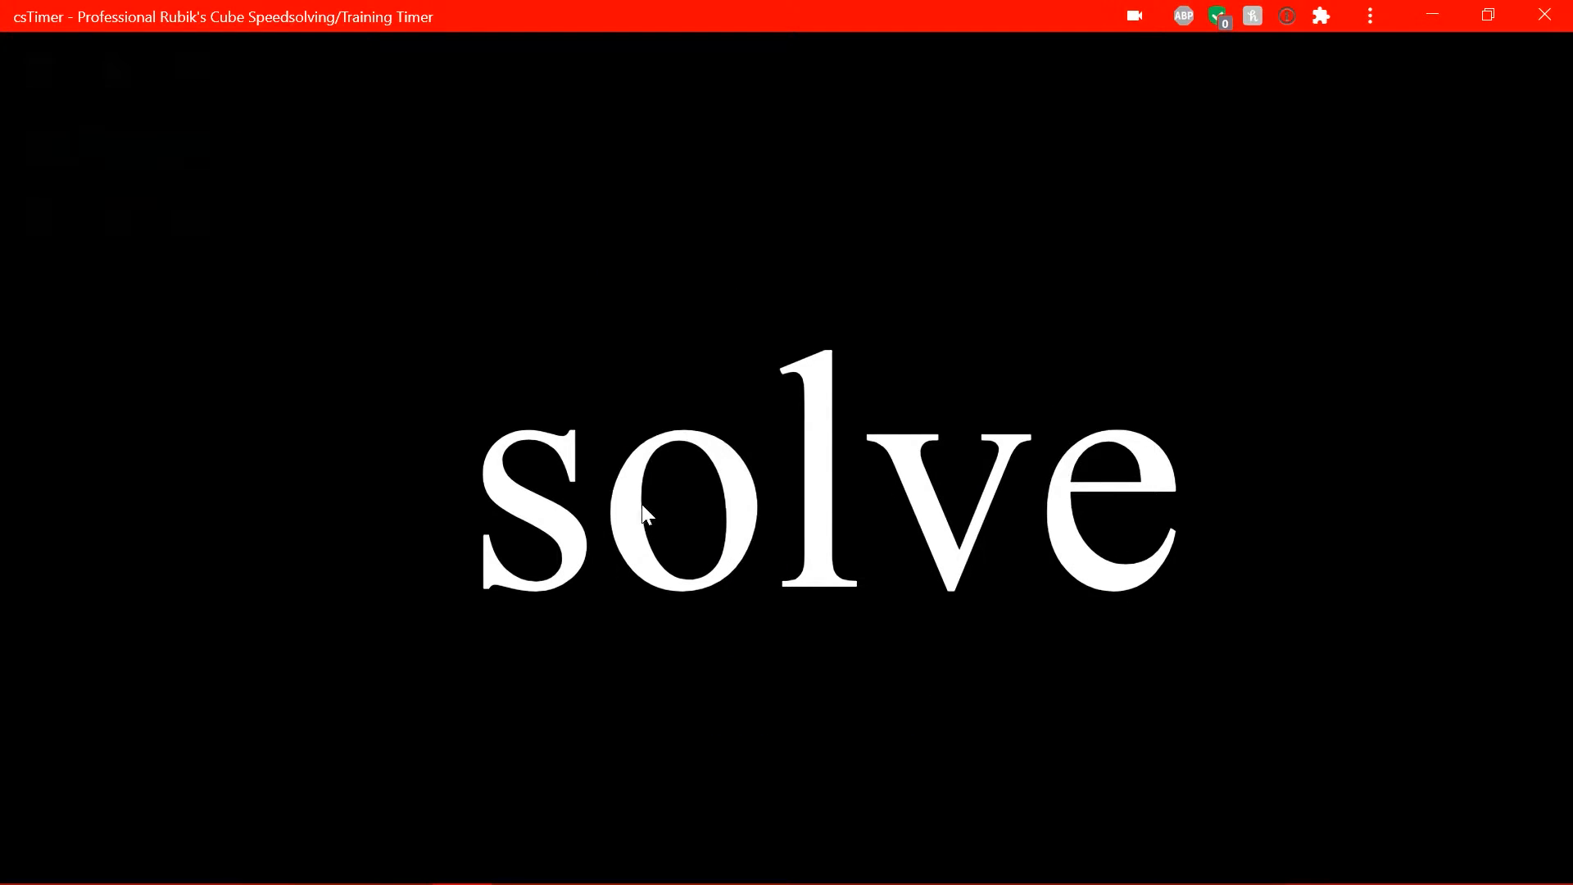
mouse_move(491, 545)
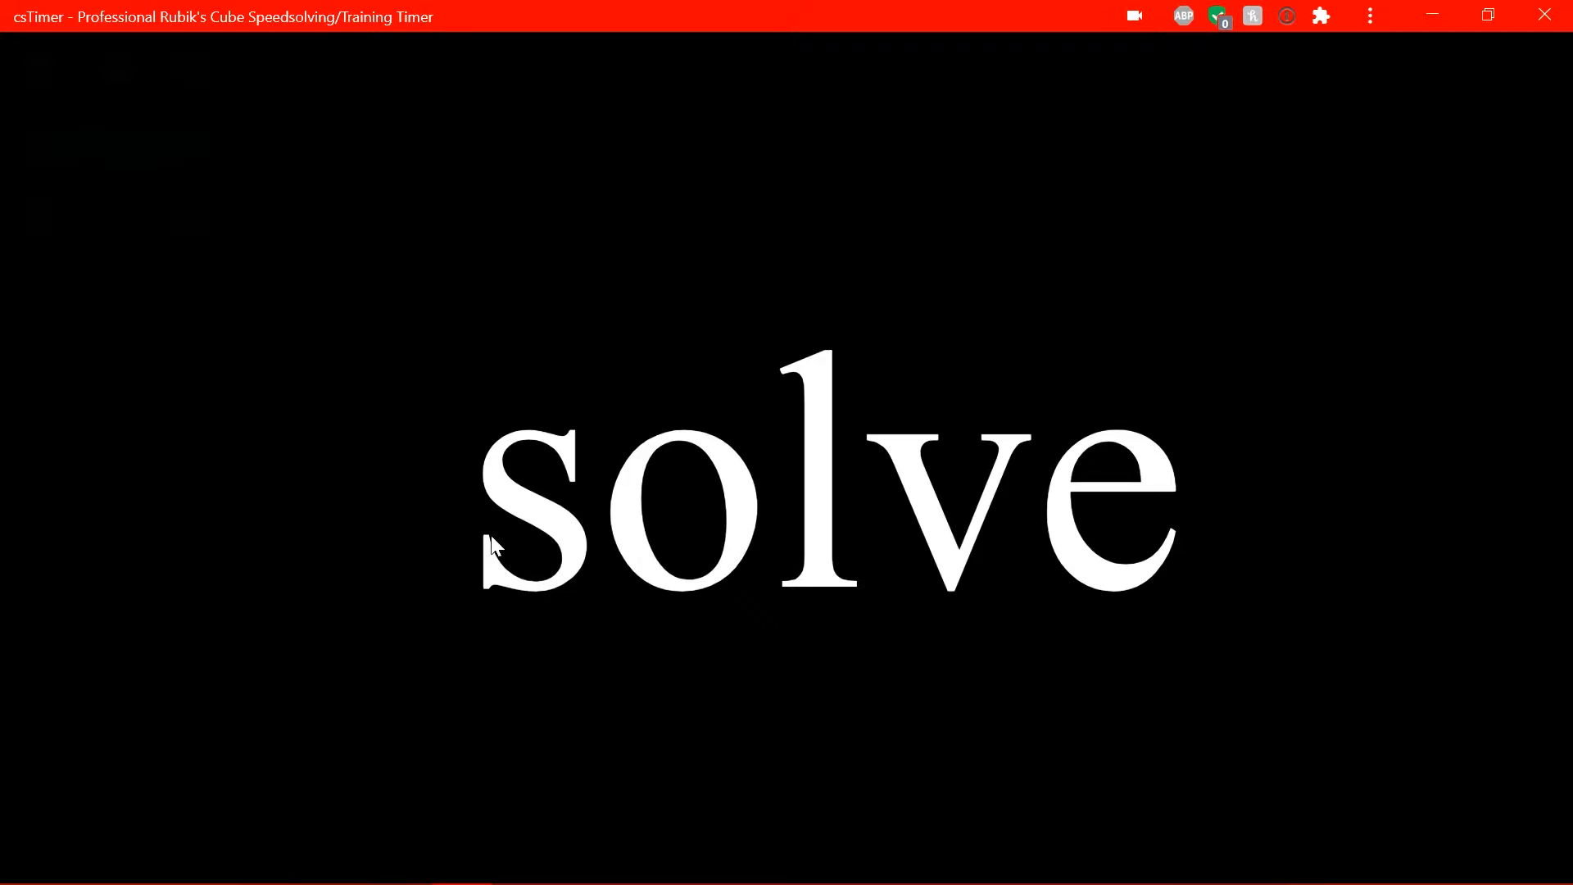
mouse_move(884, 650)
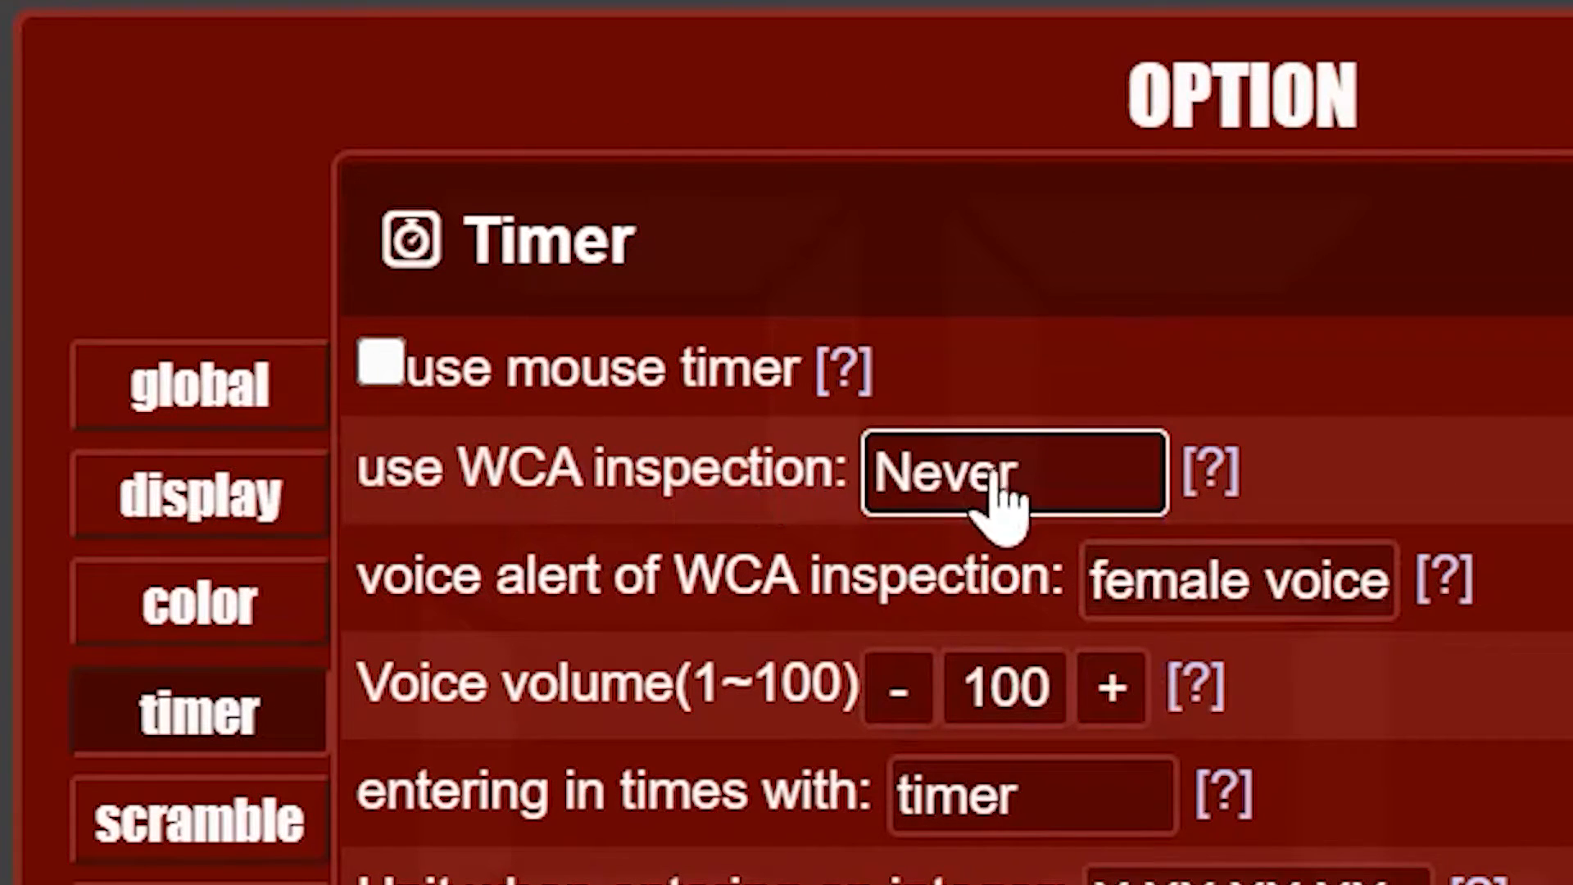
- Set WCA inspection to Always, then review the timer settings and return to the timer
left_click(1010, 472)
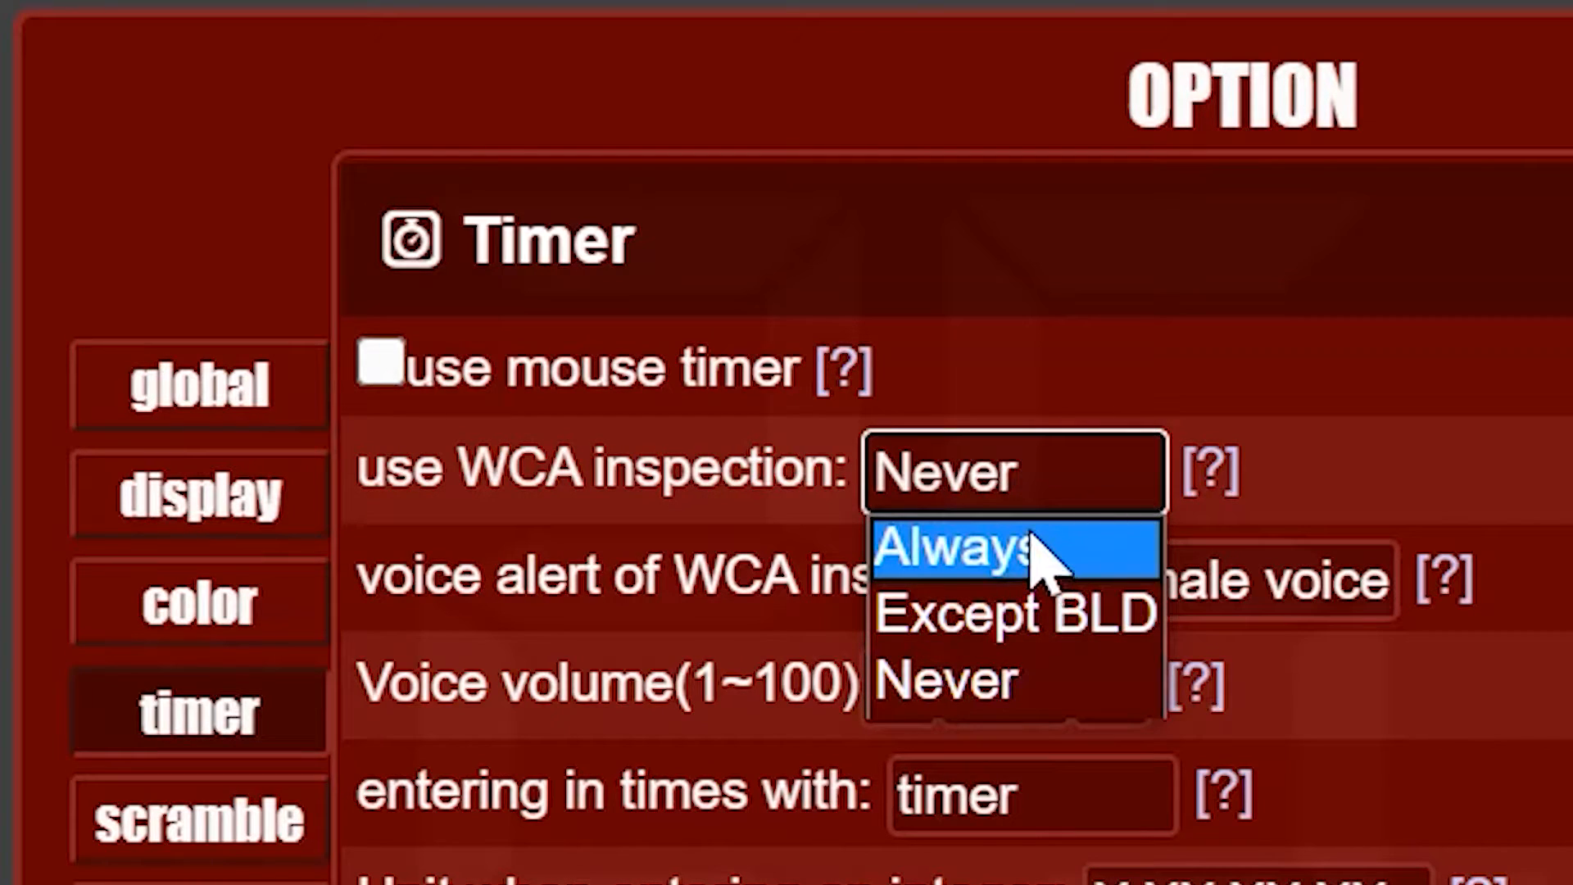
mouse_move(1043, 612)
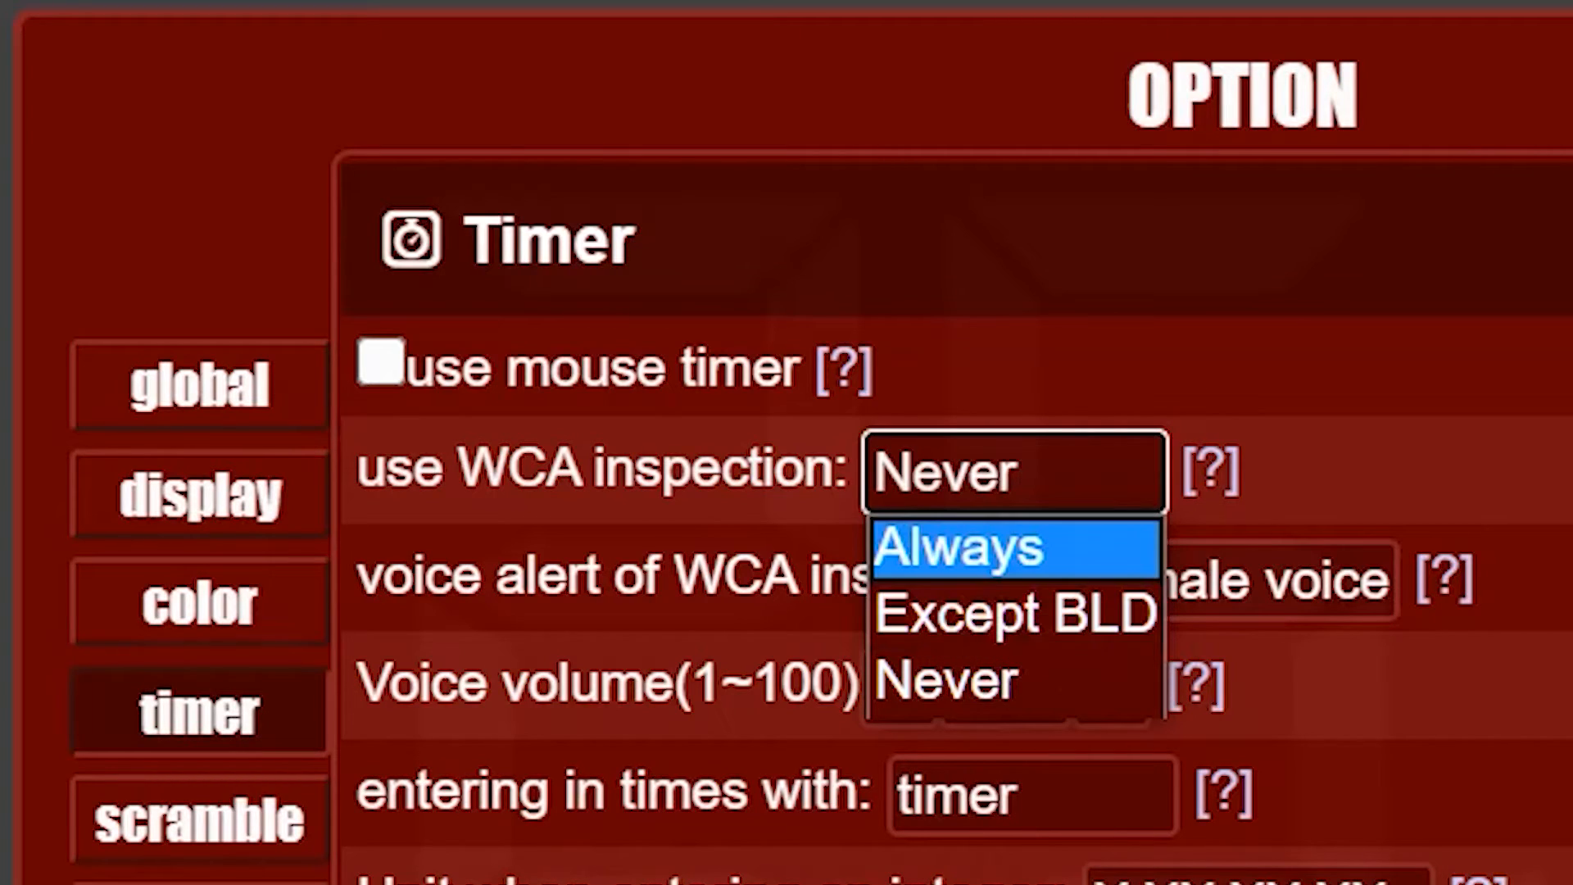
mouse_move(1013, 612)
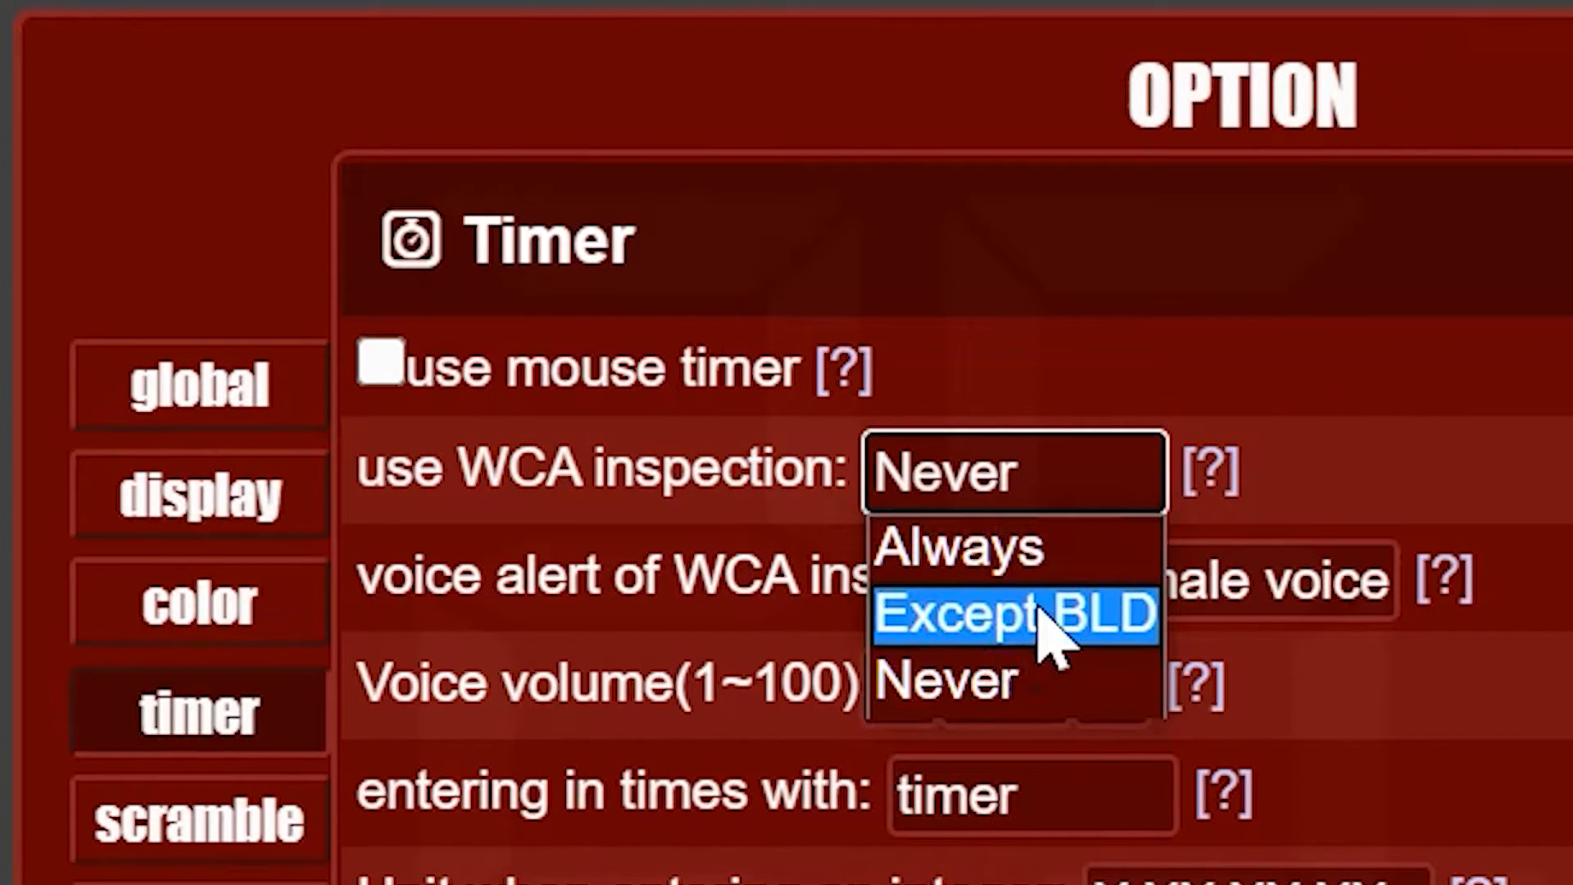
left_click(958, 547)
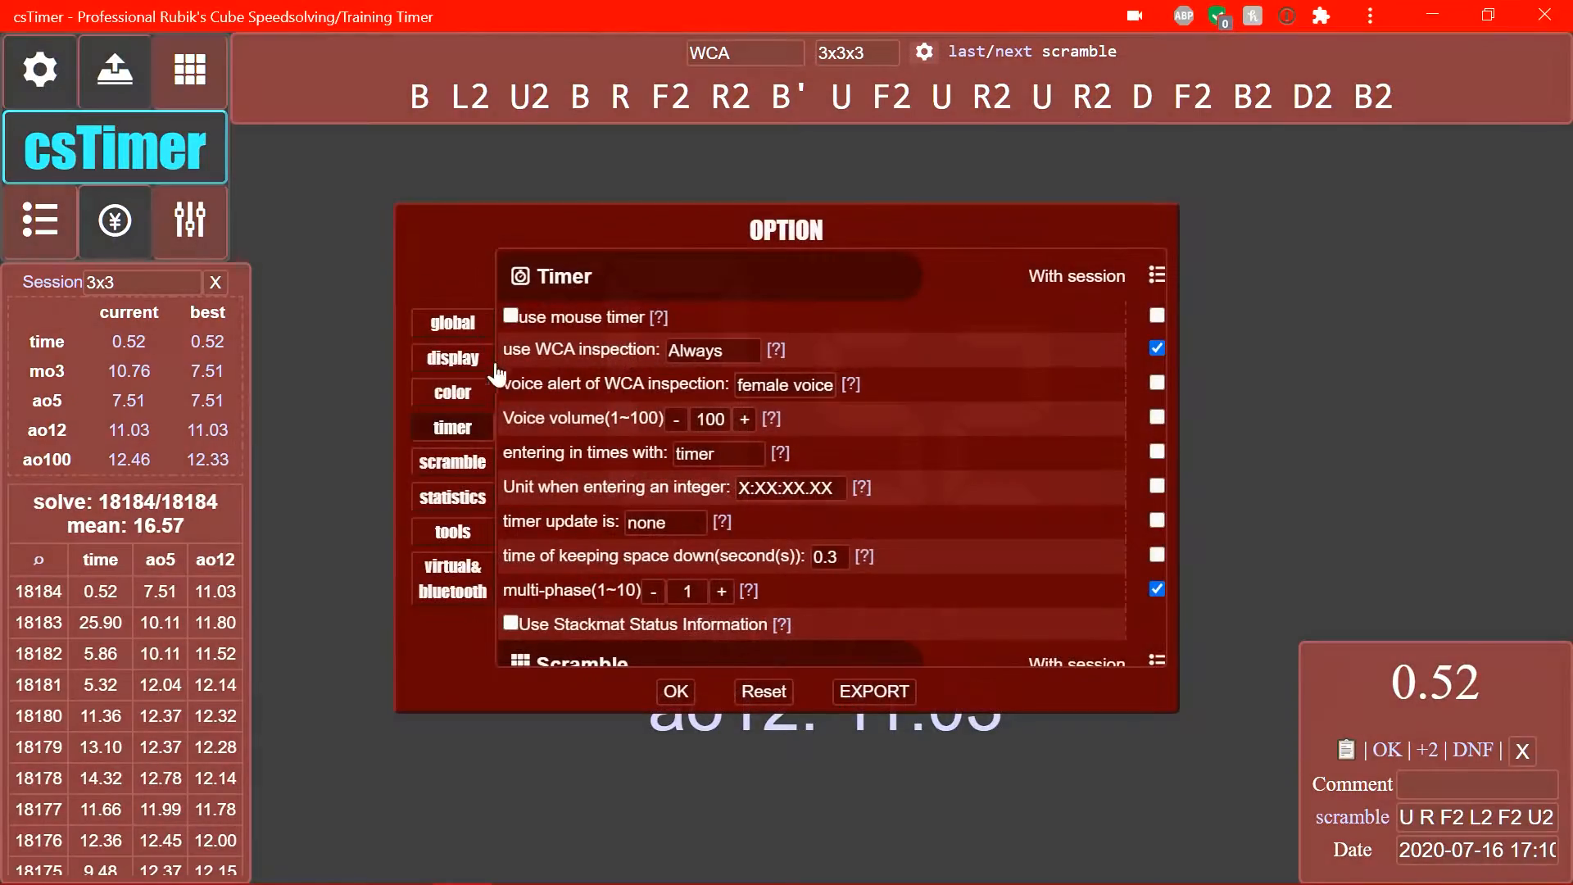
left_click(666, 522)
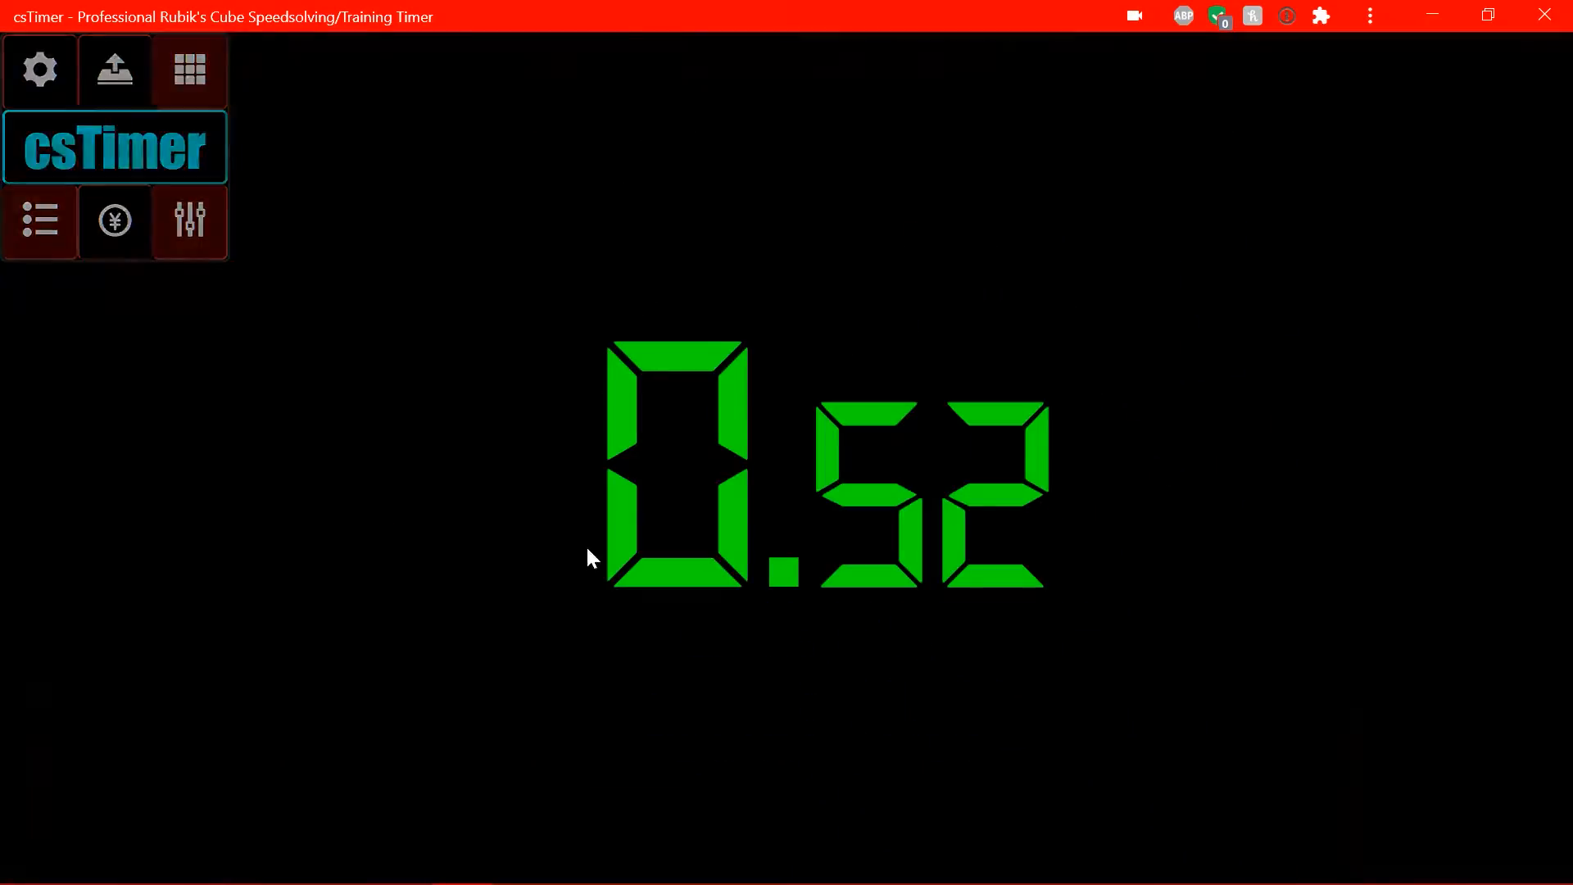
left_click(40, 69)
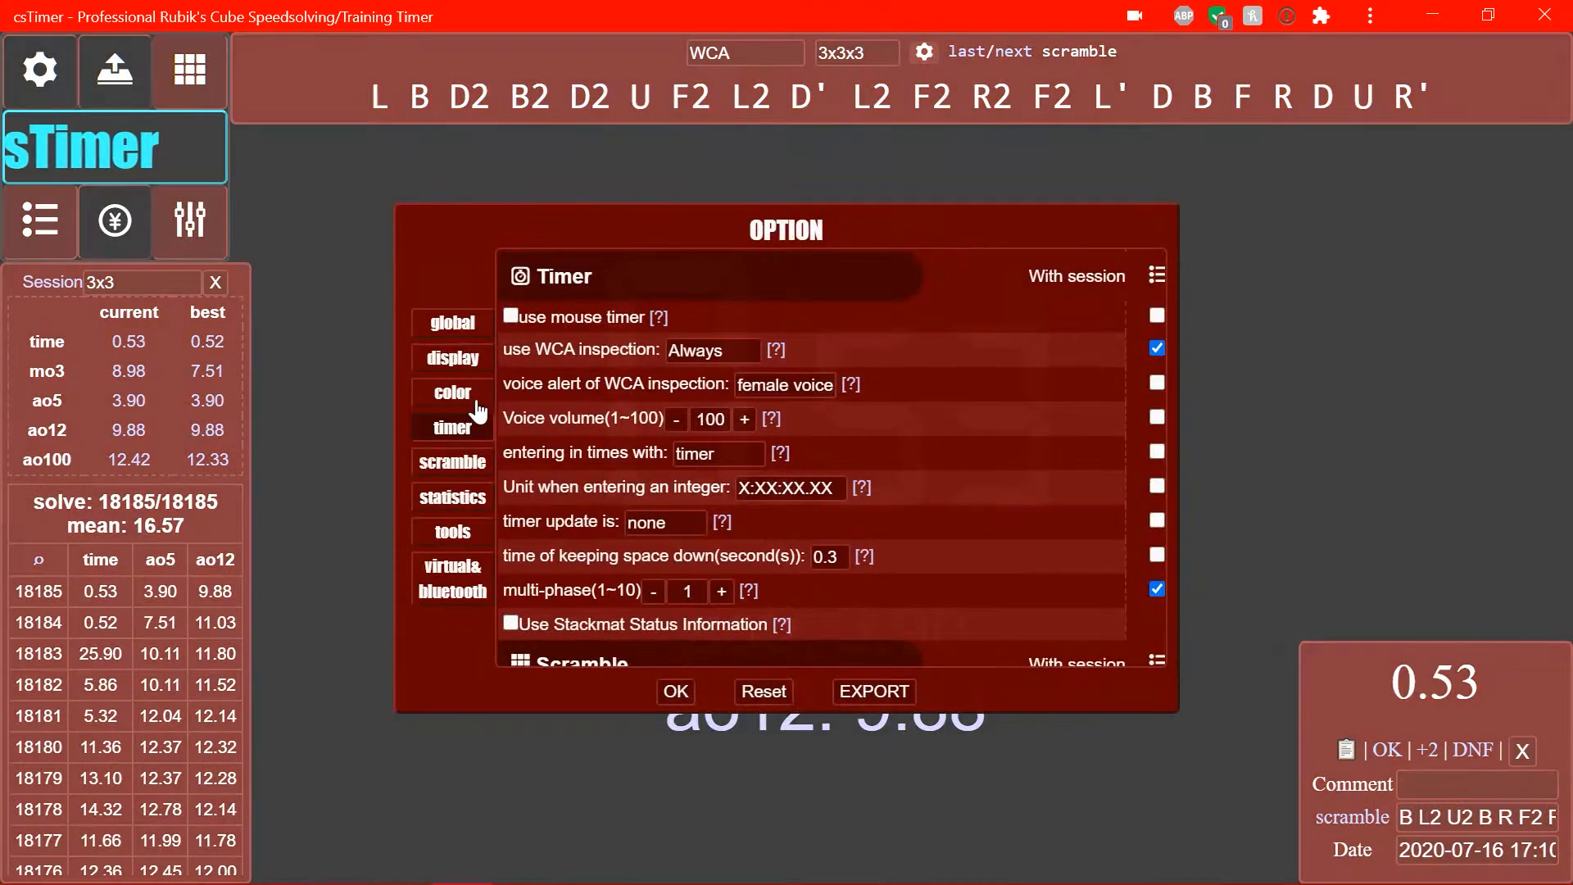
left_click(664, 521)
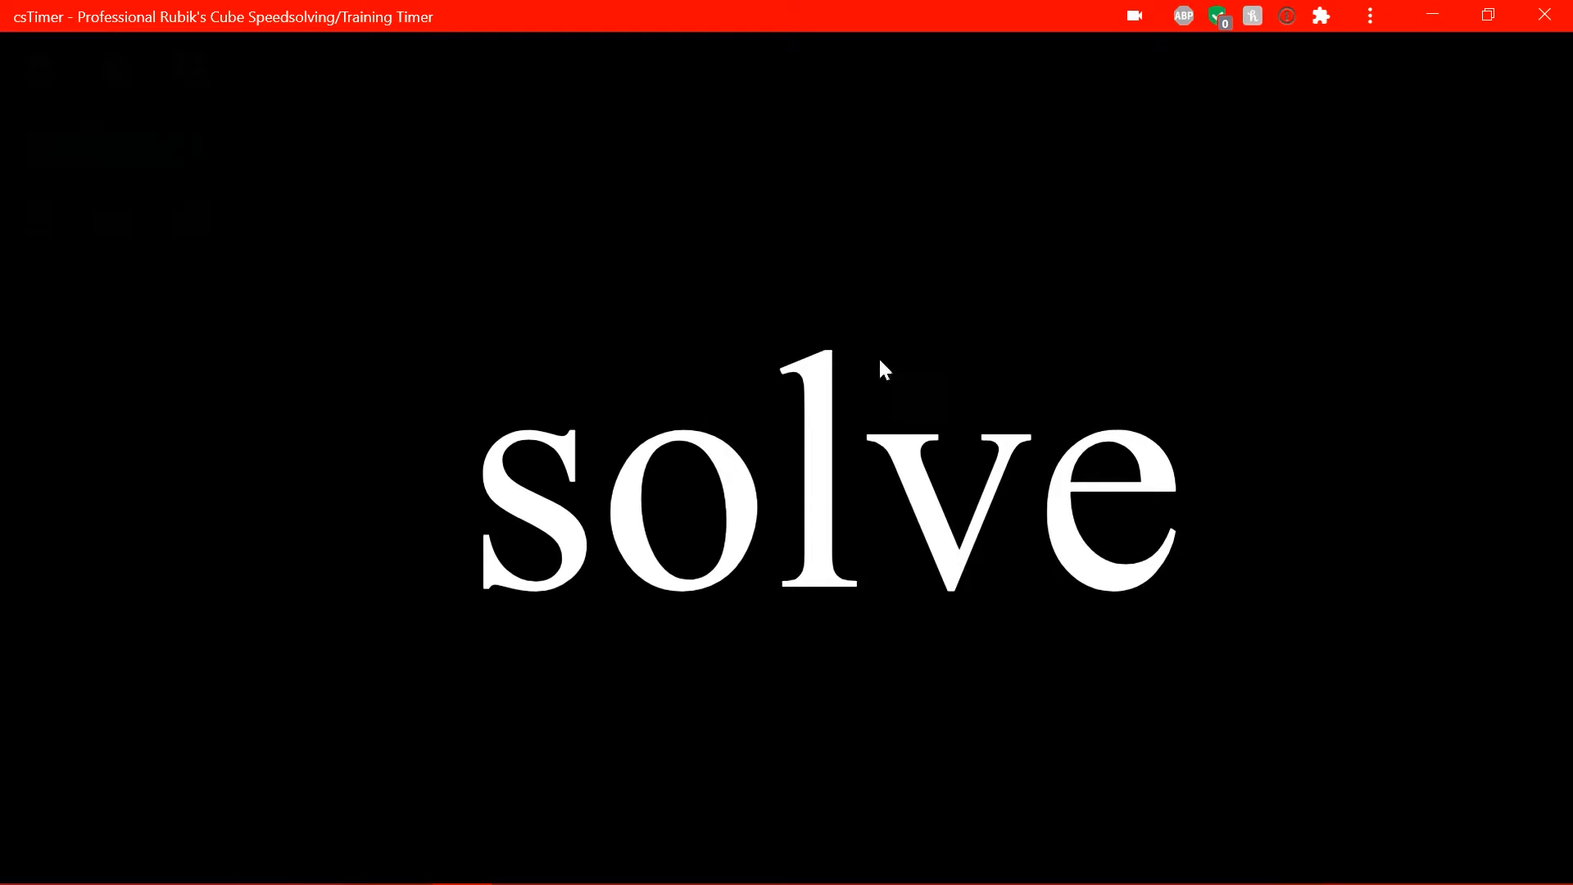
mouse_move(878, 620)
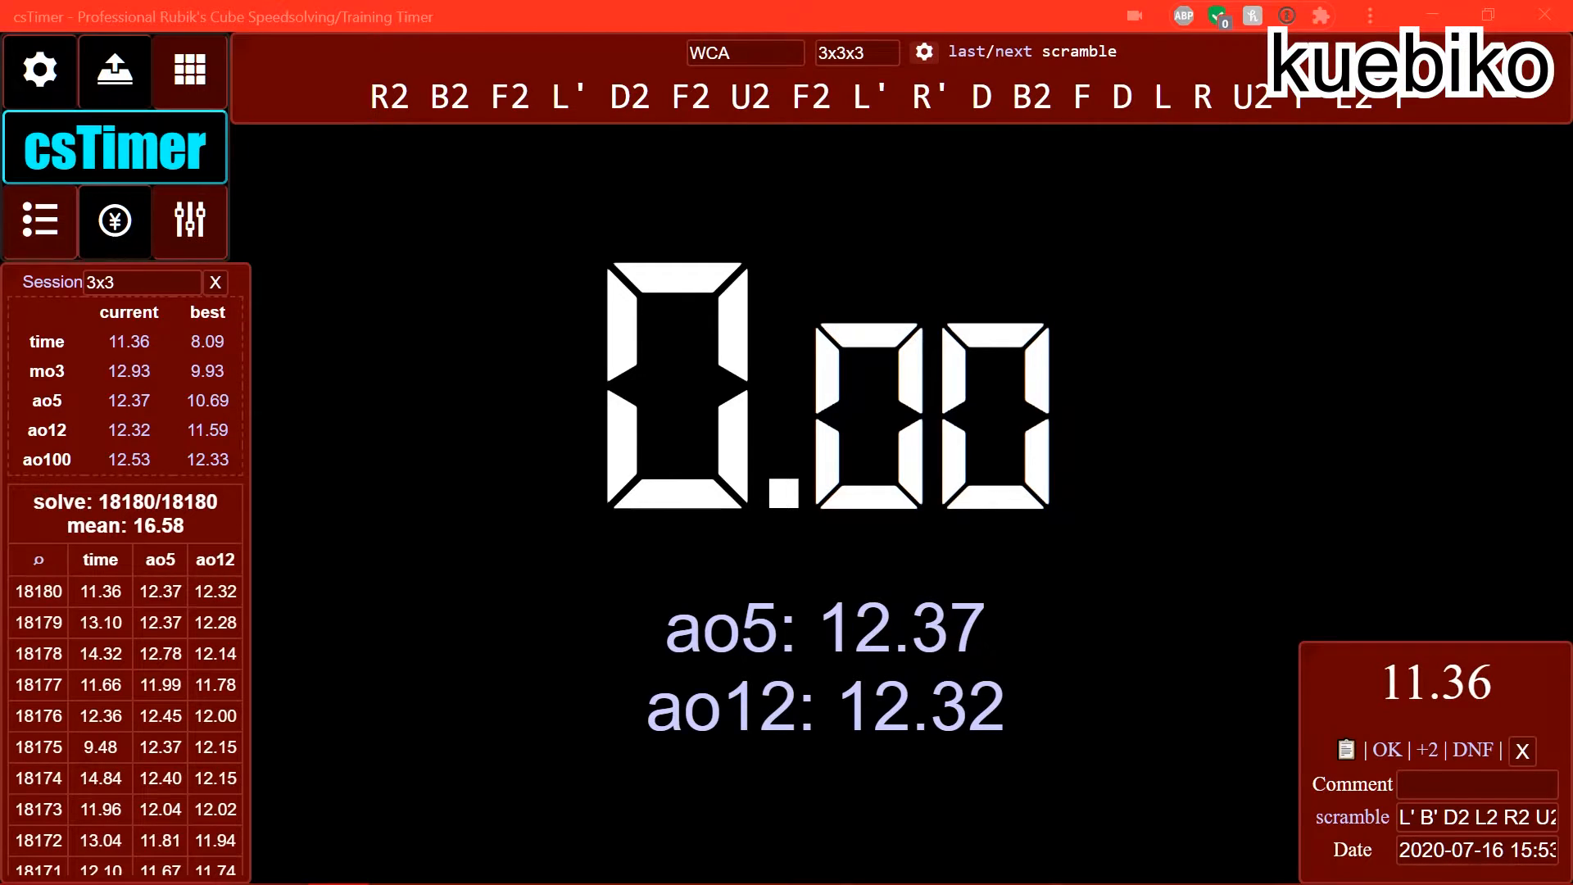
mouse_move(1015, 190)
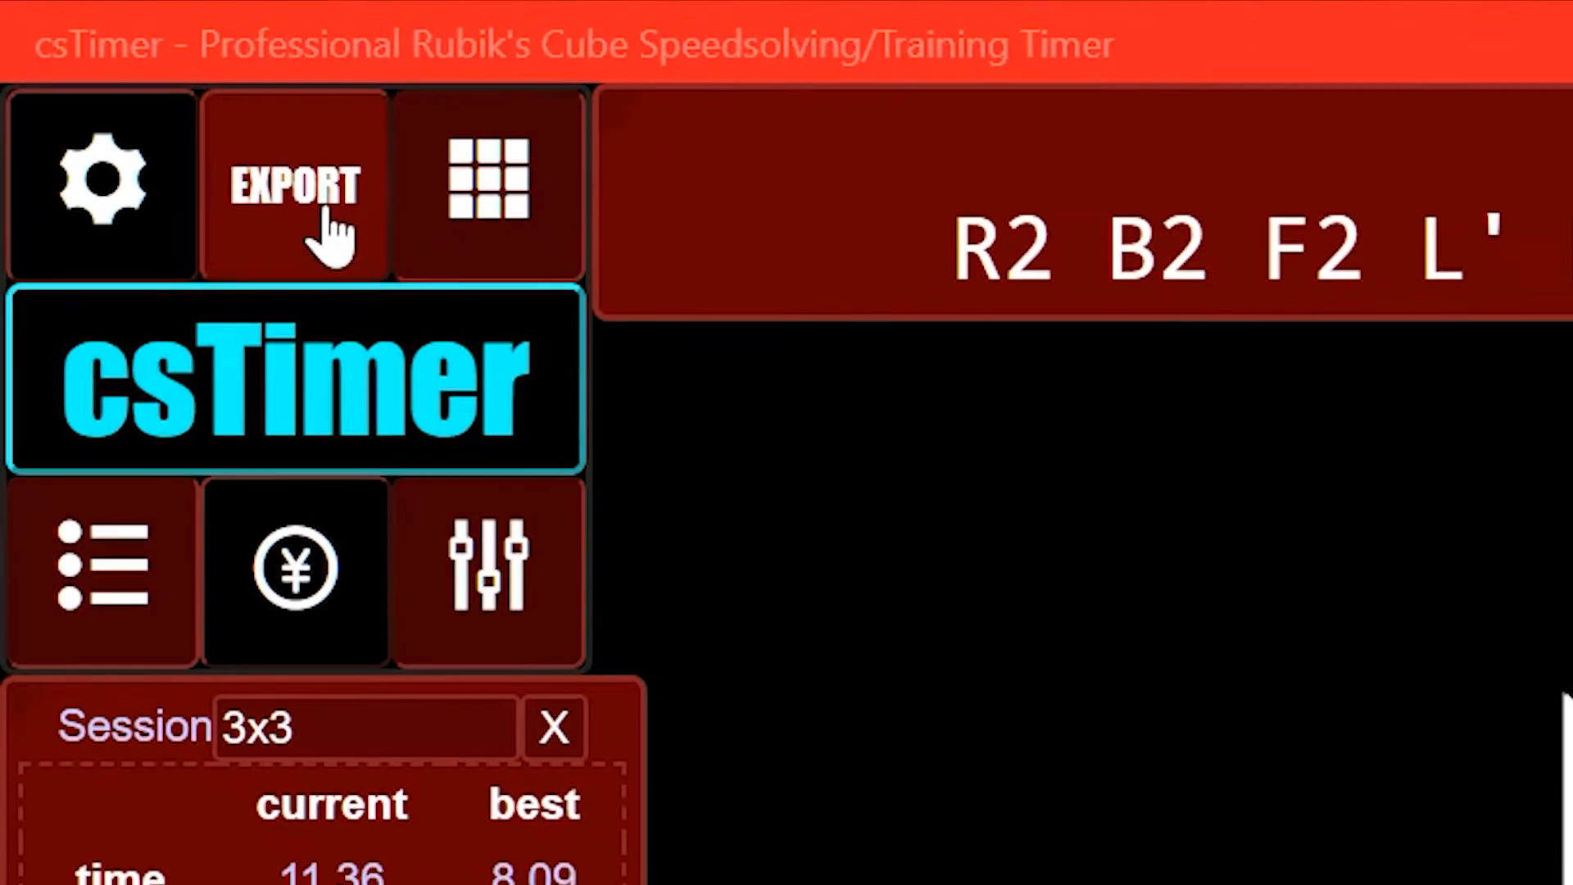
- Export all solve data to a cstimer txt file saved on the Desktop
left_click(294, 186)
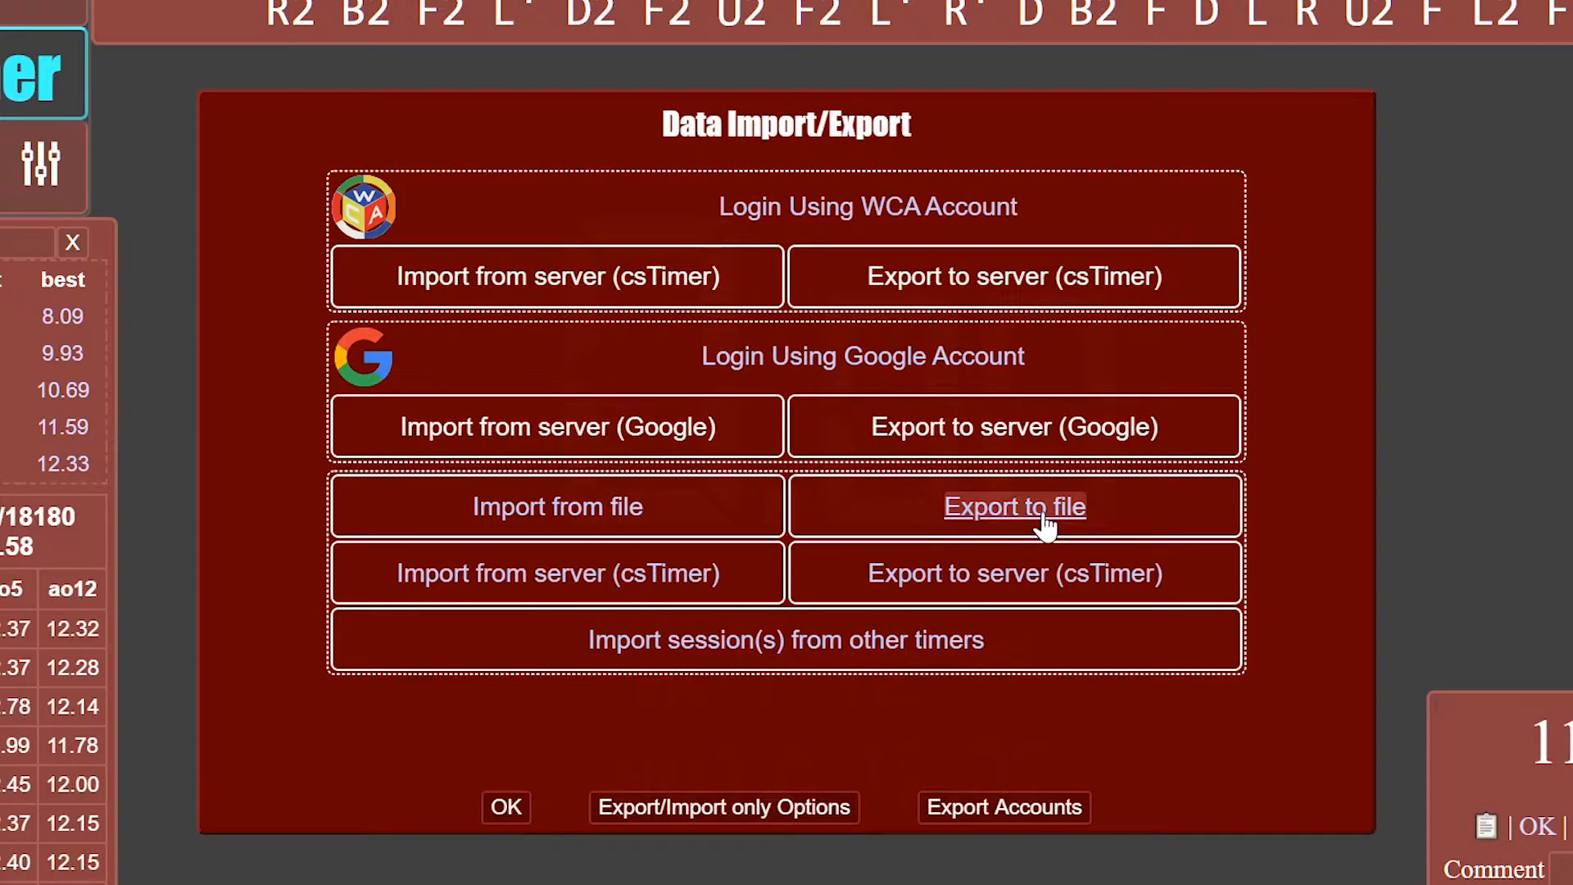
left_click(1013, 506)
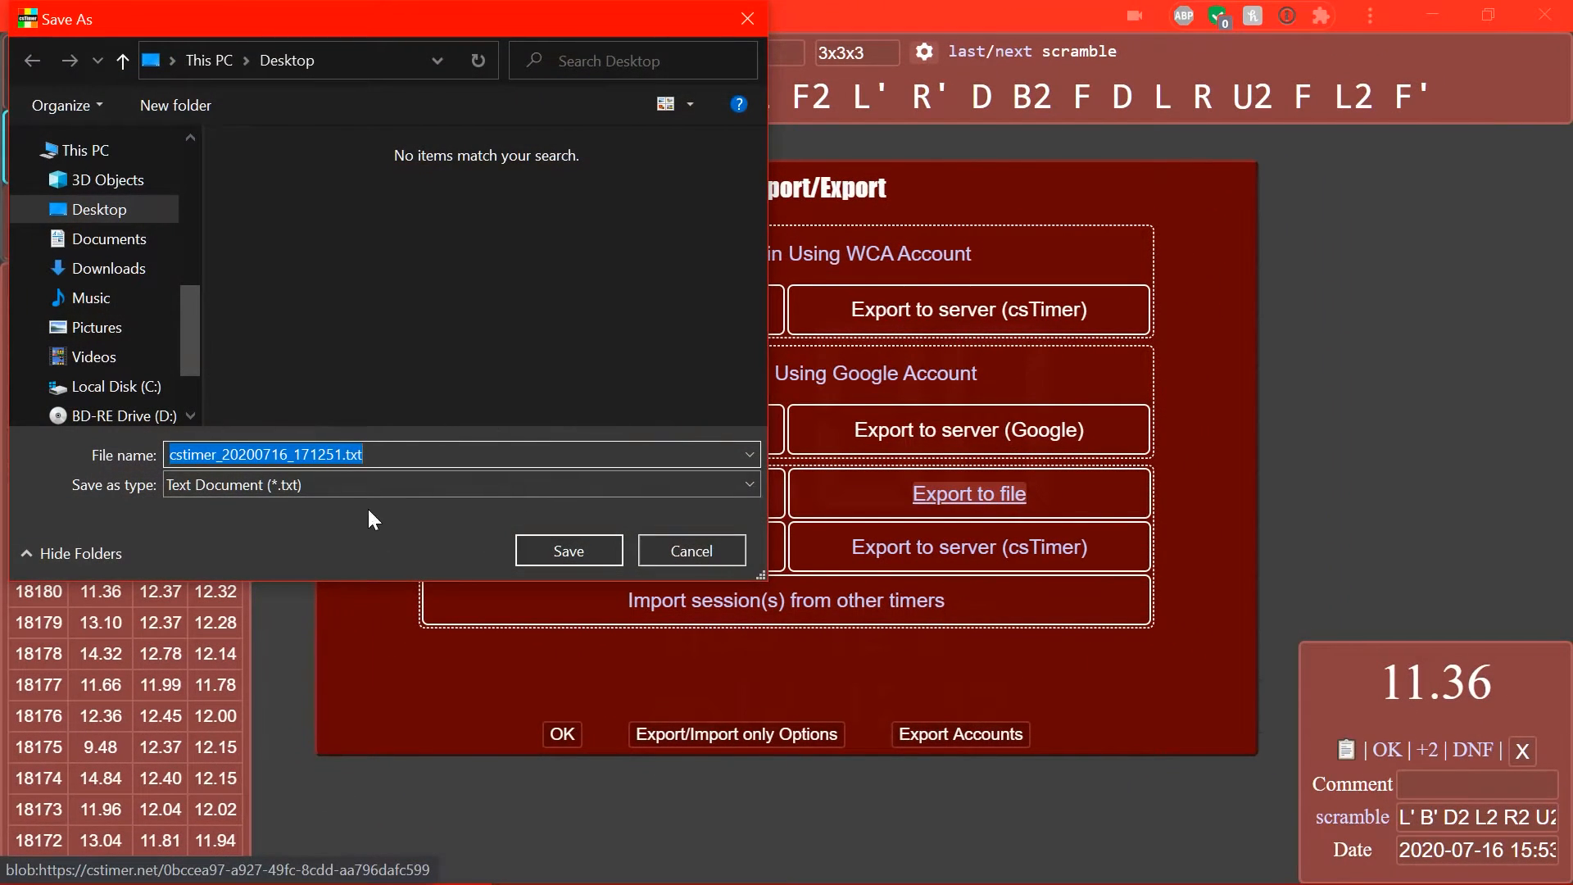
mouse_move(358, 331)
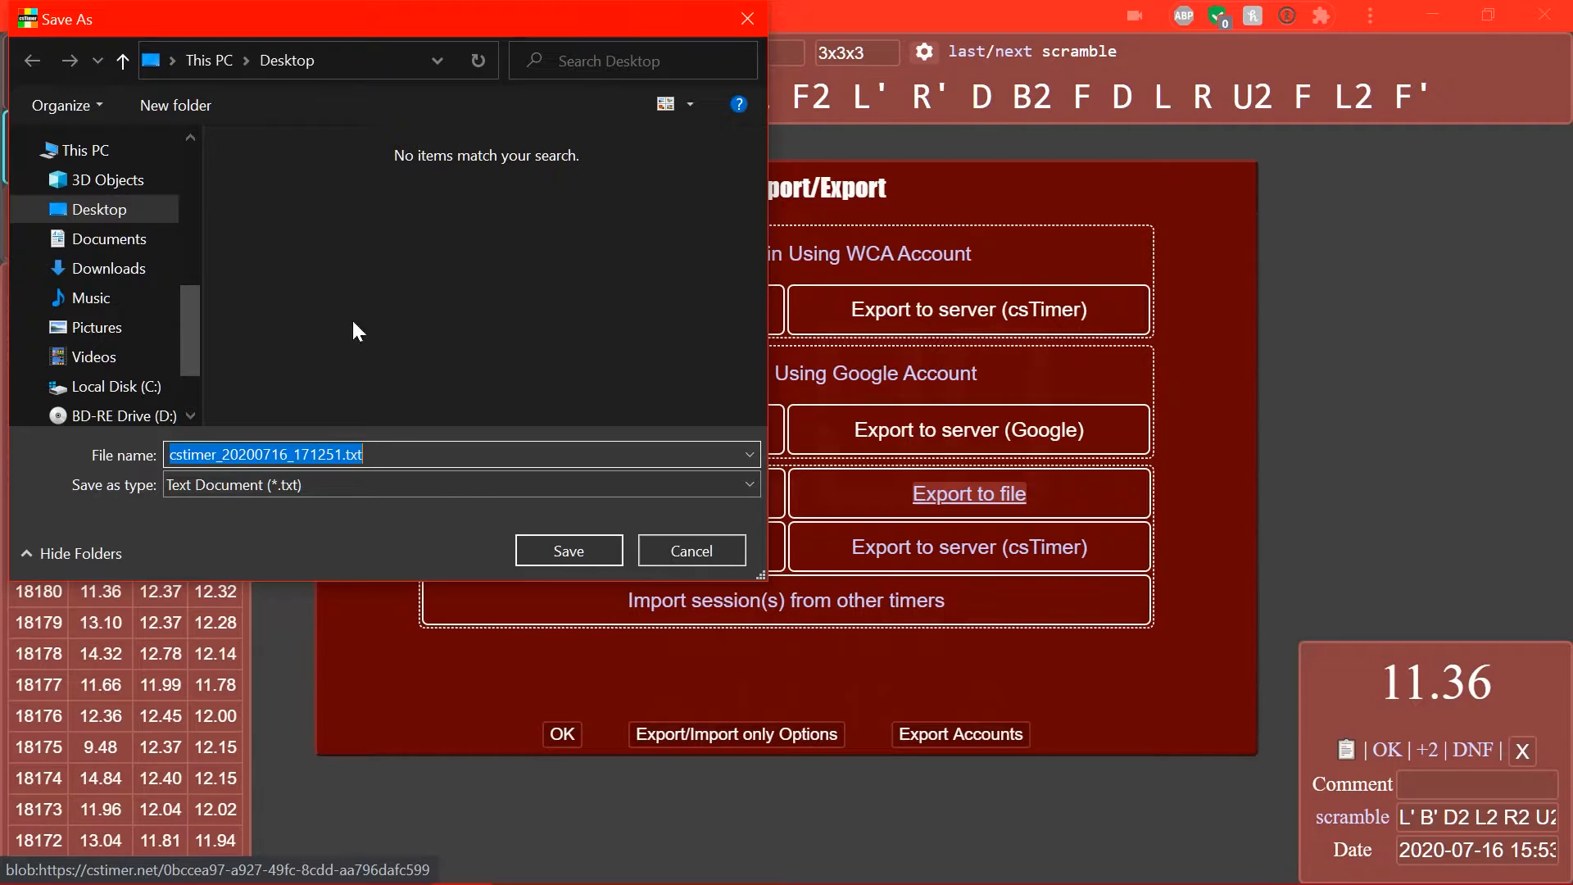
left_click(569, 550)
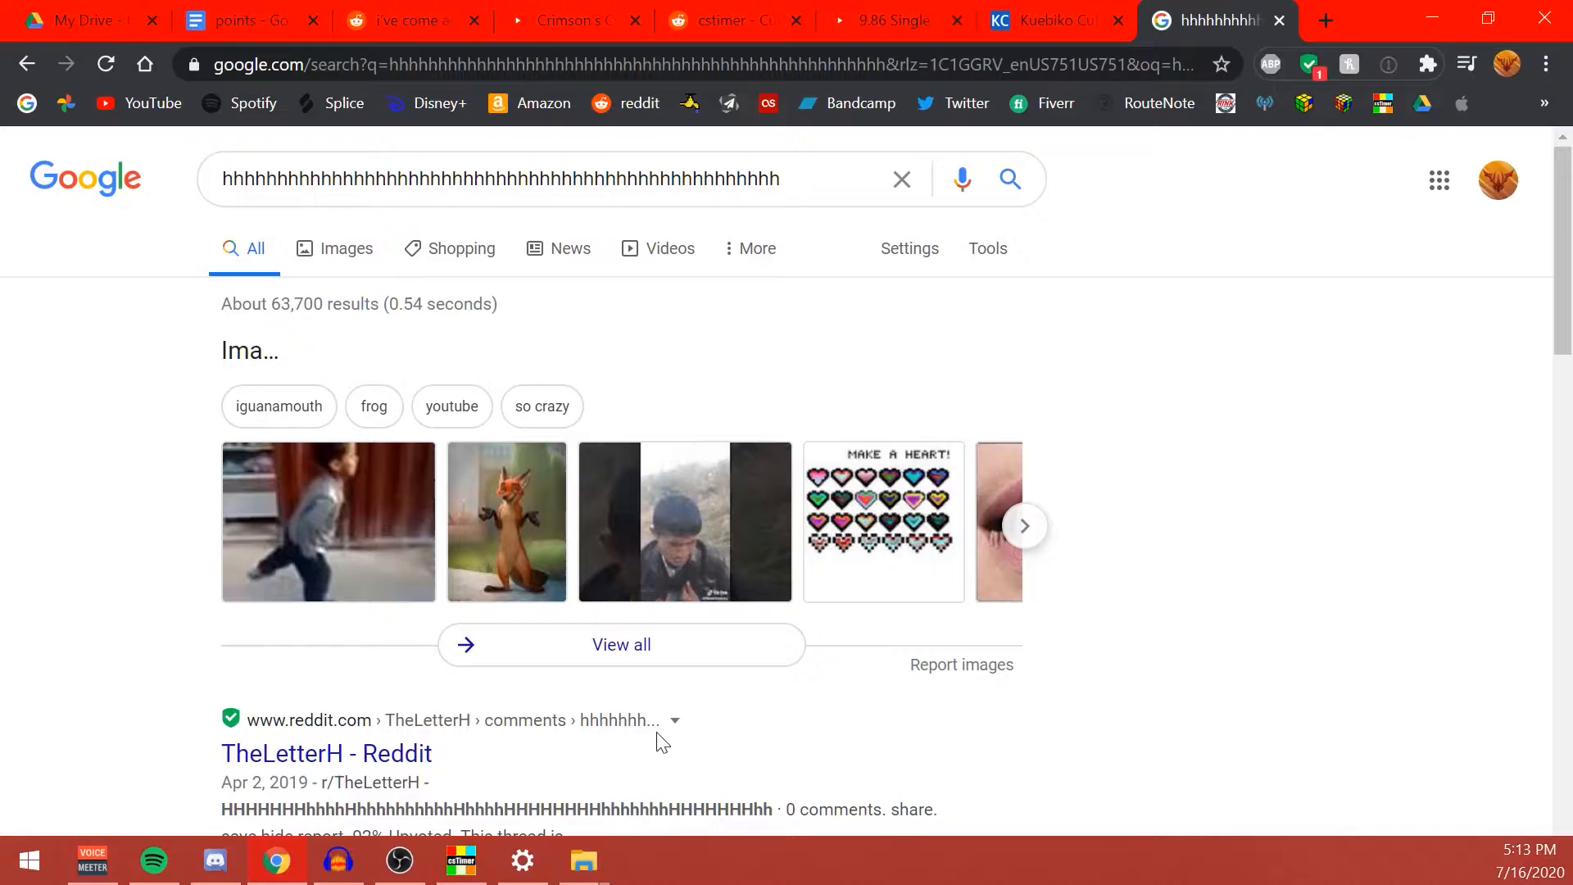
- Upload the exported csTimer txt file via Advanced Options on kuebiko-cubing.com and submit it
left_click(1049, 20)
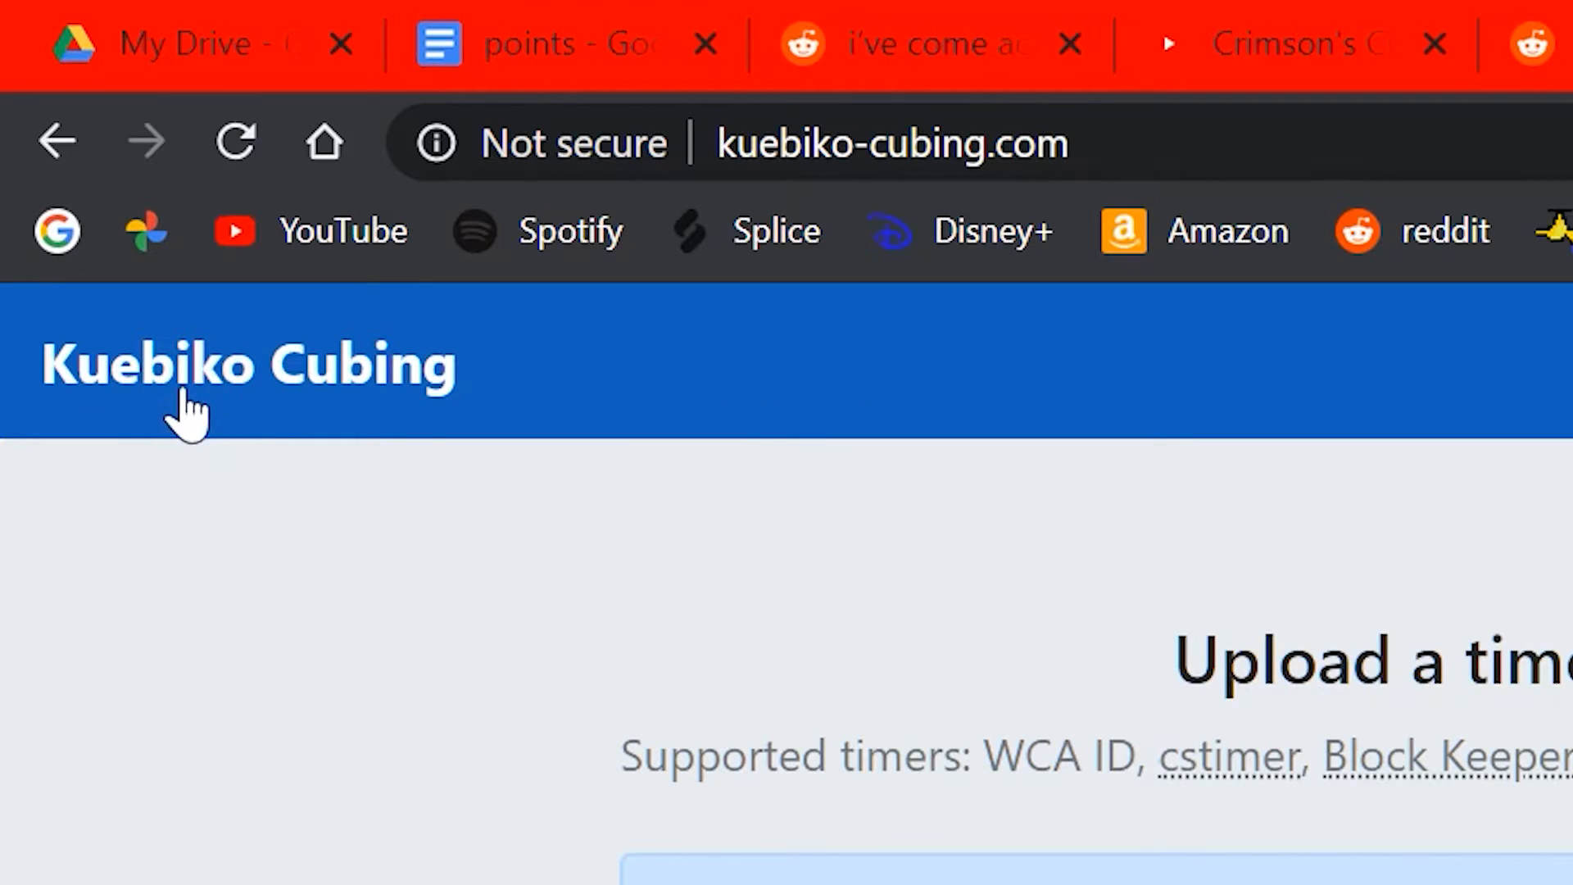
mouse_move(557, 852)
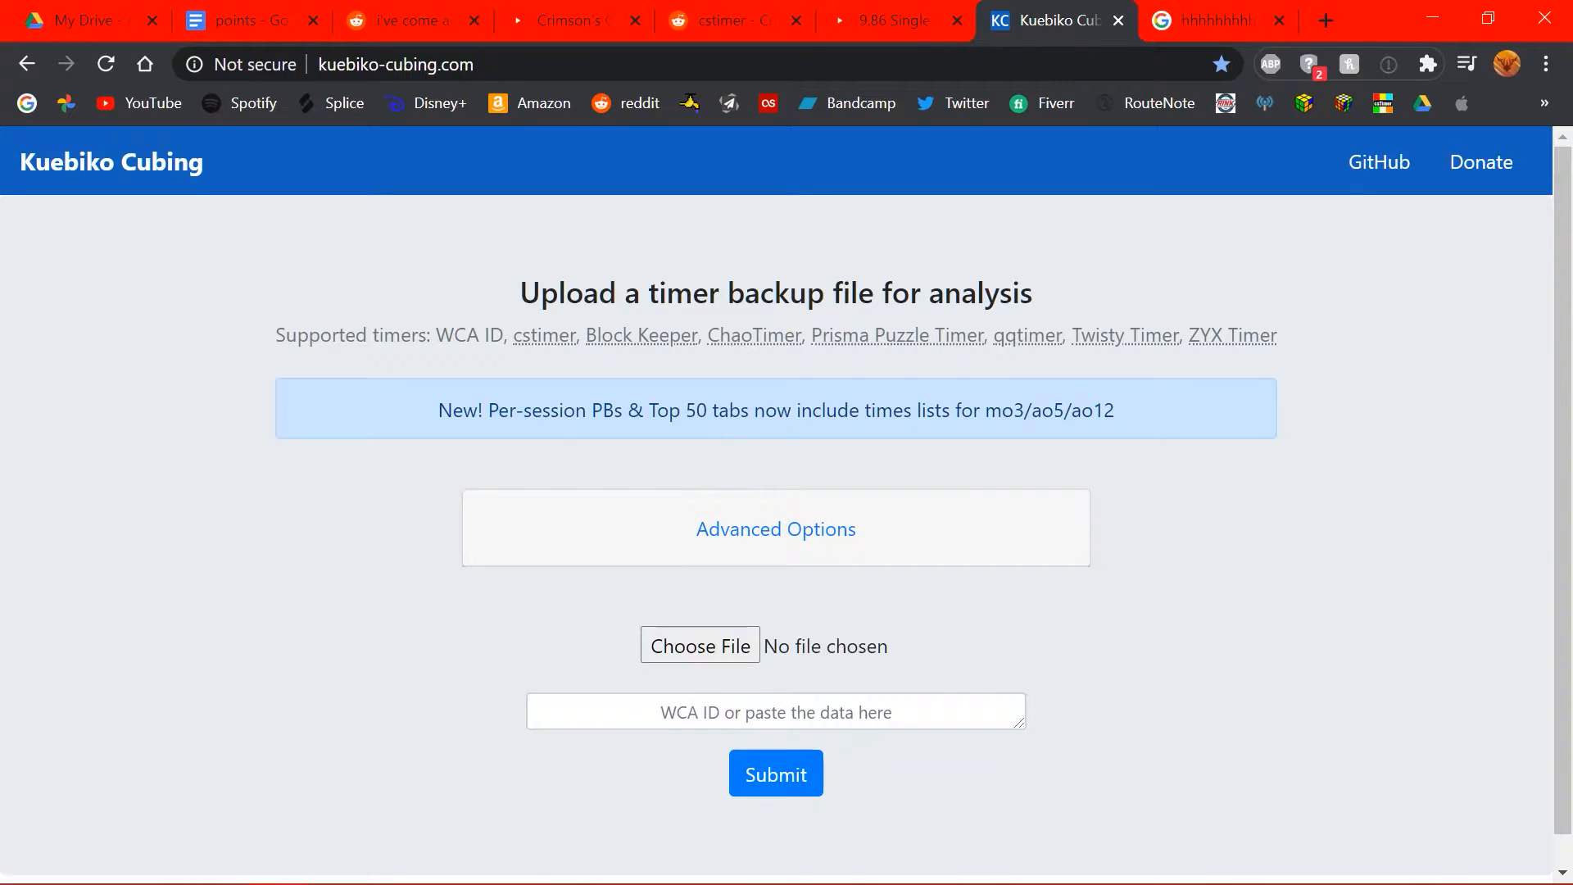
mouse_move(727, 678)
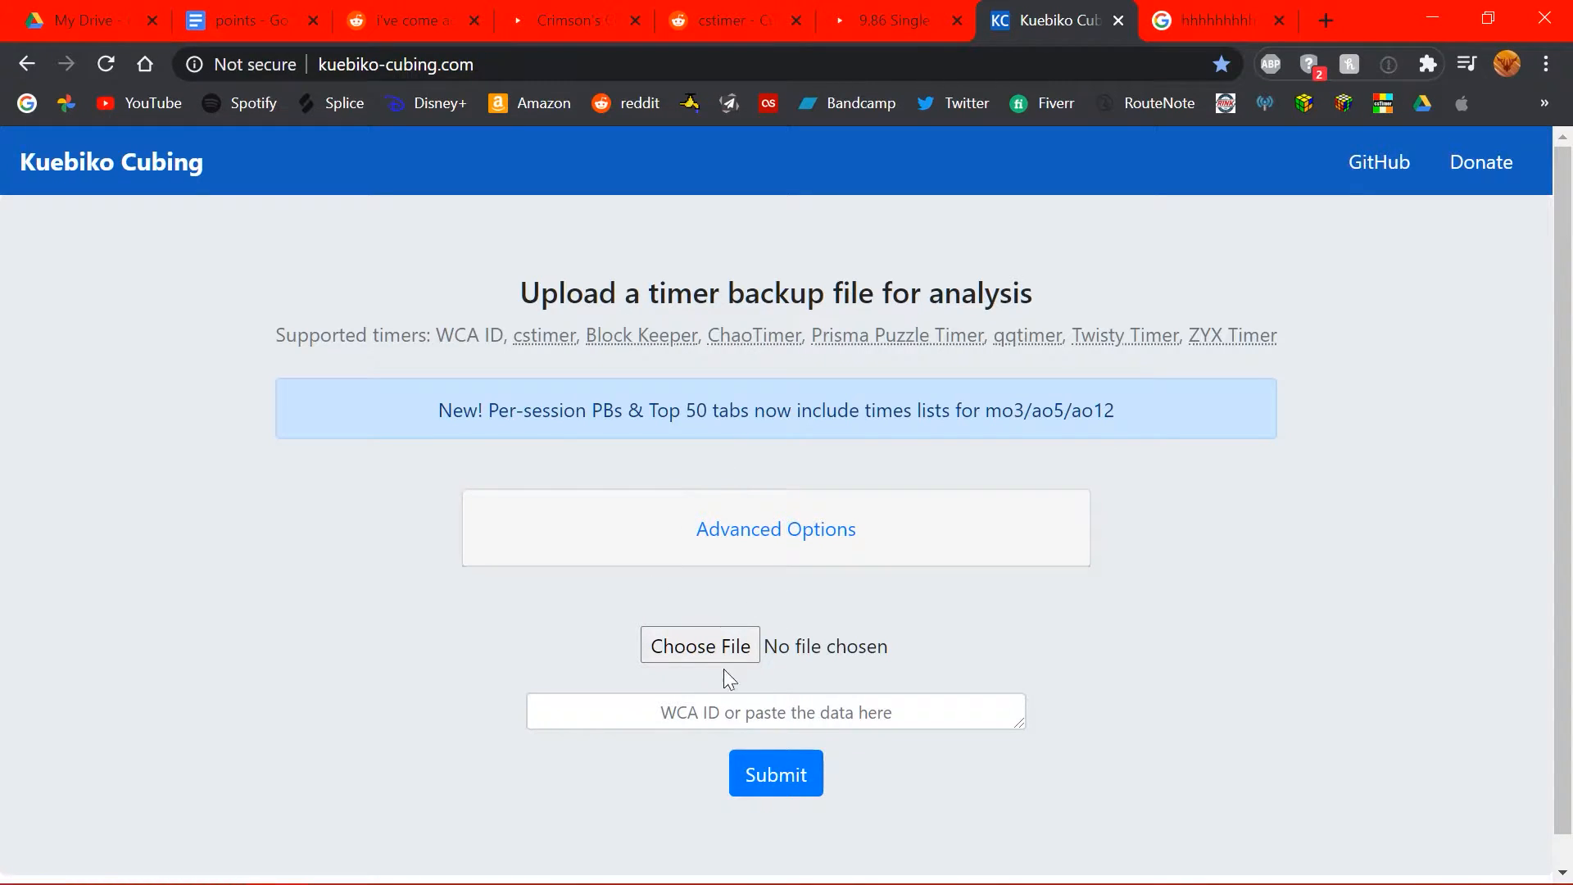
left_click(774, 528)
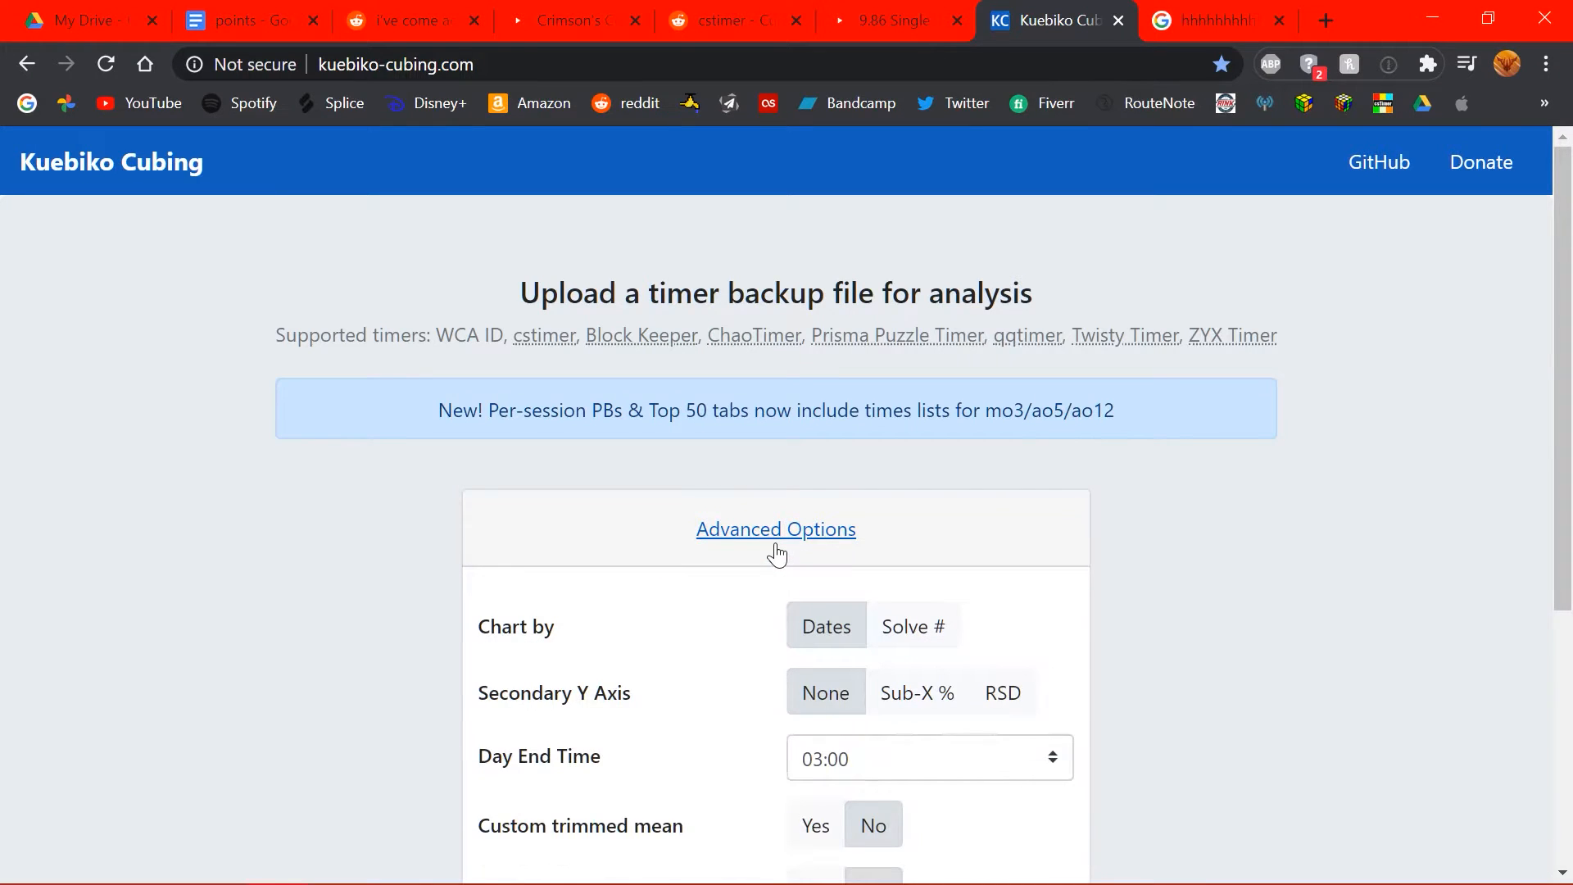
scroll("down", 3)
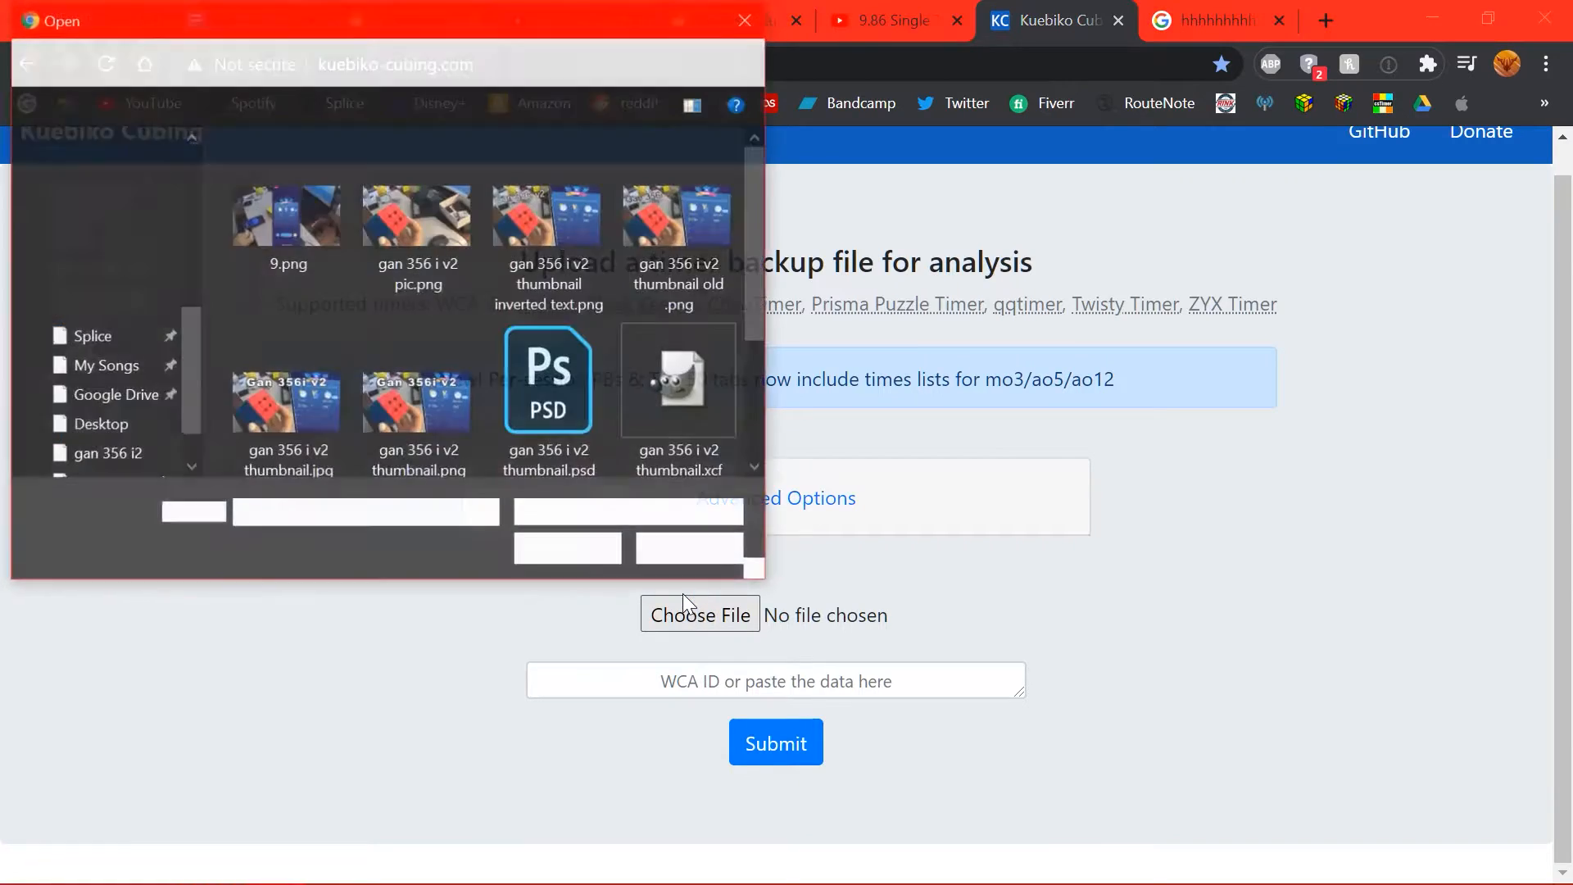
left_click(98, 423)
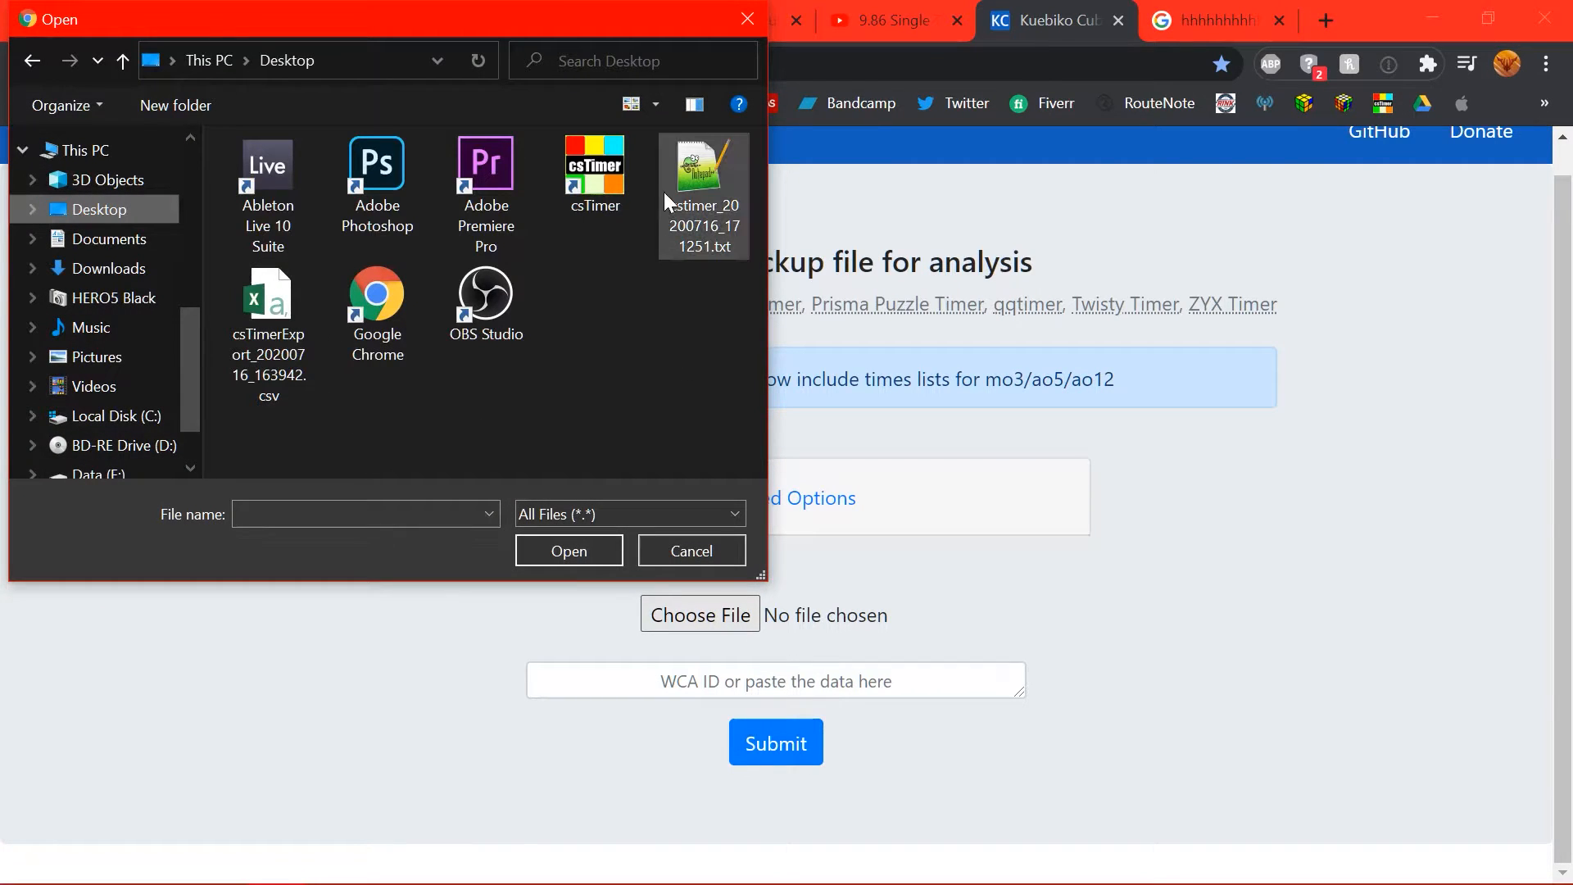
mouse_move(705, 191)
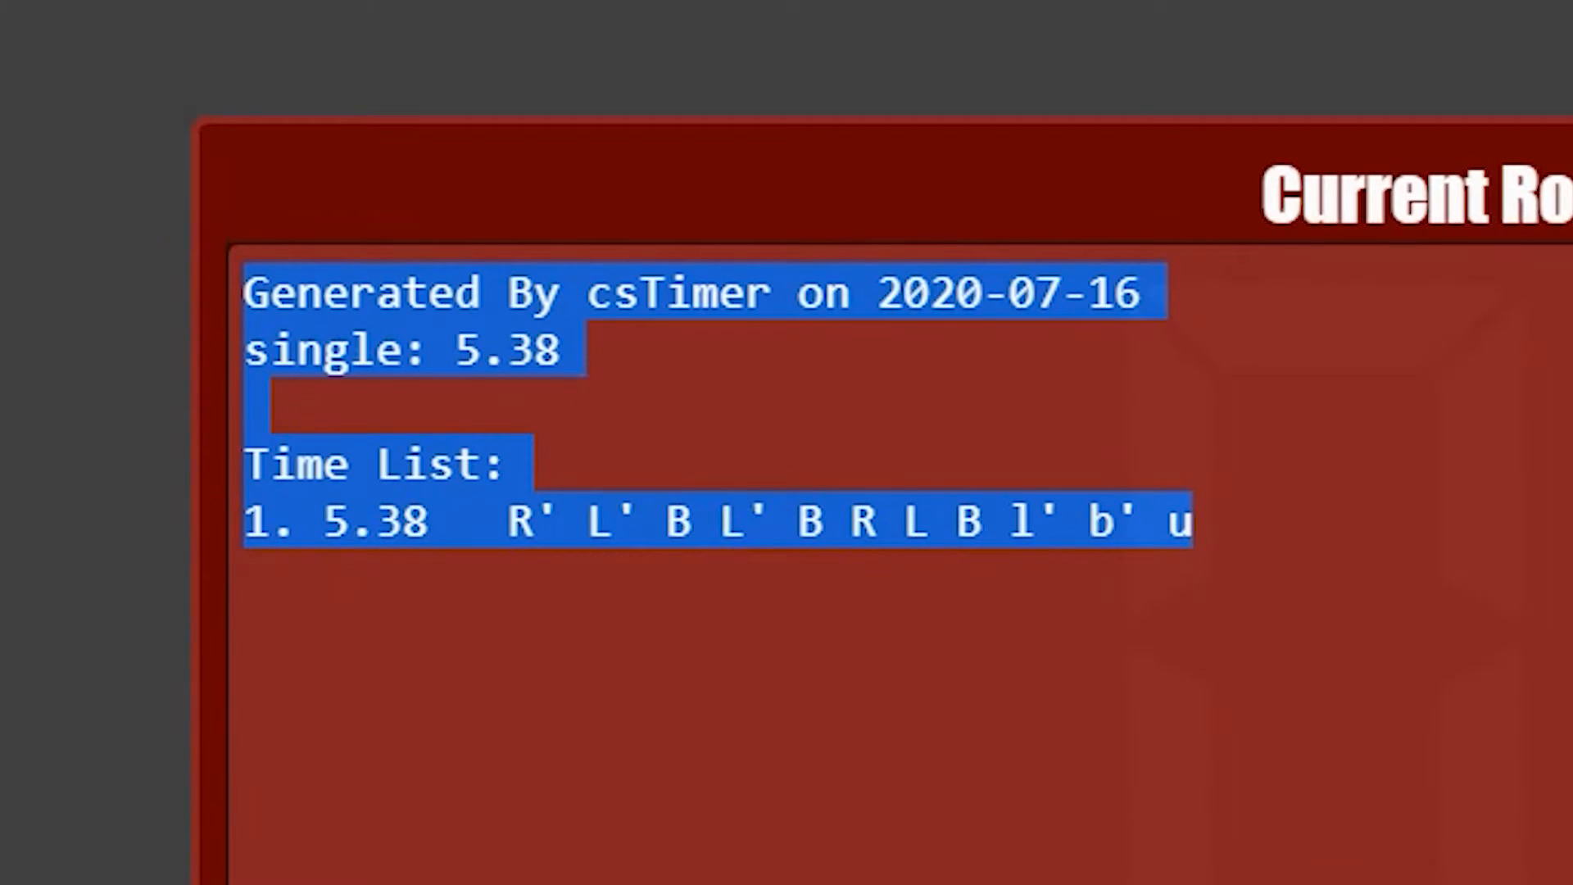
left_click(1054, 18)
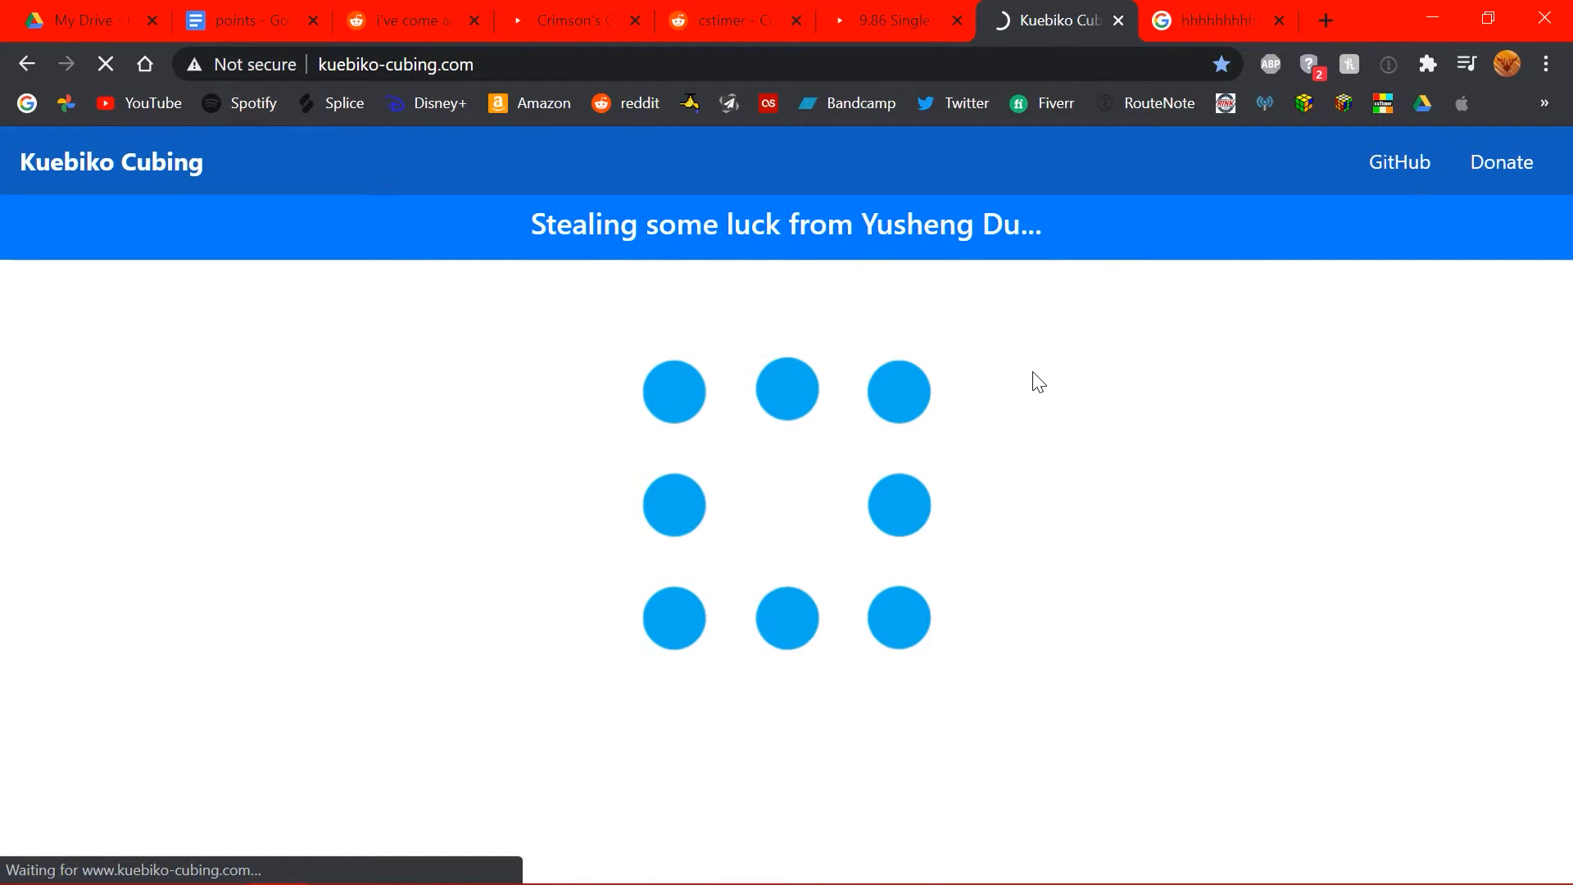
- View the loaded analysis's time-progression charts for the 2x2 and 3x3 sessions
left_click(1218, 20)
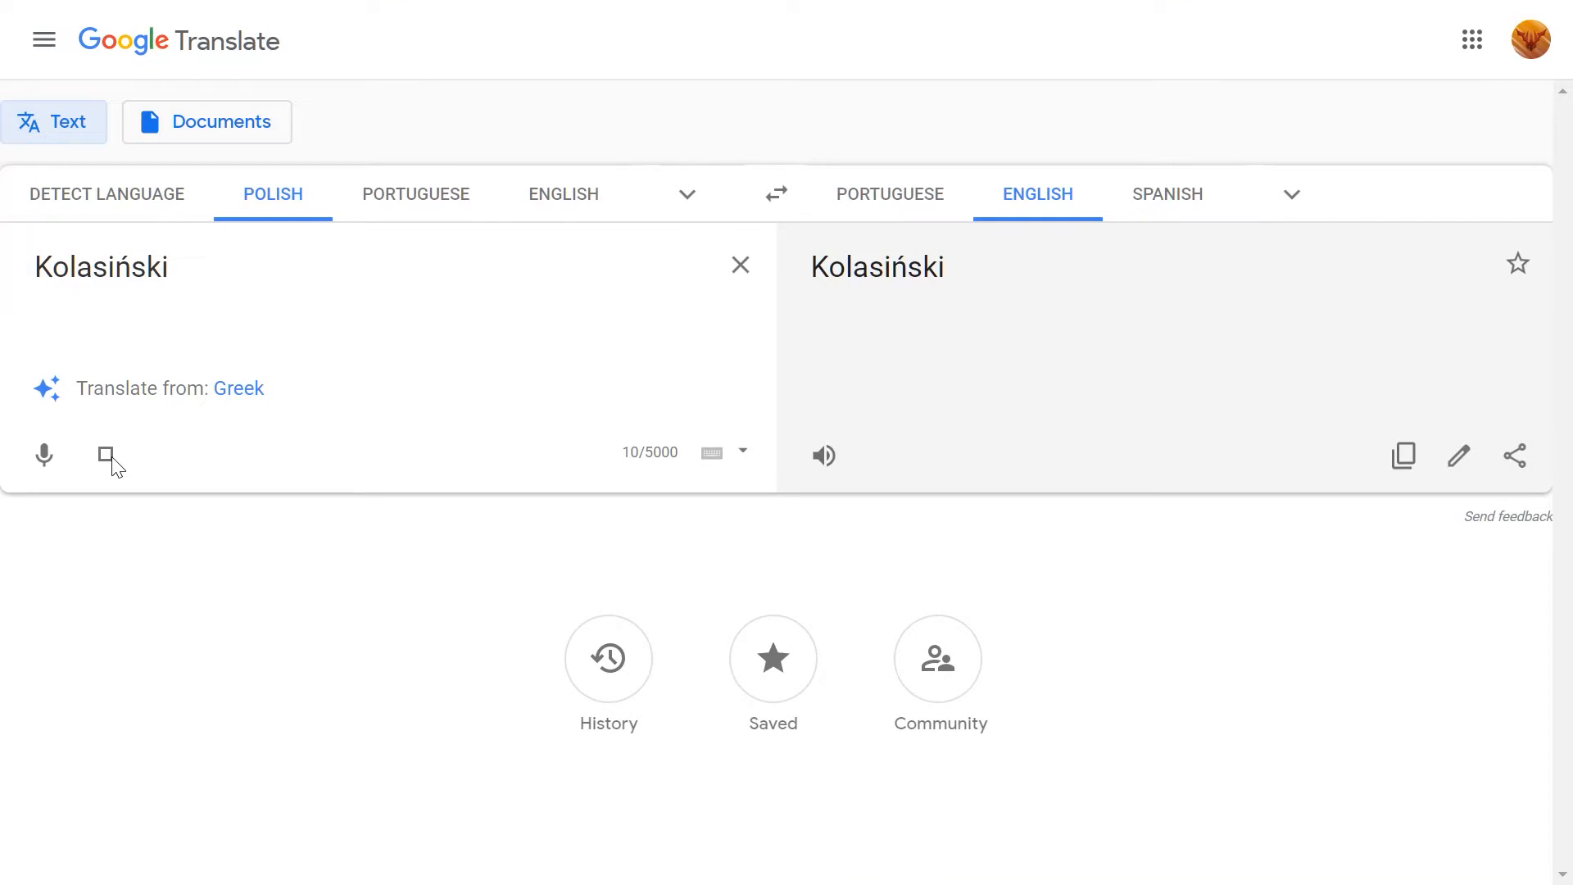
left_click(1043, 20)
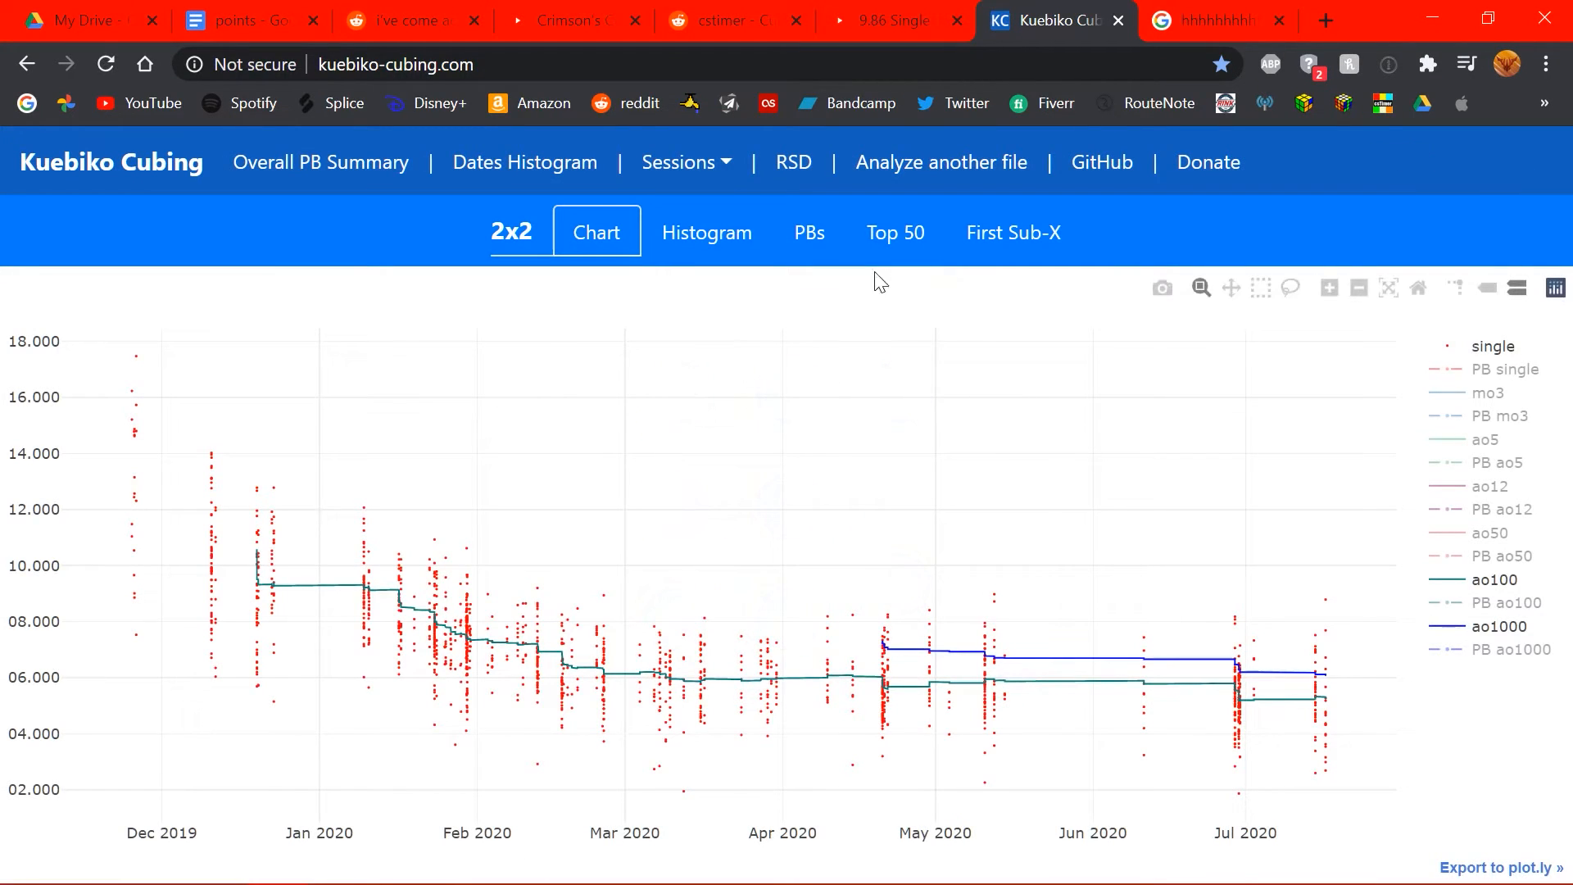
left_click(685, 162)
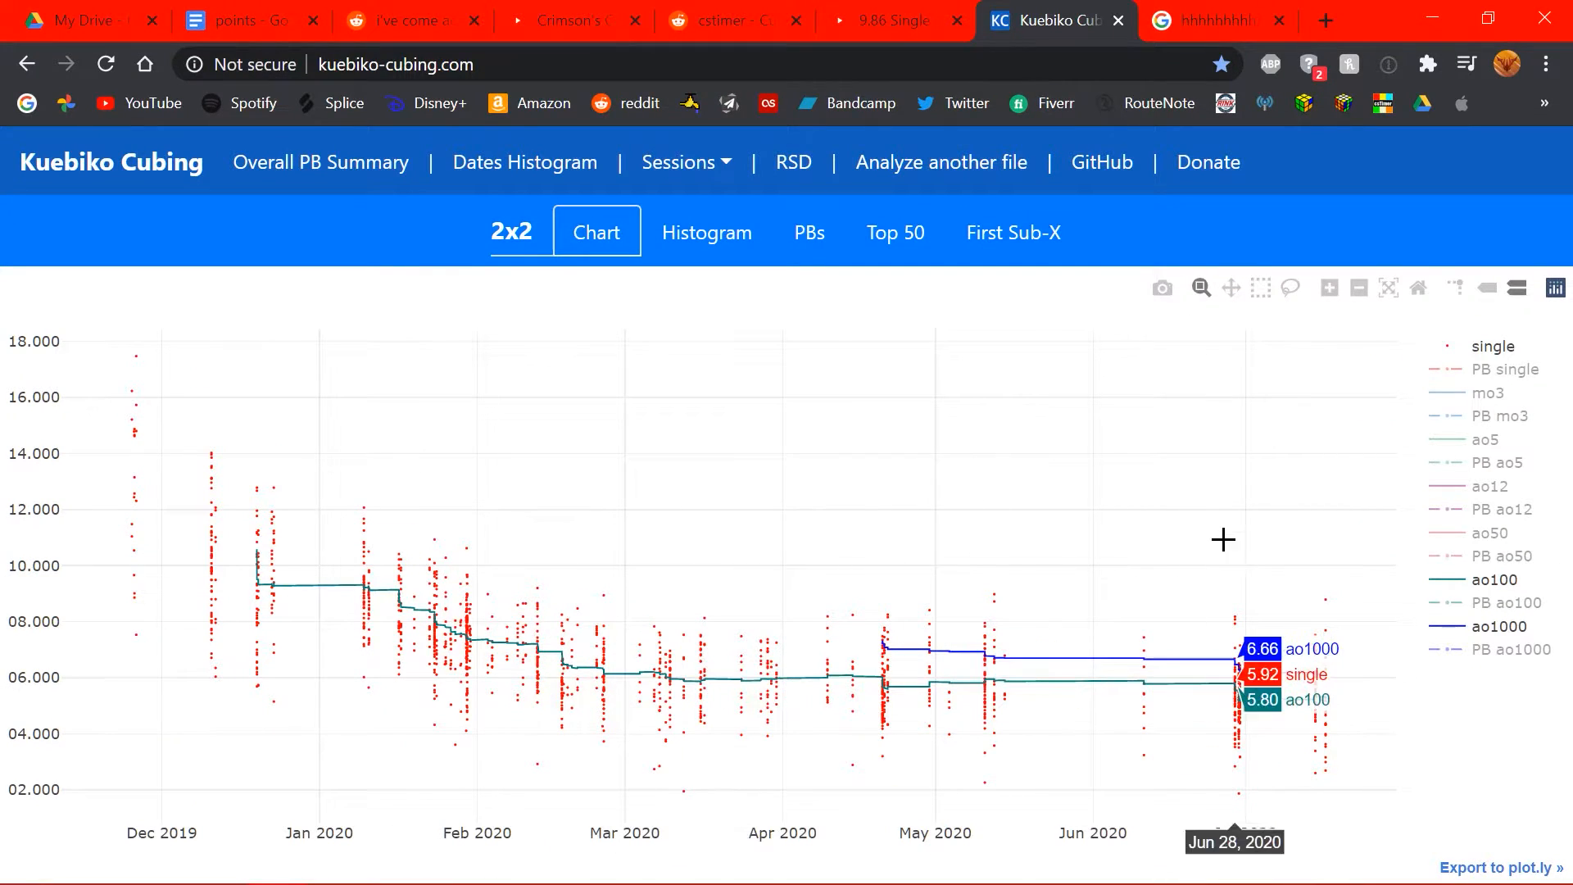
mouse_move(984, 570)
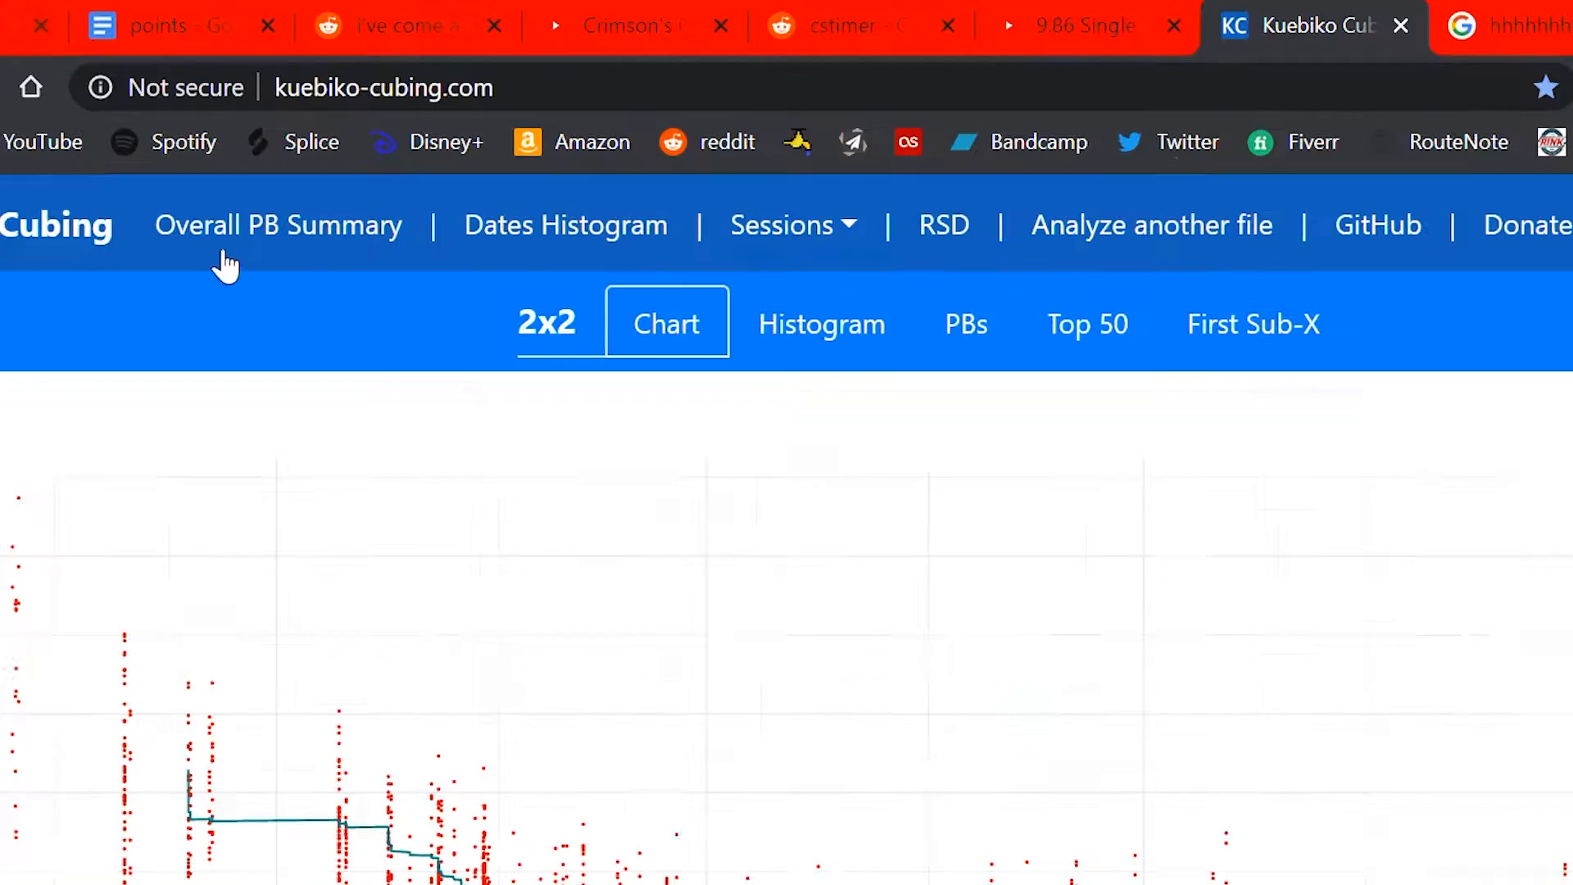
left_click(791, 224)
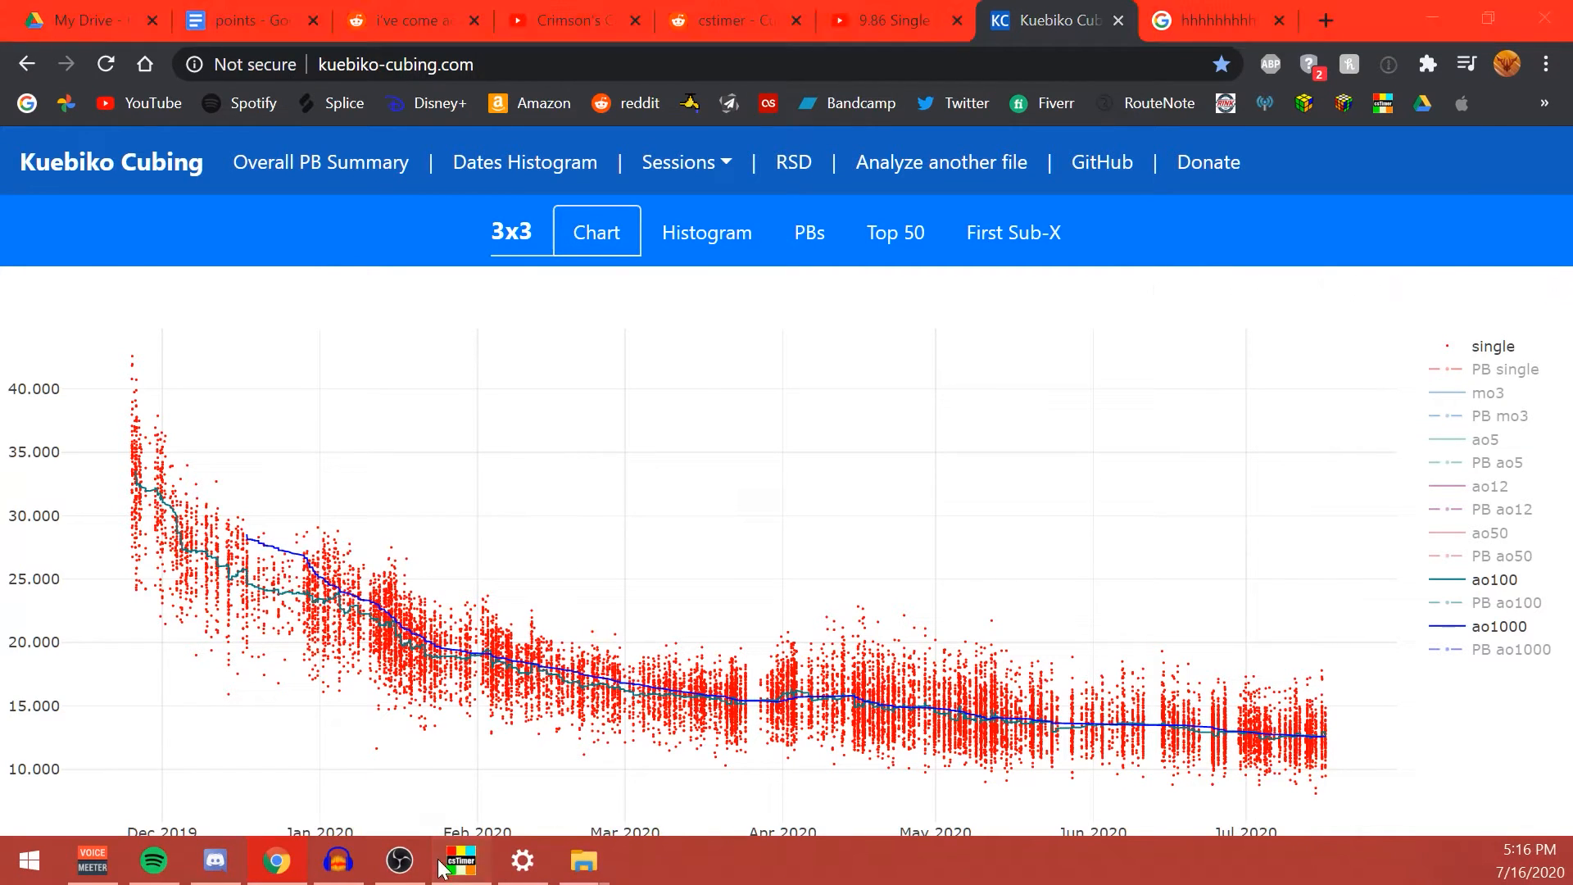
- Isolate the PB single trace on the 3x3 chart, restore all series, then move to the Histogram
left_click(457, 860)
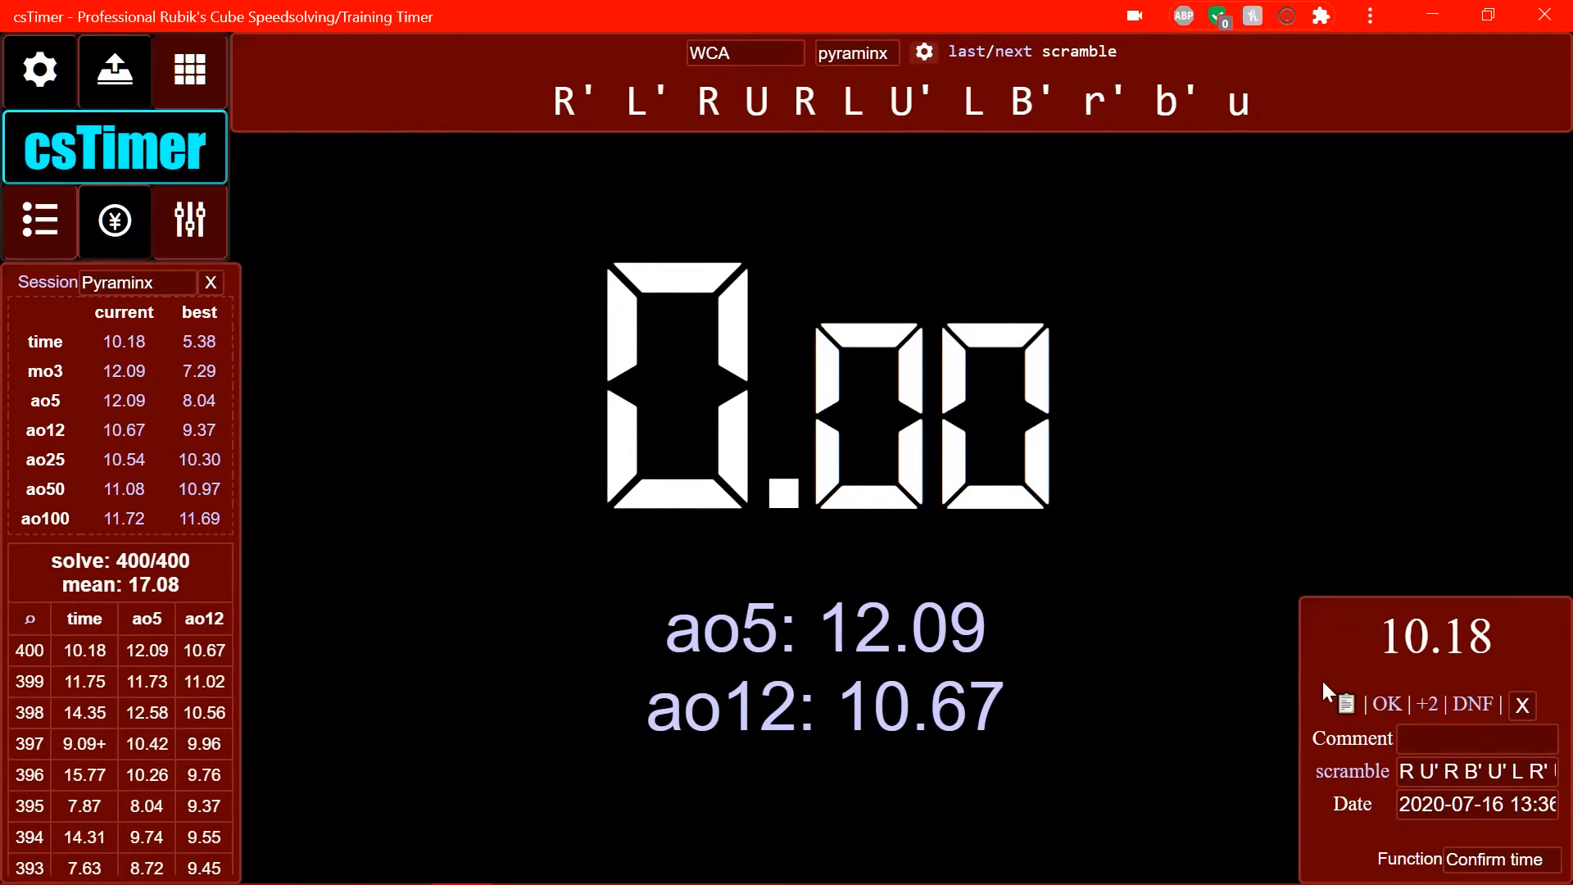
left_click(1493, 858)
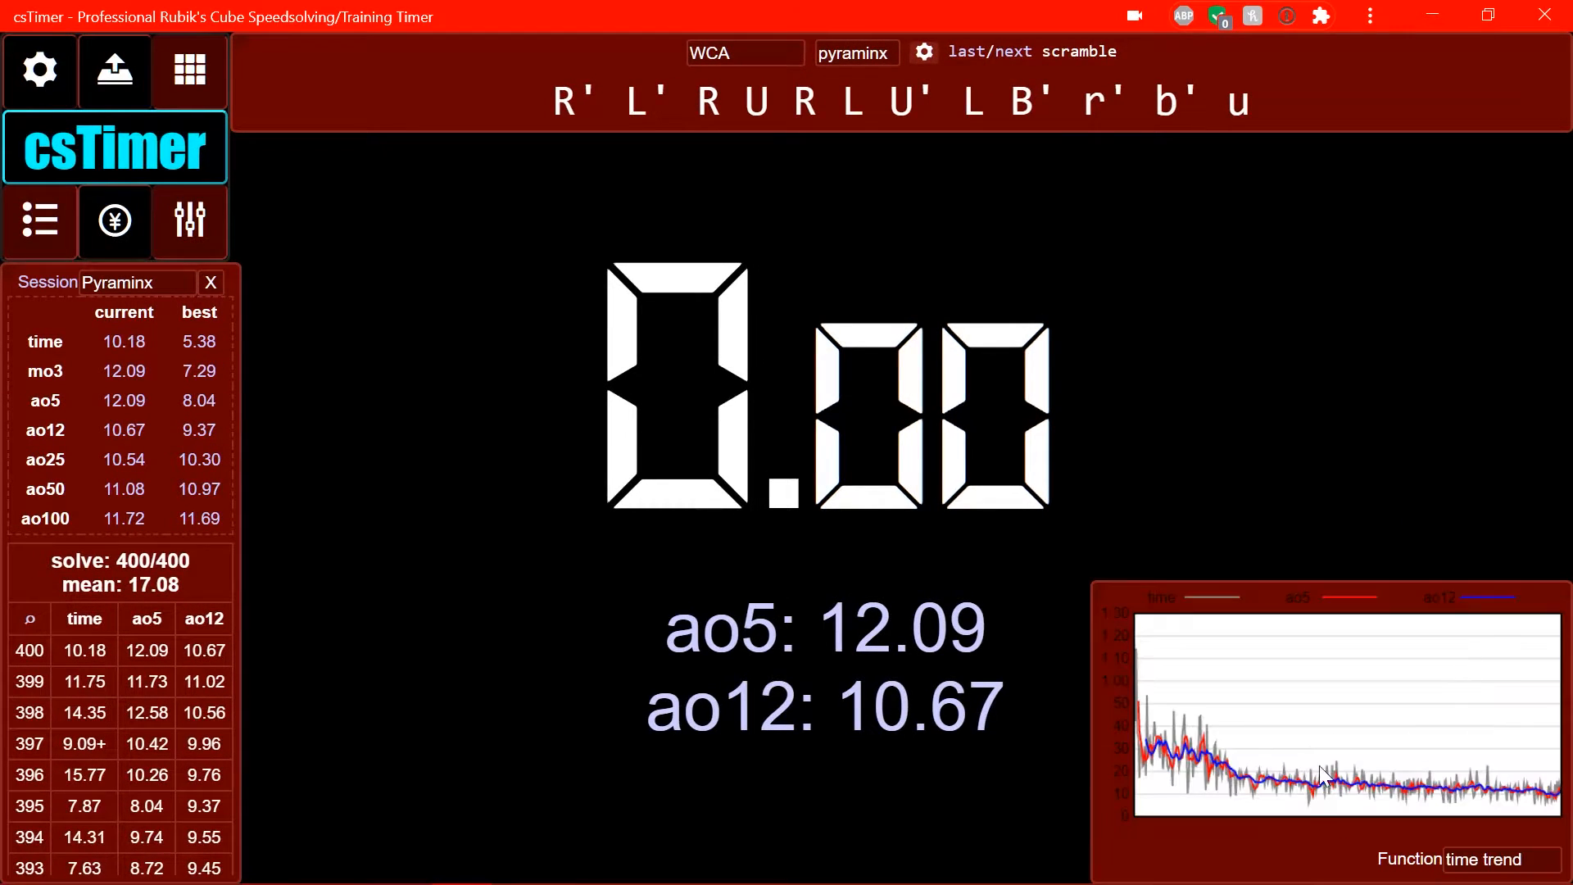
mouse_move(199, 409)
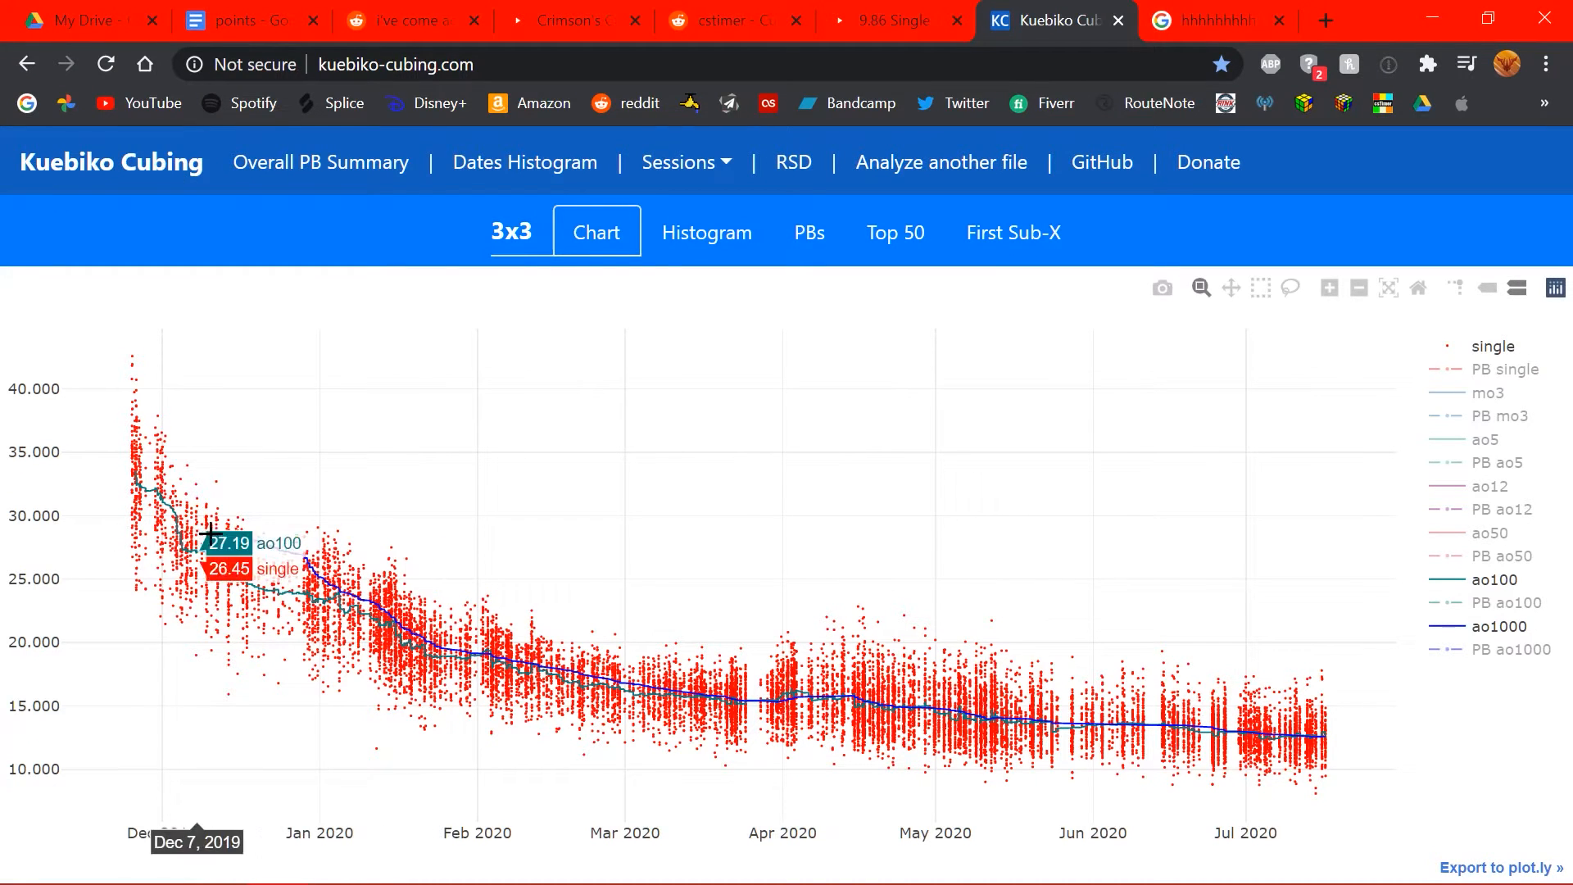
mouse_move(509, 642)
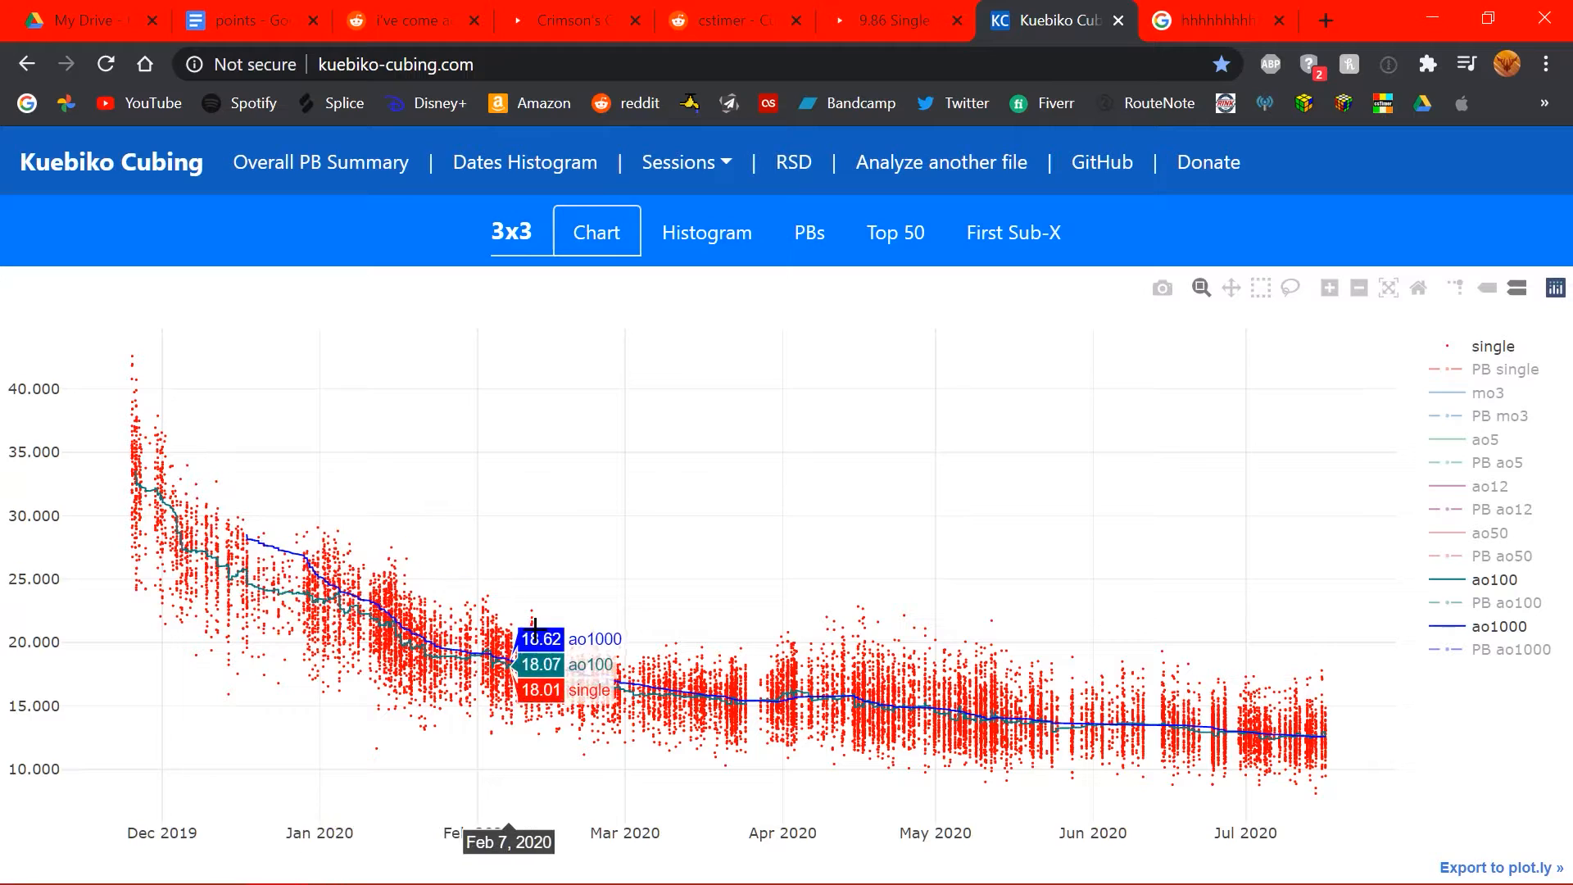
mouse_move(591, 685)
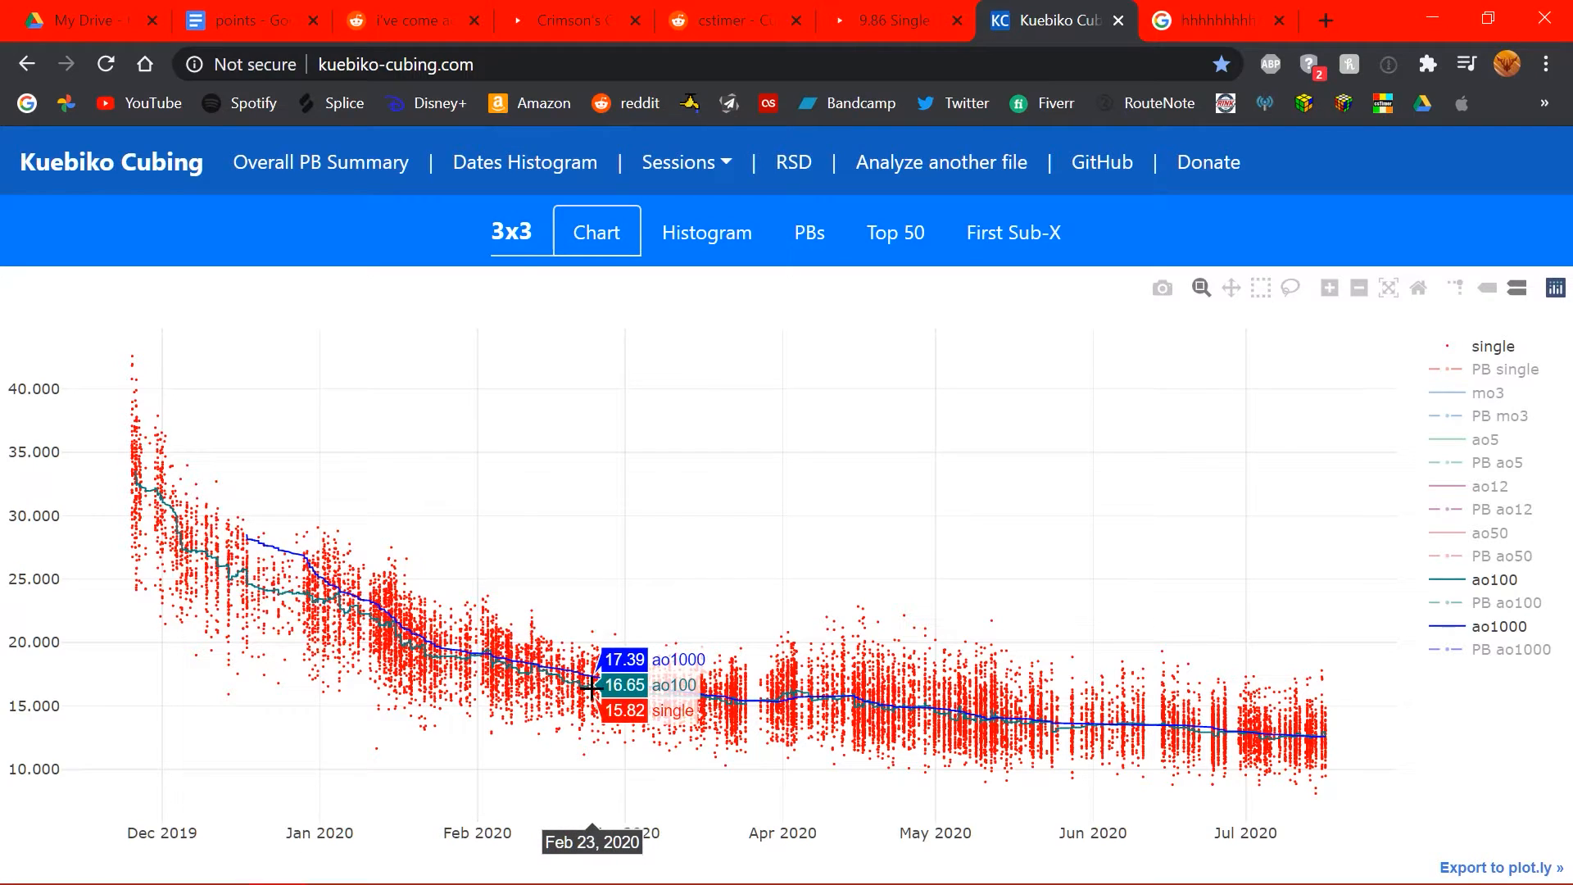
mouse_move(617, 693)
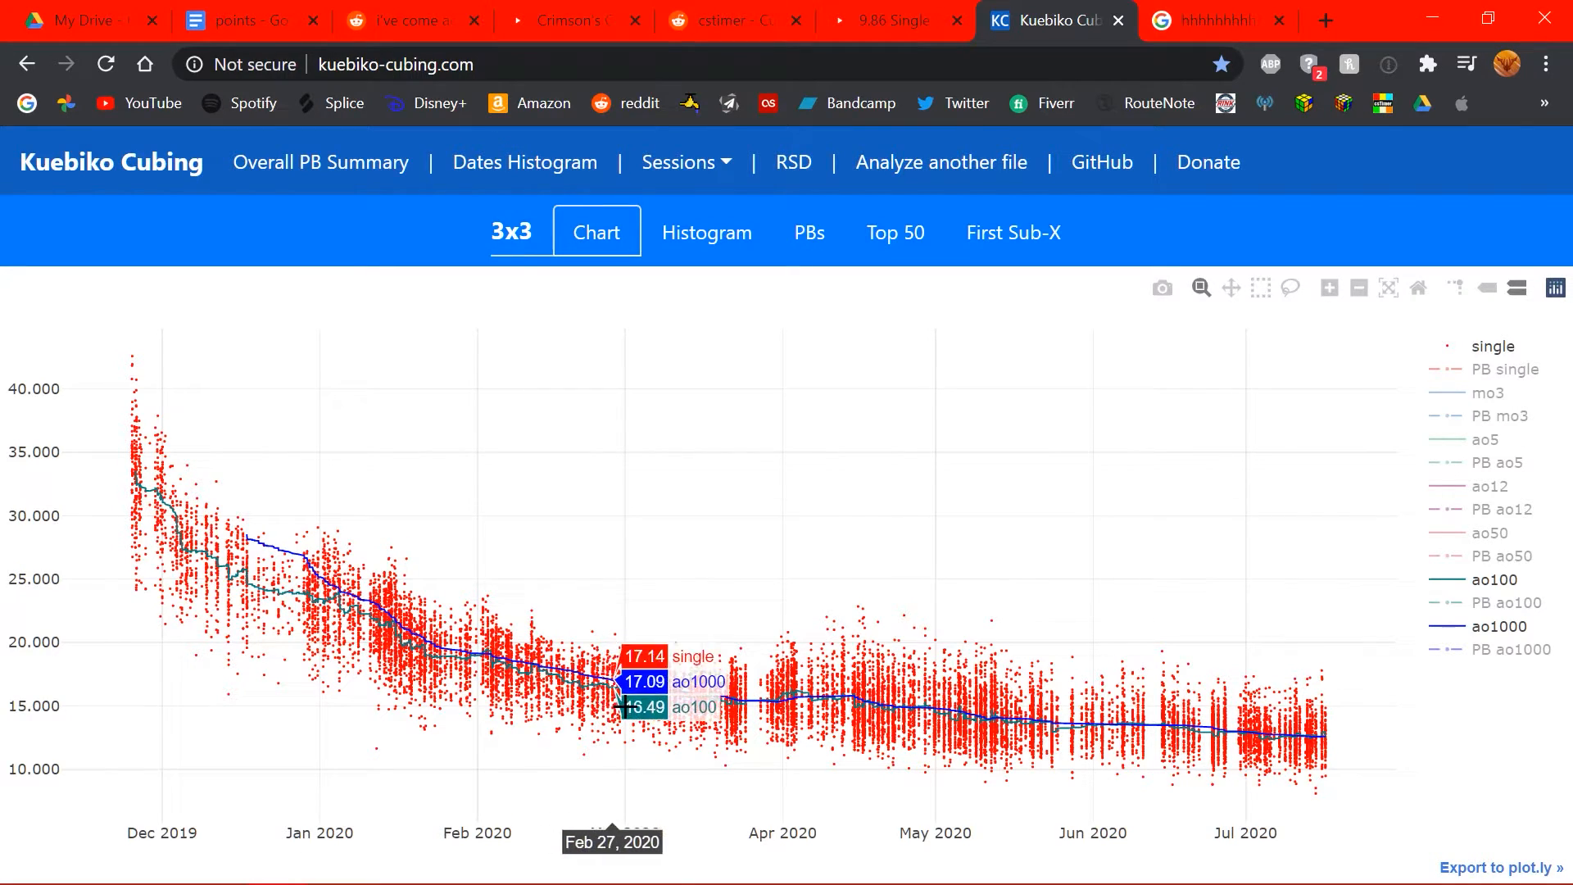
mouse_move(988, 717)
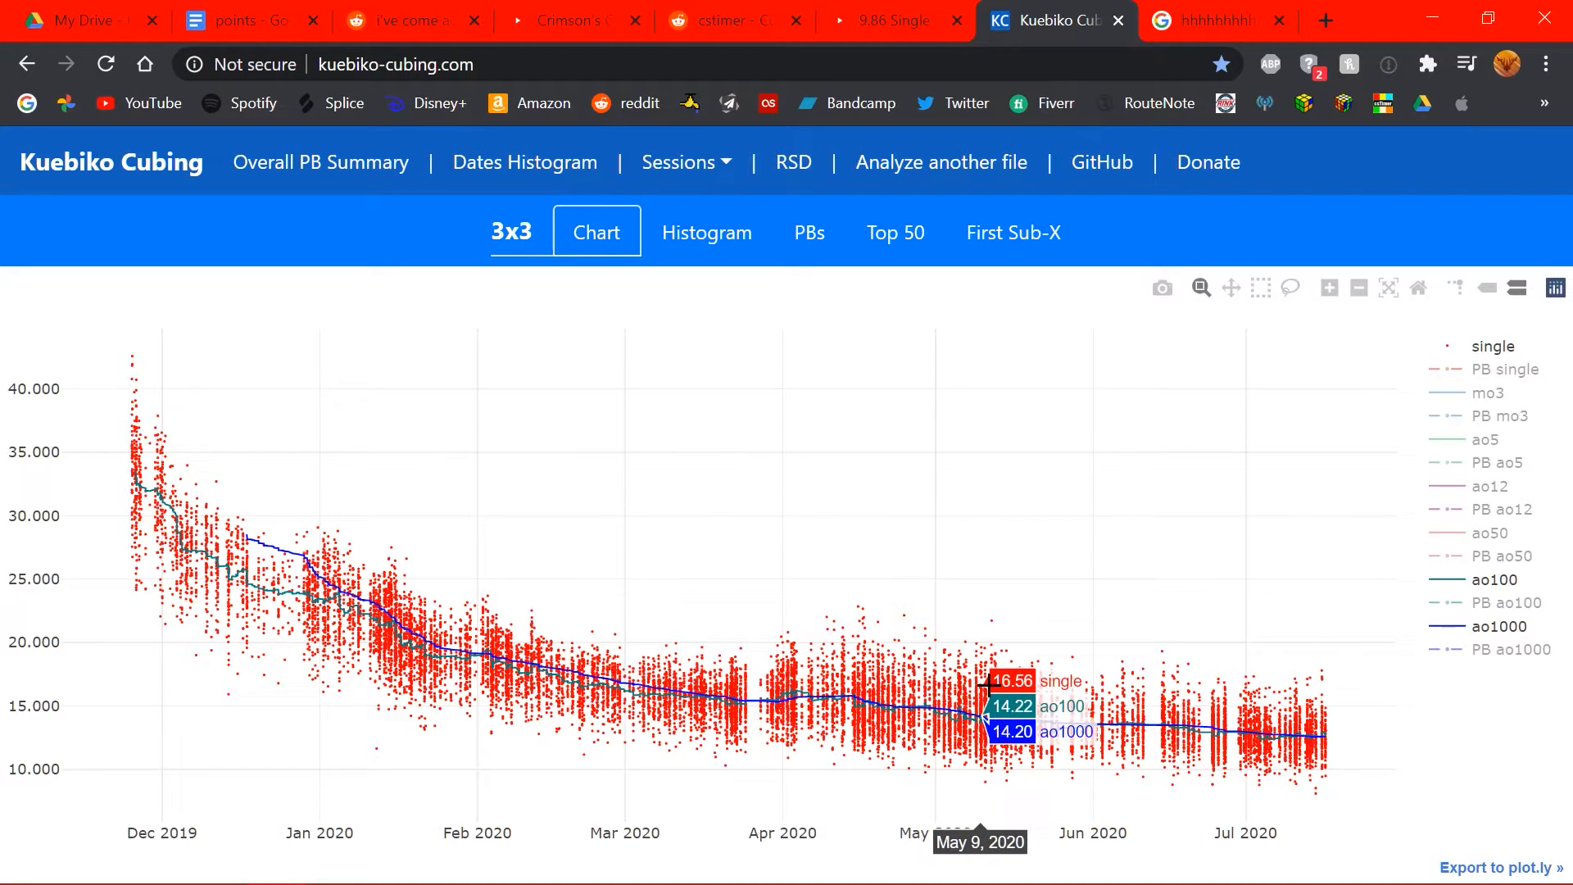
mouse_move(1434, 356)
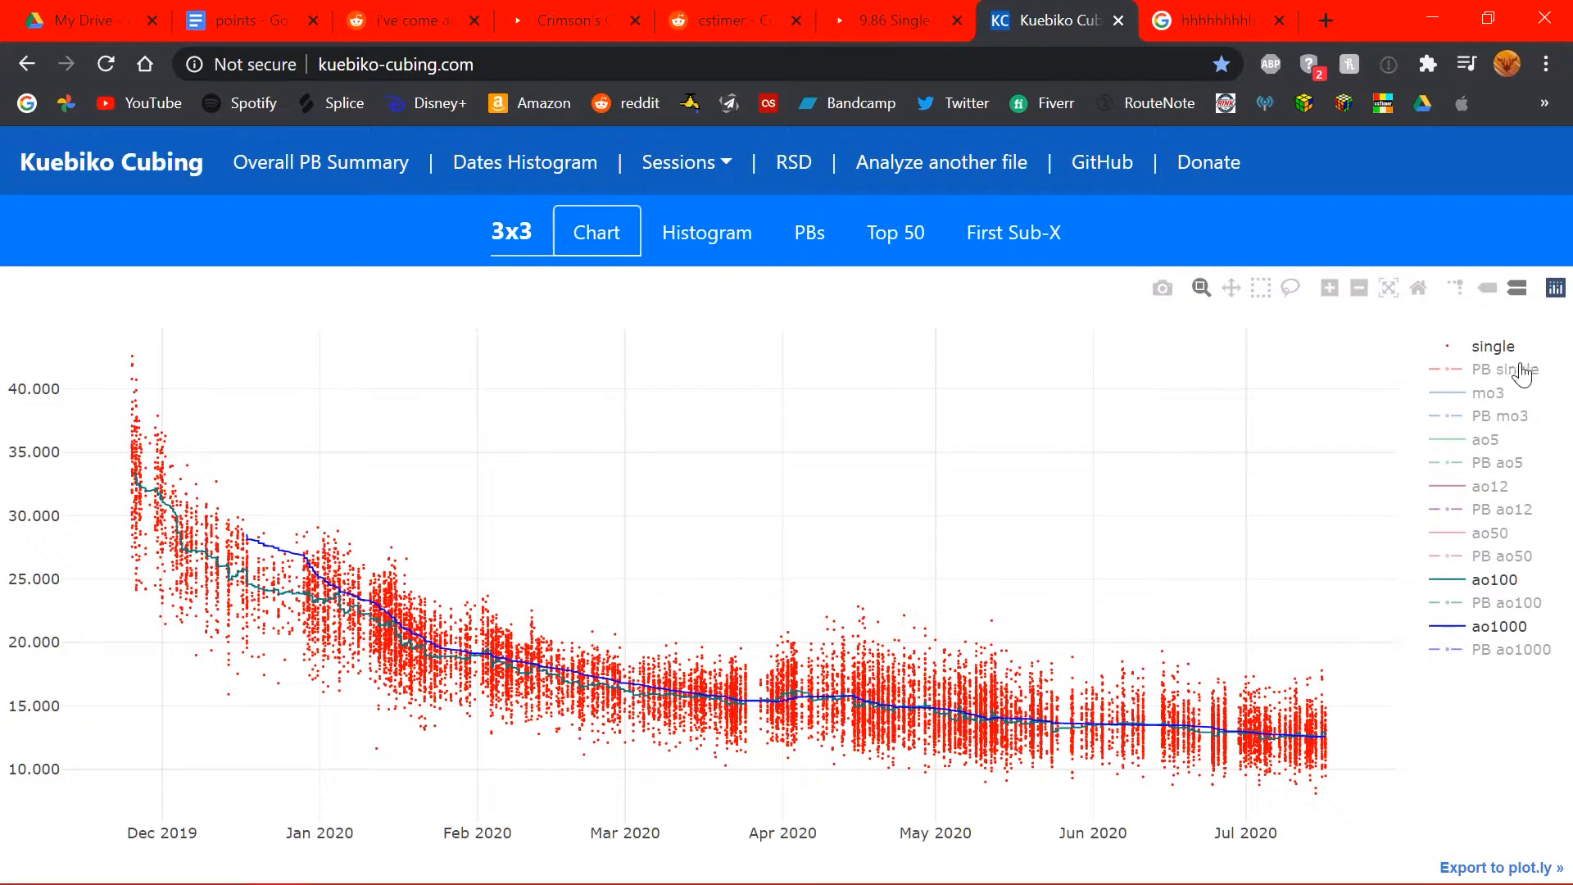
mouse_move(664, 741)
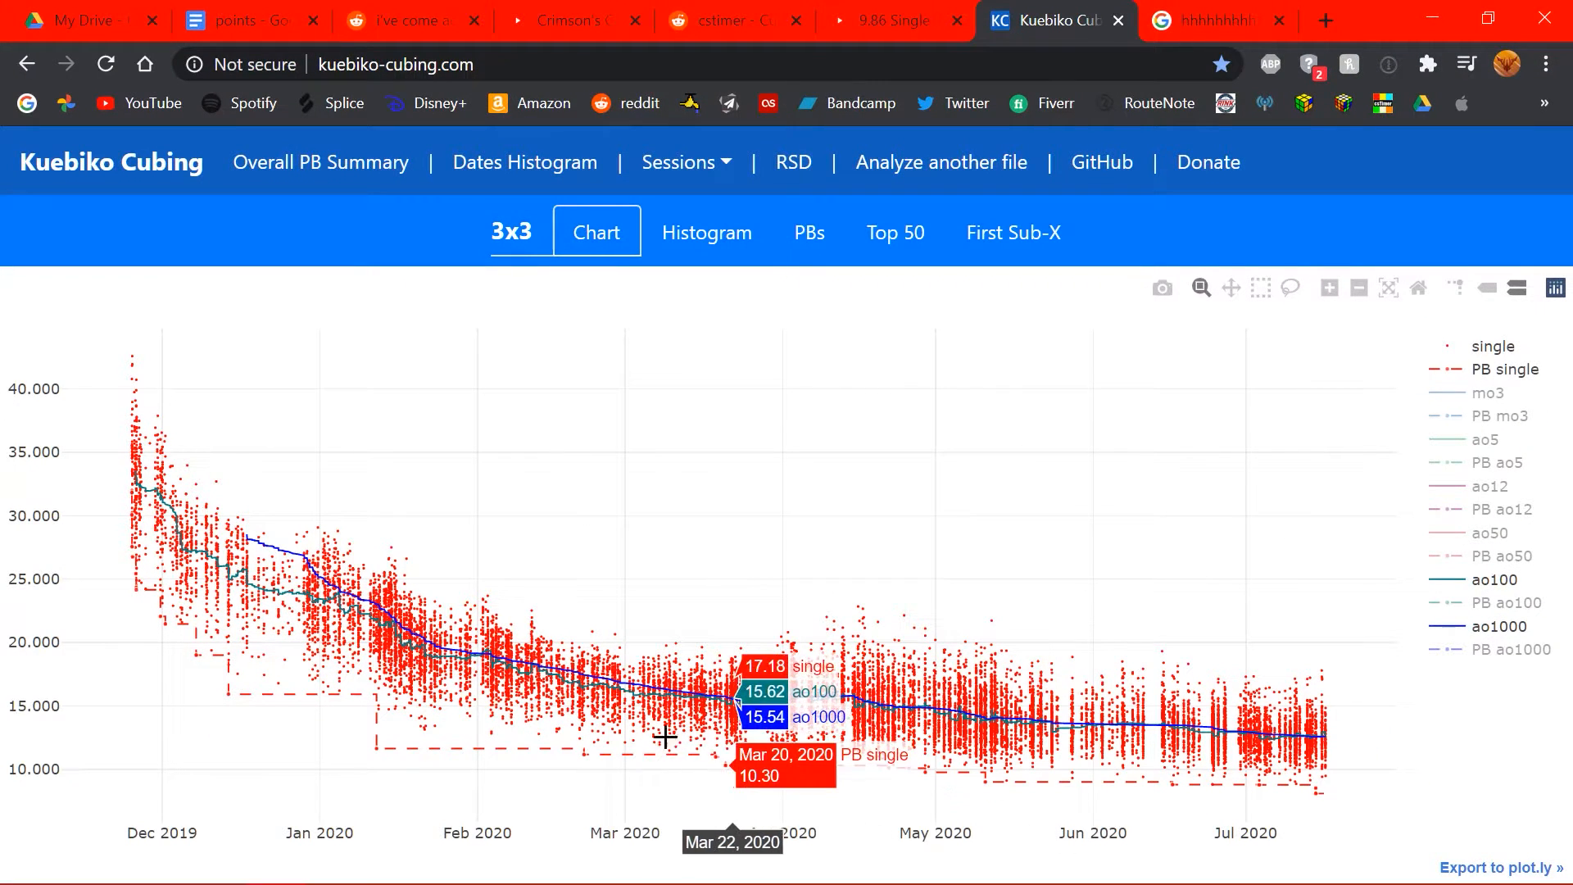
mouse_move(692, 759)
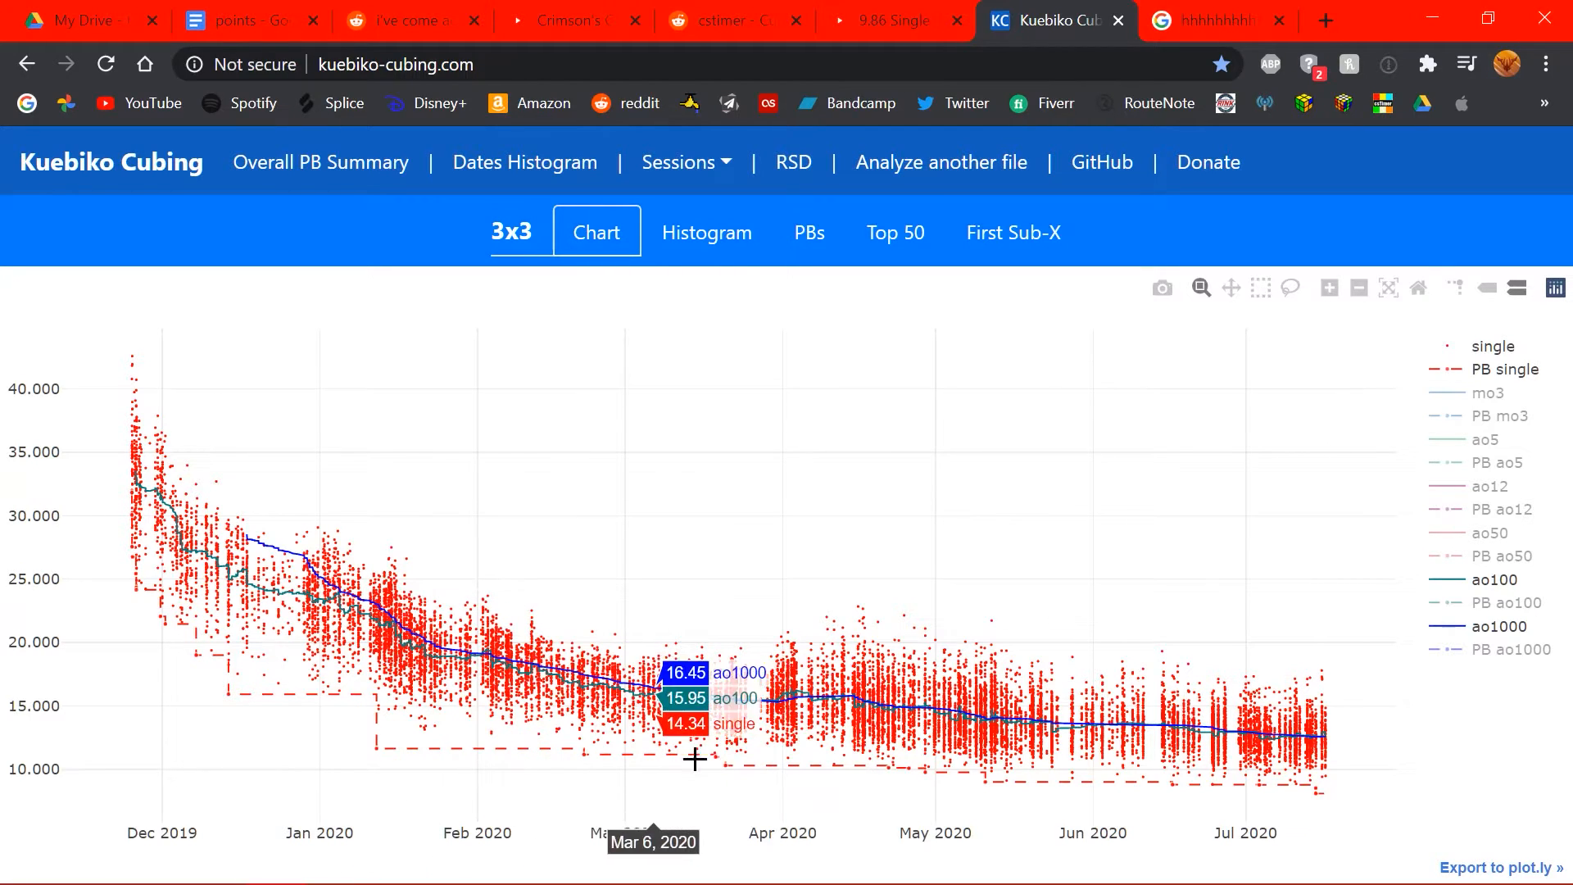
mouse_move(1475, 376)
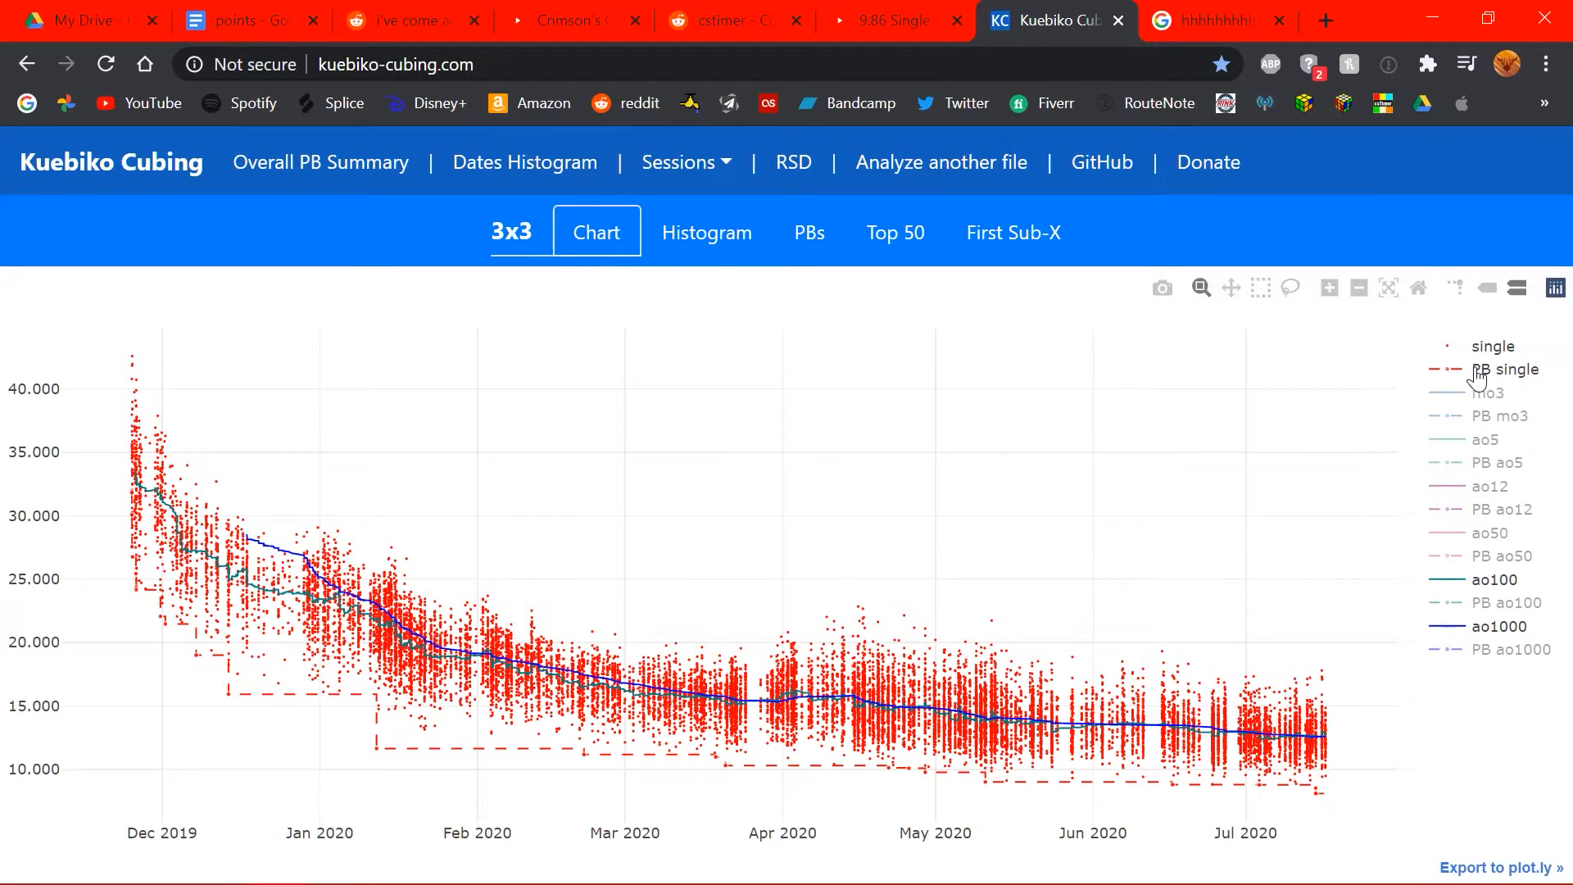
left_click(1492, 346)
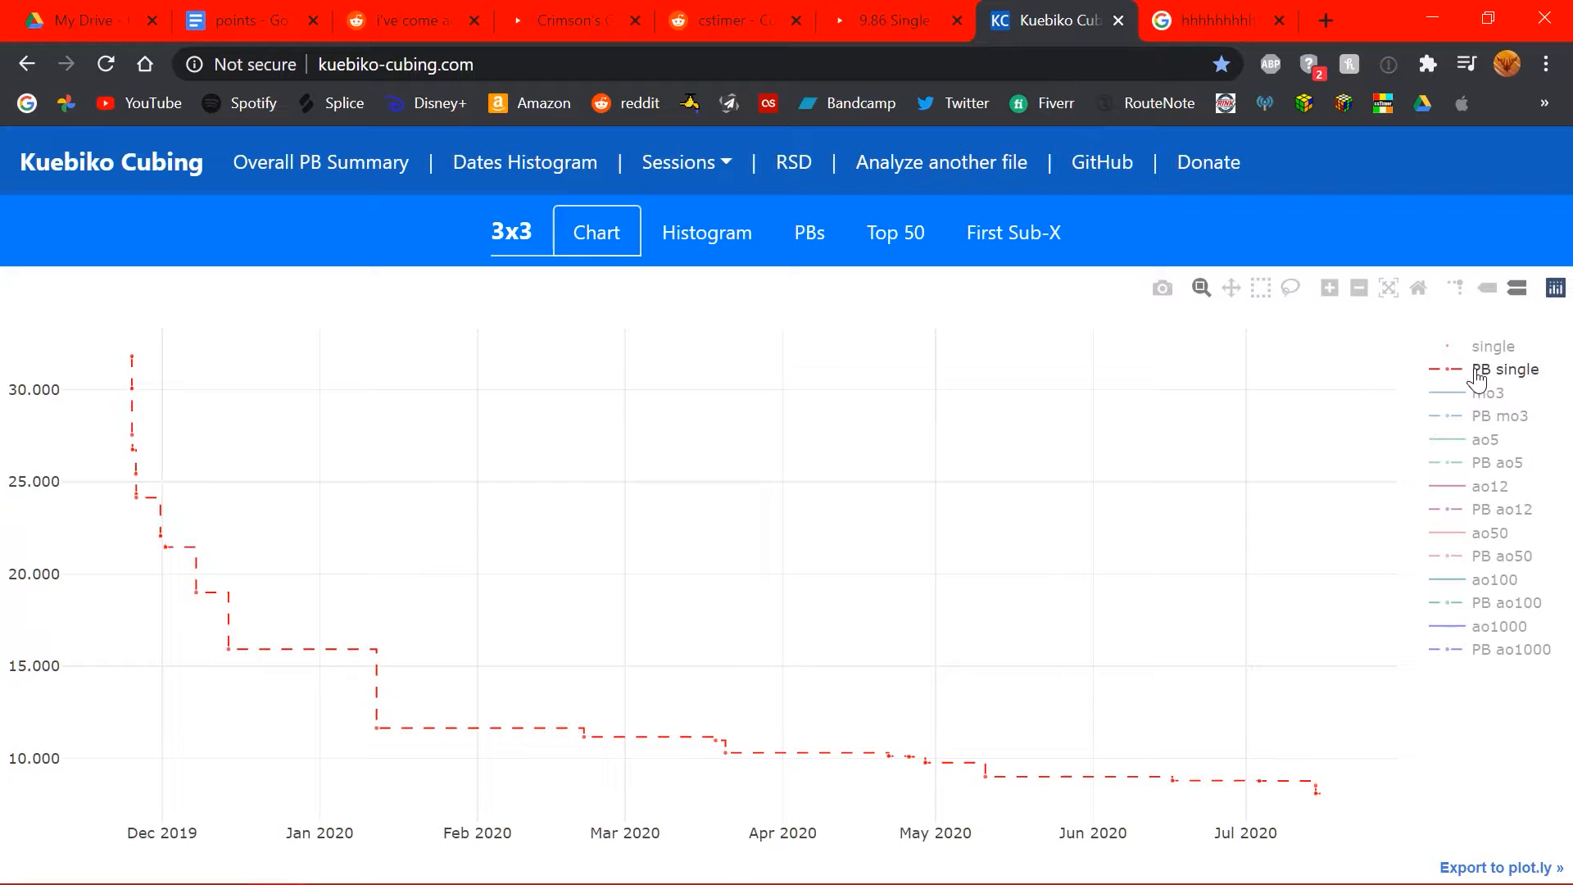
left_click(1492, 346)
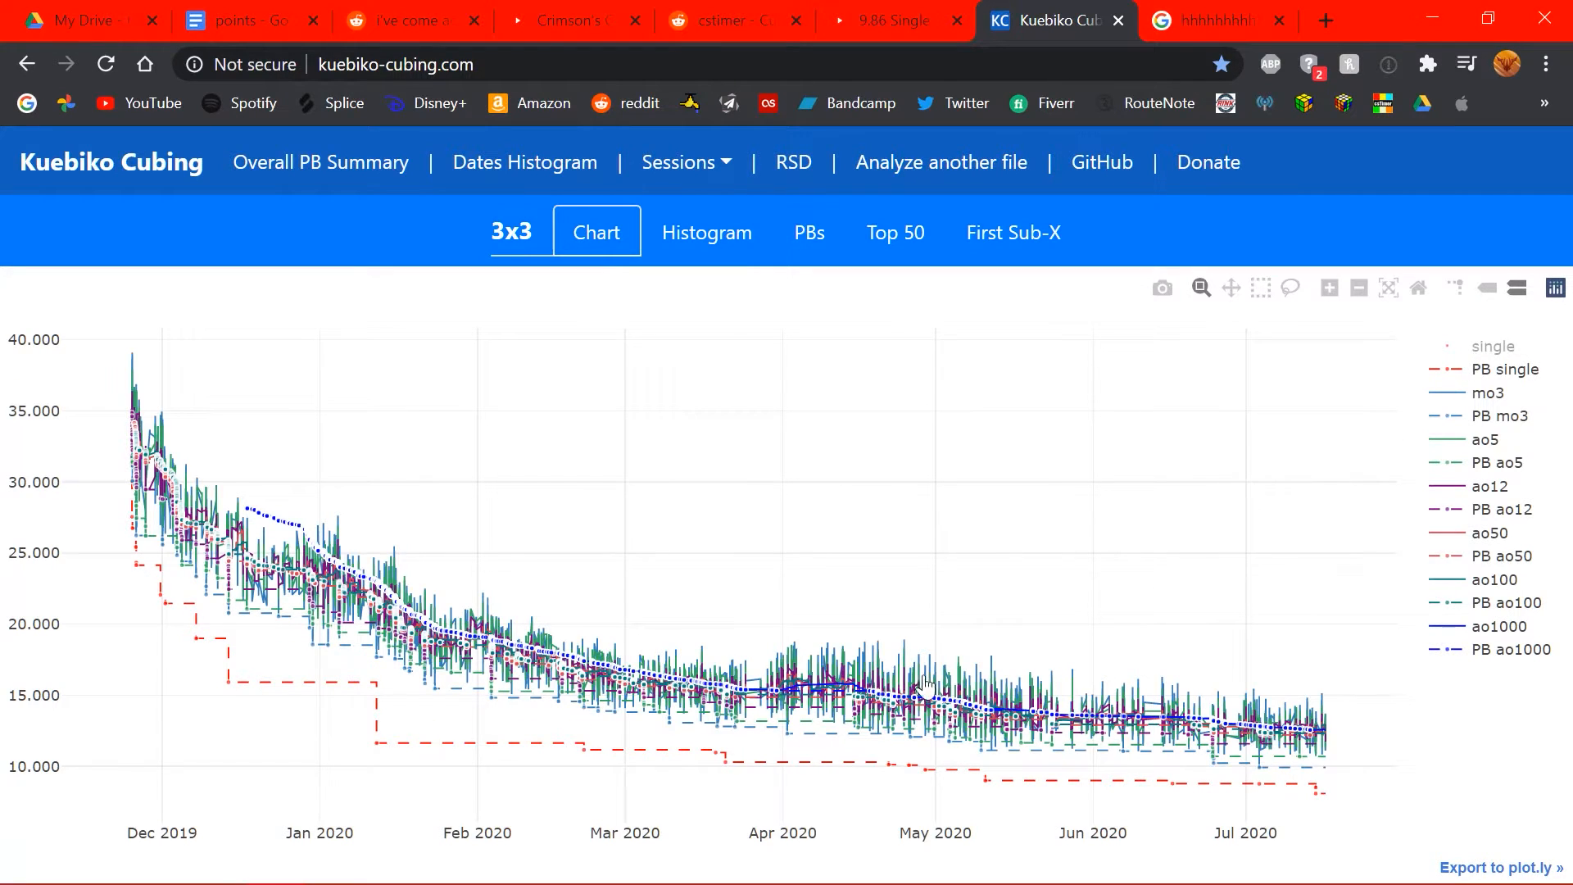
mouse_move(1043, 722)
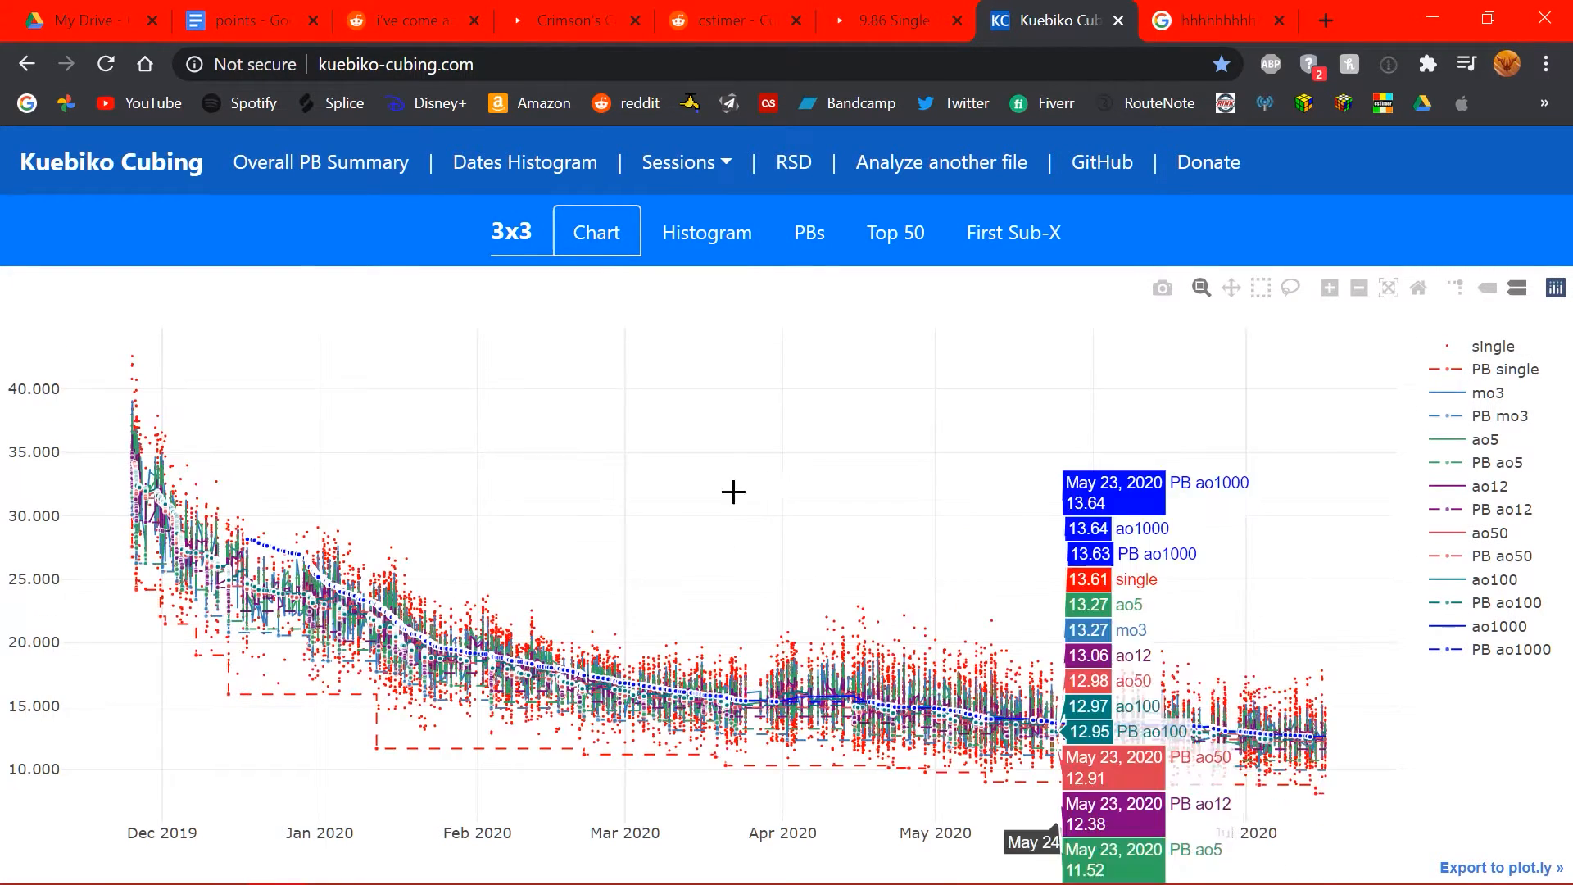
mouse_move(948, 647)
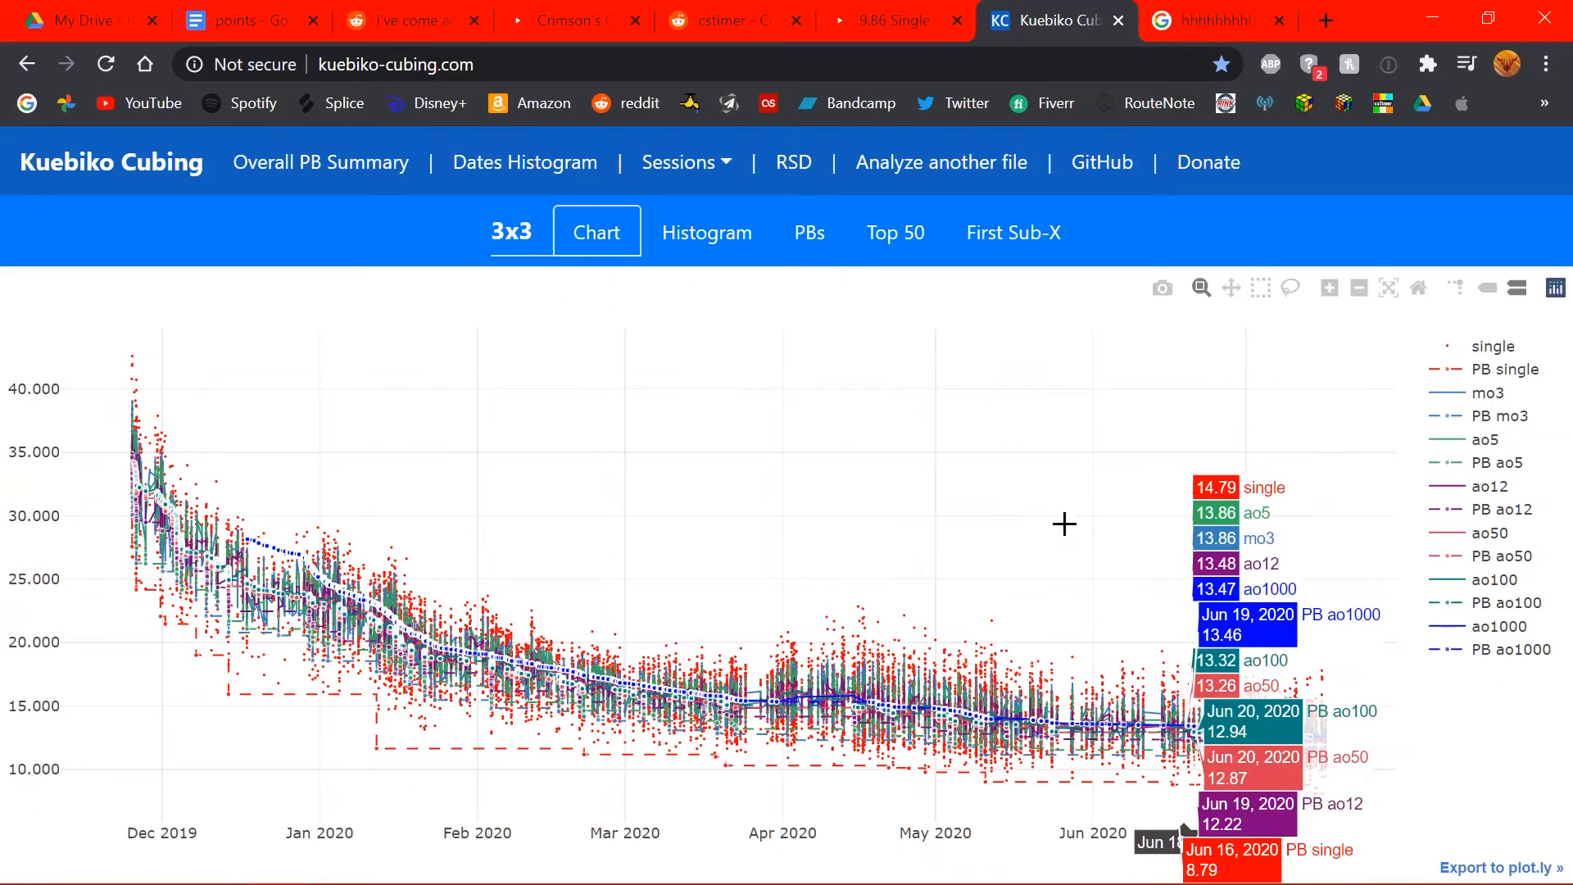
left_click(706, 232)
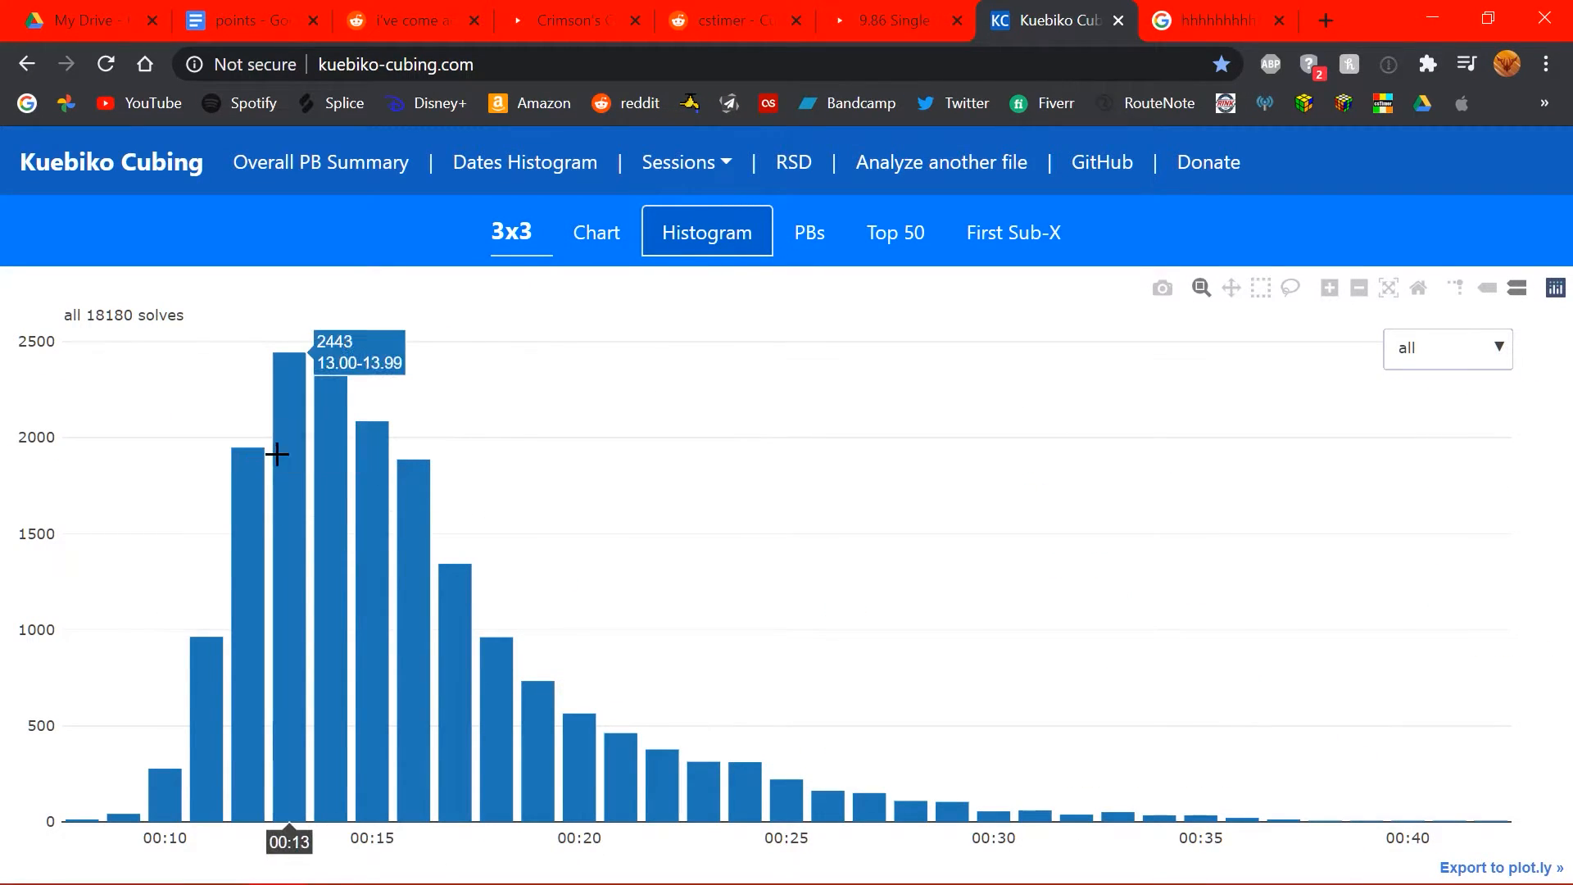
mouse_move(281, 473)
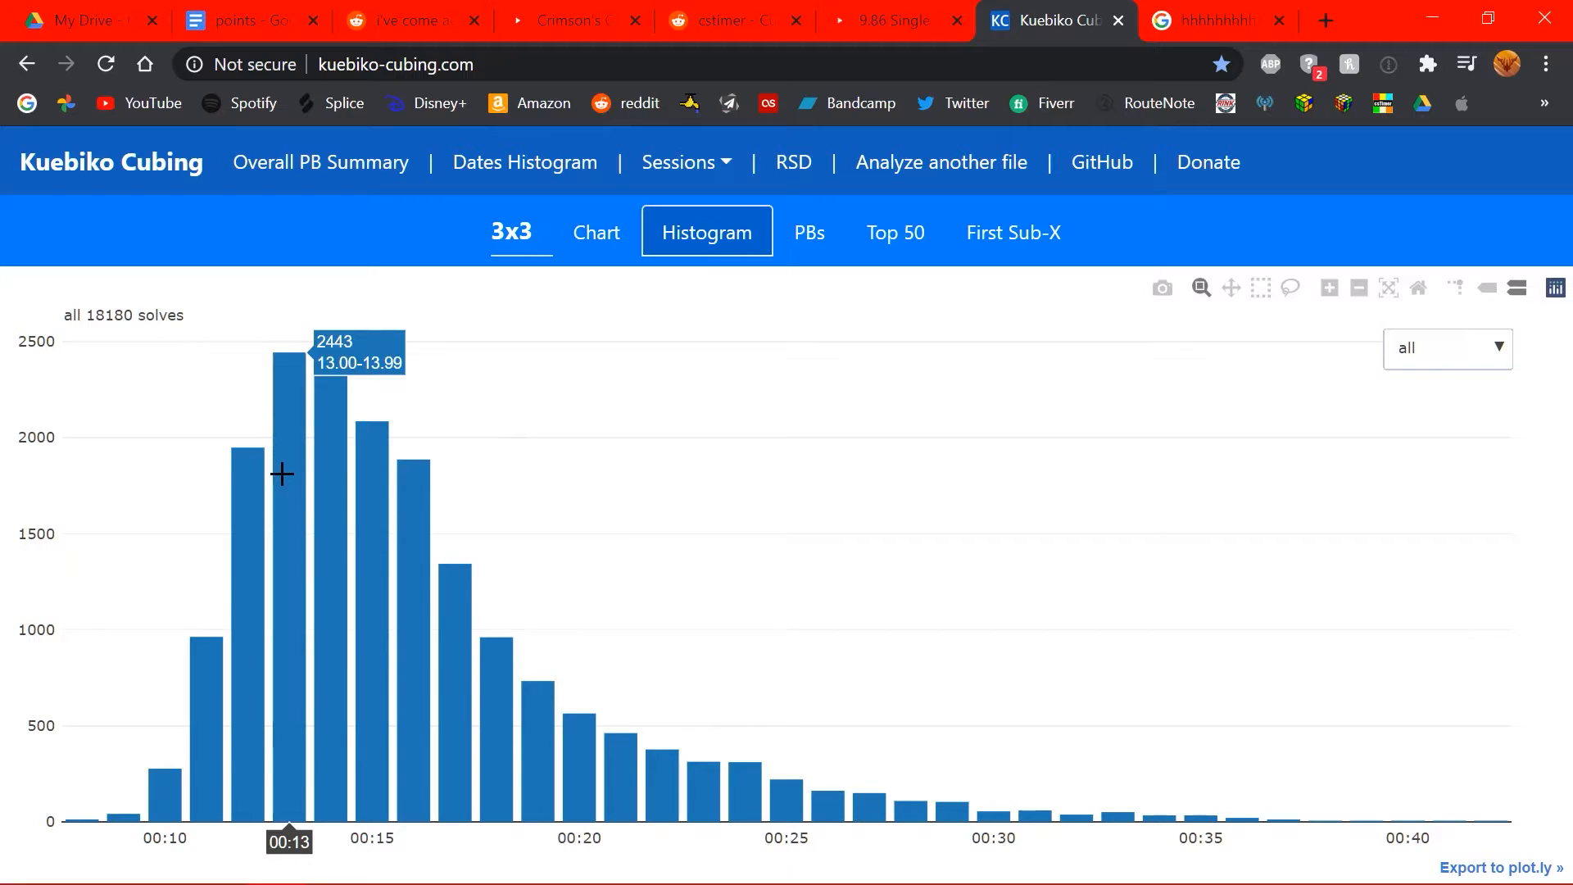
mouse_move(330, 450)
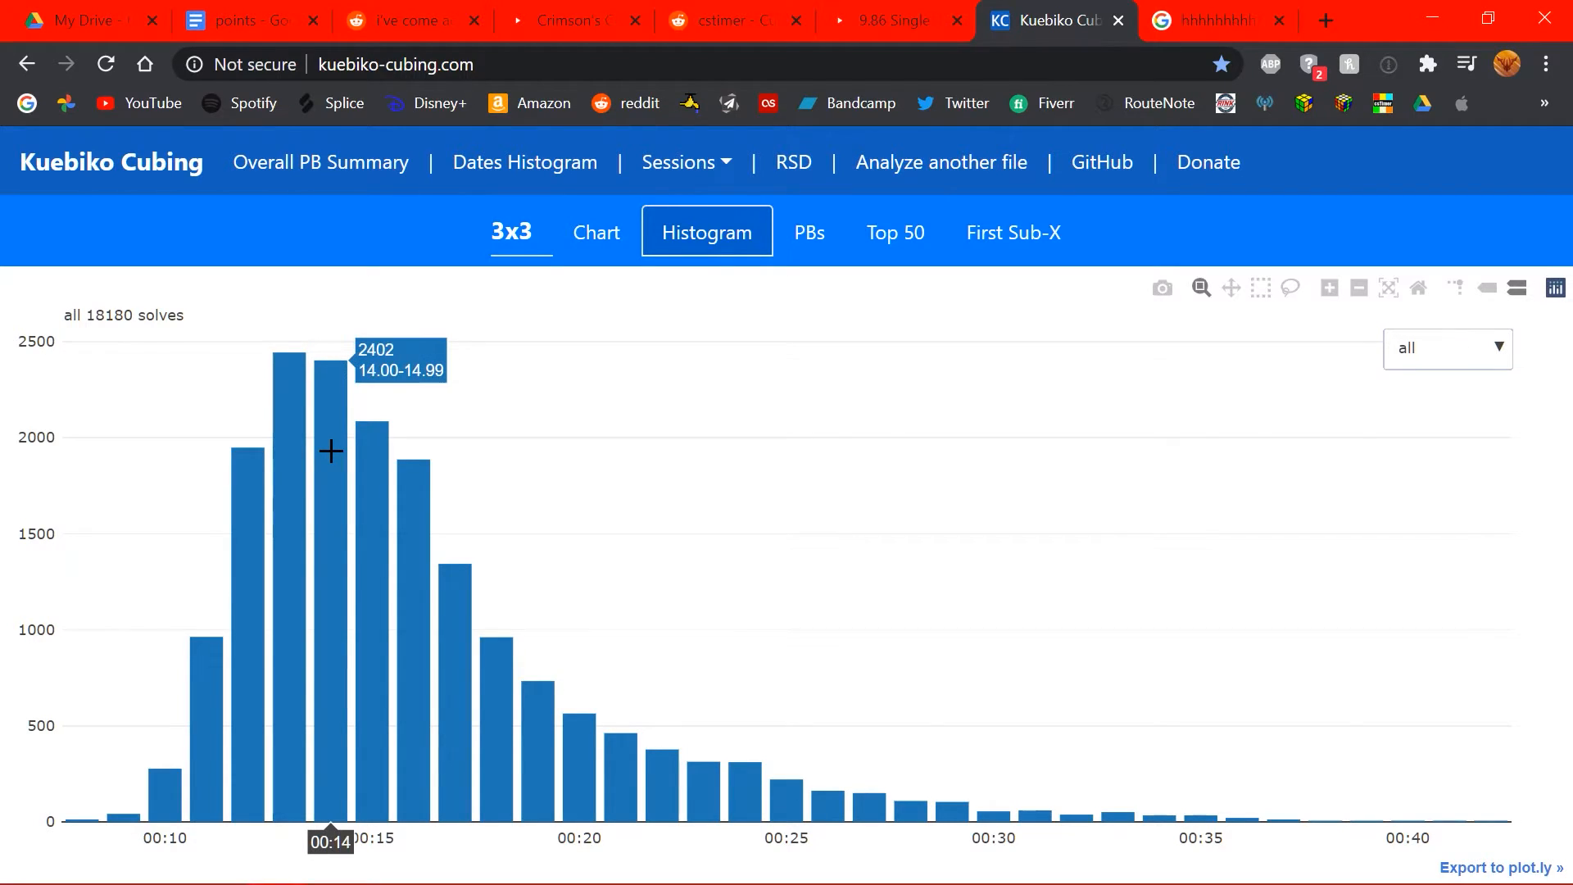
mouse_move(290, 462)
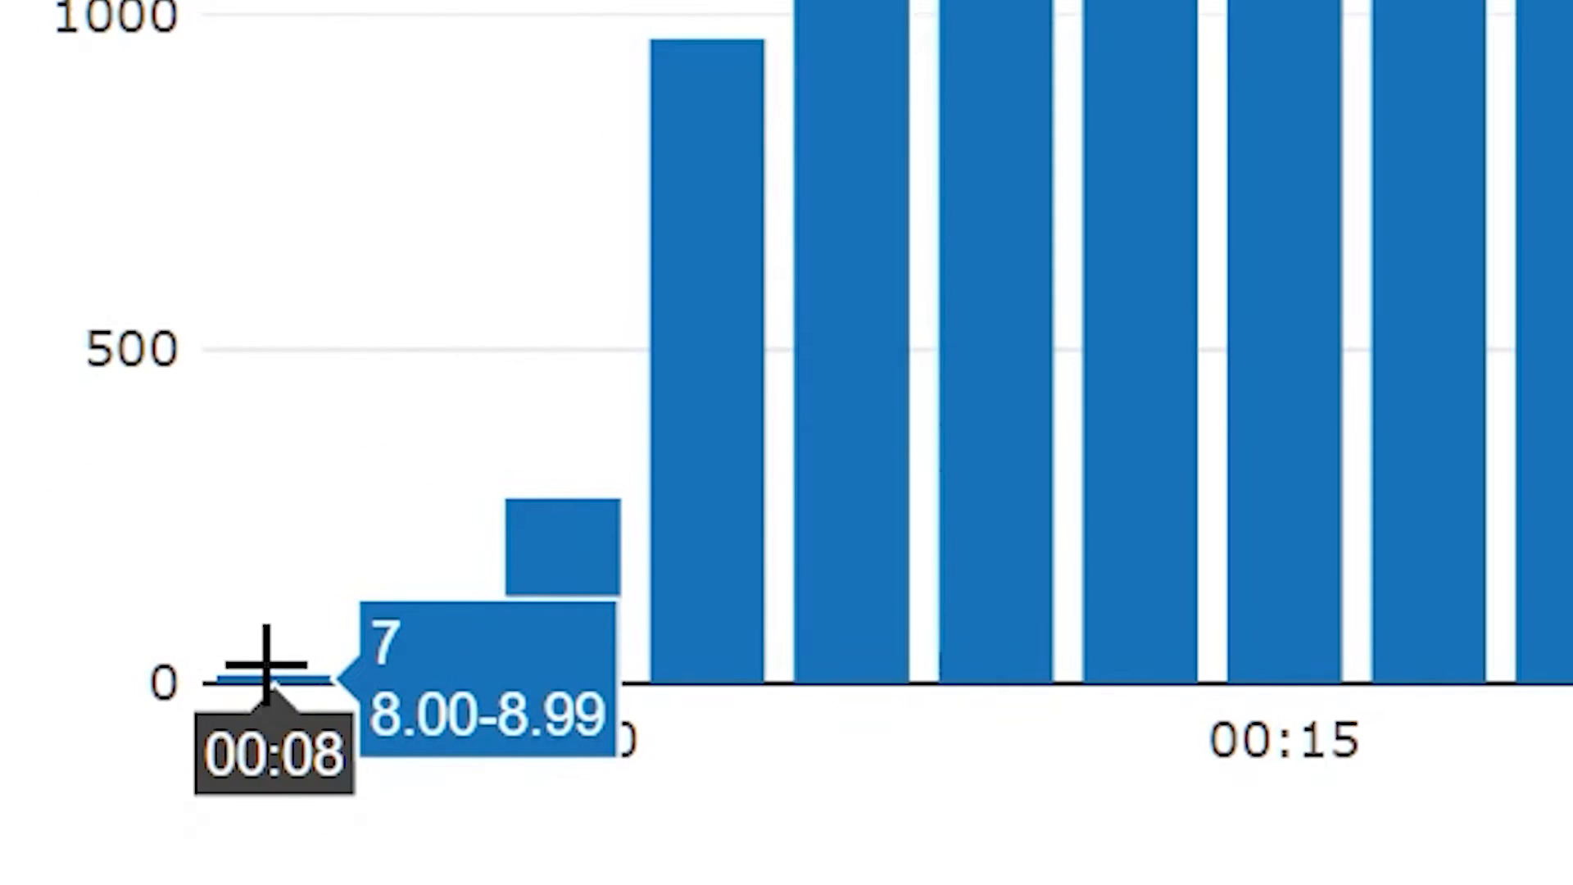
mouse_move(421, 557)
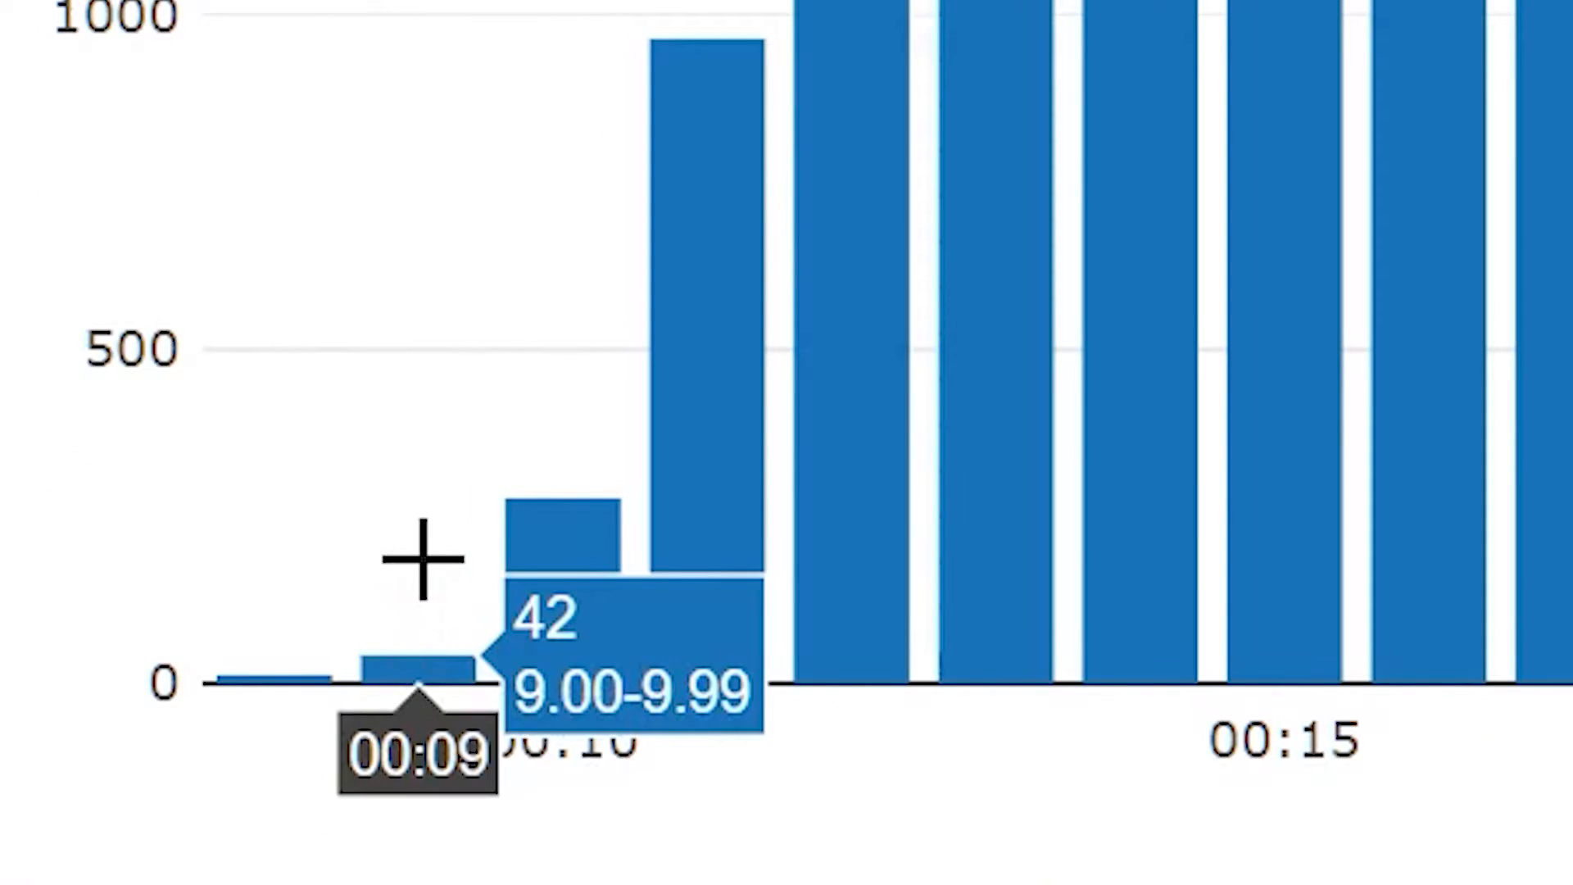
mouse_move(567, 506)
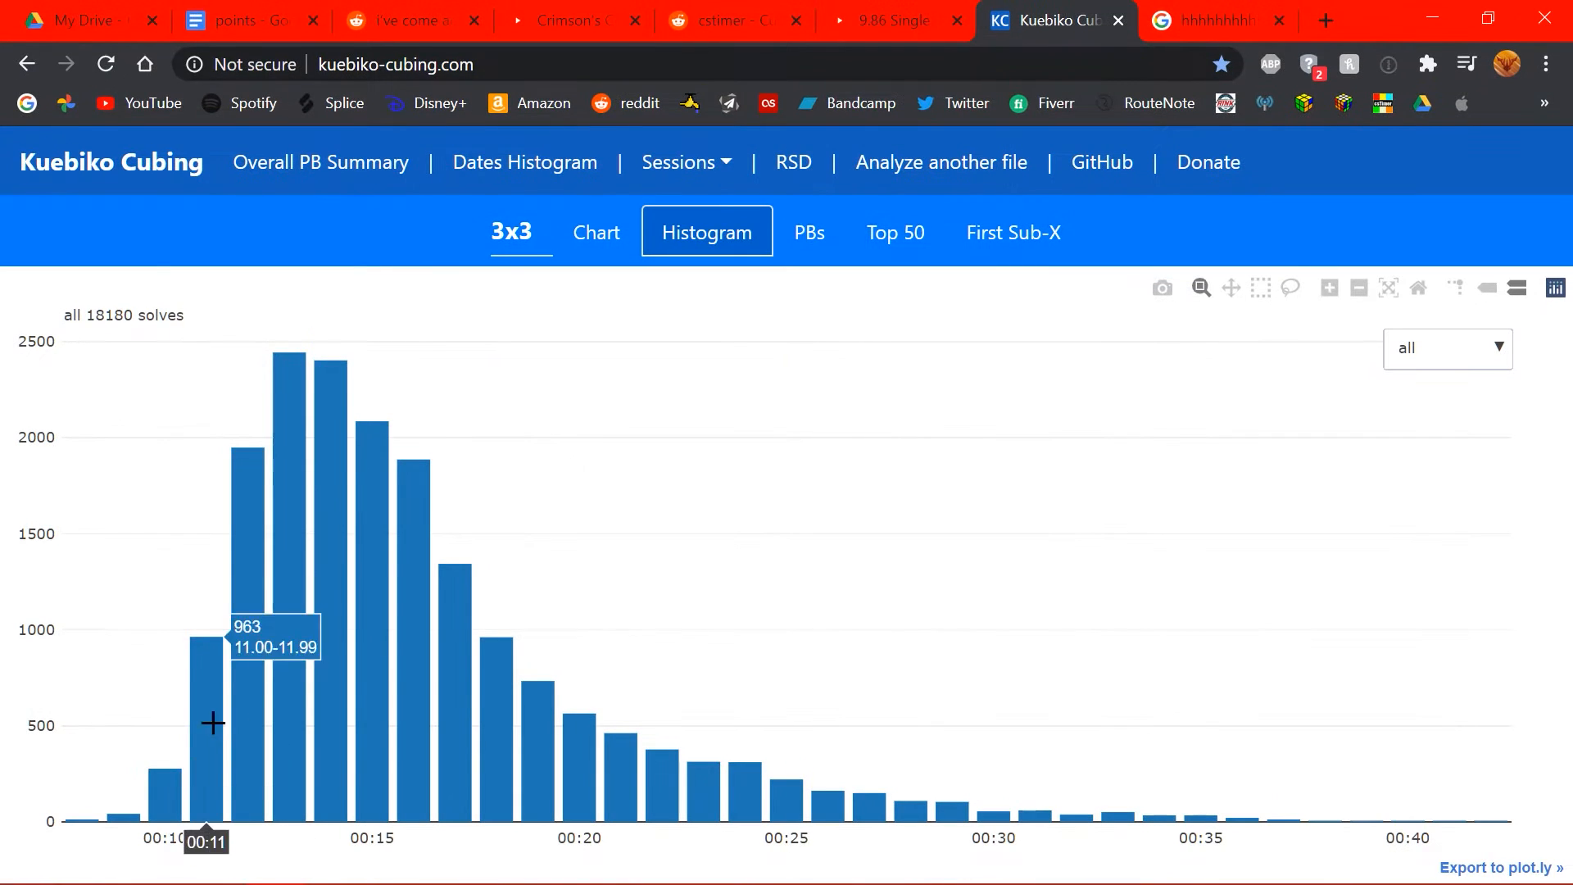
mouse_move(1423, 363)
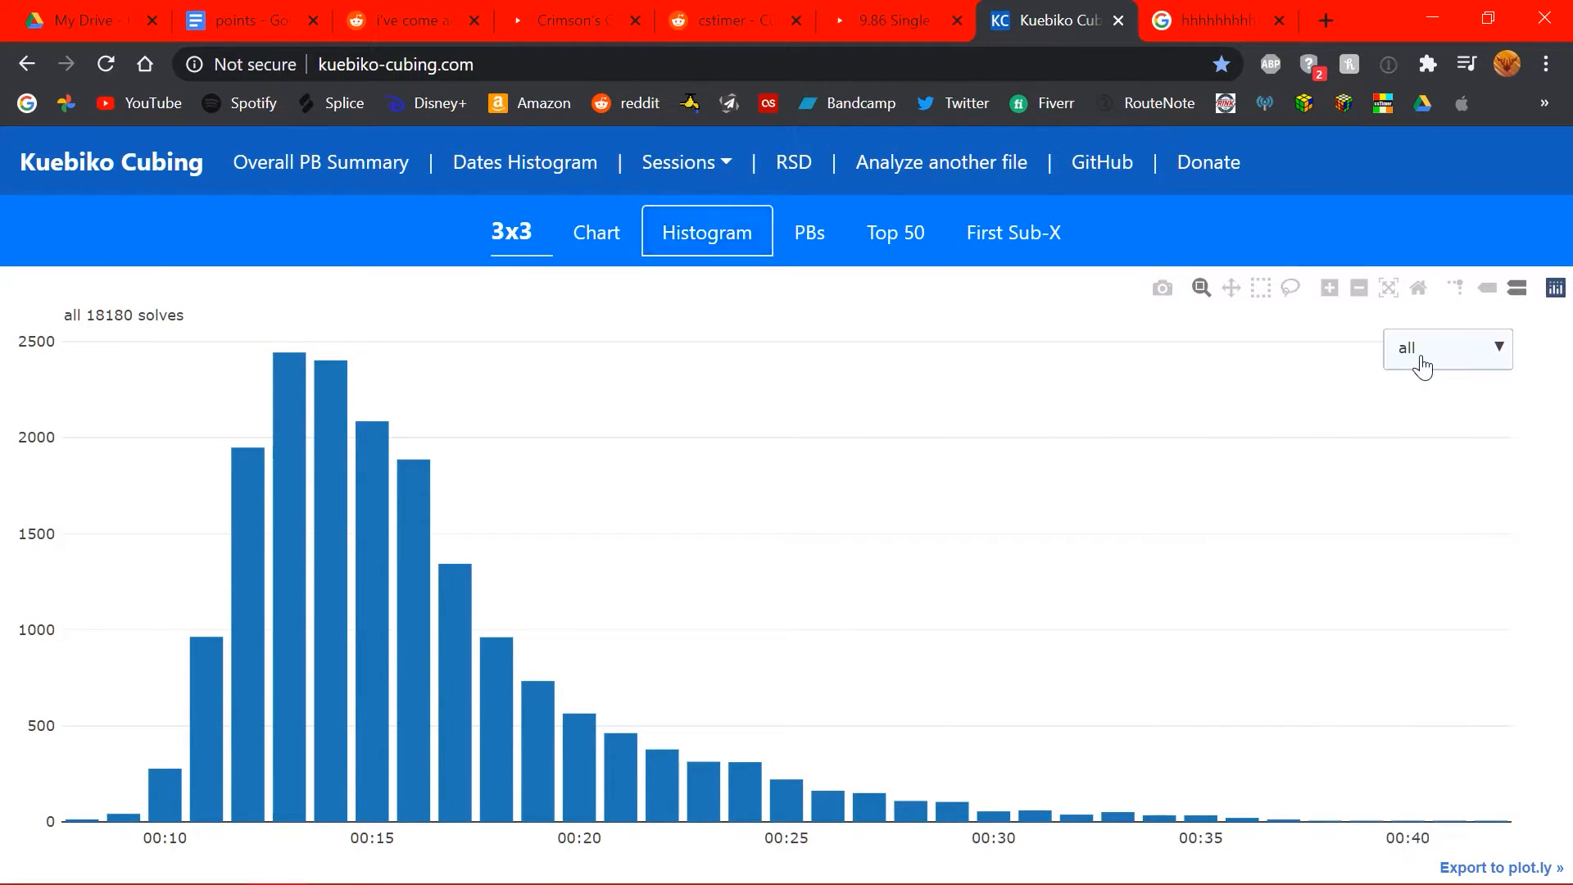
- View the 3x3 histogram for last 100 and PB ao100 solves, then go to the PBs table
left_click(1445, 348)
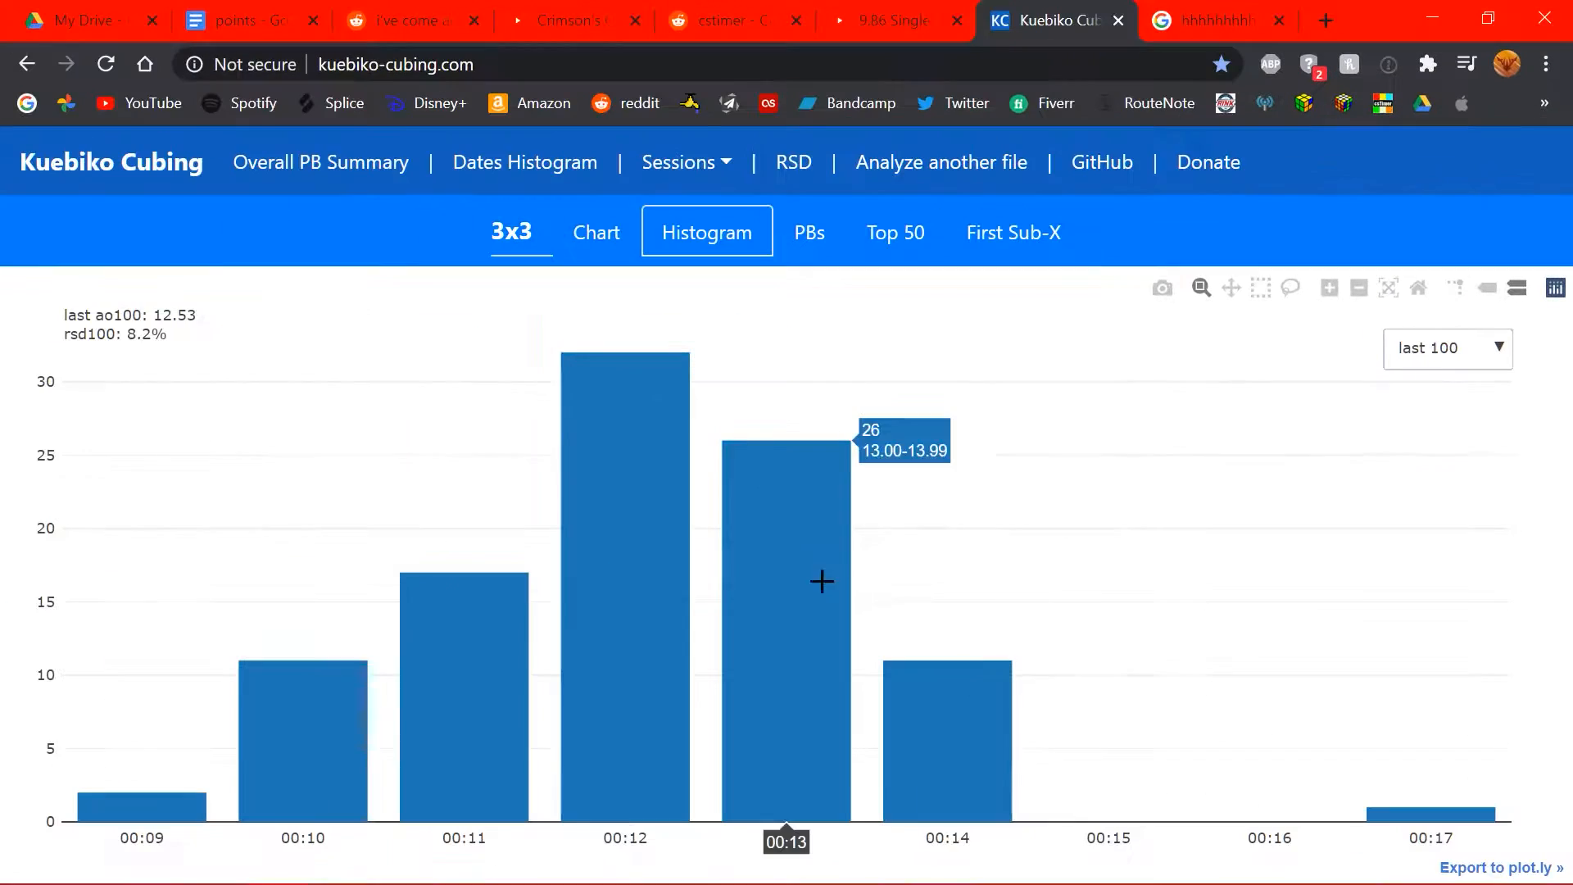
mouse_move(840, 563)
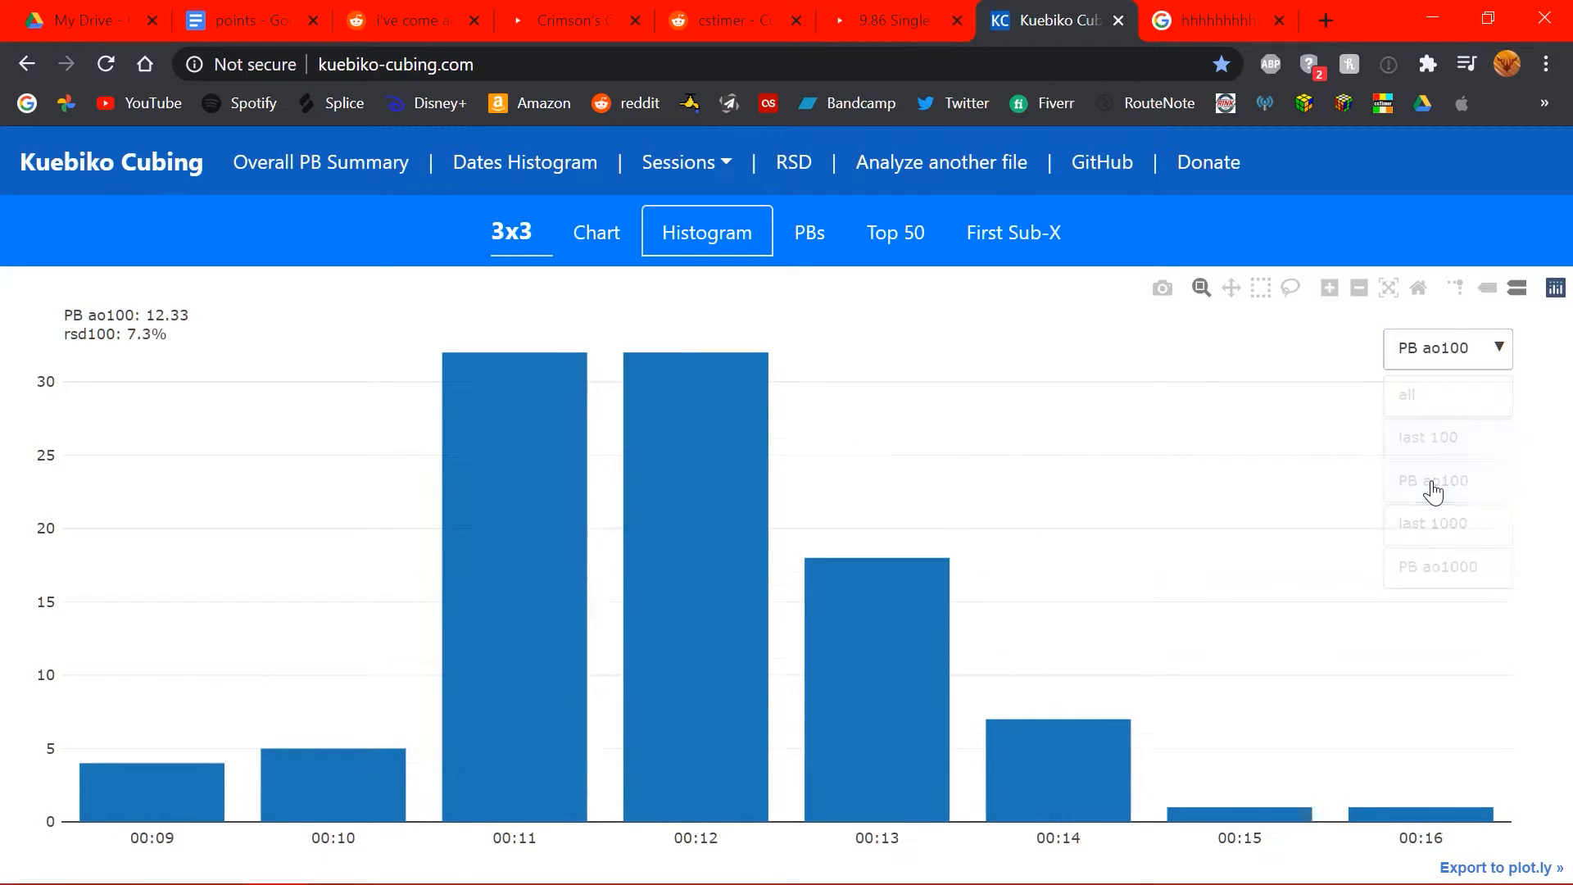
left_click(1433, 437)
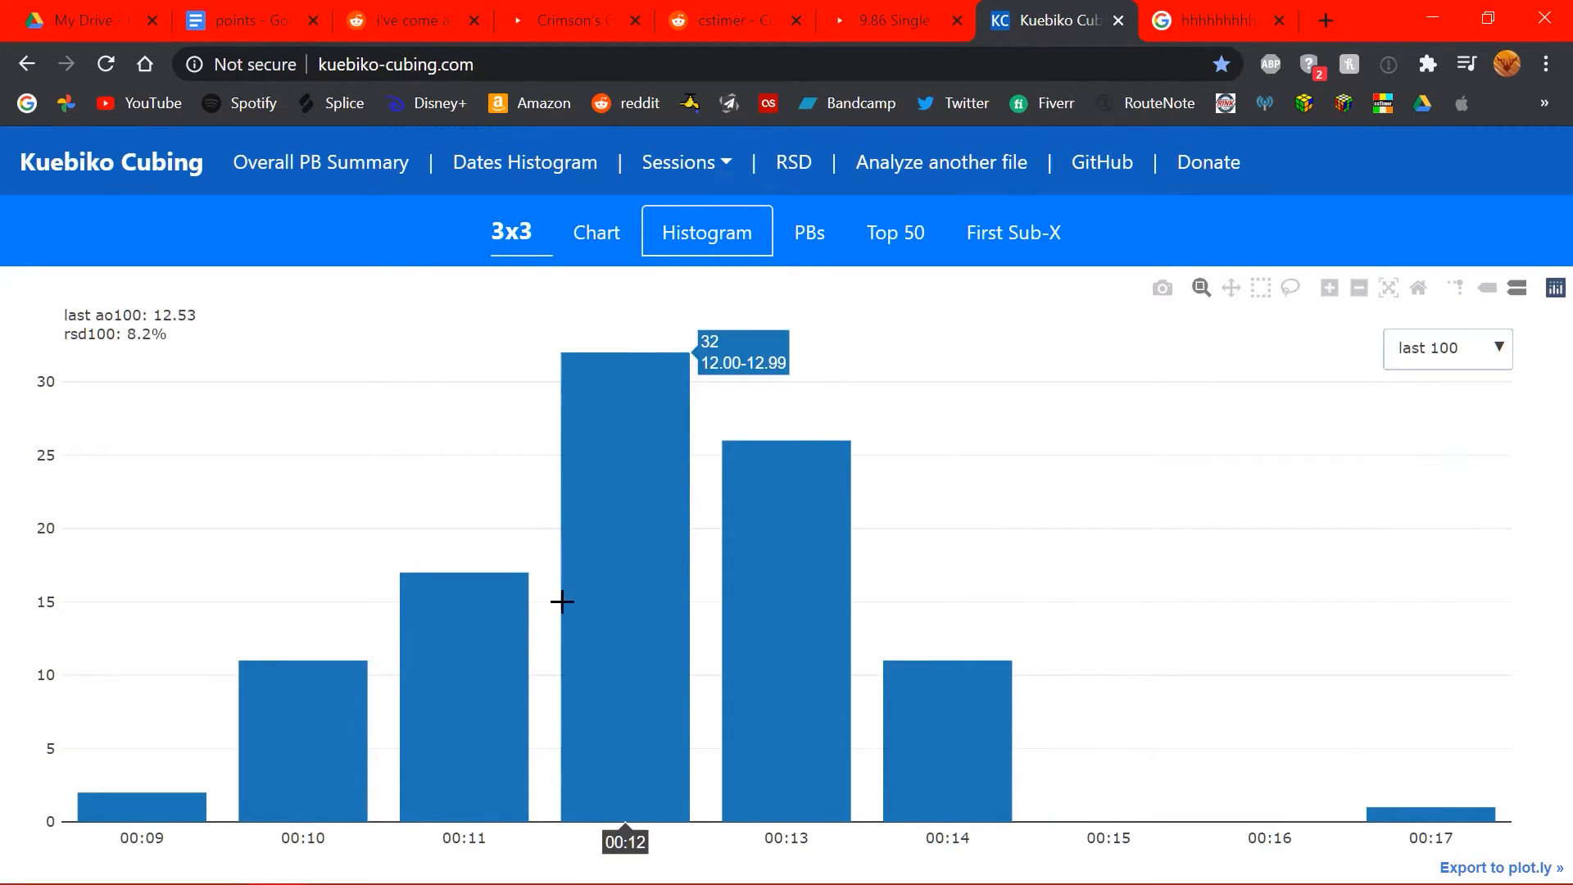
left_click(1445, 348)
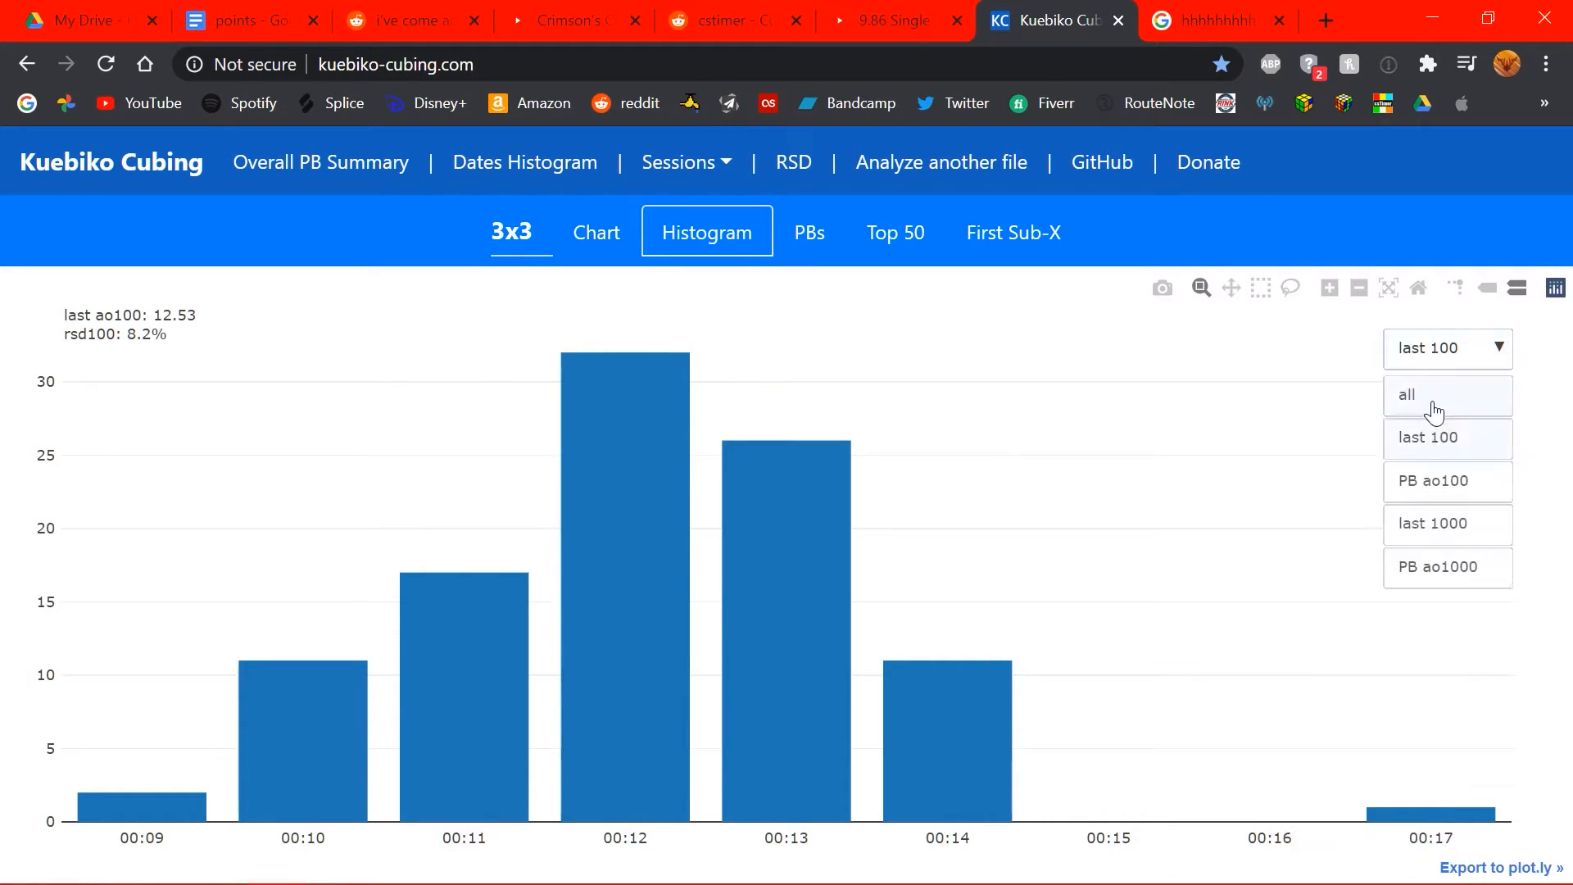
left_click(1435, 480)
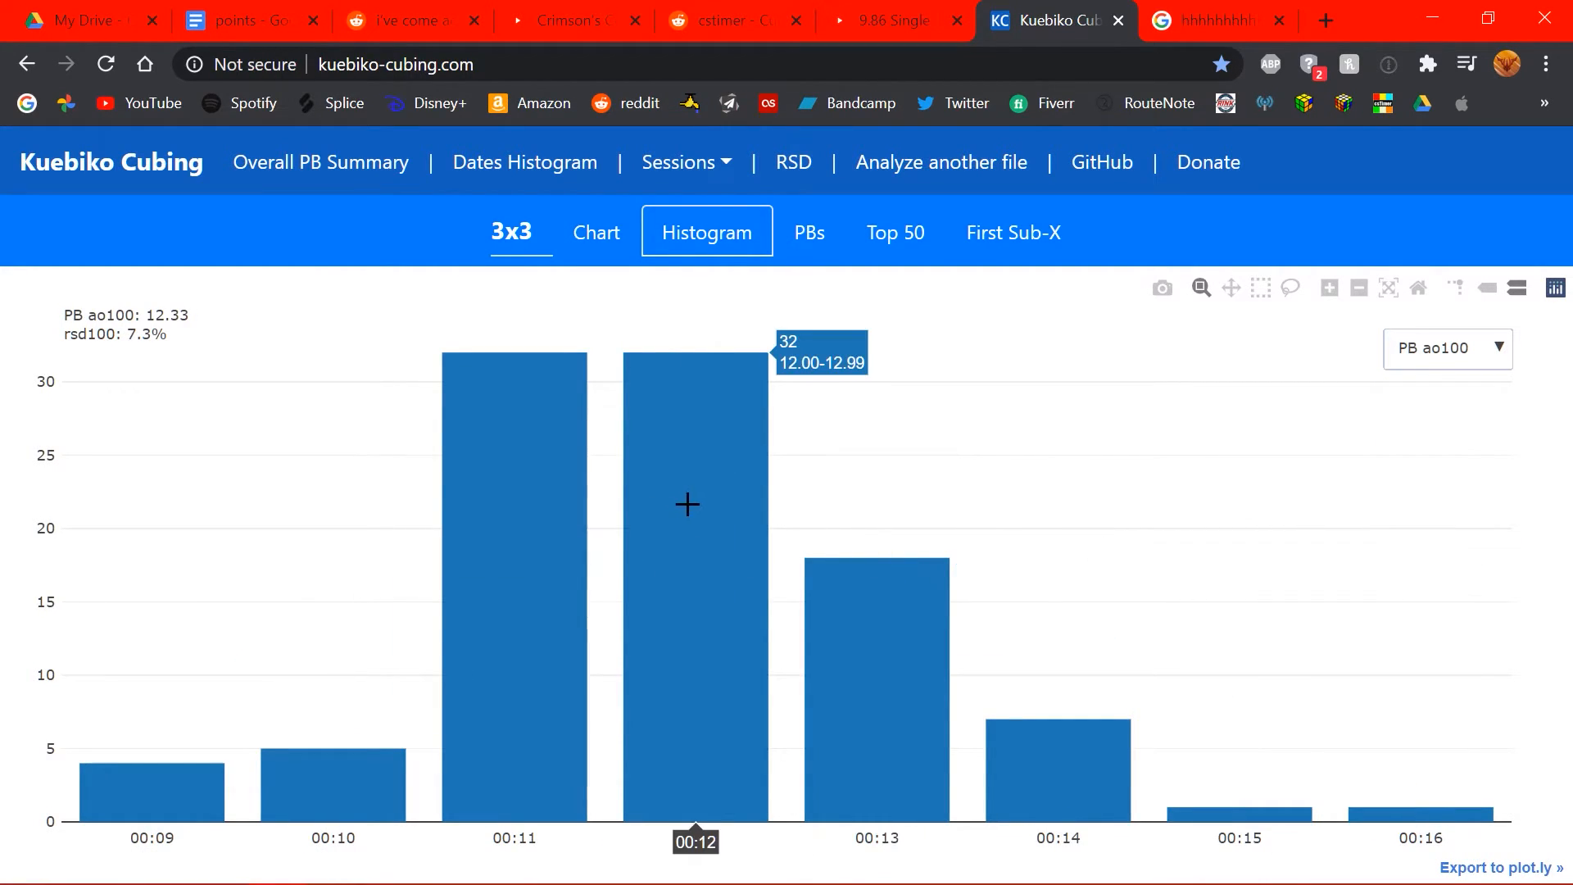
mouse_move(910, 563)
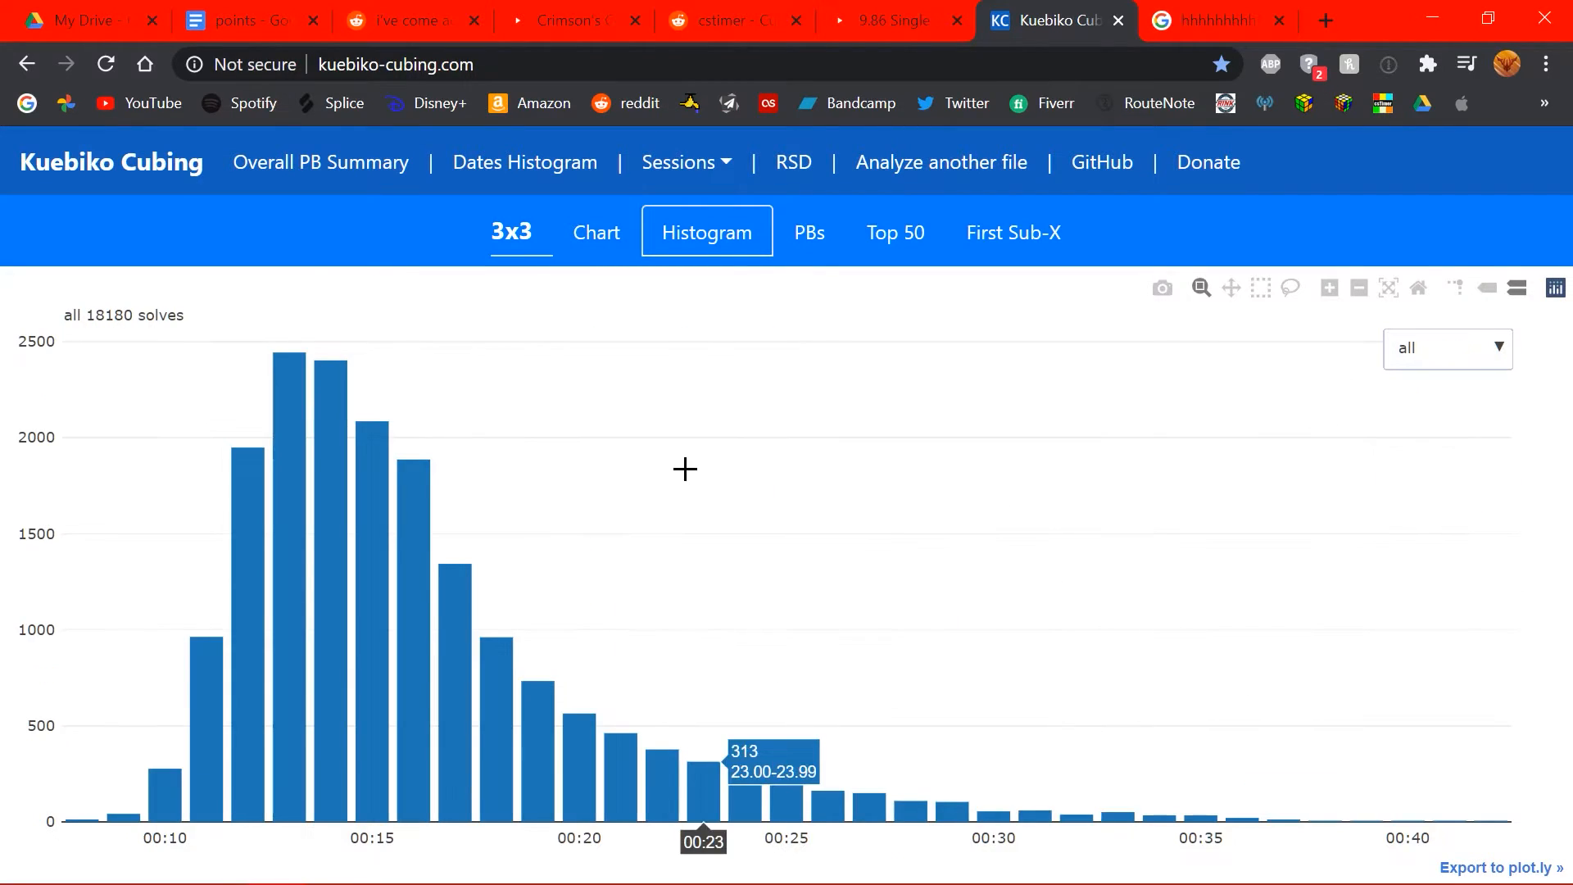
mouse_move(610, 453)
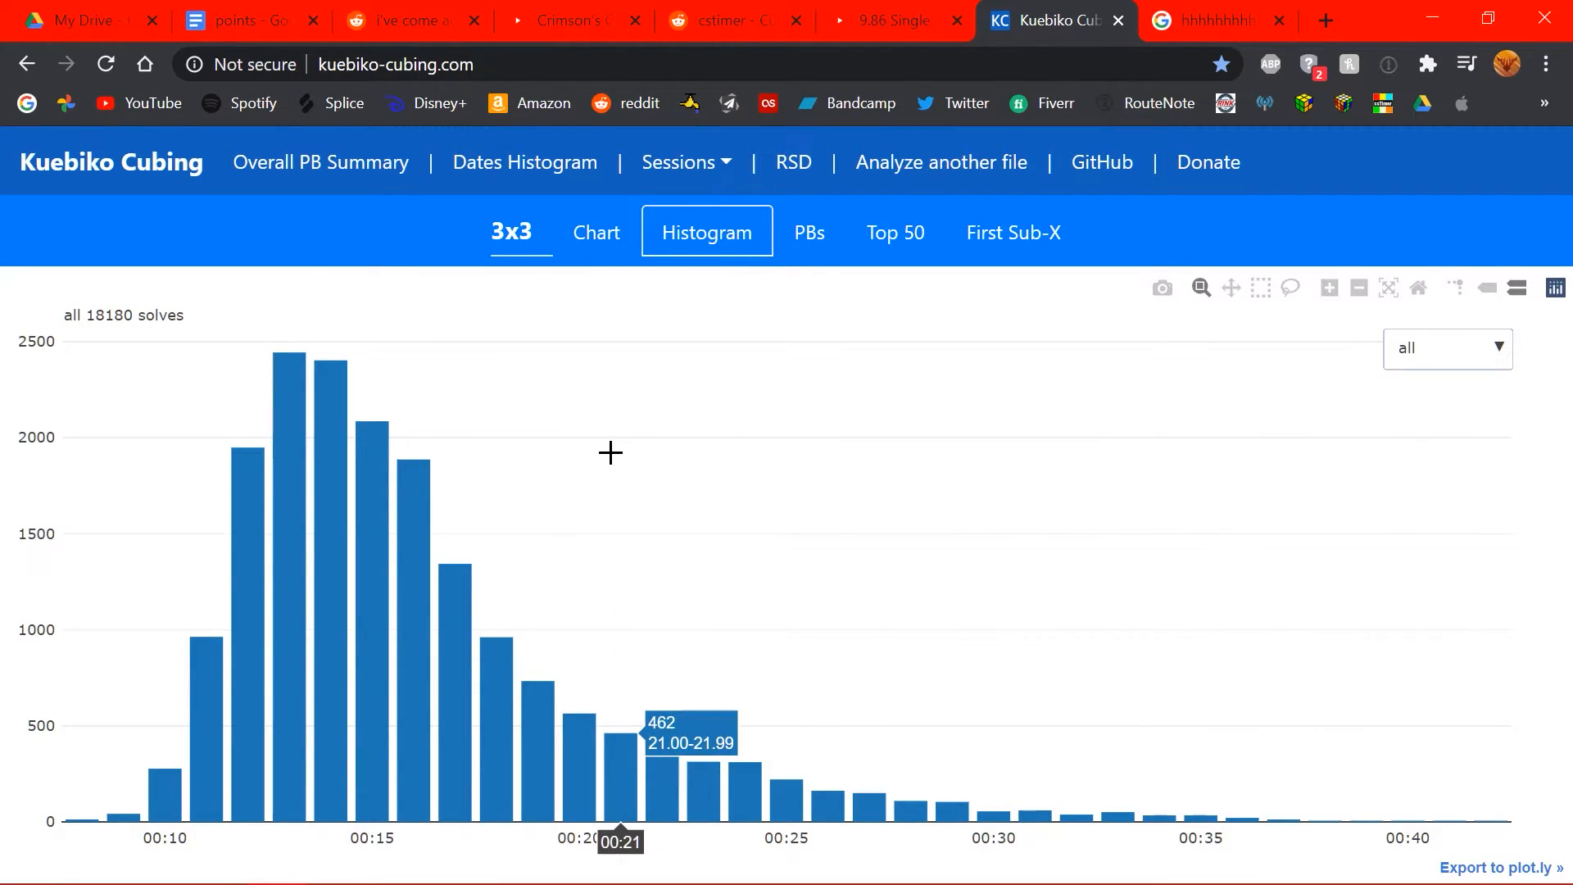
left_click(799, 232)
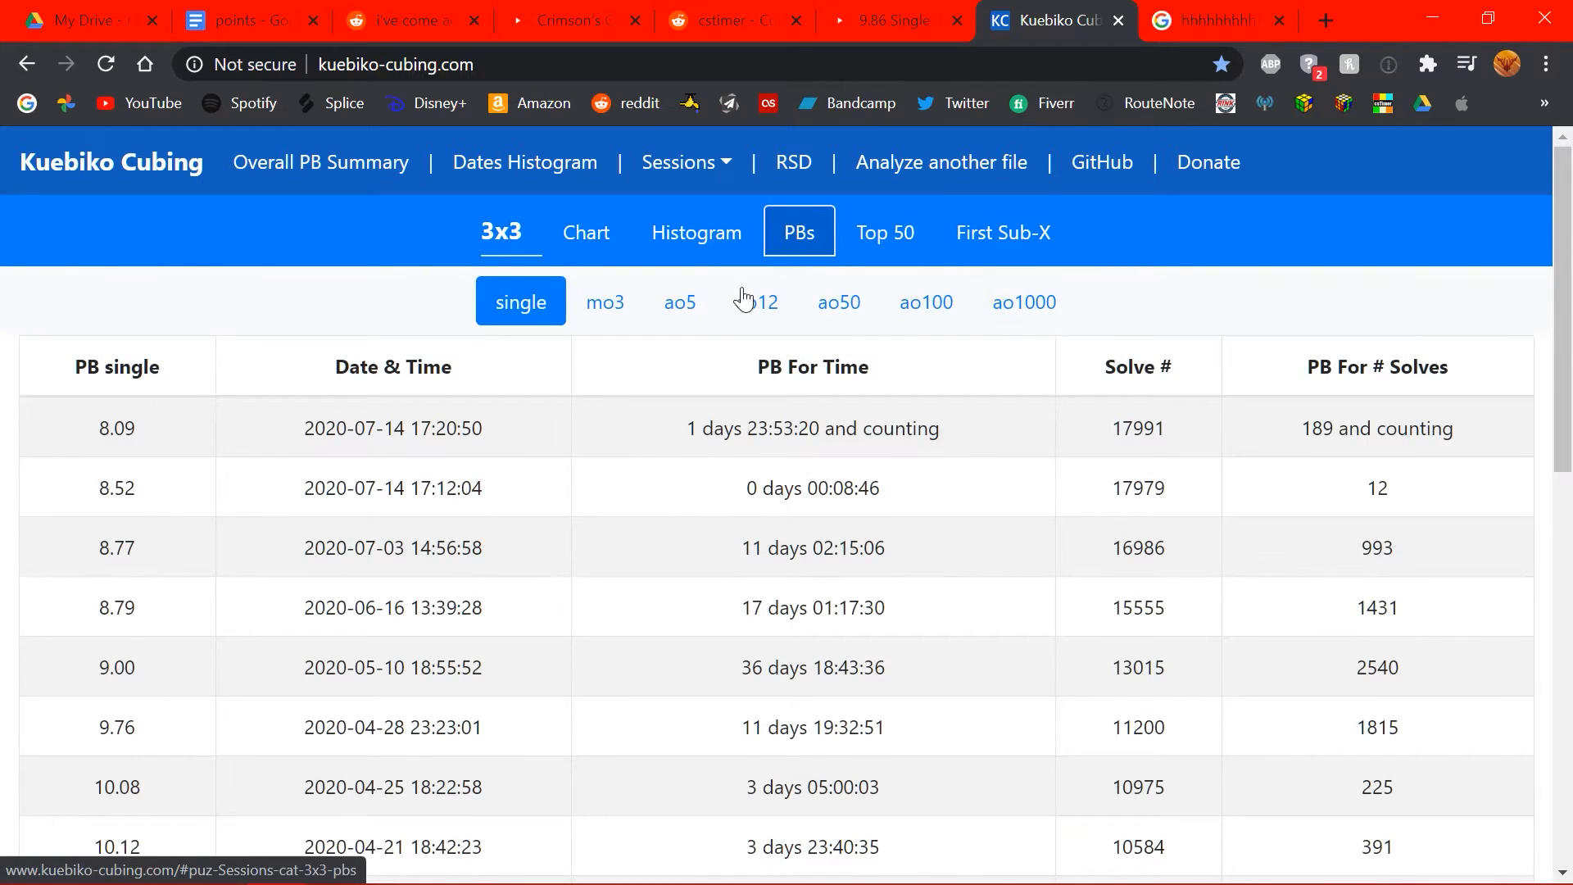
mouse_move(486, 549)
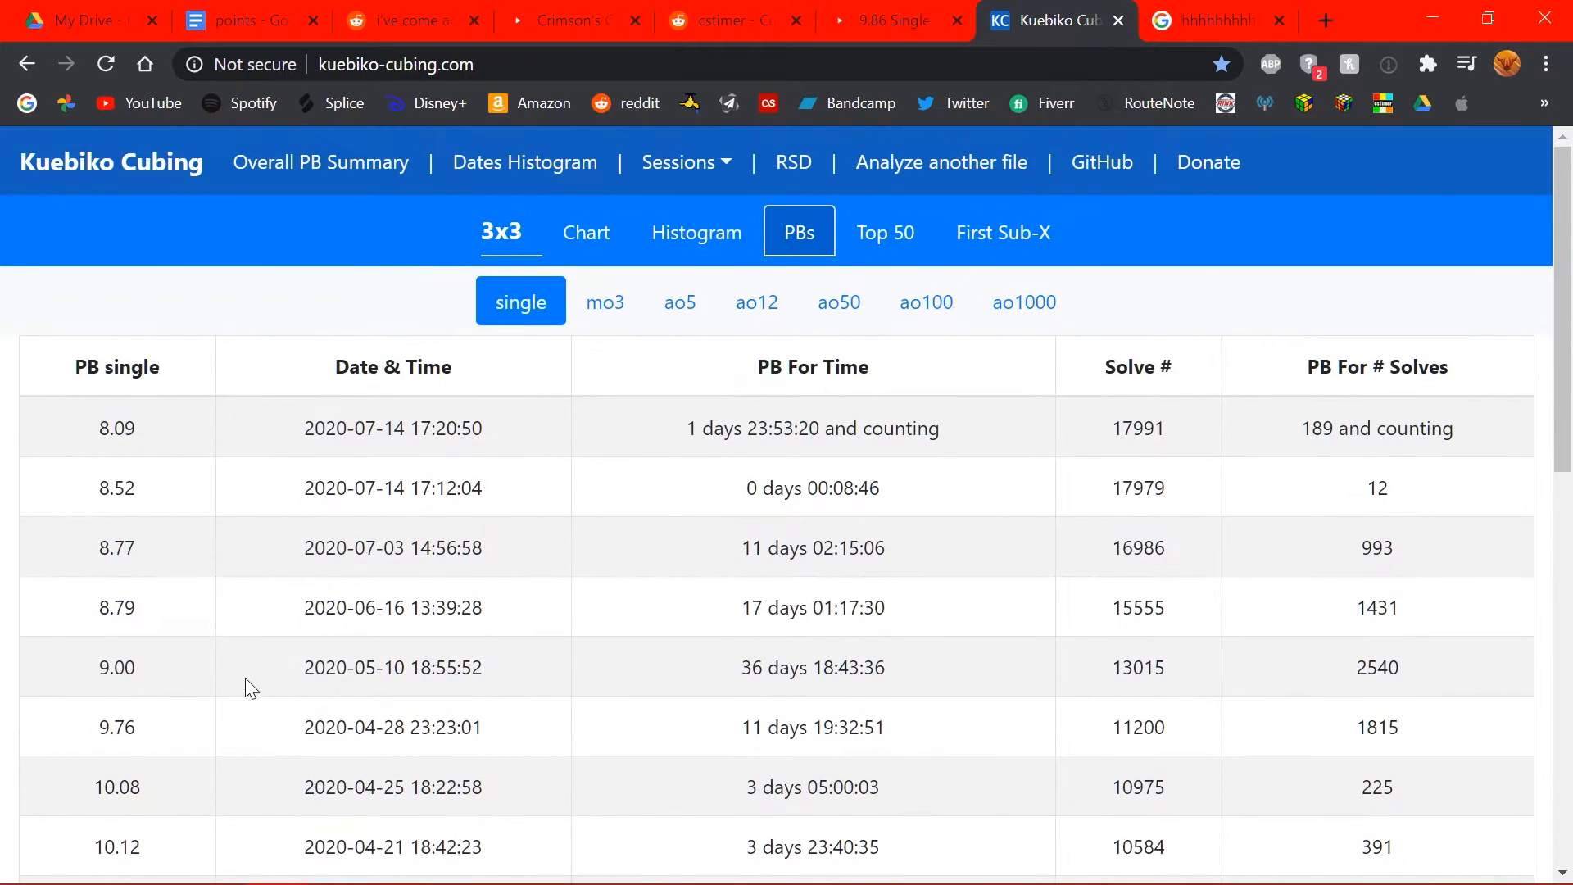
mouse_move(352, 597)
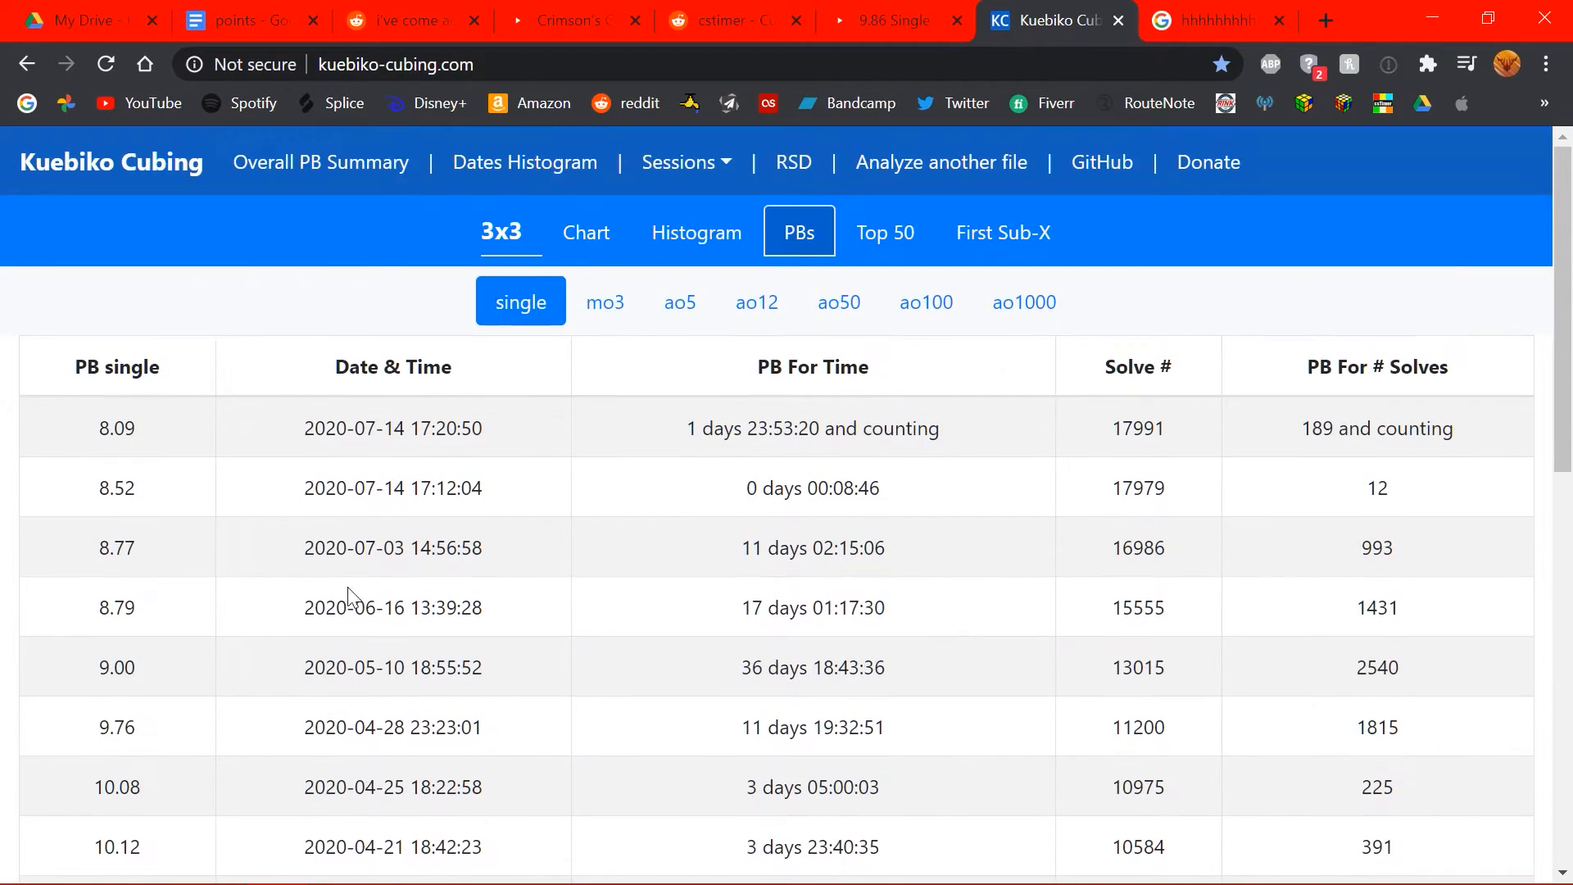
- Scroll through the 3x3 PB single table, selecting duration cells such as the 9.76 record's
scroll("down", 3)
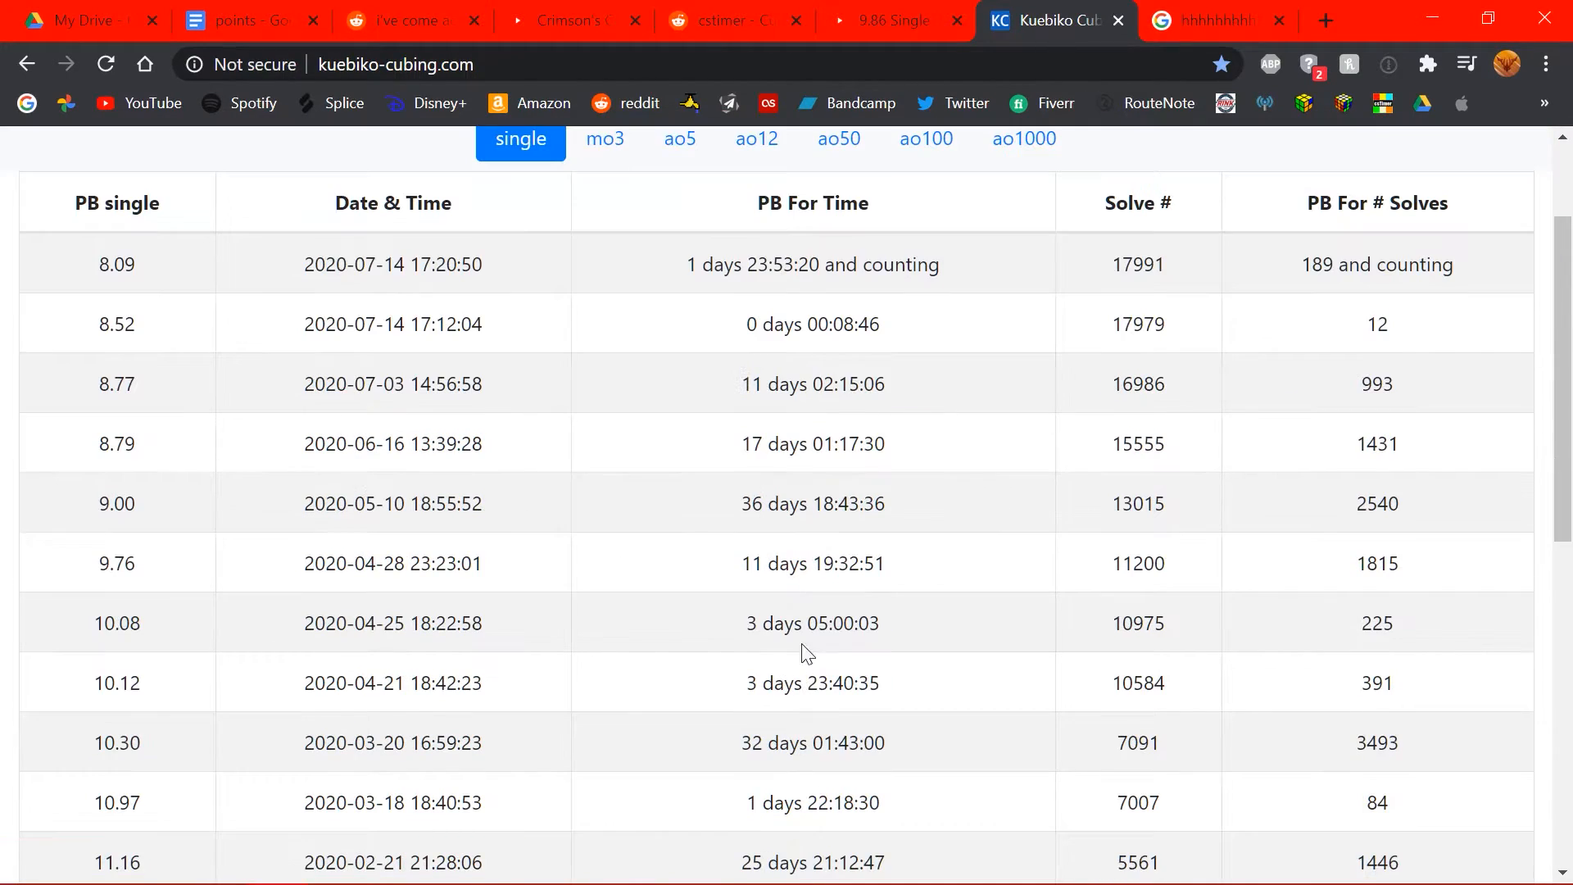
double_click(813, 563)
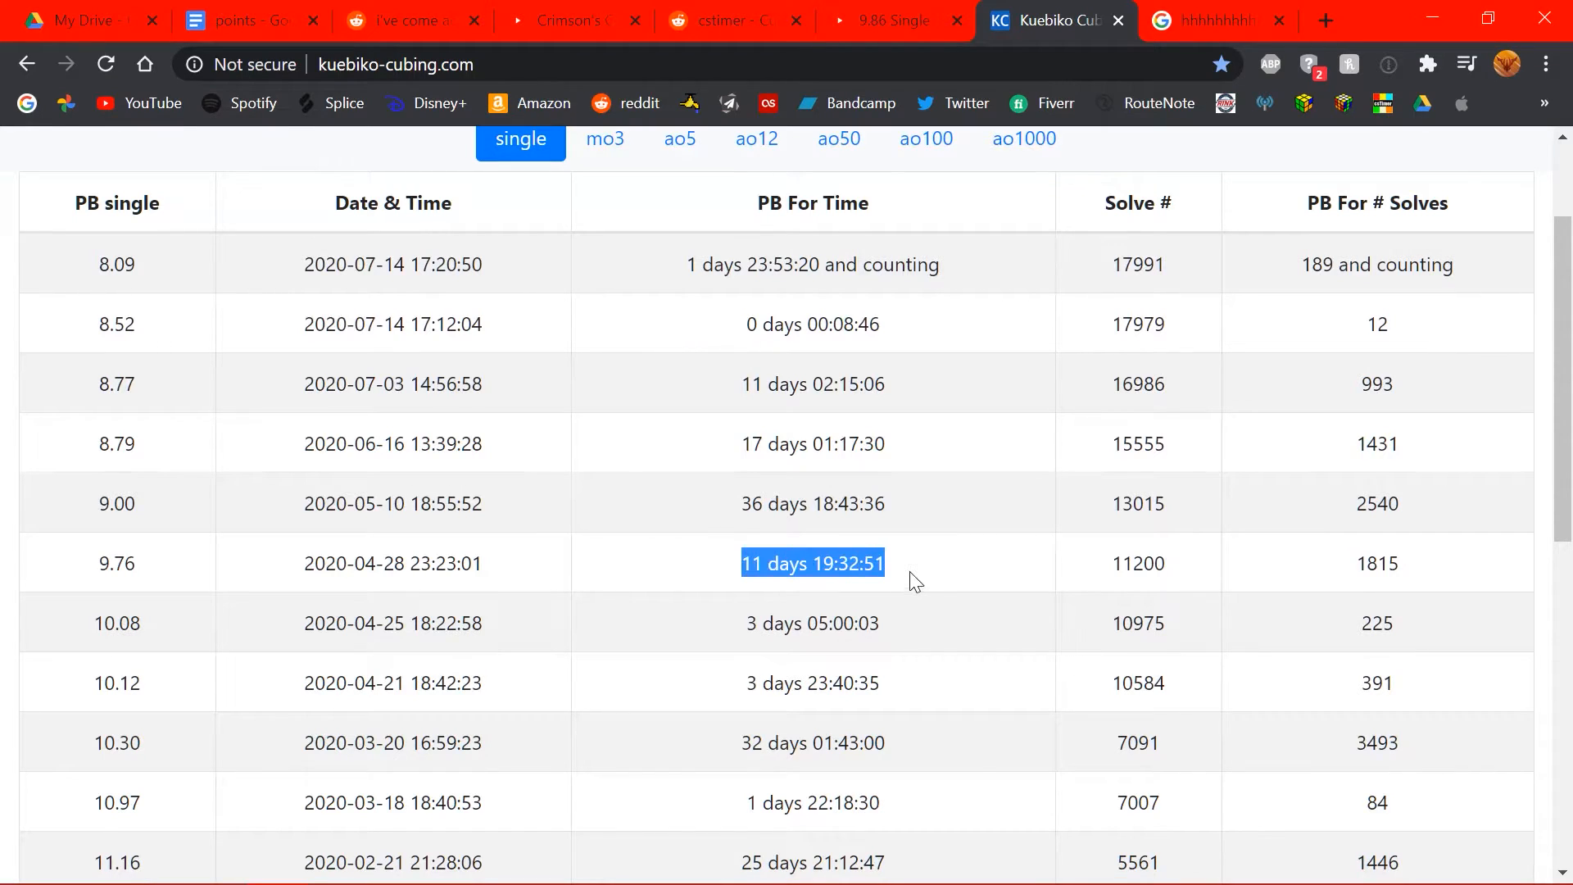
scroll("up", 3)
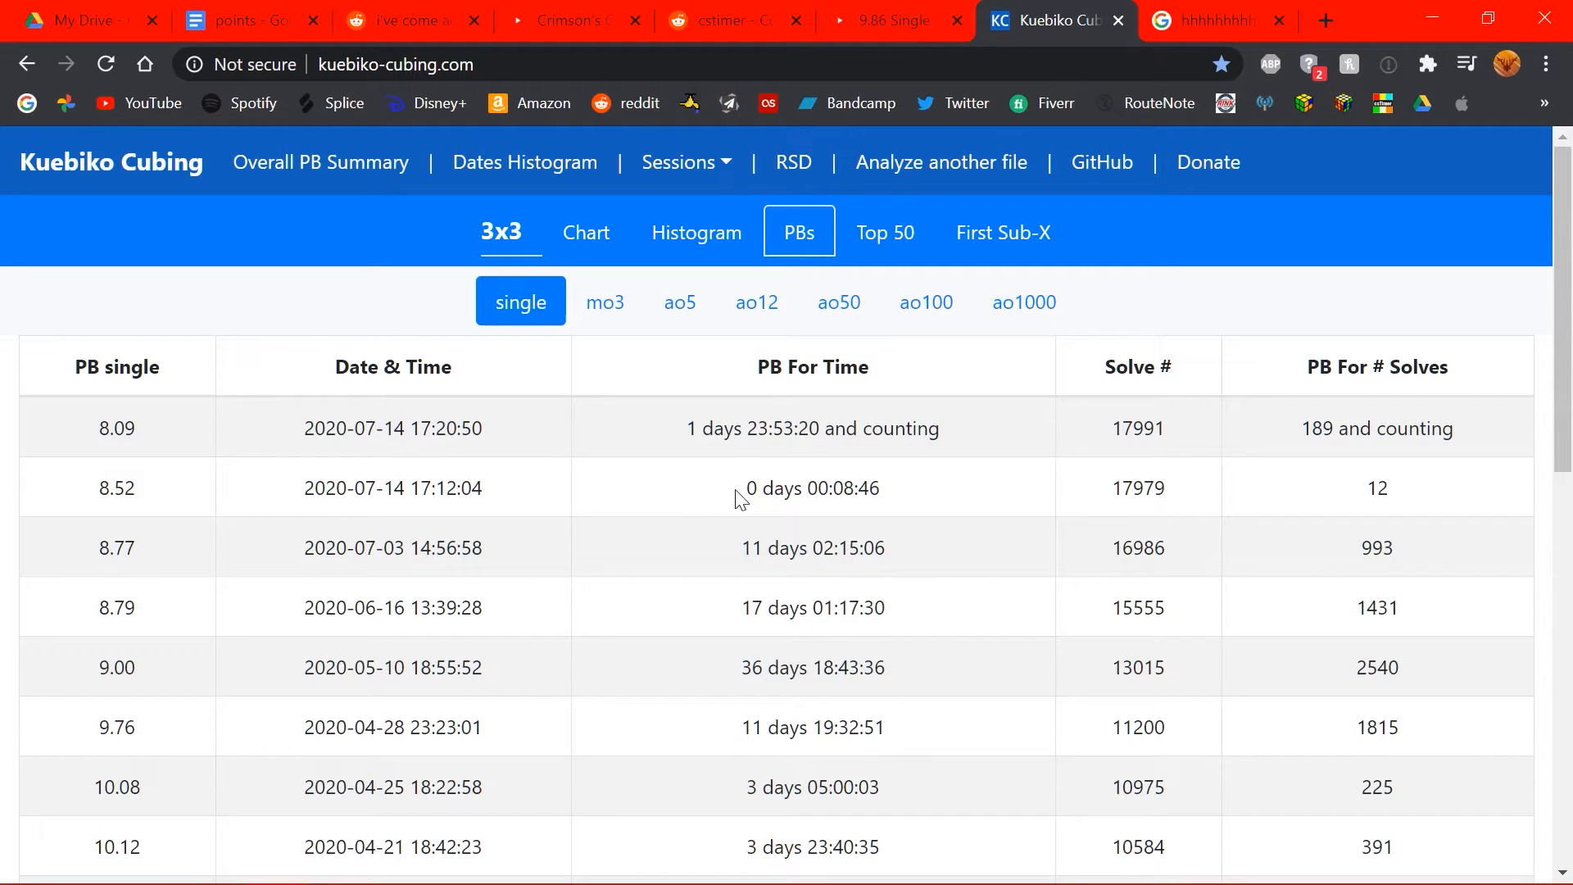
double_click(813, 488)
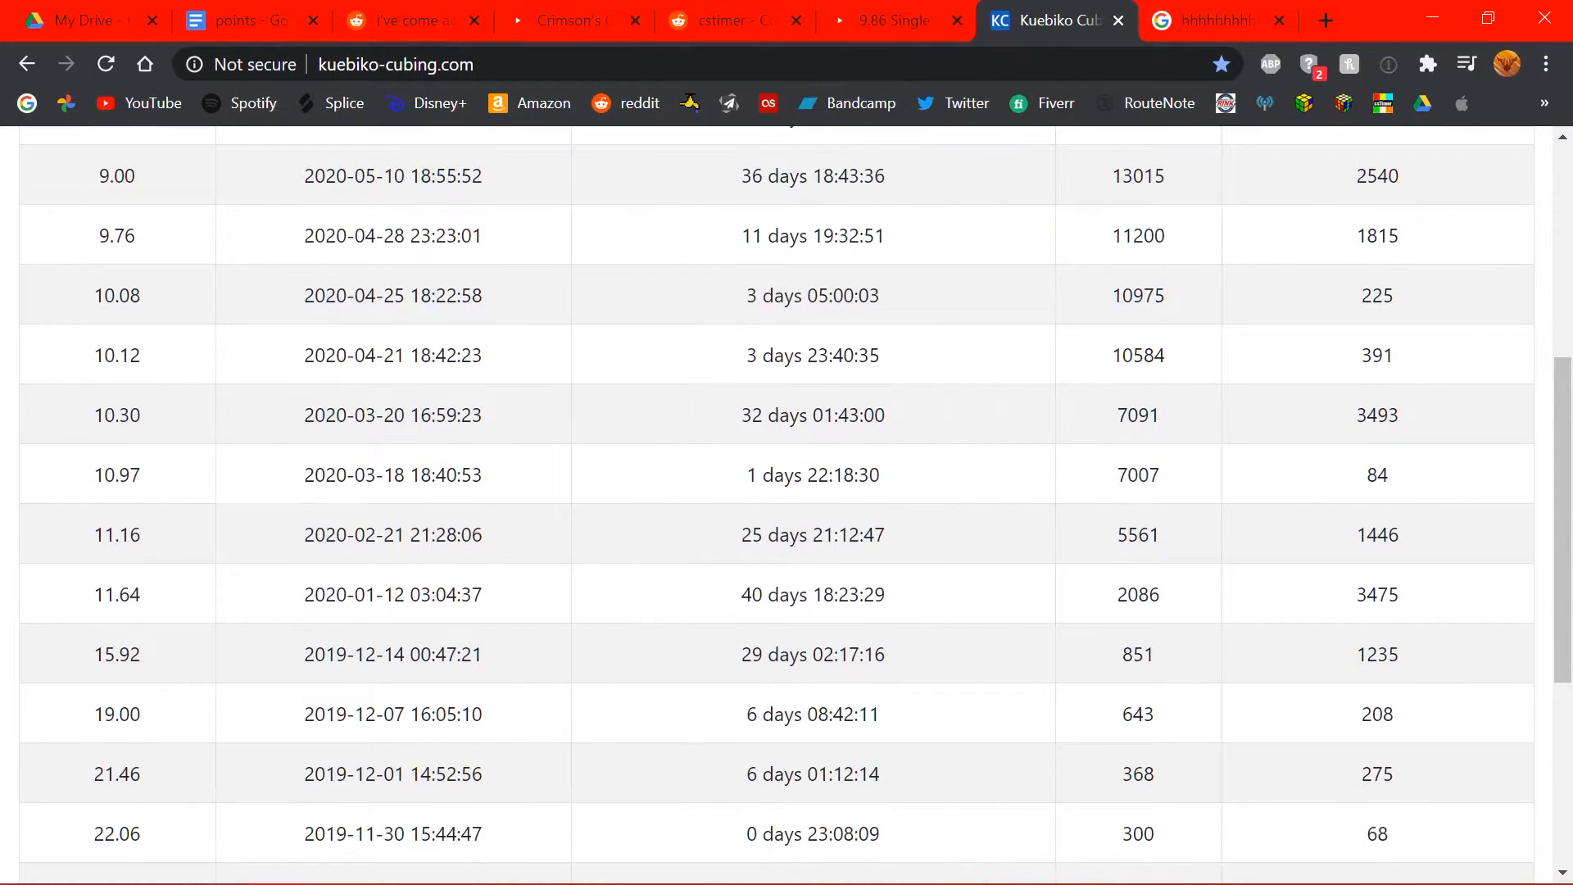
double_click(813, 594)
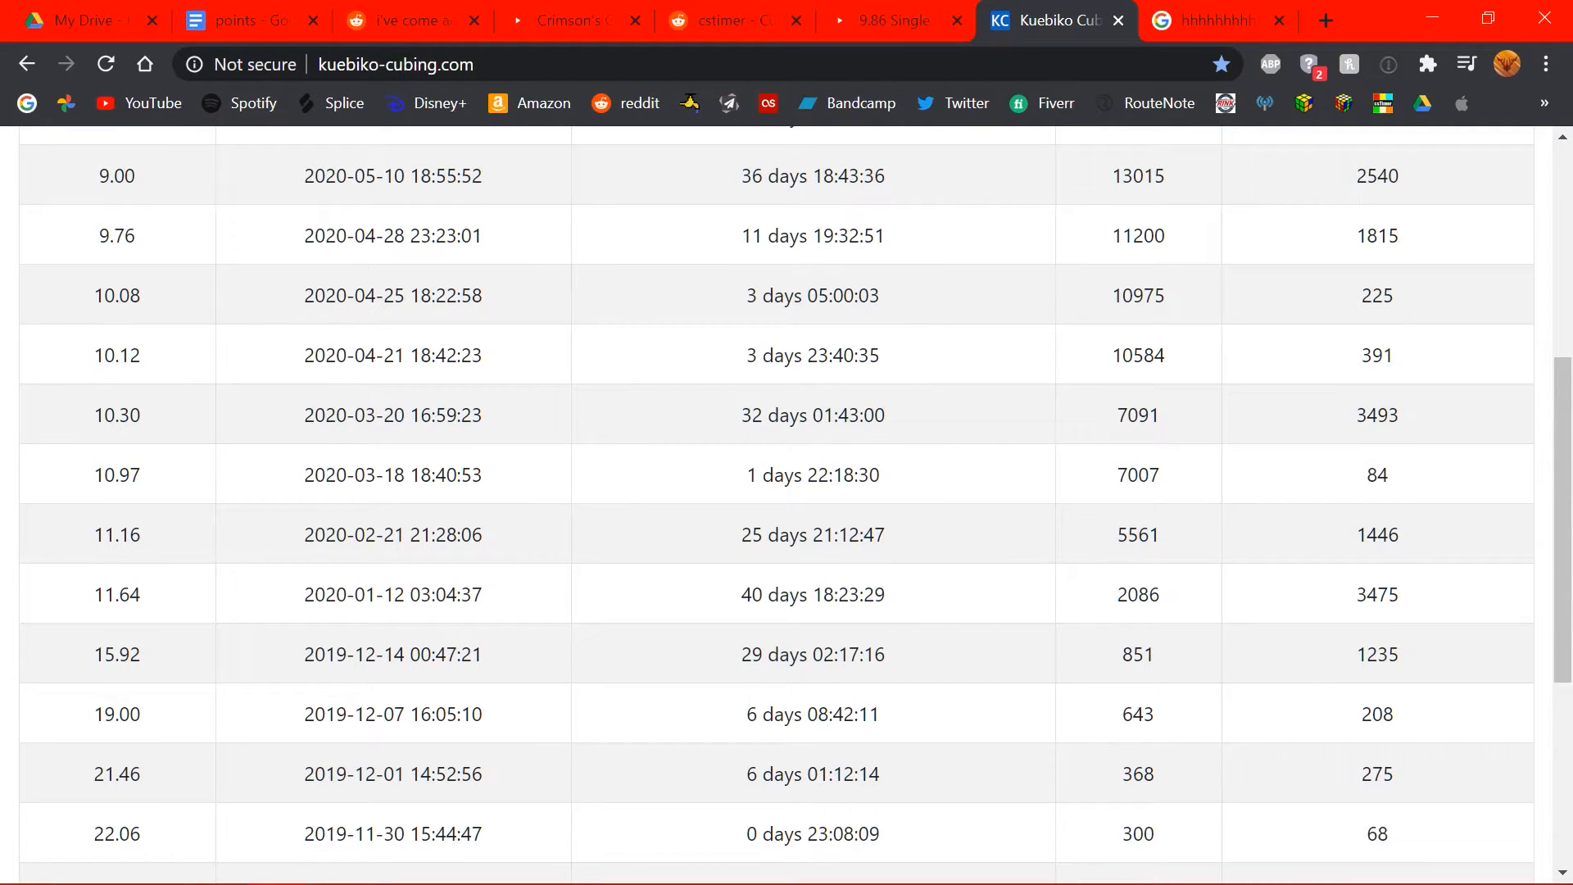
scroll("down", 3)
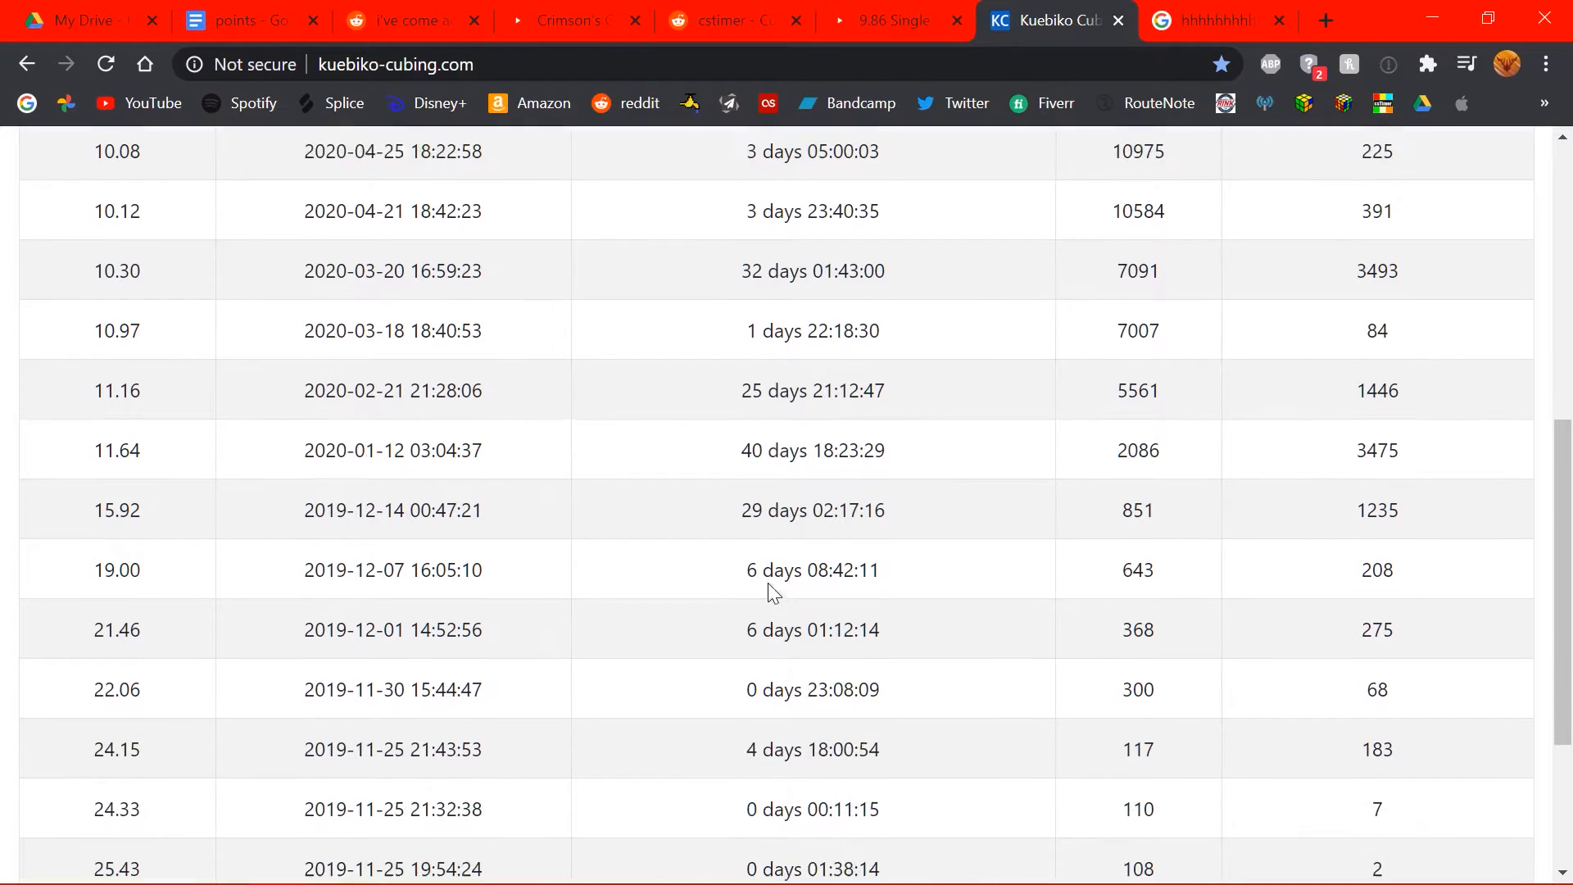
scroll("up", 3)
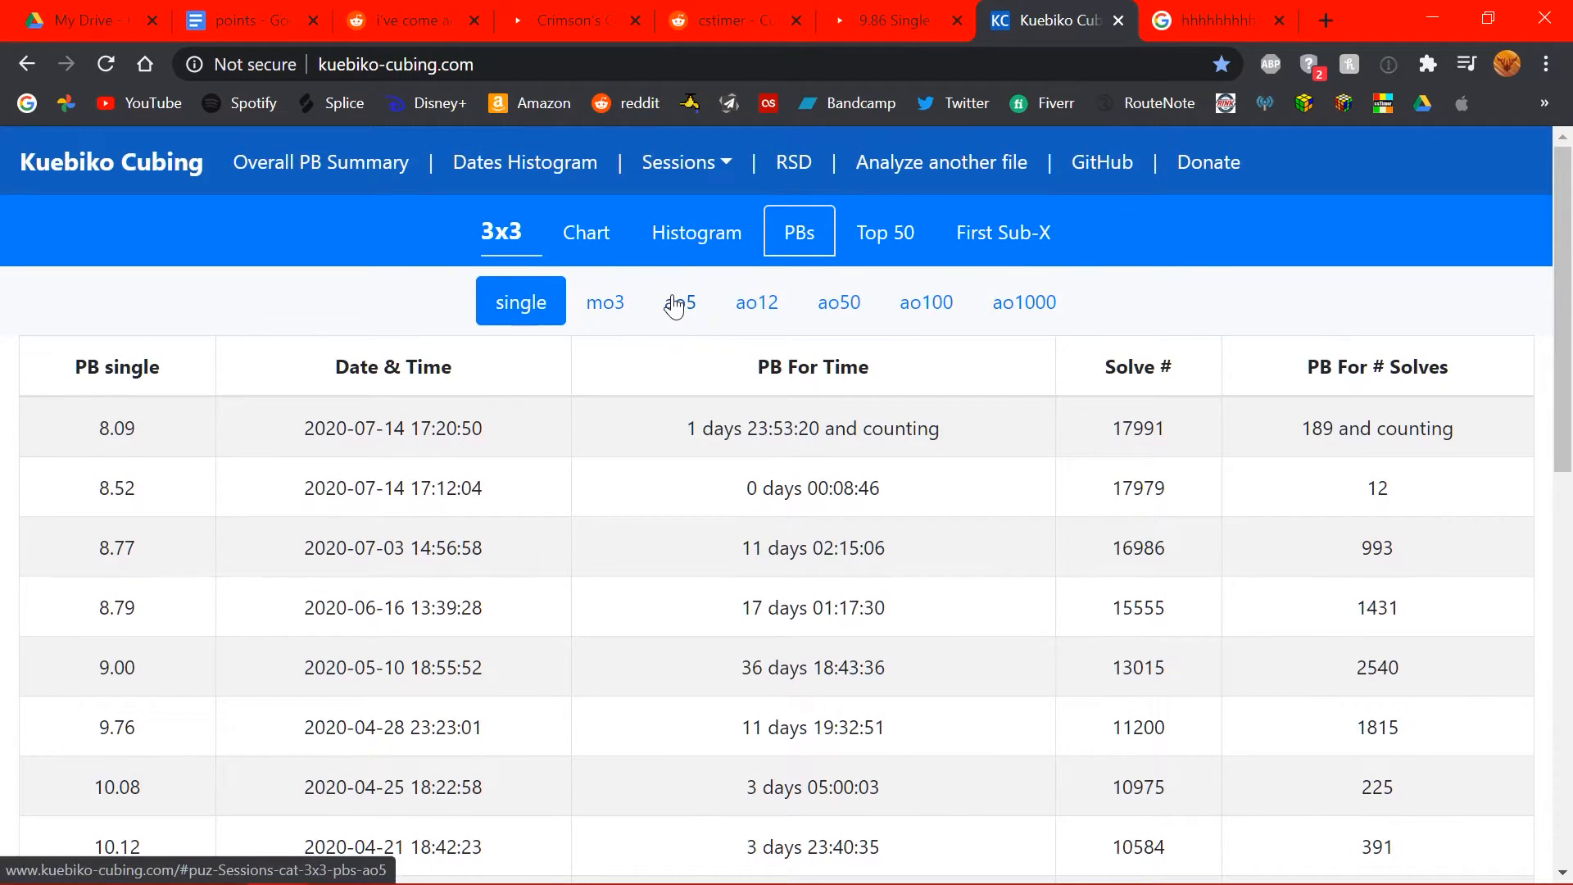
- Show the ao1000 personal bests, then the Top 50 fastest singles ranking
left_click(1023, 302)
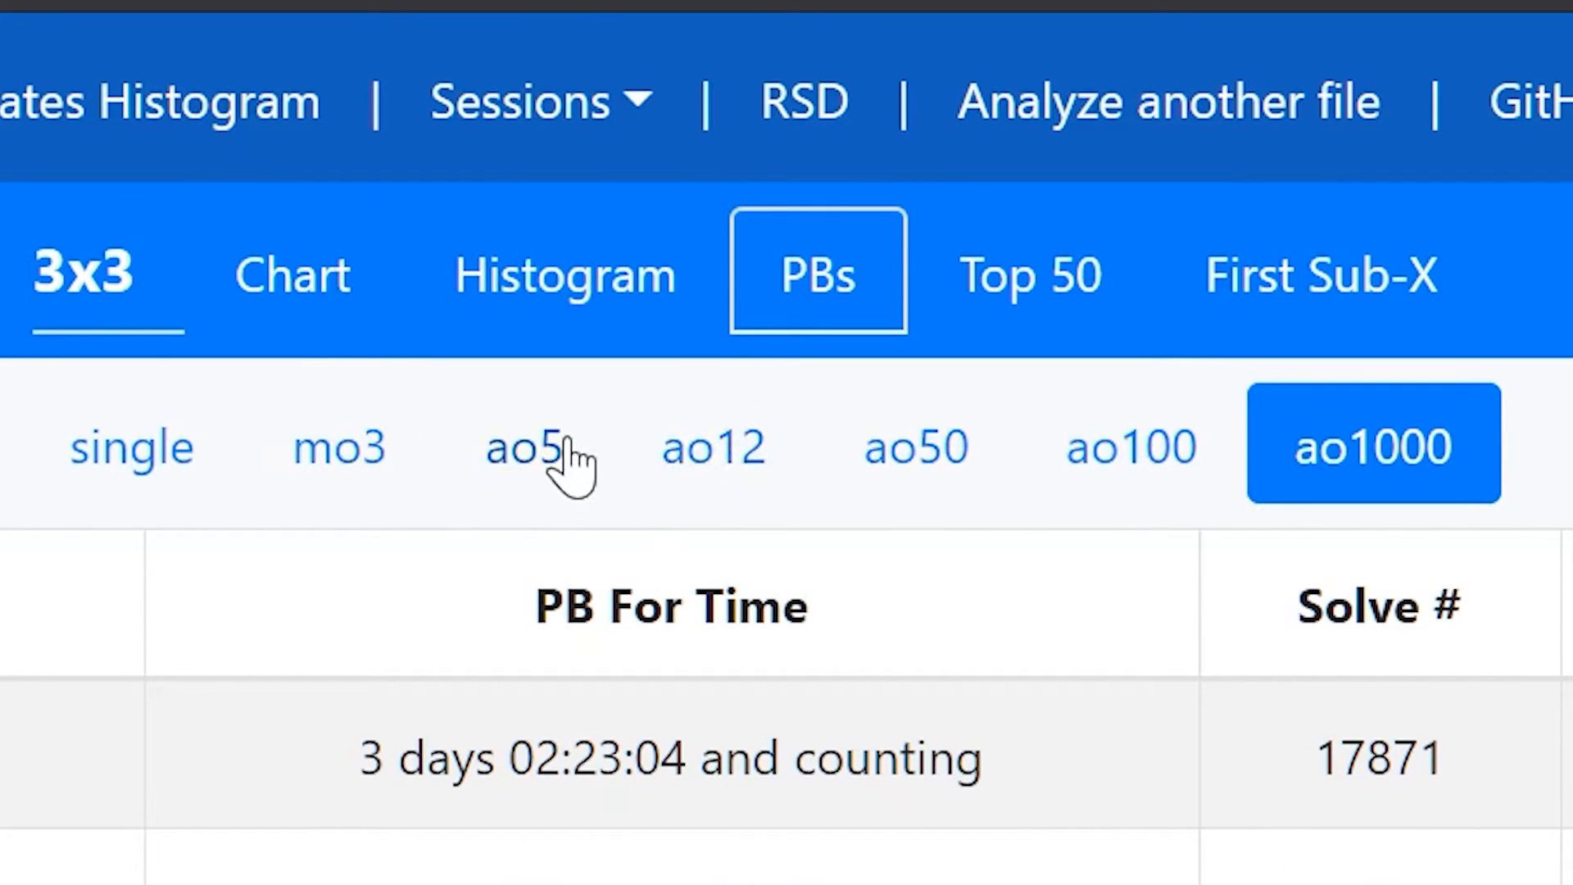
left_click(524, 447)
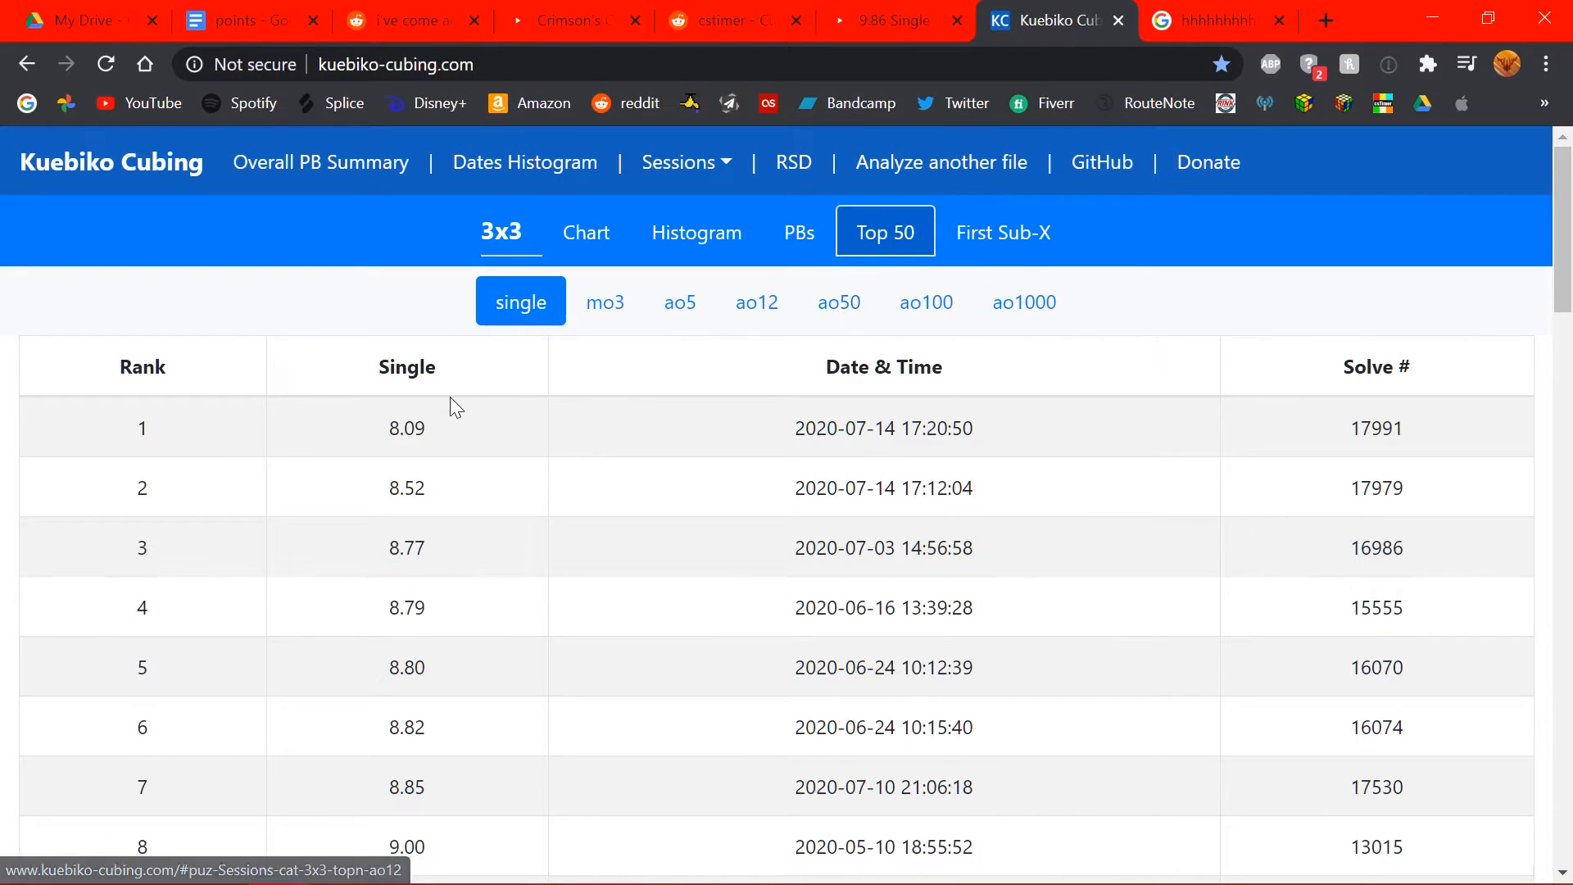
mouse_move(301, 459)
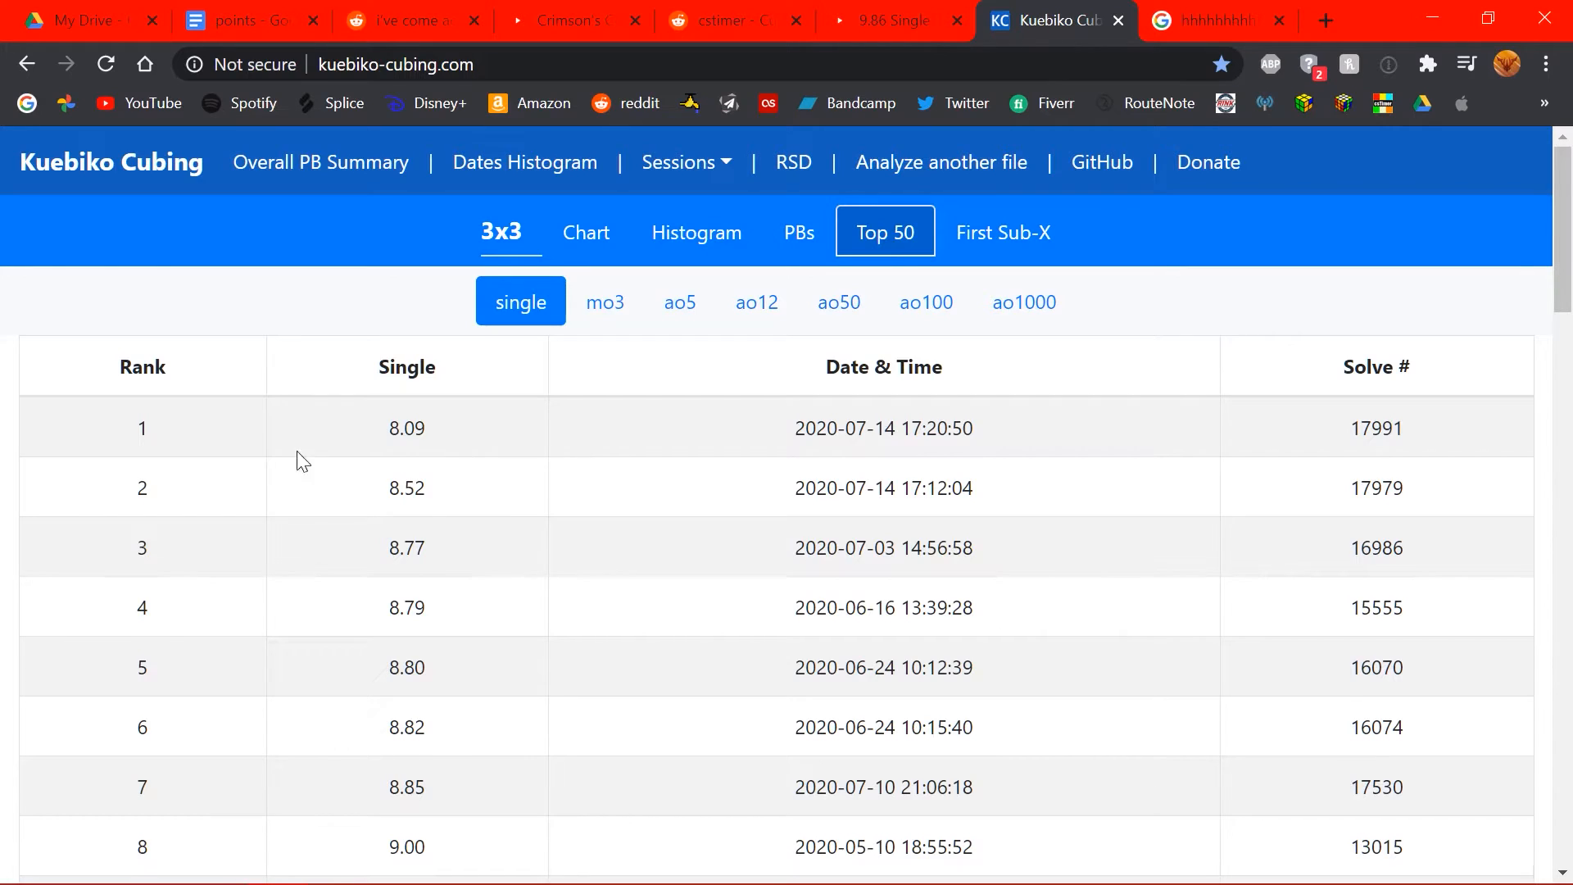
- Scroll the Top 50 singles table down to rank 50 and back up
scroll("down", 3)
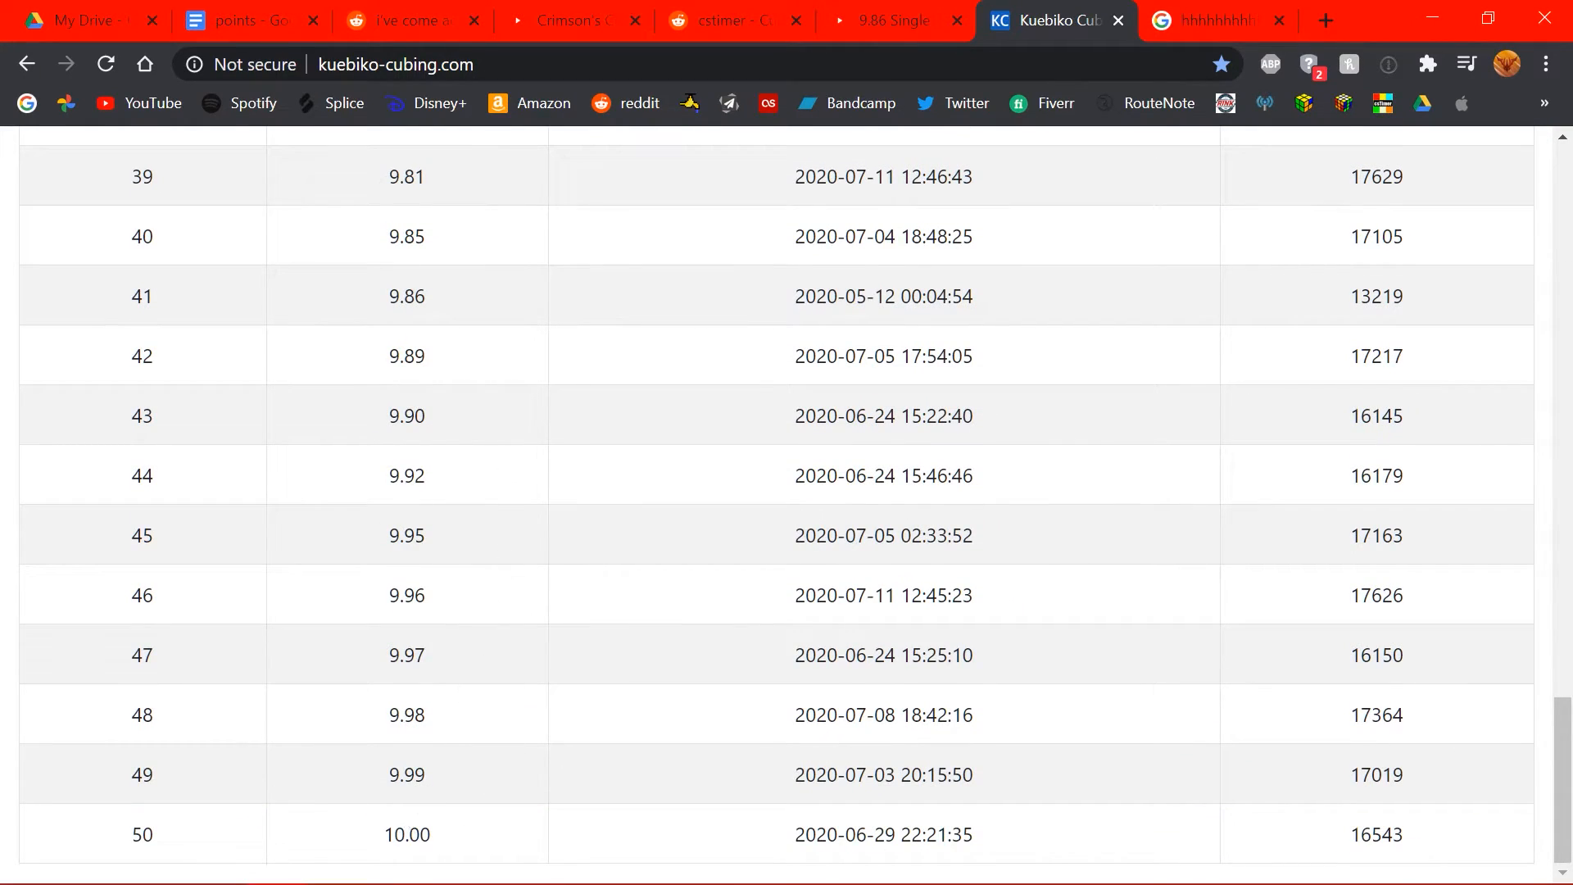
mouse_move(570, 812)
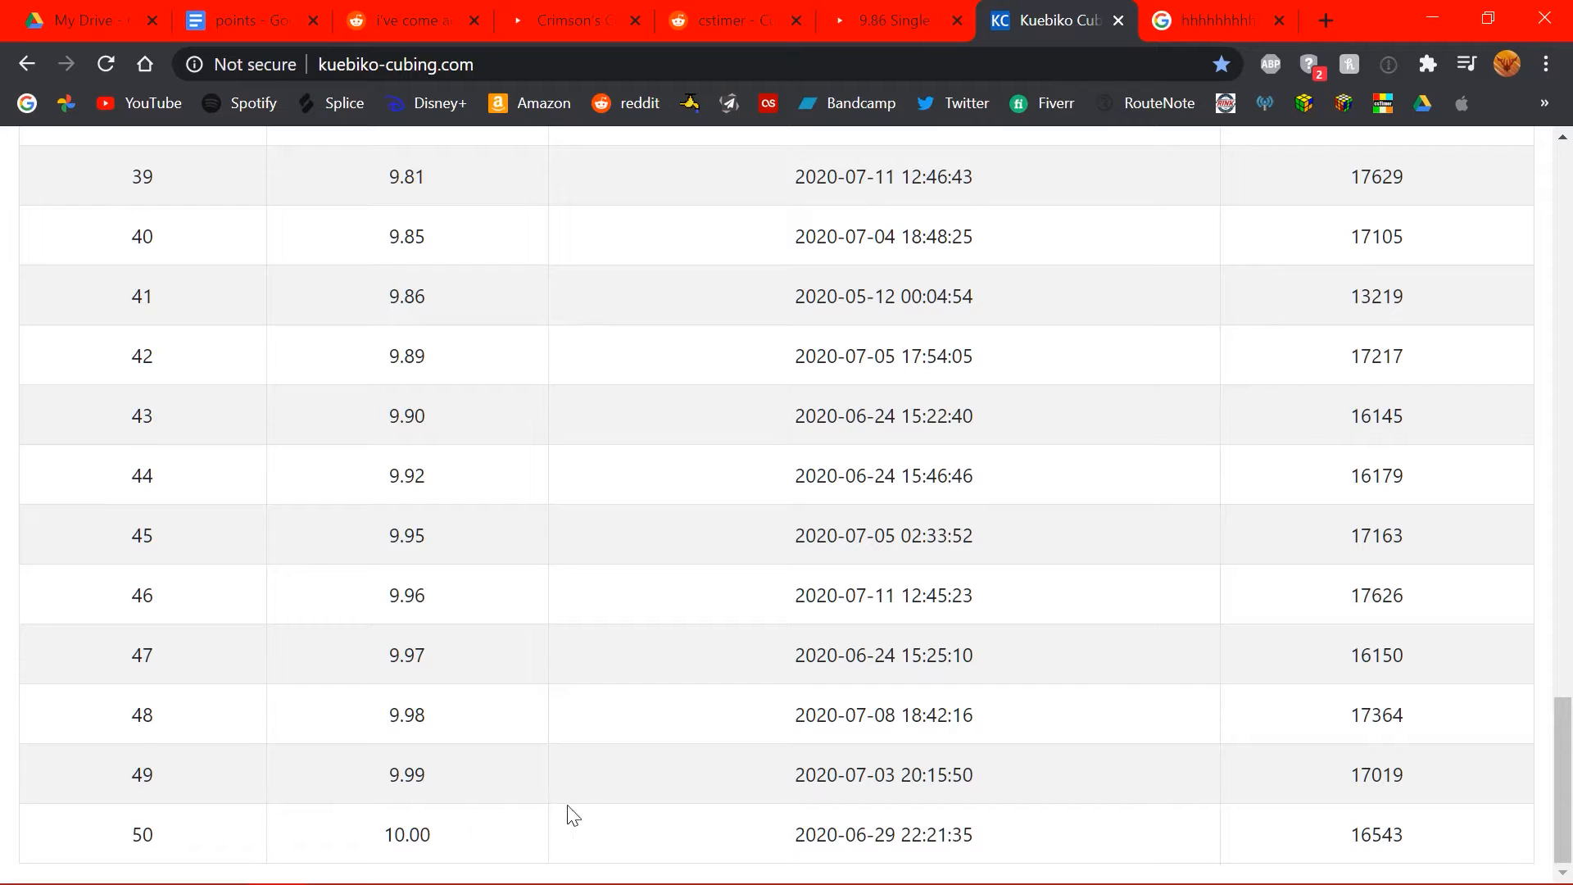
scroll("up", 3)
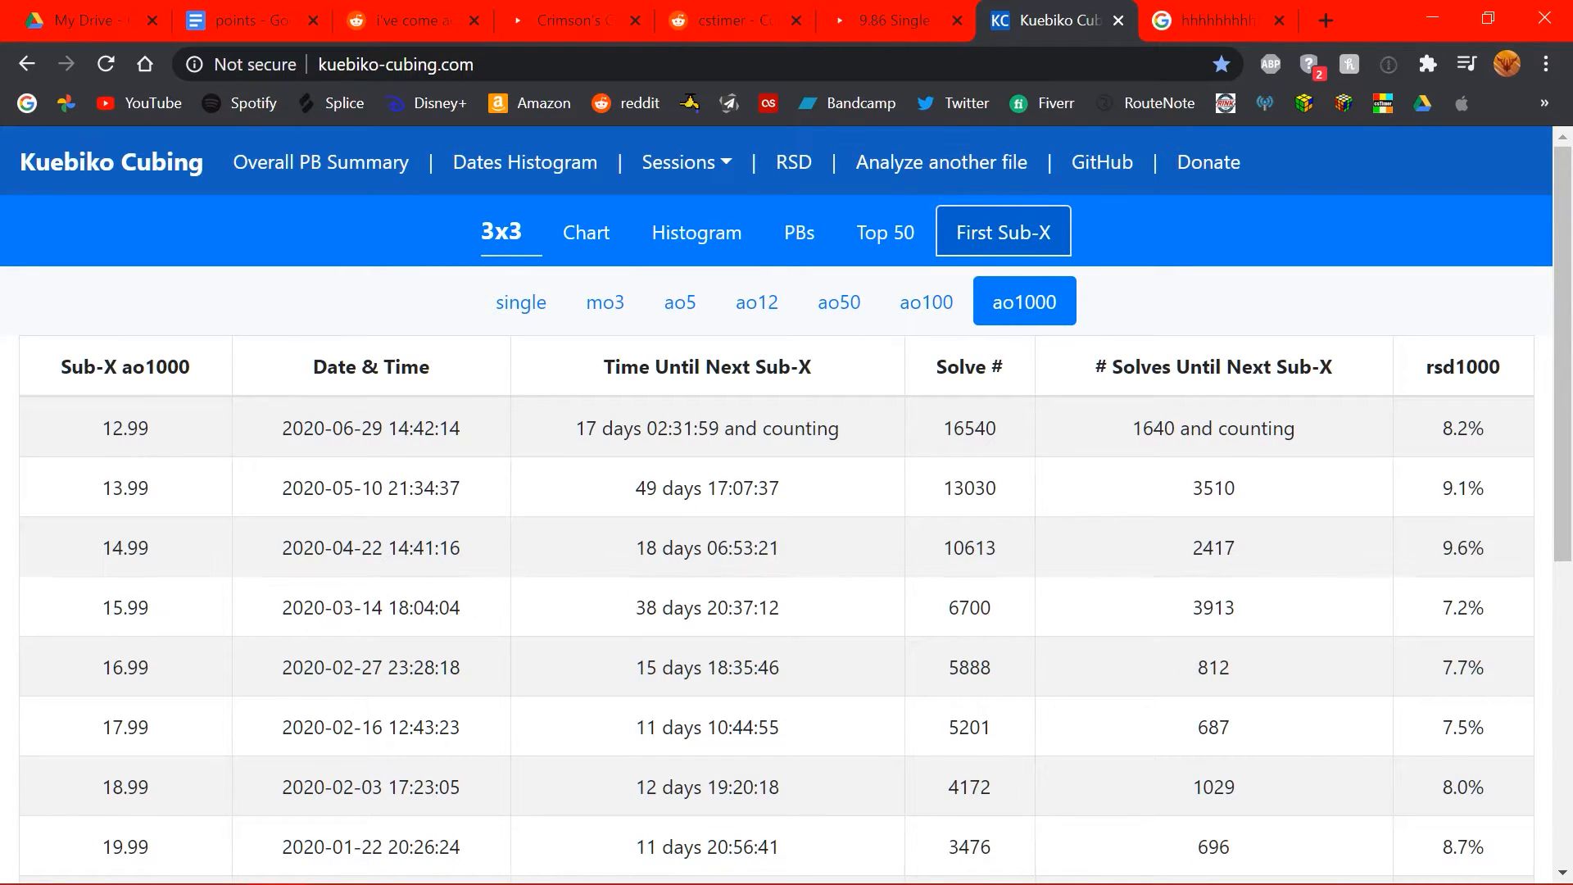
mouse_move(334, 401)
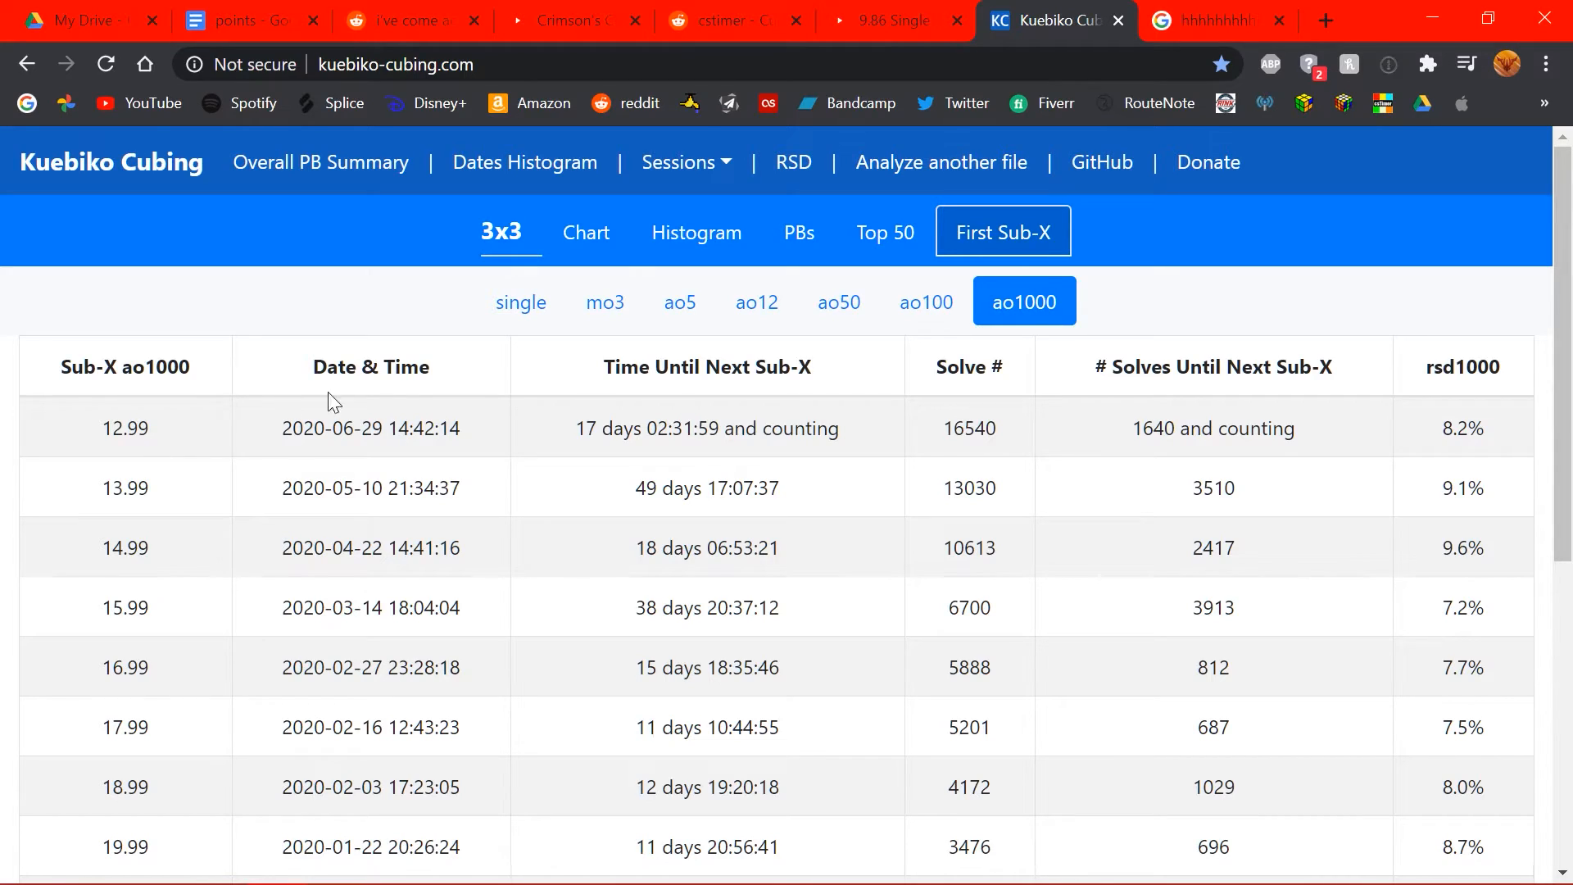
mouse_move(502, 428)
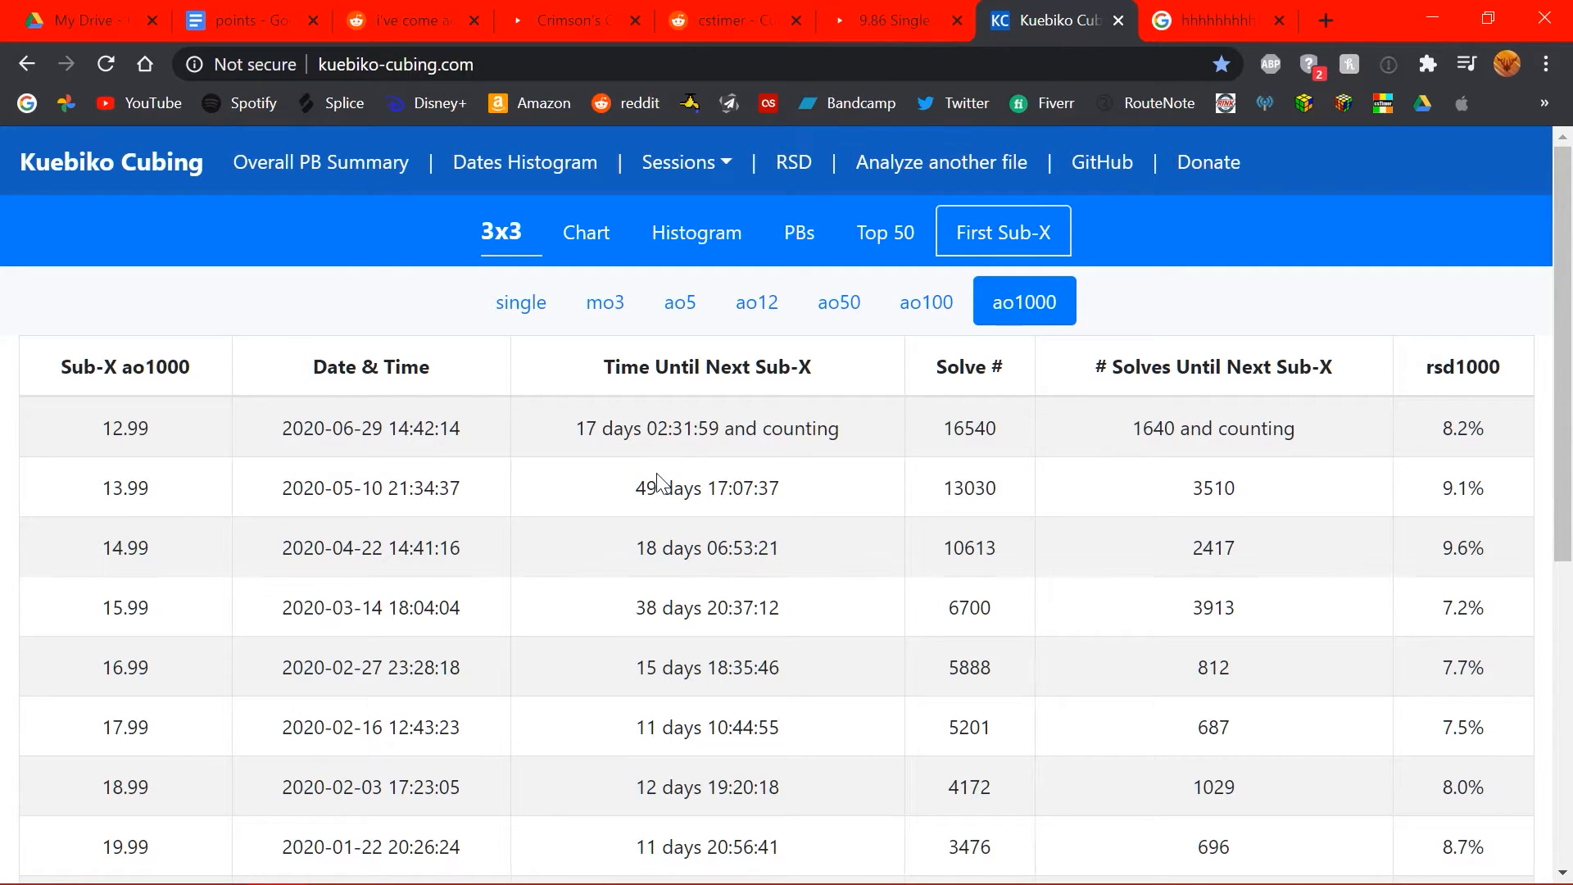
- Scroll the First Sub-X ao1000 table, view the ao100 version, then return to the 3x3 chart
scroll("down", 3)
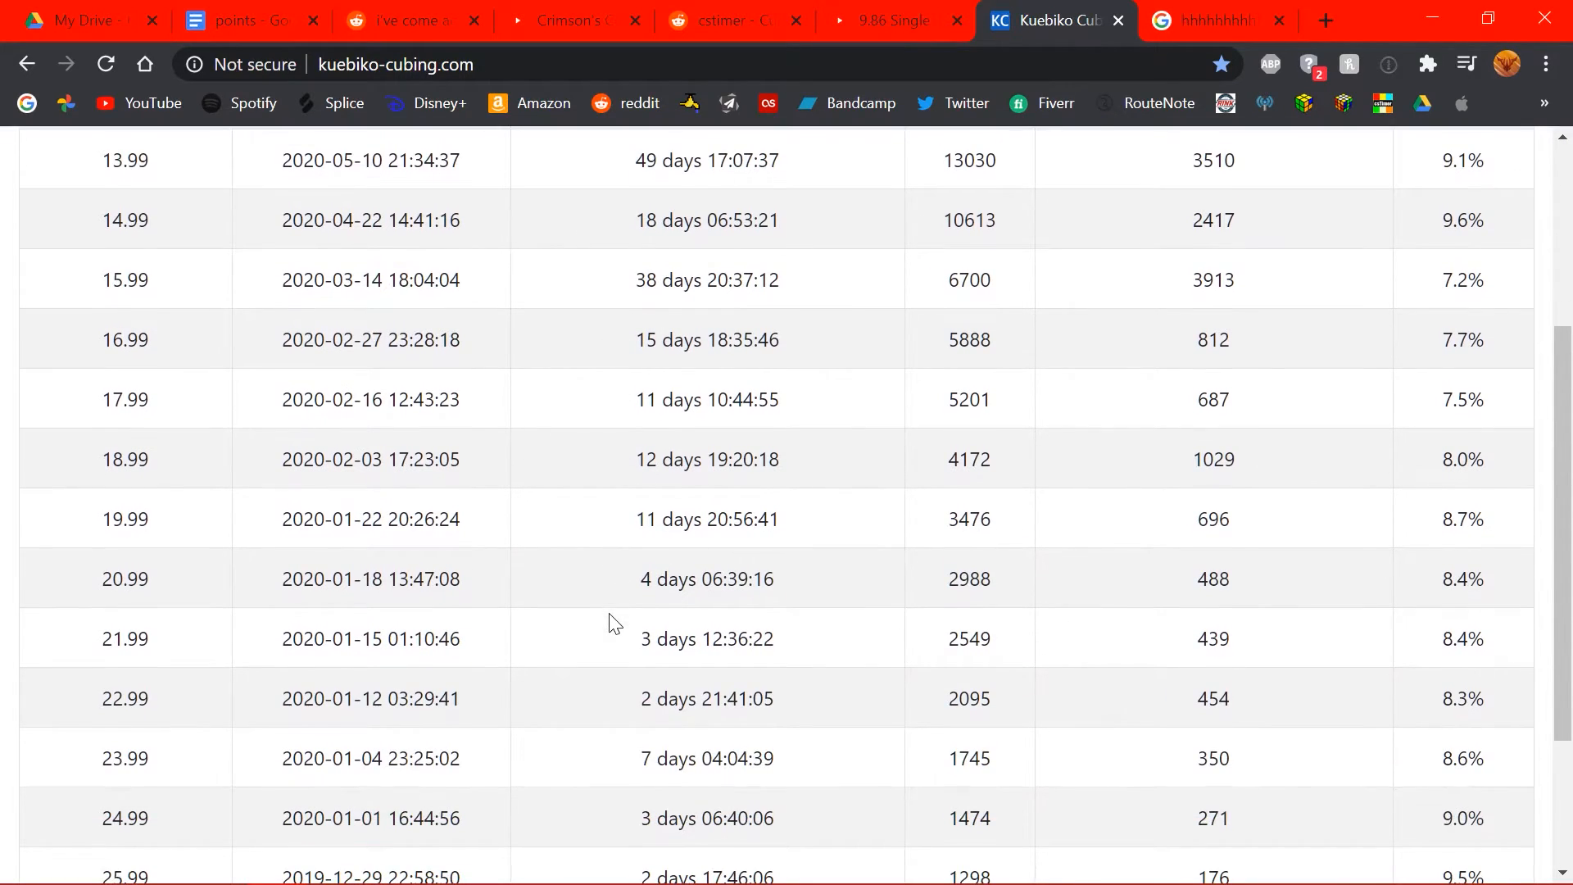
mouse_move(697, 602)
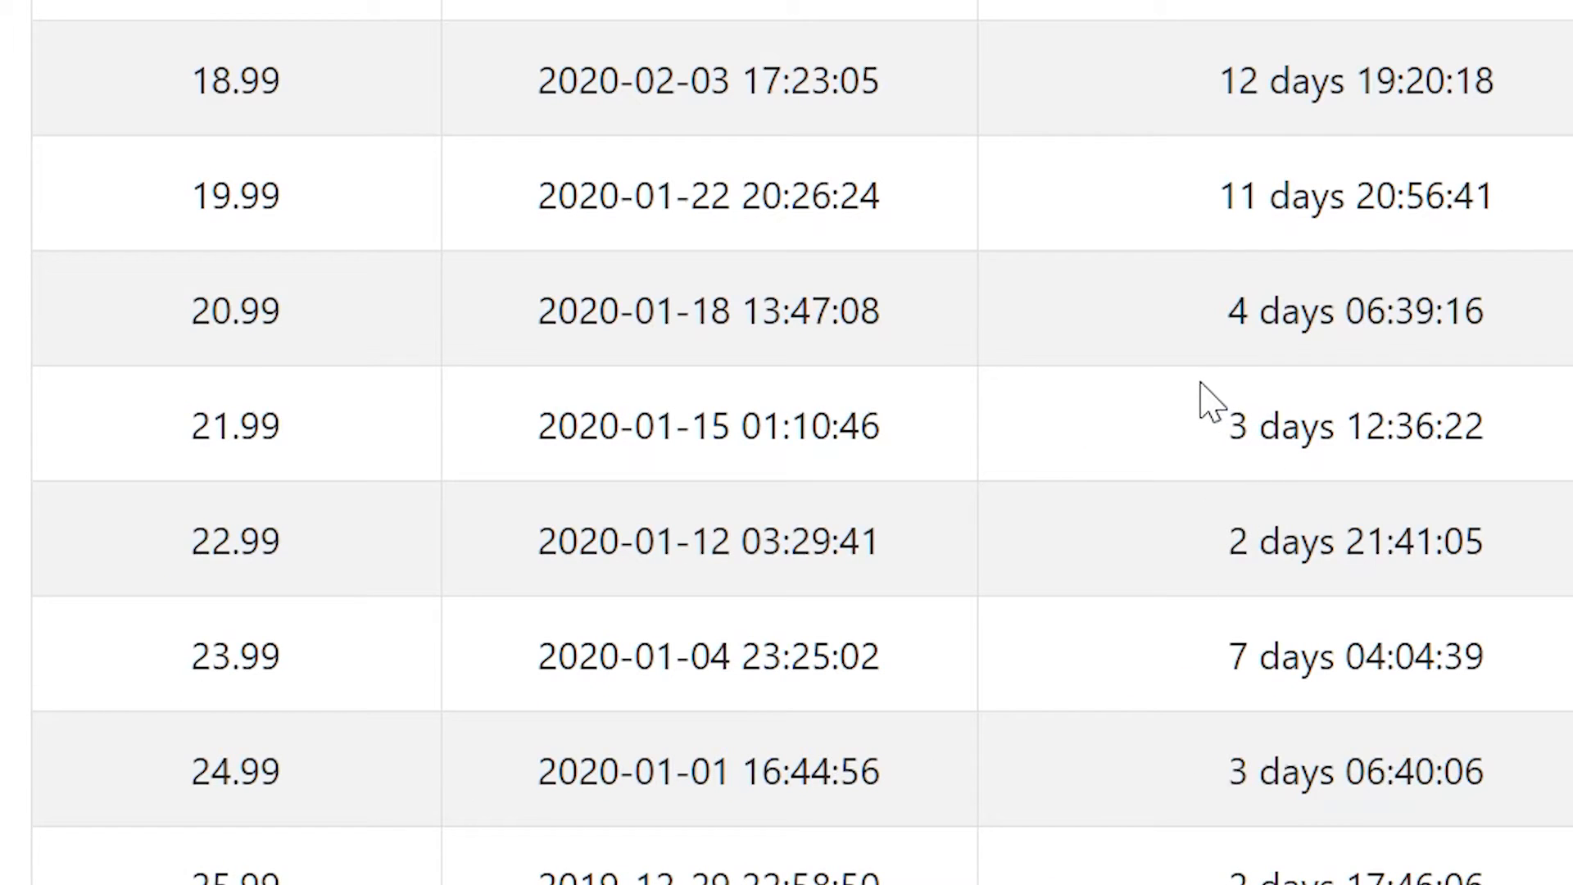
scroll("up", 3)
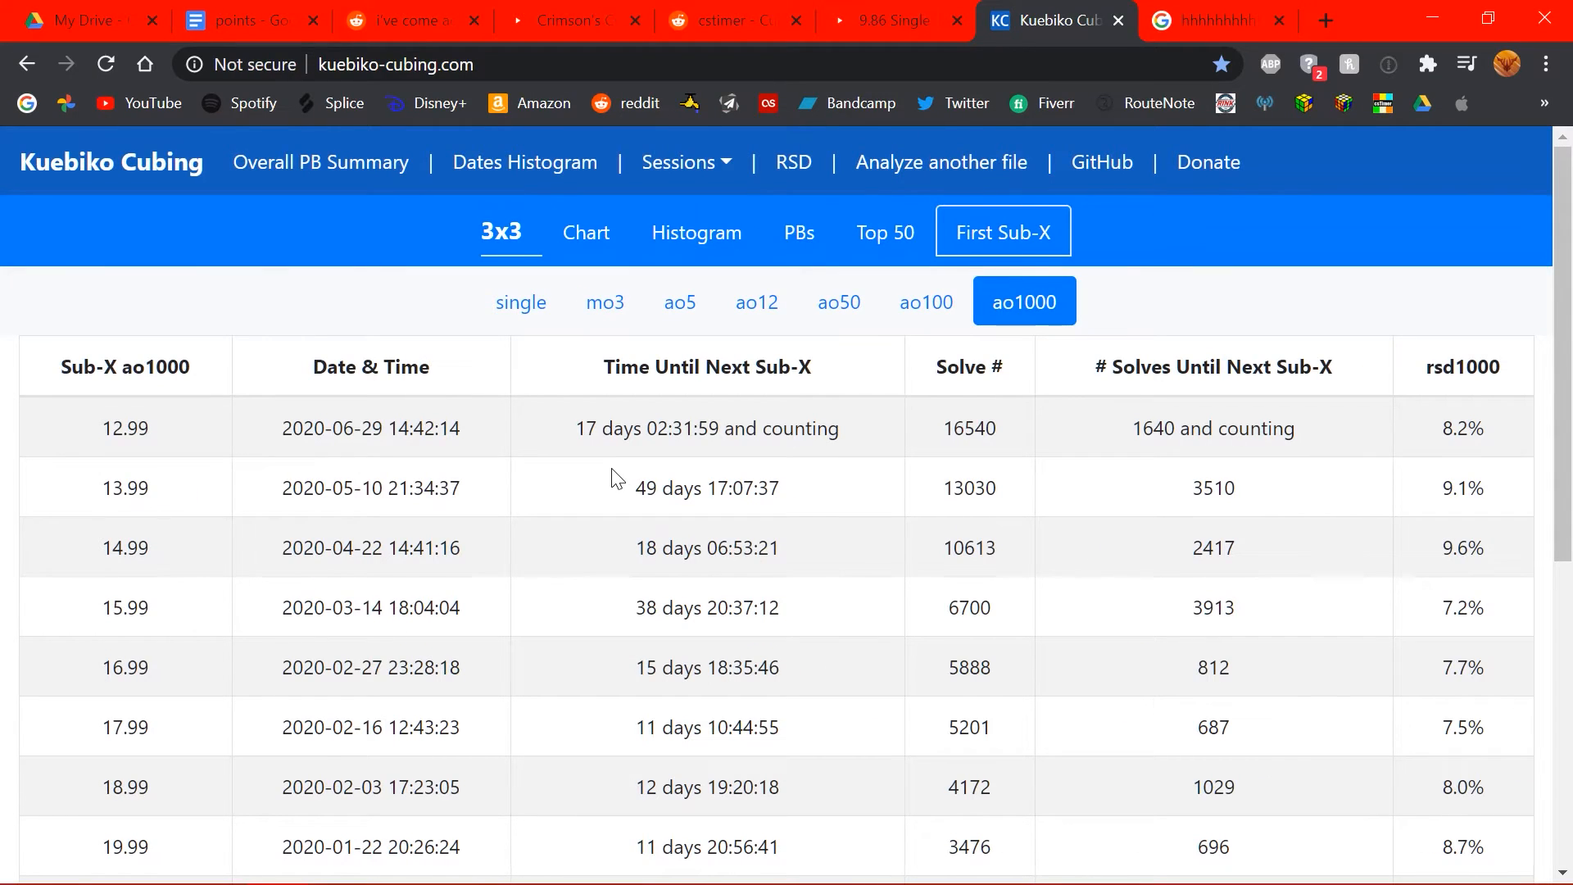
left_click(925, 301)
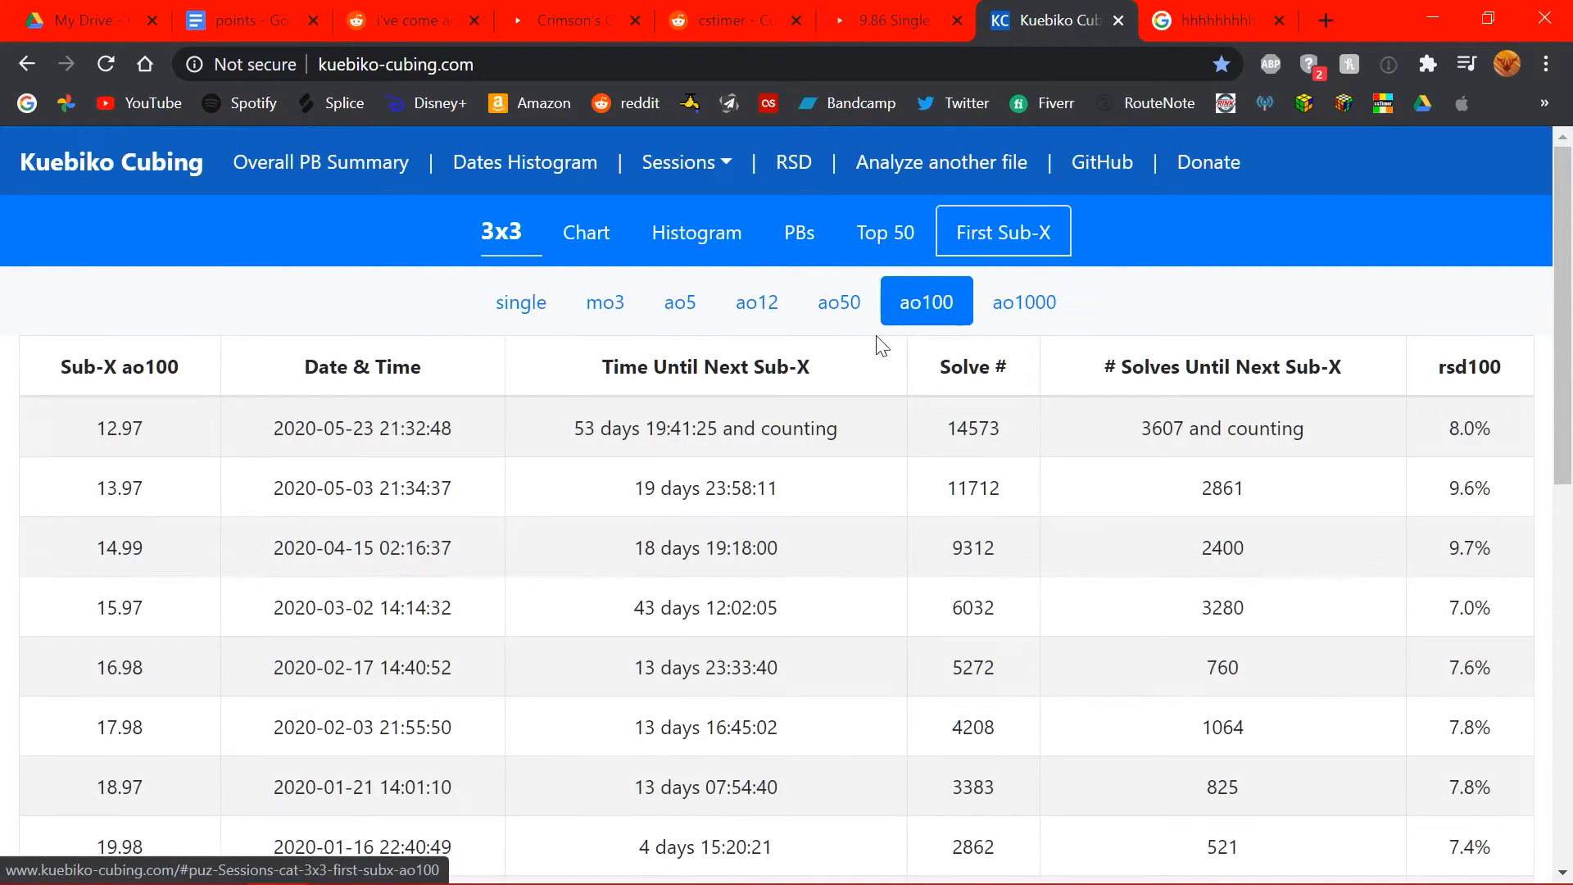
left_click(586, 232)
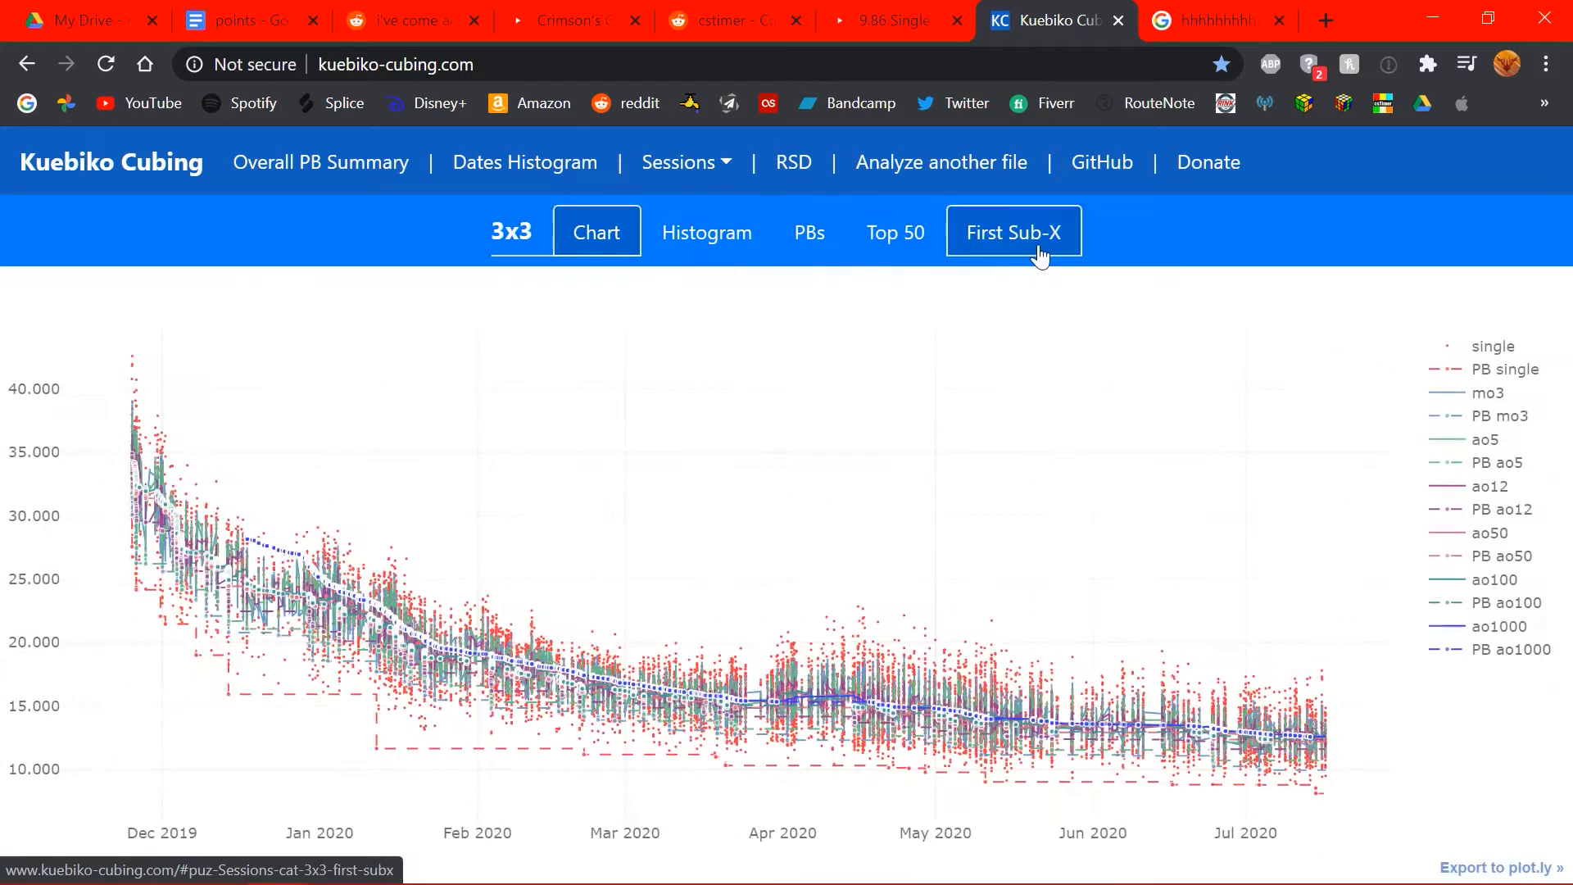
- Select the 2x2 session from the Sessions list to show its histogram of 1400 solves
left_click(894, 231)
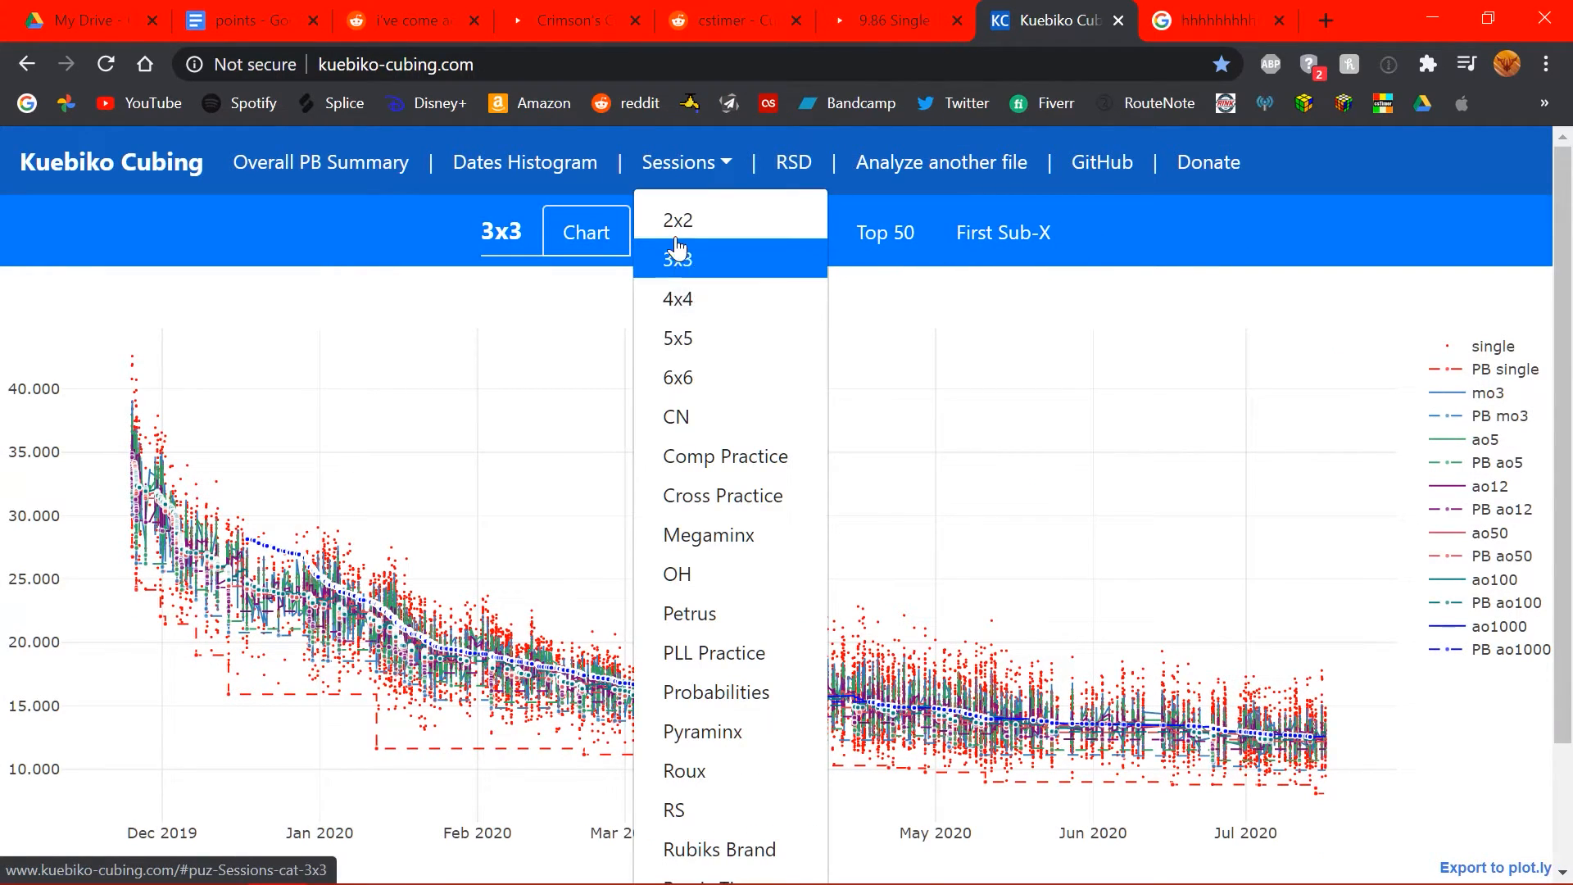
left_click(678, 220)
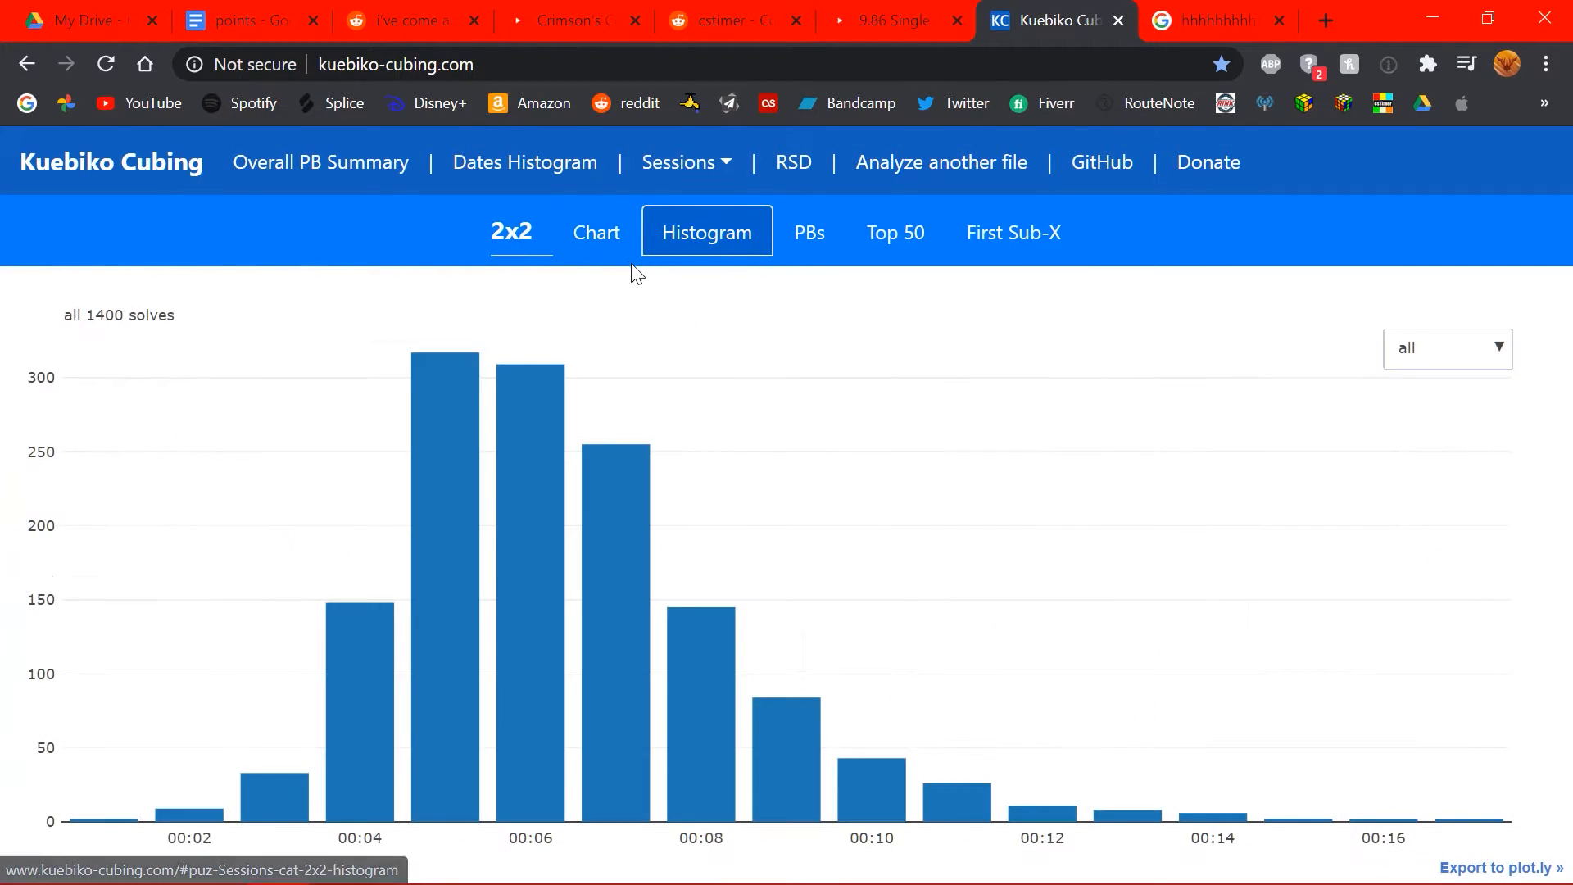
mouse_move(502, 179)
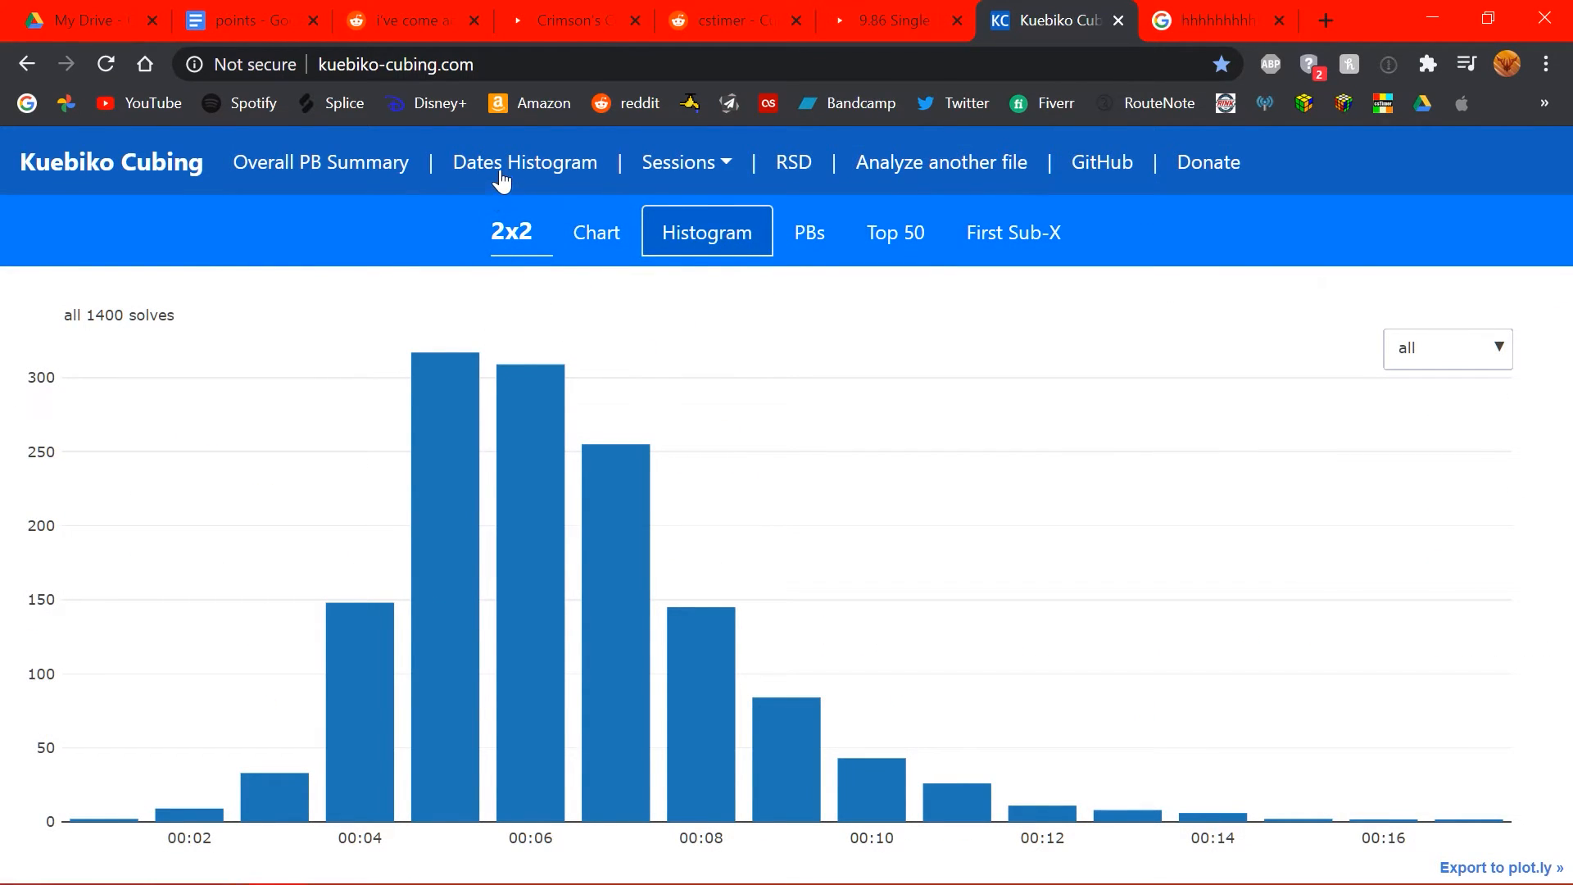
- Show the Dates Histogram of monthly solves stacked by session, November 2019 to July 2020
left_click(524, 162)
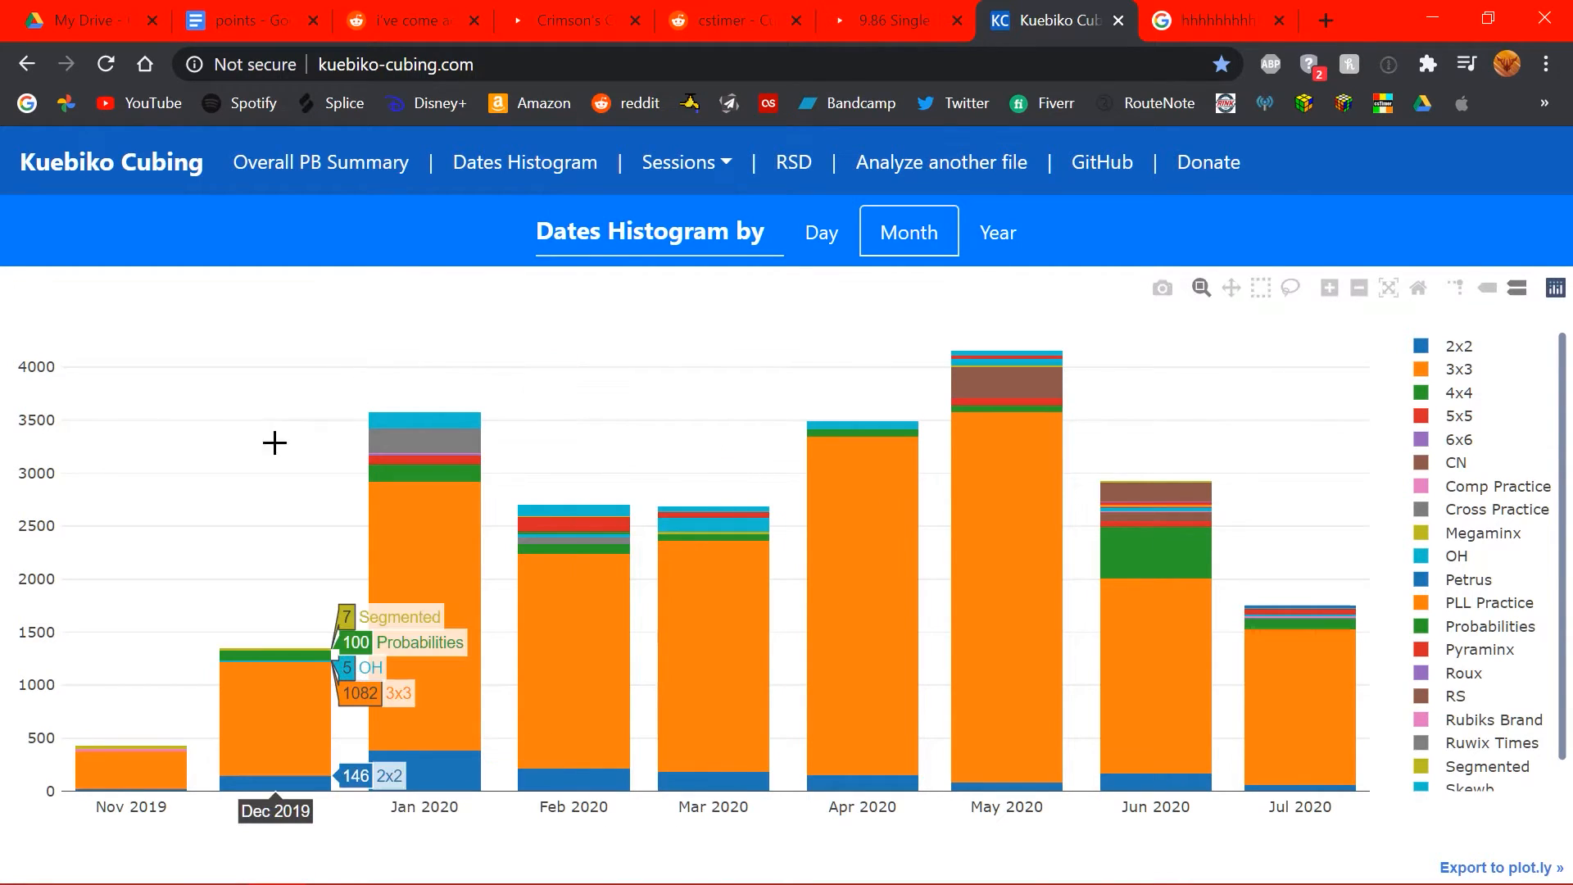
mouse_move(889, 421)
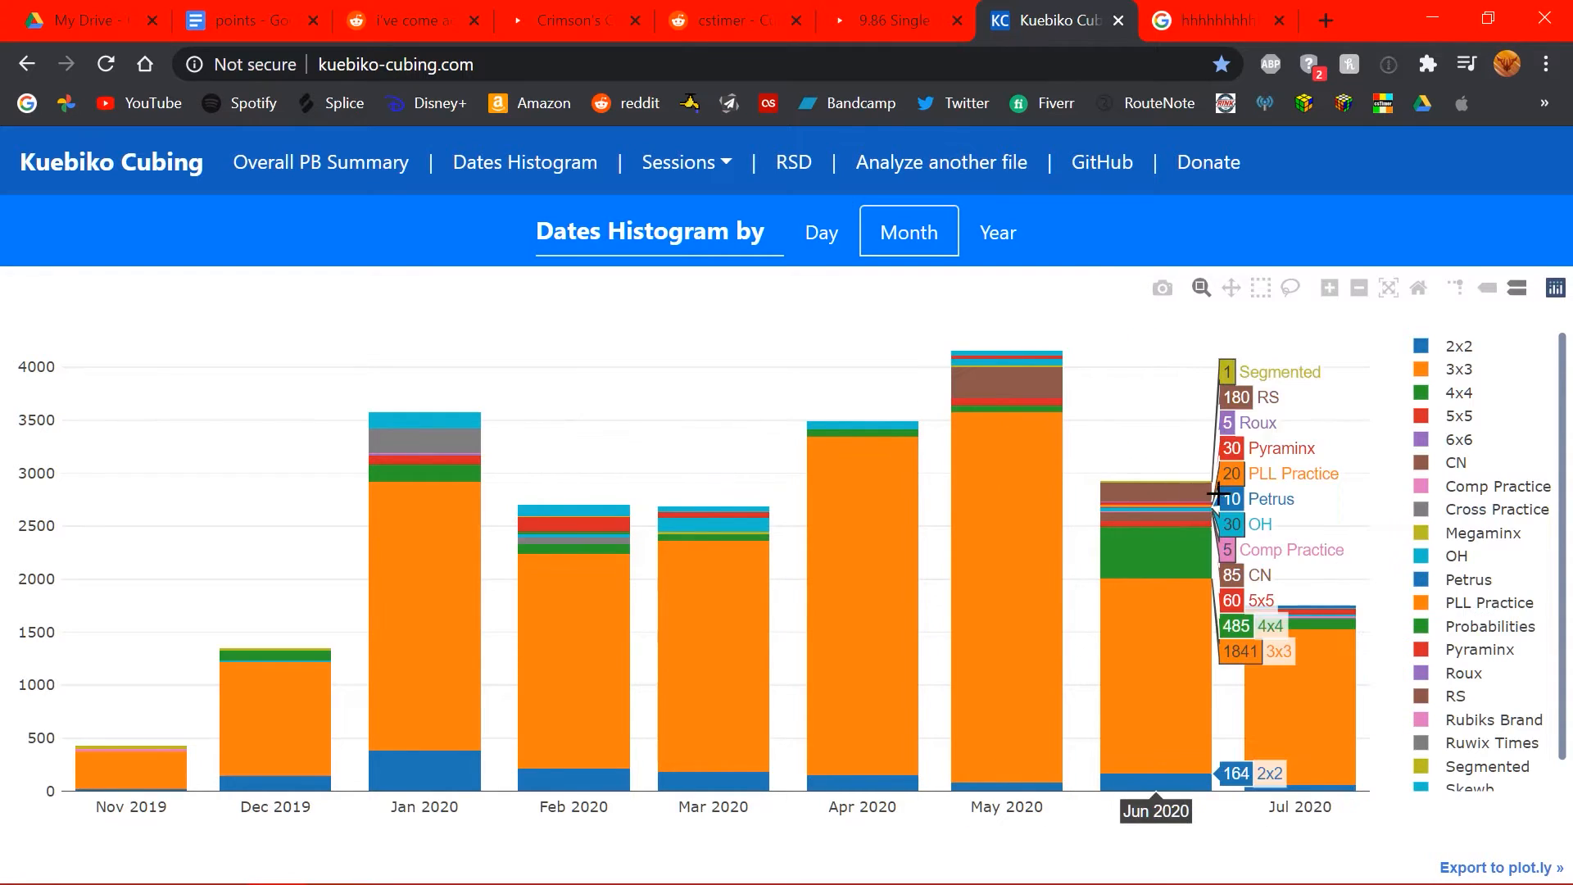
mouse_move(1006, 472)
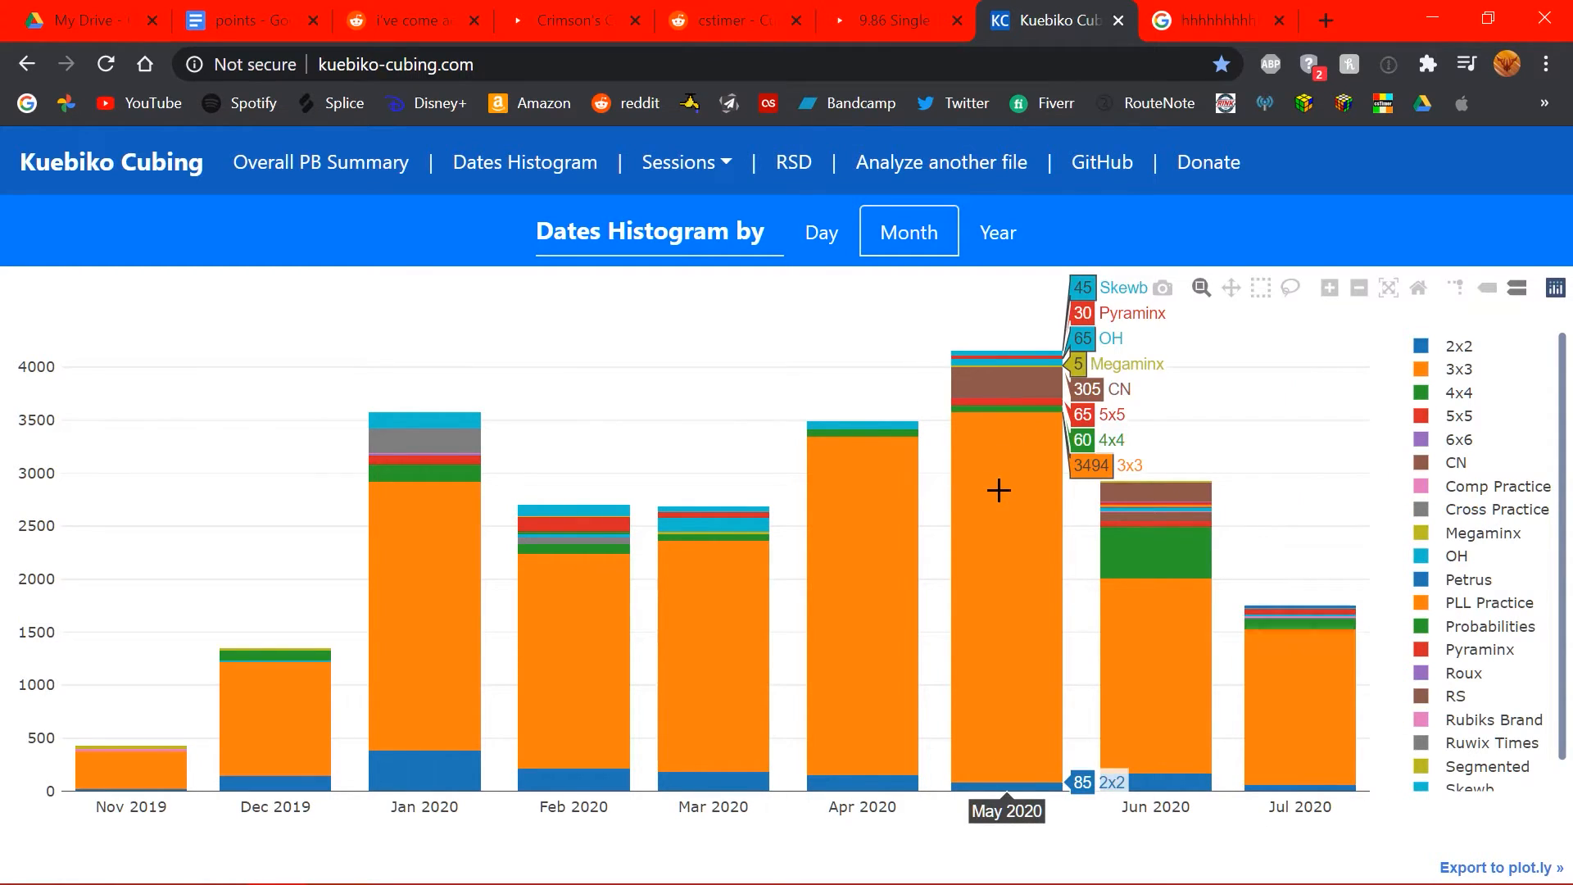
mouse_move(965, 468)
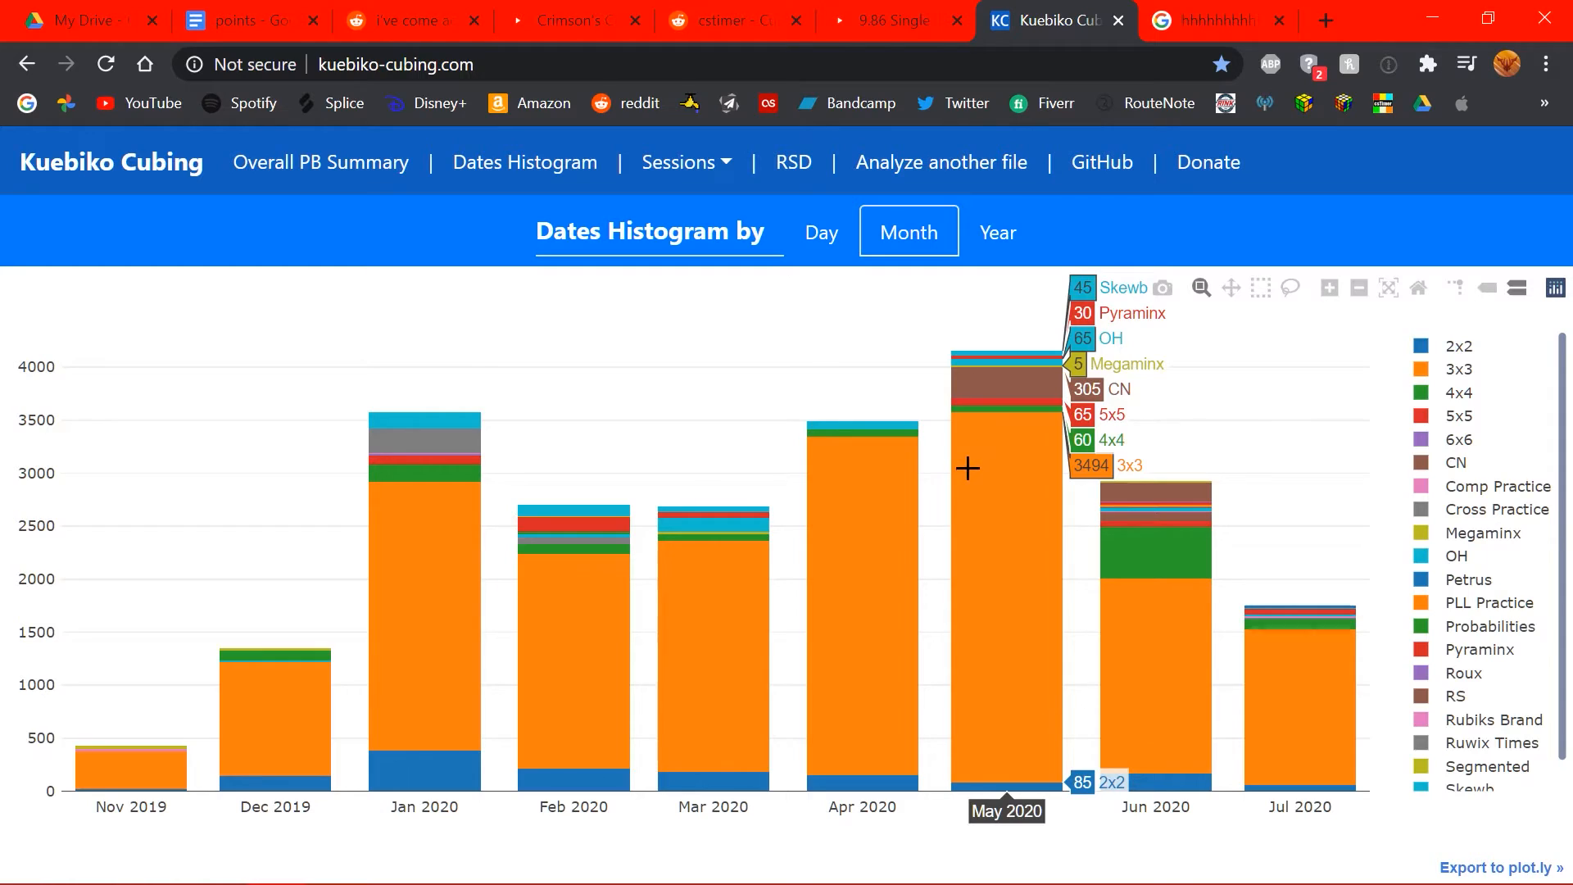
mouse_move(983, 469)
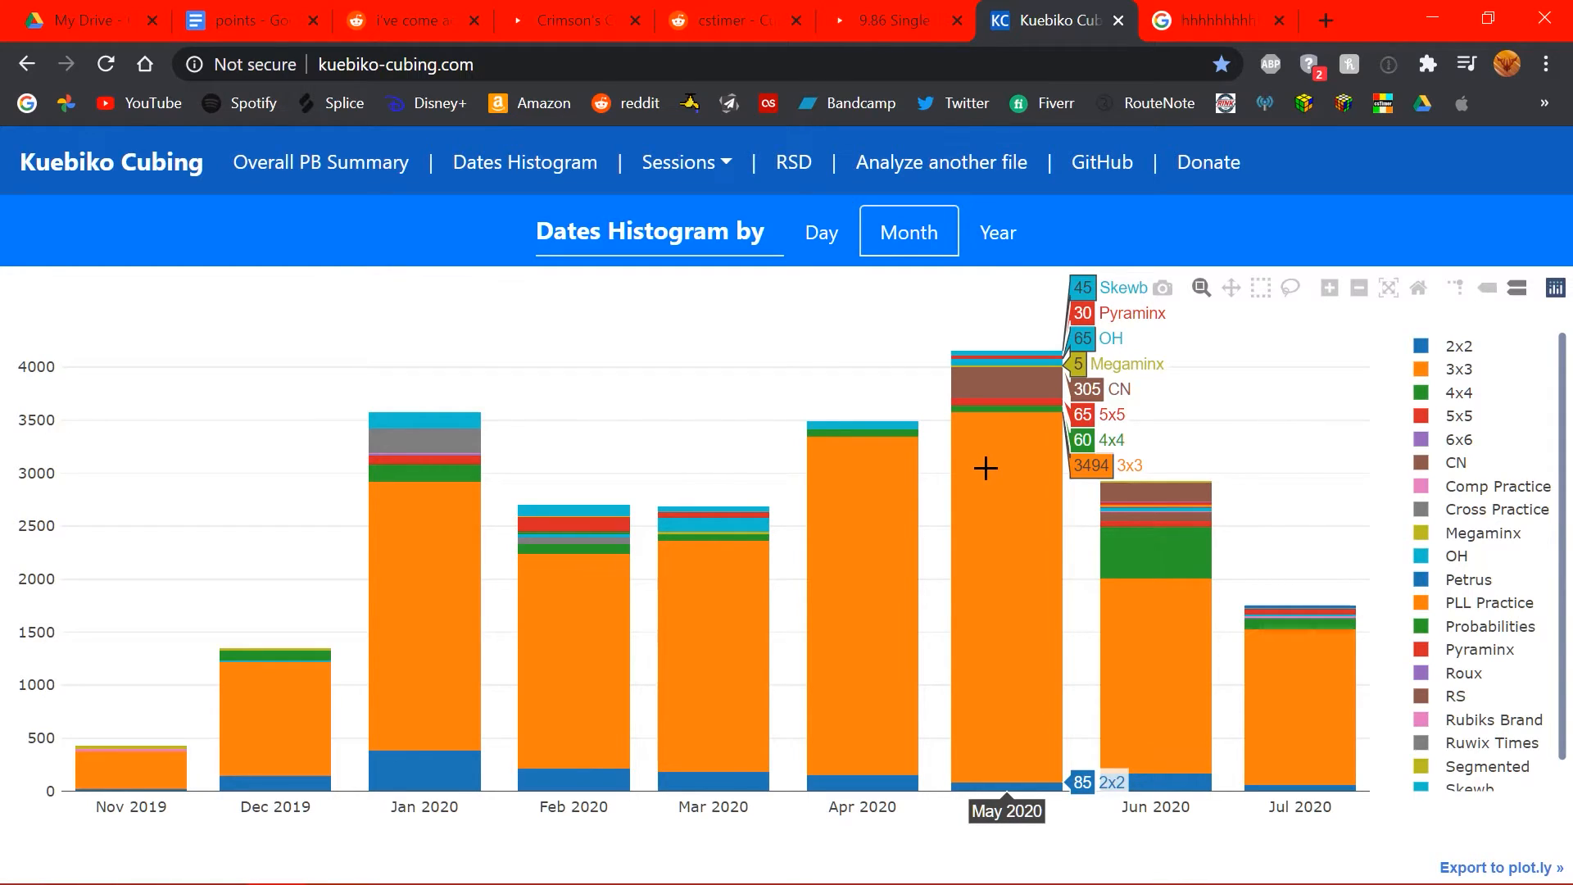
mouse_move(992, 473)
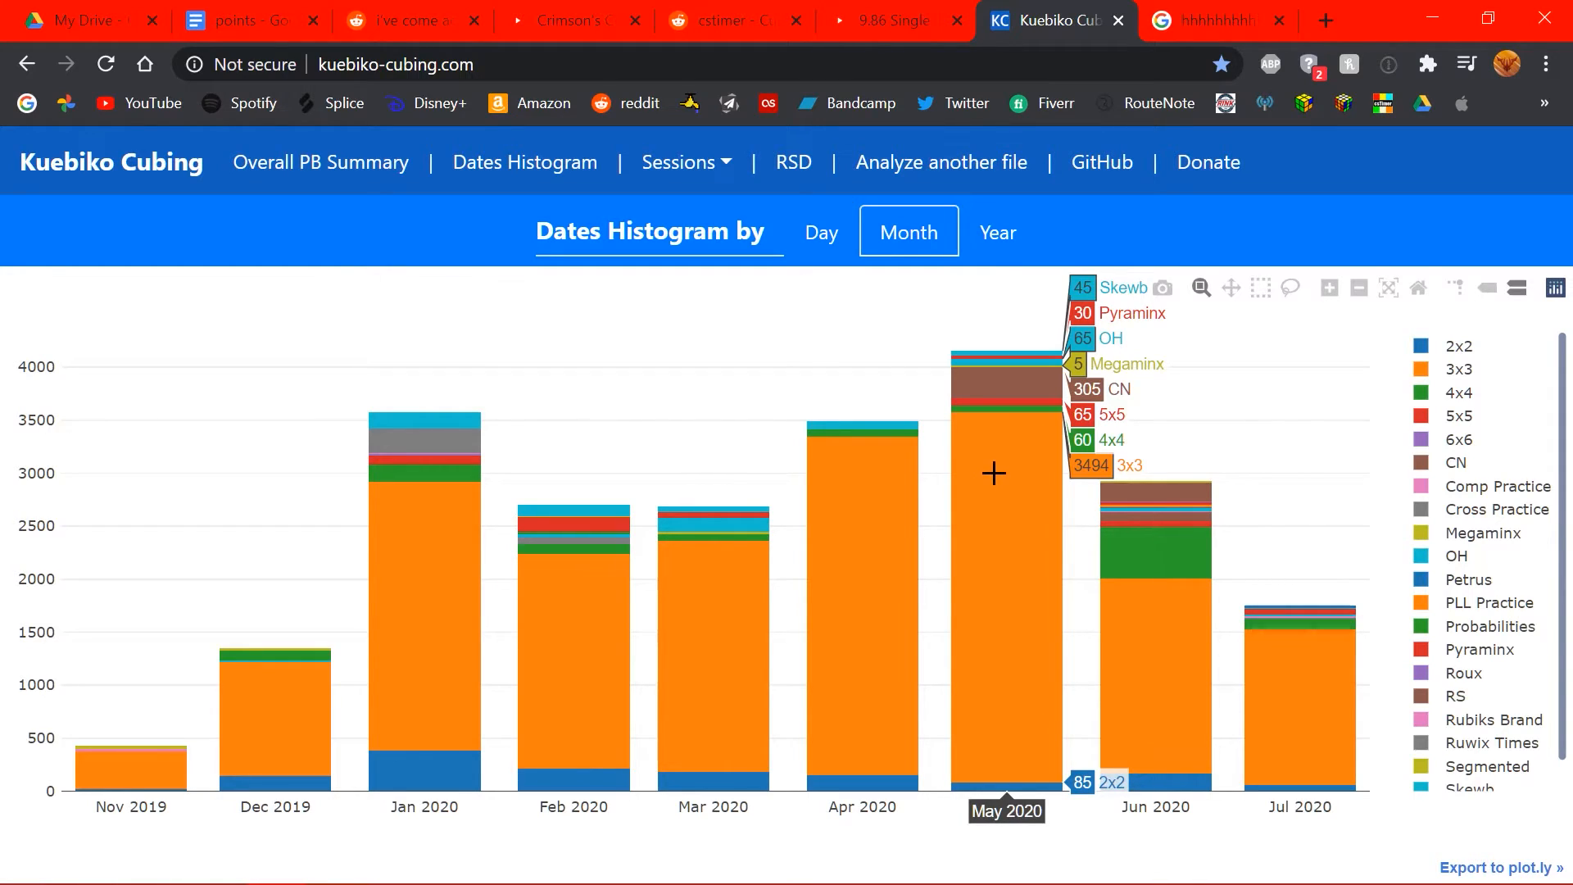
mouse_move(956, 523)
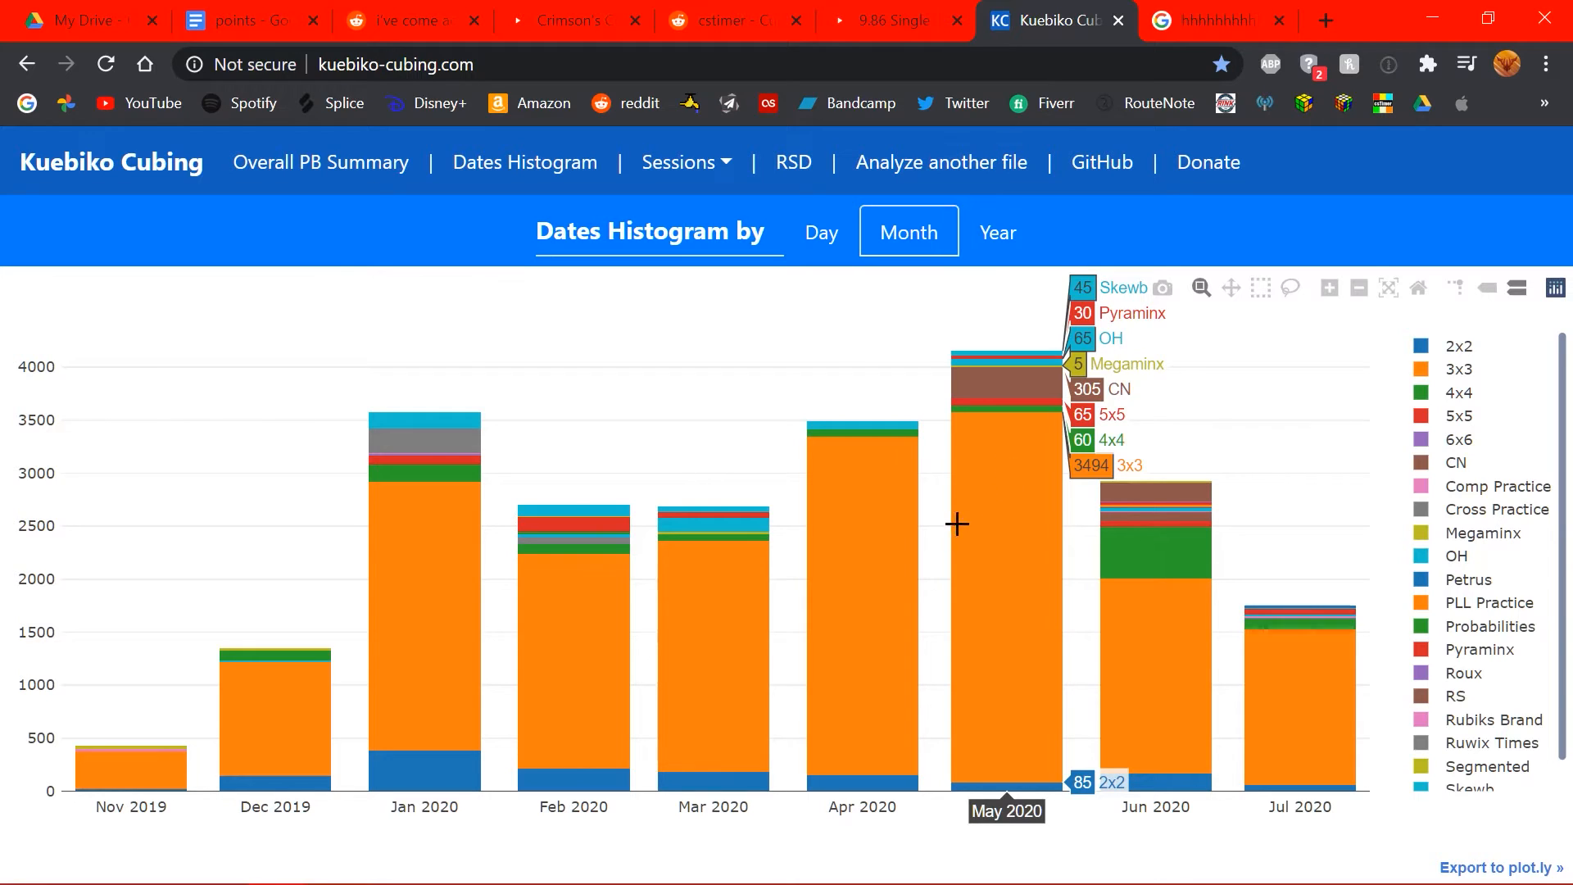
mouse_move(1005, 373)
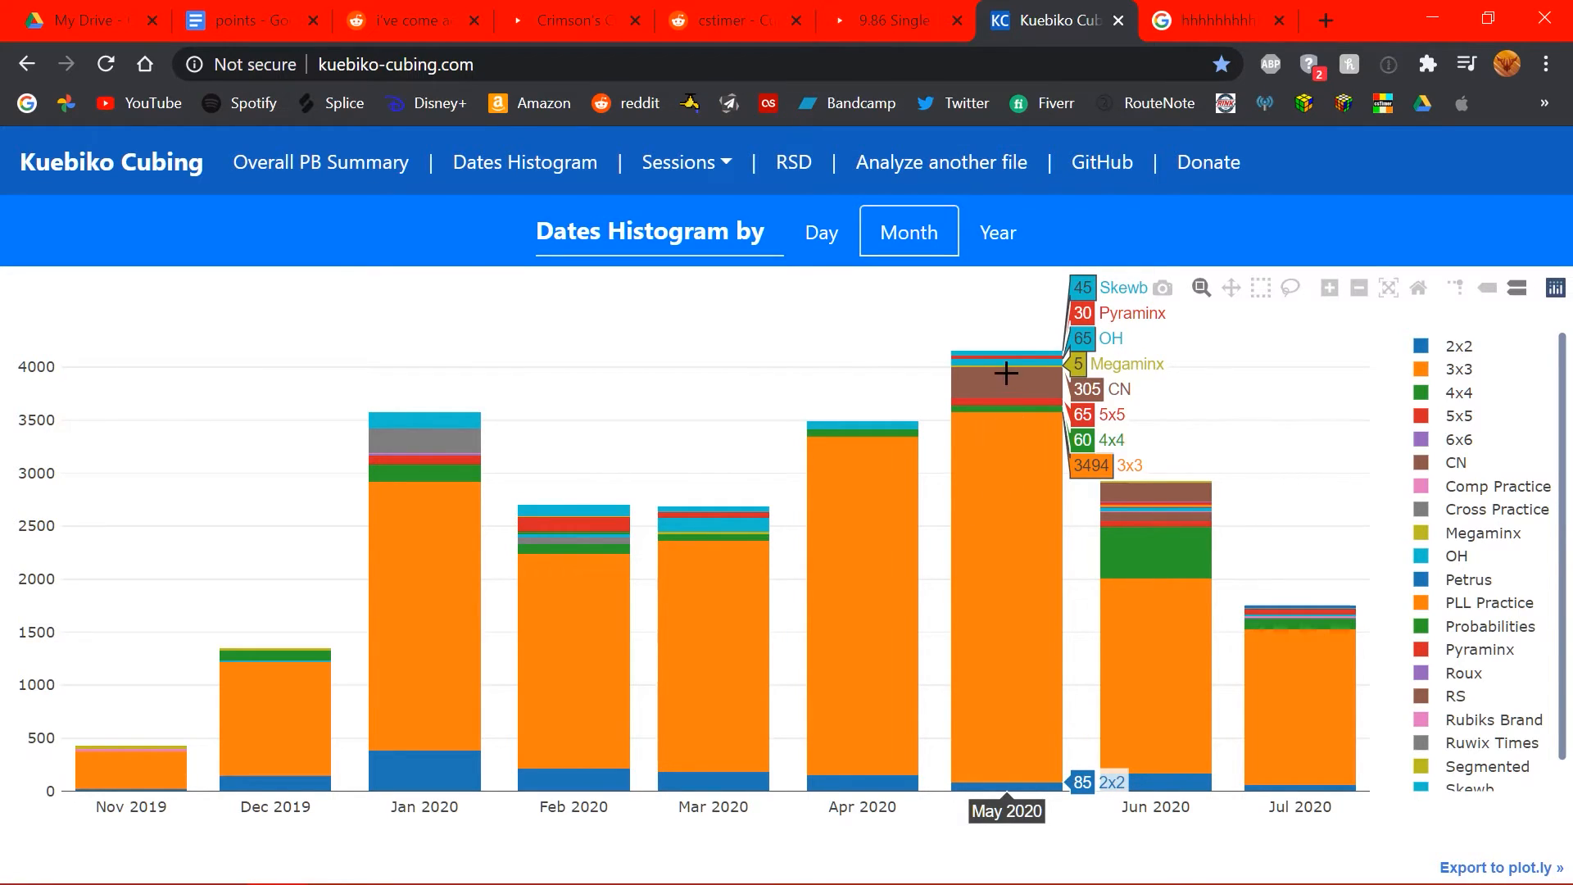
mouse_move(1019, 389)
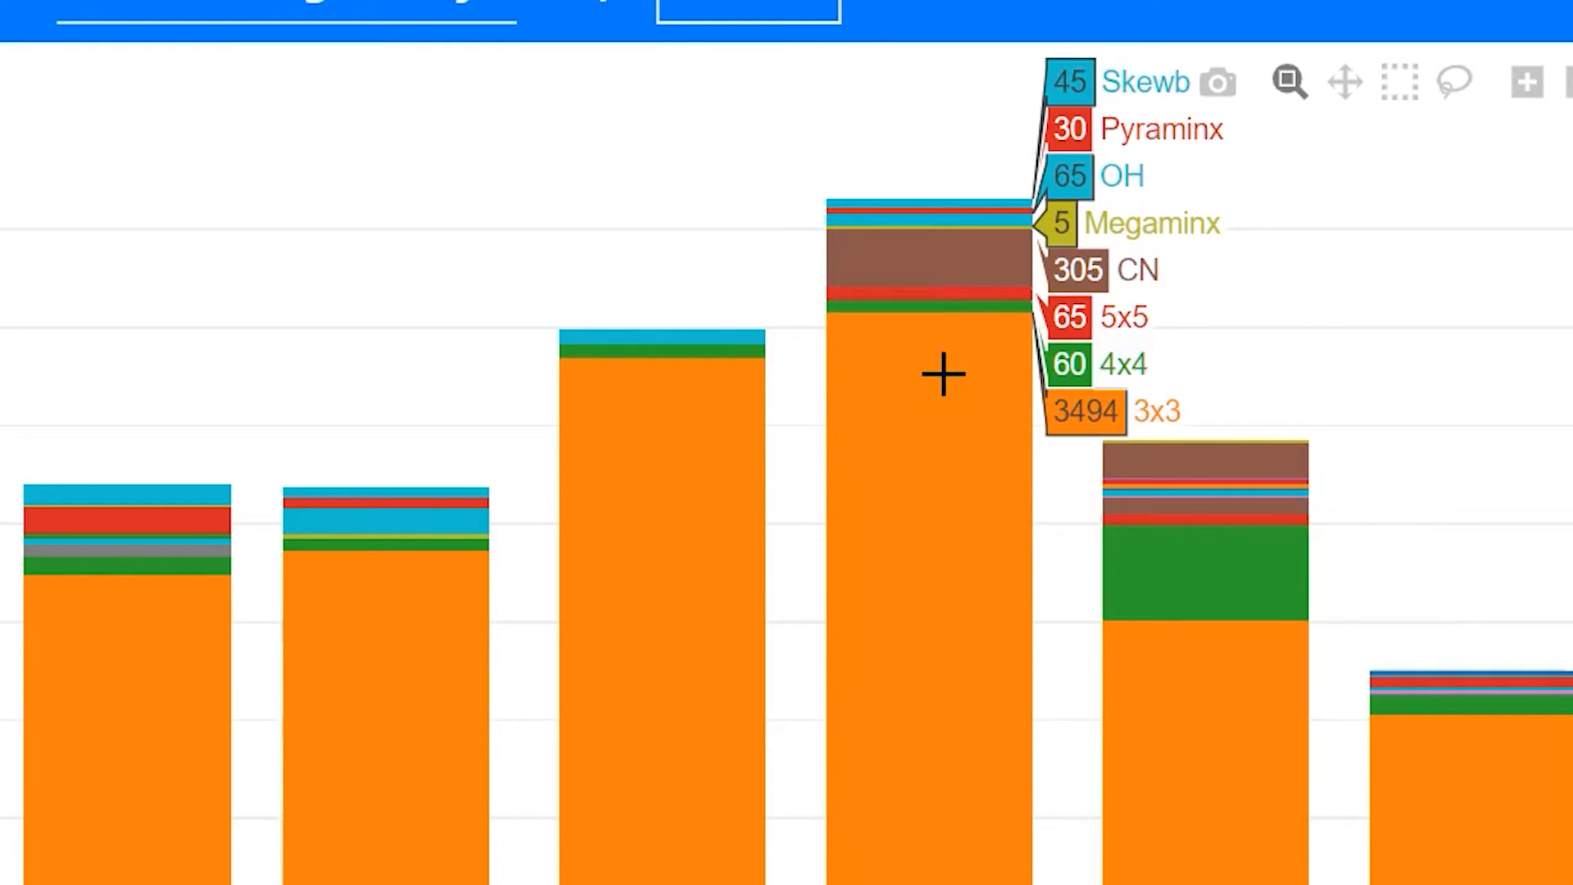
mouse_move(933, 306)
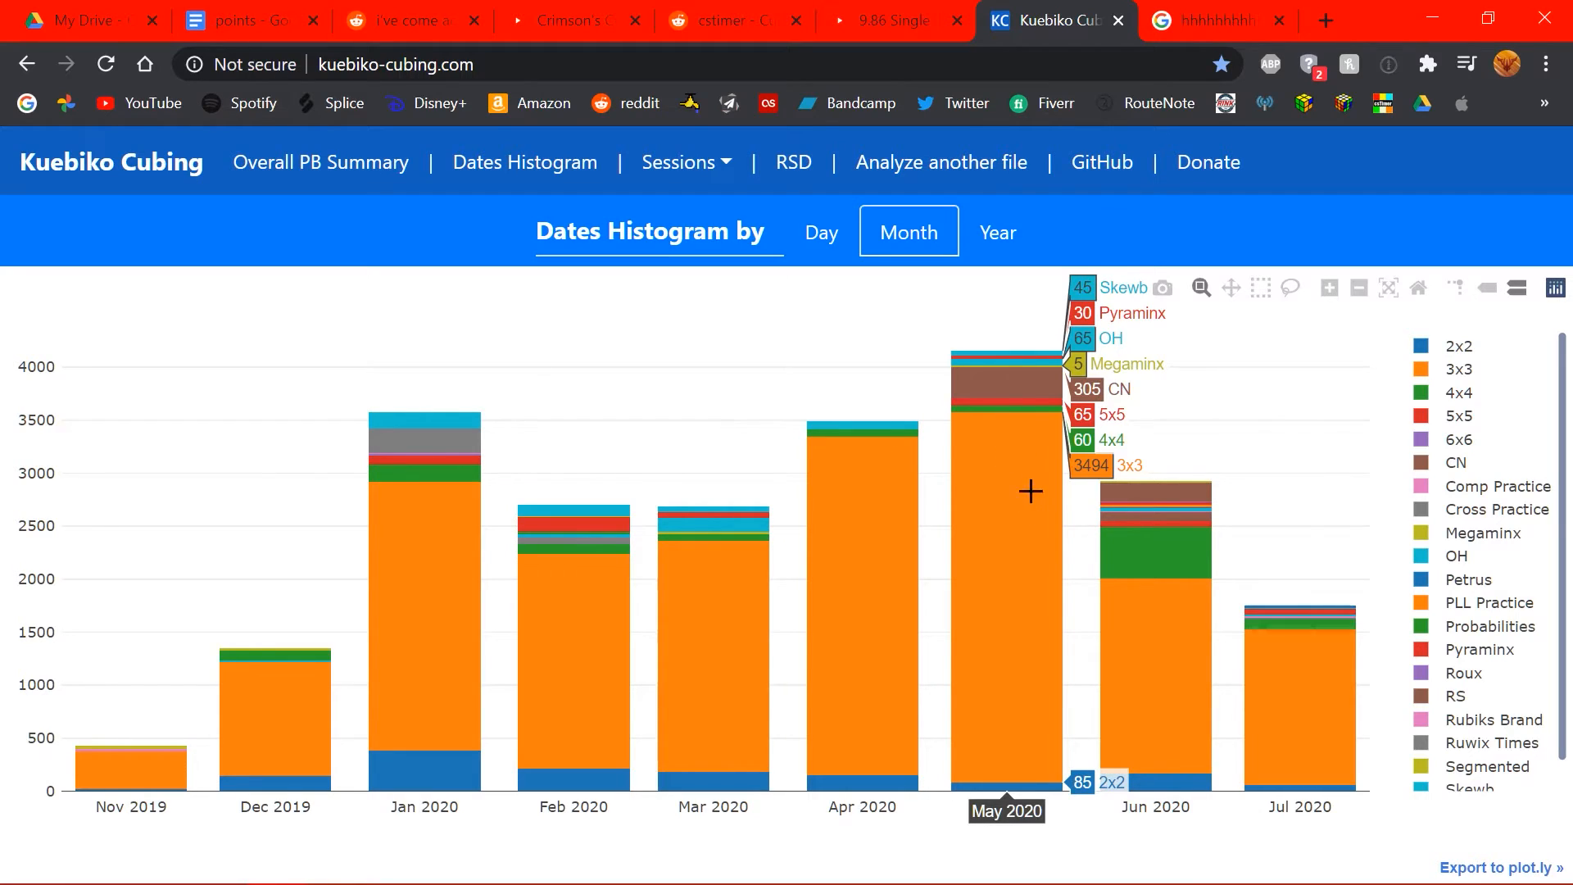
mouse_move(1081, 533)
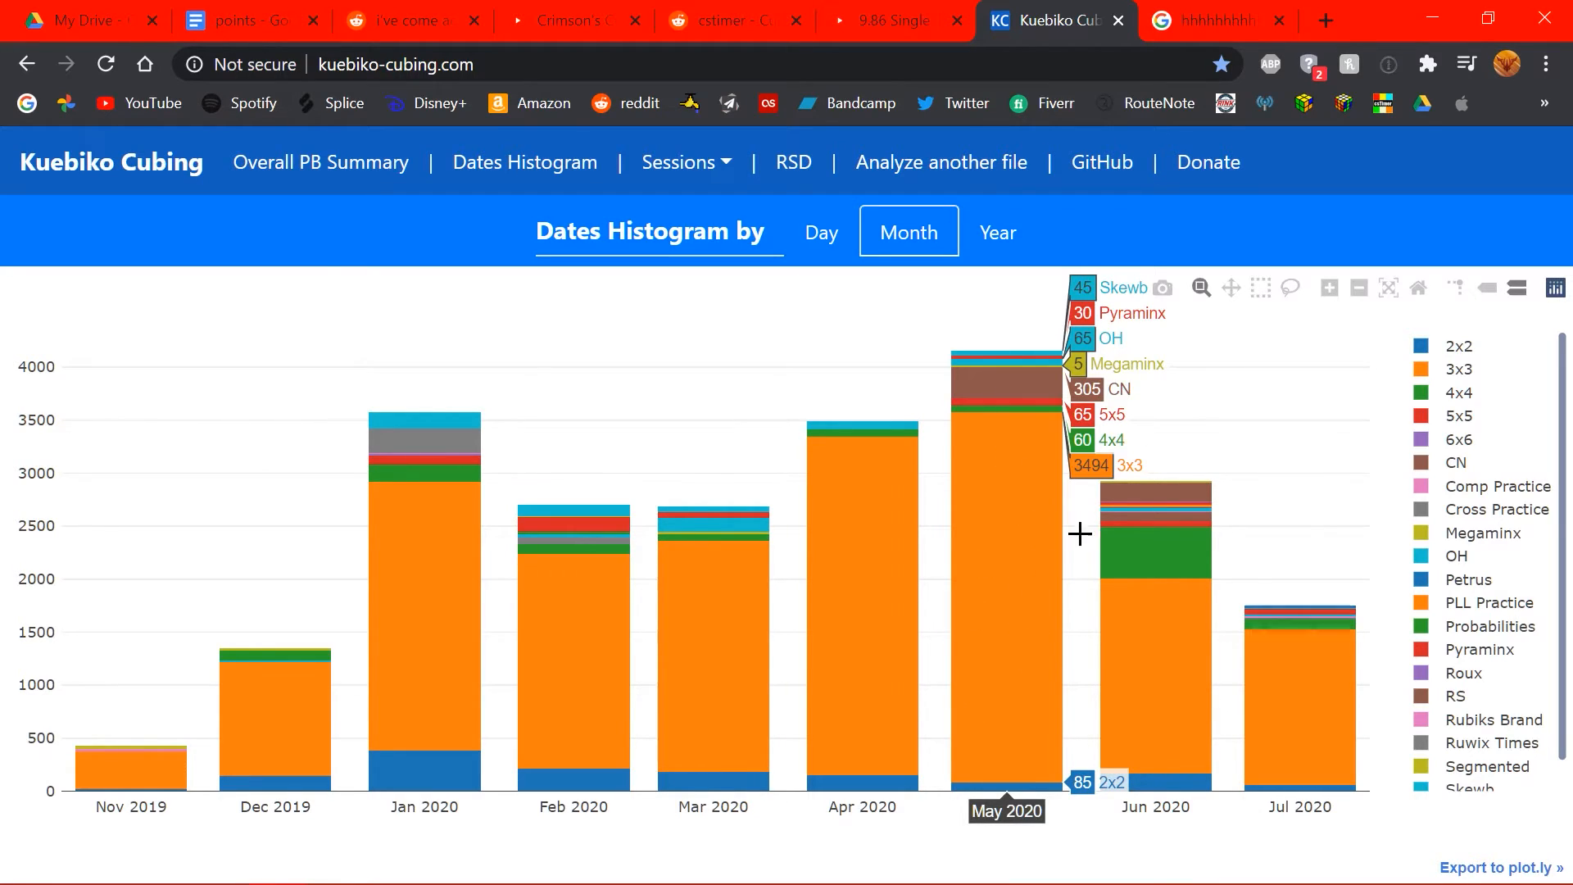
mouse_move(682, 642)
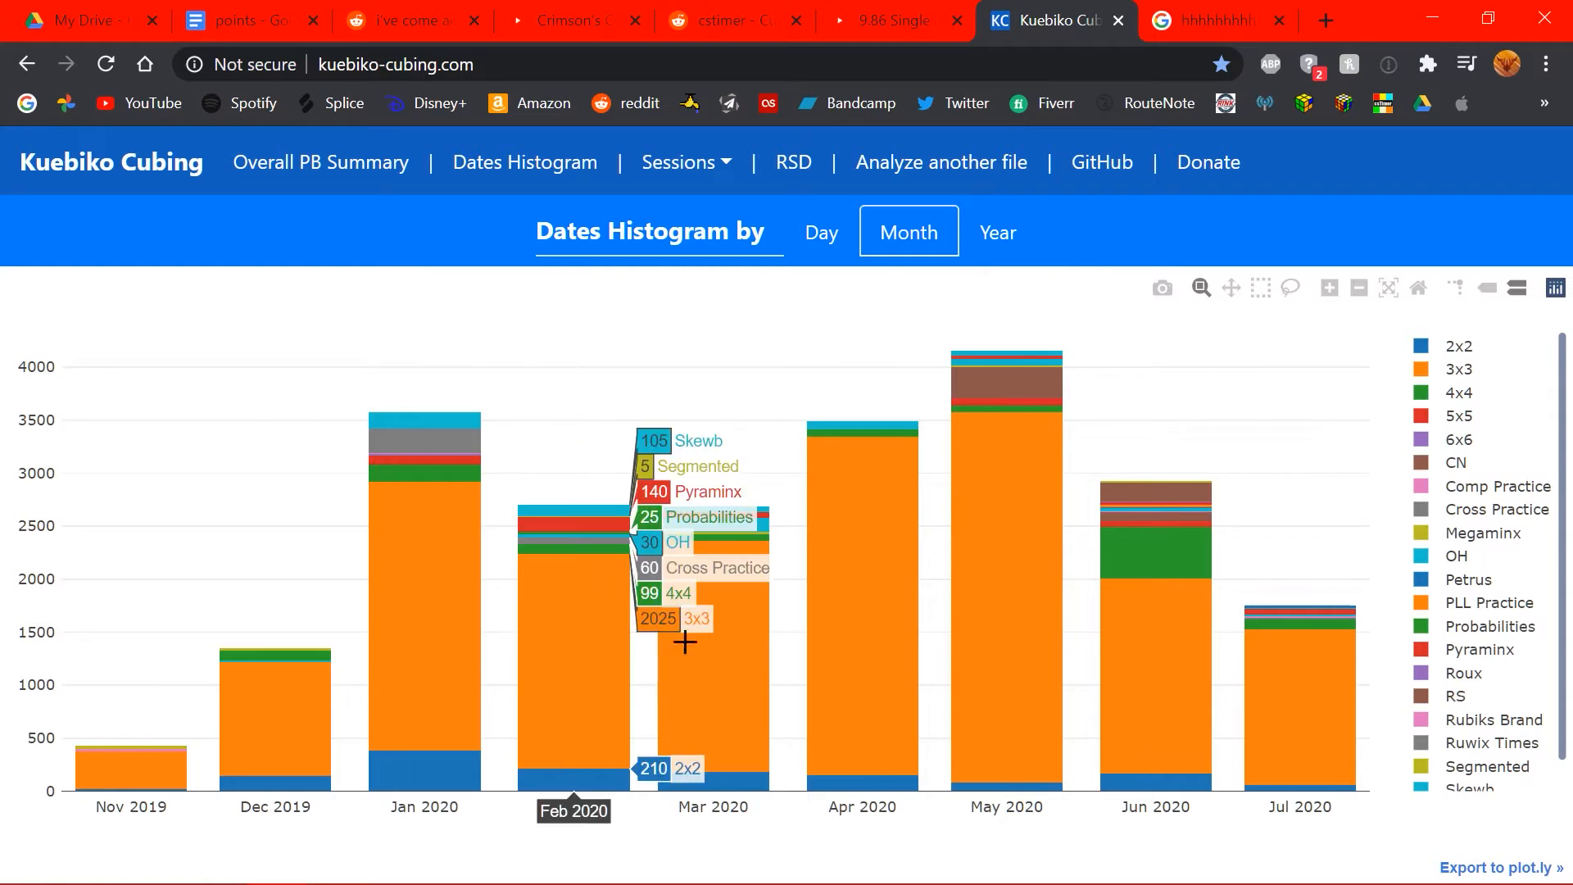
mouse_move(1003, 602)
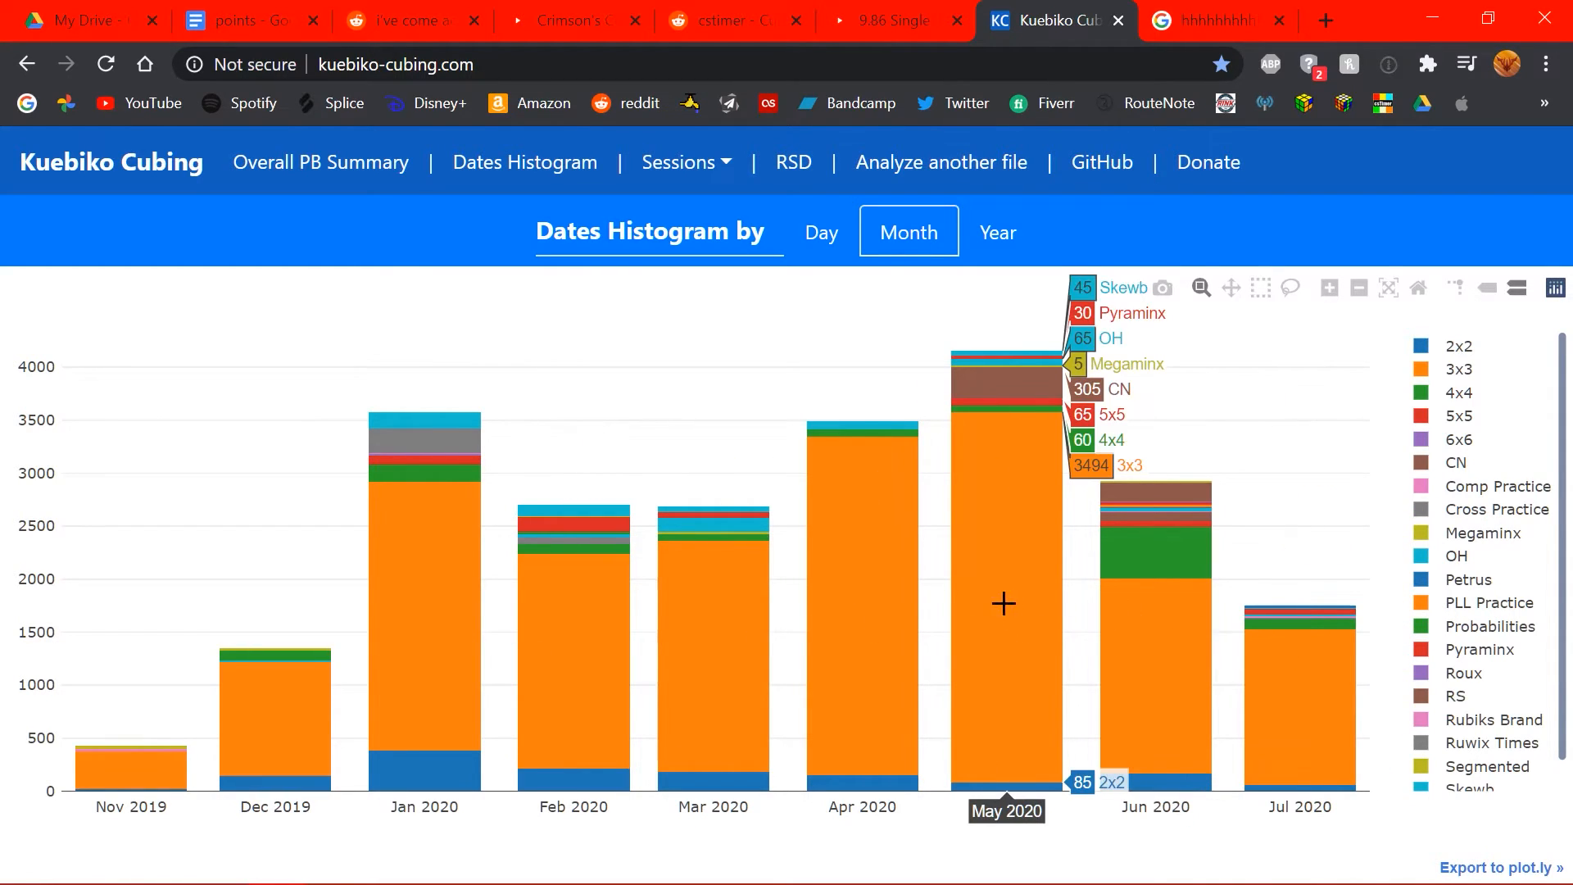
mouse_move(1194, 528)
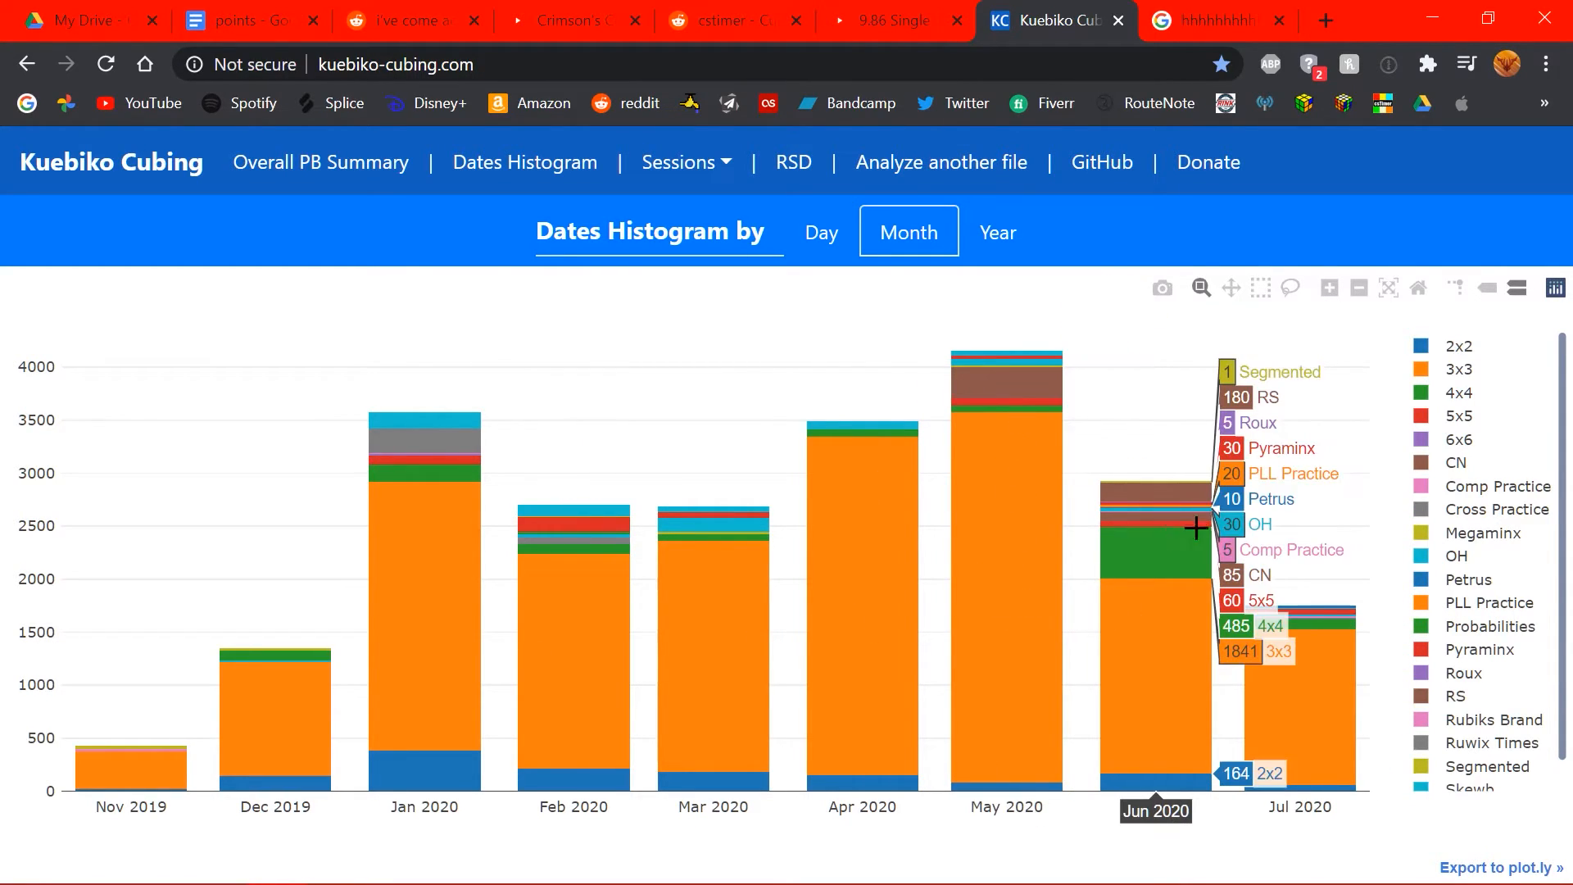
mouse_move(1146, 554)
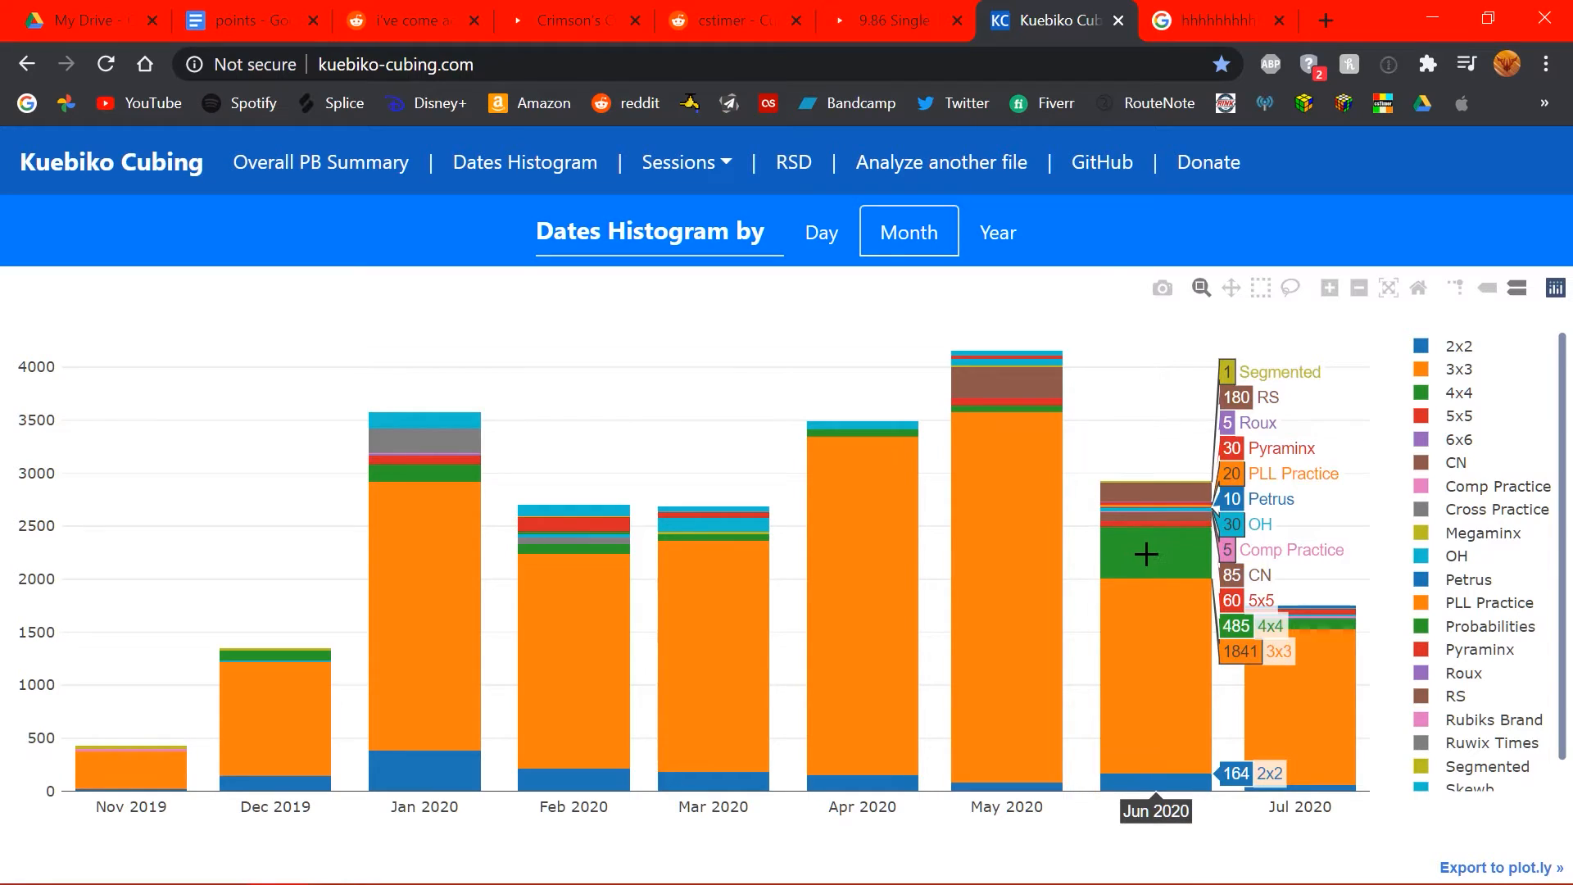
mouse_move(1118, 554)
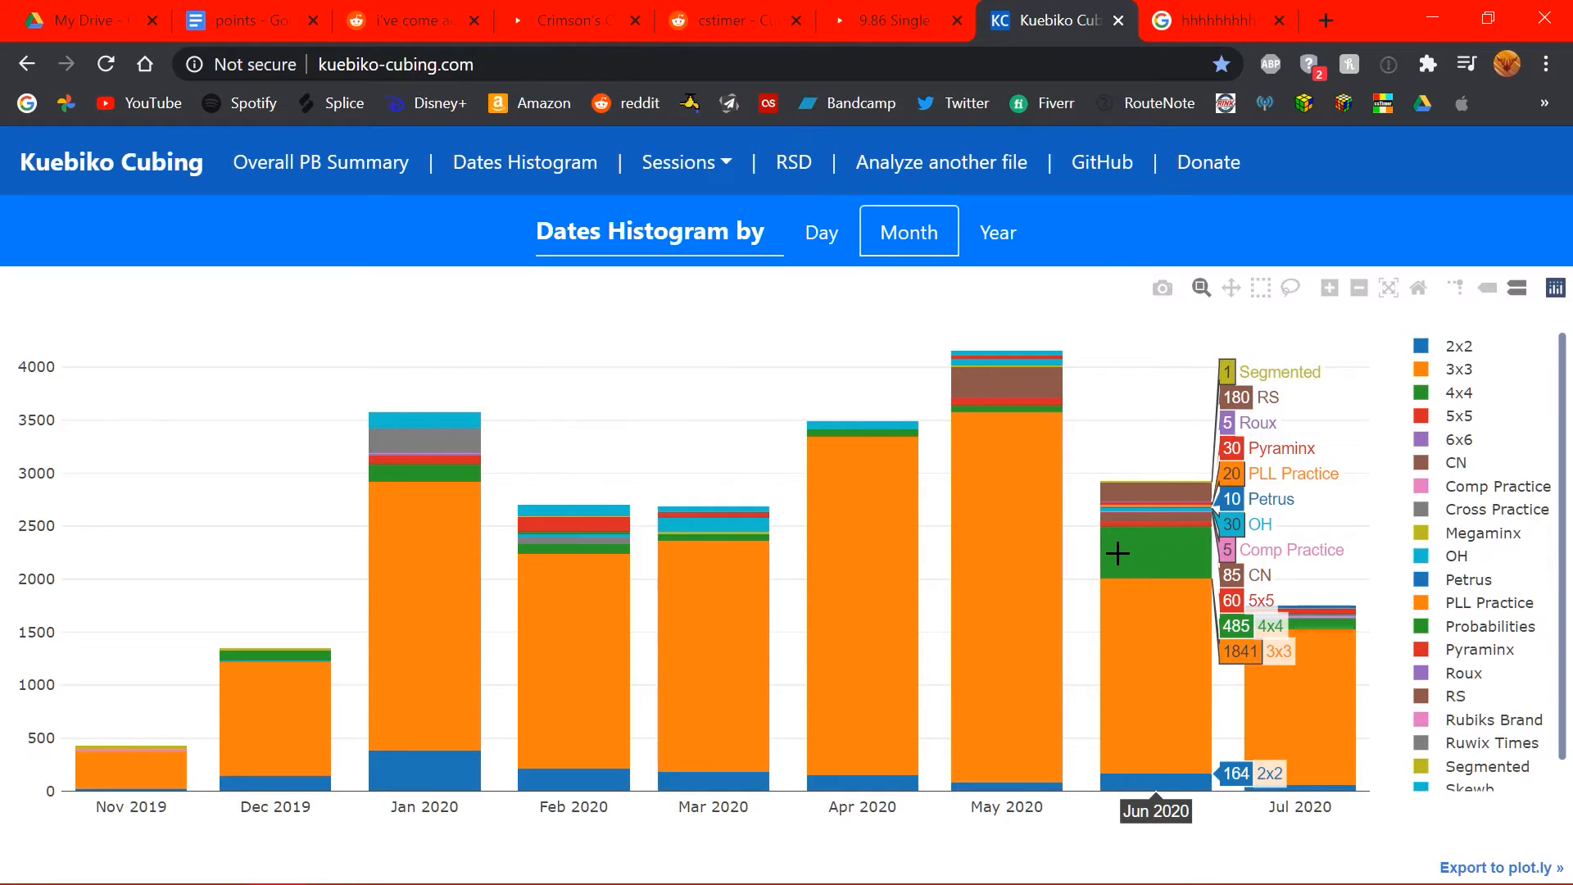
mouse_move(1006, 386)
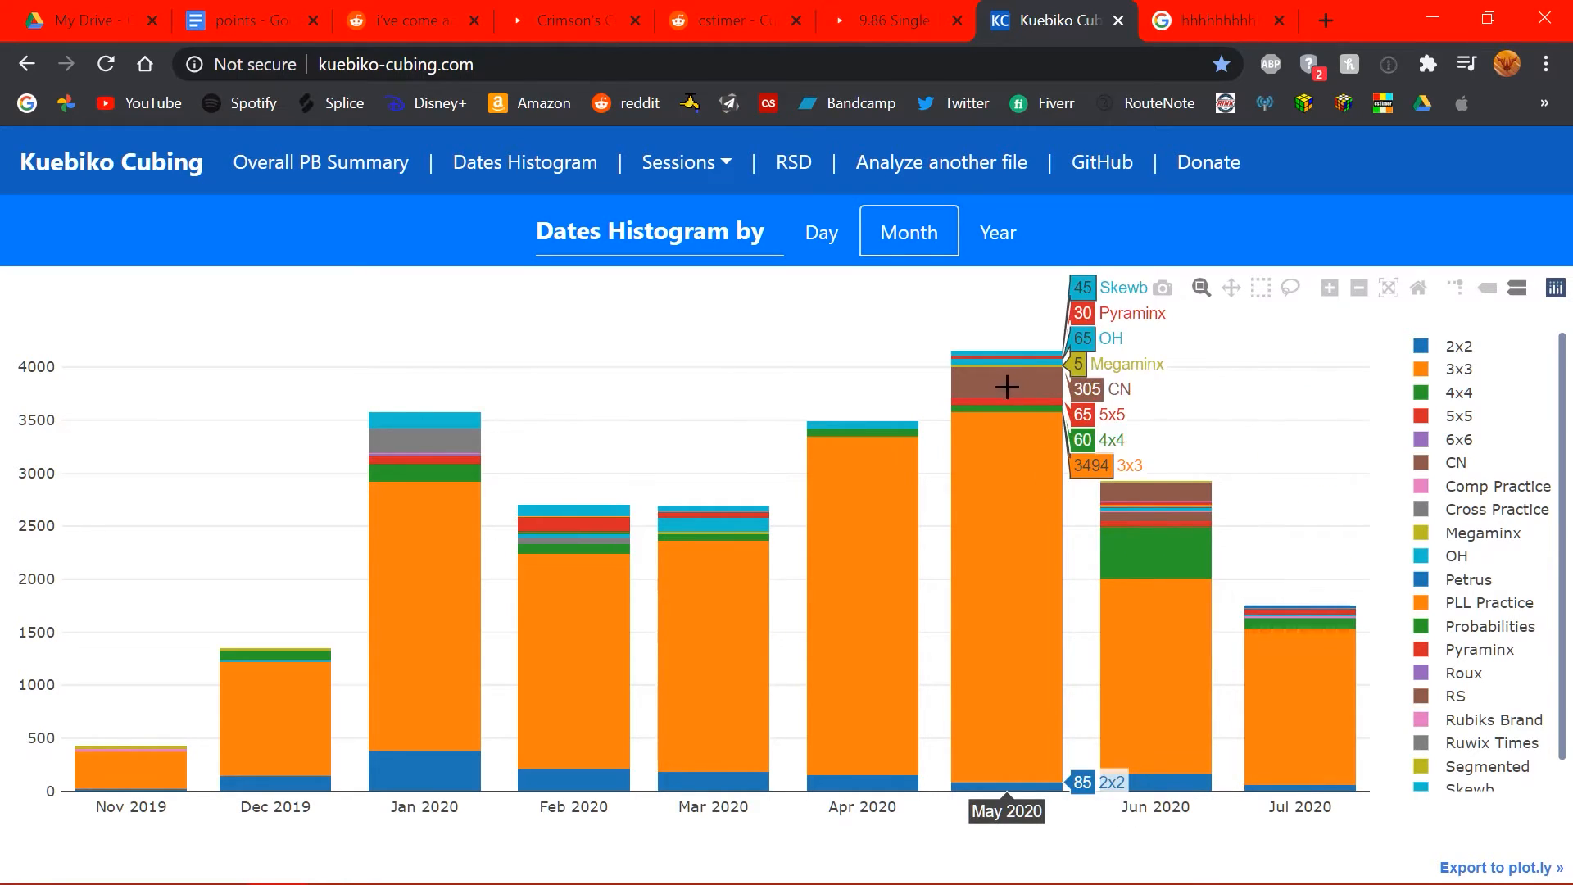
mouse_move(1053, 383)
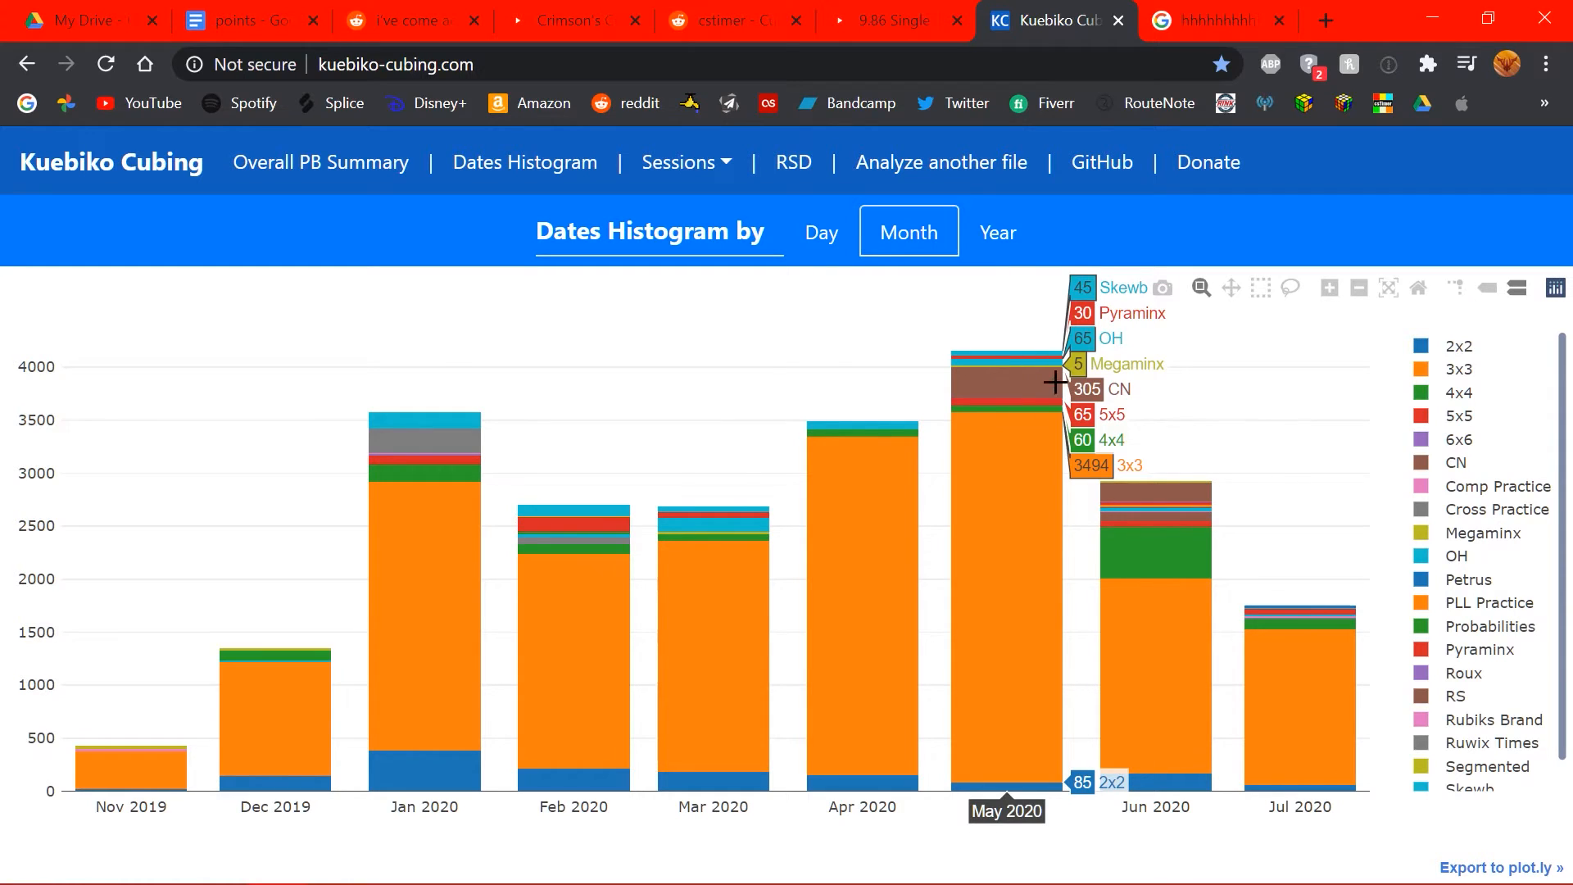
mouse_move(1336, 640)
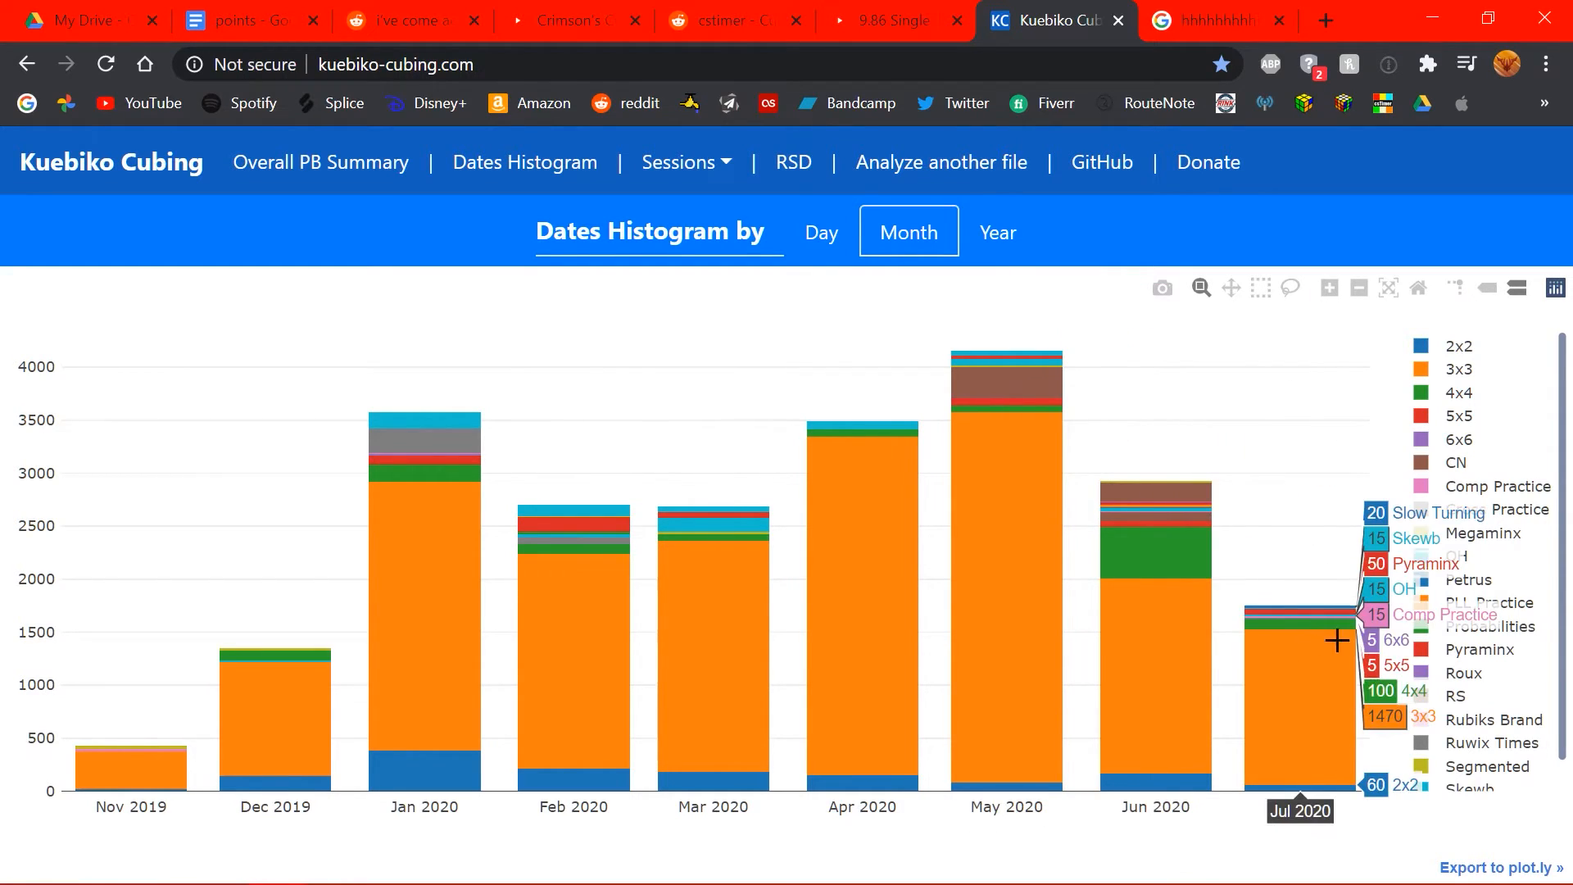
- Group the Dates Histogram by day, then by year comparing 2019 and 2020, zoomed to full range
left_click(819, 232)
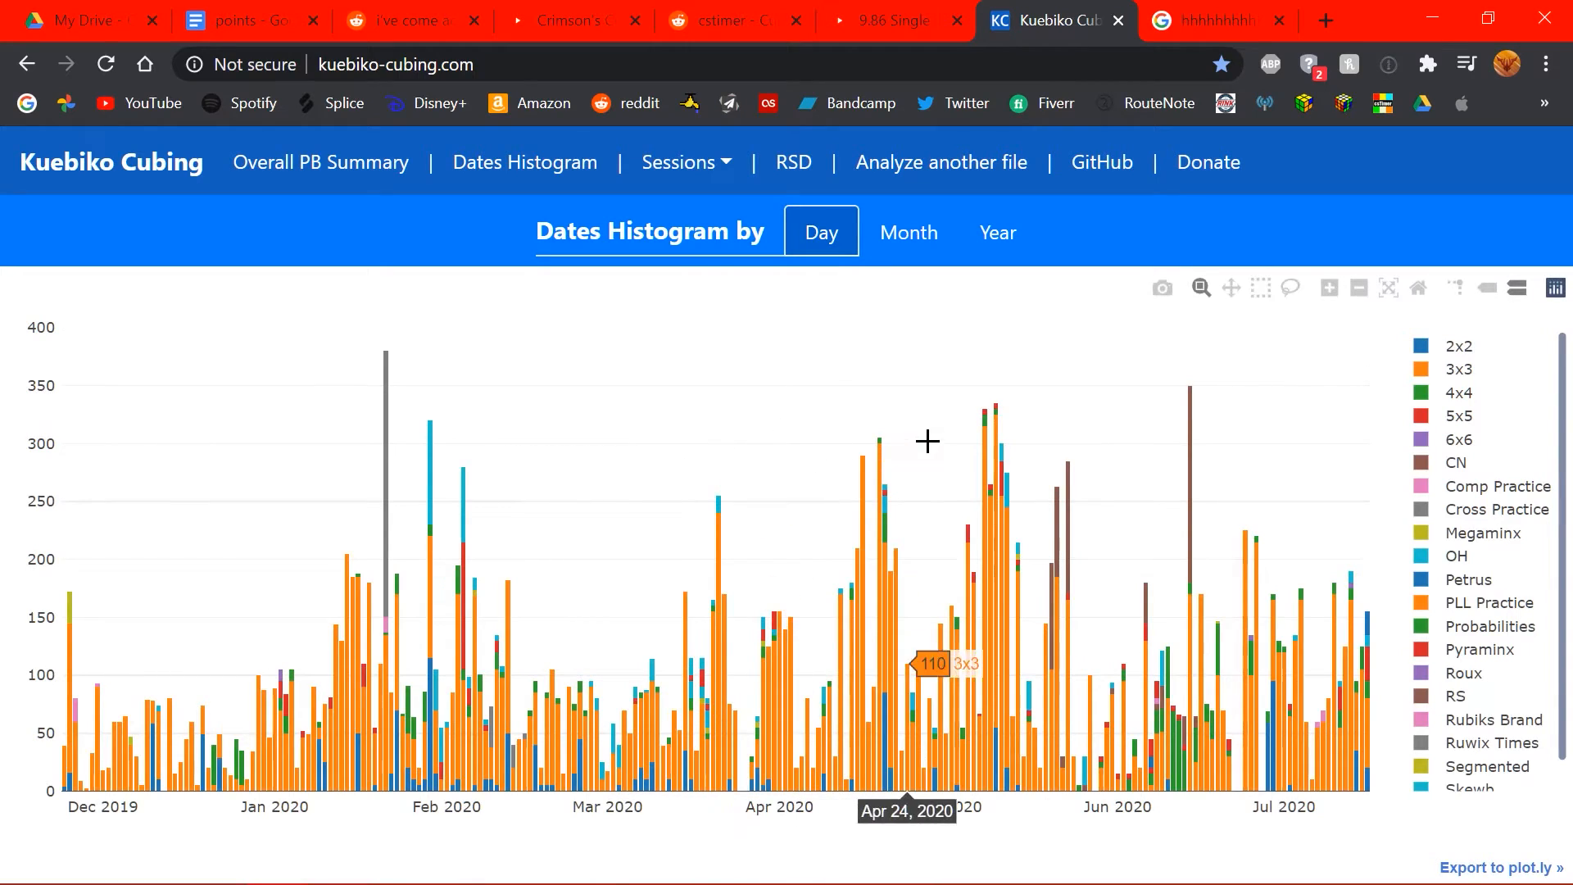
left_click(996, 232)
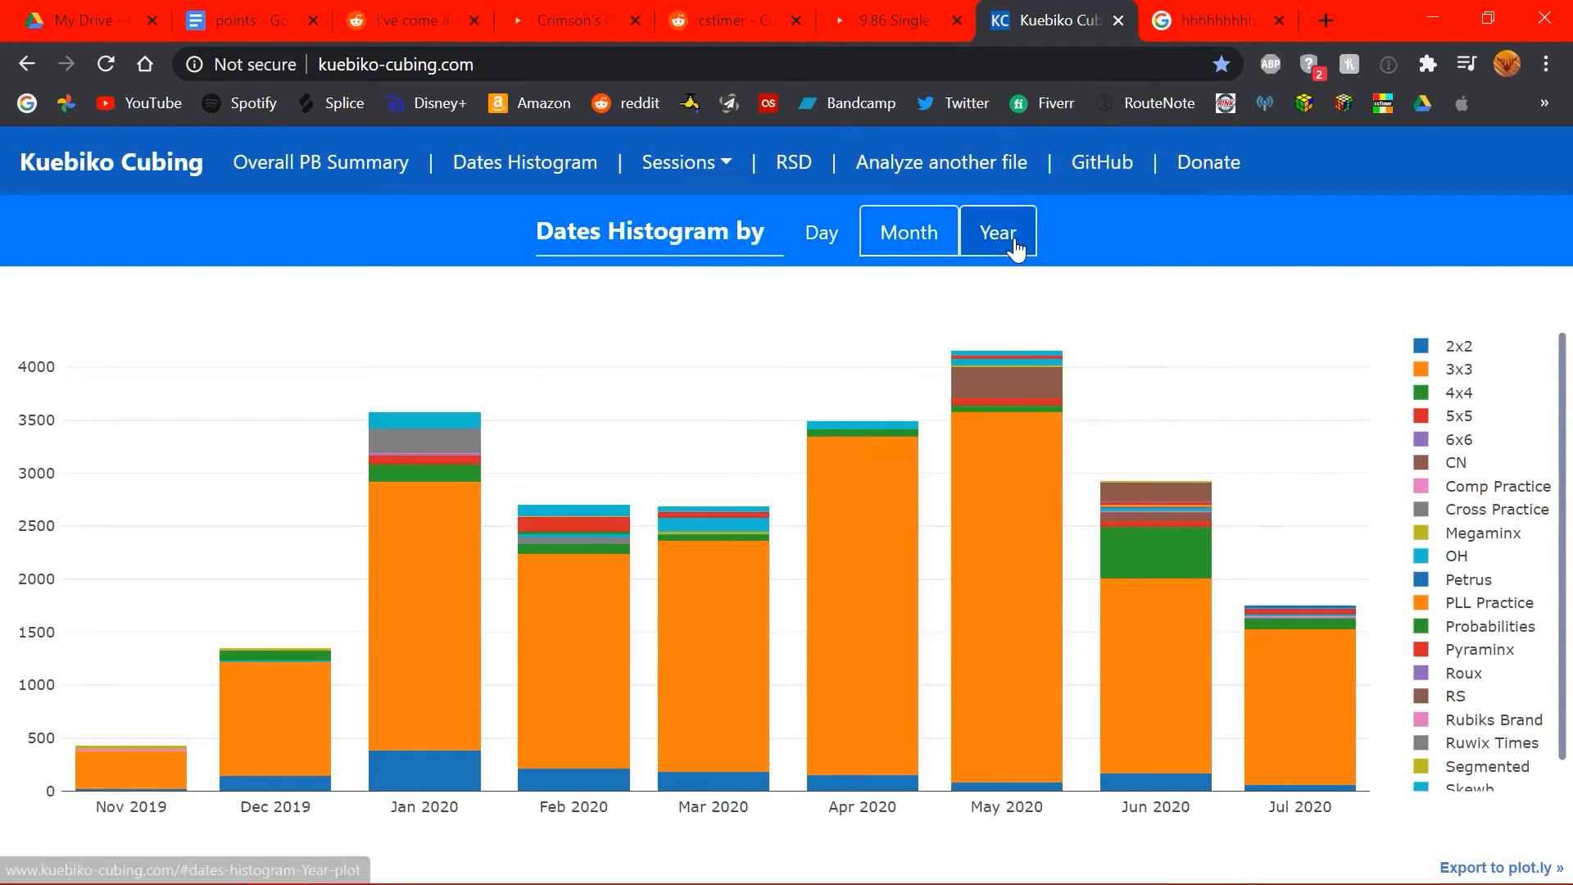
left_click(997, 232)
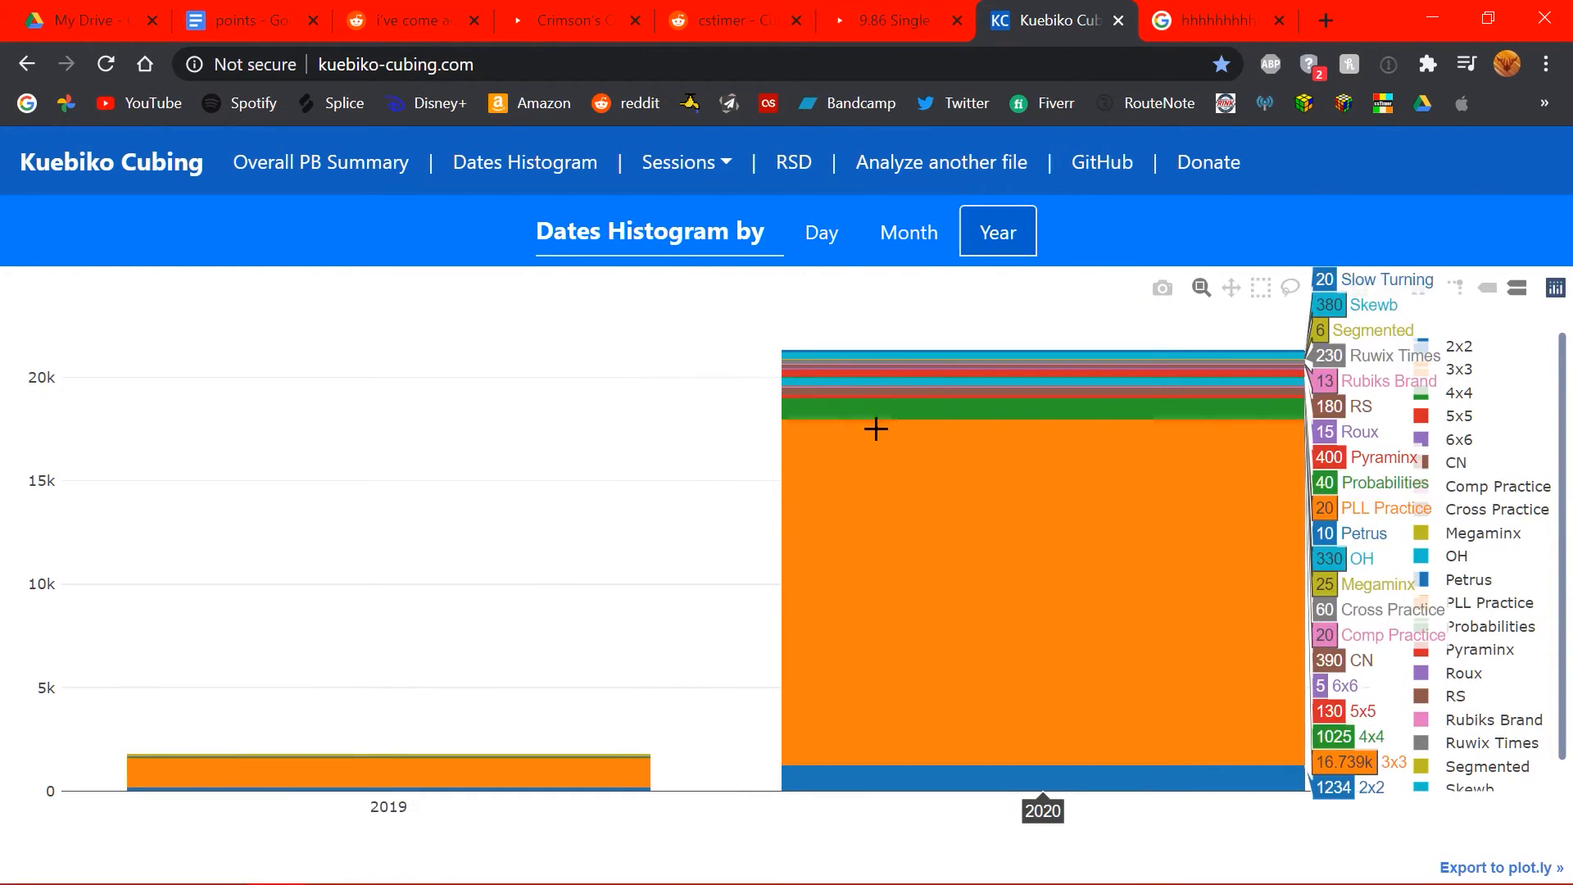
mouse_move(865, 364)
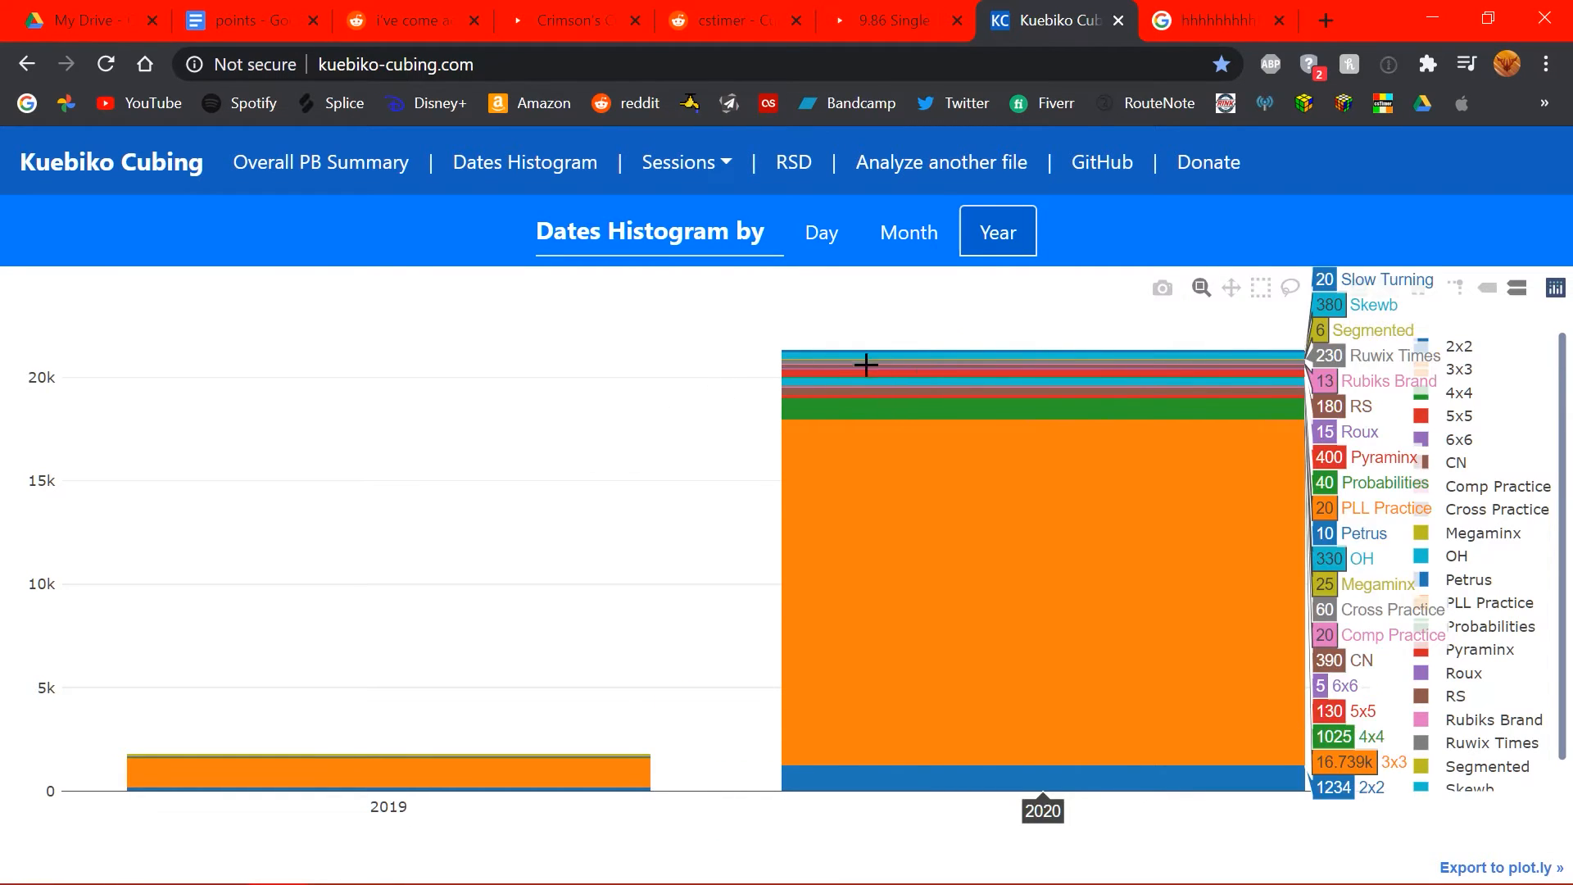
mouse_move(892, 424)
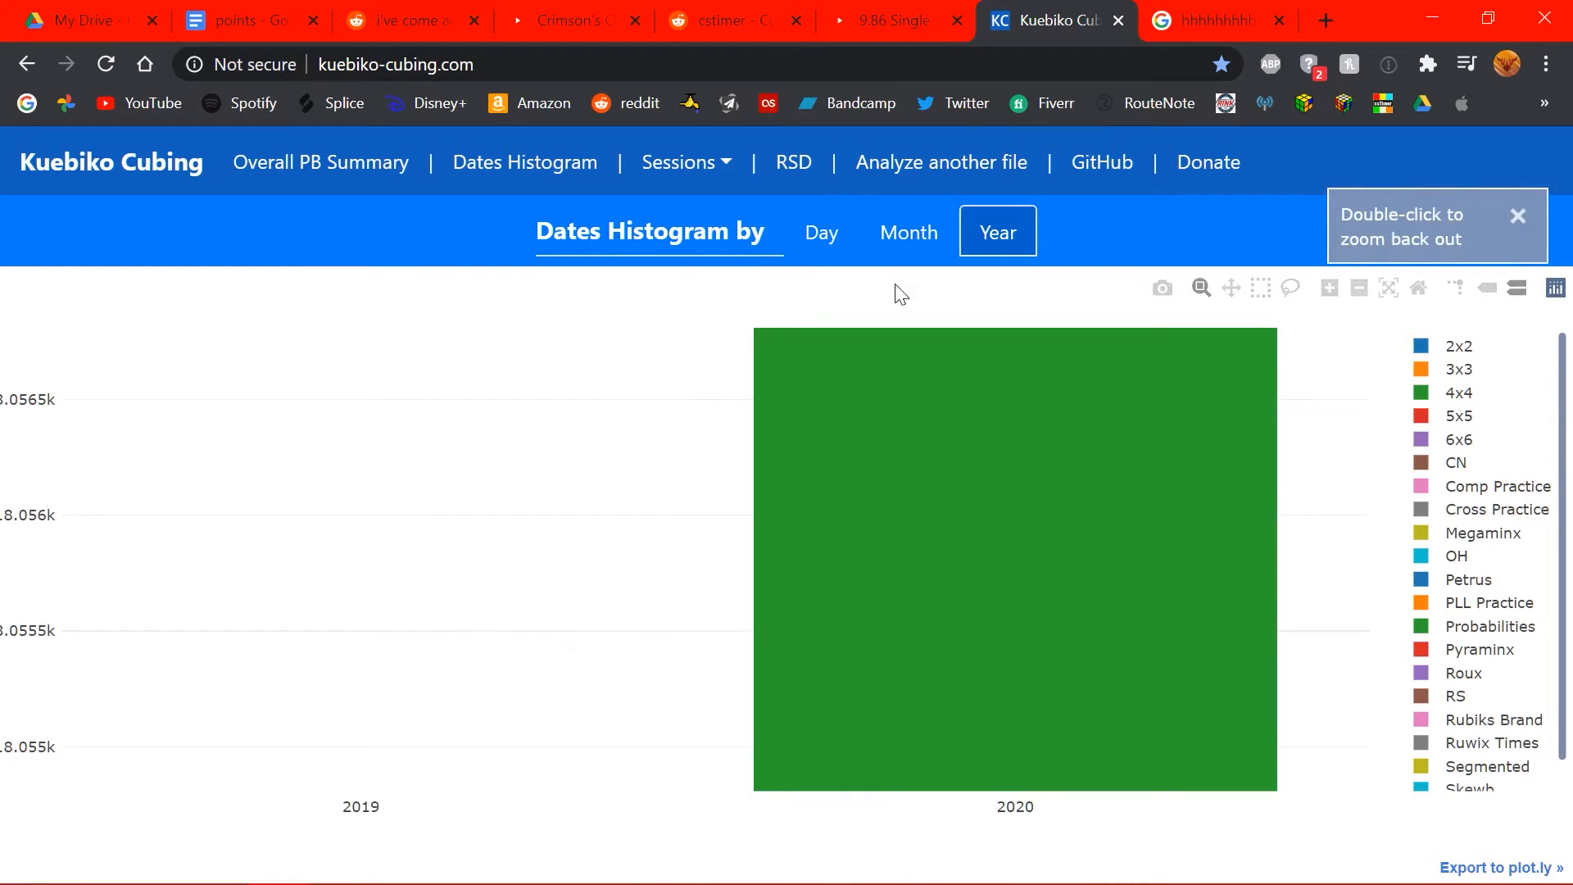
right_click(679, 441)
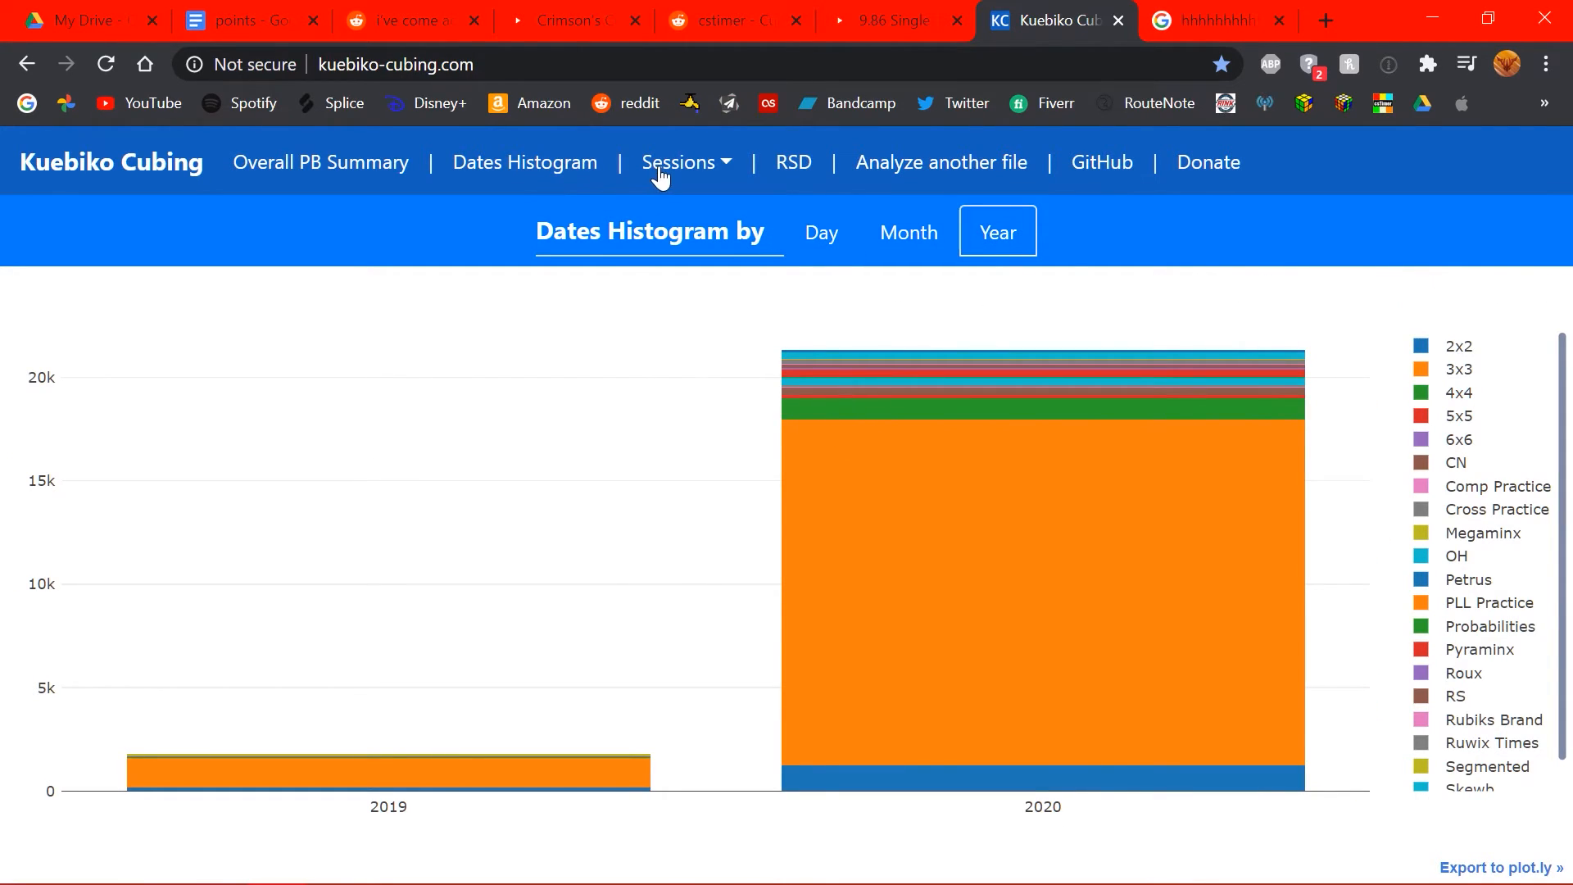
- Return to the 3x3 chart via Sessions and reset its axes to the full range
left_click(679, 162)
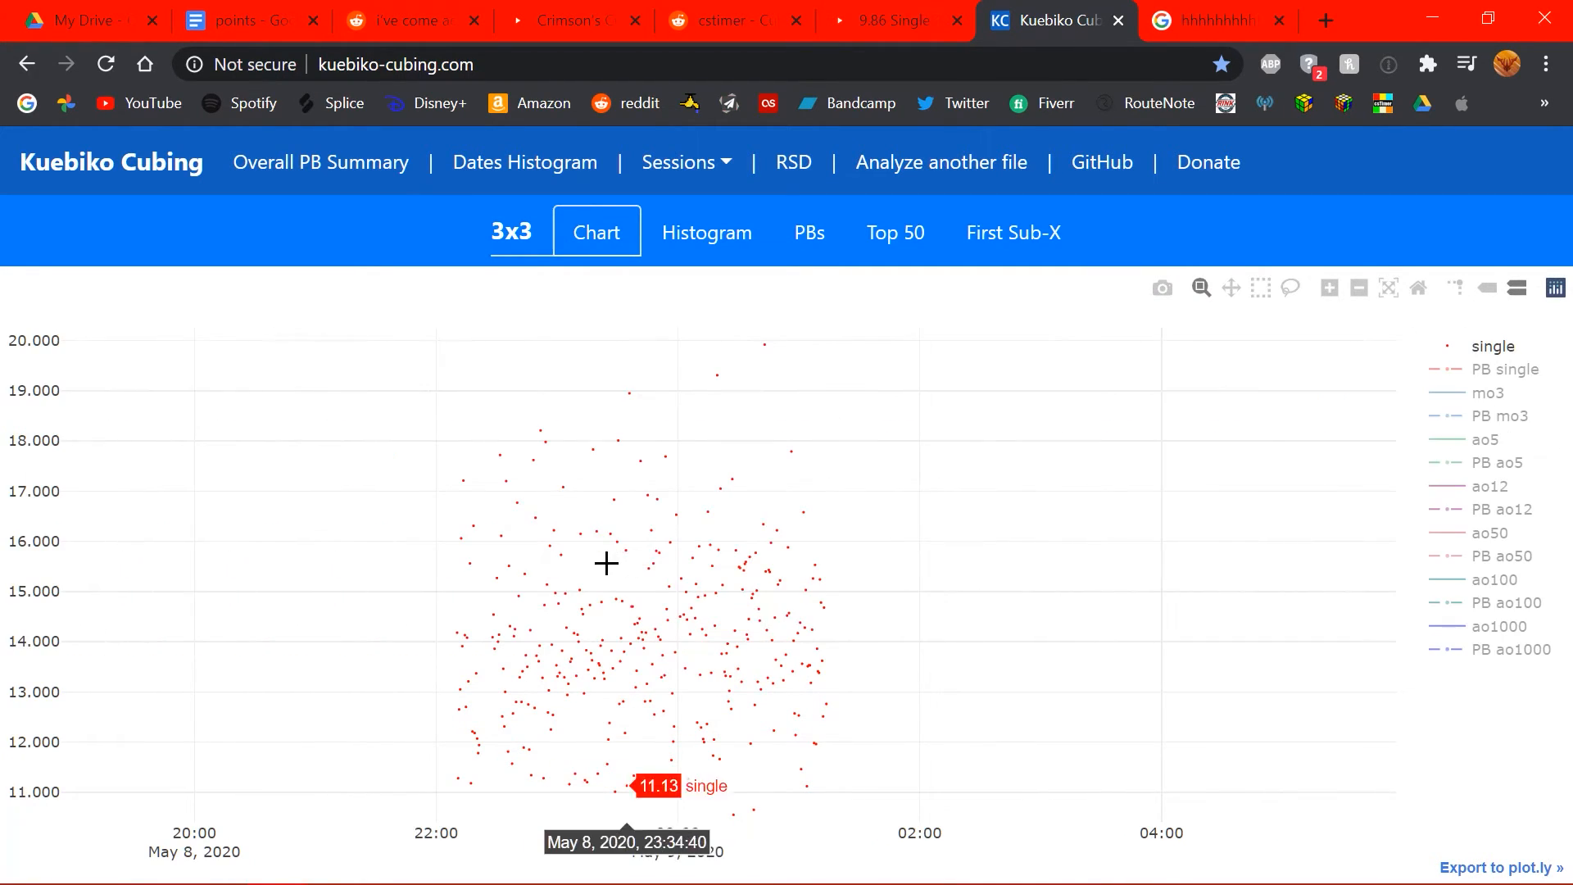
mouse_move(1142, 340)
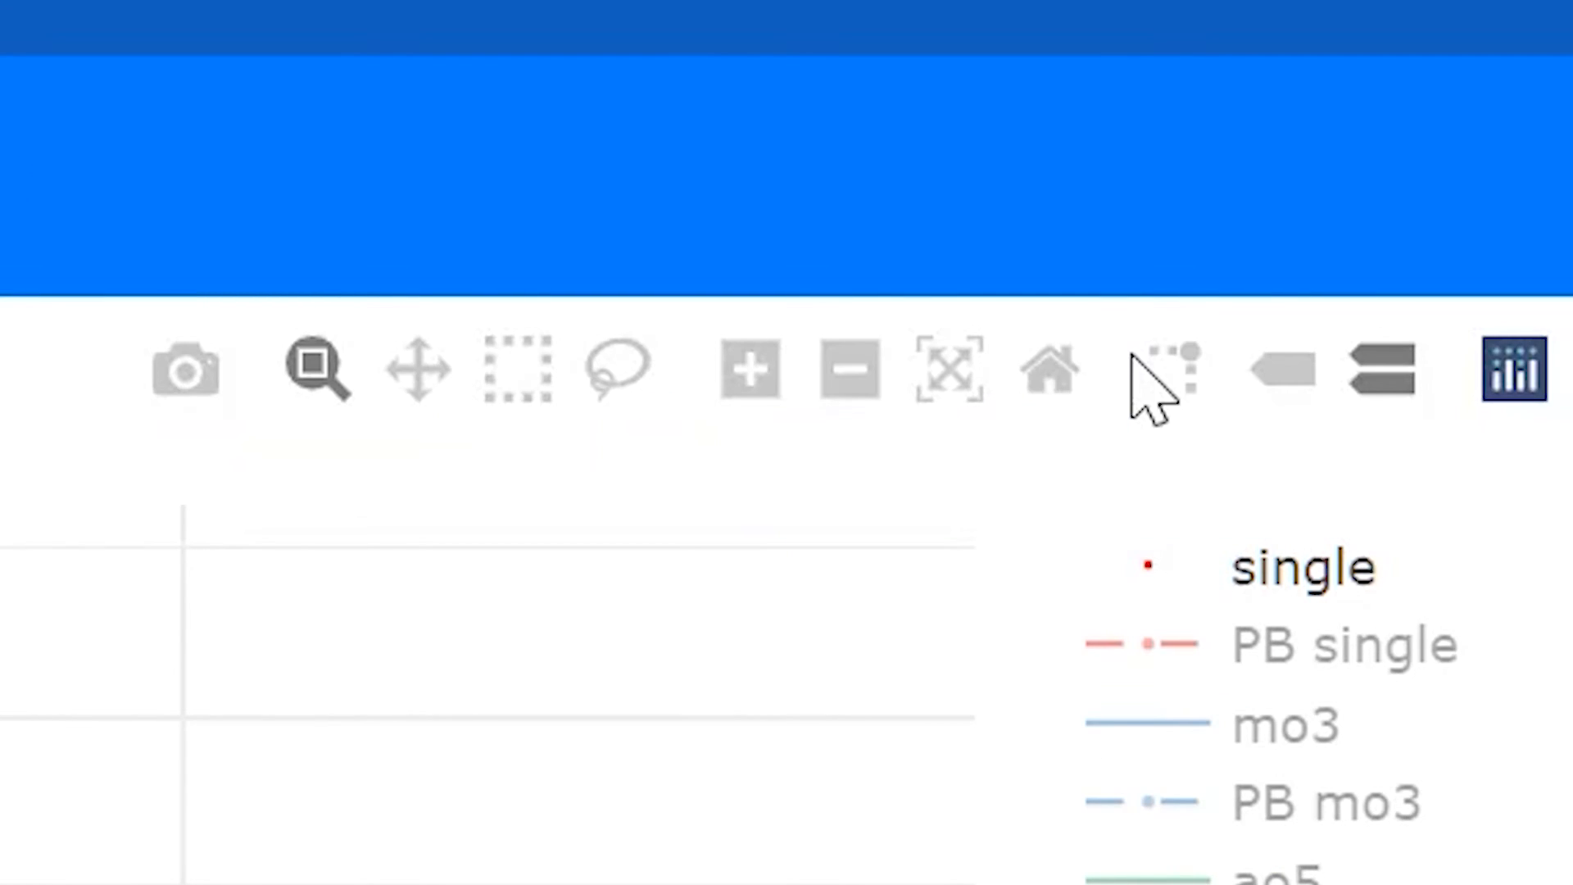
mouse_move(1046, 371)
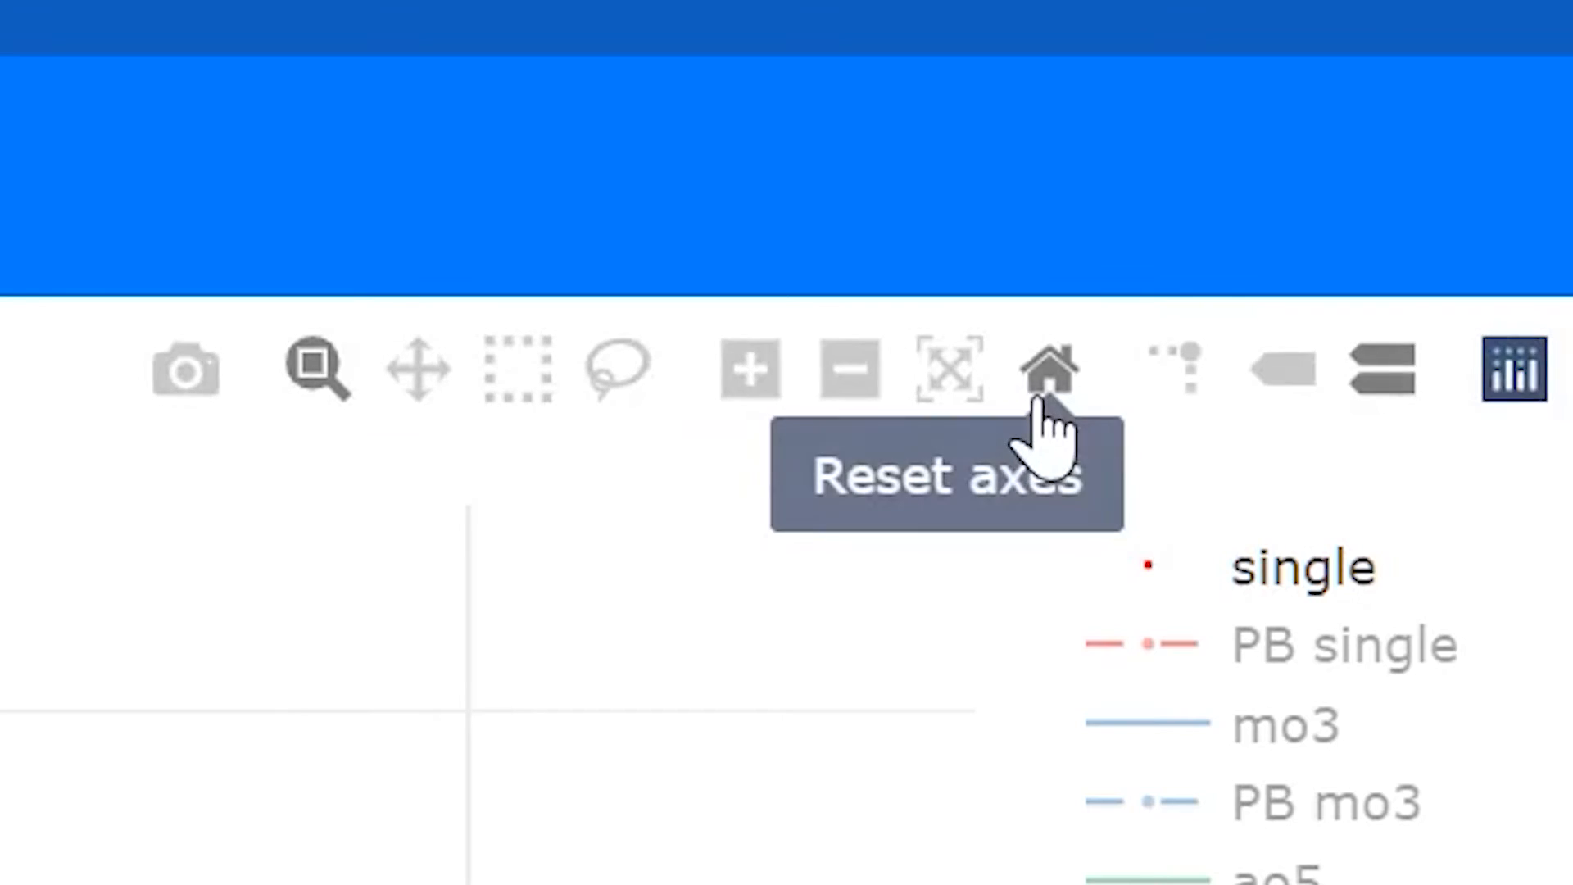
left_click(1046, 370)
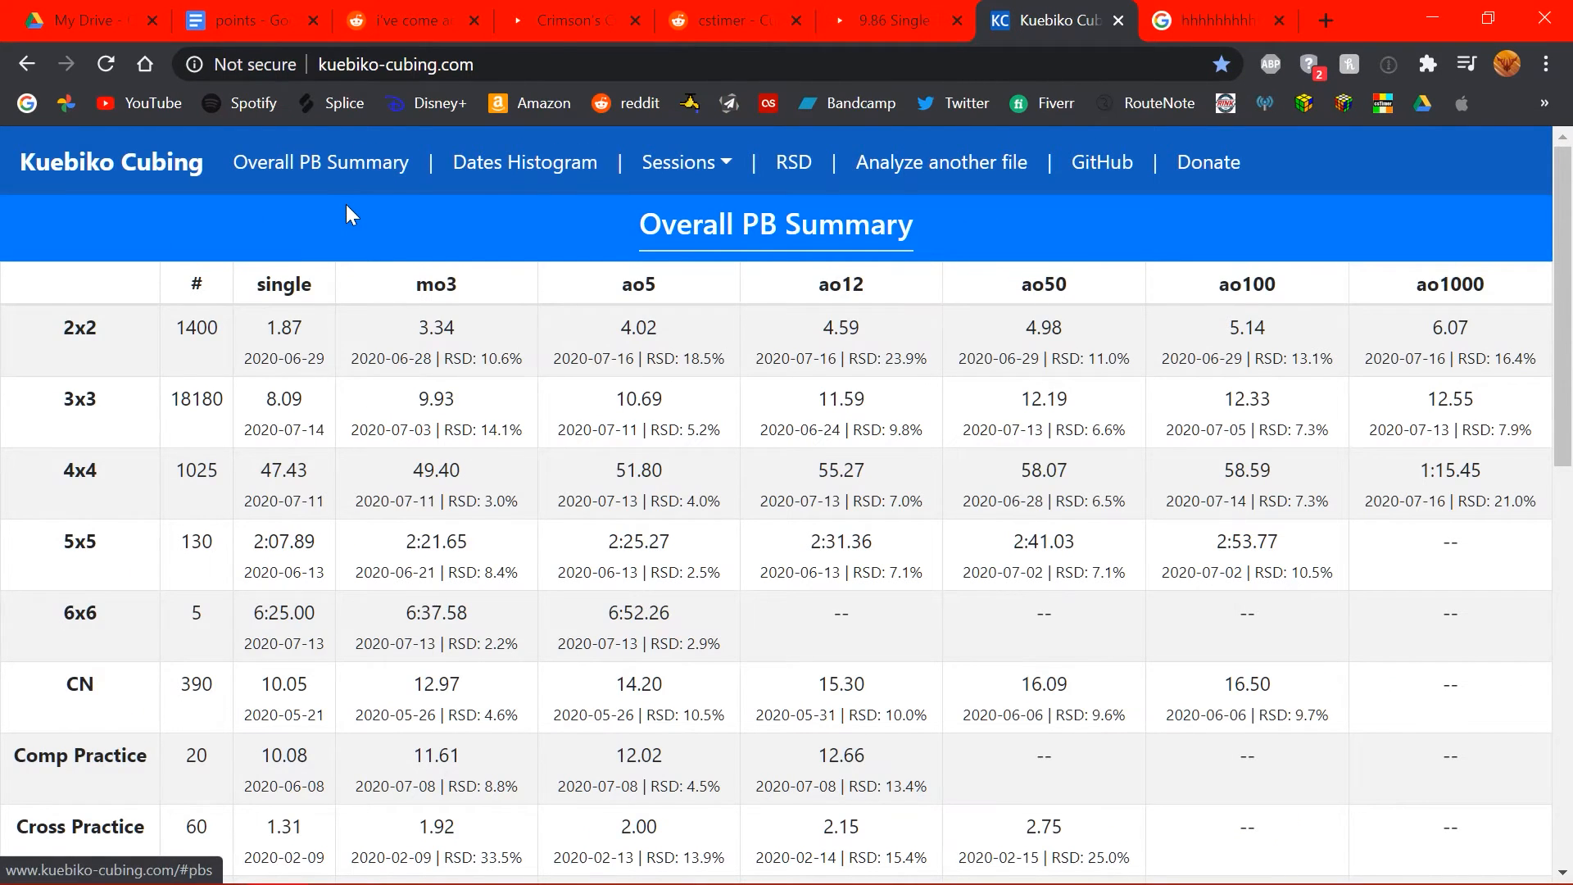
mouse_move(150, 344)
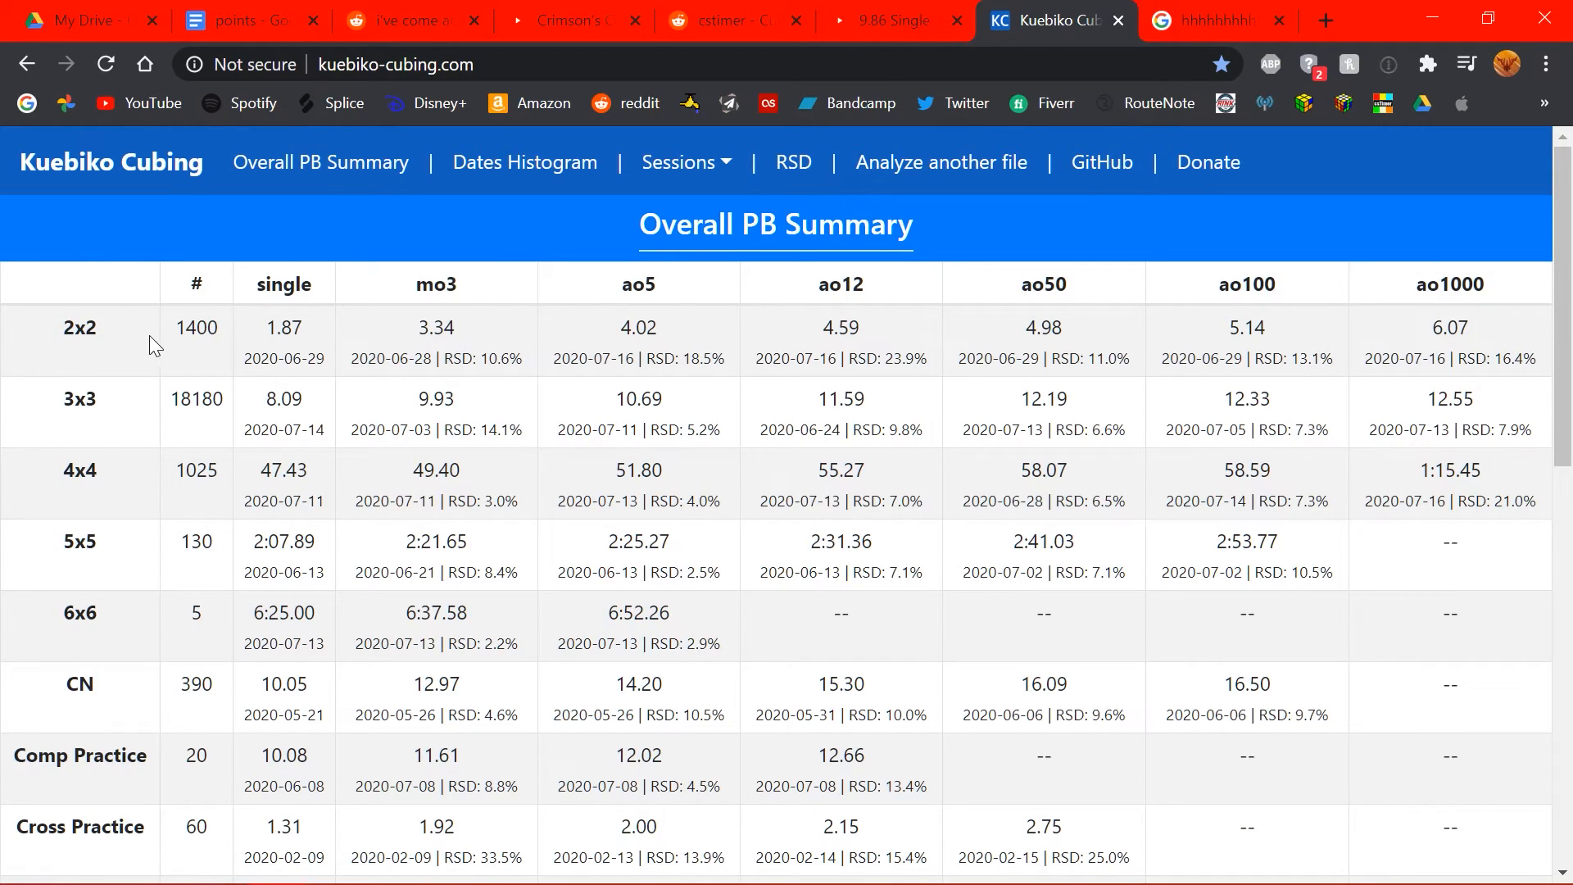
mouse_move(200, 358)
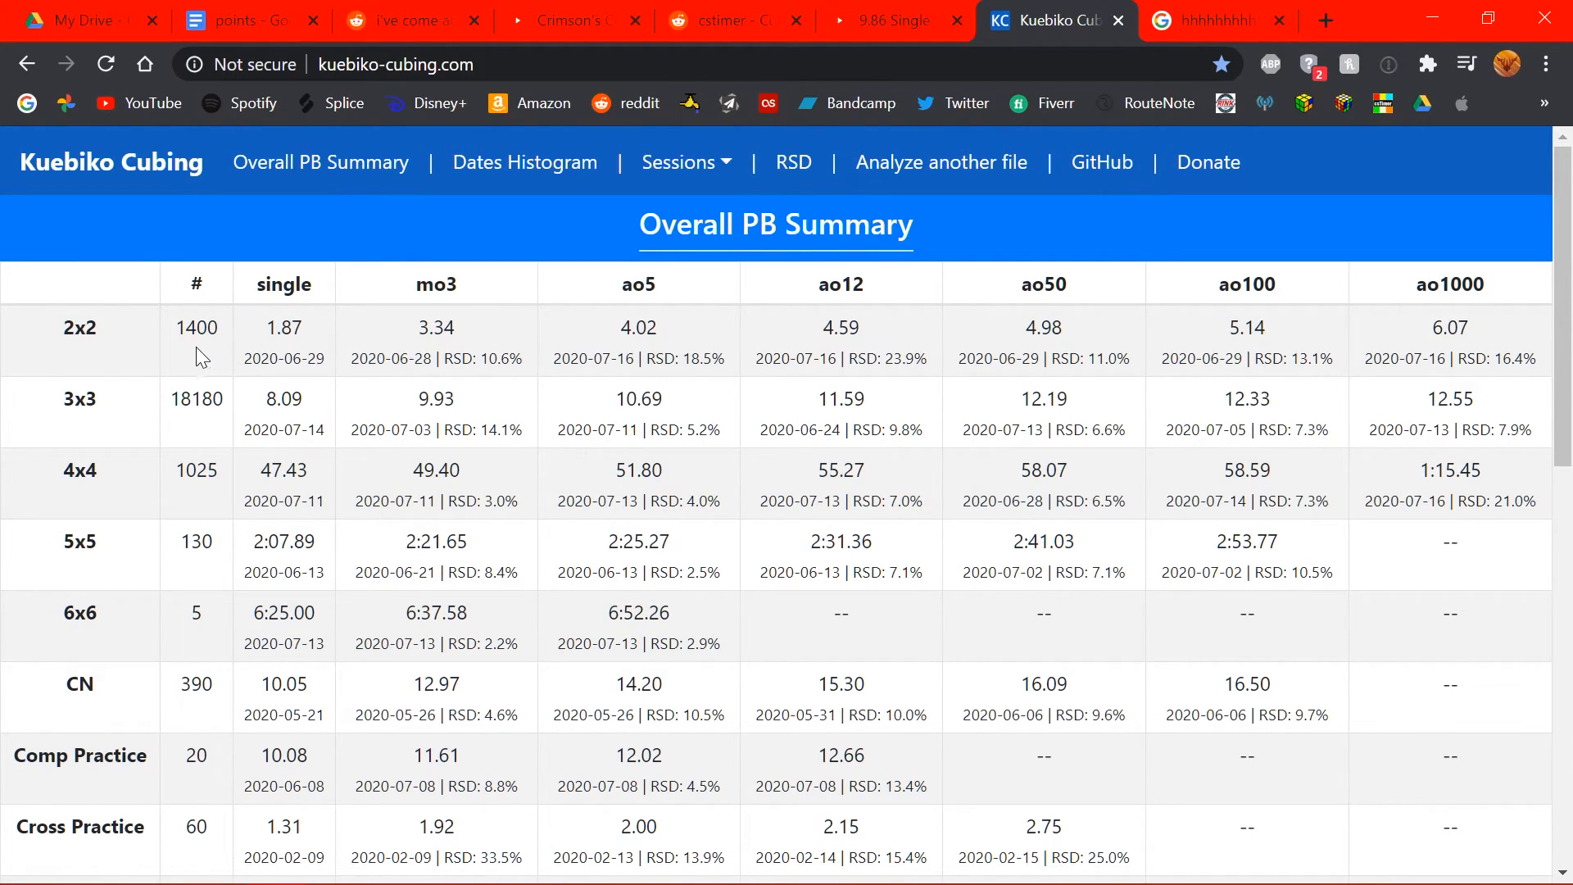
mouse_move(387, 399)
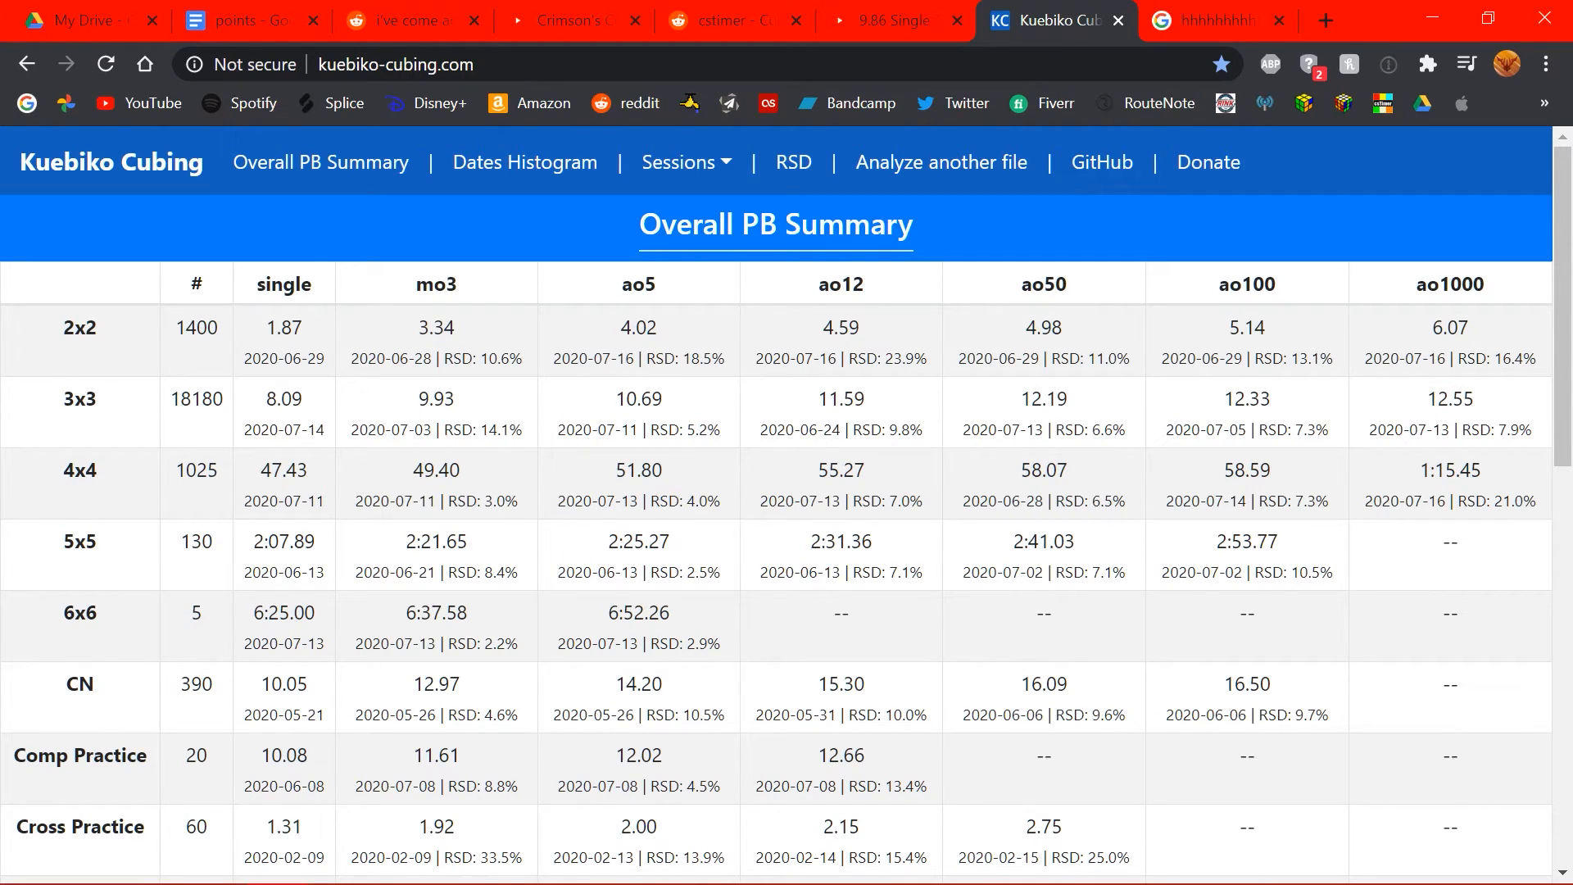
mouse_move(737, 609)
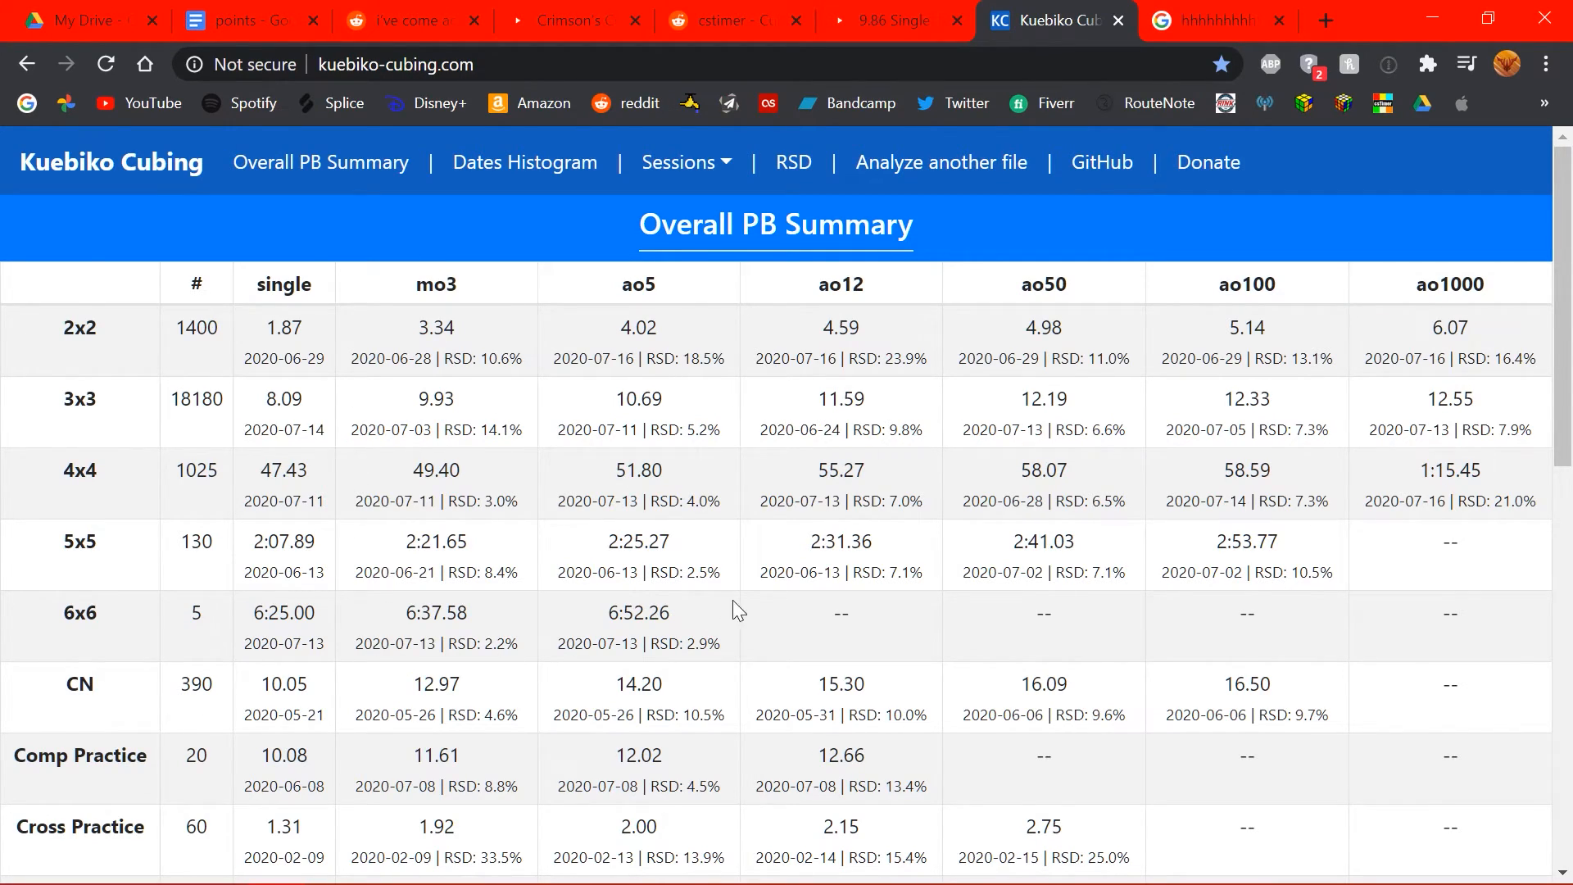
mouse_move(692, 264)
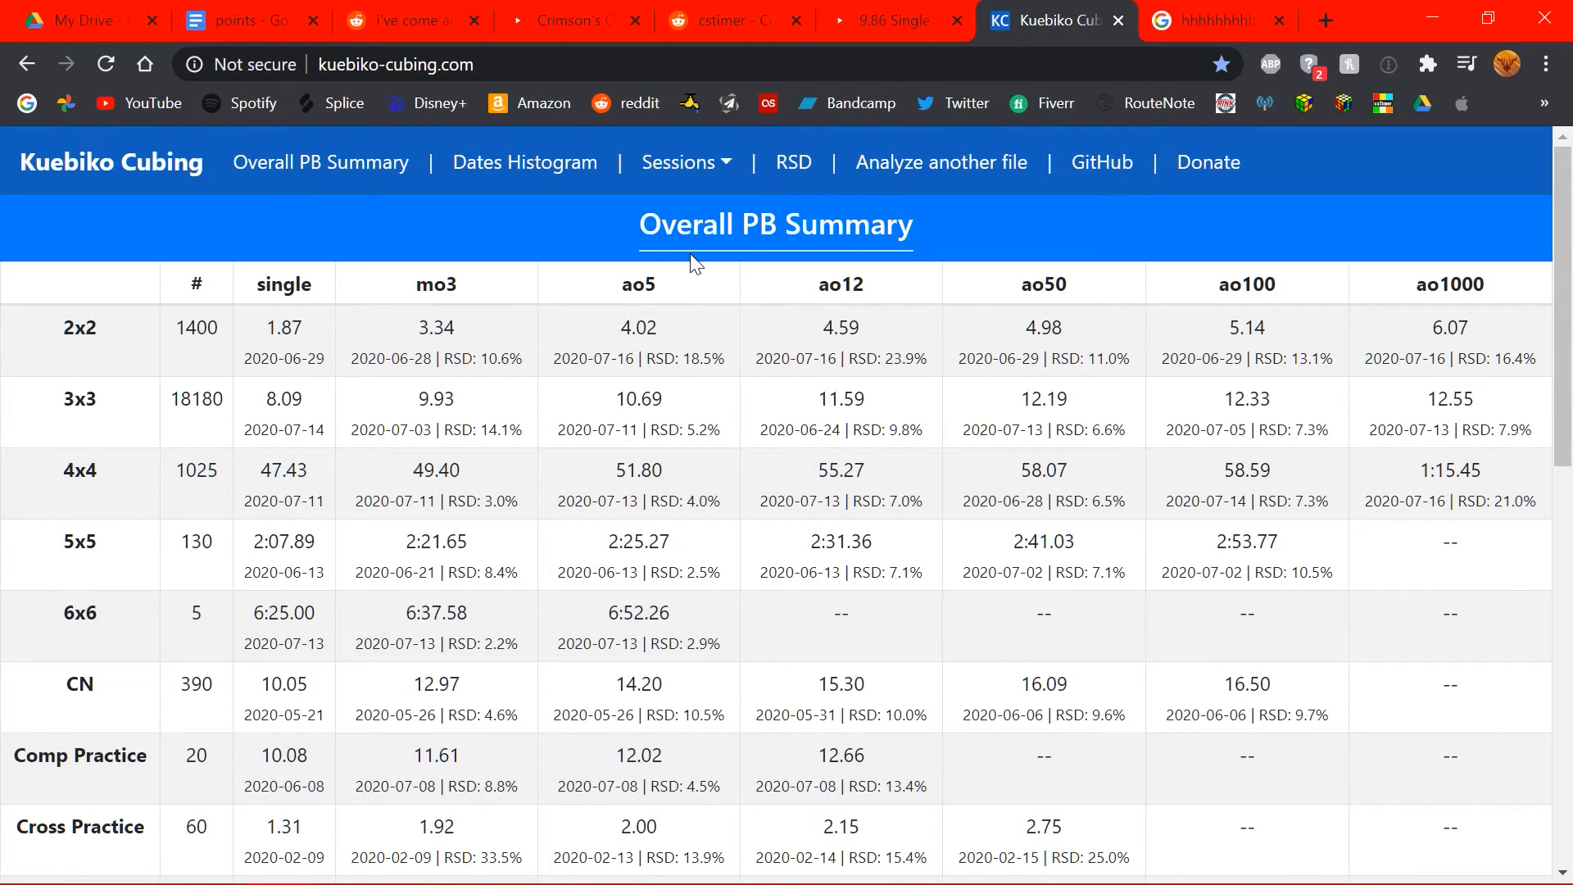
mouse_move(695, 264)
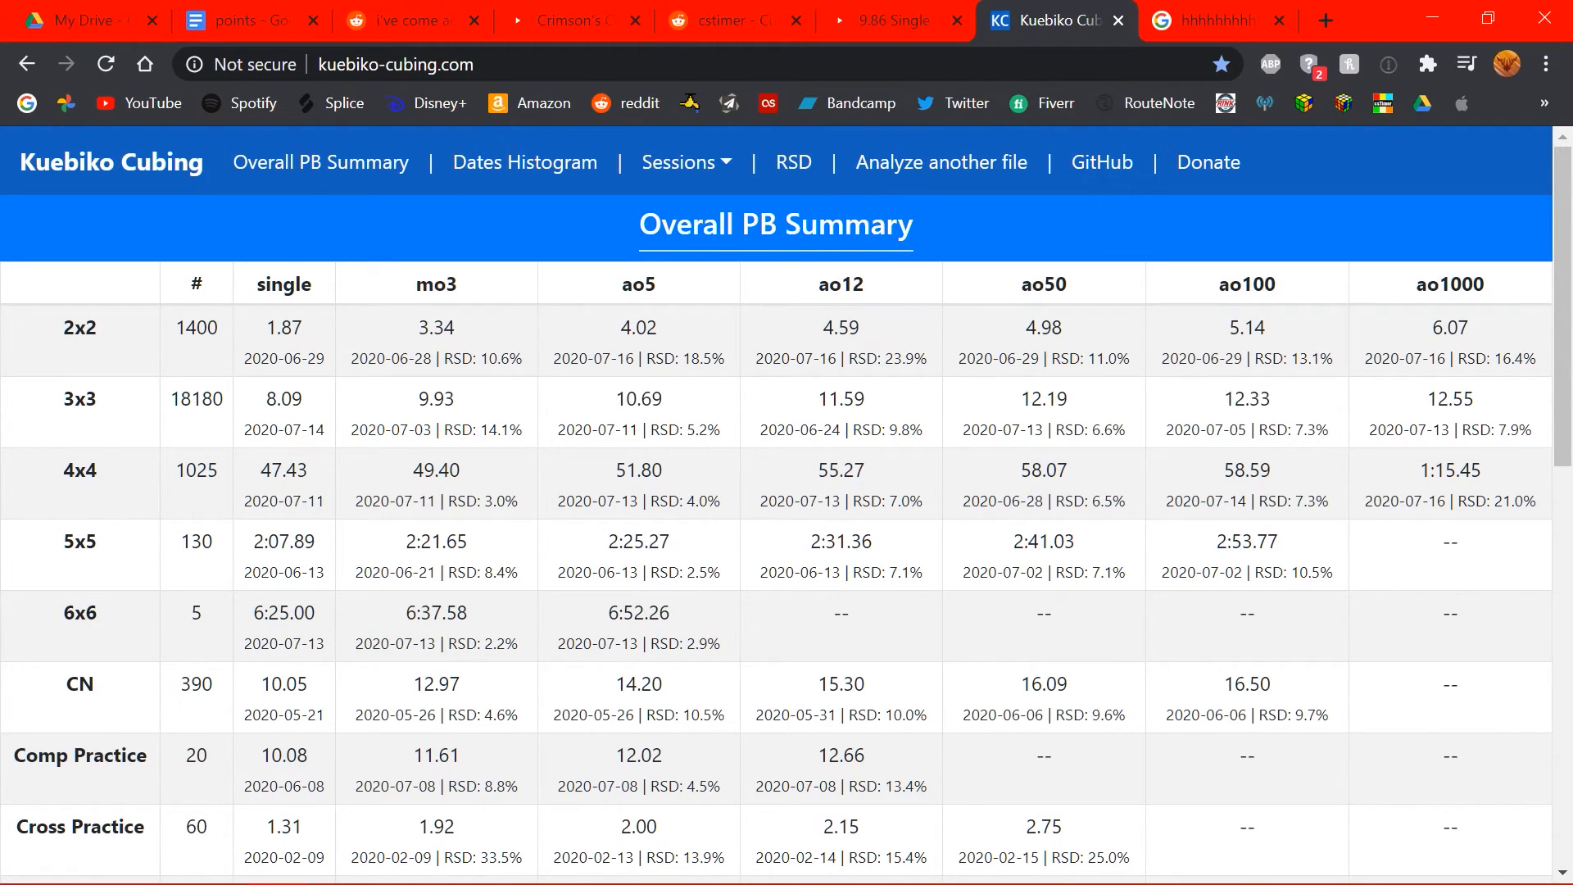
mouse_move(921, 308)
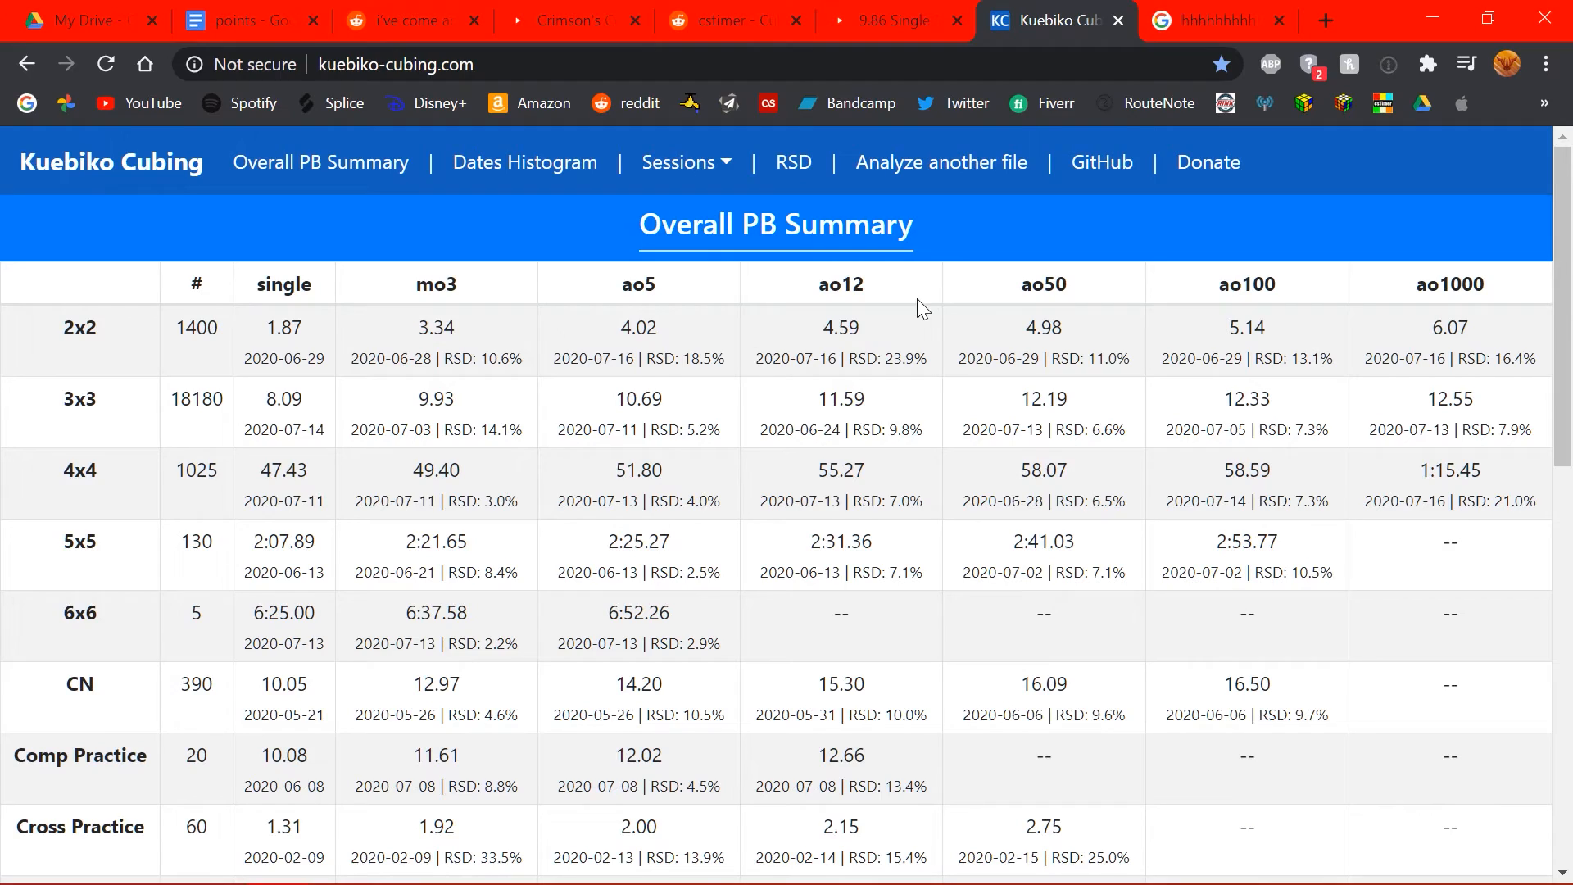
mouse_move(933, 433)
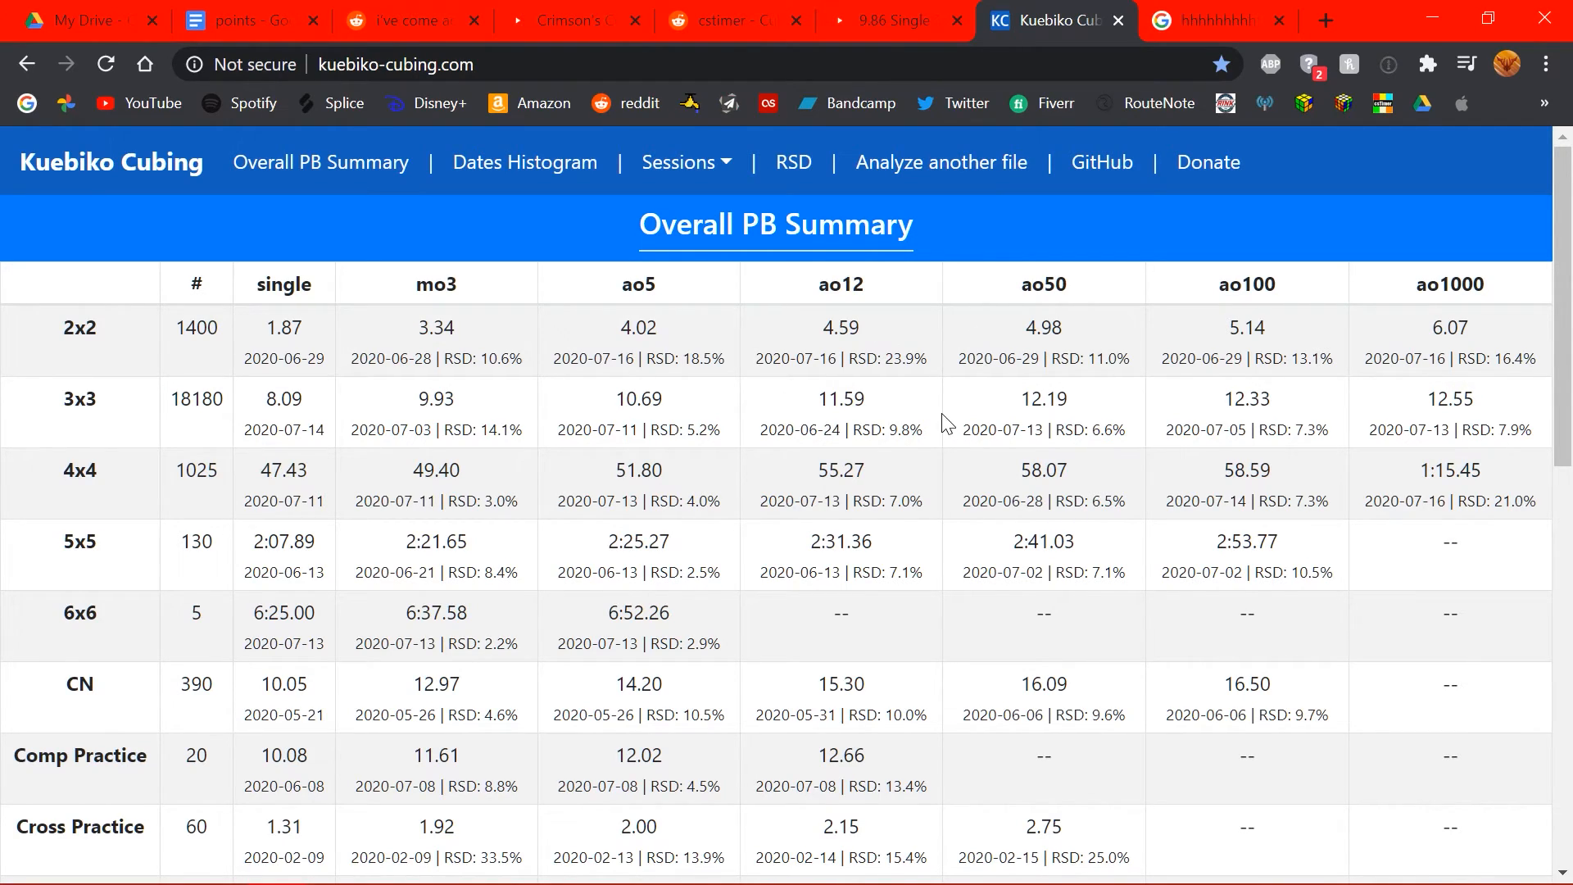
mouse_move(918, 397)
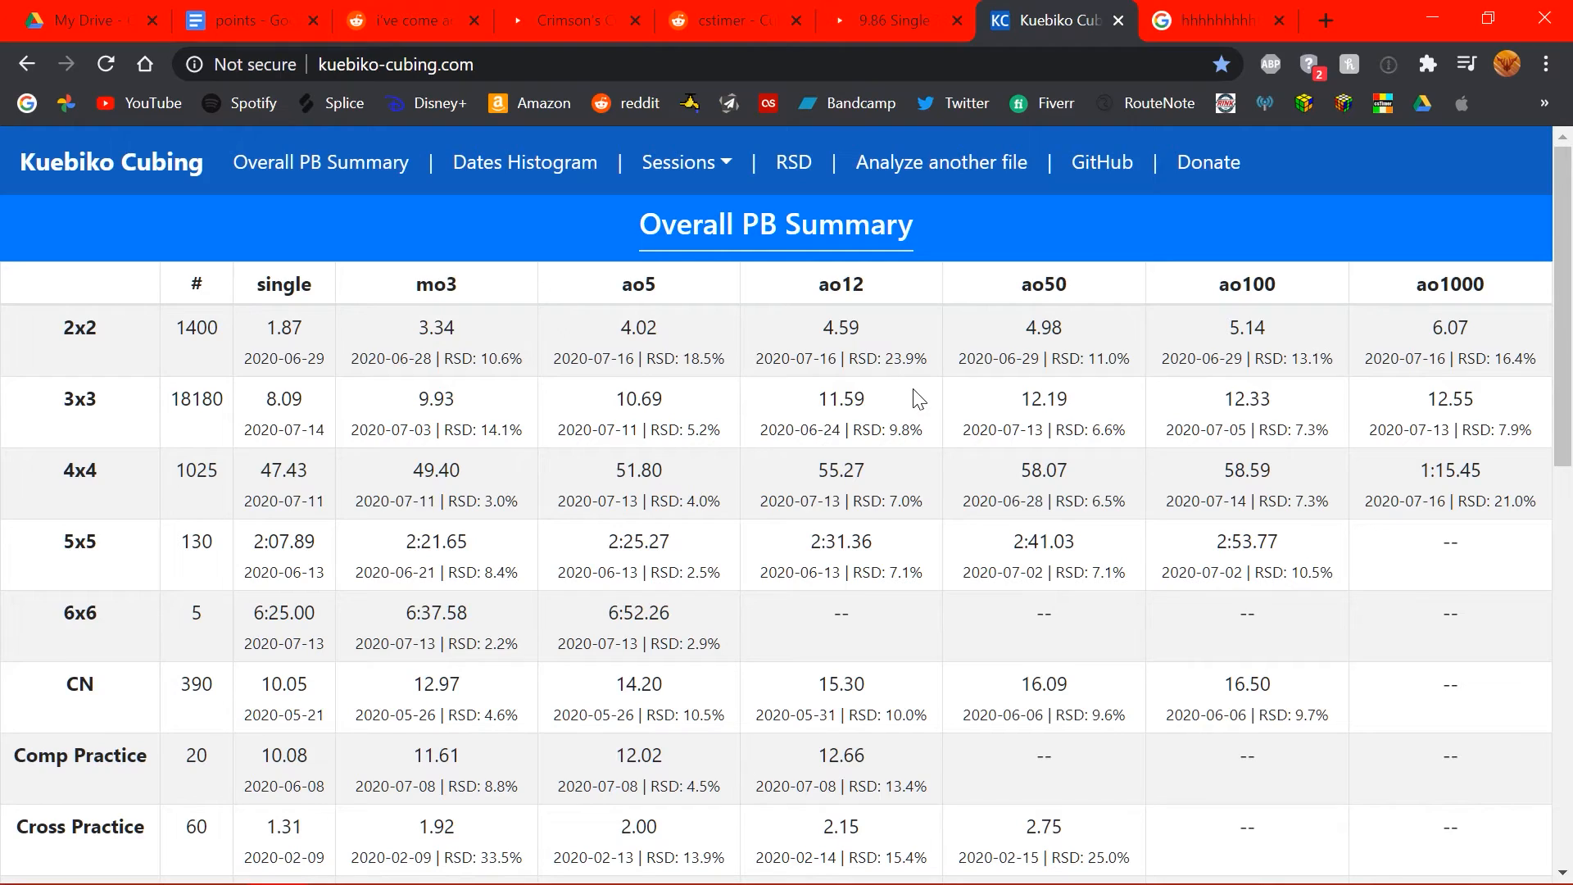
mouse_move(895, 406)
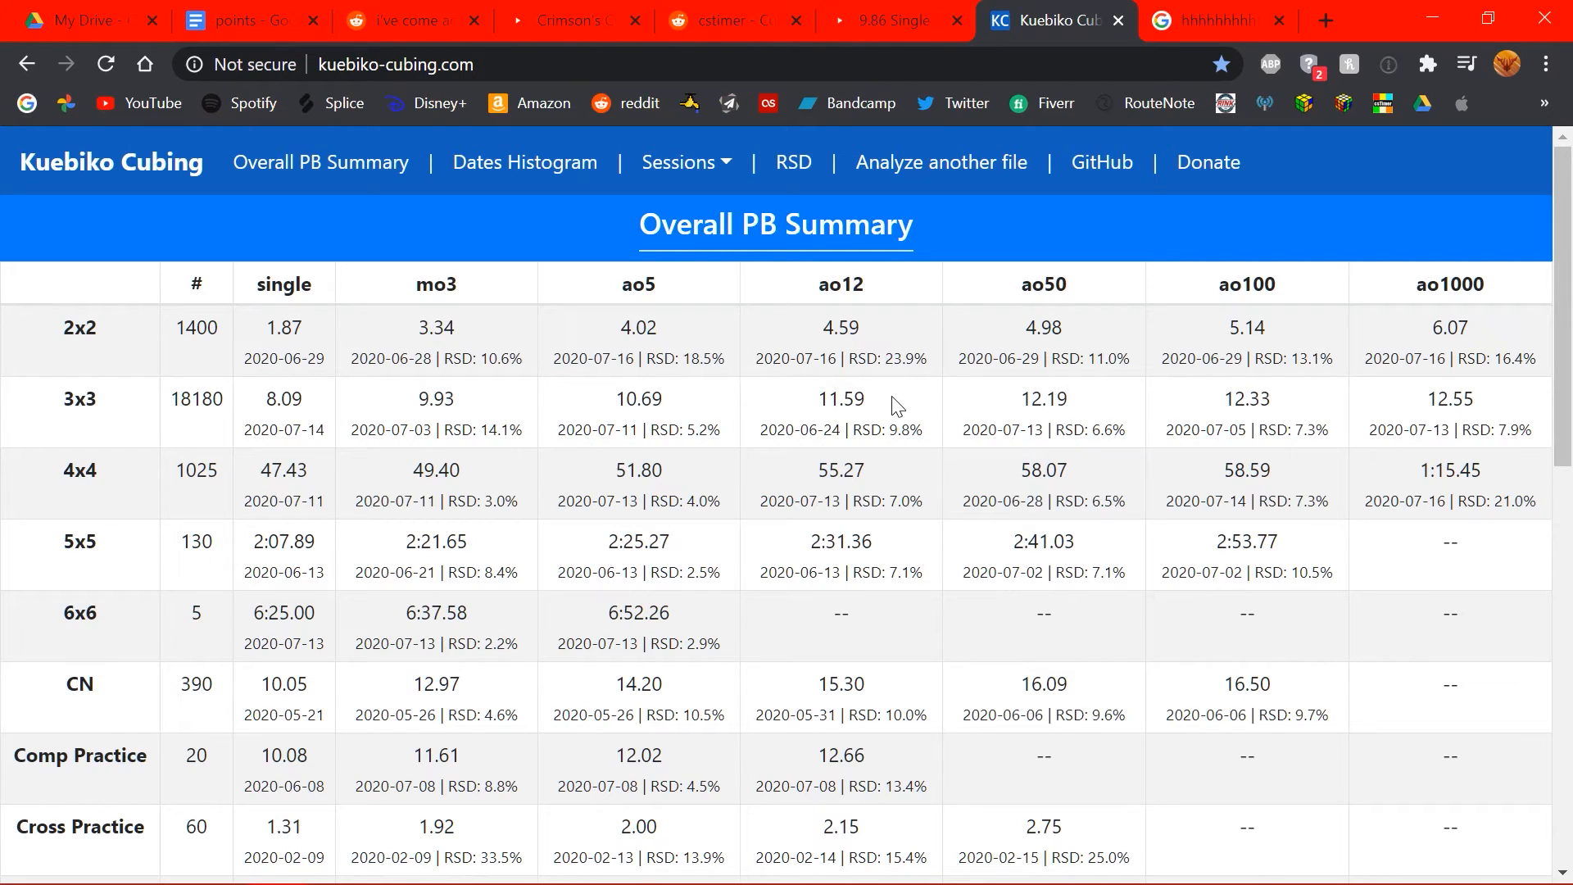
mouse_move(965, 248)
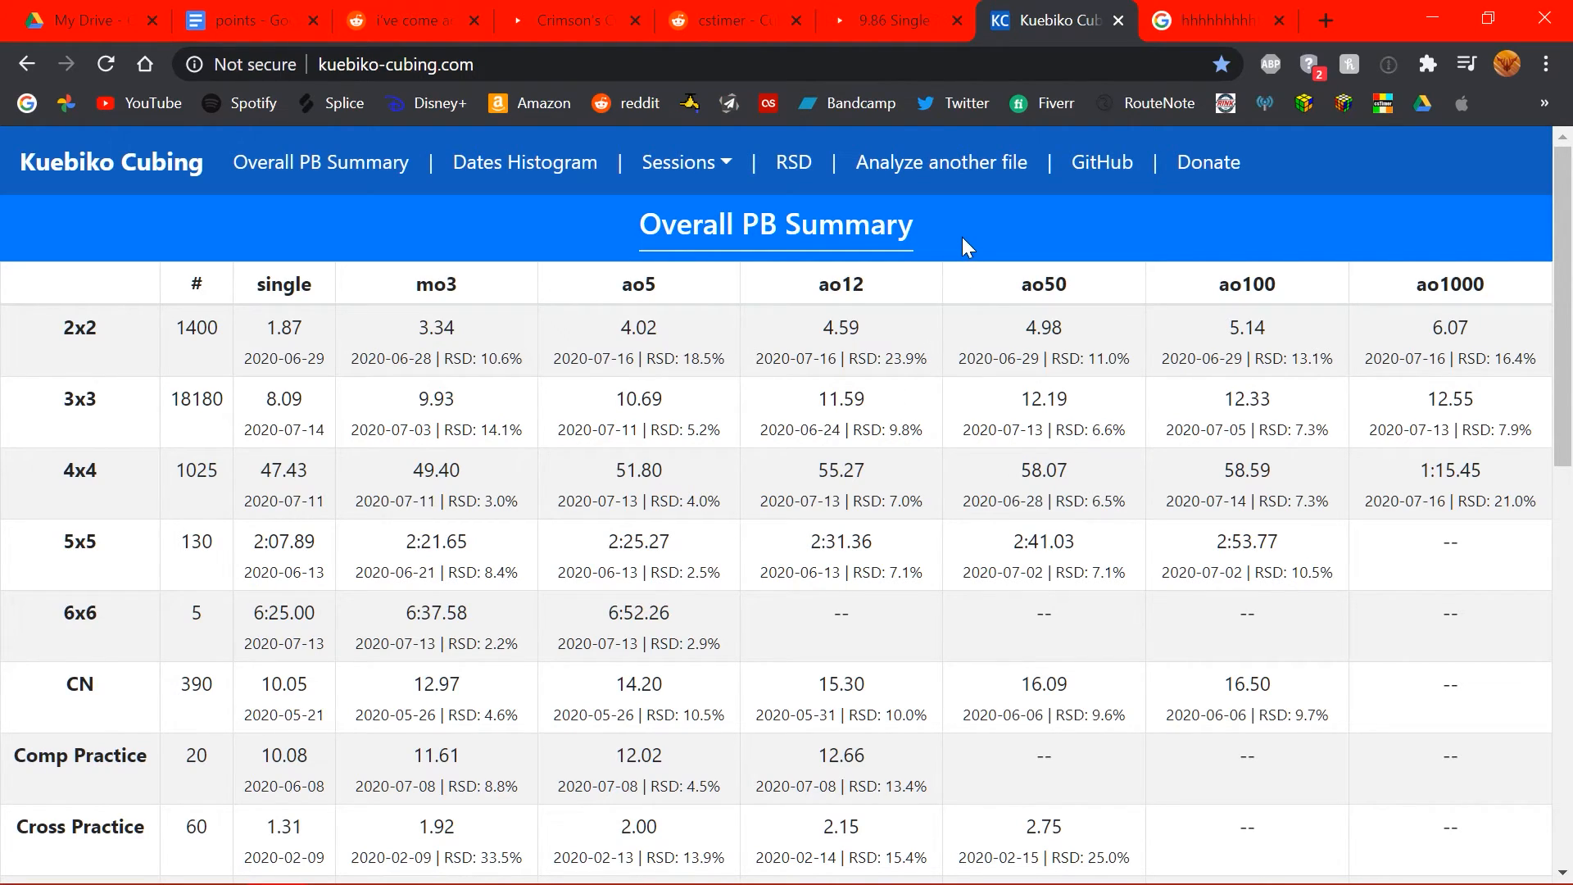
mouse_move(998, 324)
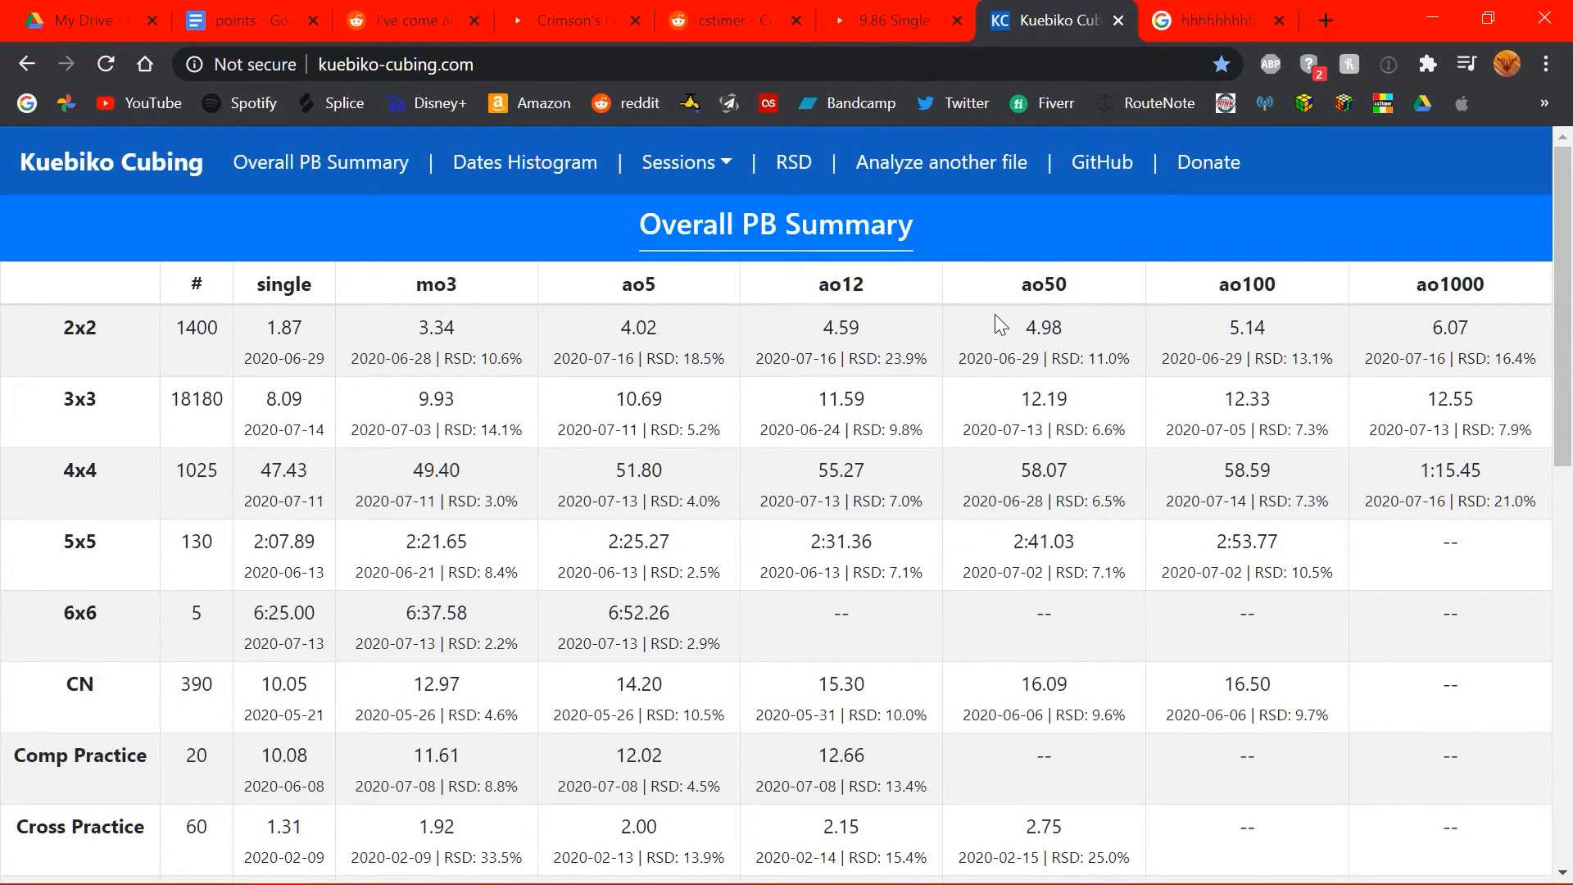
mouse_move(982, 291)
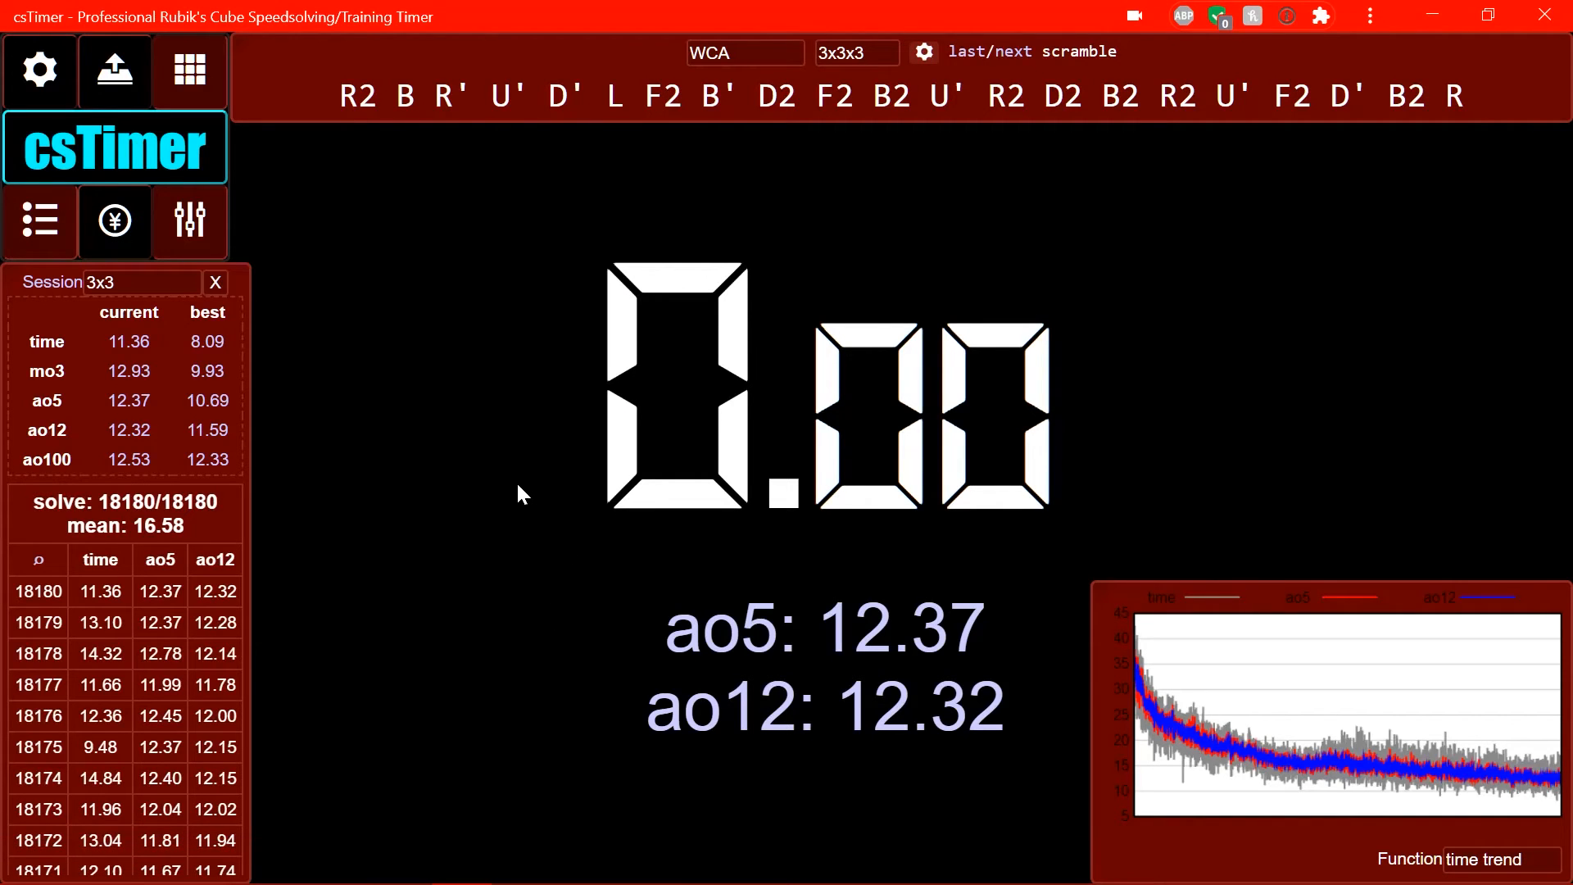
mouse_move(507, 579)
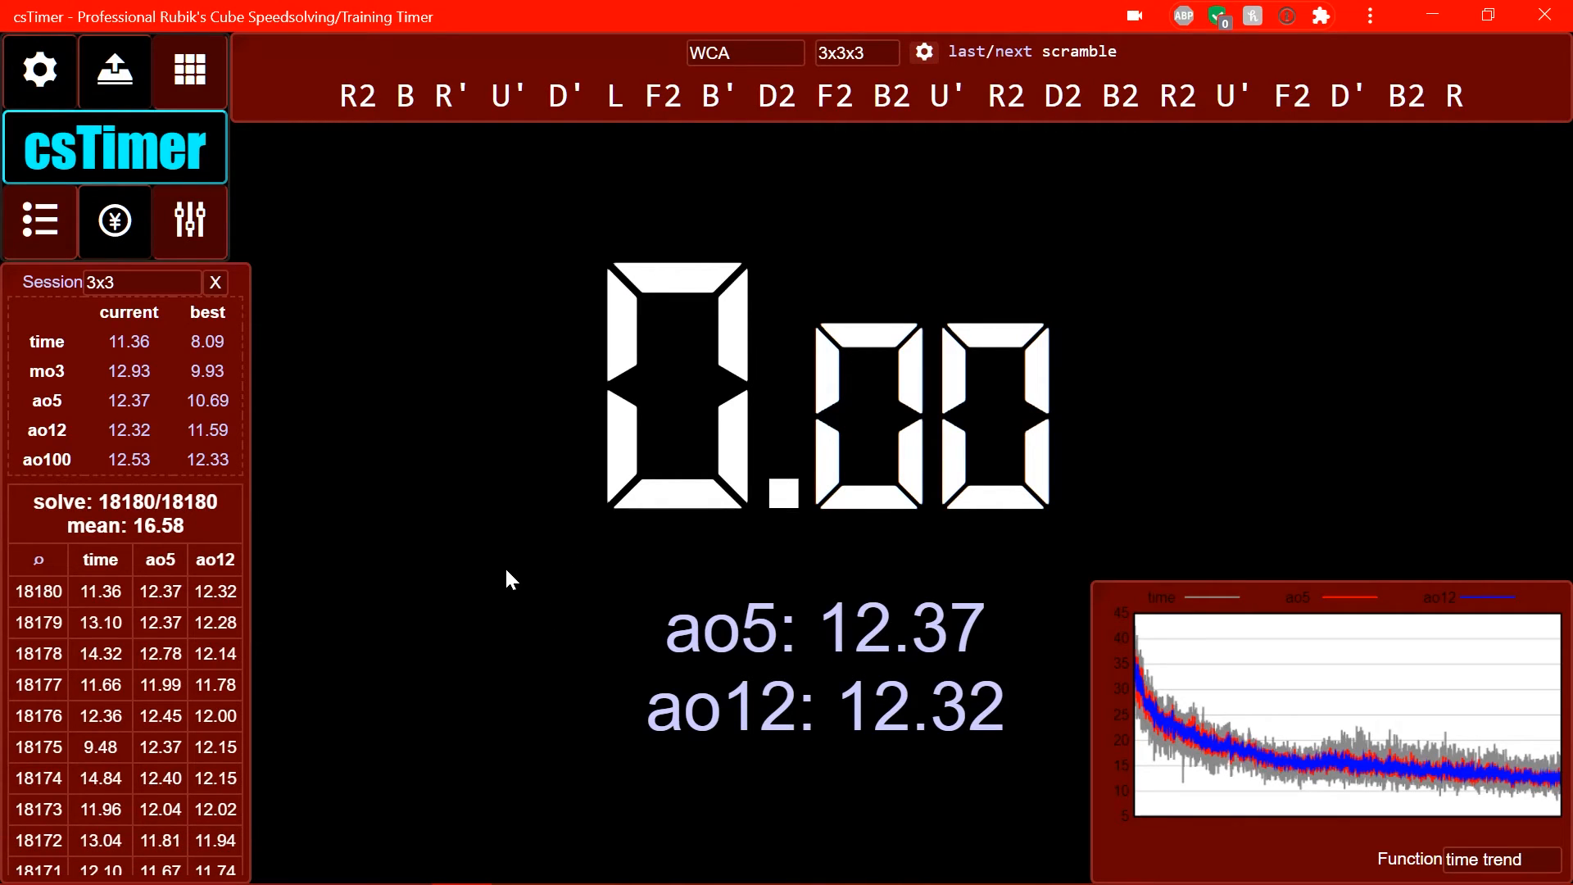
mouse_move(477, 791)
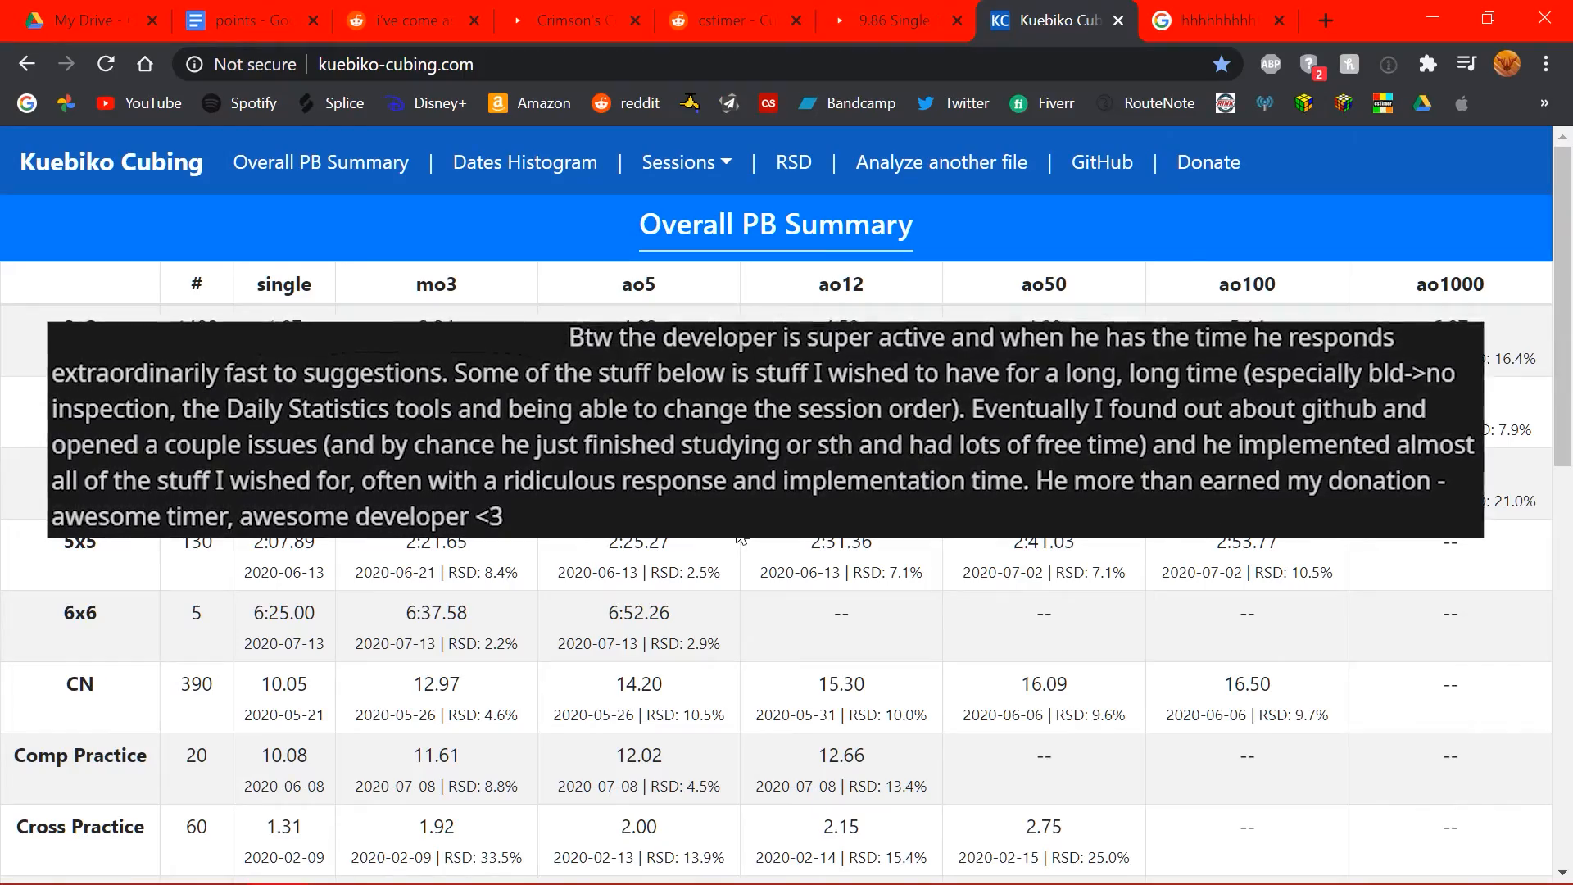
- Scroll the Overall PB Summary table back to the top
scroll("up", 3)
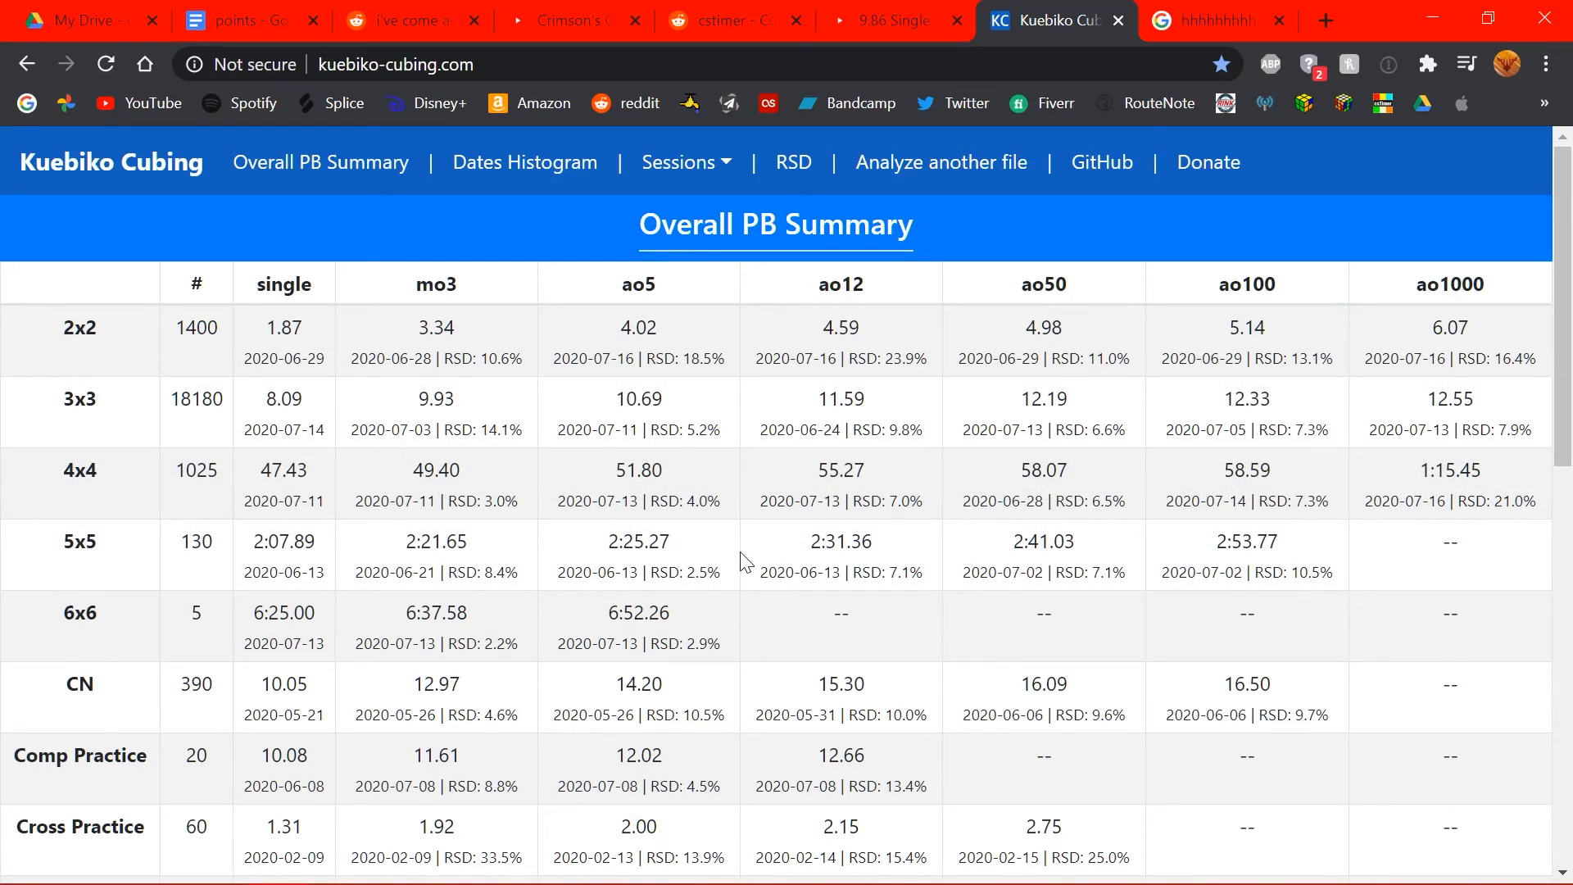
mouse_move(717, 555)
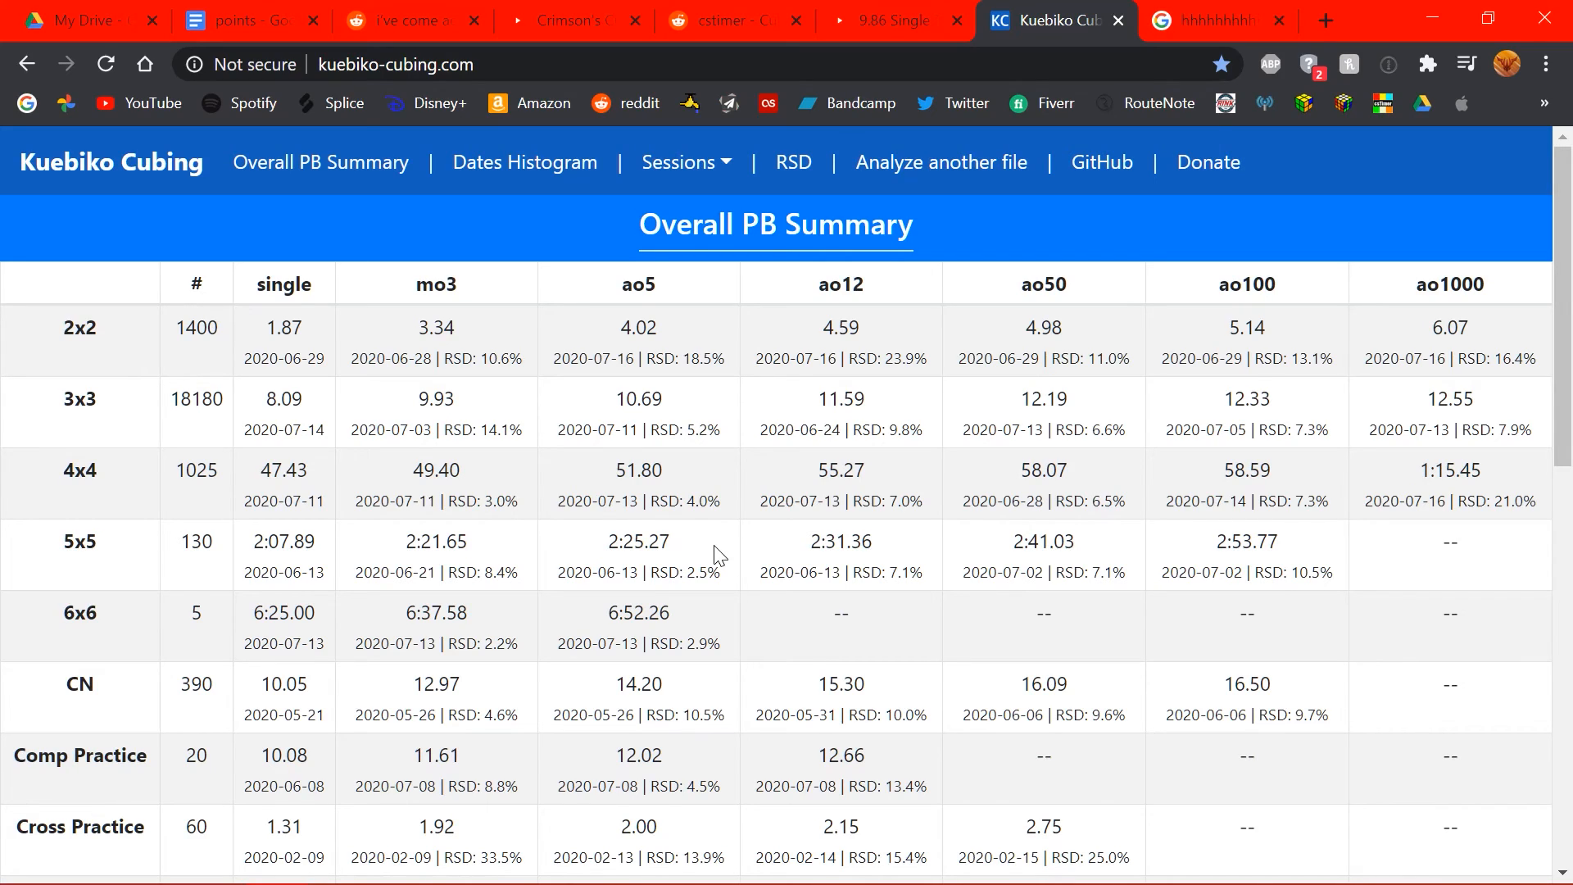